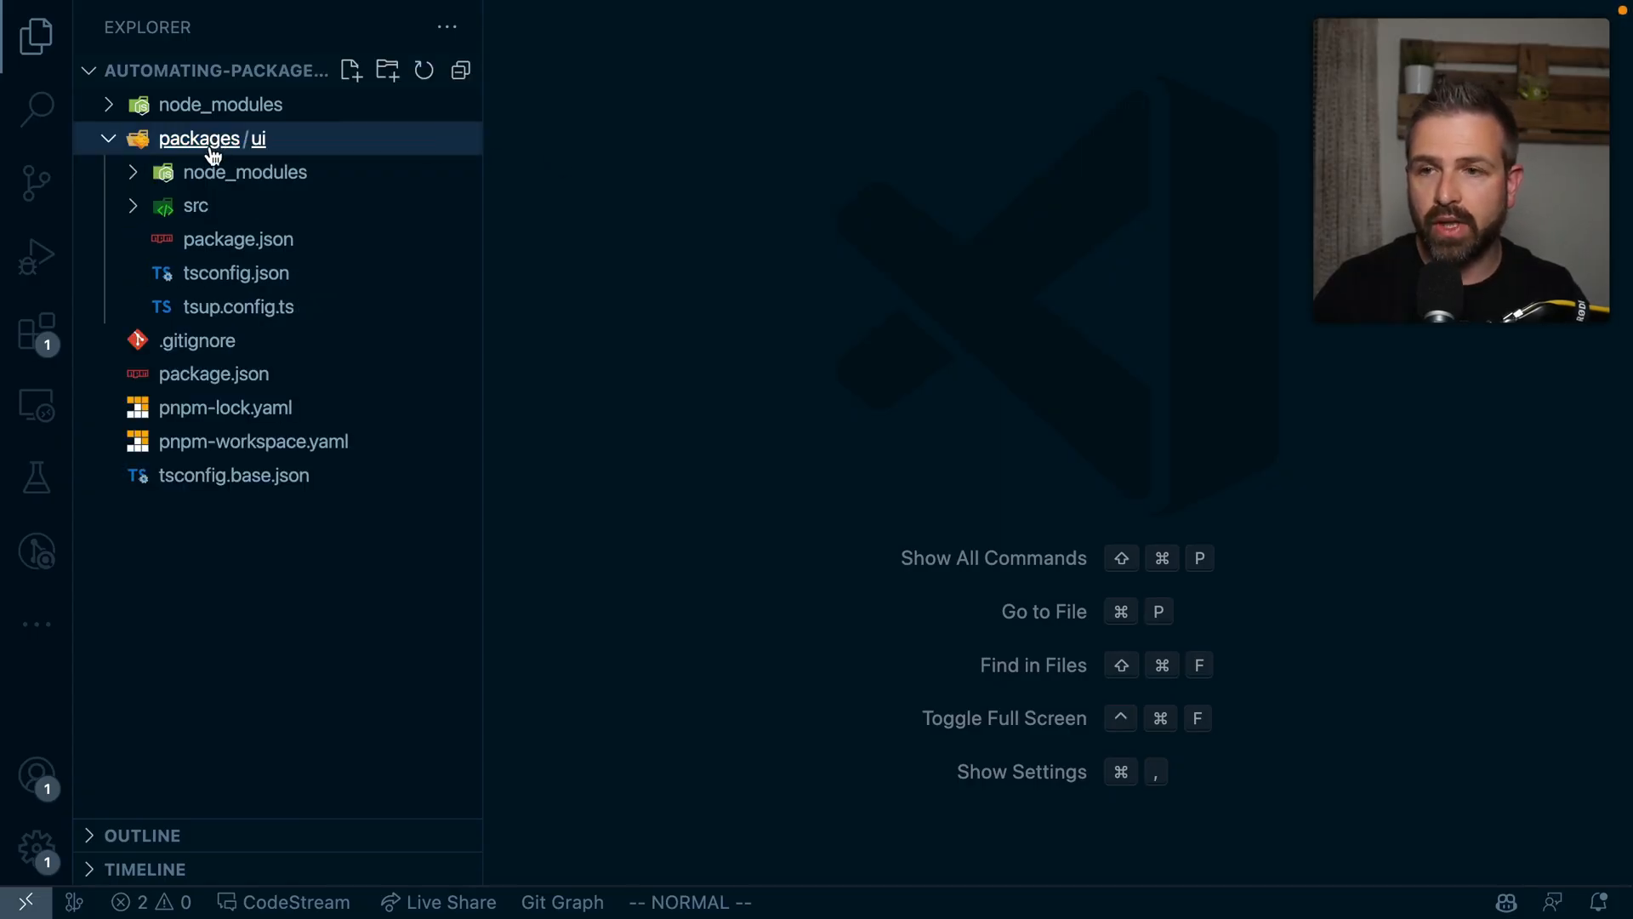
mouse_move(266, 149)
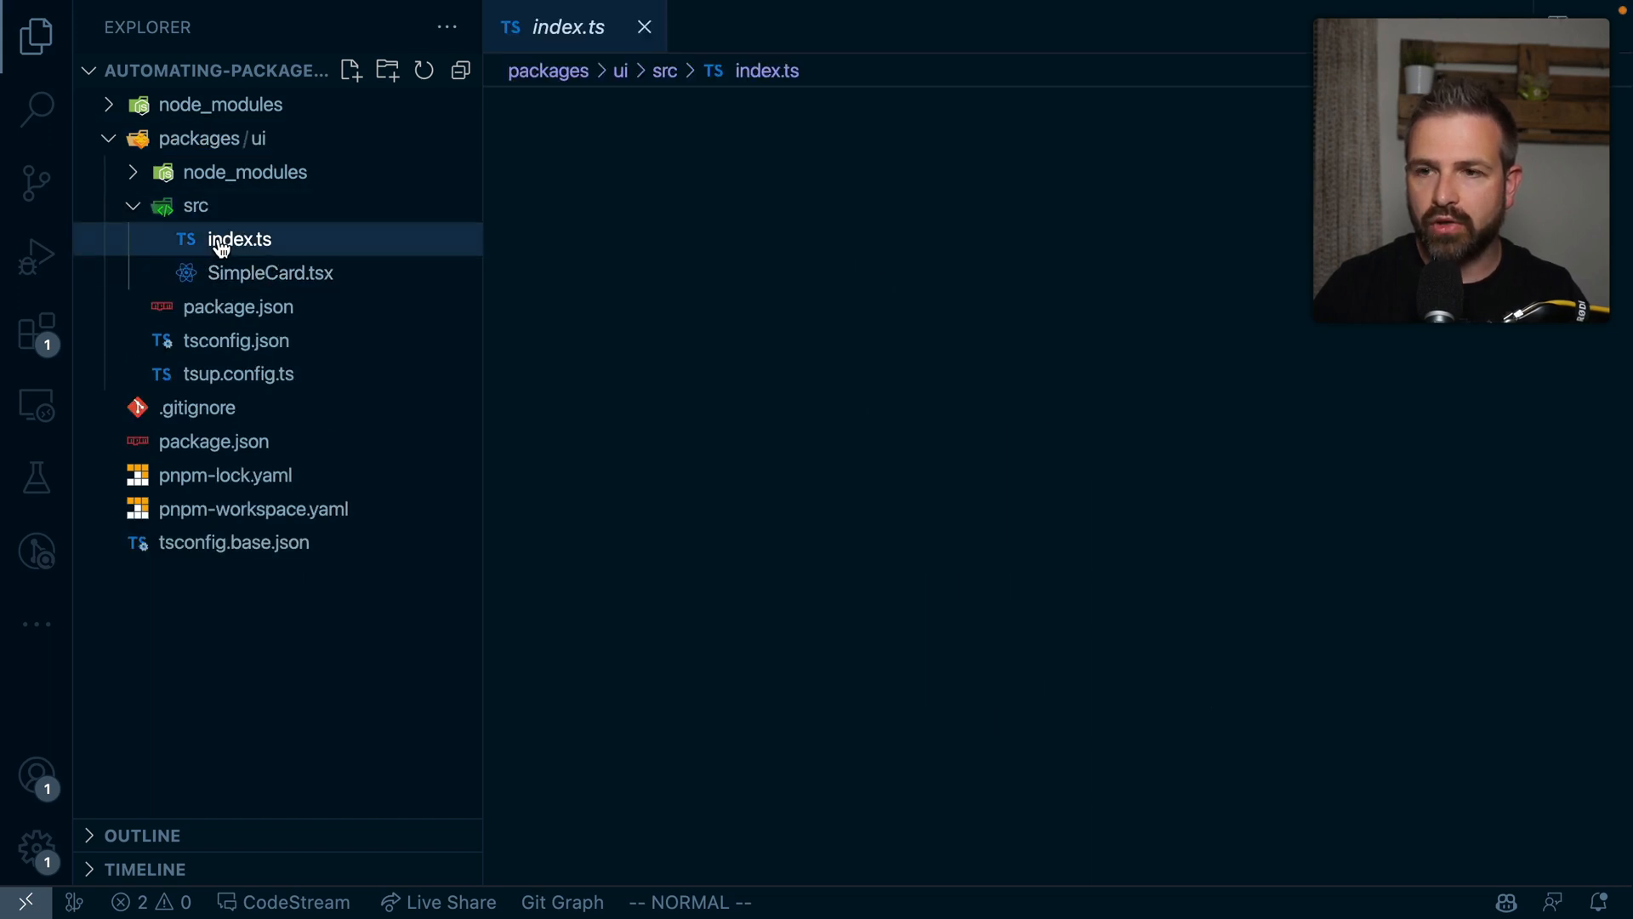
- Review the ui package's index.ts, SimpleCard.tsx, package.json, tsup config, tsconfig and root tsconfig.base.json
left_click(238, 238)
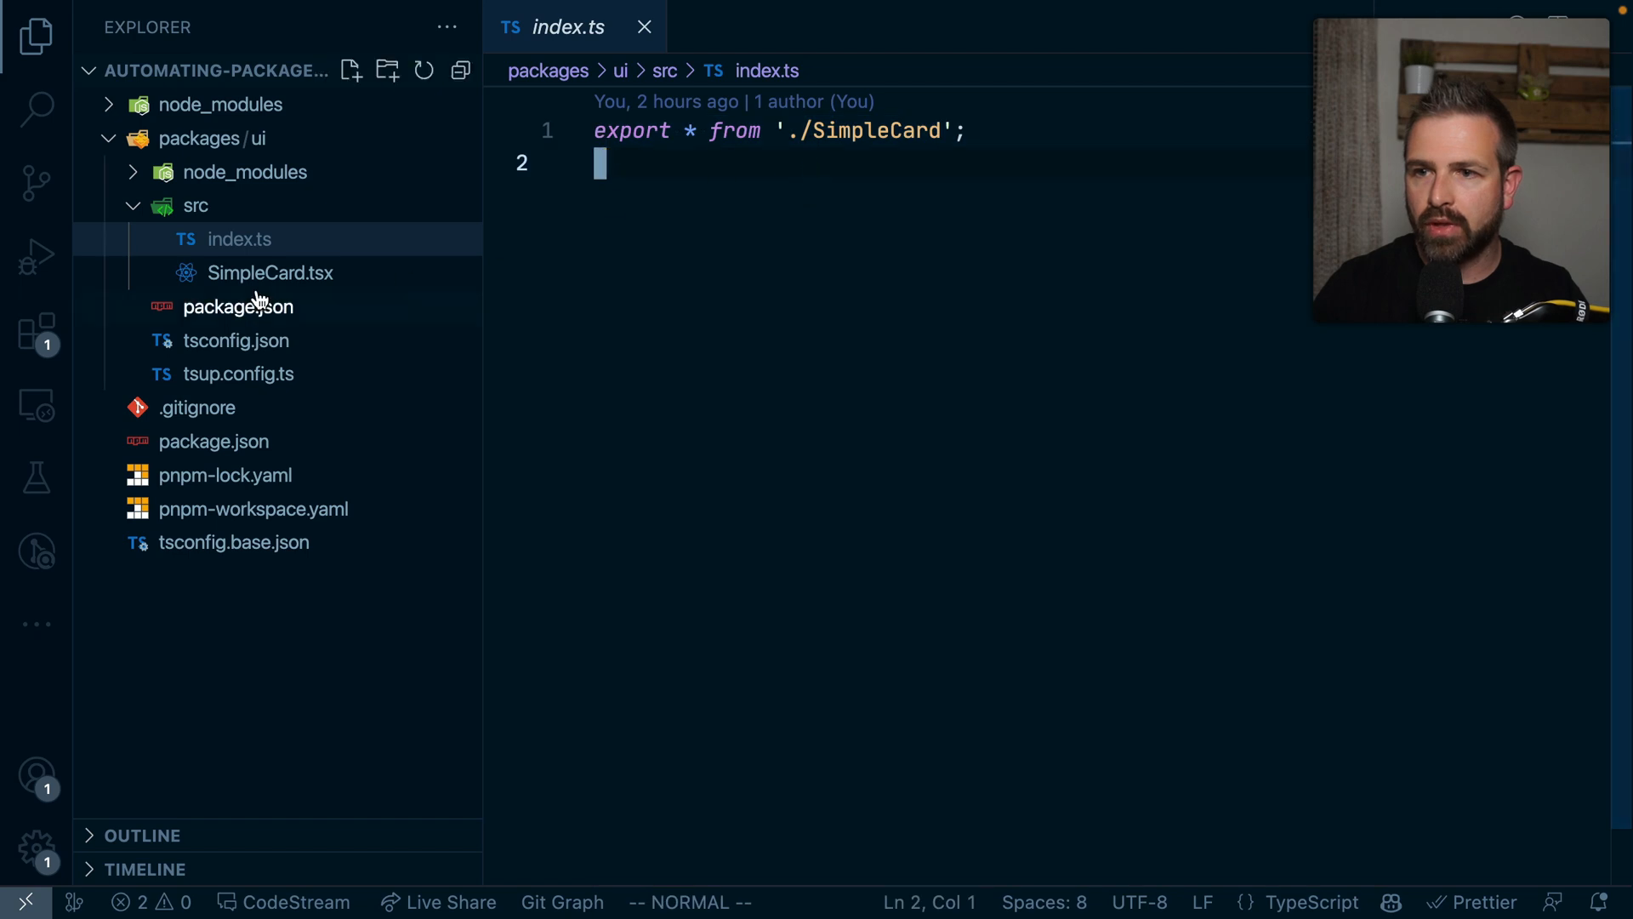
left_click(273, 272)
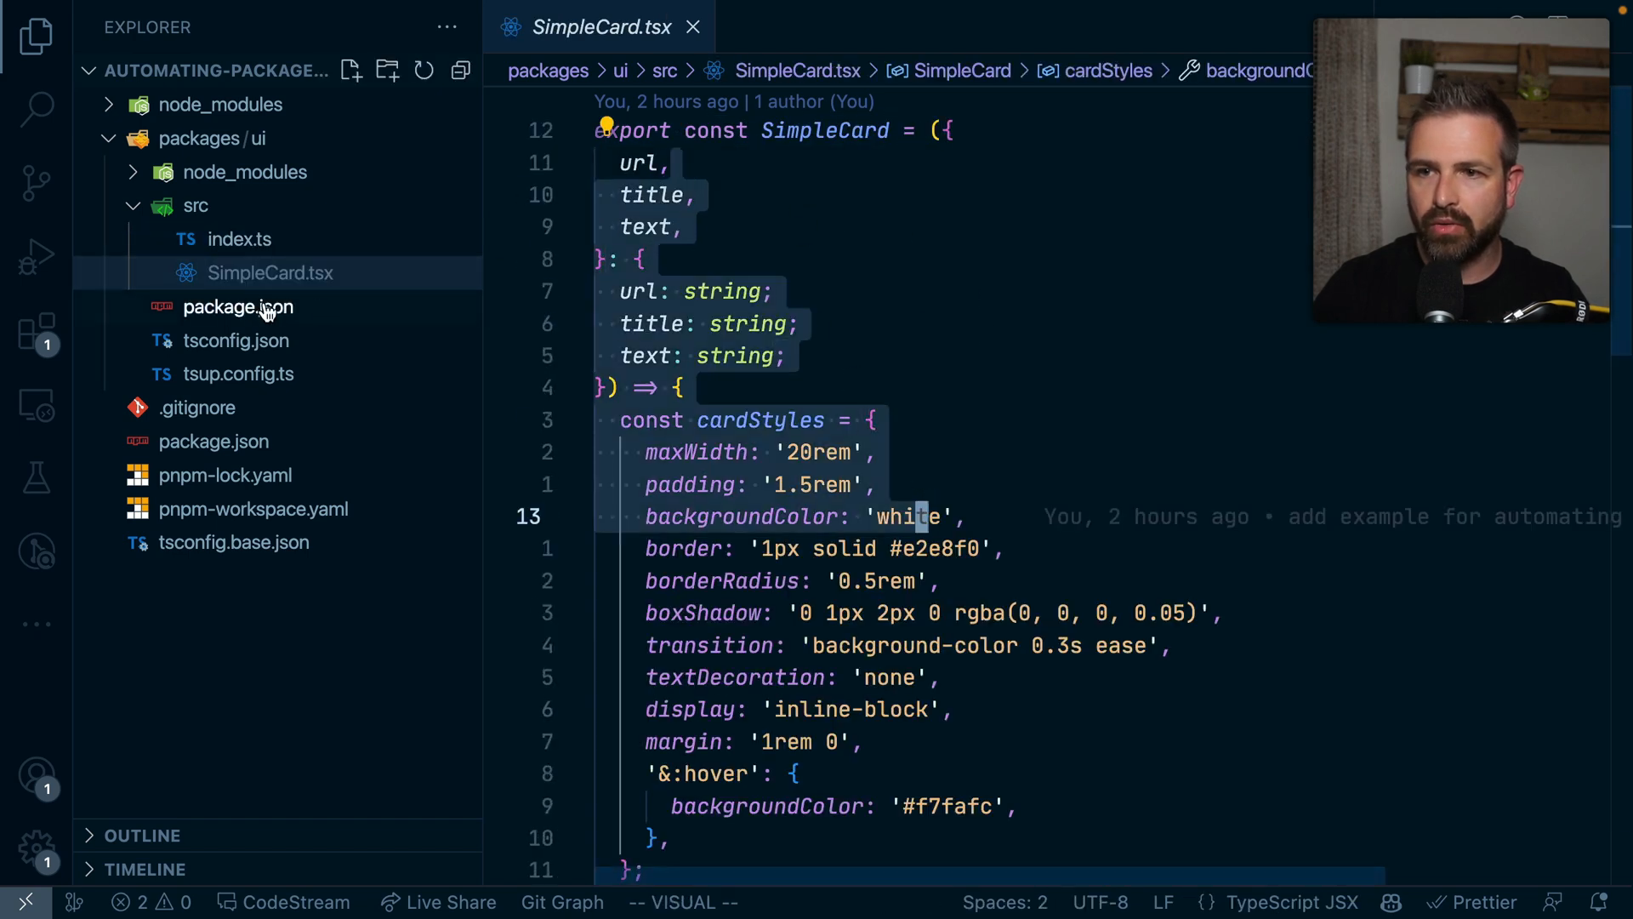
left_click(238, 306)
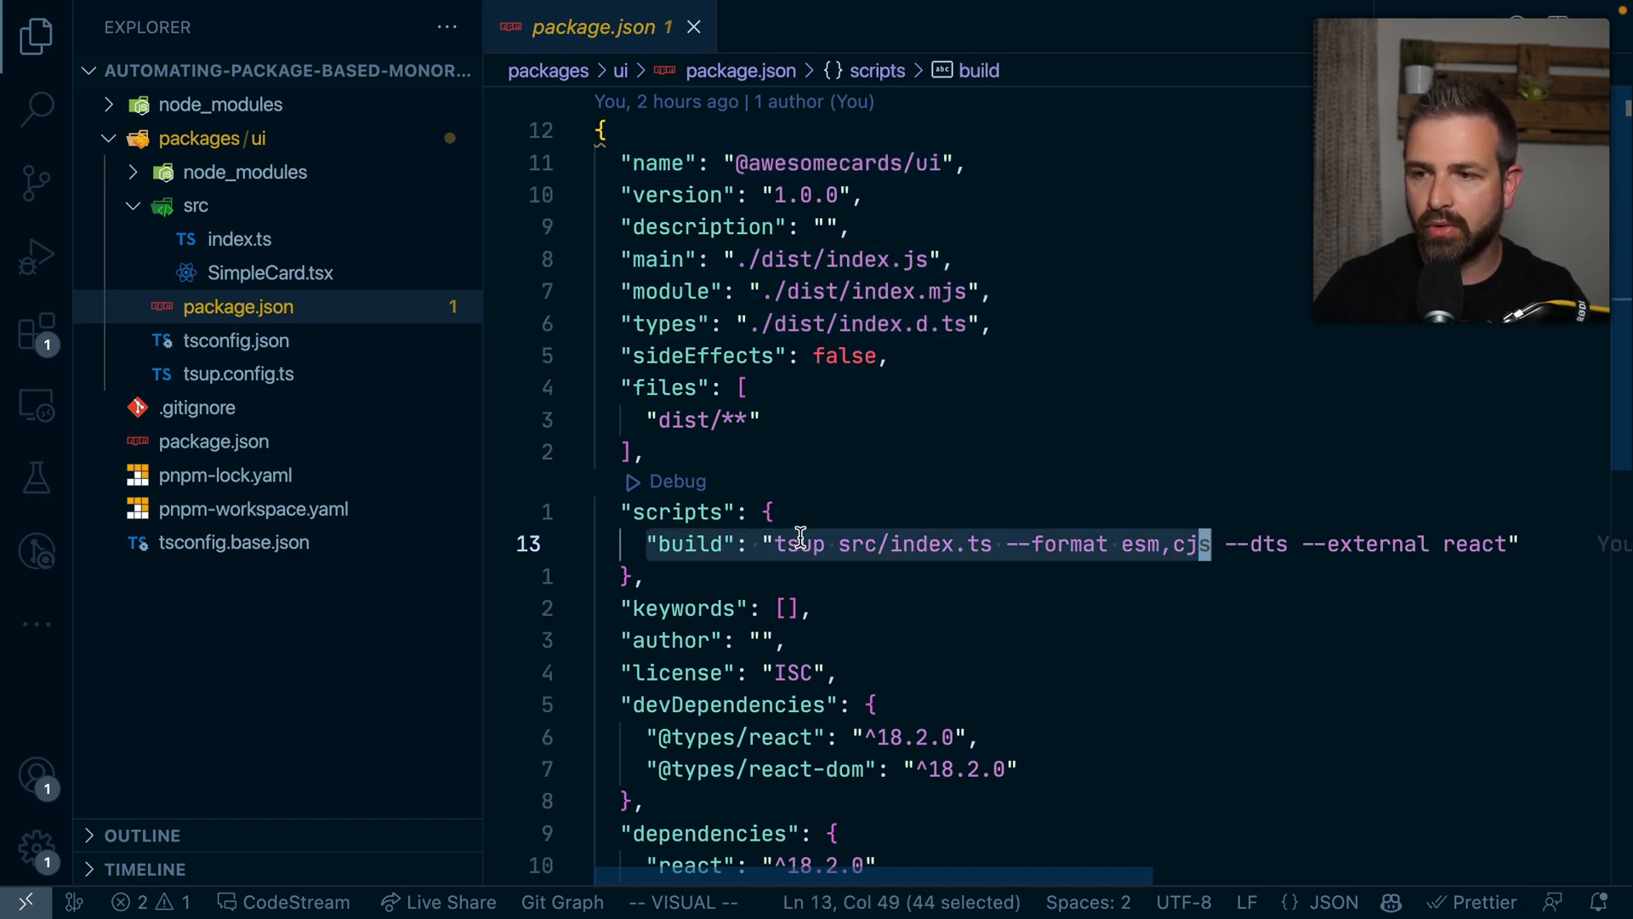
left_click(238, 373)
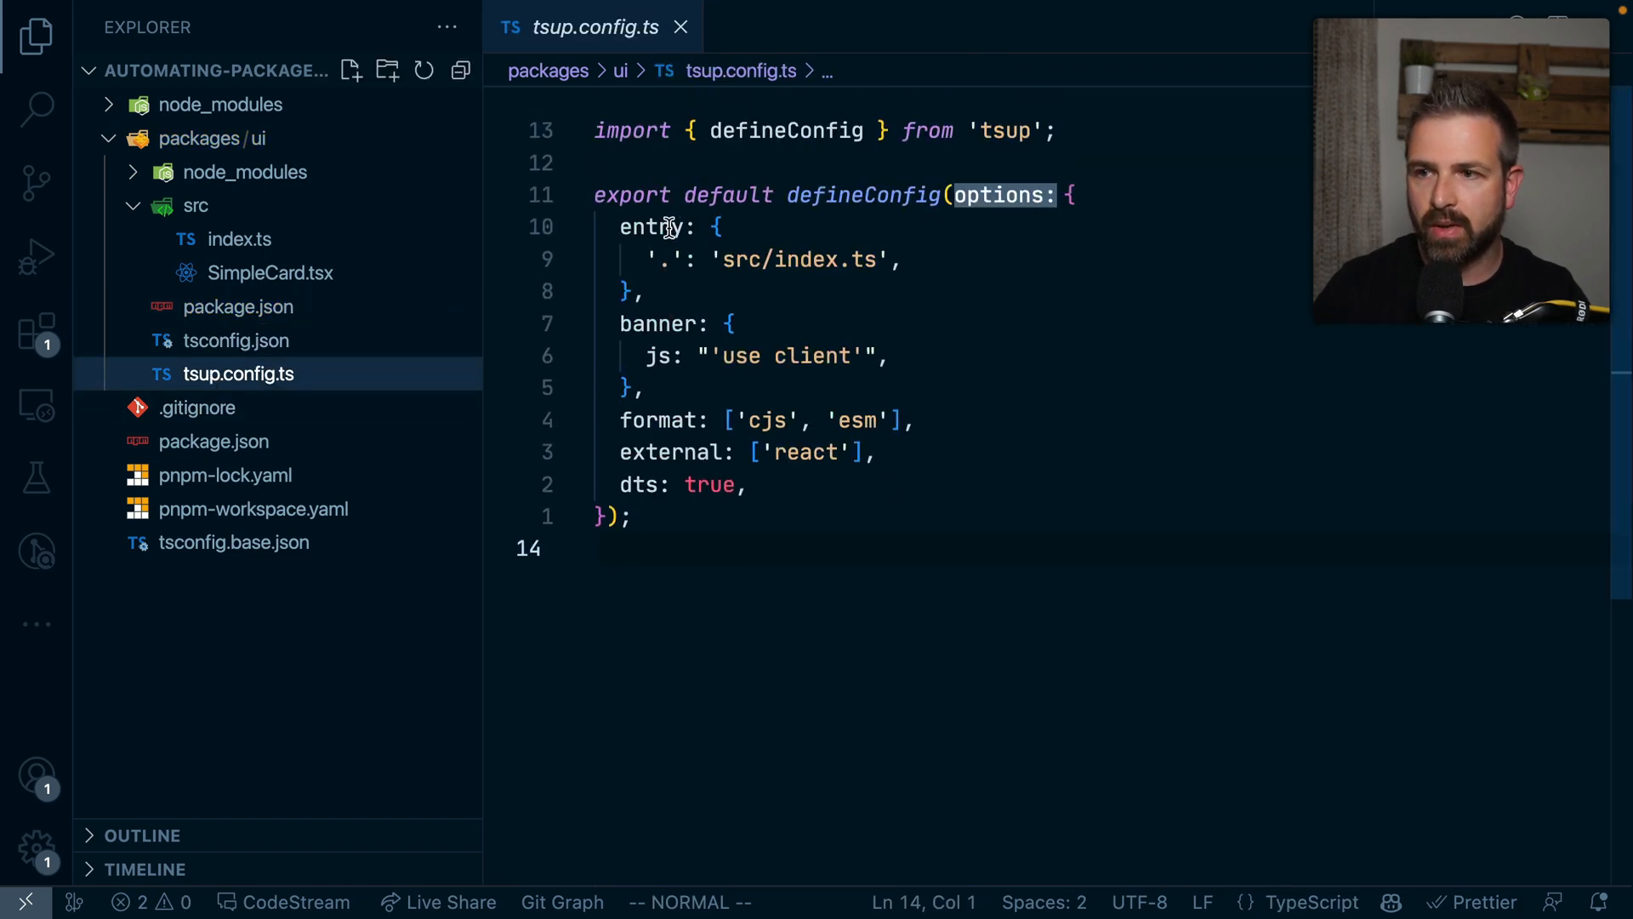
left_click(235, 341)
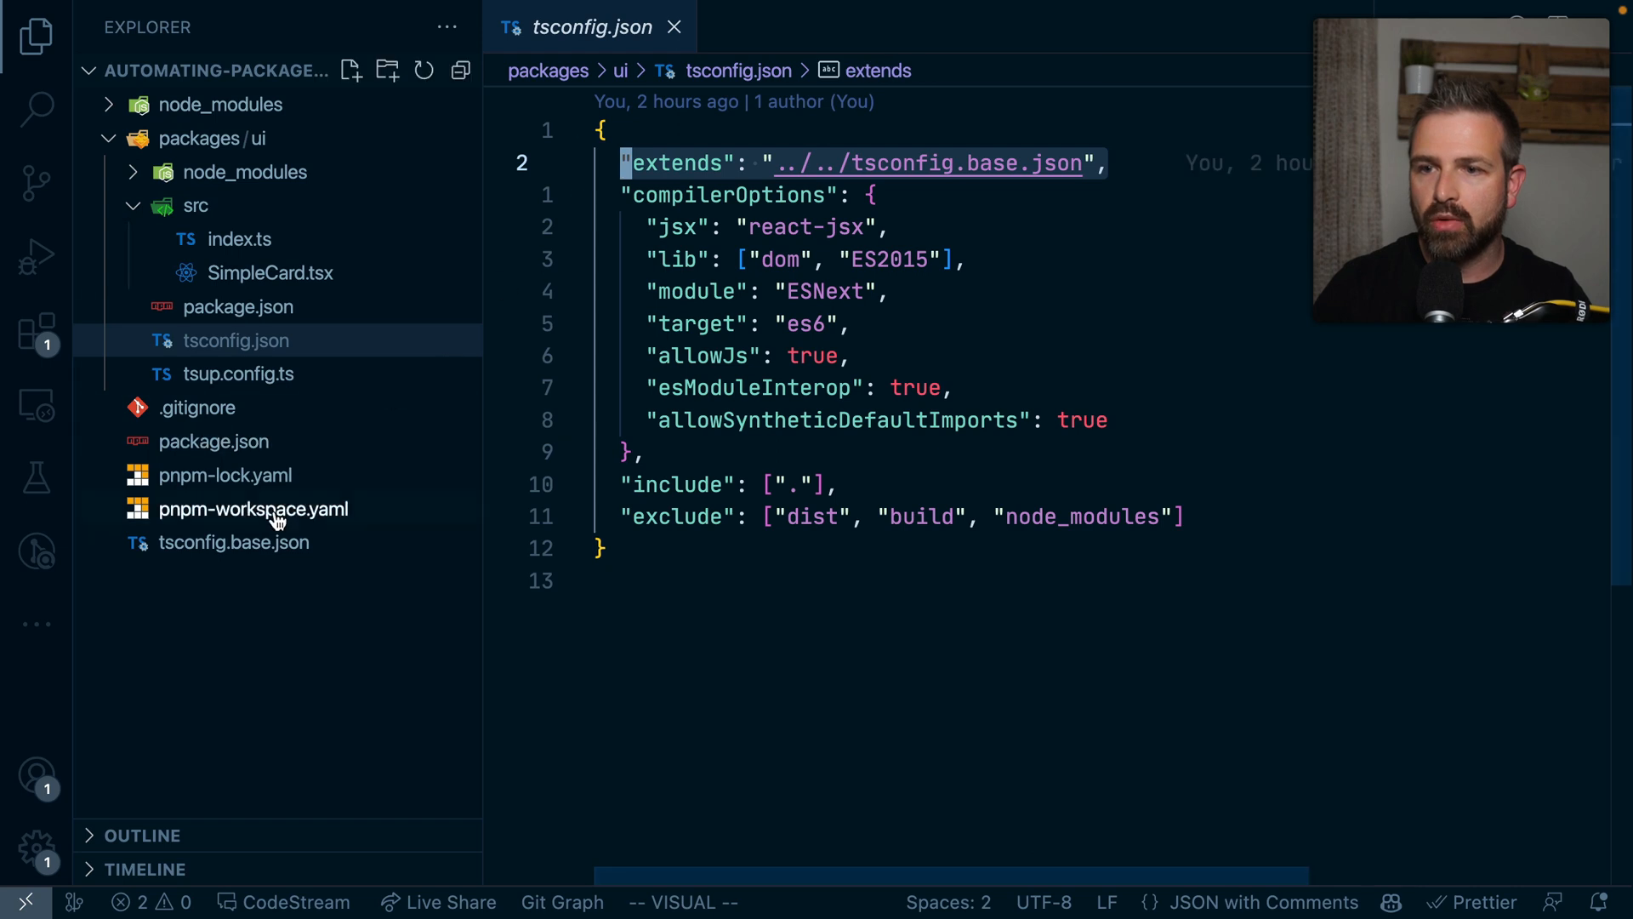
left_click(233, 542)
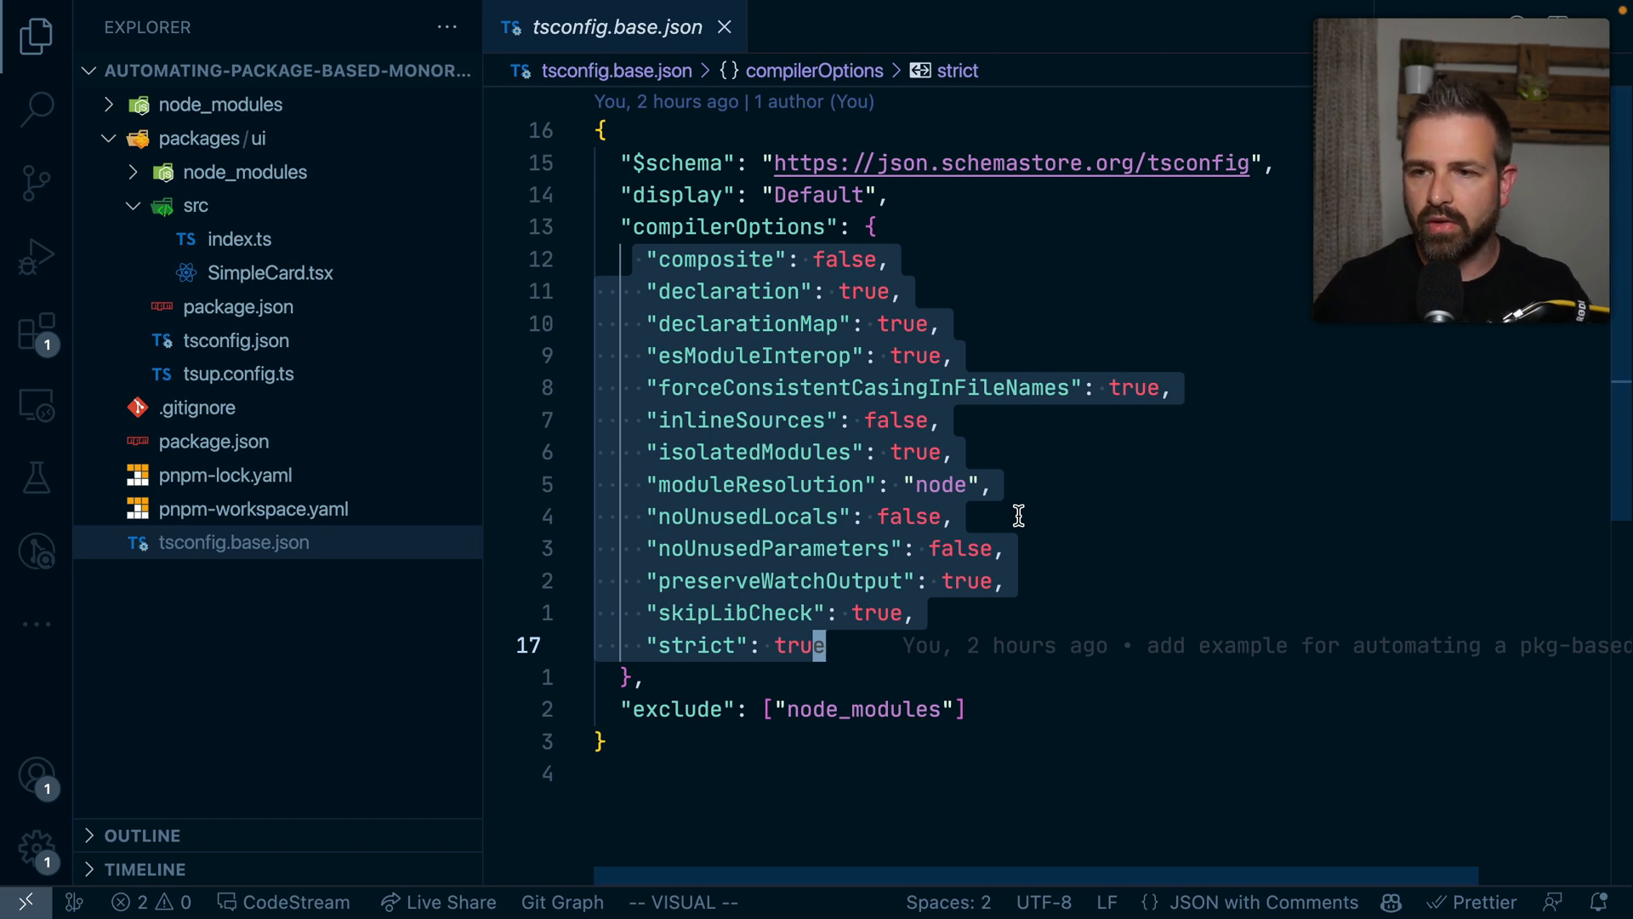
mouse_move(201, 139)
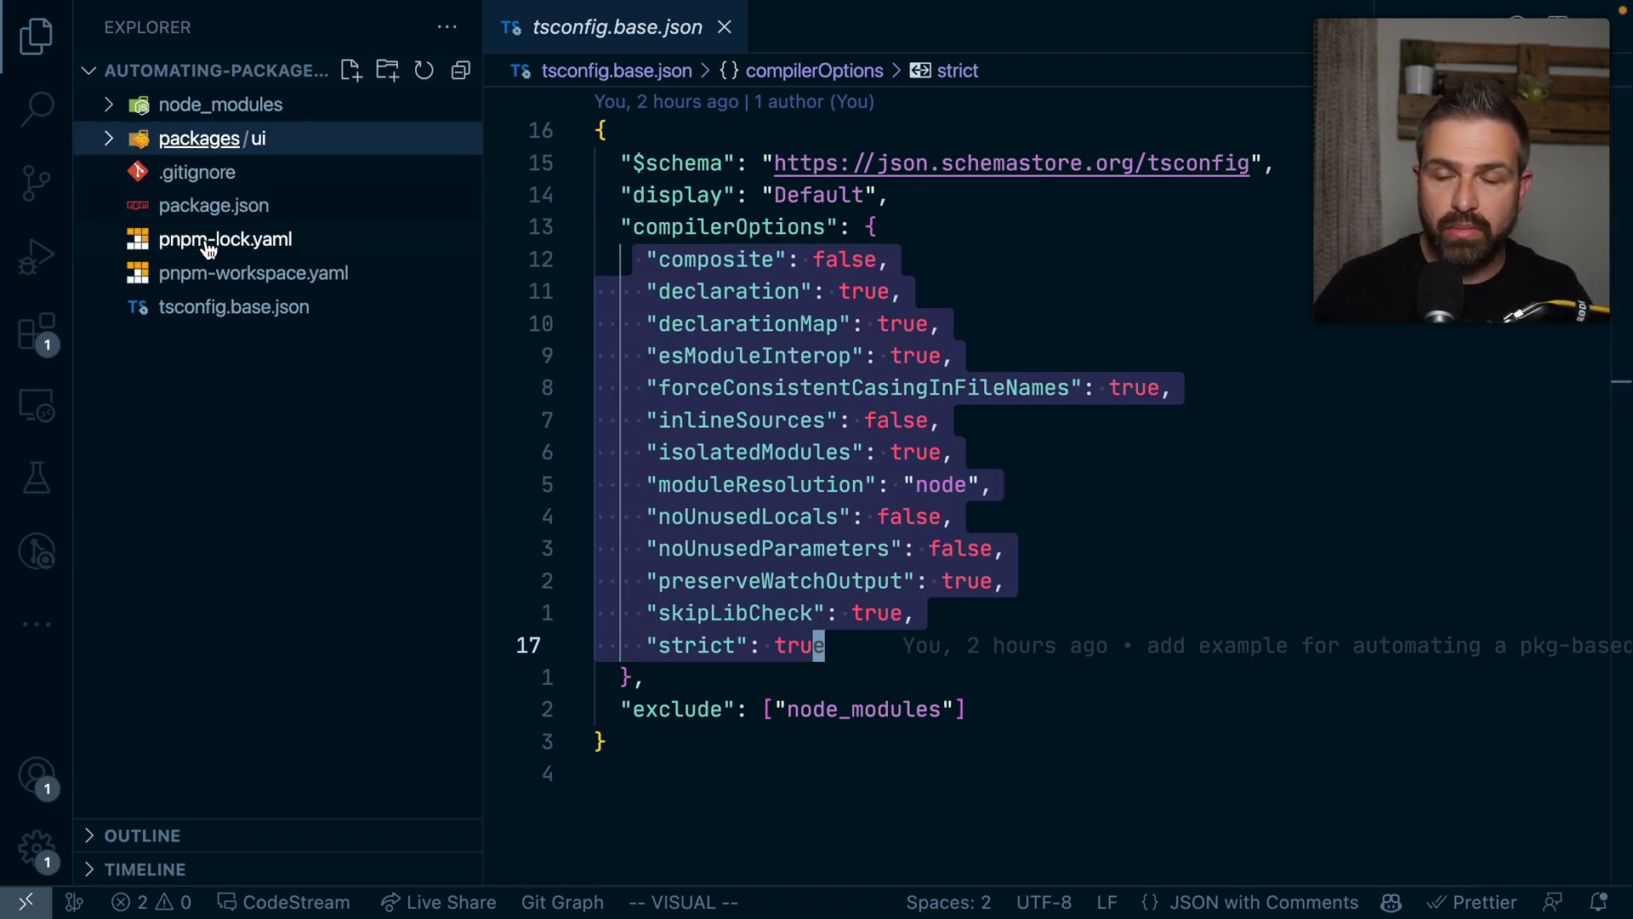
mouse_move(222, 273)
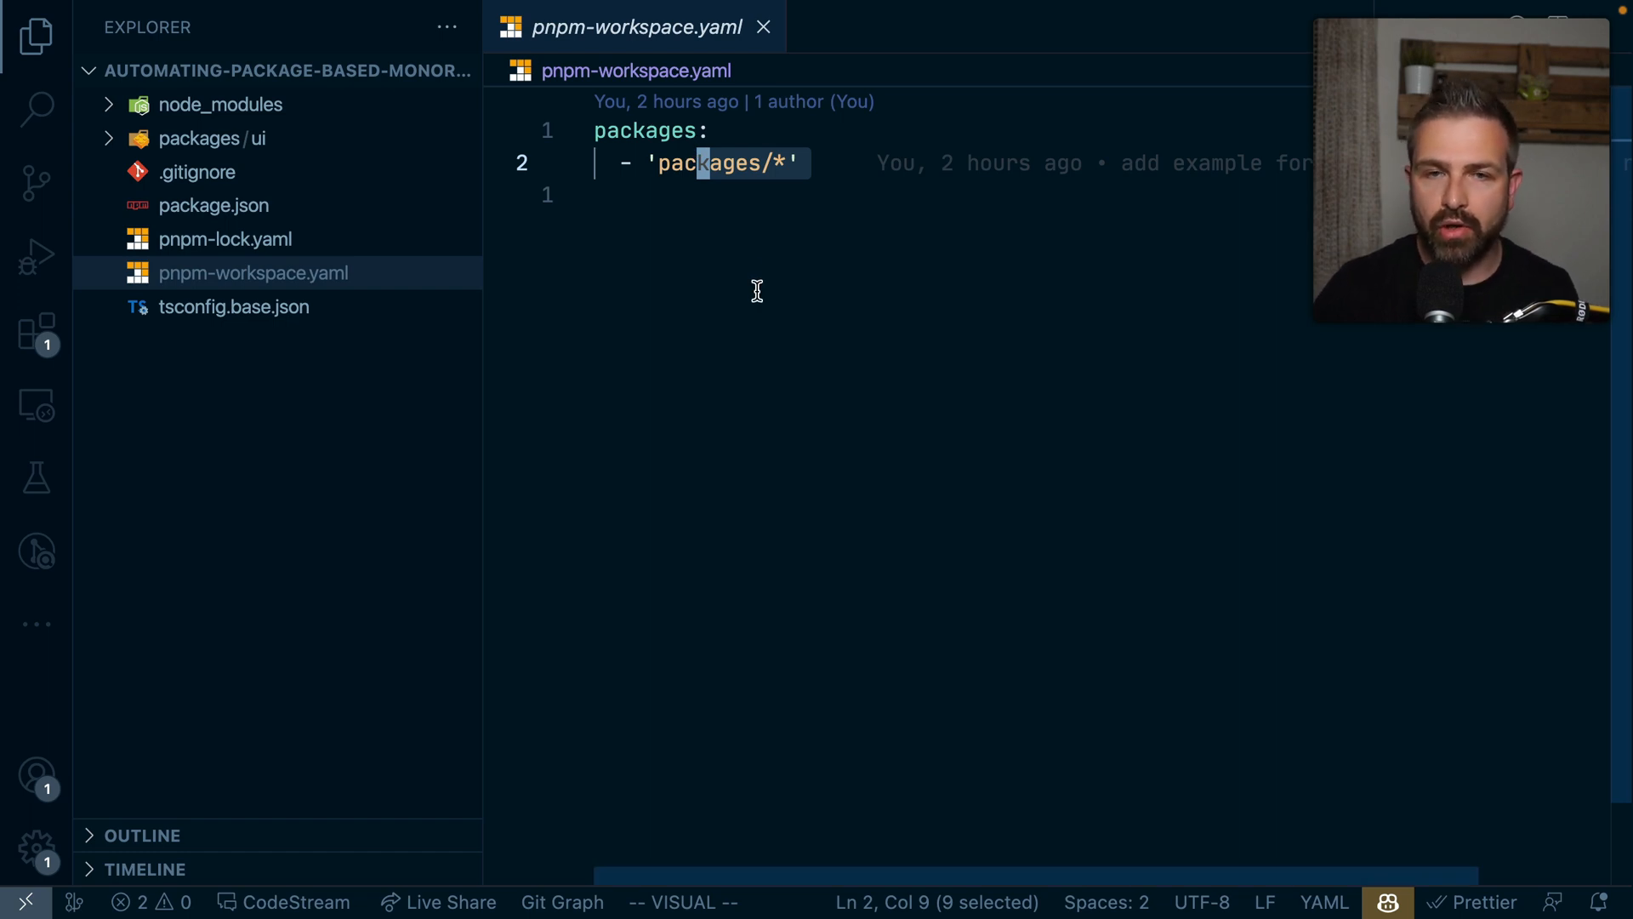
- Bring up an integrated terminal beneath the pnpm-workspace.yaml editor
key("Escape")
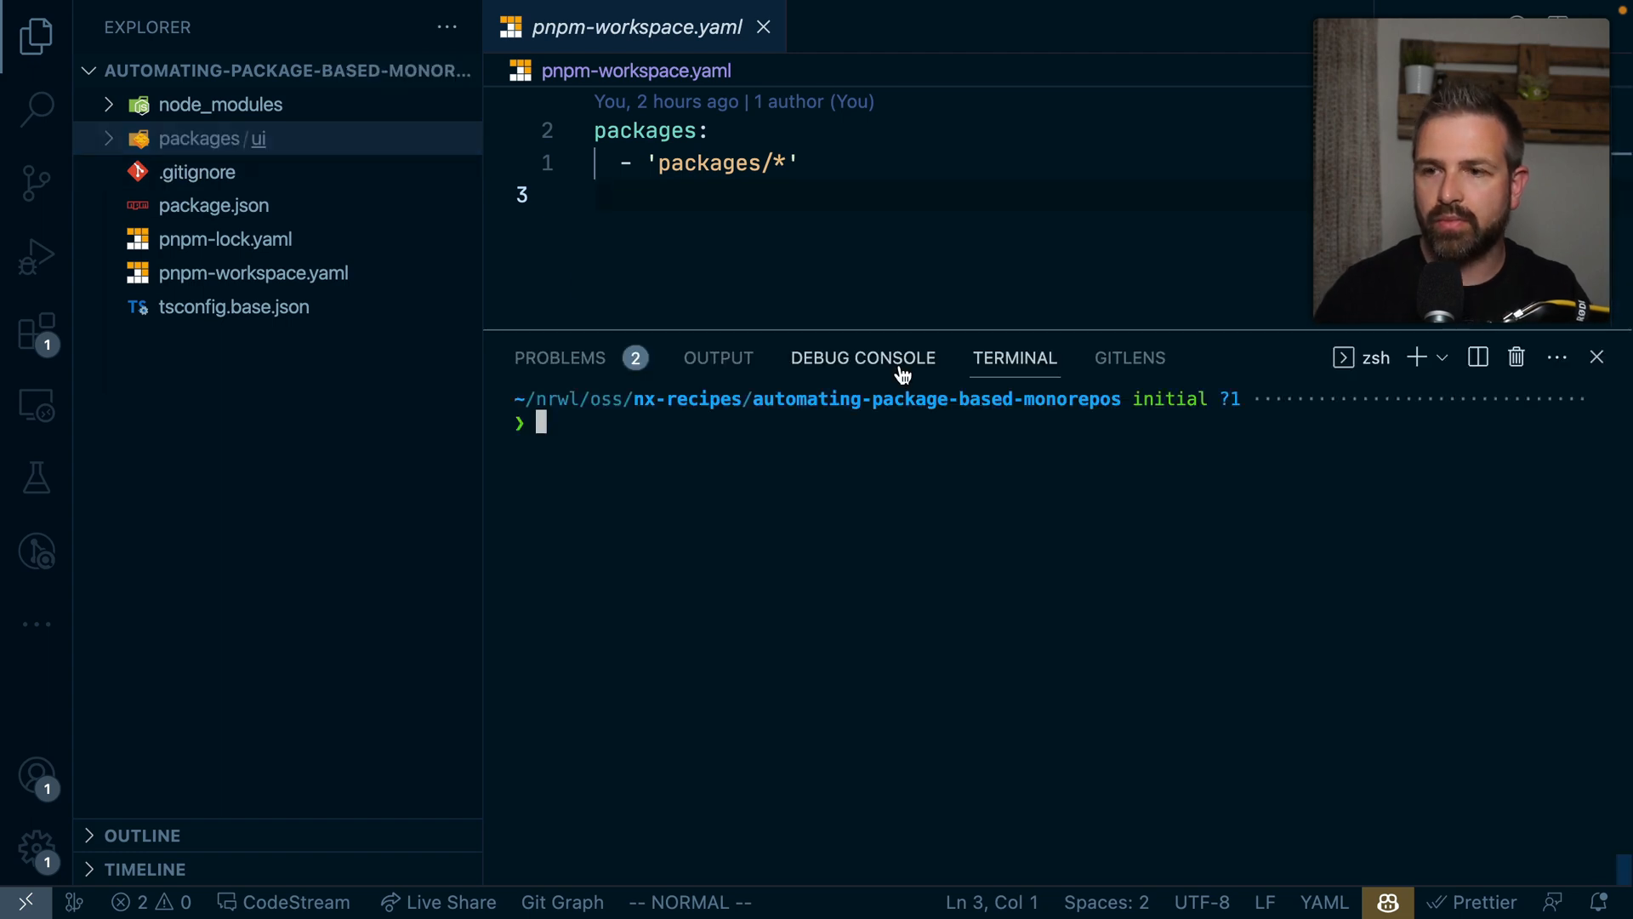
- Build the packages with pnpm -r build and inspect the generated dist/index.js
type("pnpm -r")
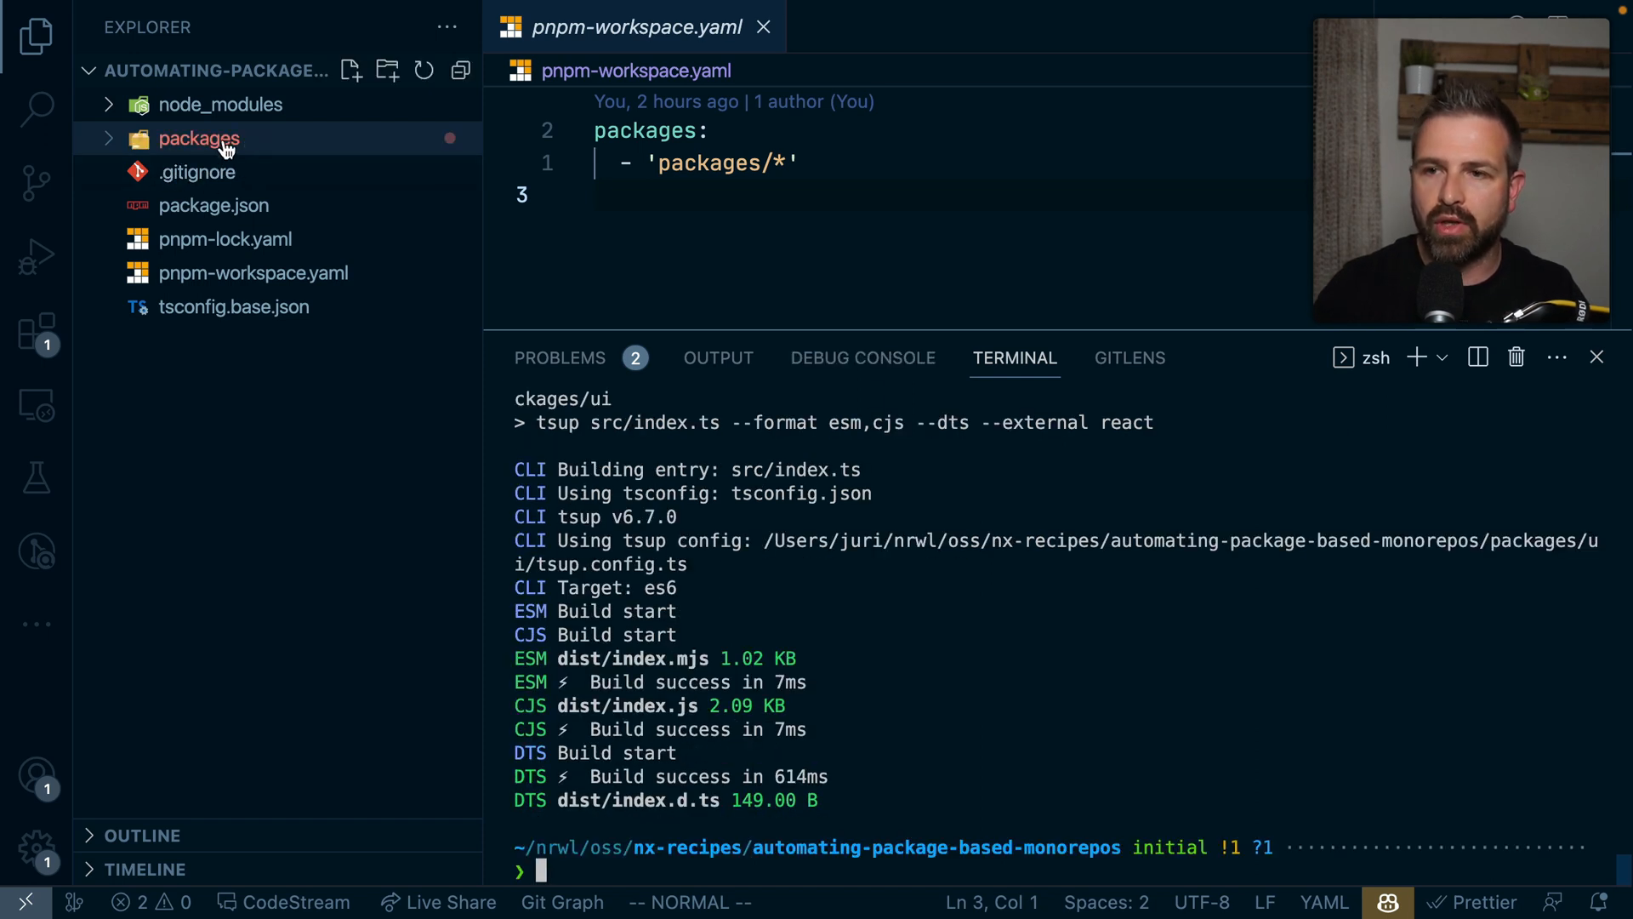
left_click(198, 139)
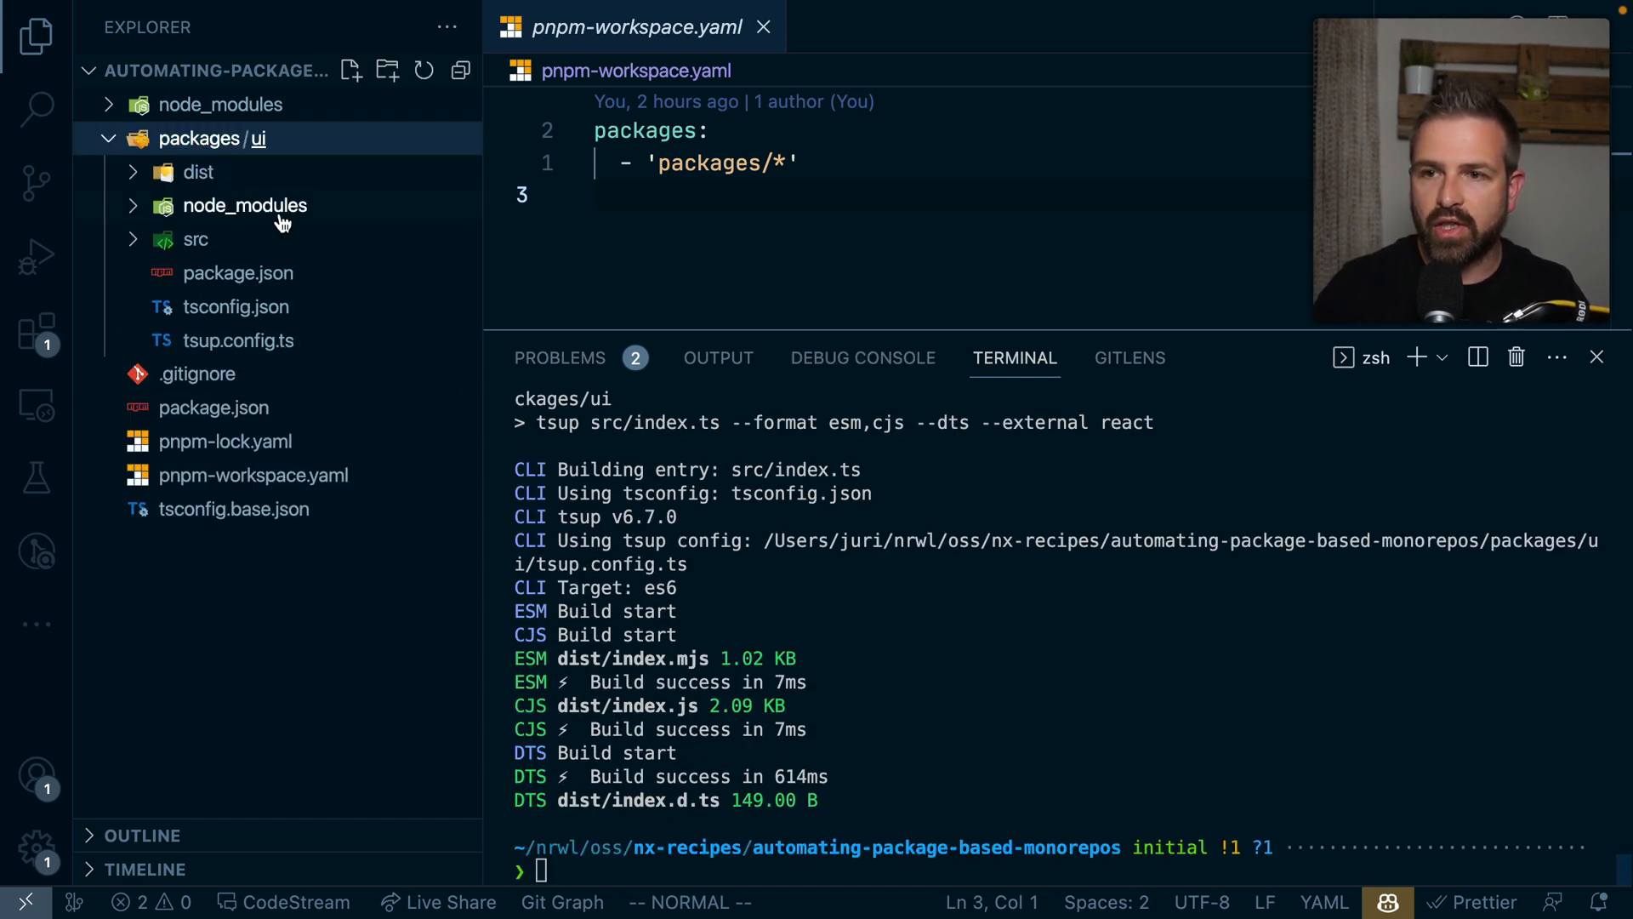
left_click(196, 171)
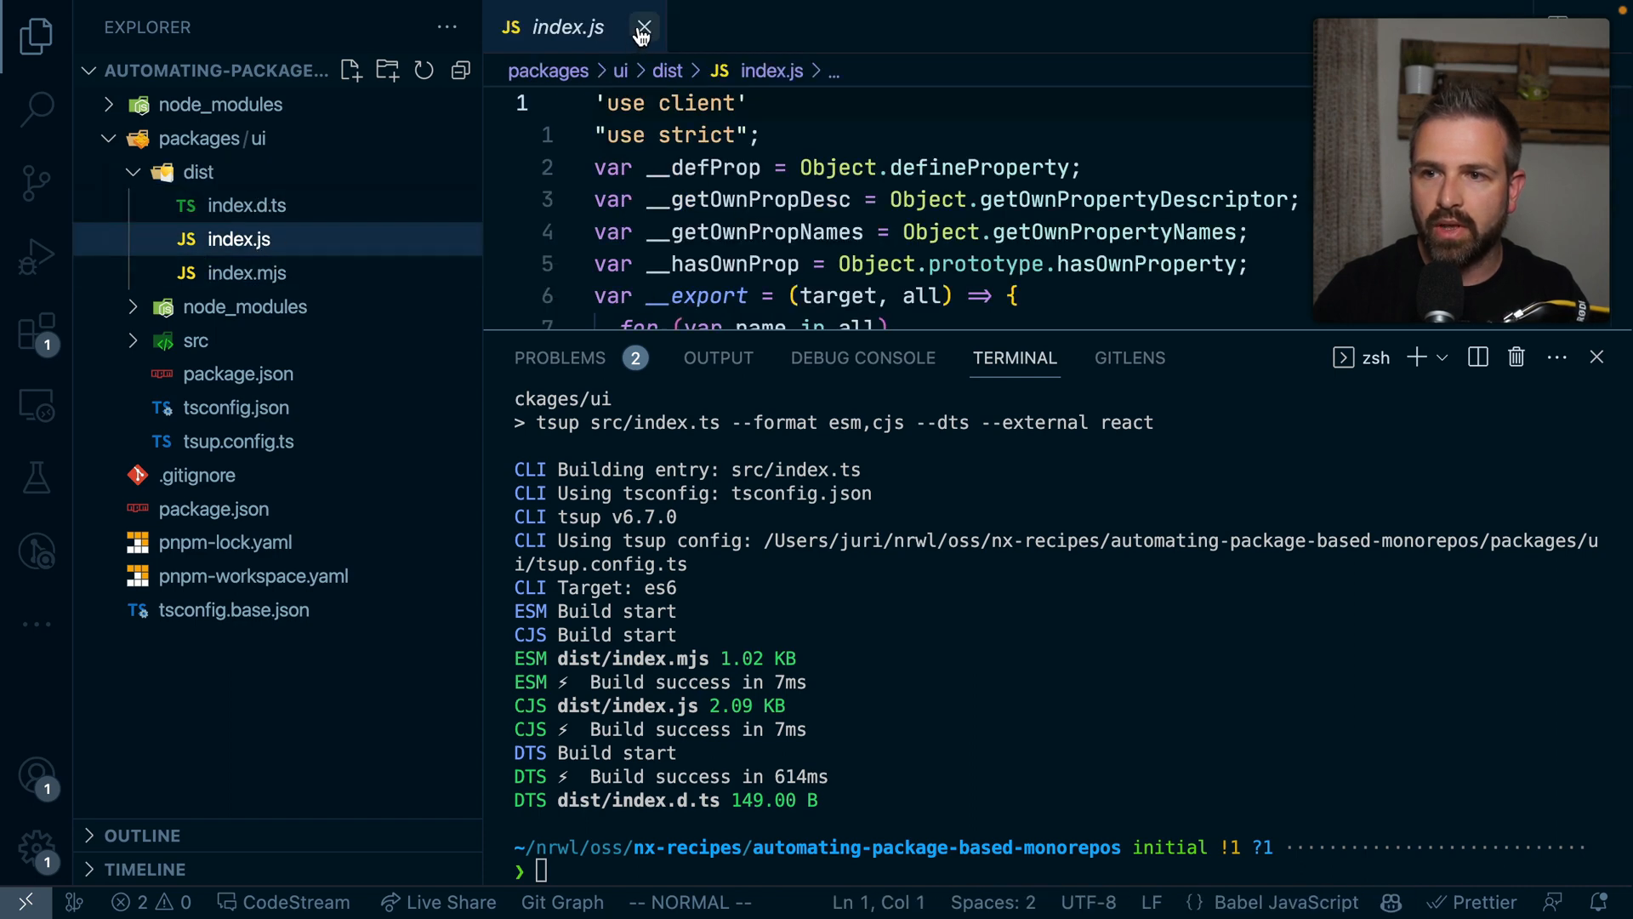
left_click(644, 27)
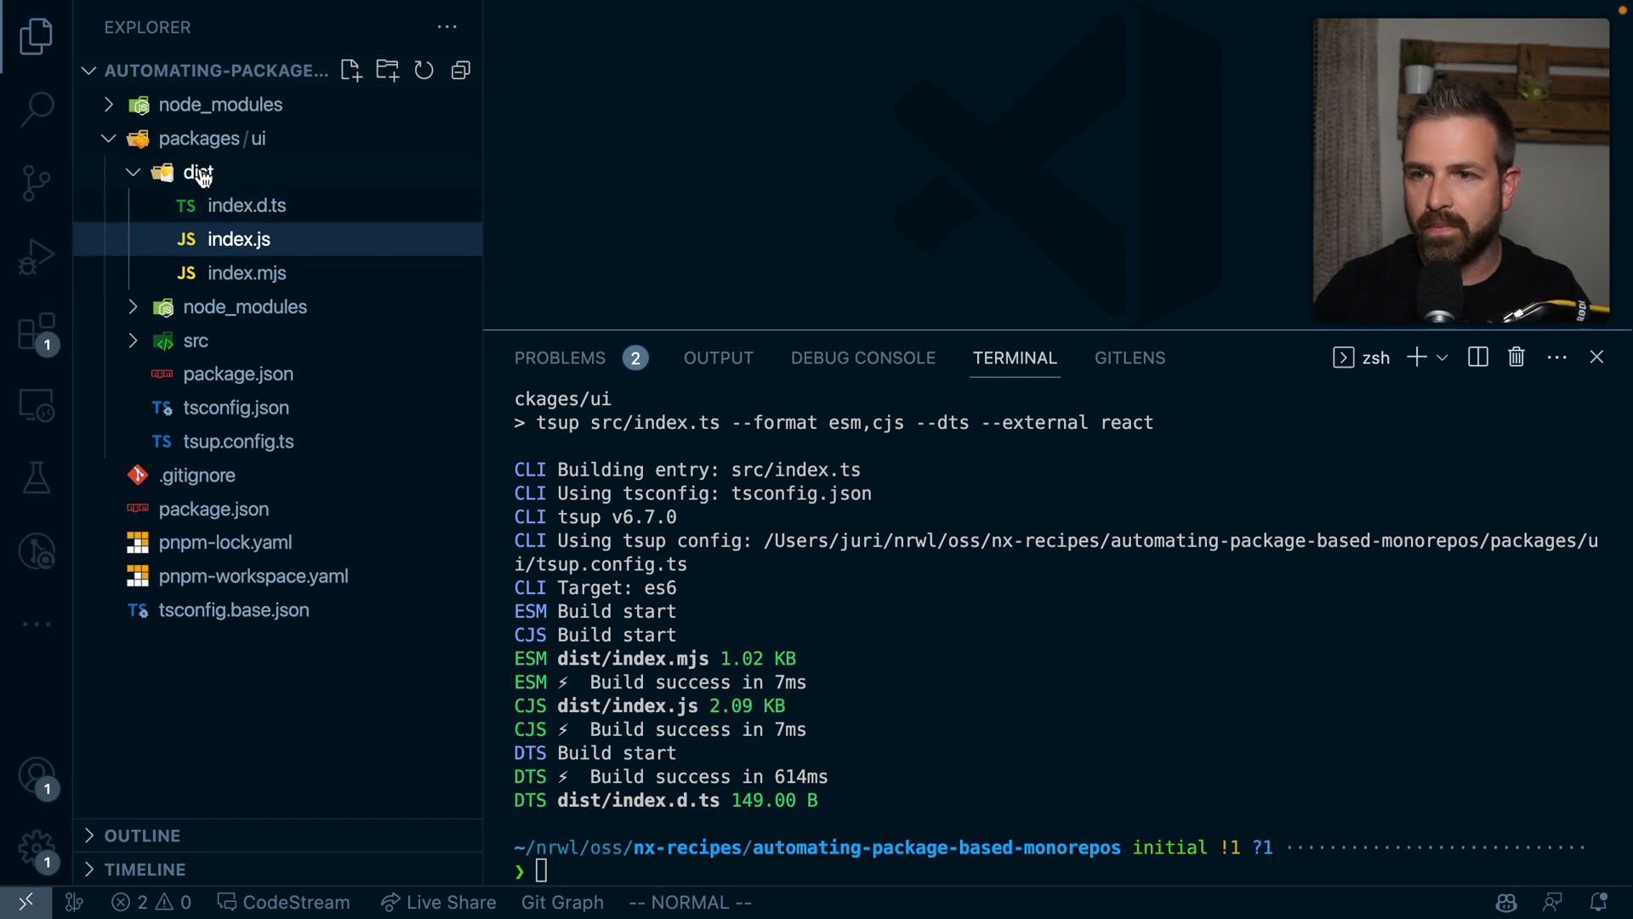
- Collapse dist, reveal the ui source files and reopen the ui package.json
left_click(197, 172)
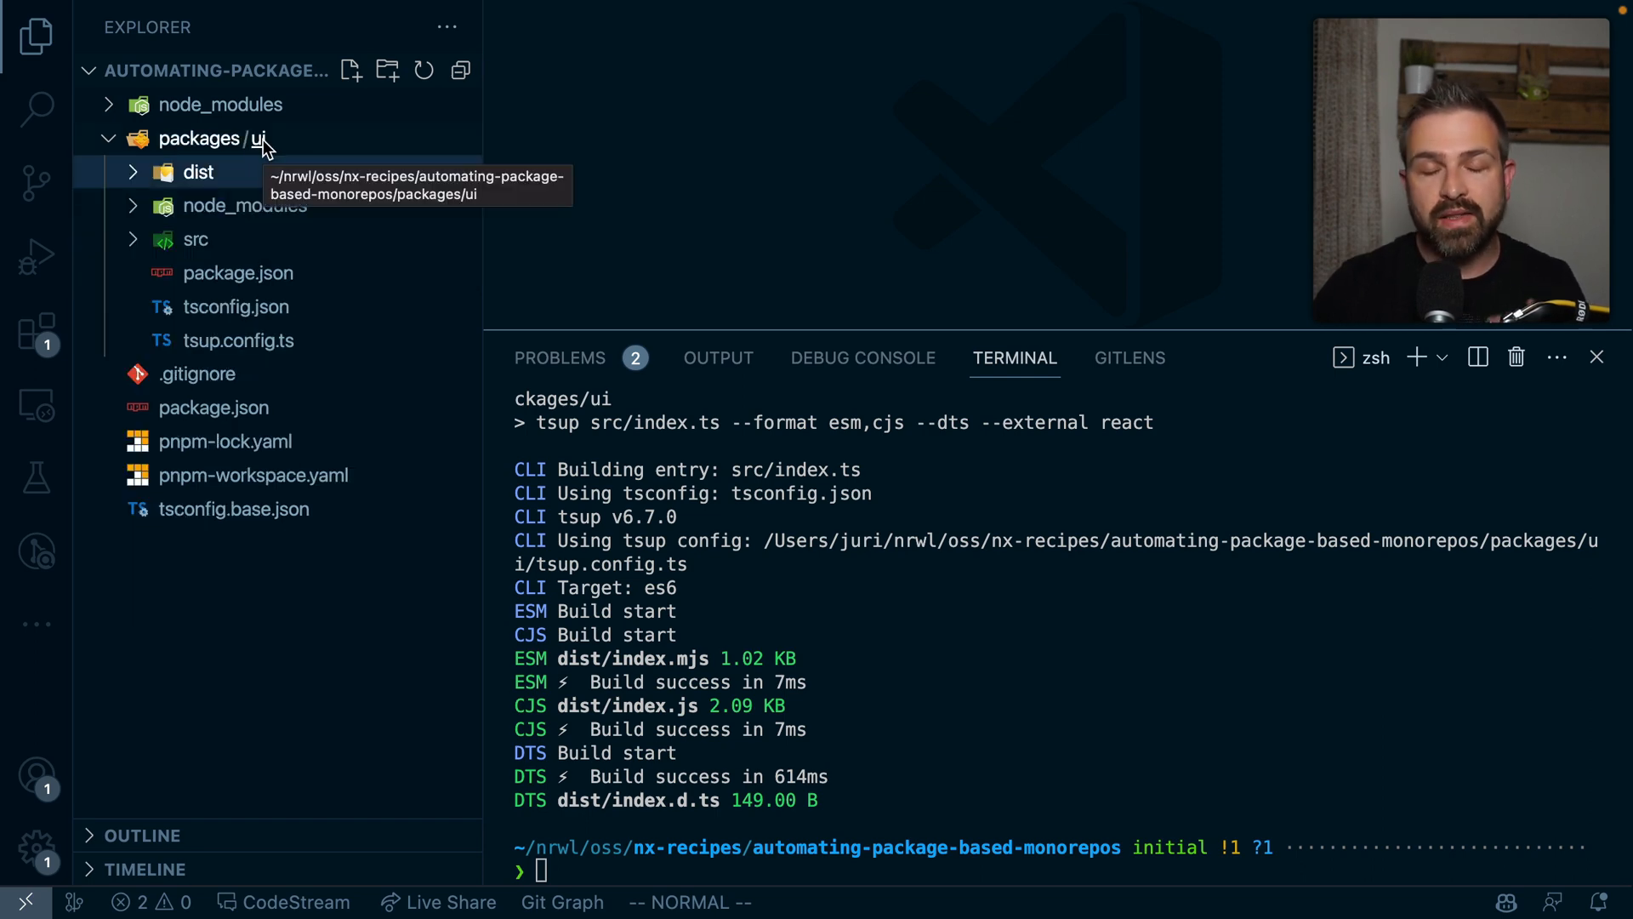
mouse_move(502, 174)
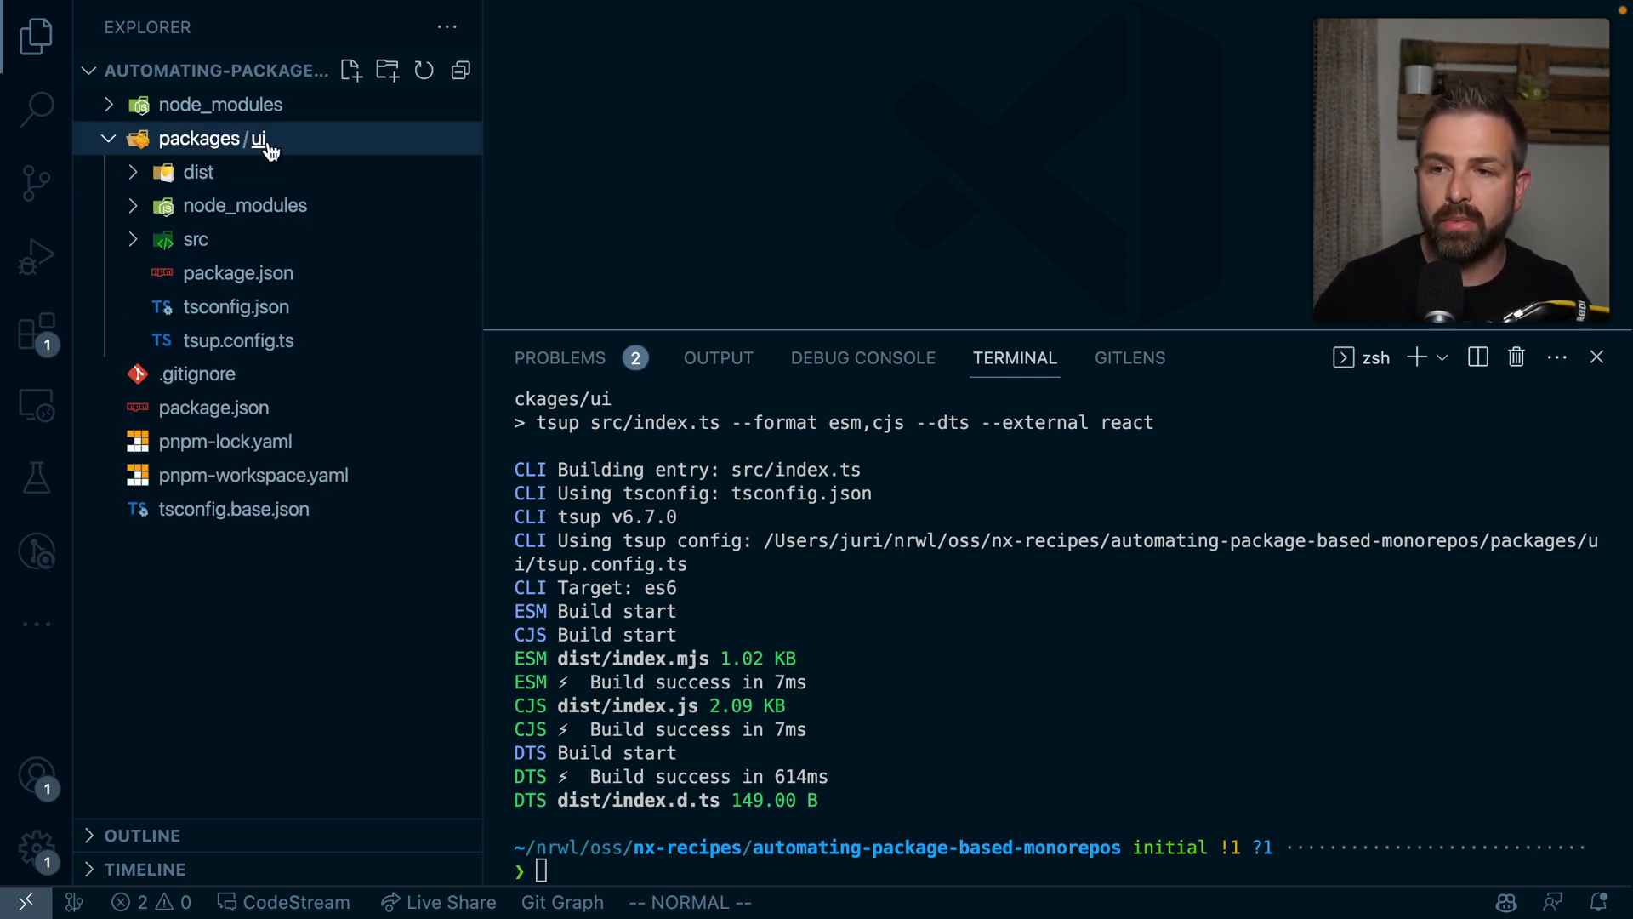
left_click(196, 238)
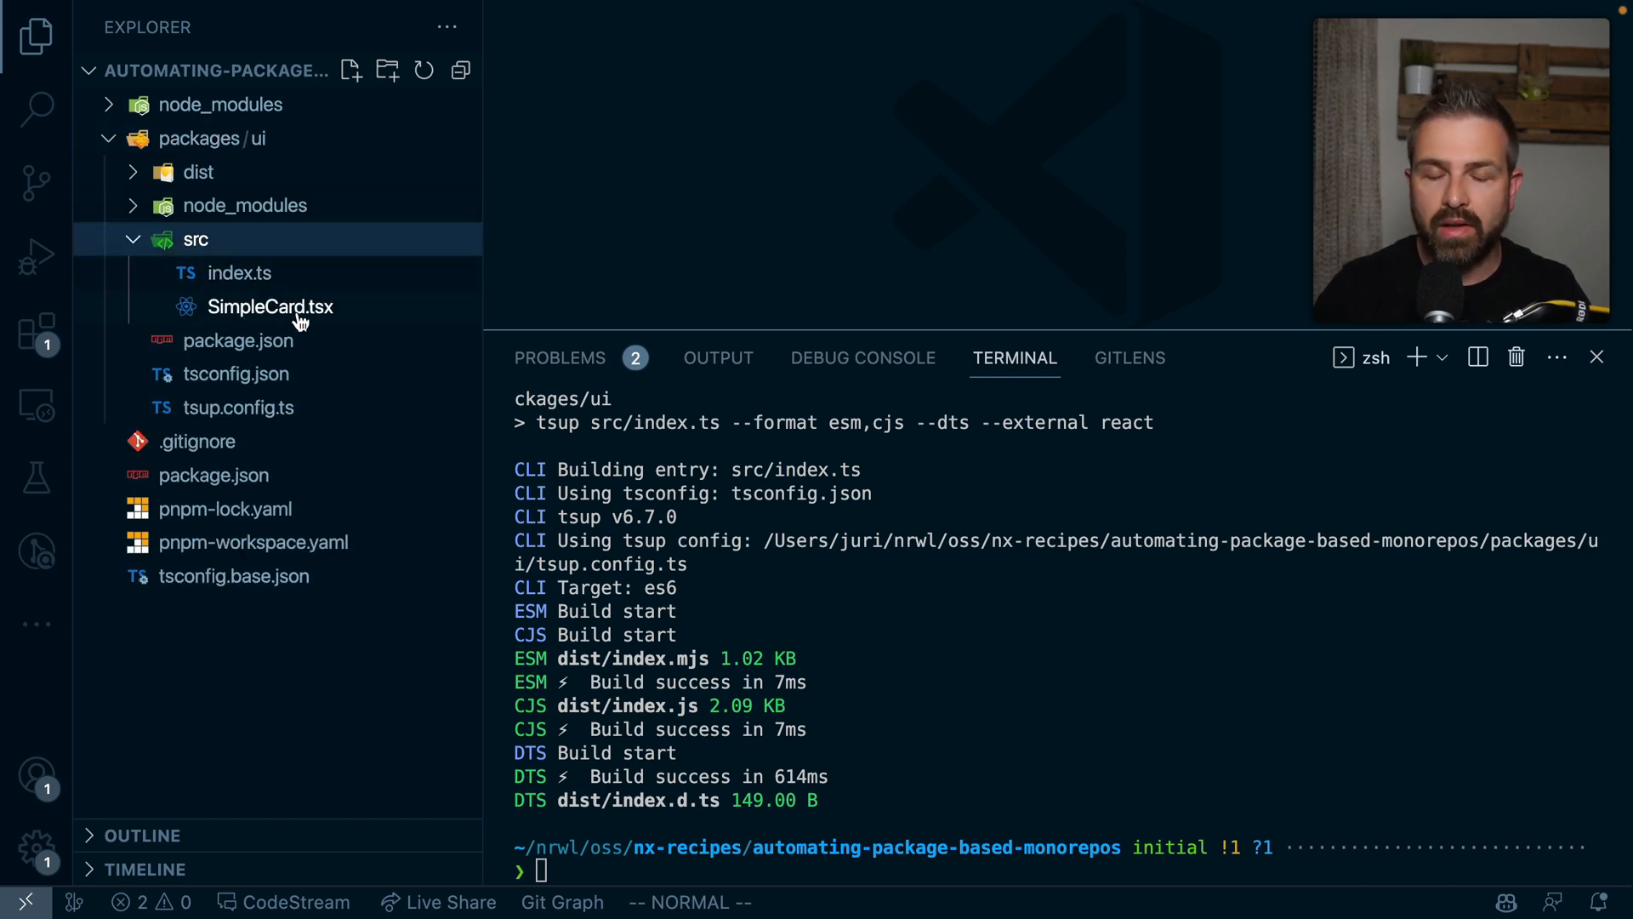
mouse_move(324, 333)
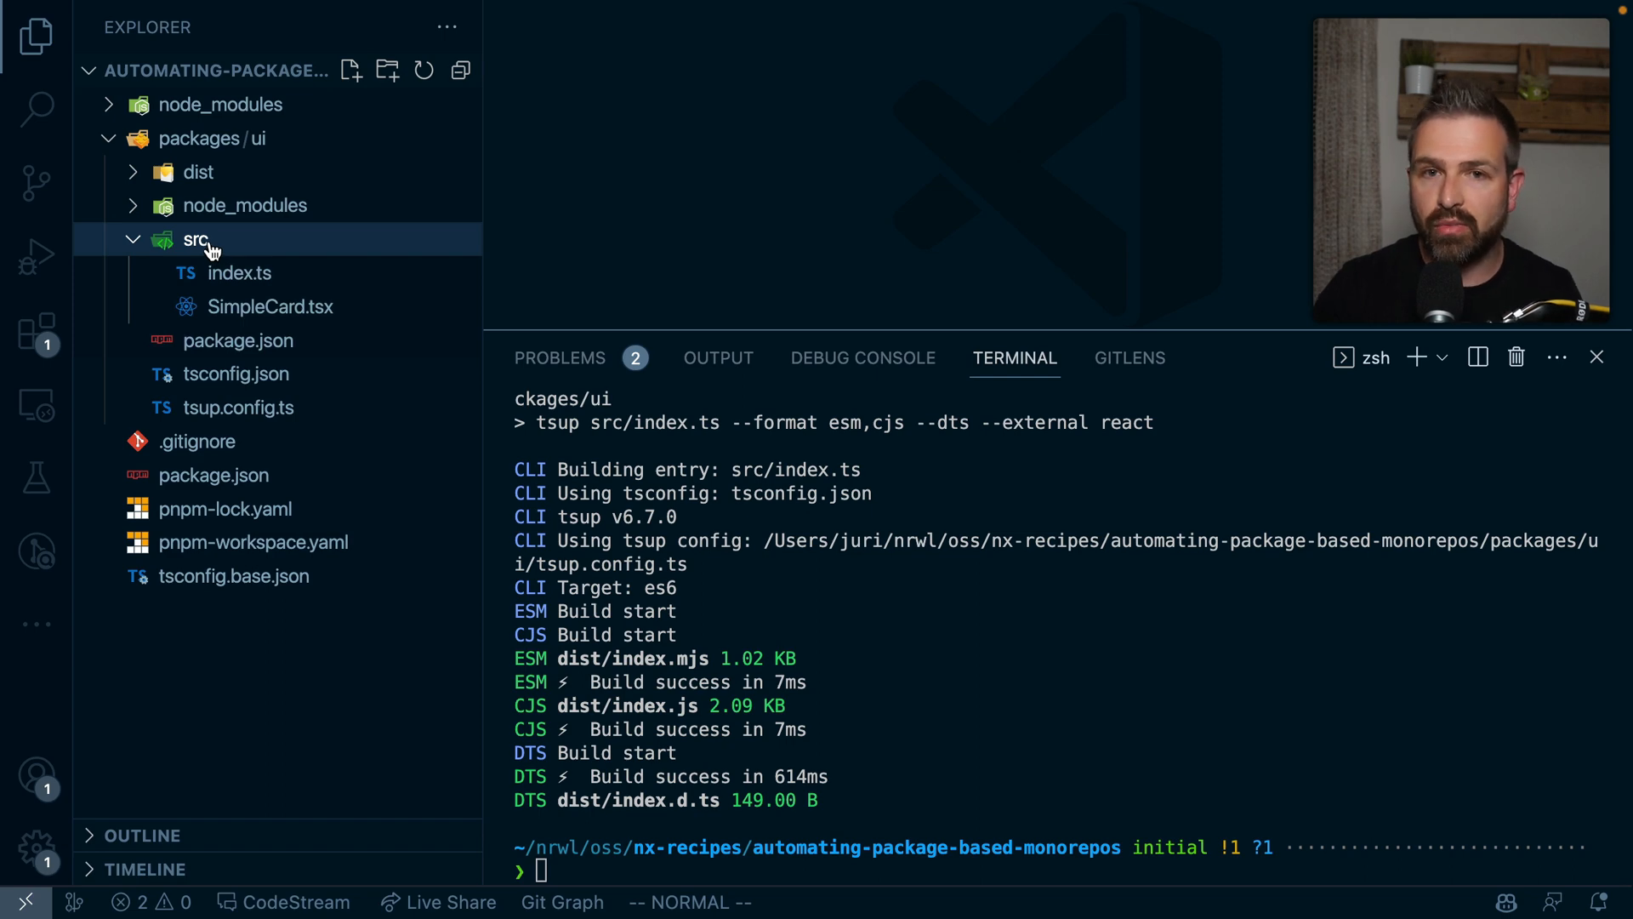
mouse_move(323, 343)
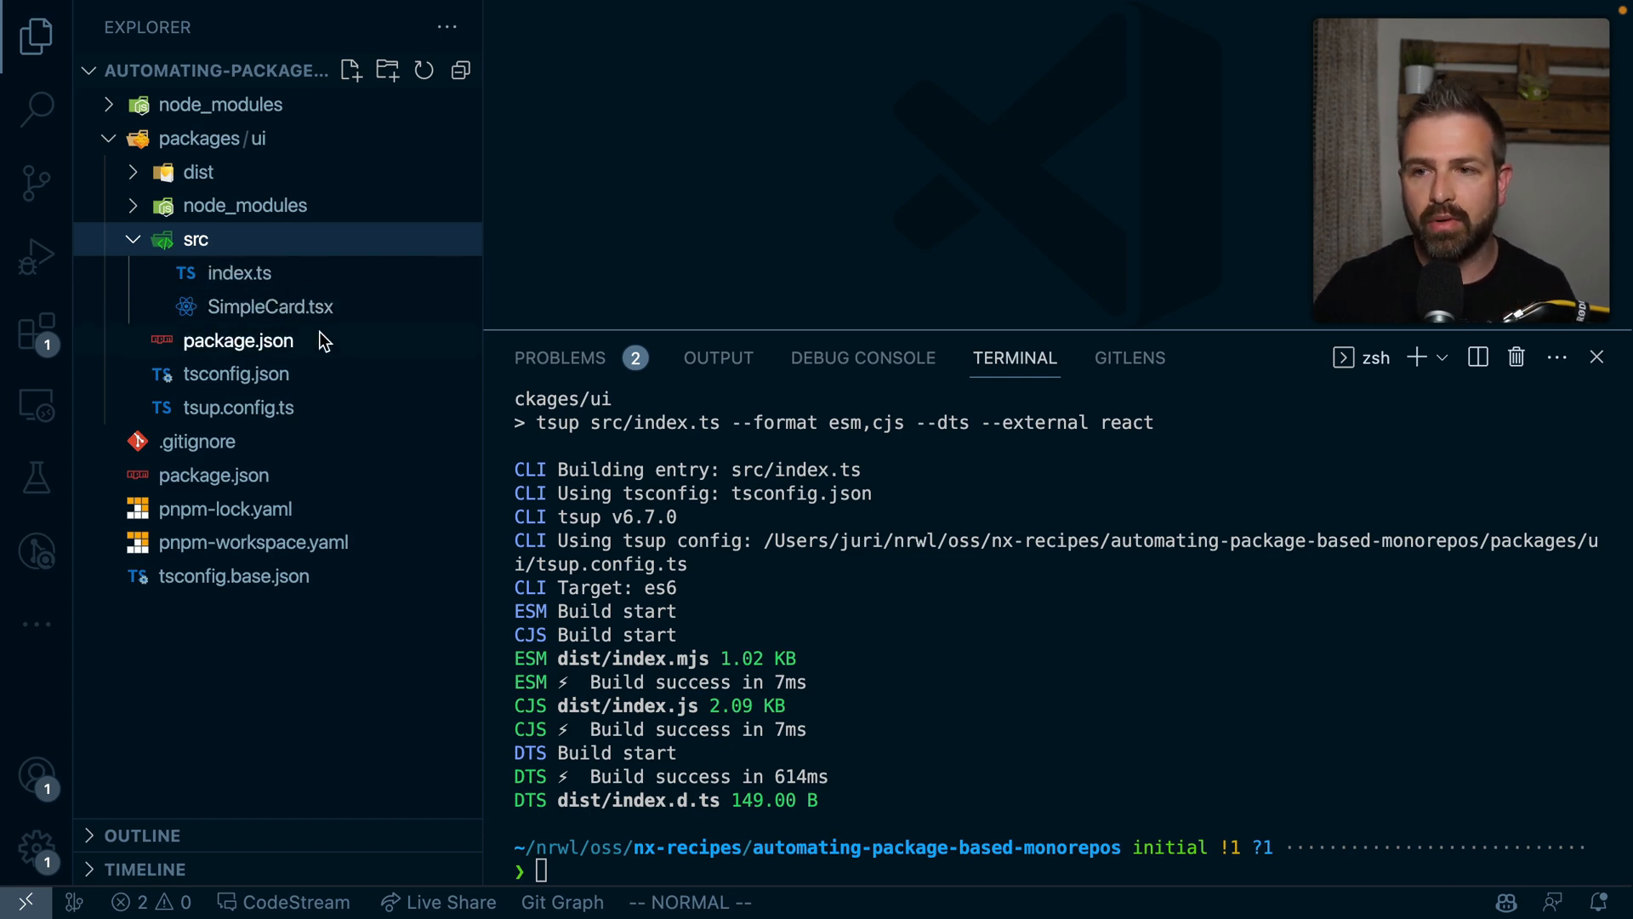
mouse_move(258, 396)
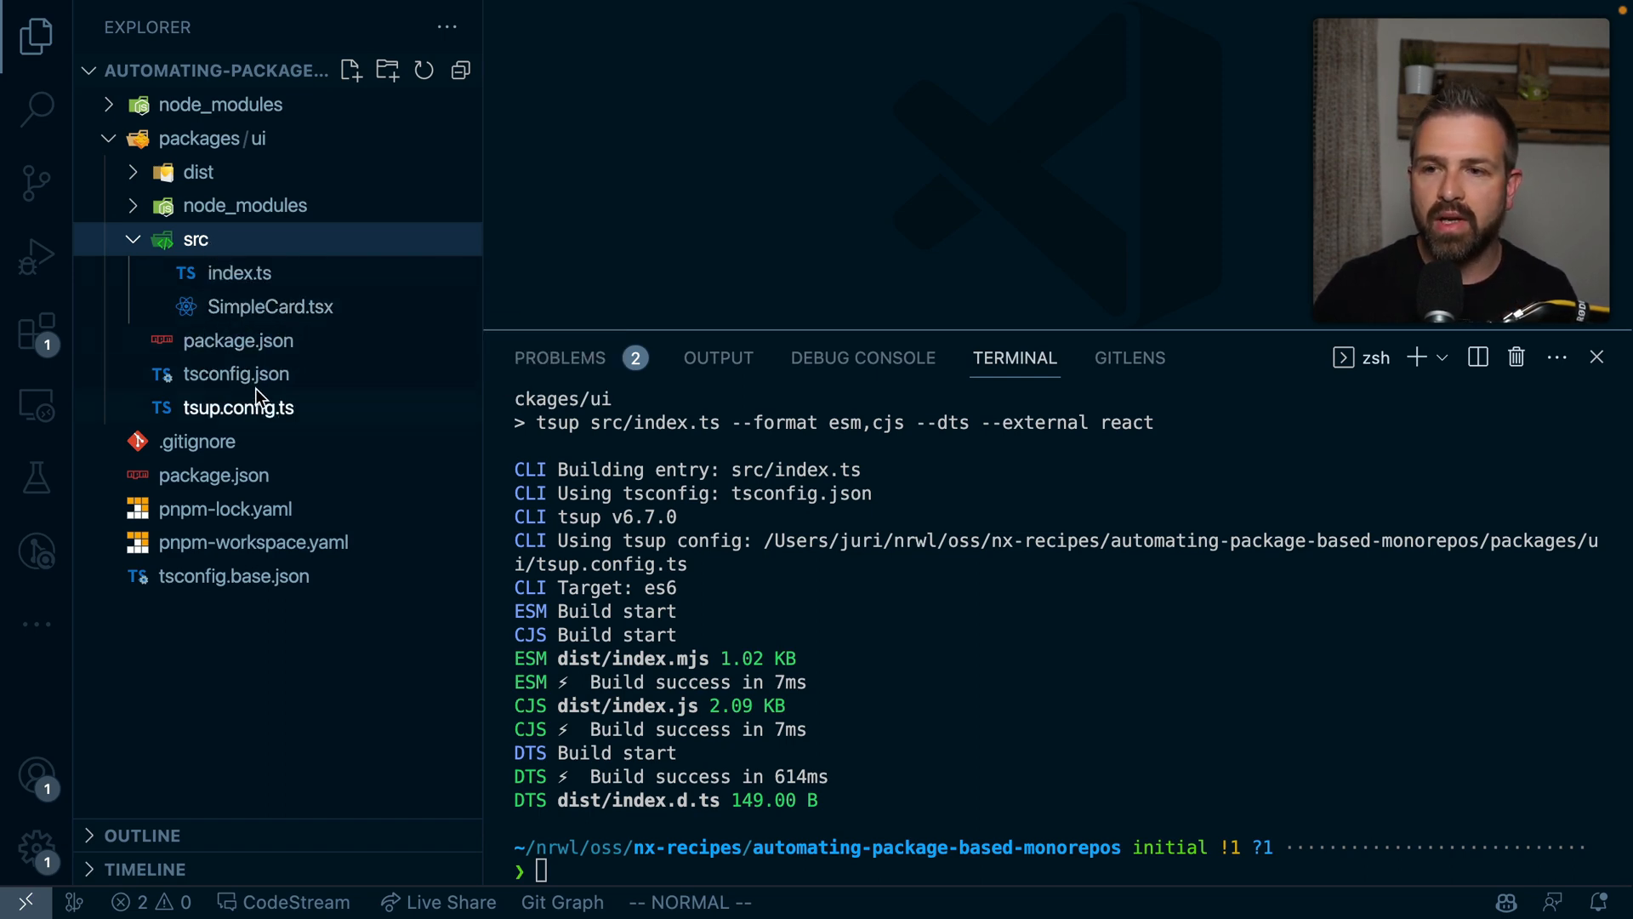
left_click(238, 339)
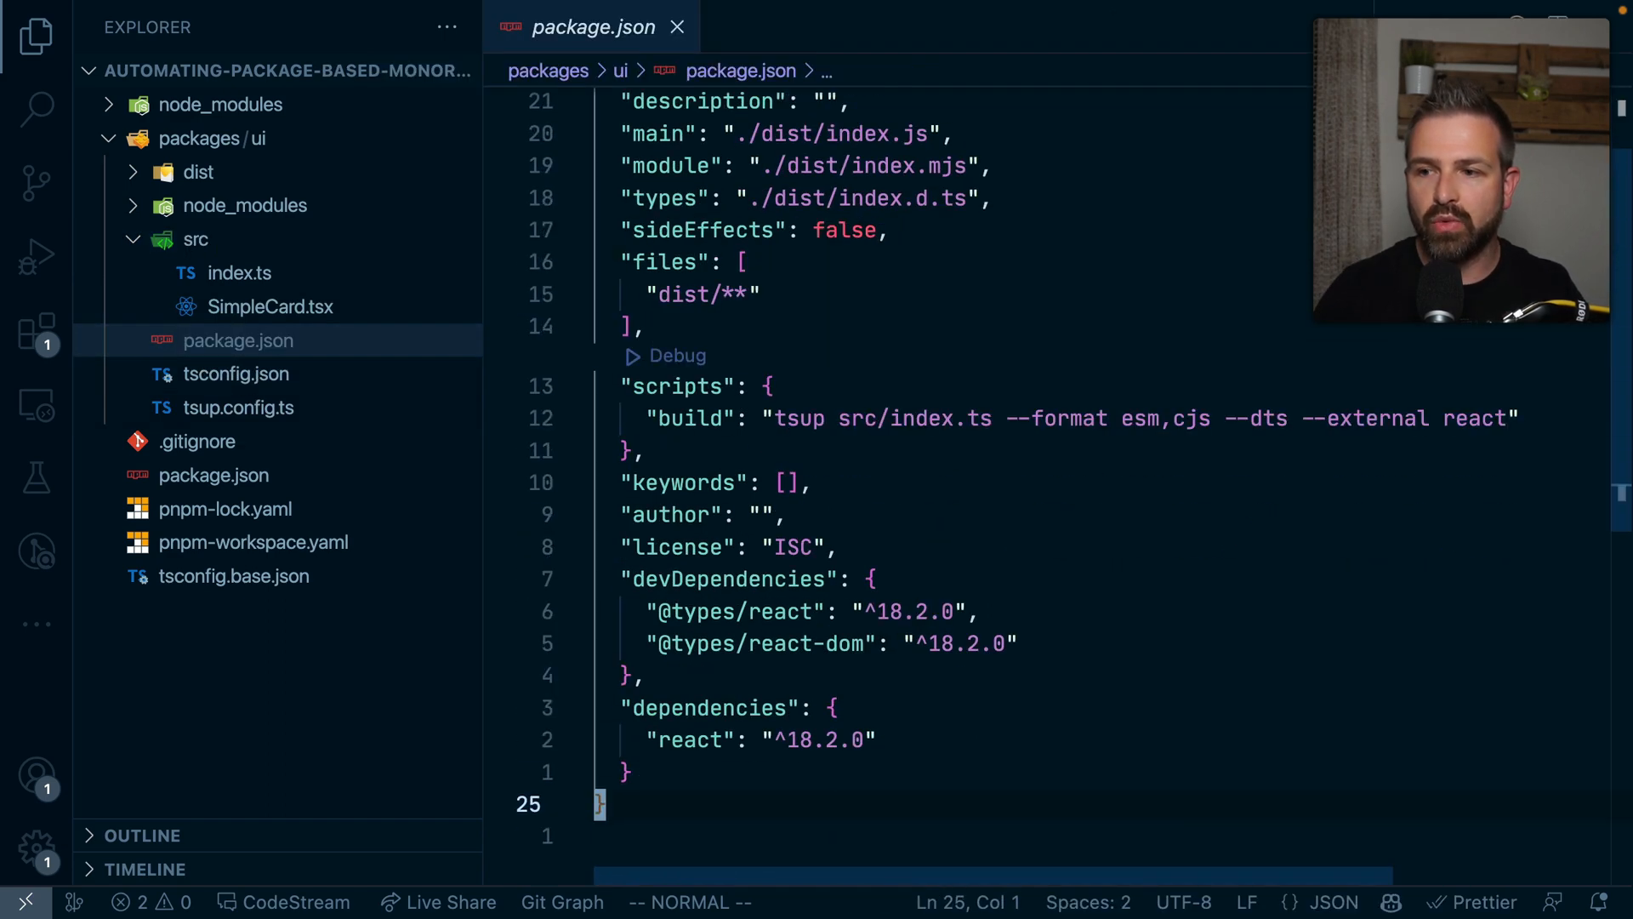
left_click(943, 612)
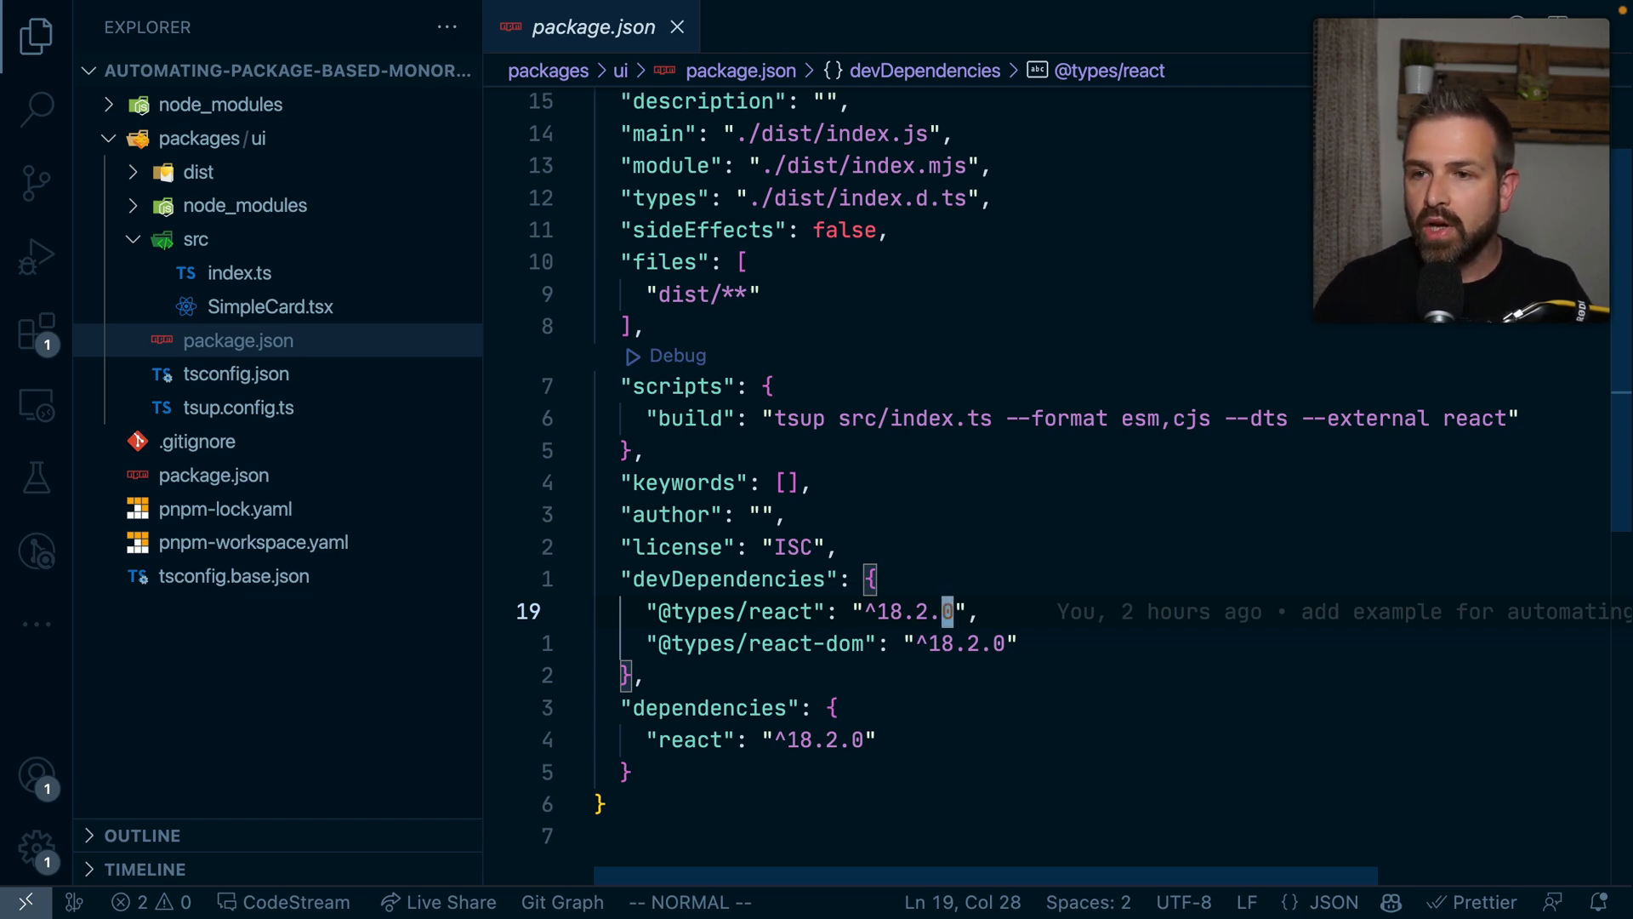
mouse_move(562, 263)
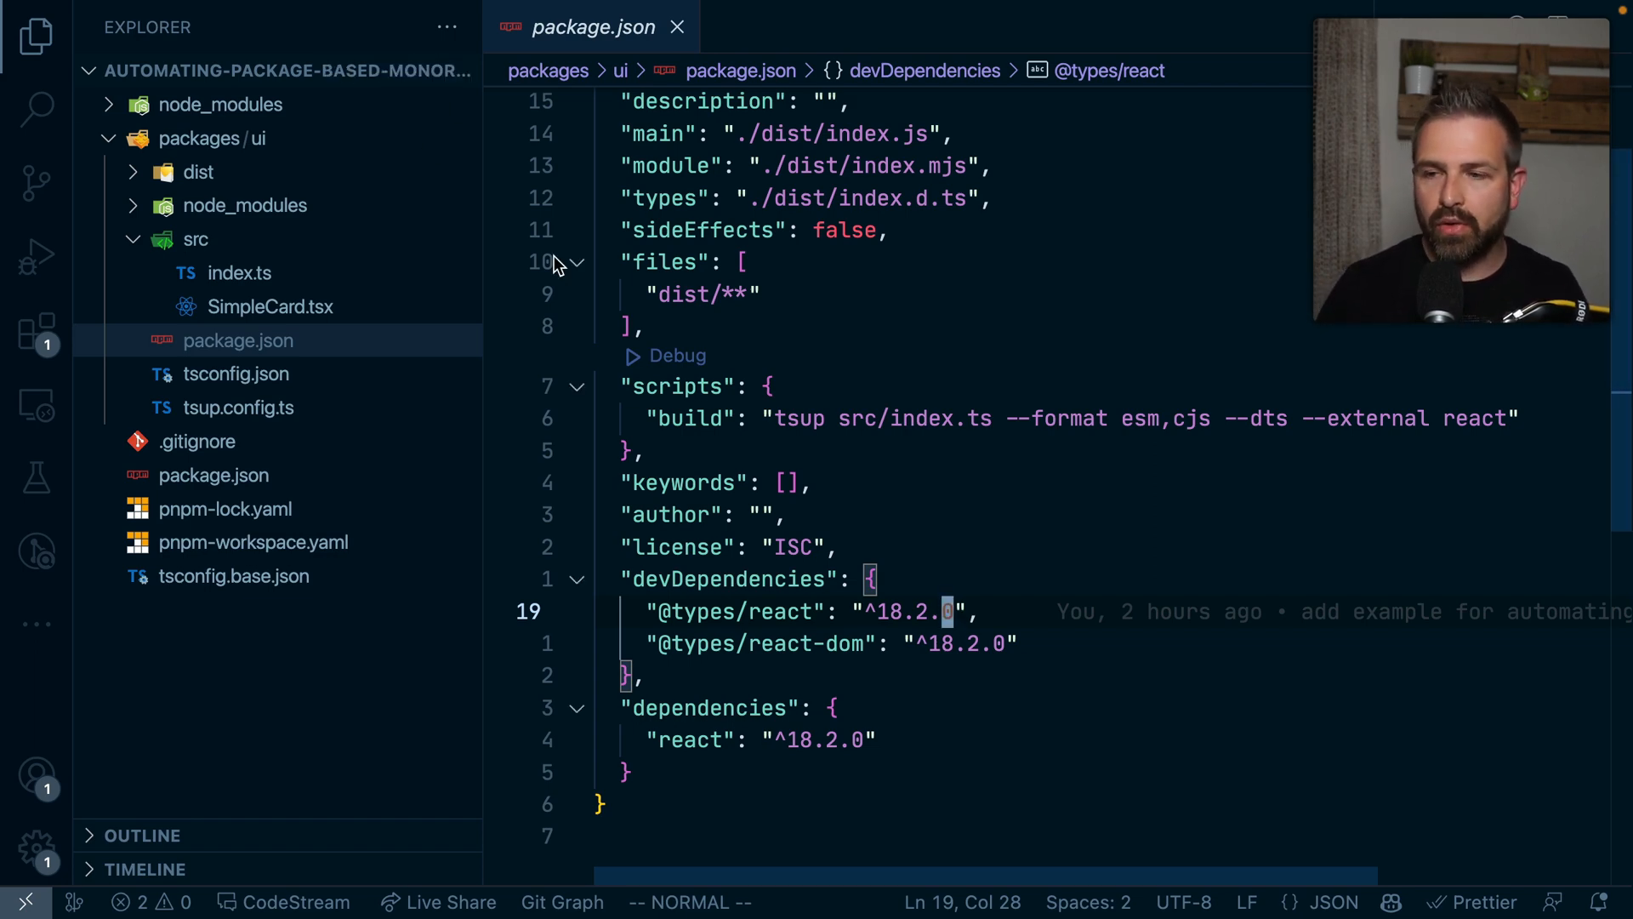
mouse_move(198, 217)
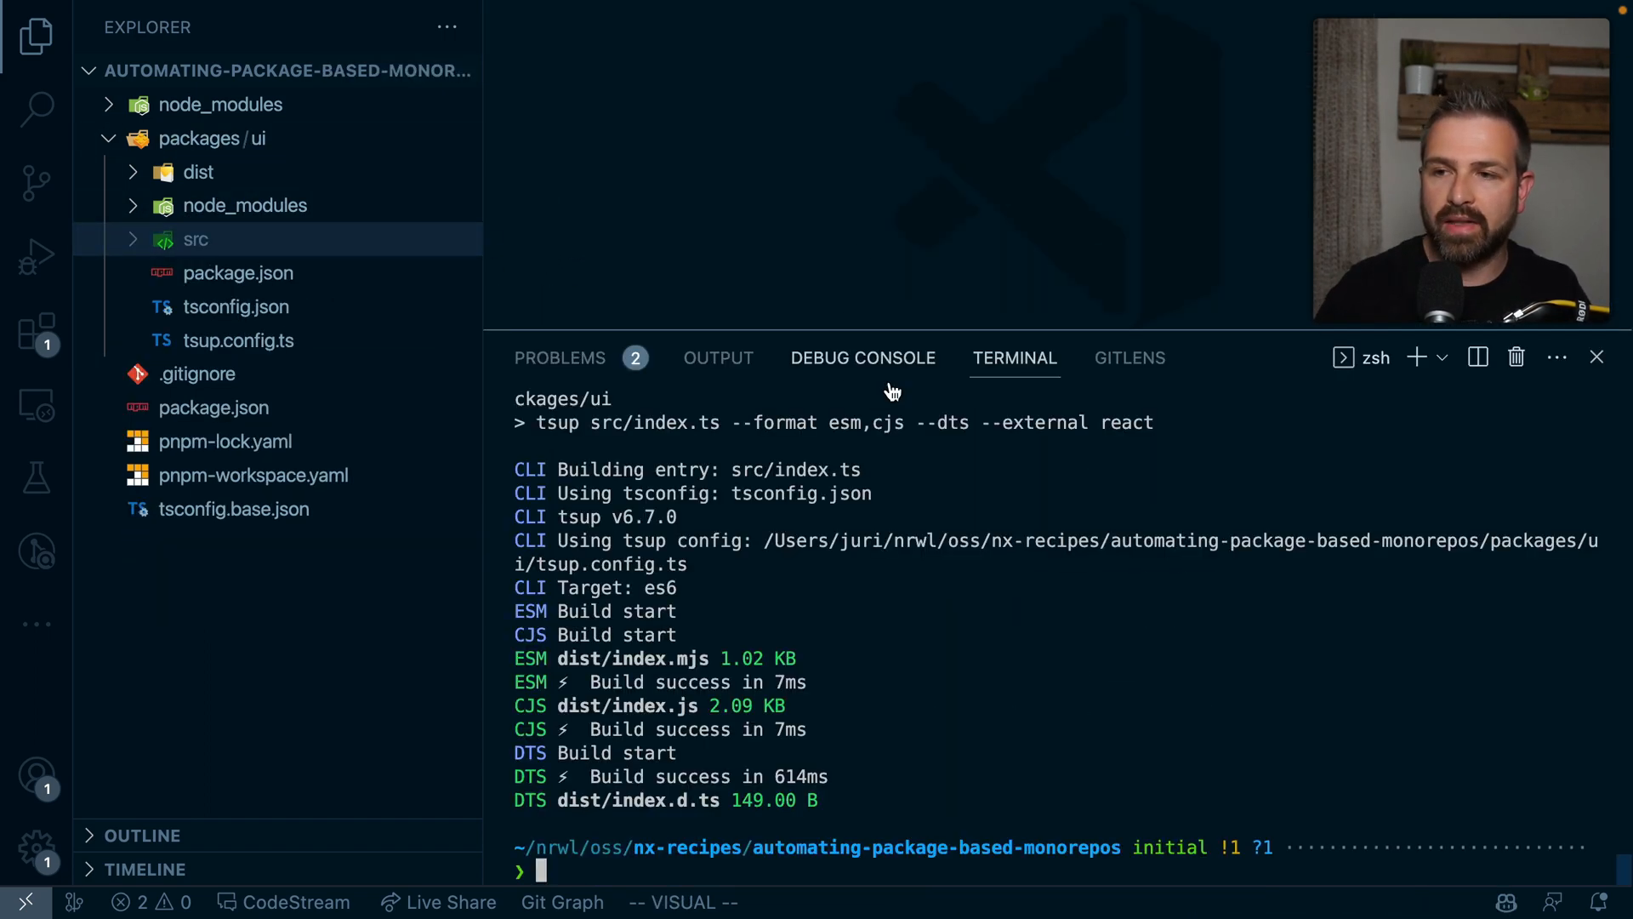
- Clear the terminal and run pnpm dlx nx@latest init, choosing build as the ordered script
key("Ctrl+L")
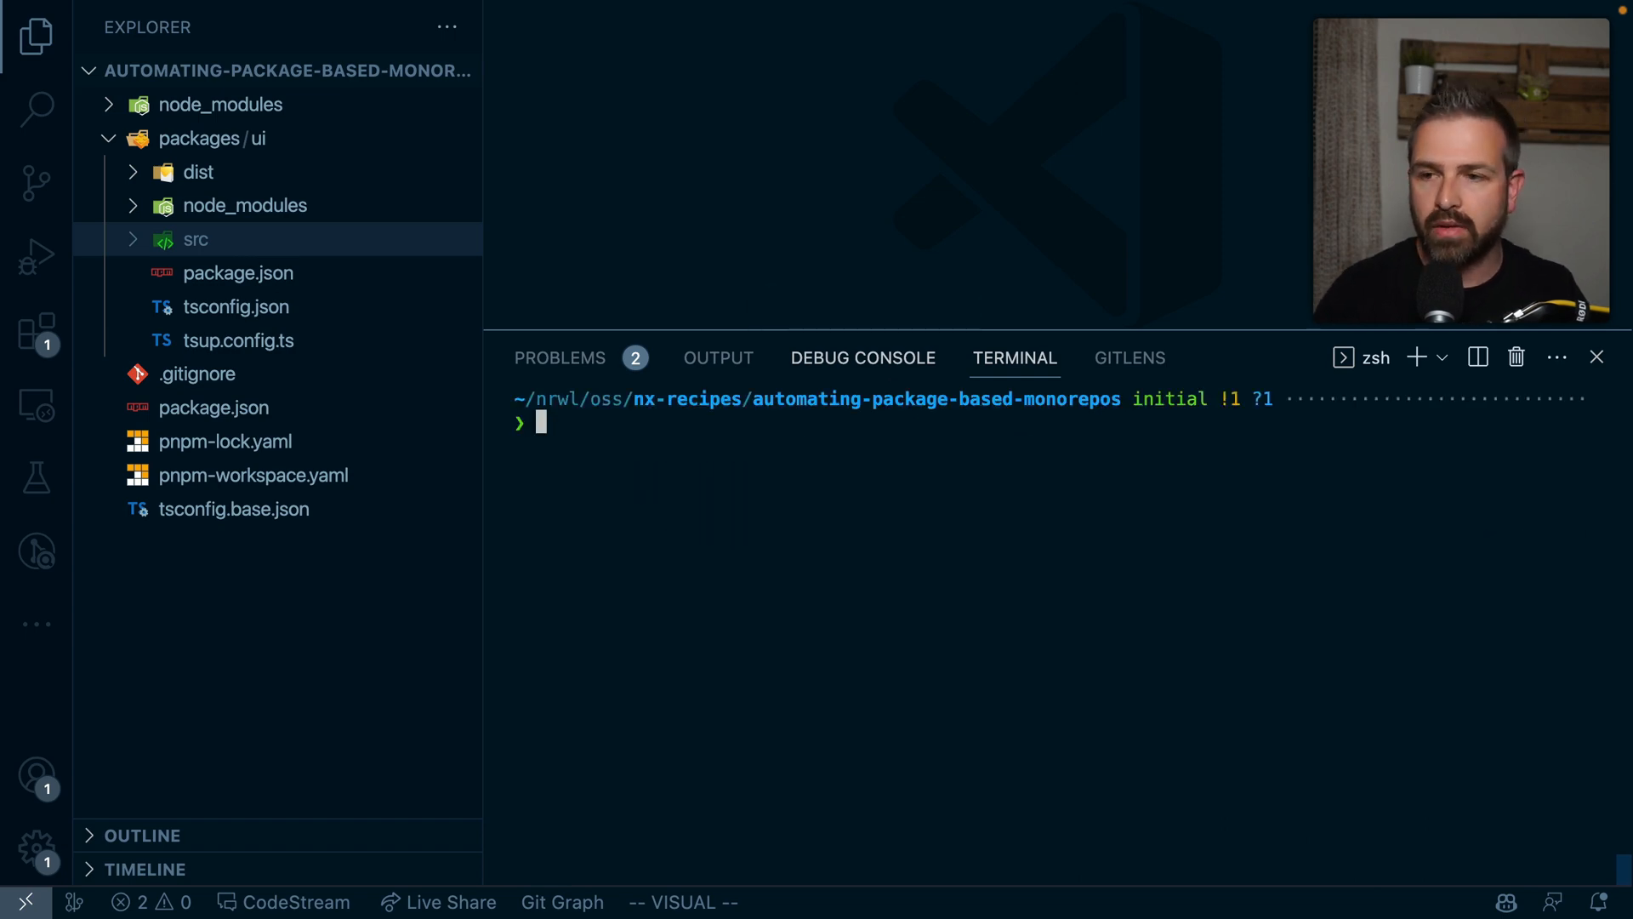
type("pnpm d")
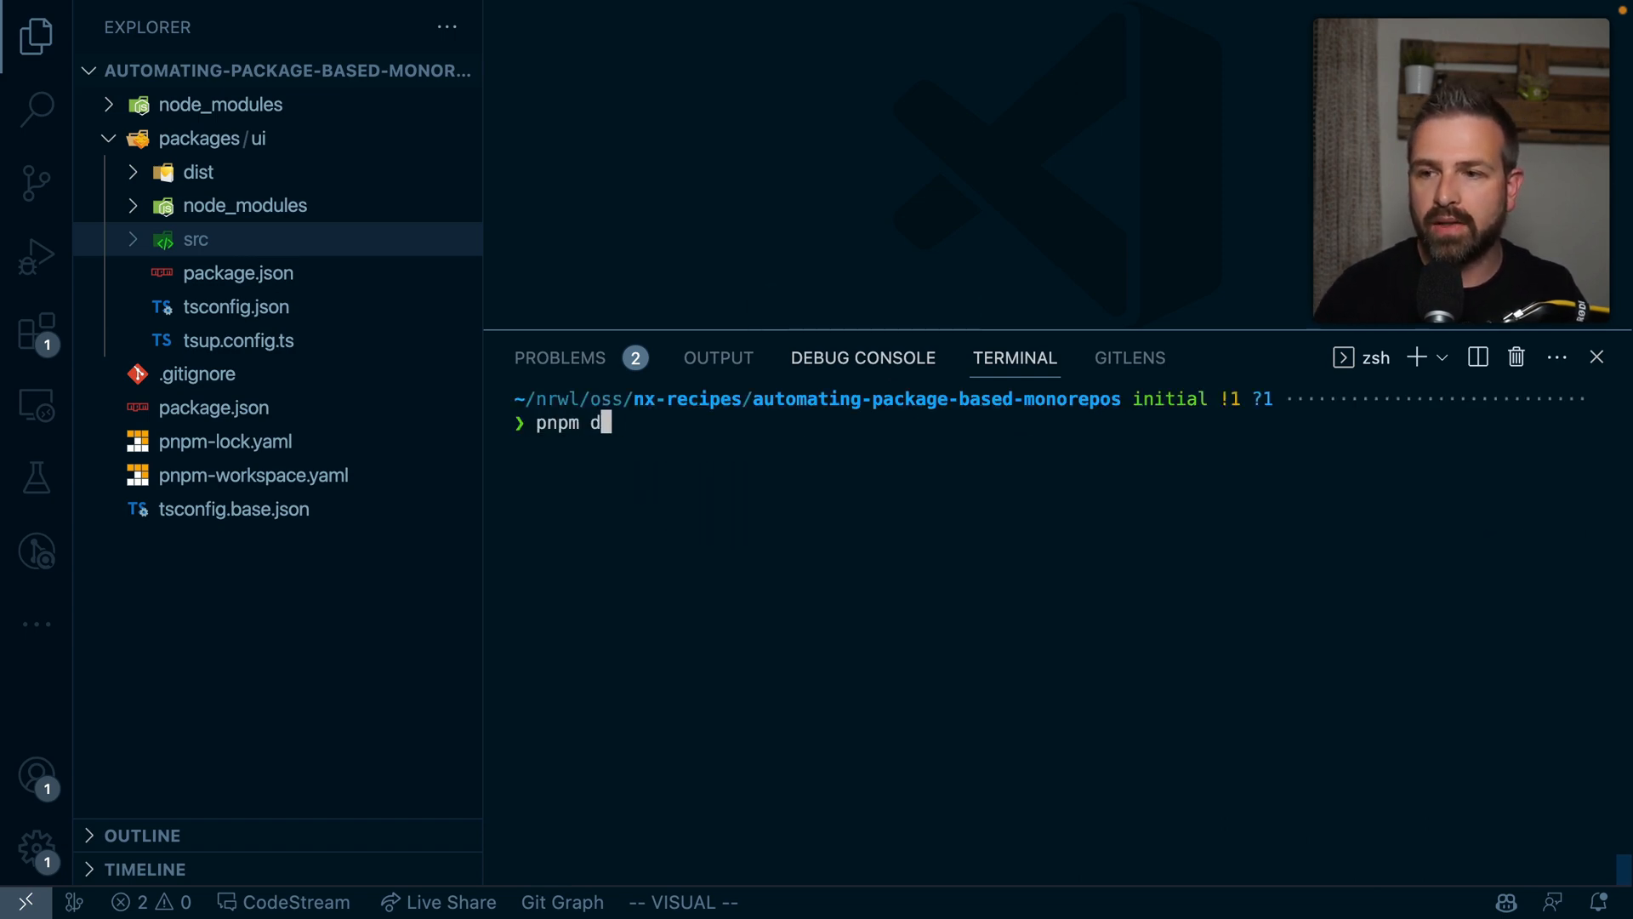
type("lx nx@late")
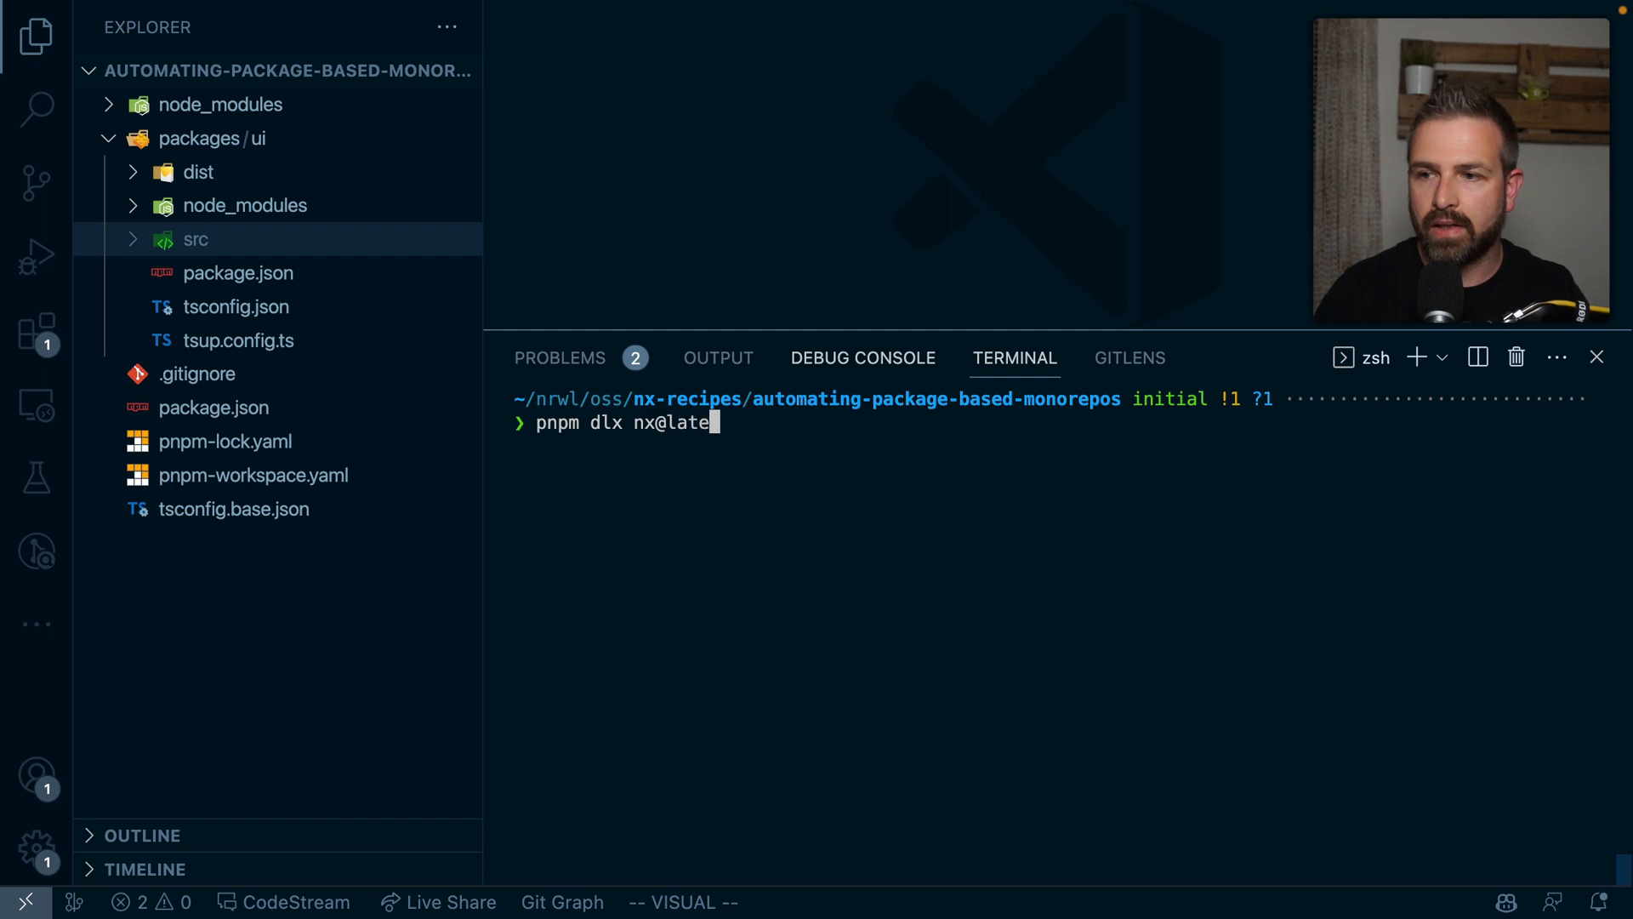
key("Return")
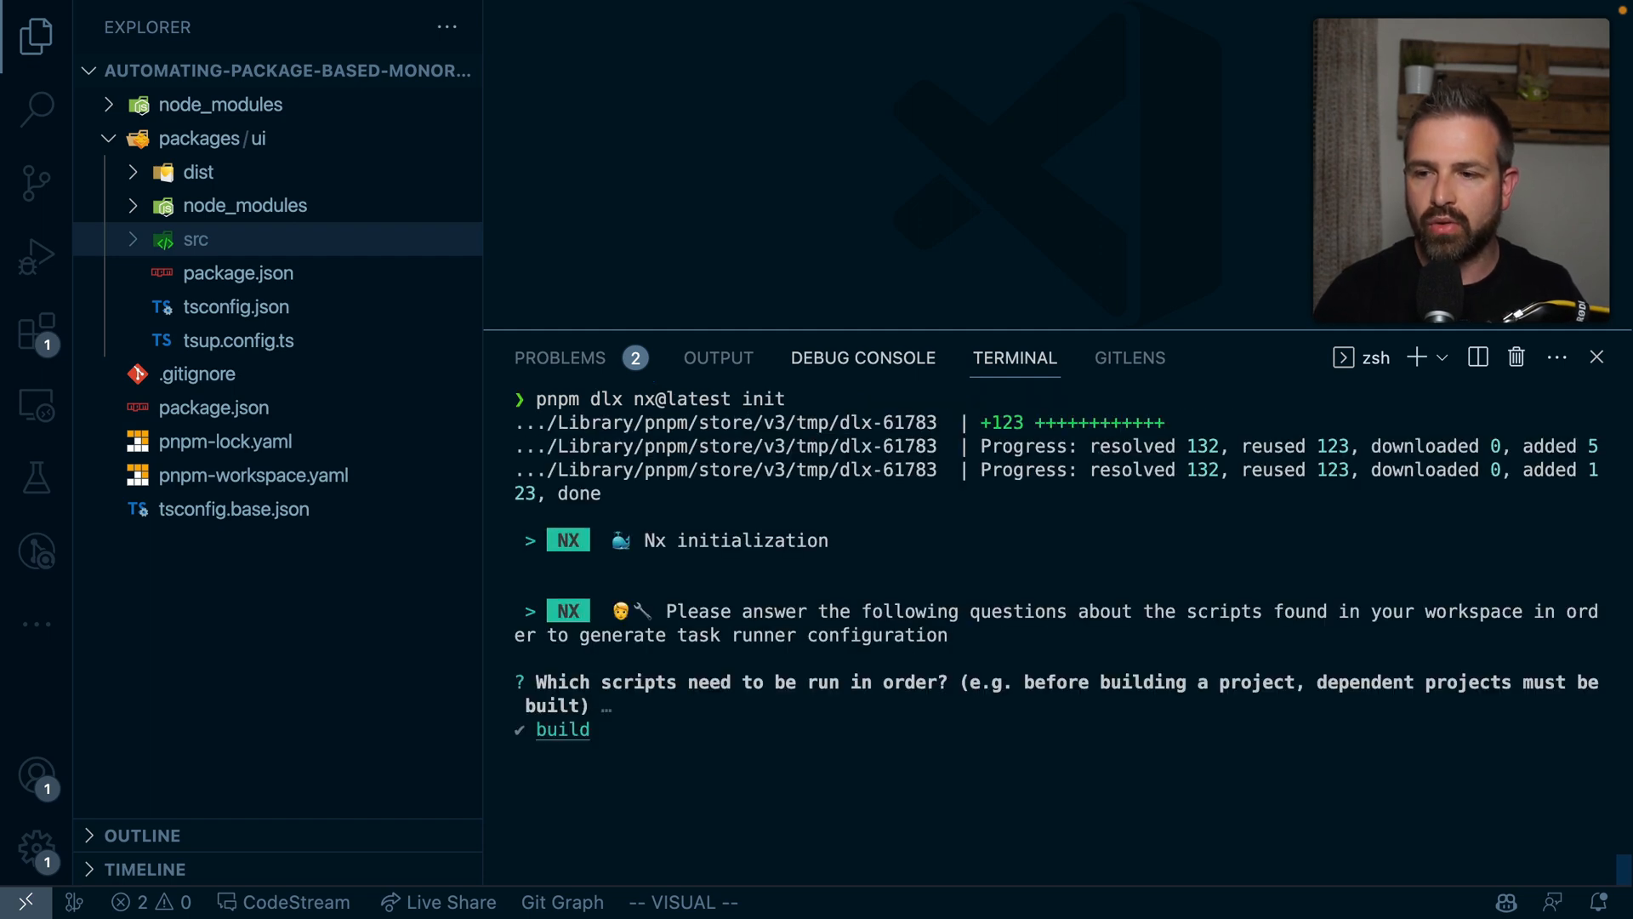
key("Return")
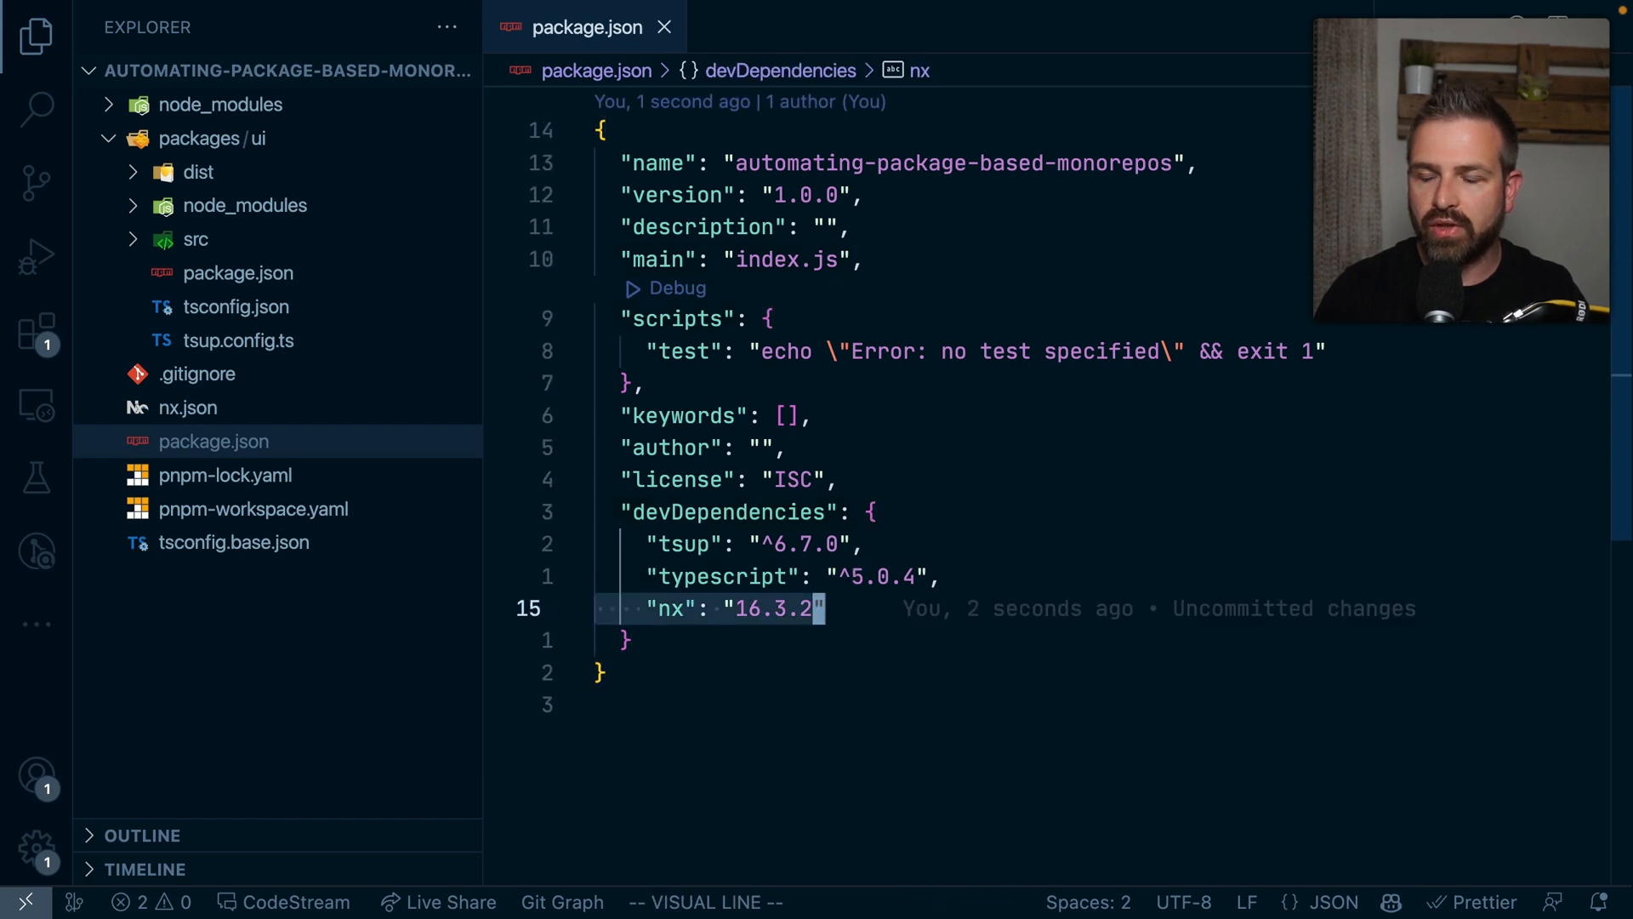
- Review the generated nx.json, then return to the root package.json
left_click(187, 407)
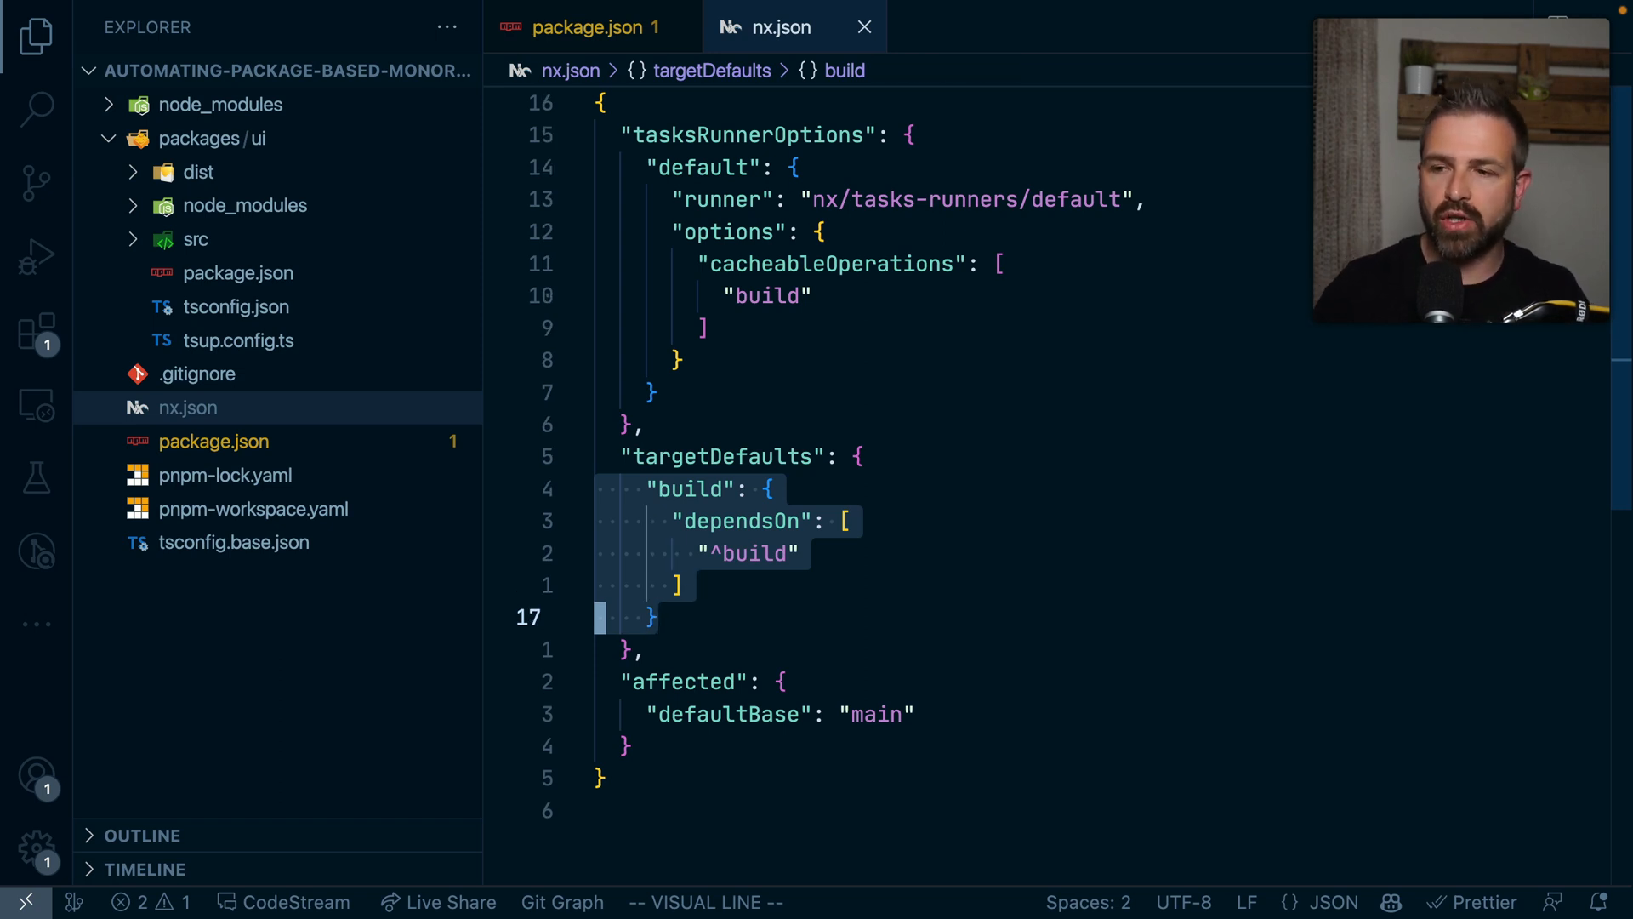
key("Escape")
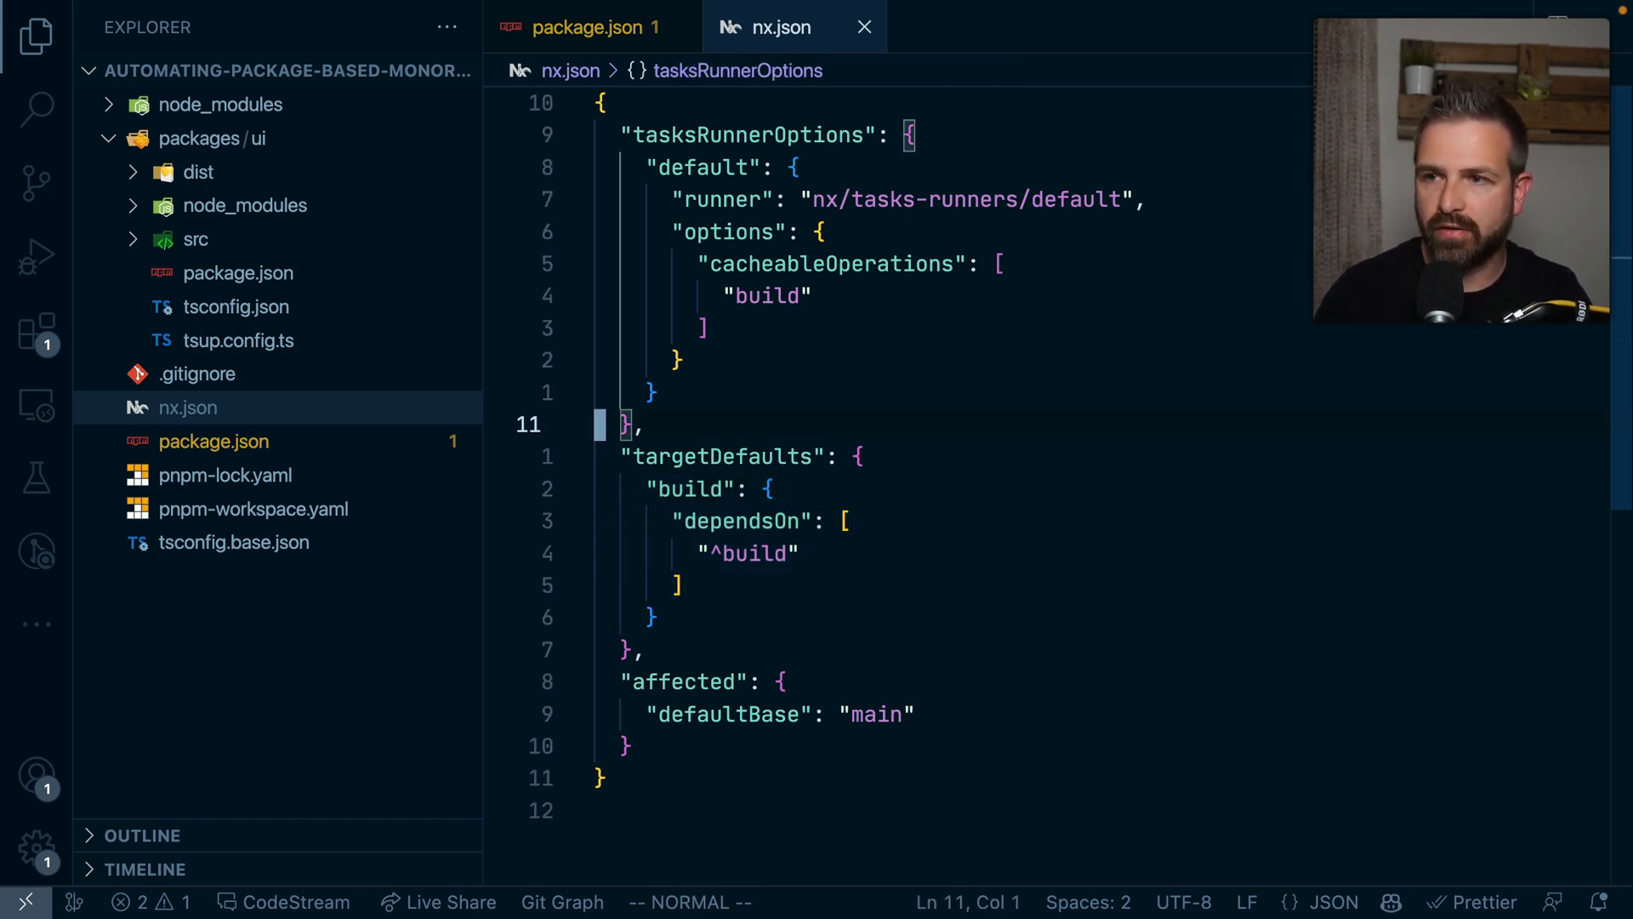
left_click(592, 27)
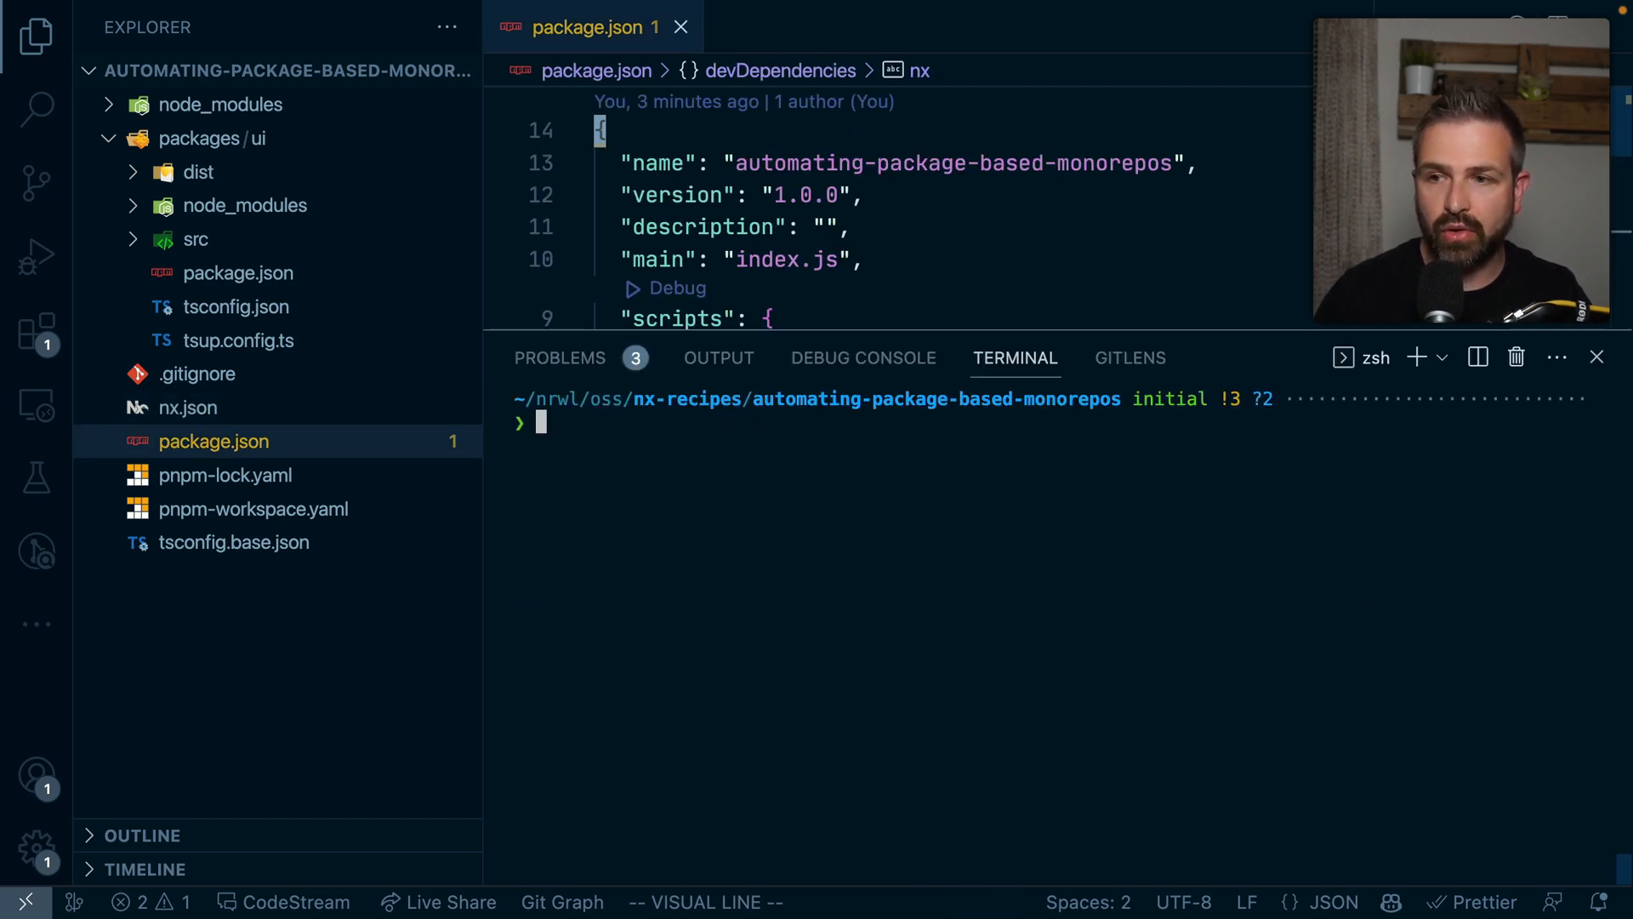
- Build every project with pnpm exec nx run-many -t build
type("pnpm exec nx")
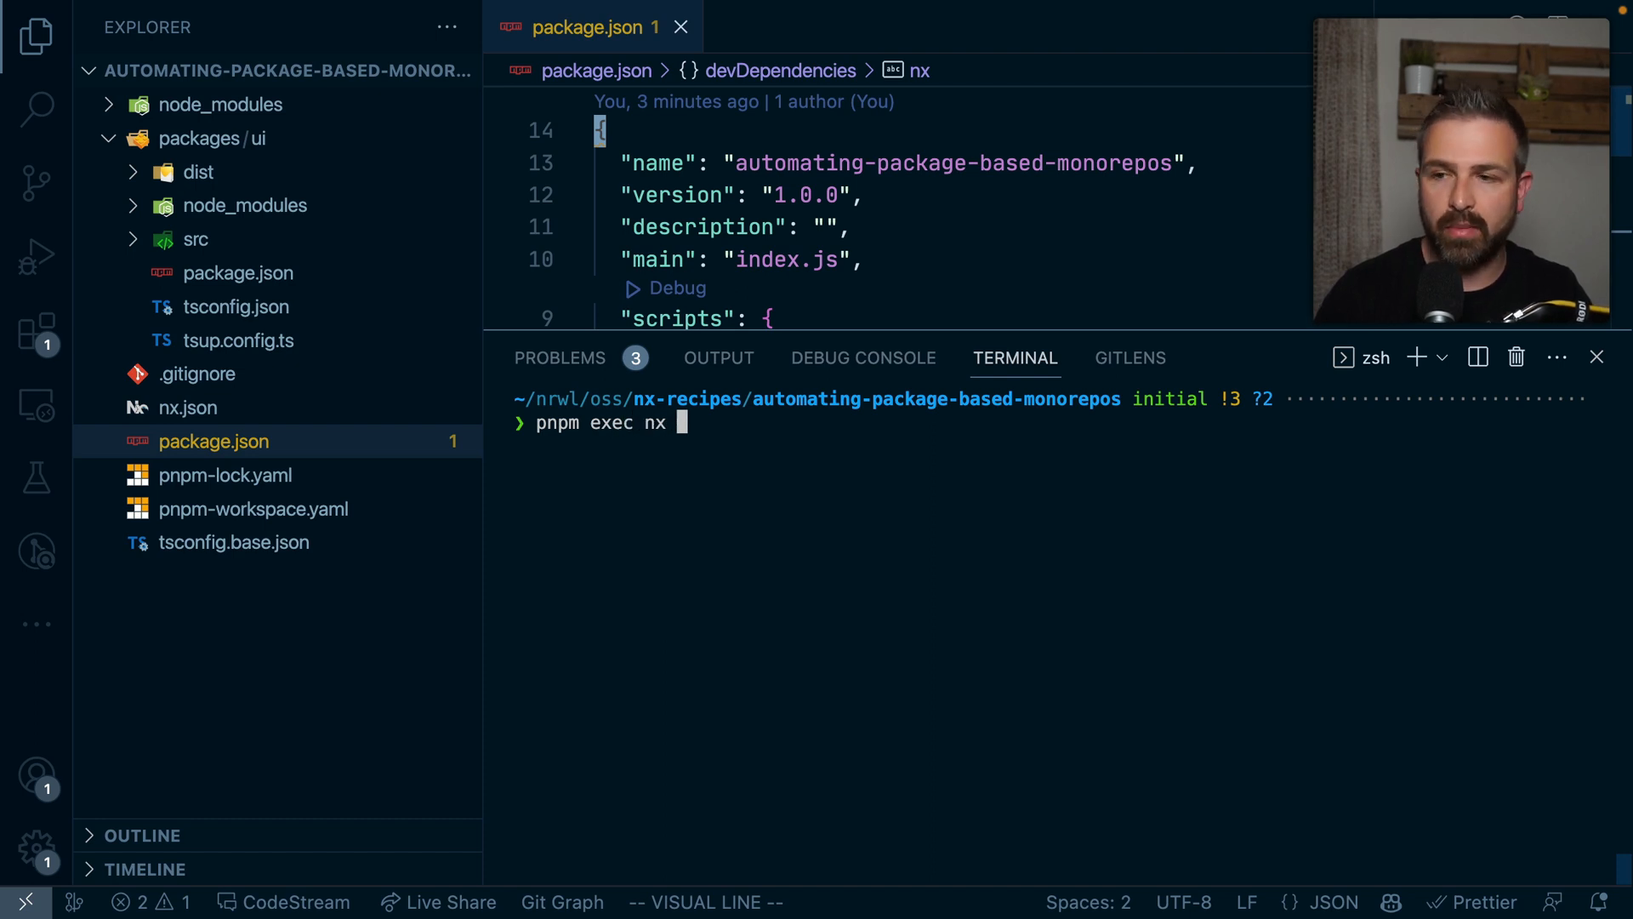
type("run-many -t")
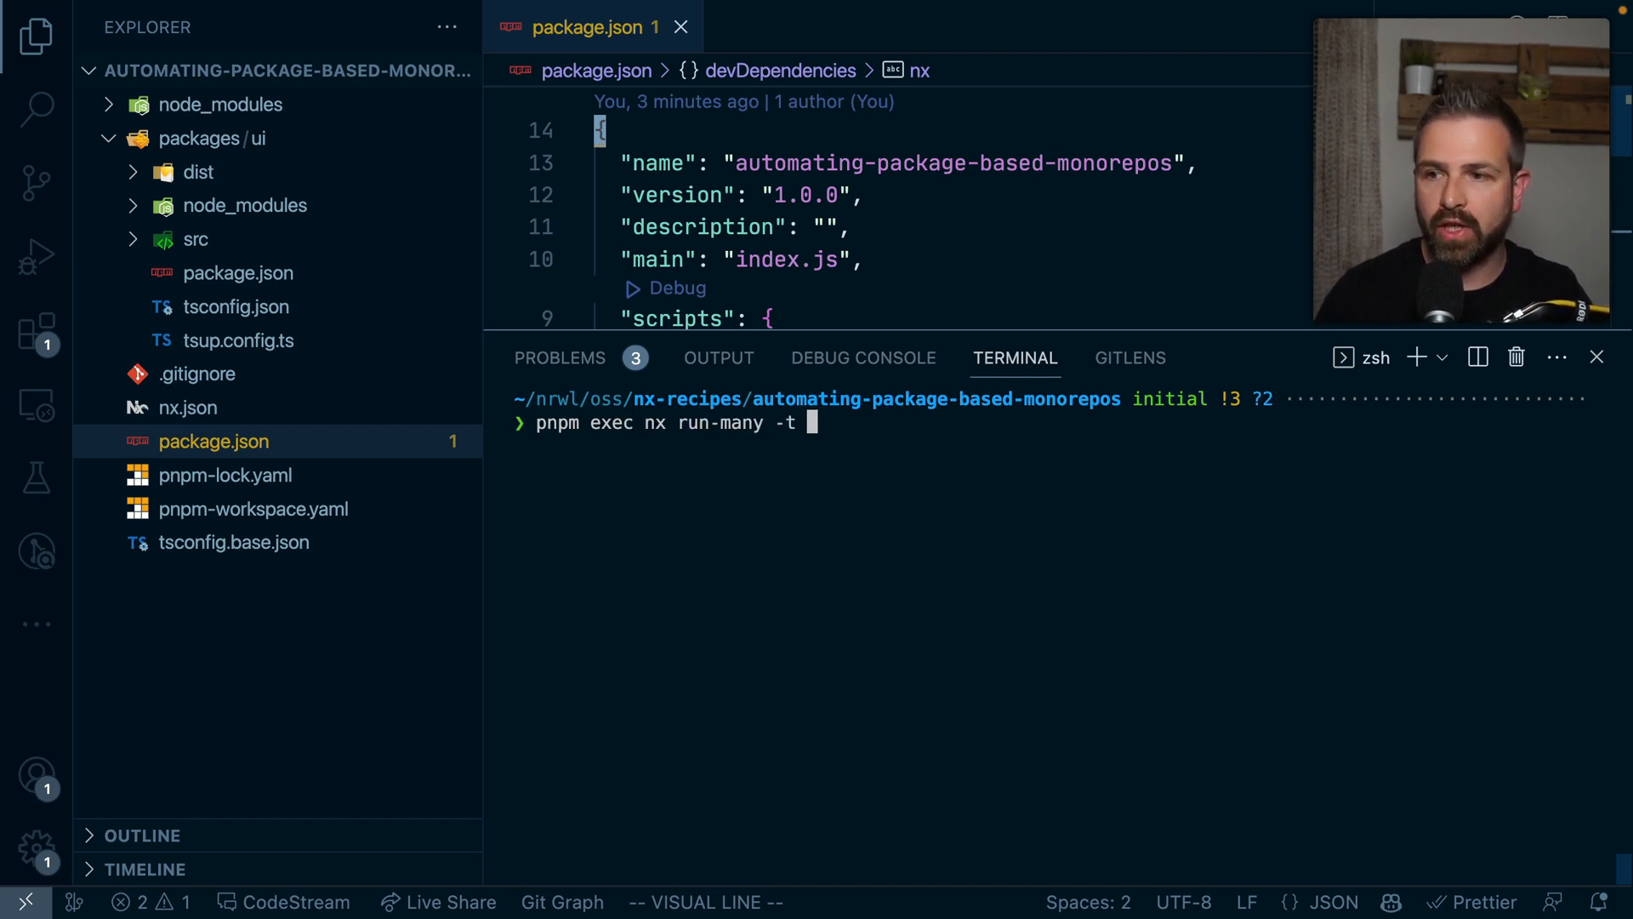
type("build")
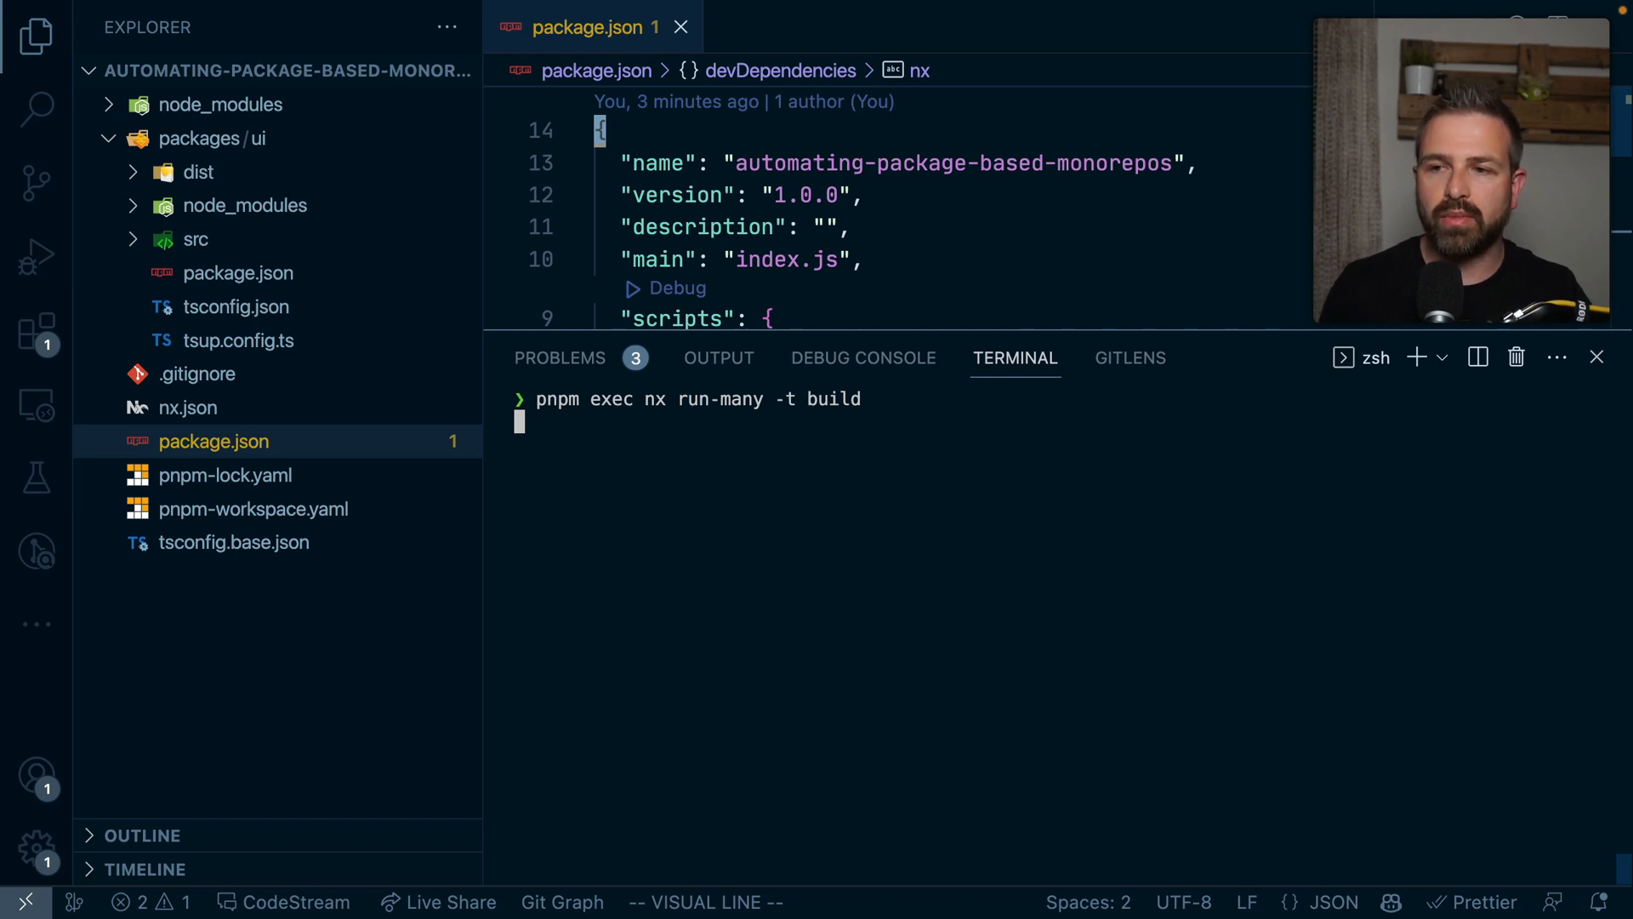
key("Return")
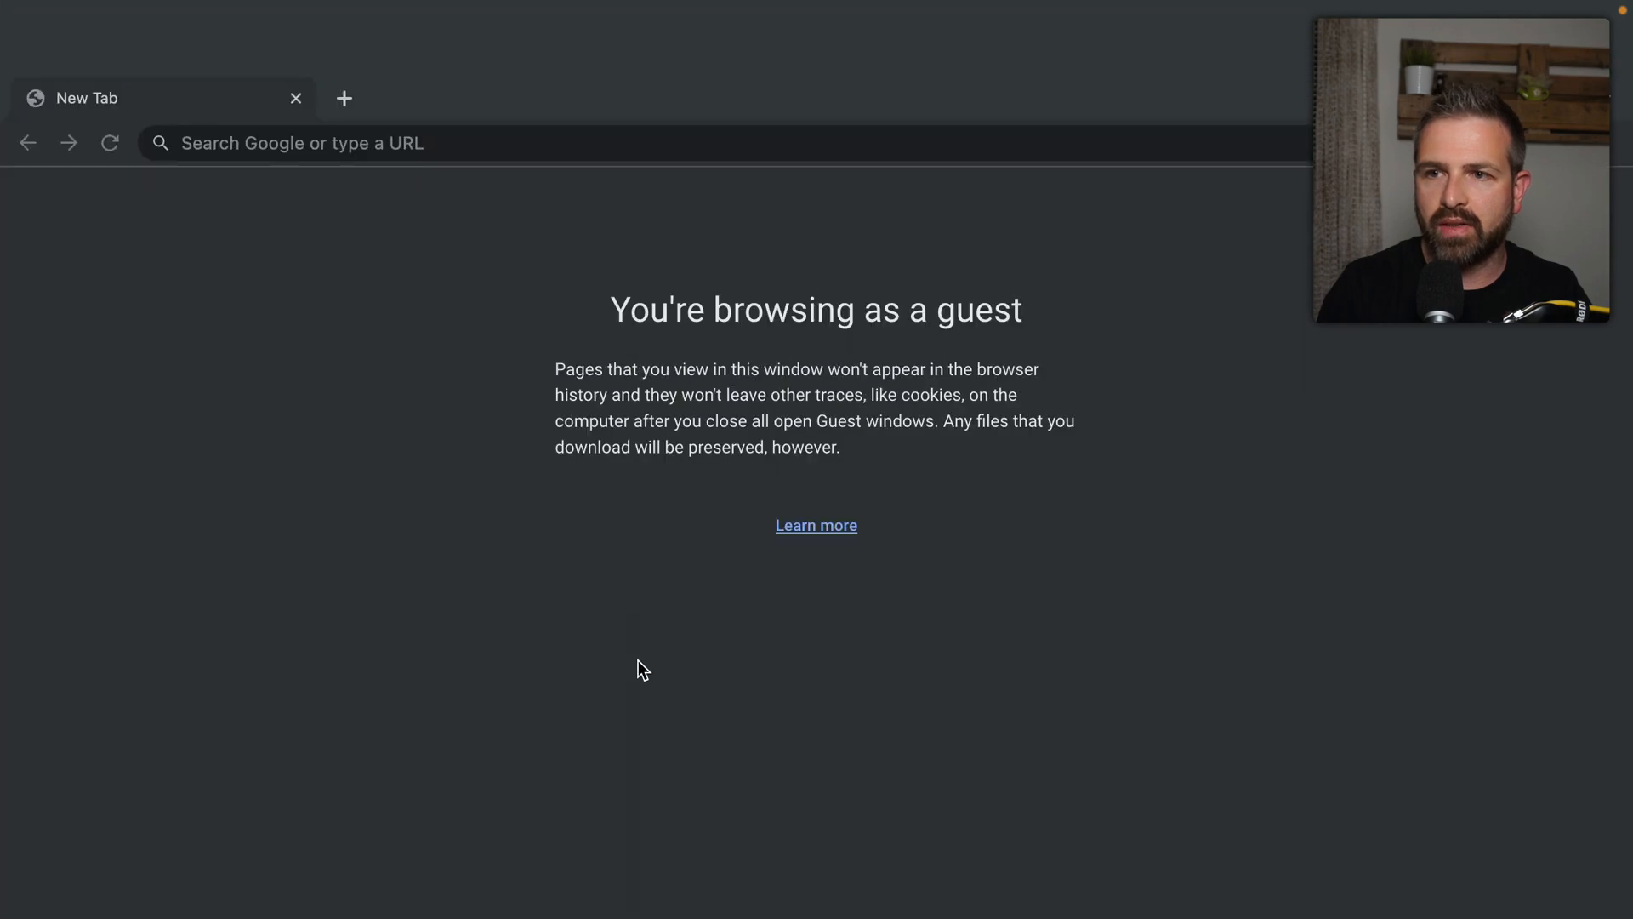
- On nx.dev, view the Why Nx? architecture diagram, then open Getting Started with Plugins
type("nx.dev/getting-started/intro")
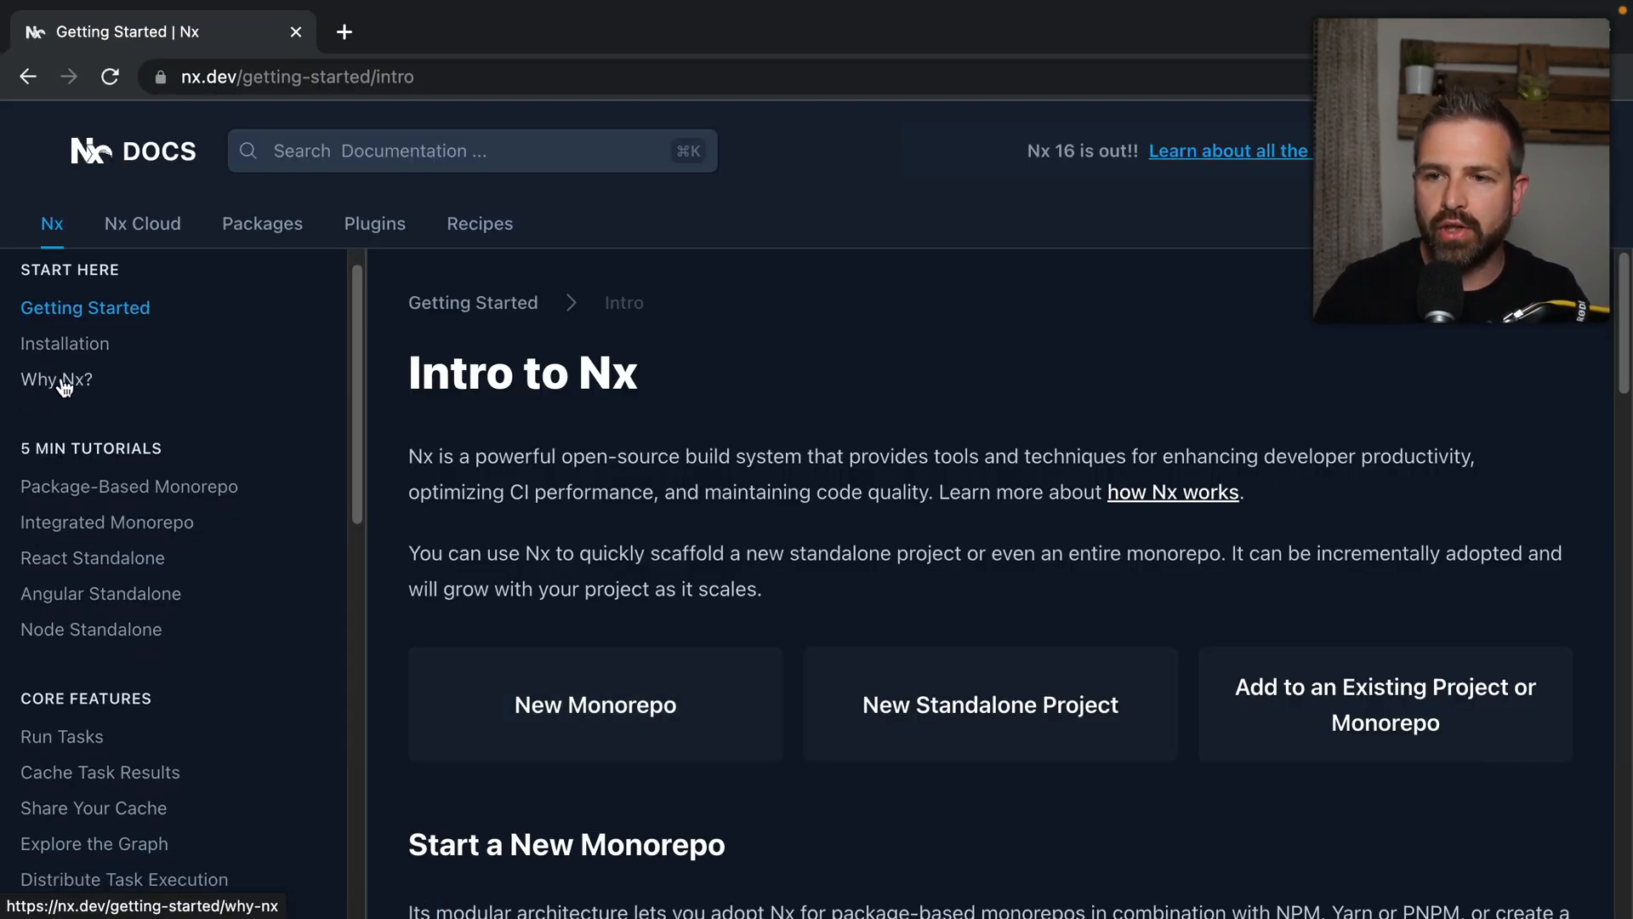
left_click(57, 378)
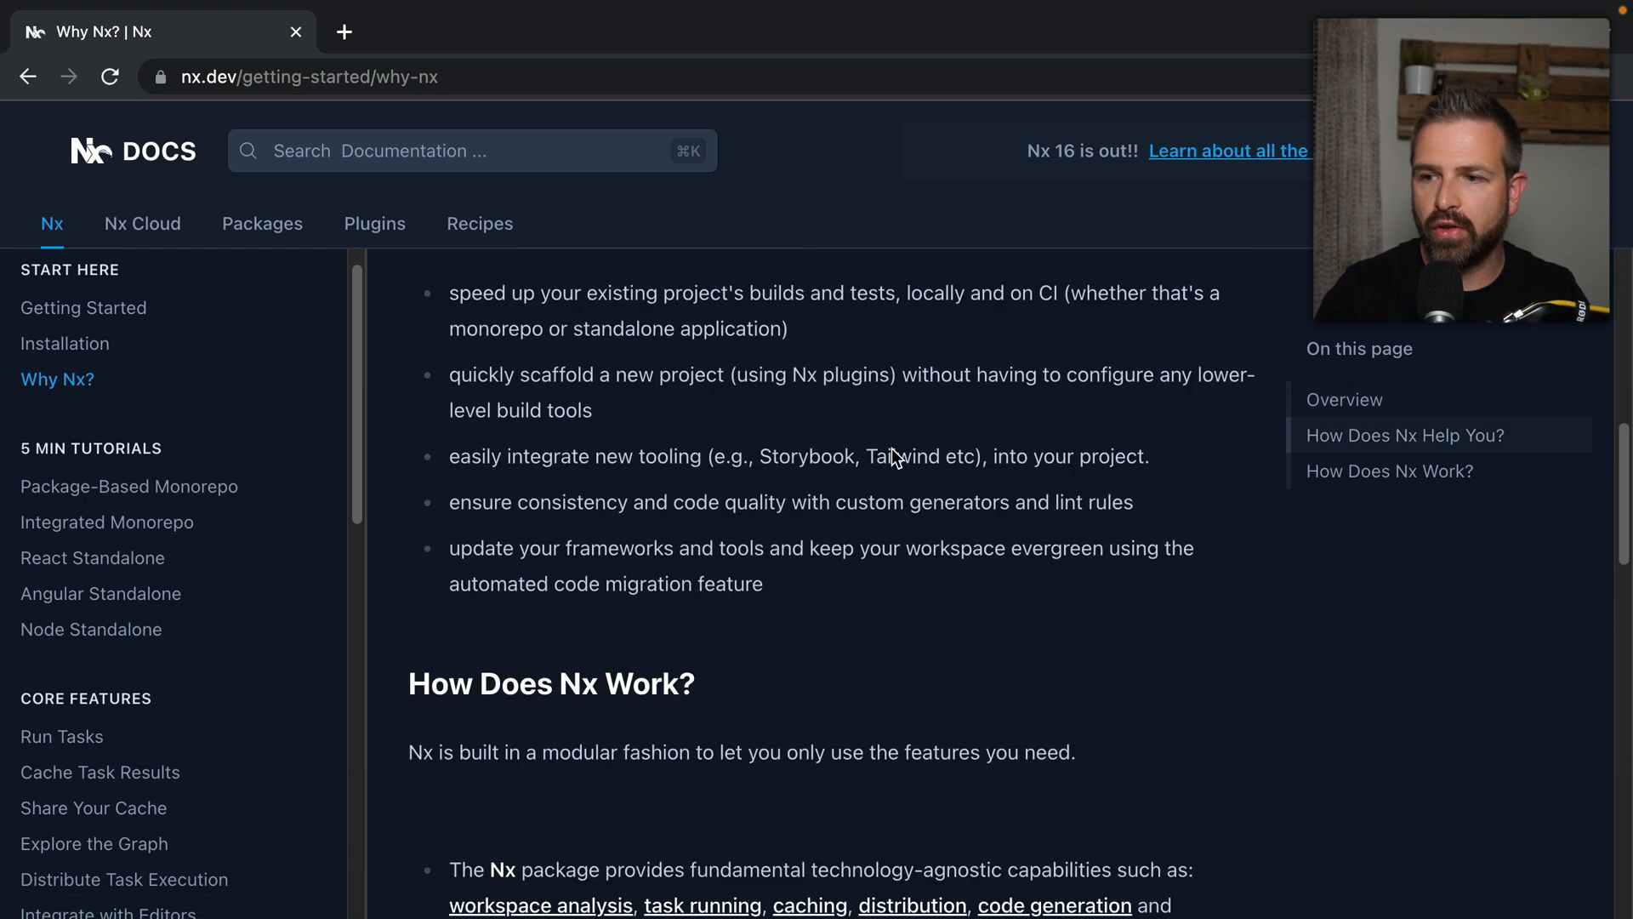
scroll("down", 3)
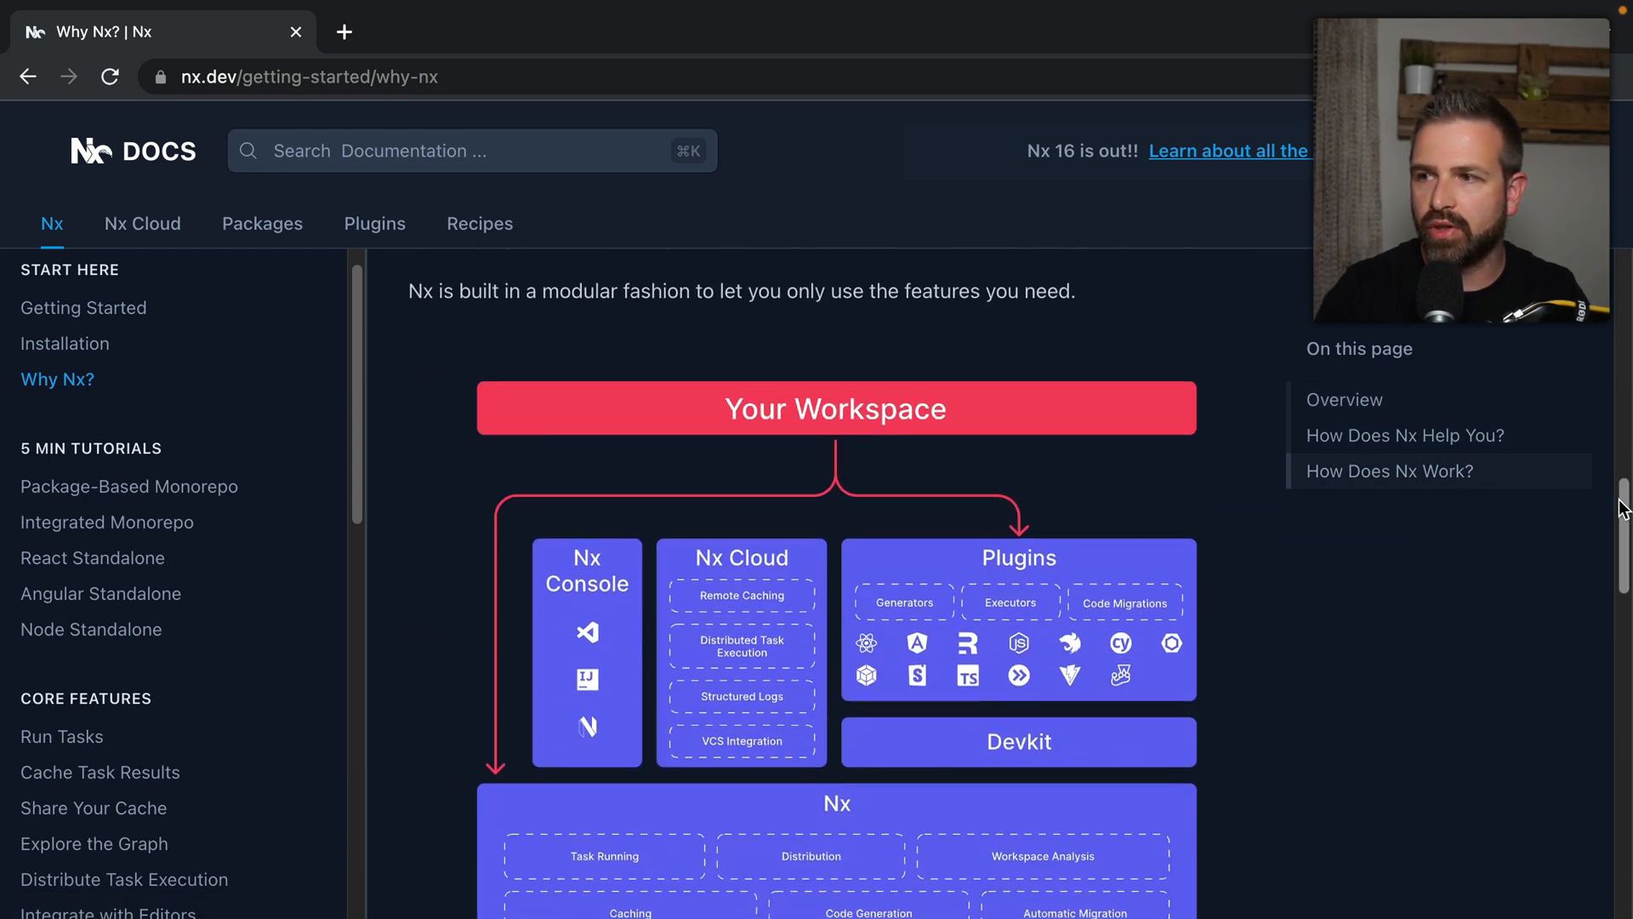
scroll("down", 3)
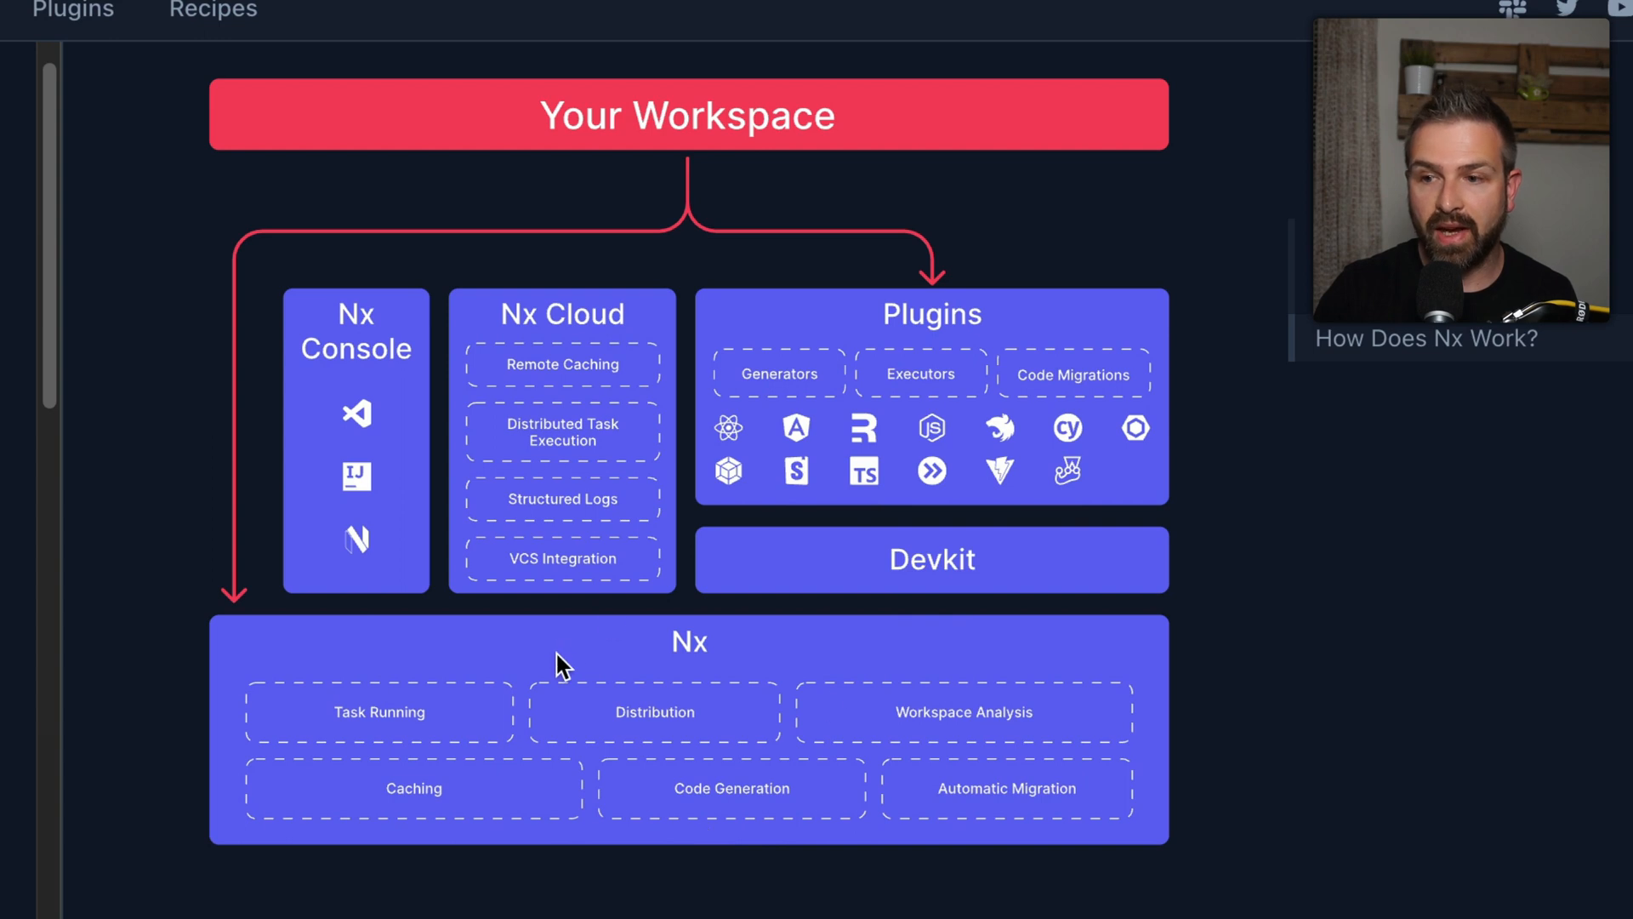
mouse_move(435, 737)
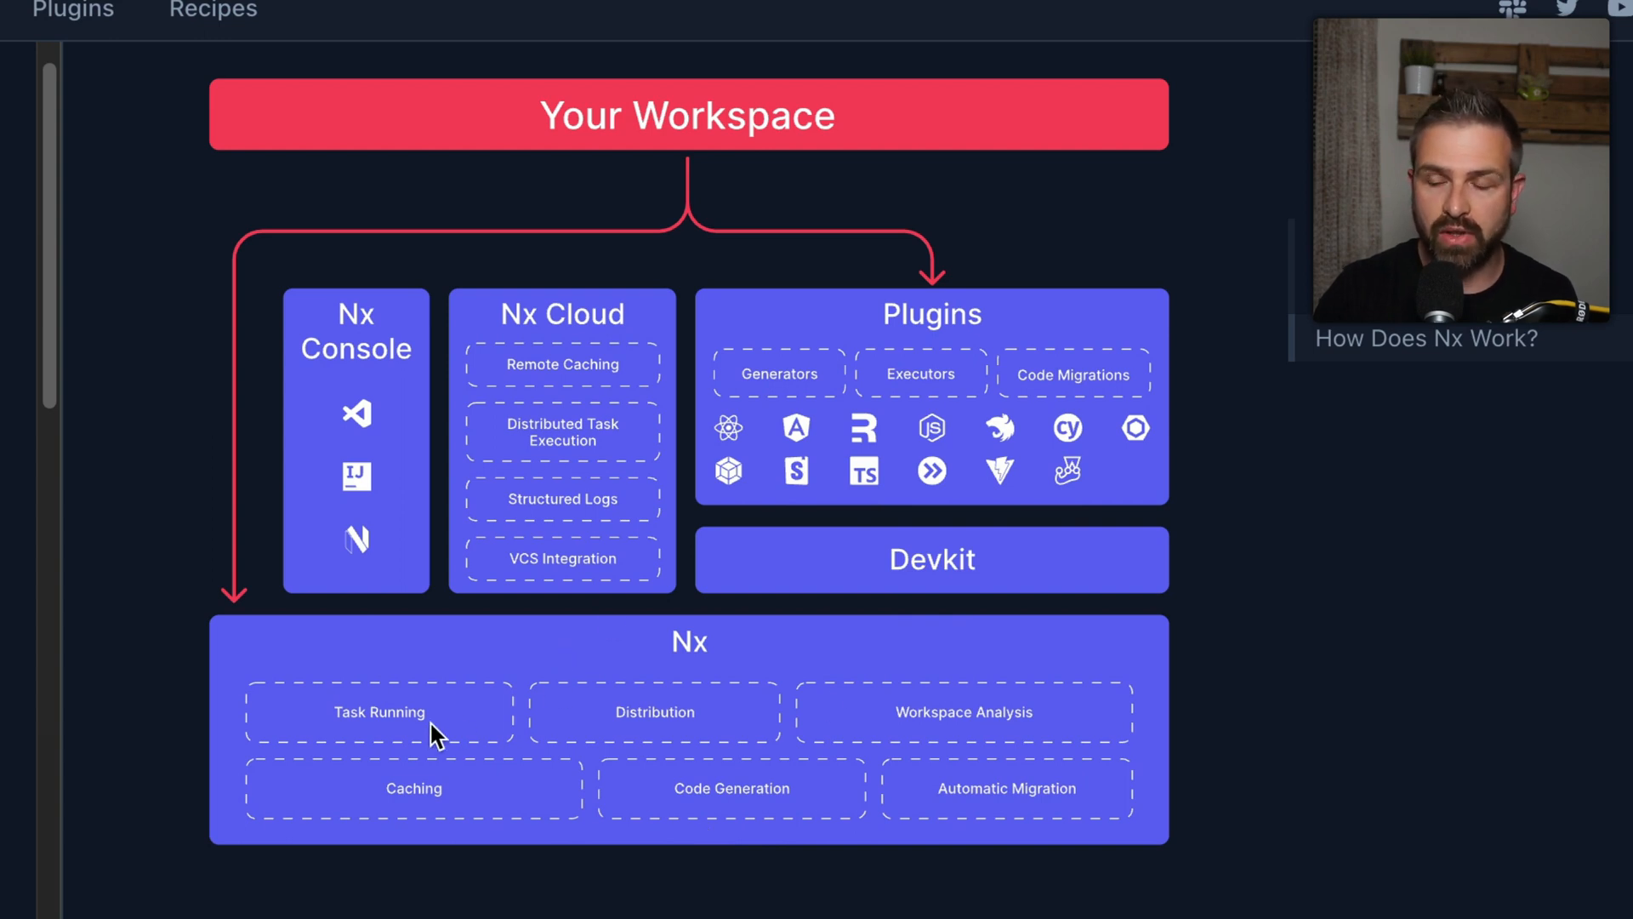
mouse_move(656, 729)
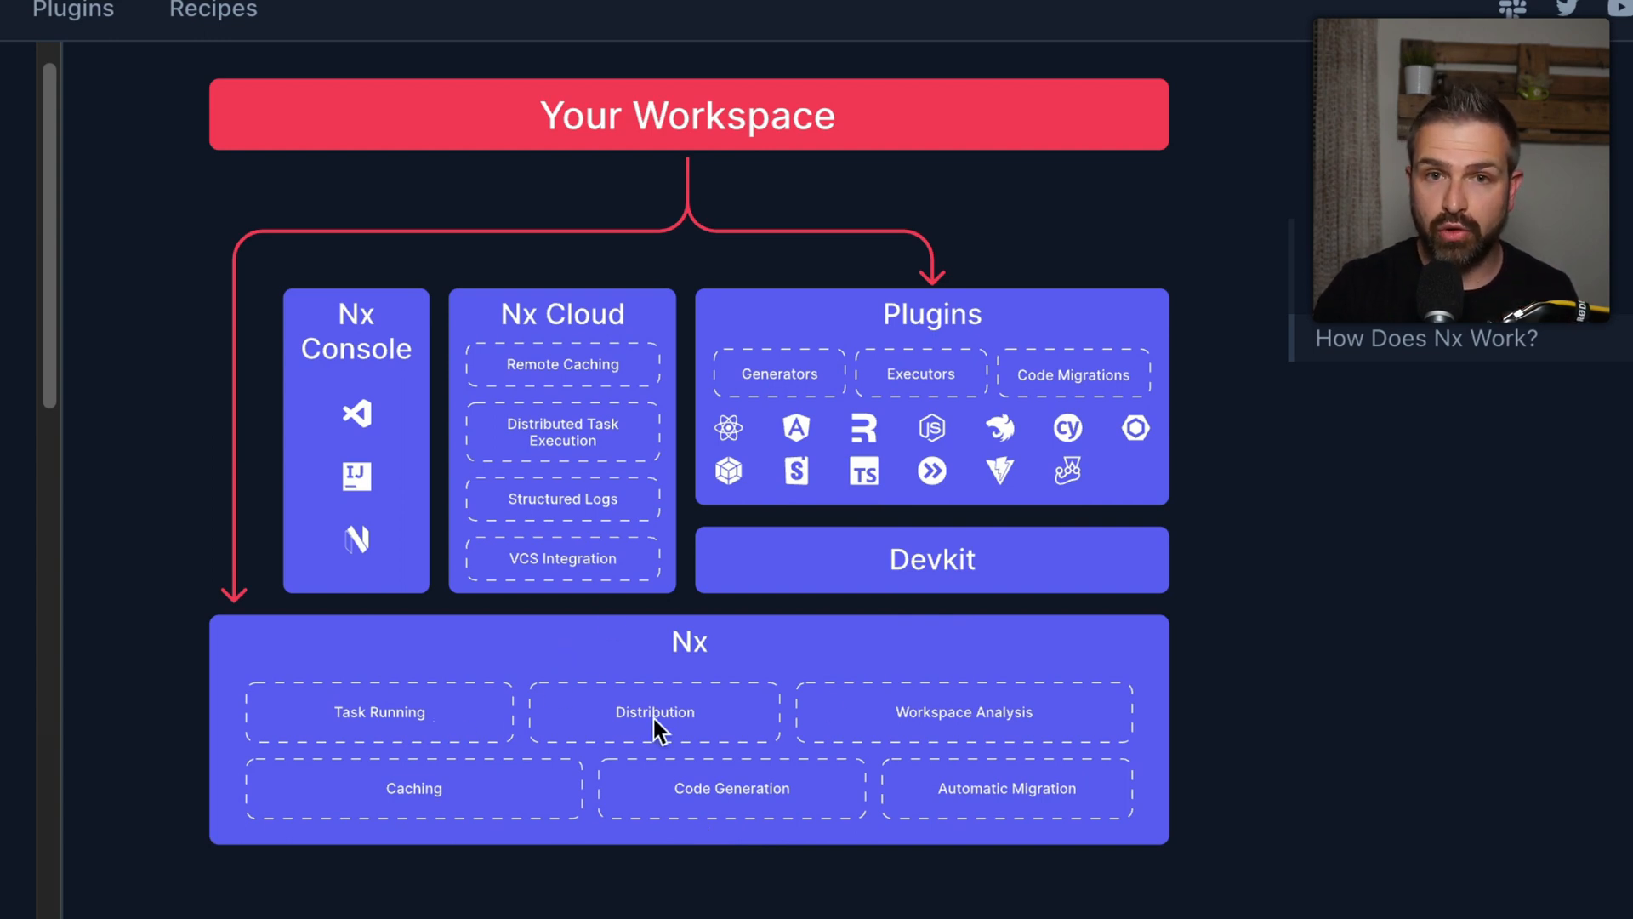
mouse_move(1097, 618)
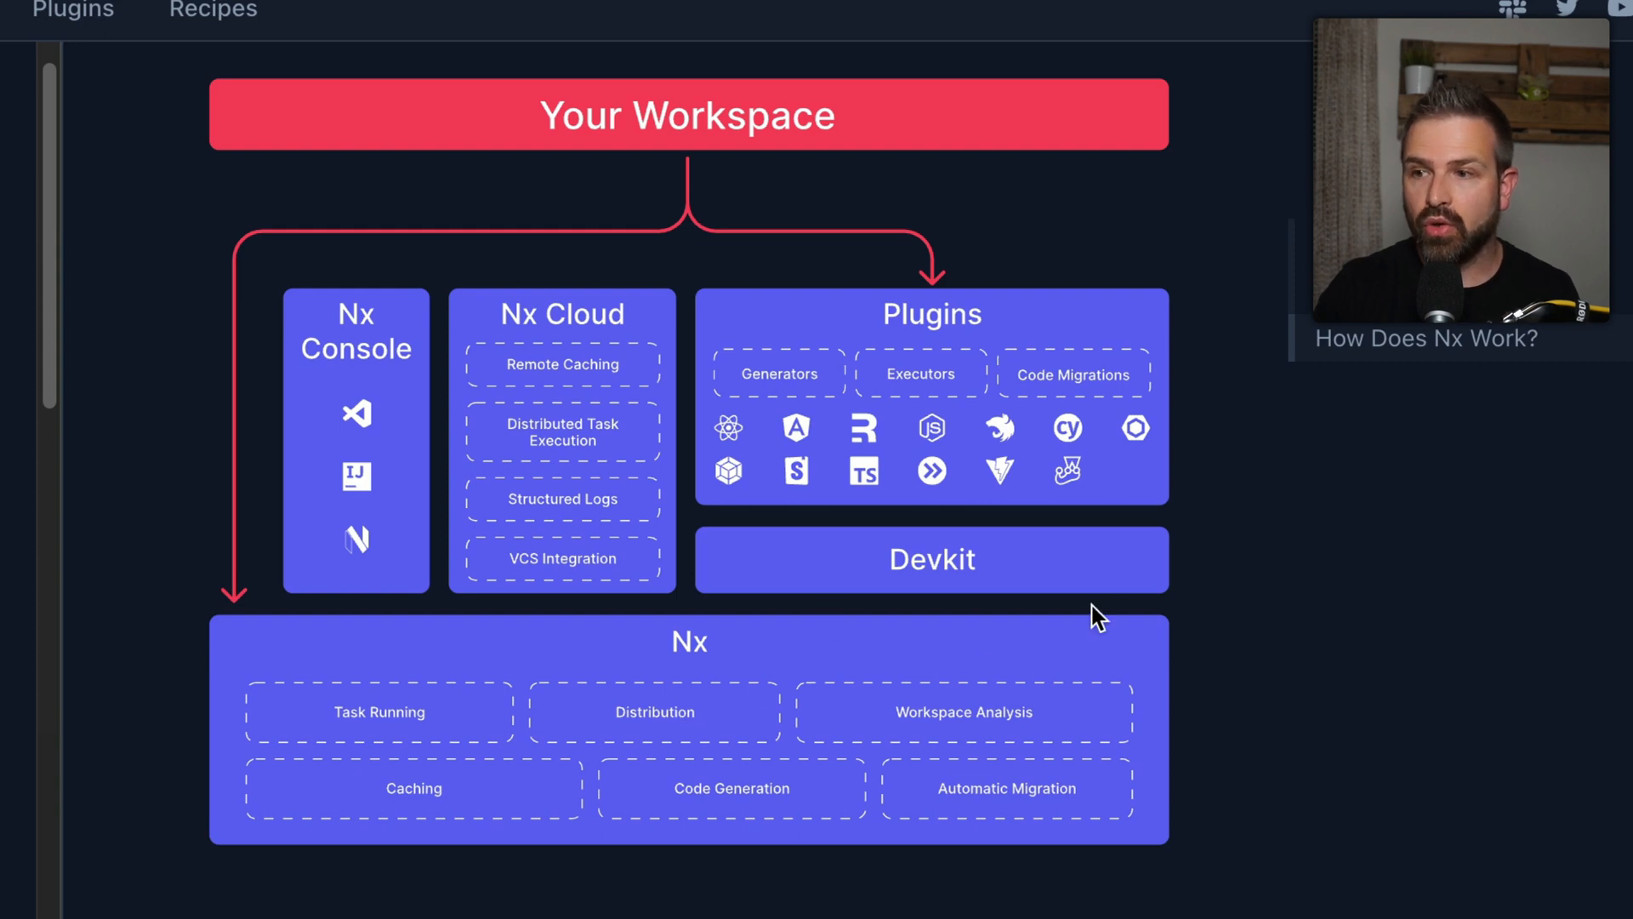
mouse_move(885, 483)
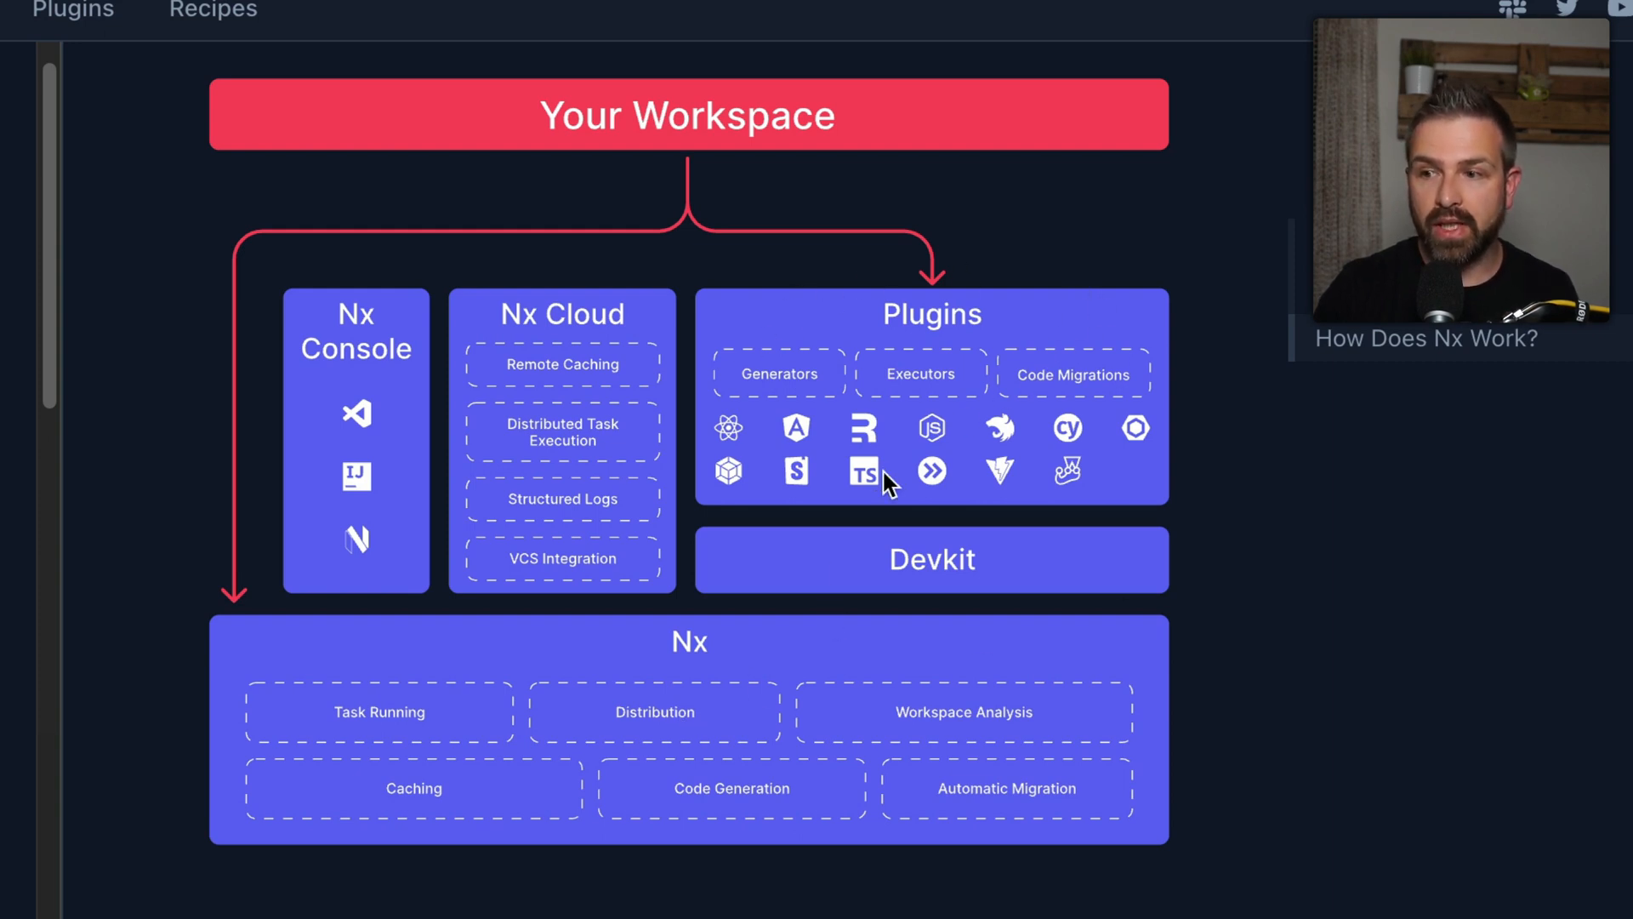
mouse_move(924, 572)
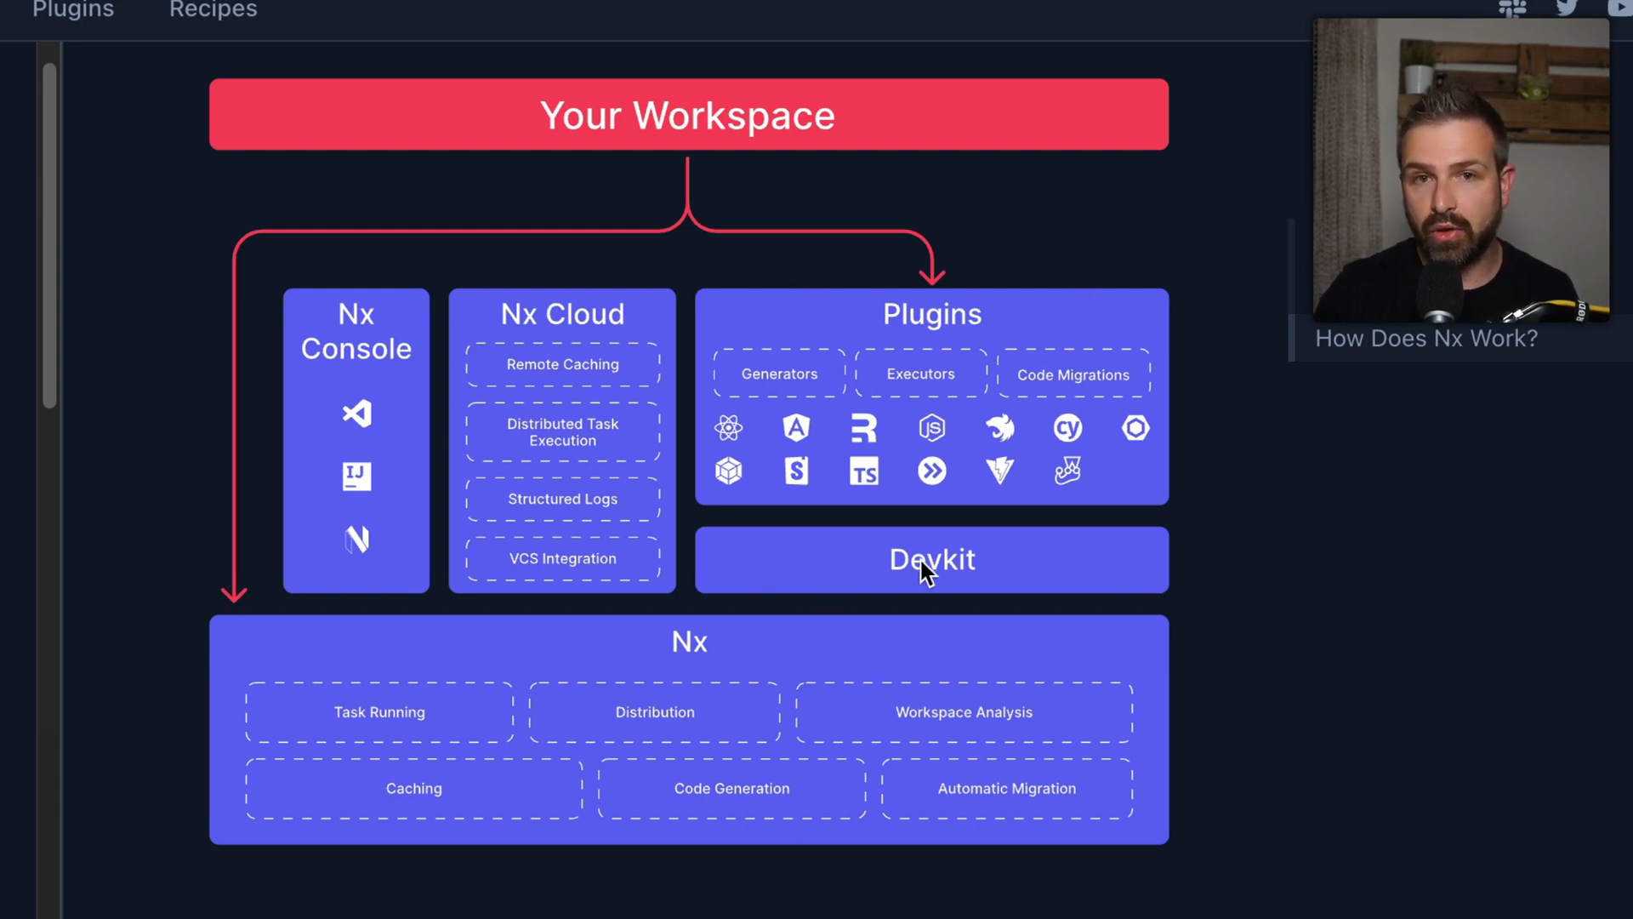
mouse_move(1131, 443)
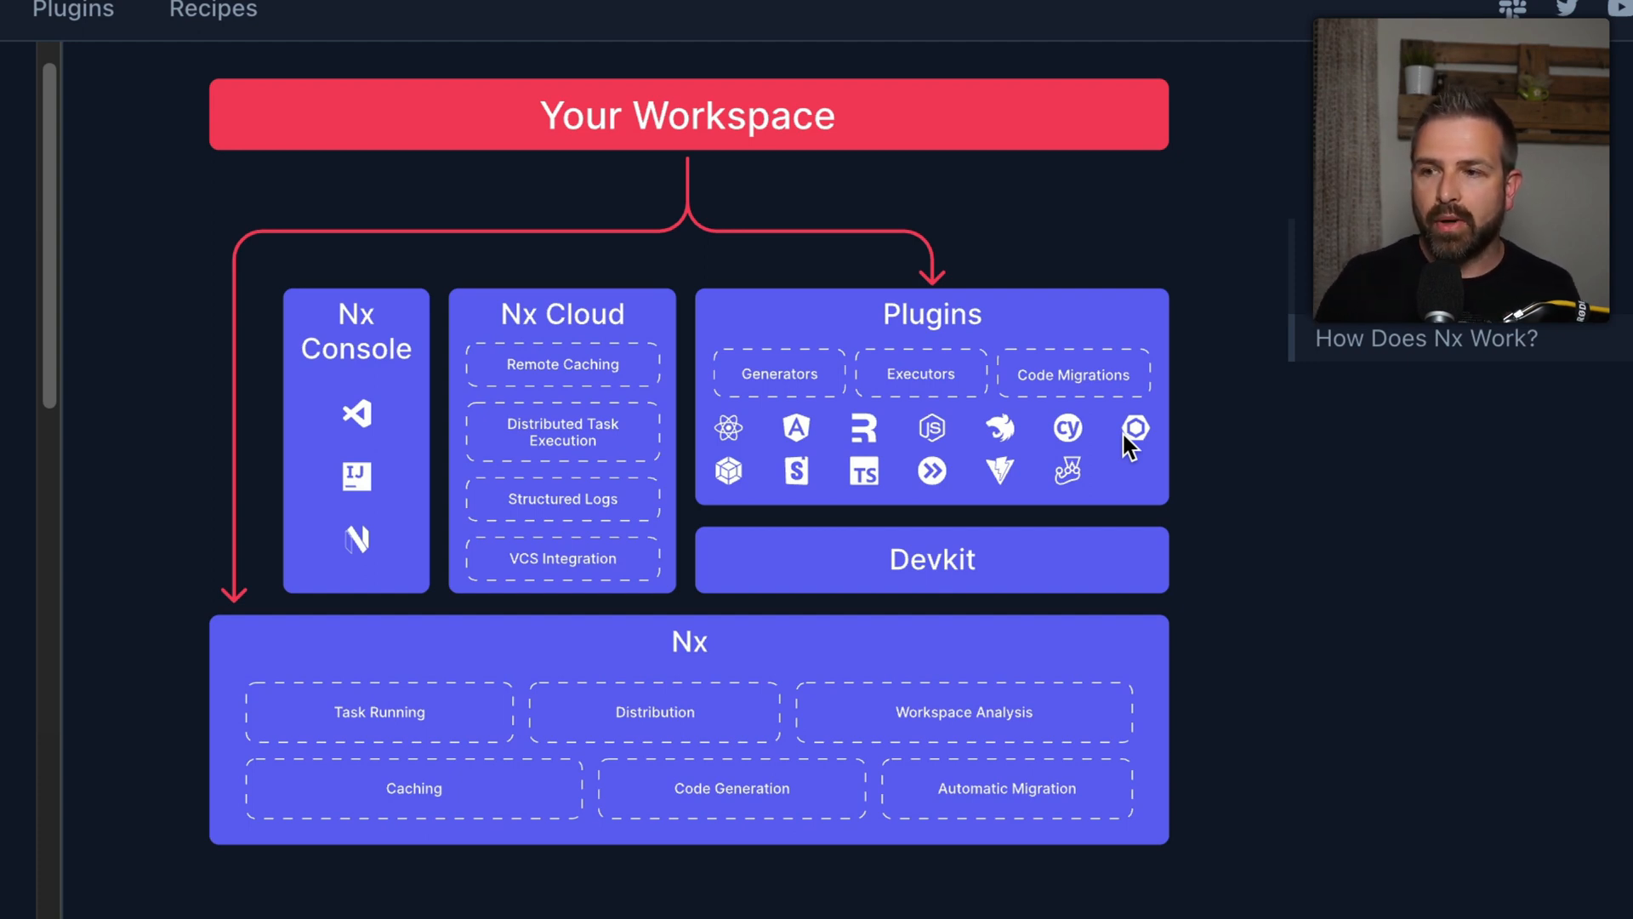
mouse_move(755, 375)
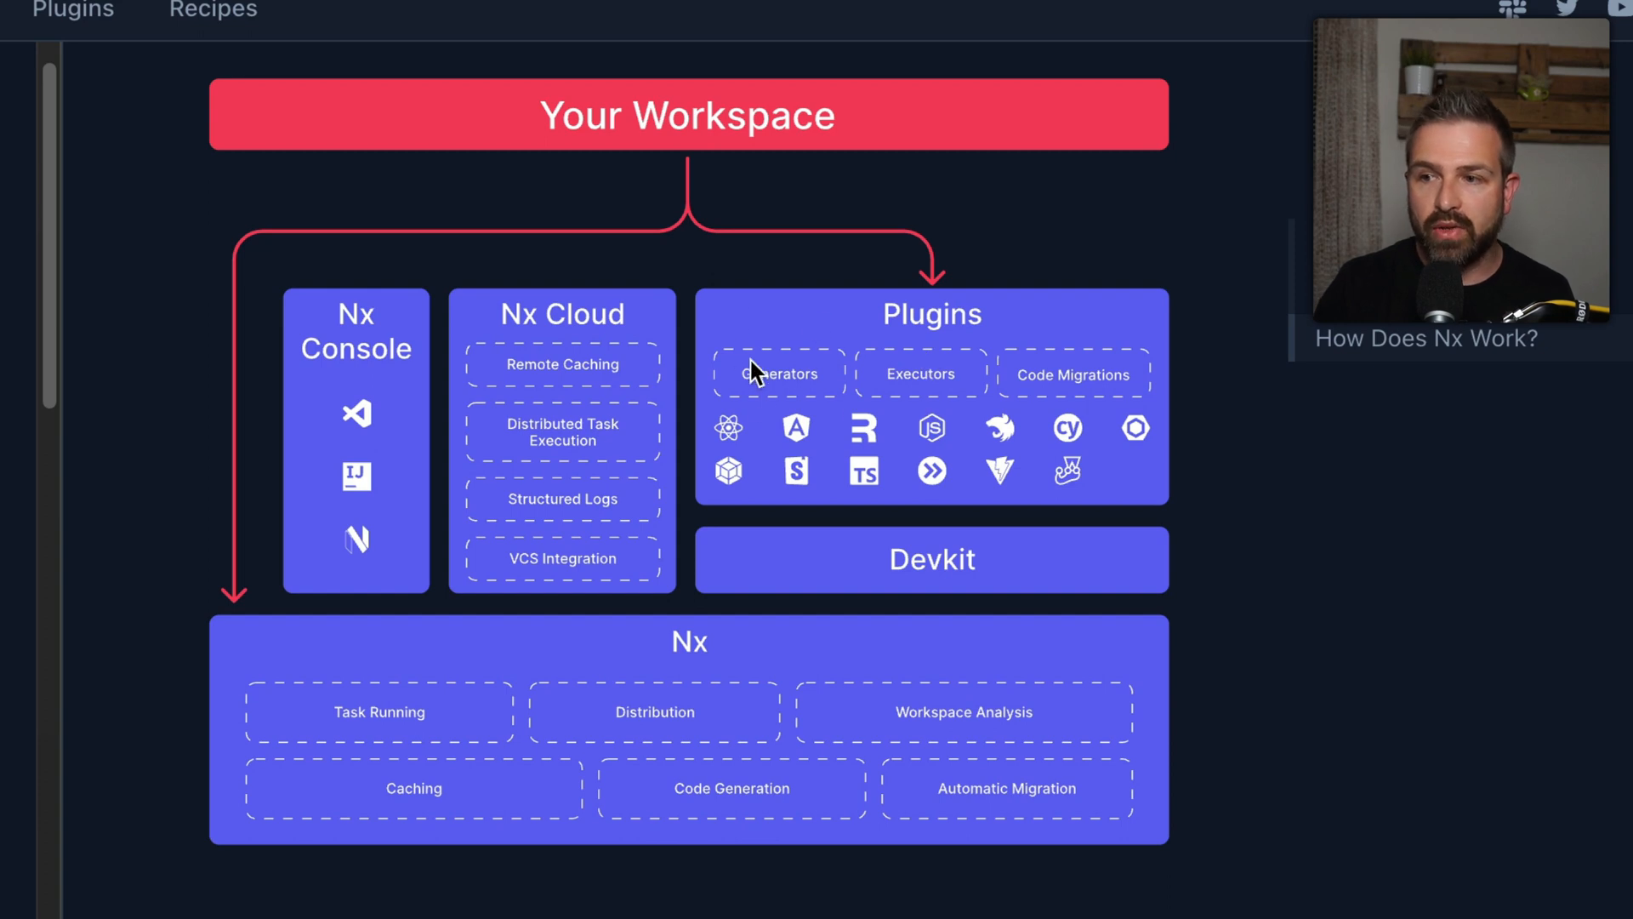
mouse_move(780, 390)
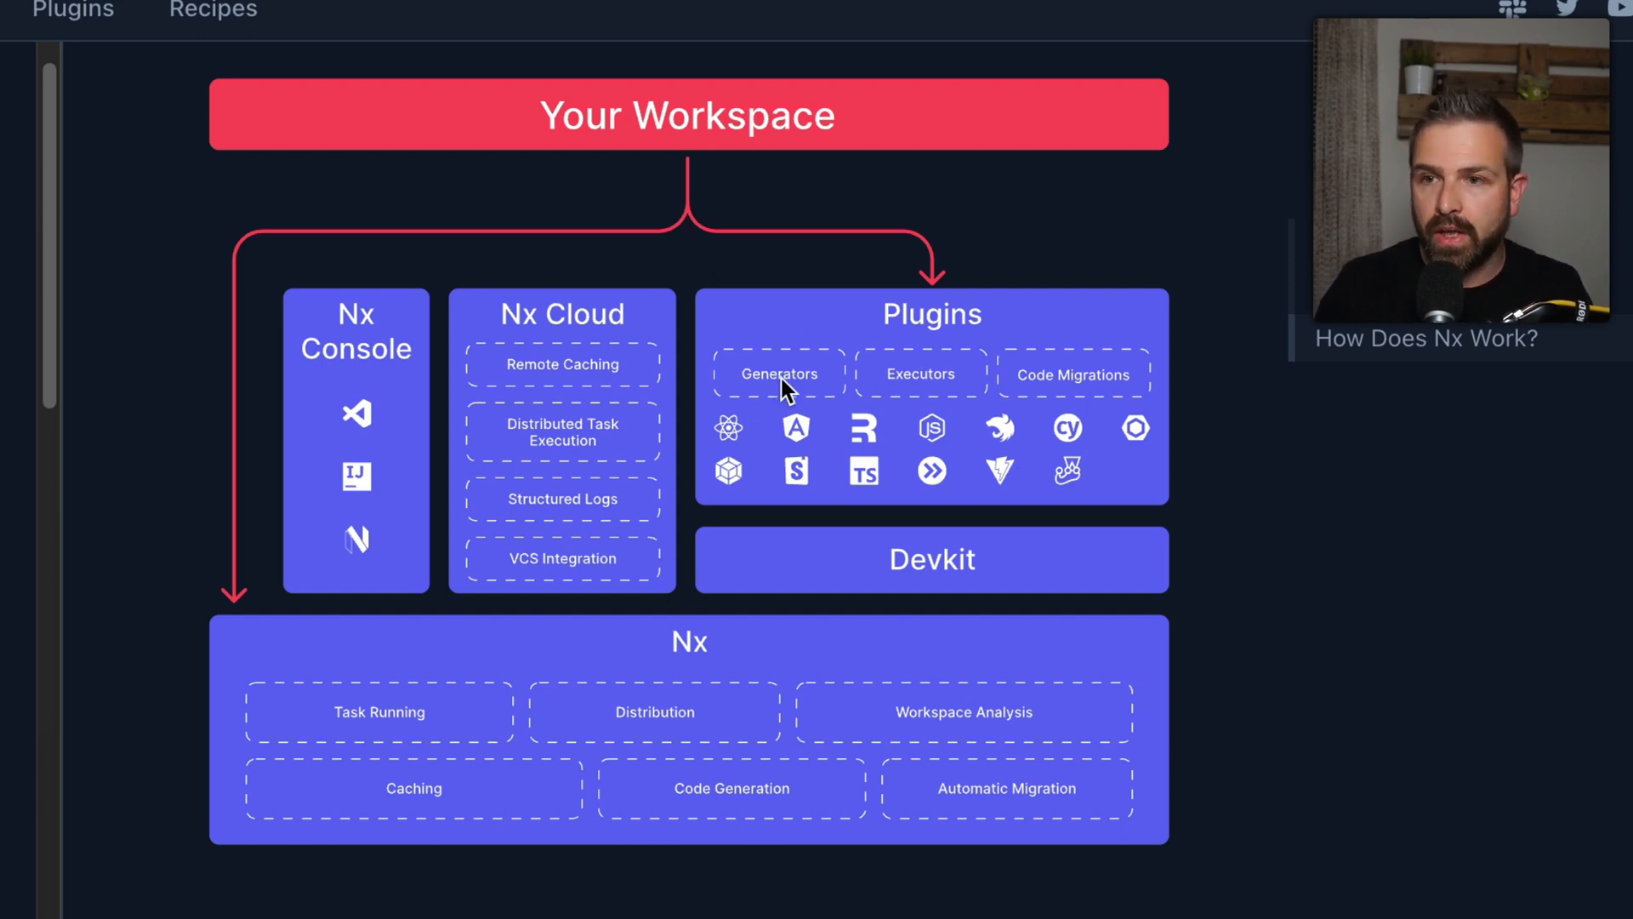
left_click(73, 9)
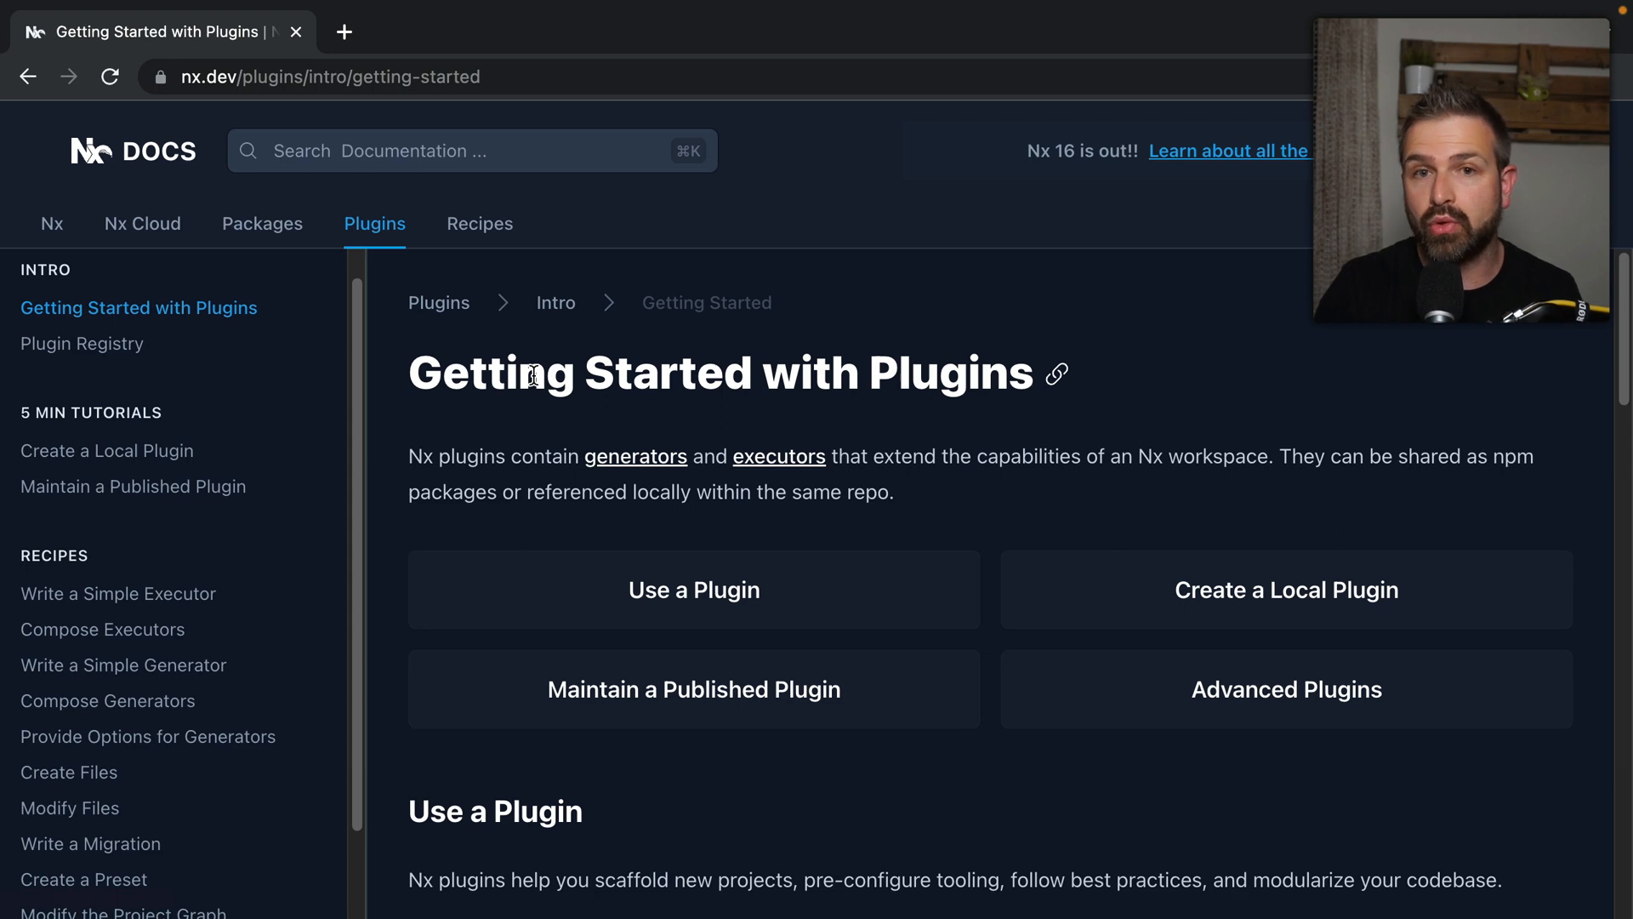
mouse_move(732, 432)
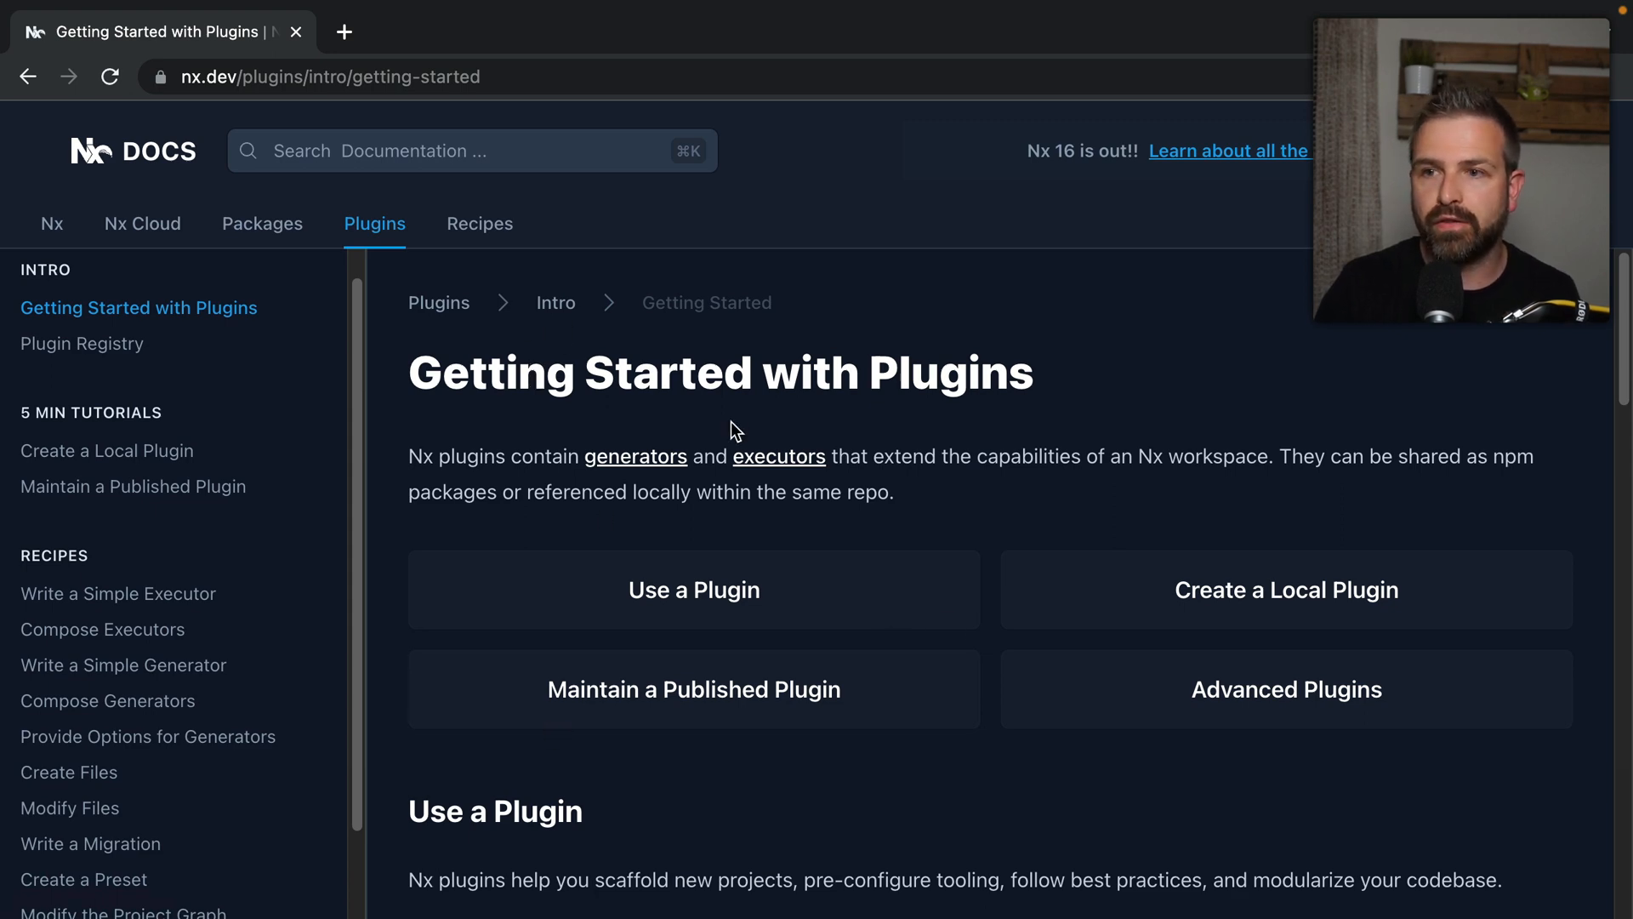
mouse_move(1077, 418)
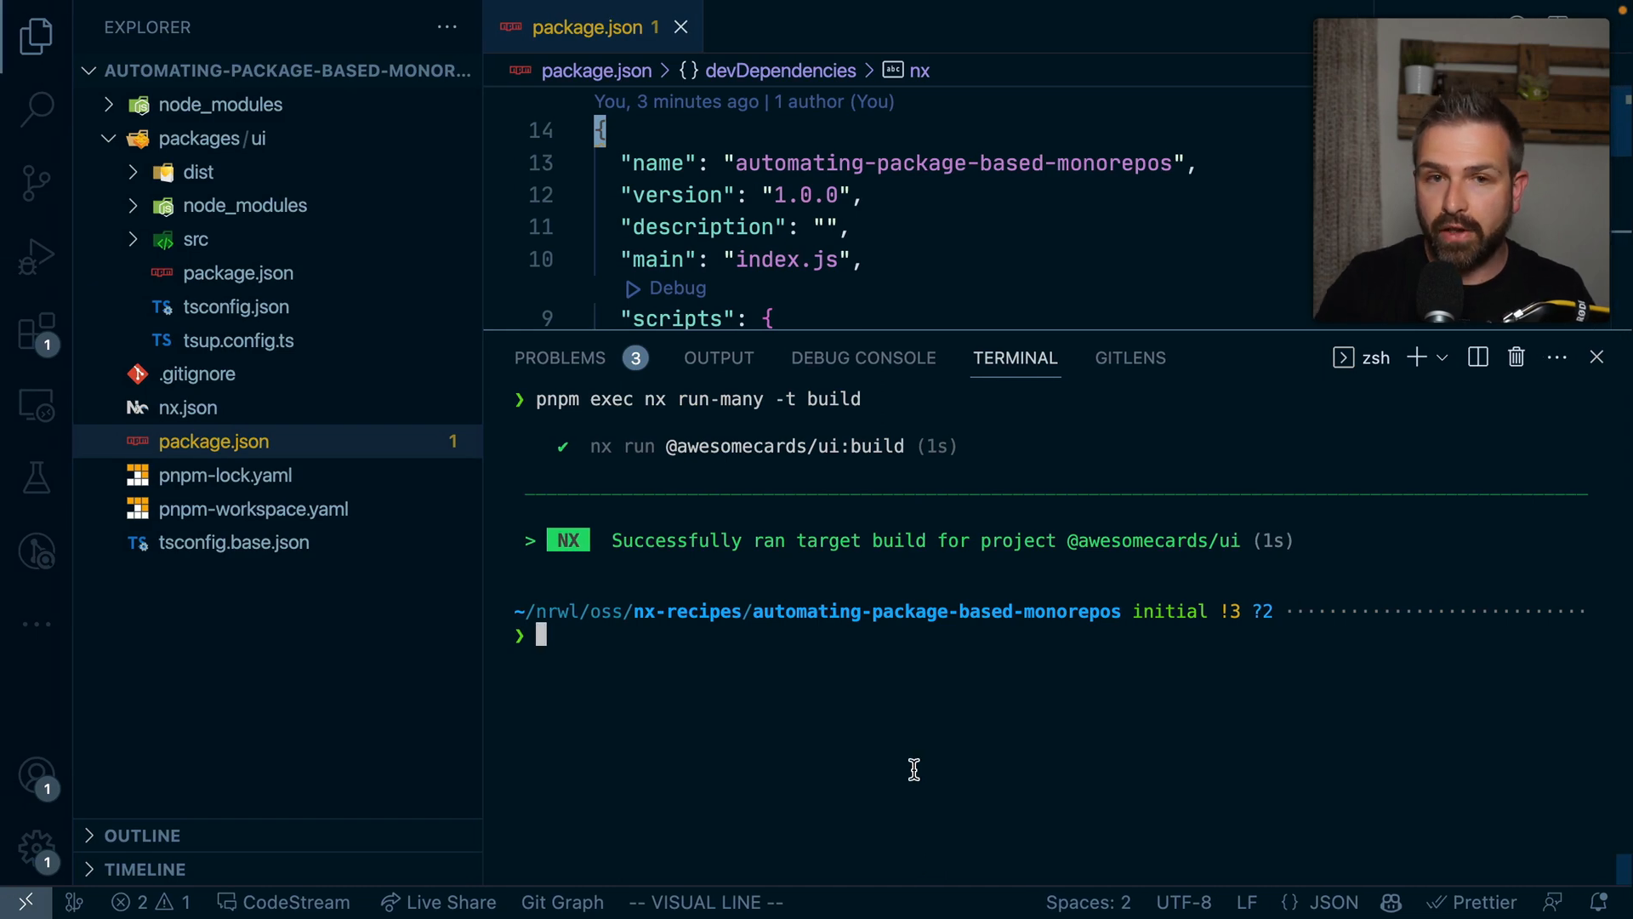
type("cl")
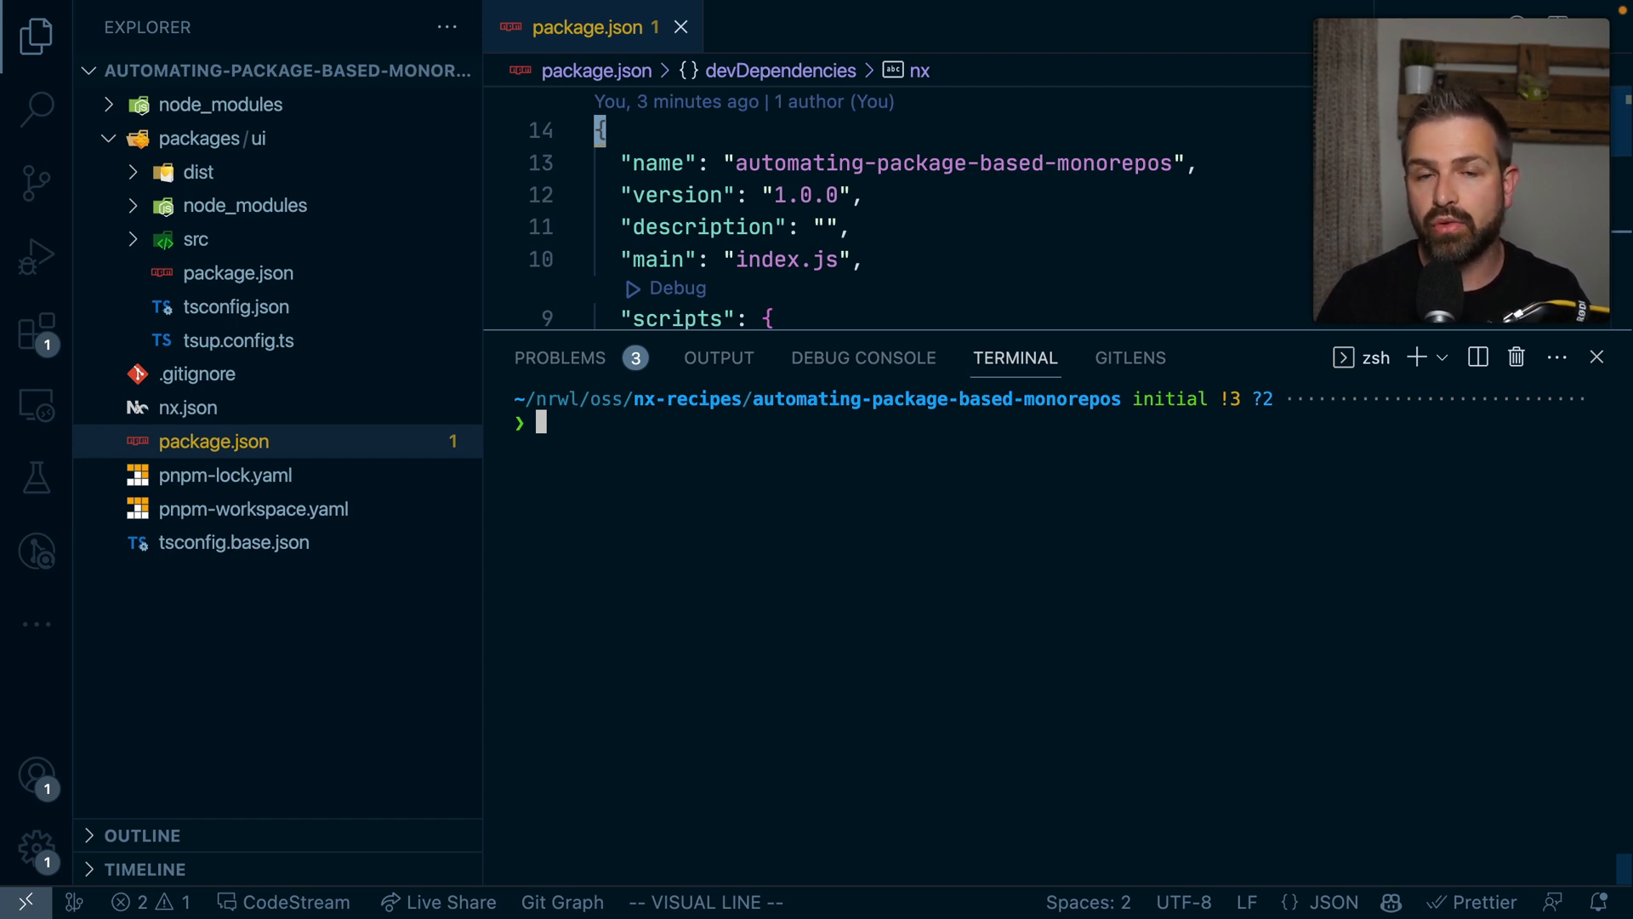
type("pnp")
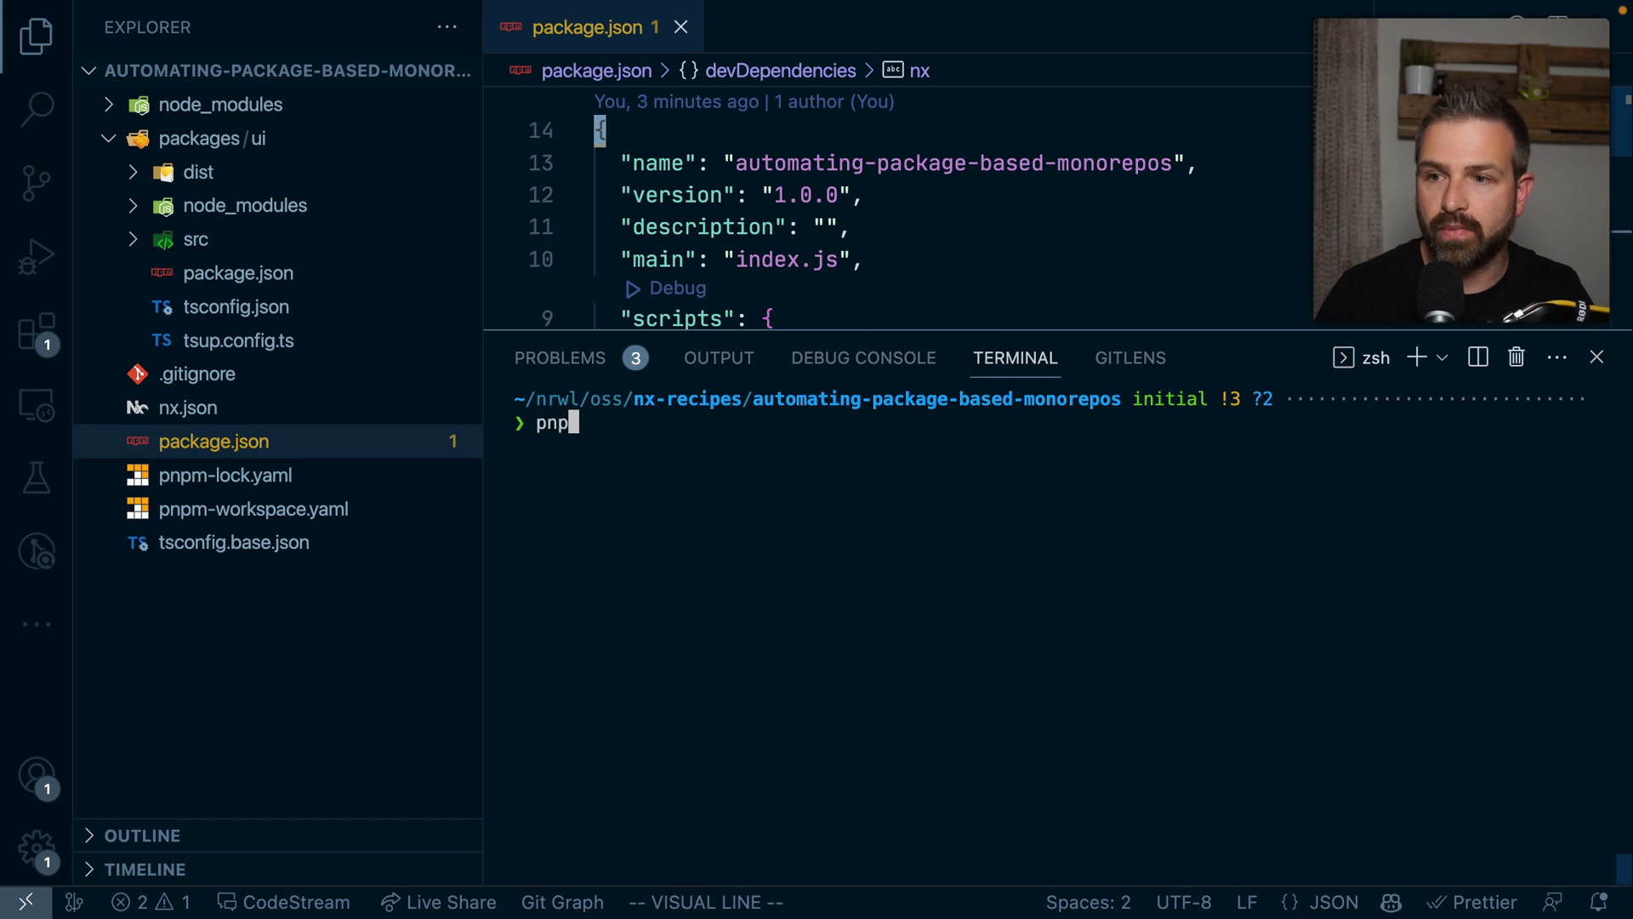
type("m")
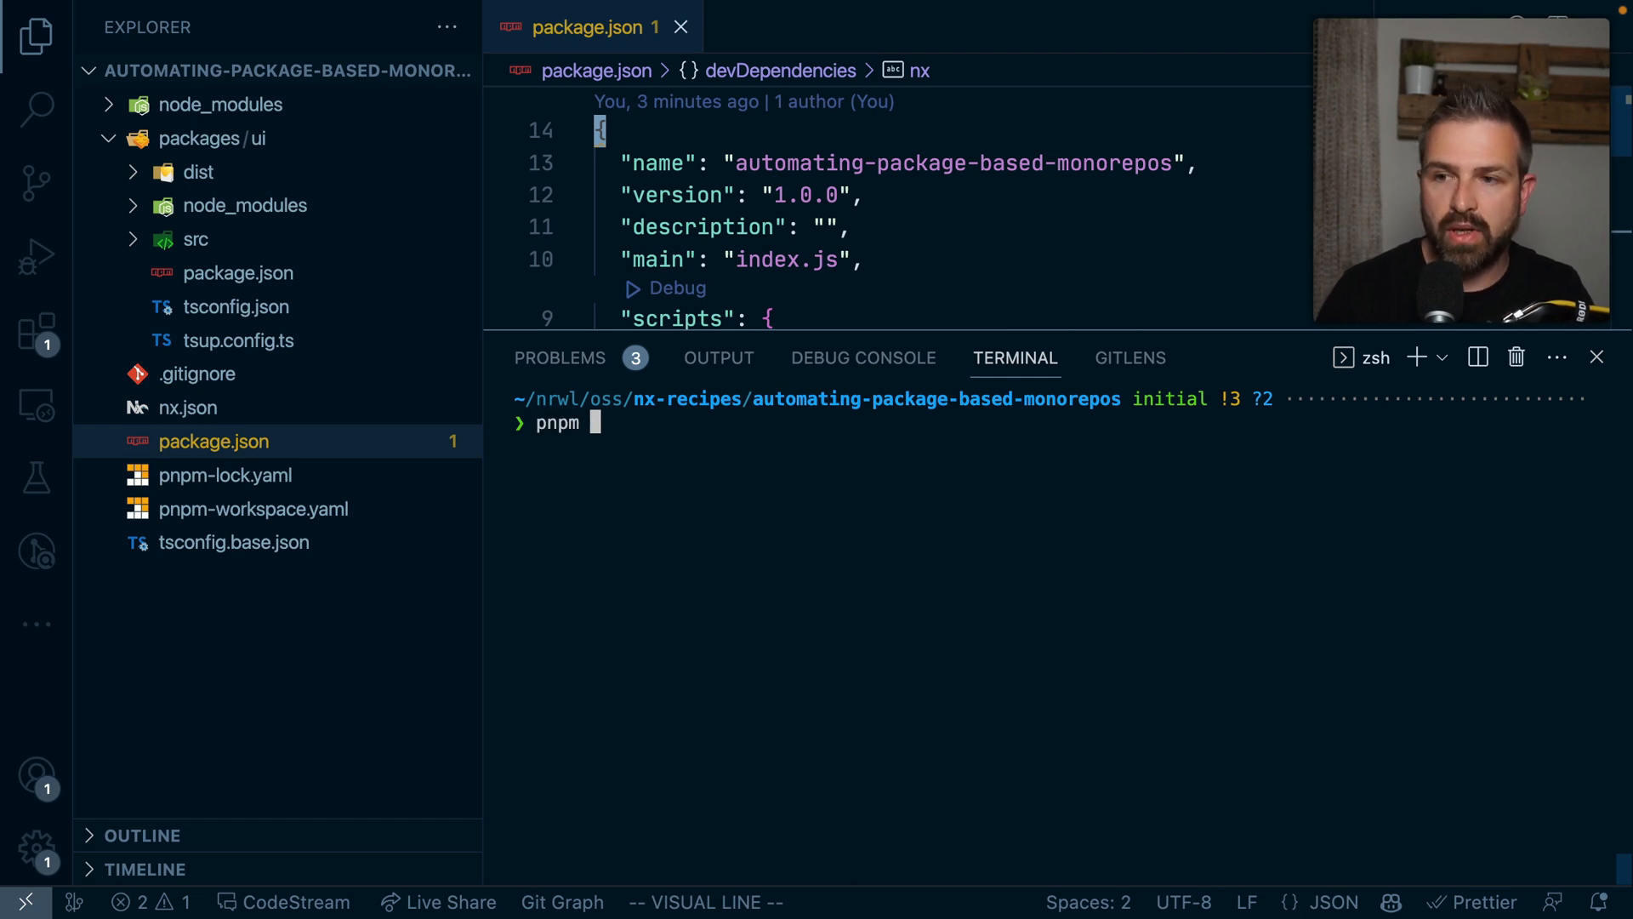
type("add @nx/plugin")
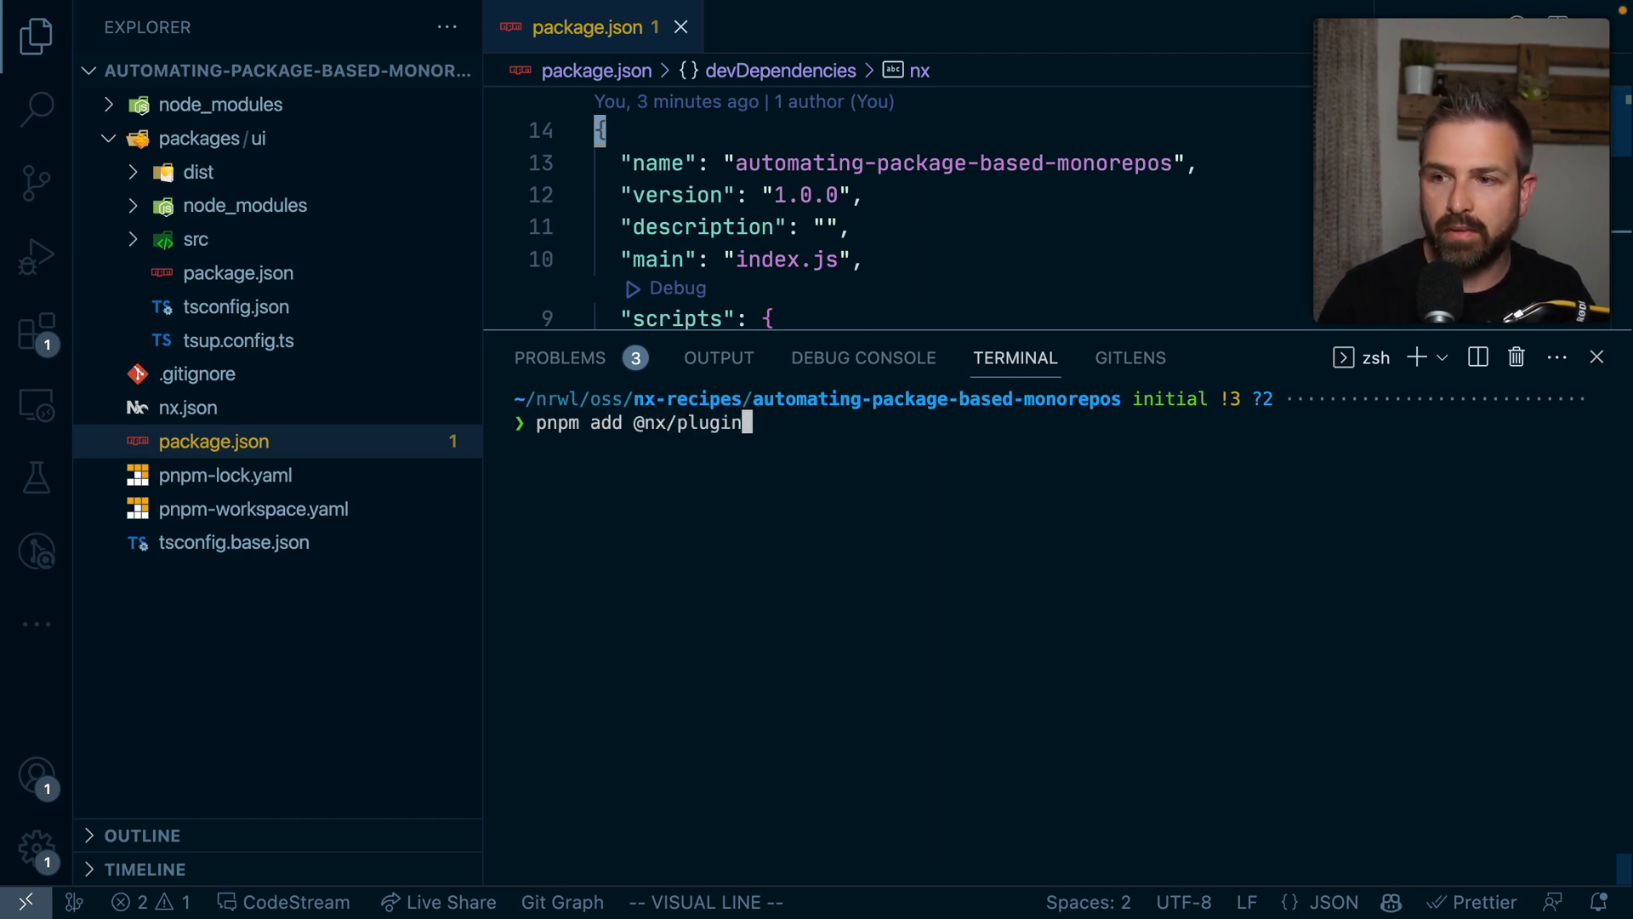
type("-D -")
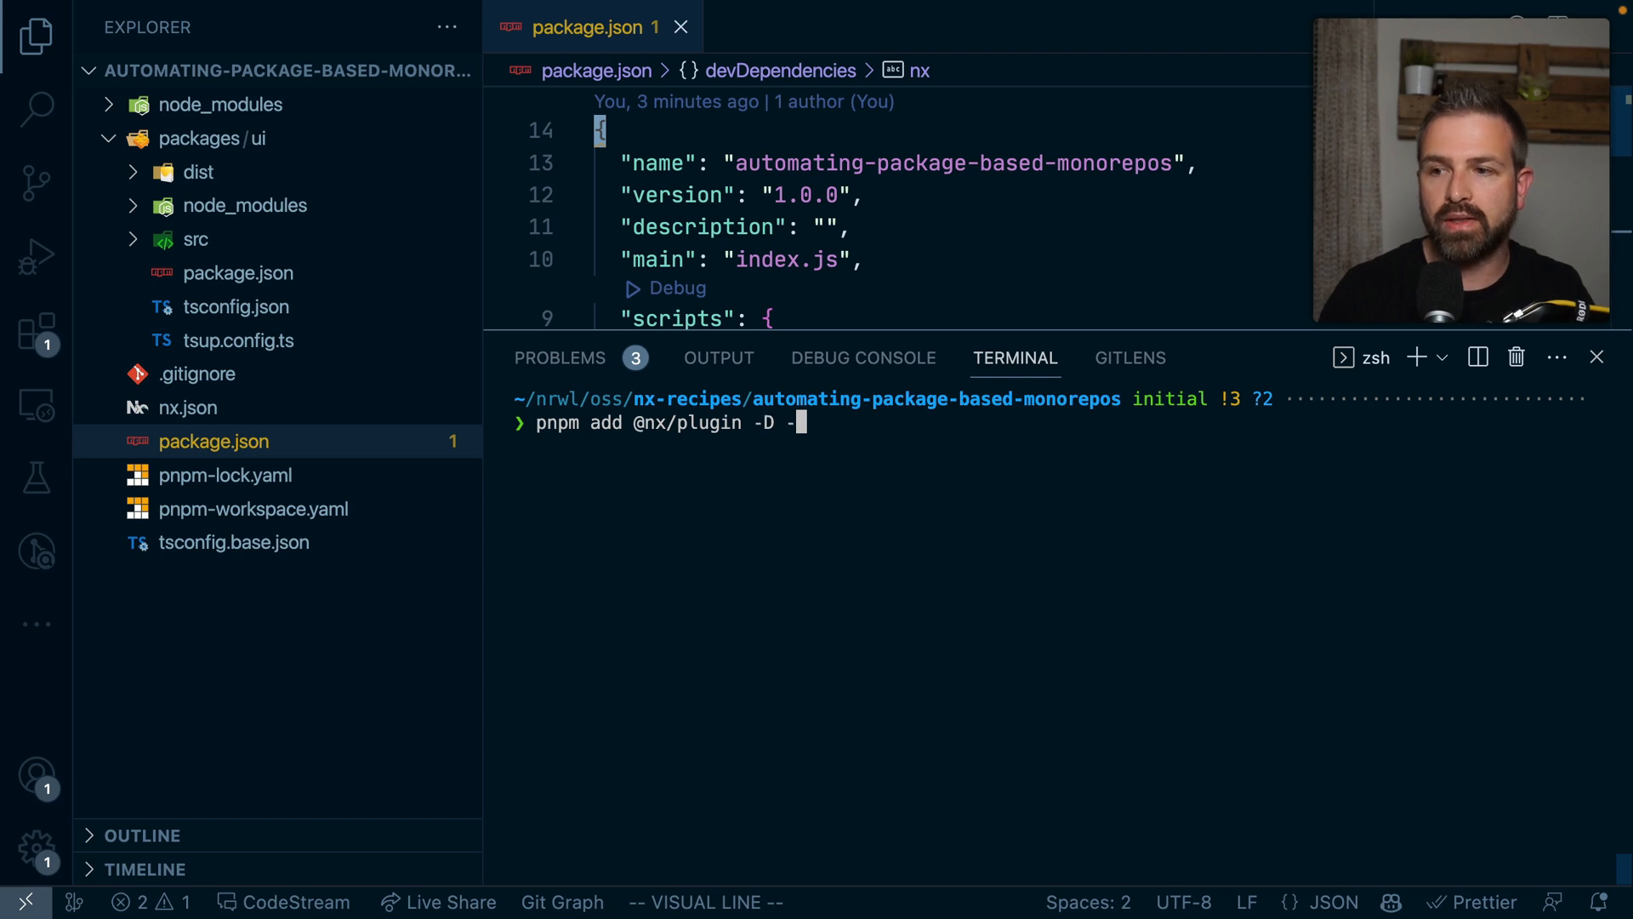
type("w")
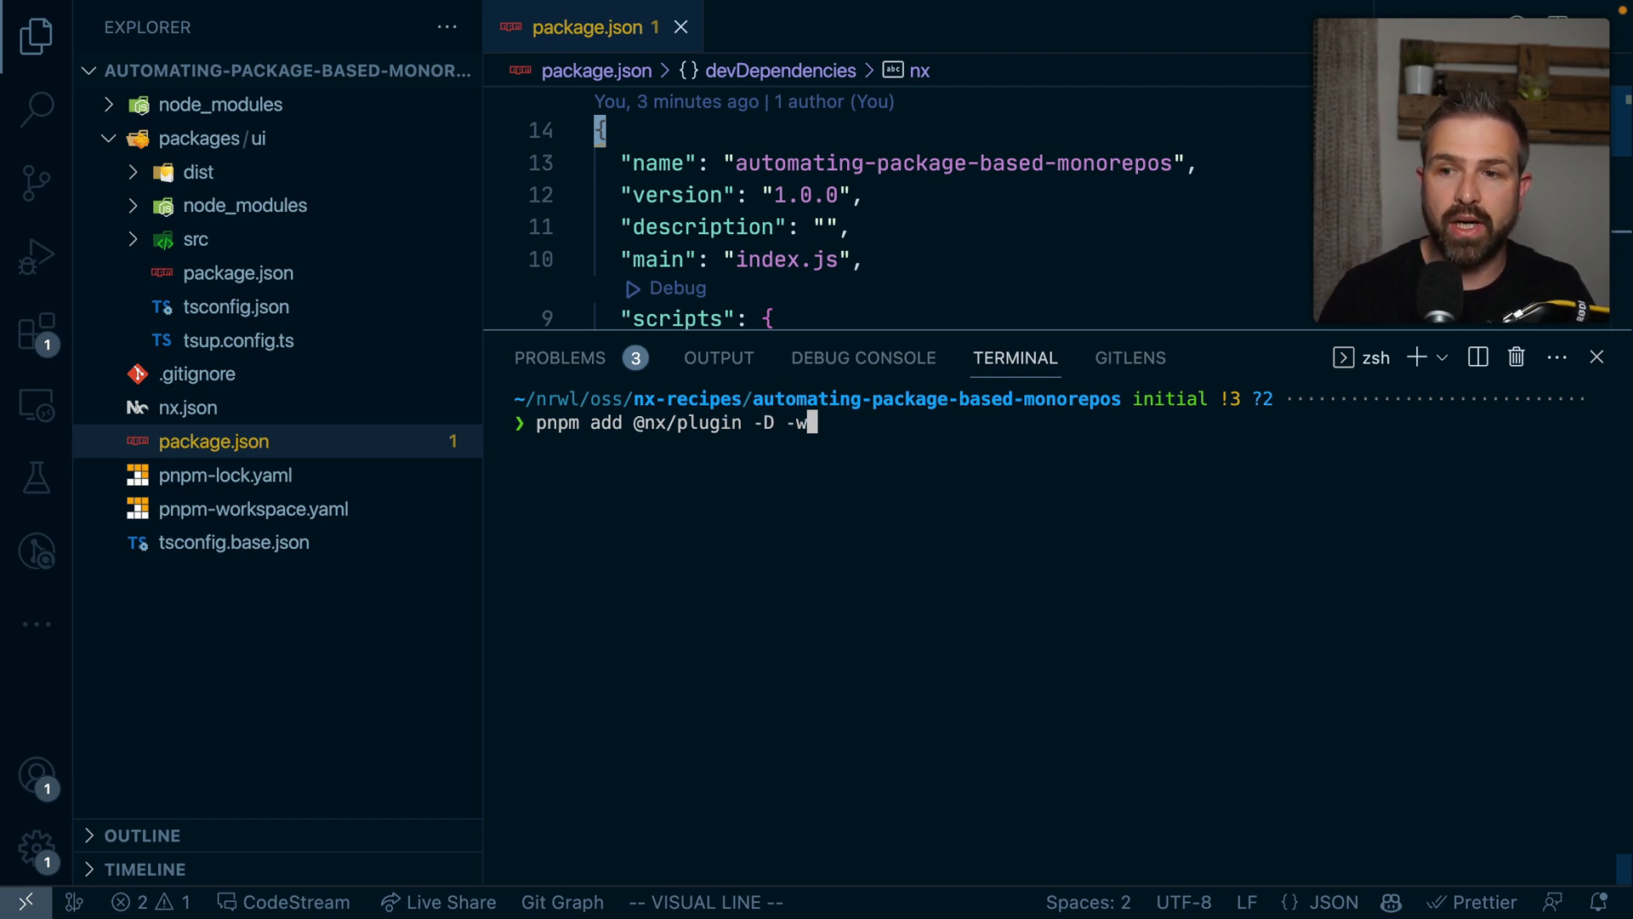
mouse_move(818, 506)
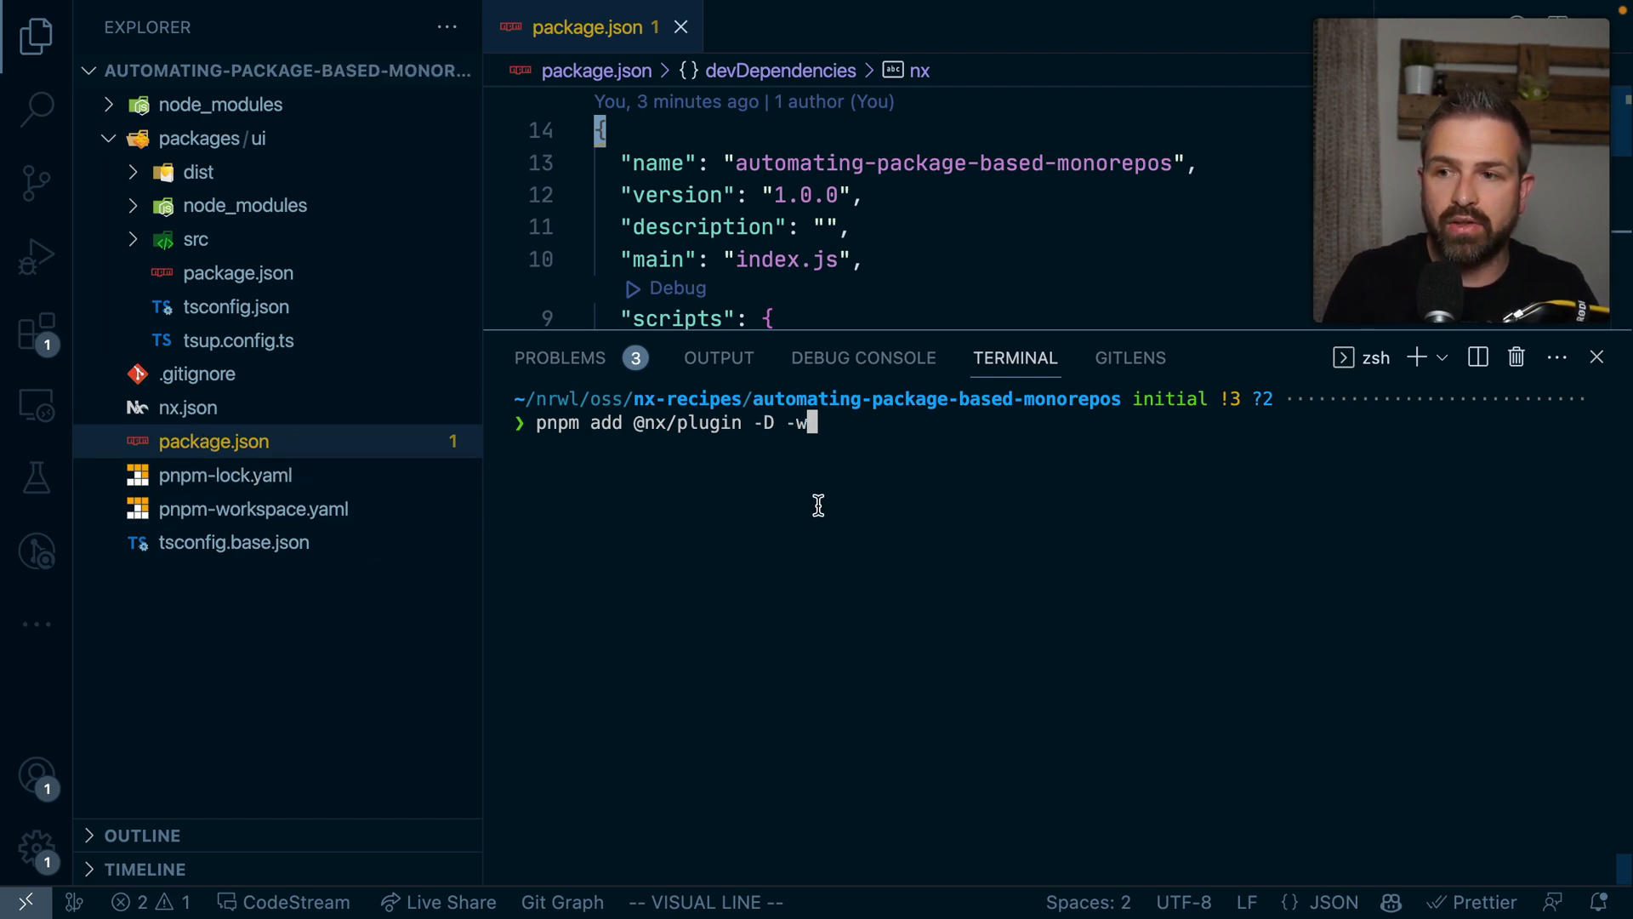
key("Return")
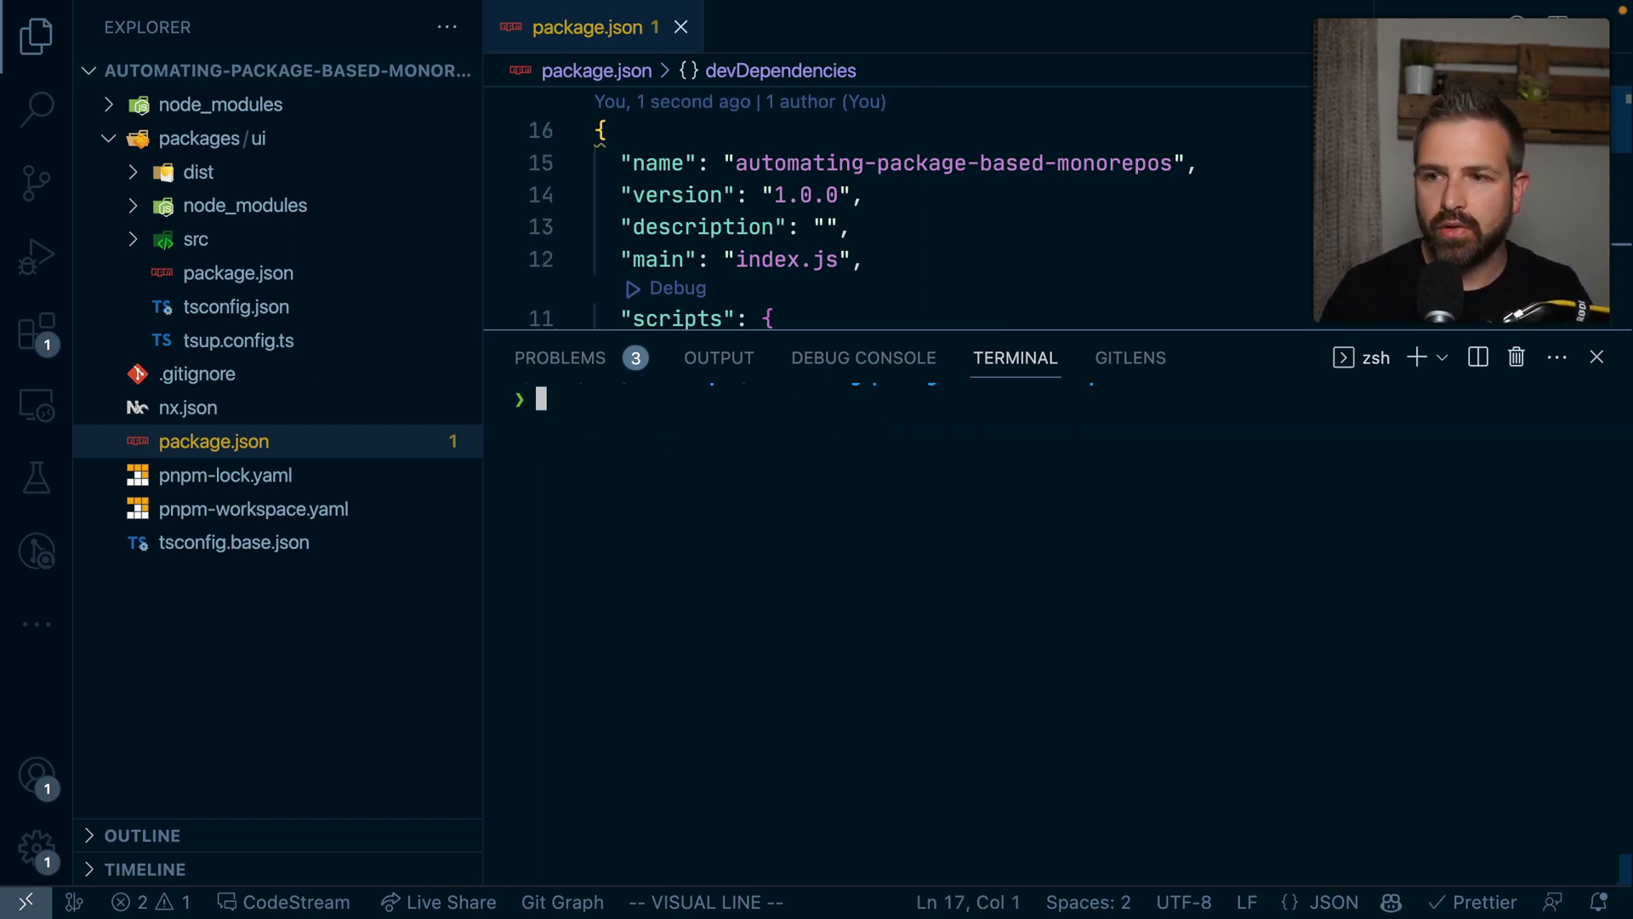
type("pnp")
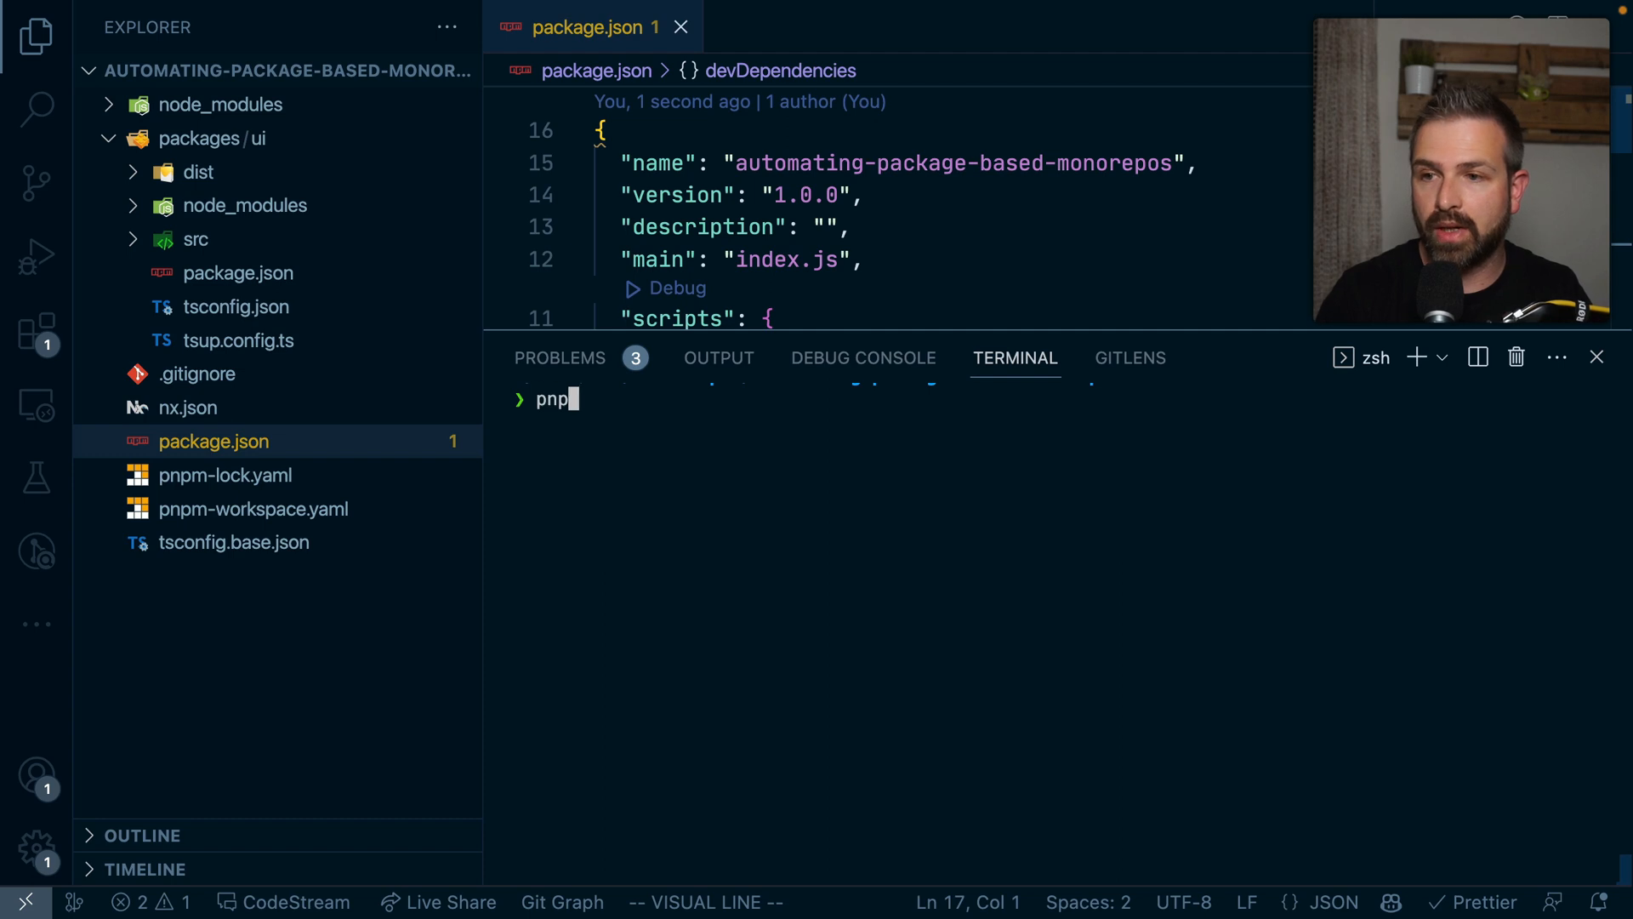
type("m nx list @nx/")
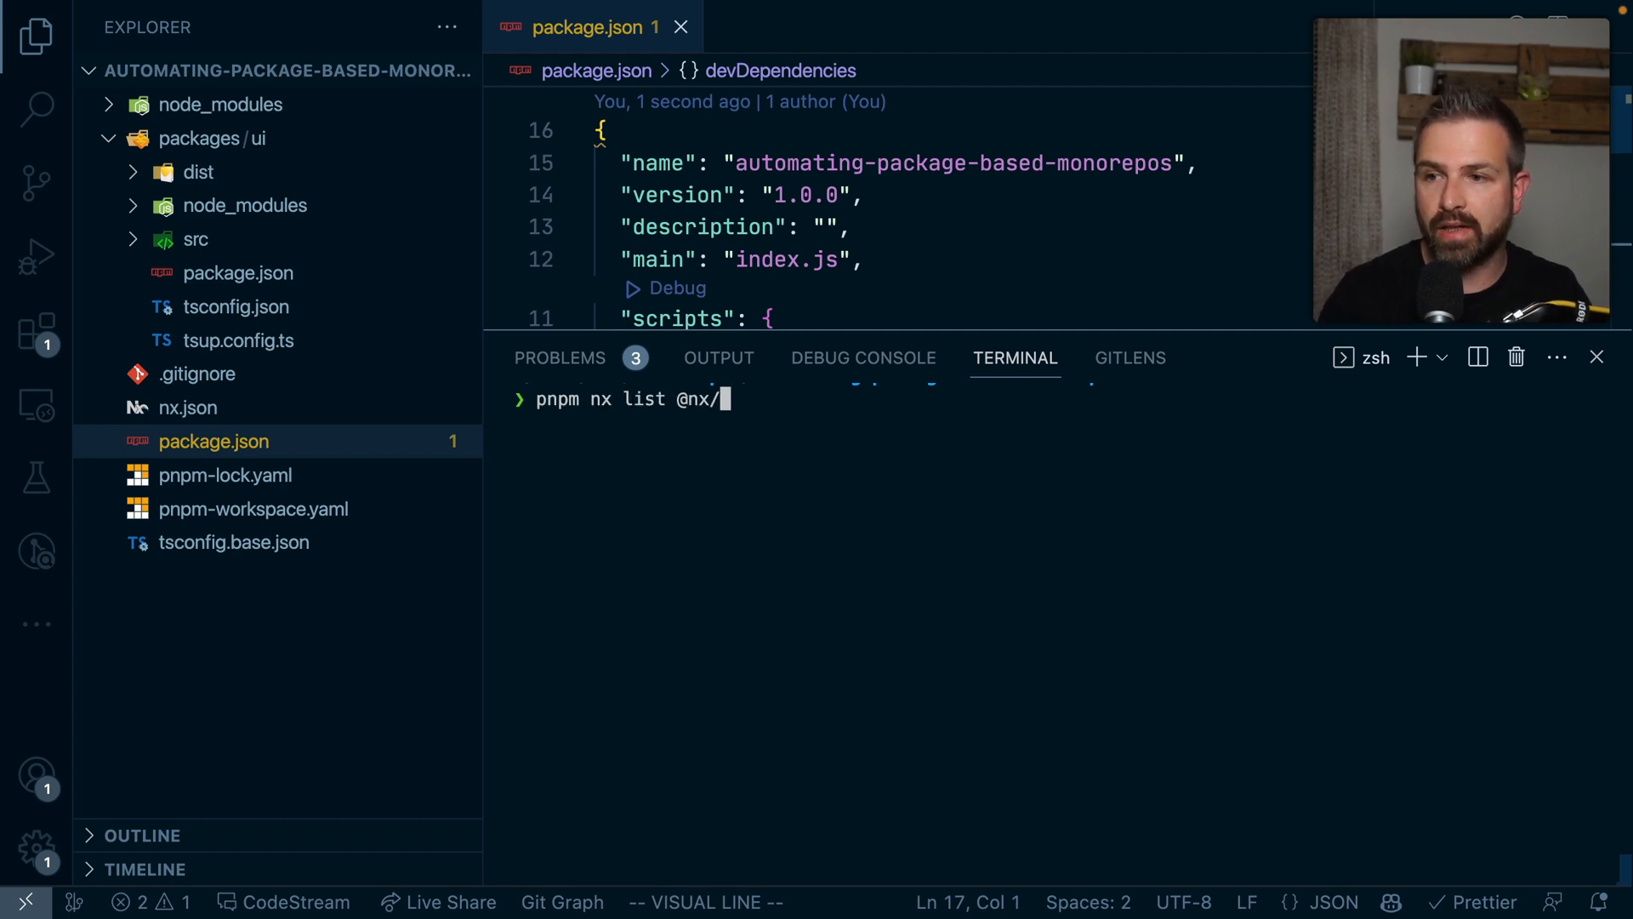
key("Return")
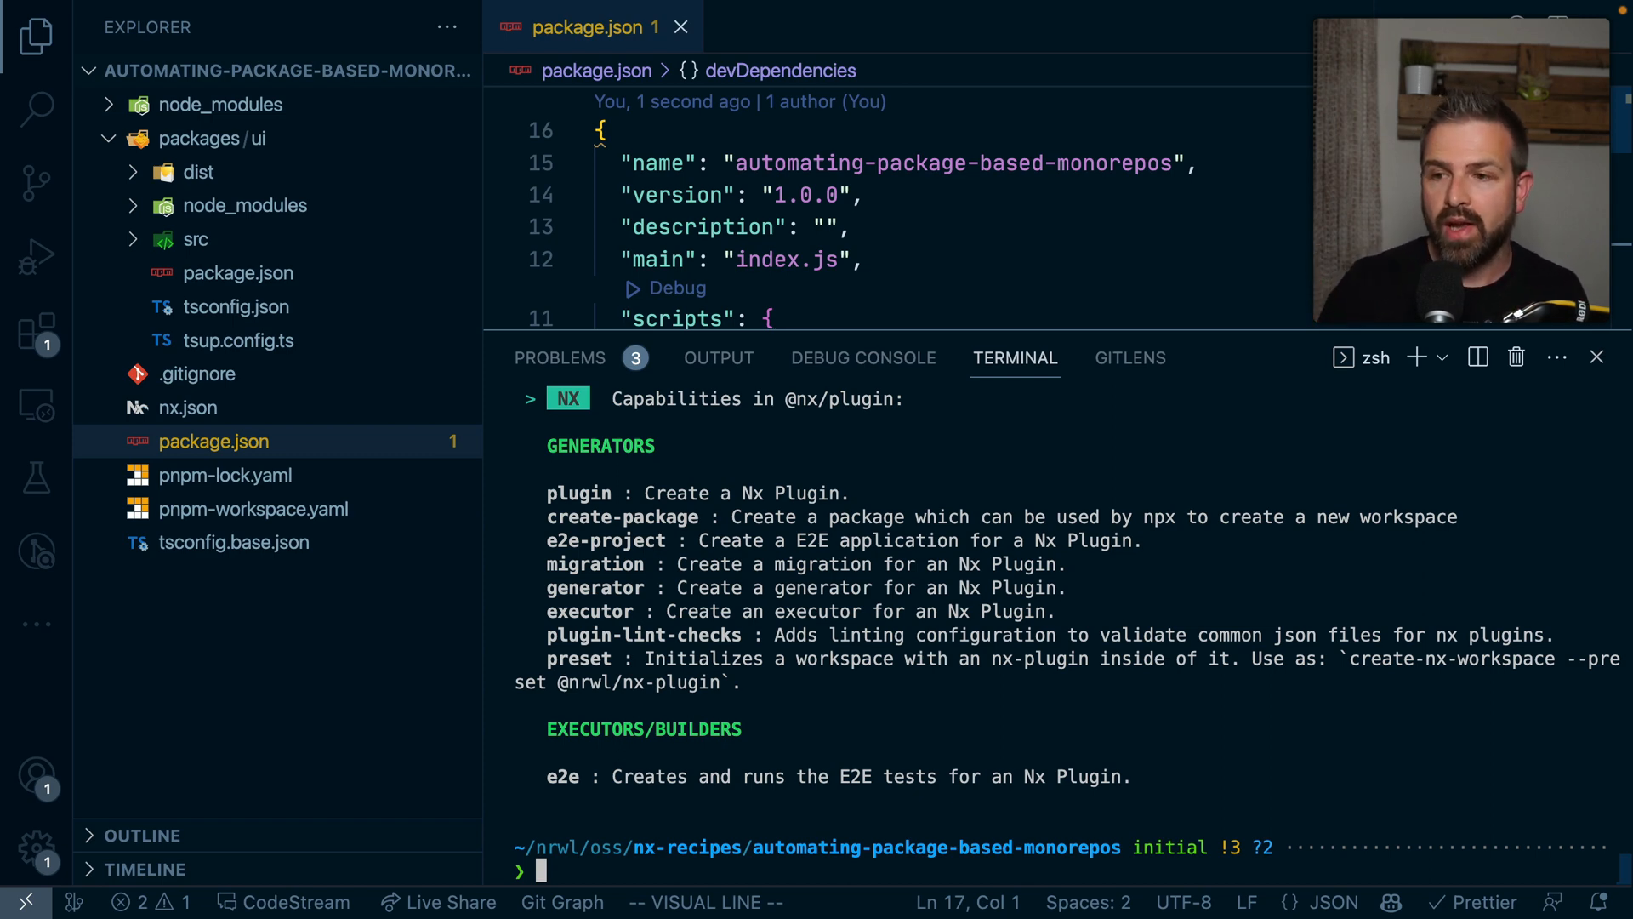
mouse_move(255, 161)
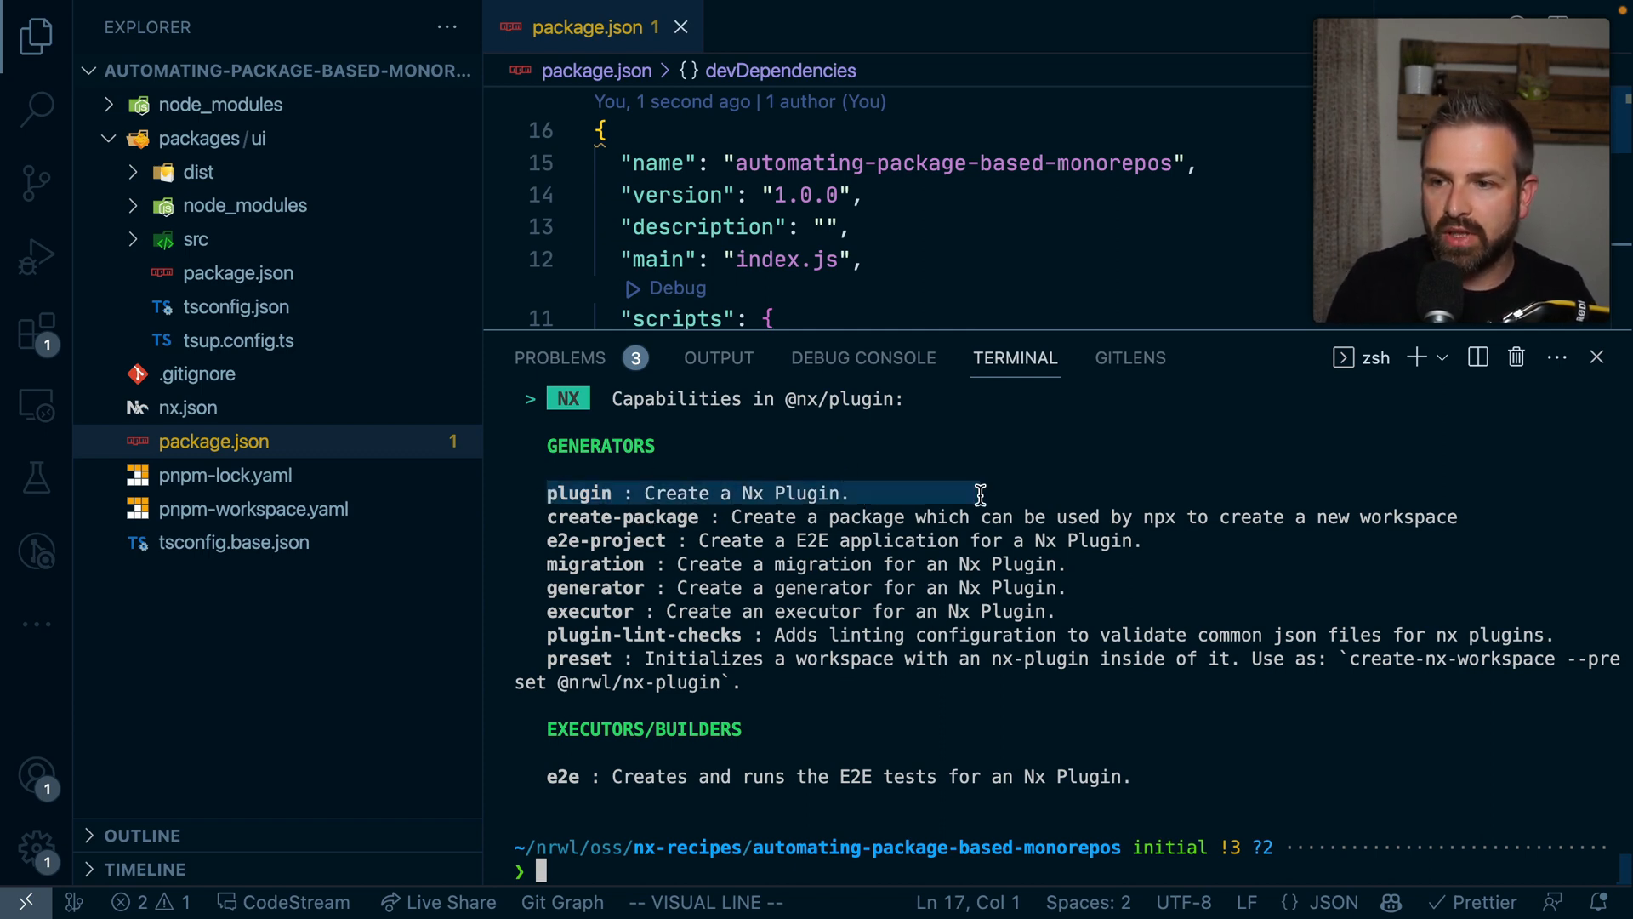
mouse_move(646, 588)
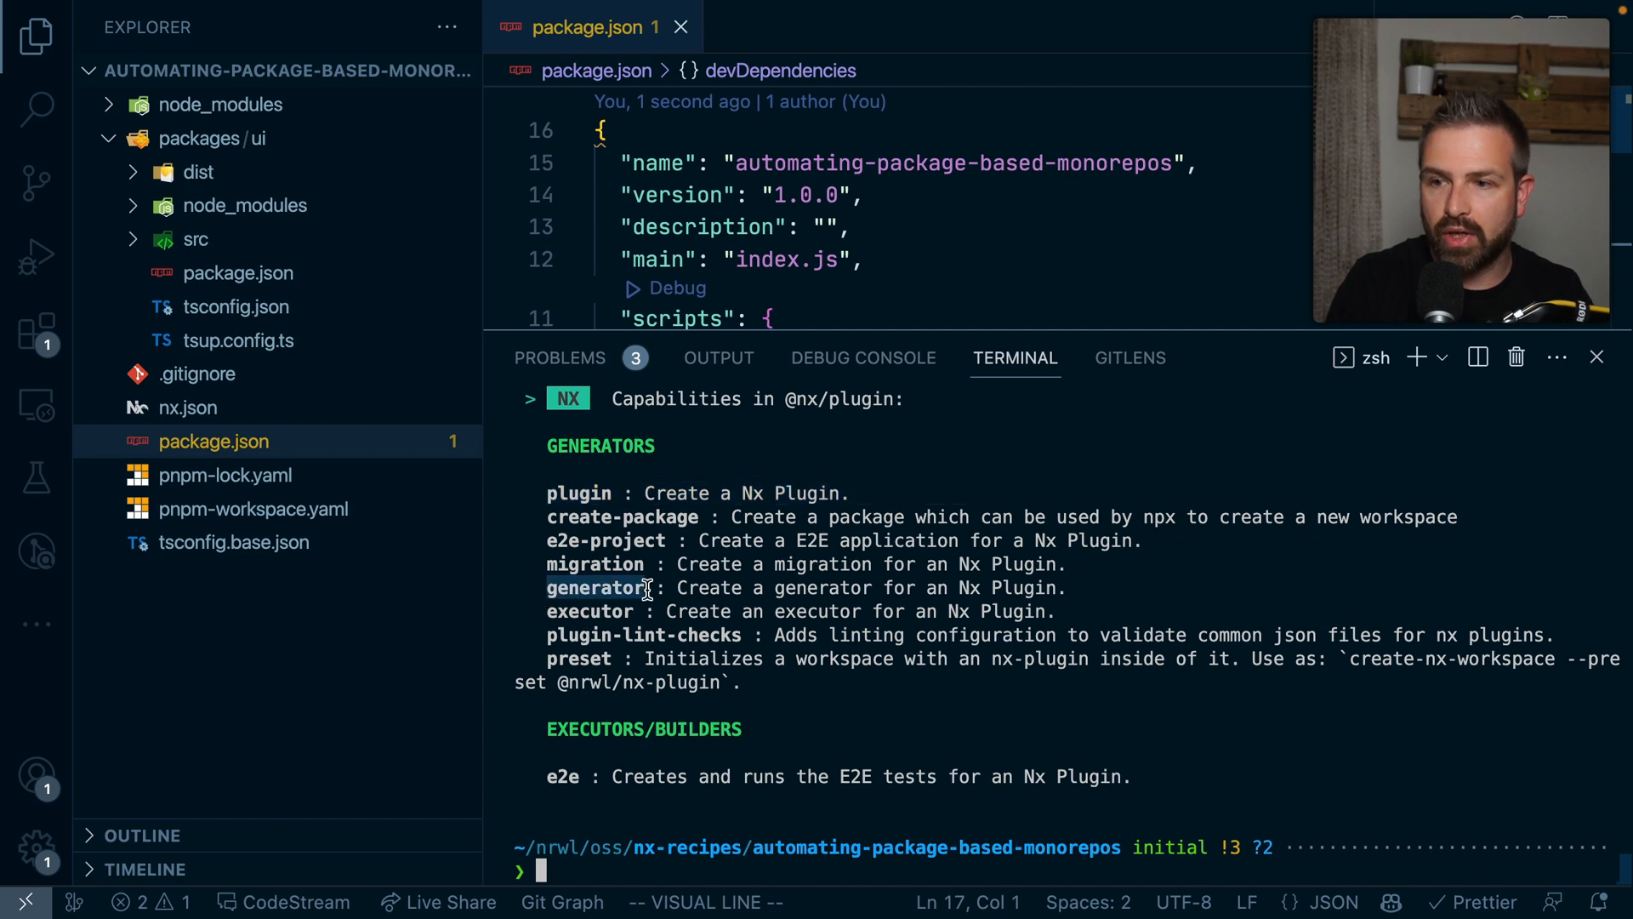
mouse_move(678, 582)
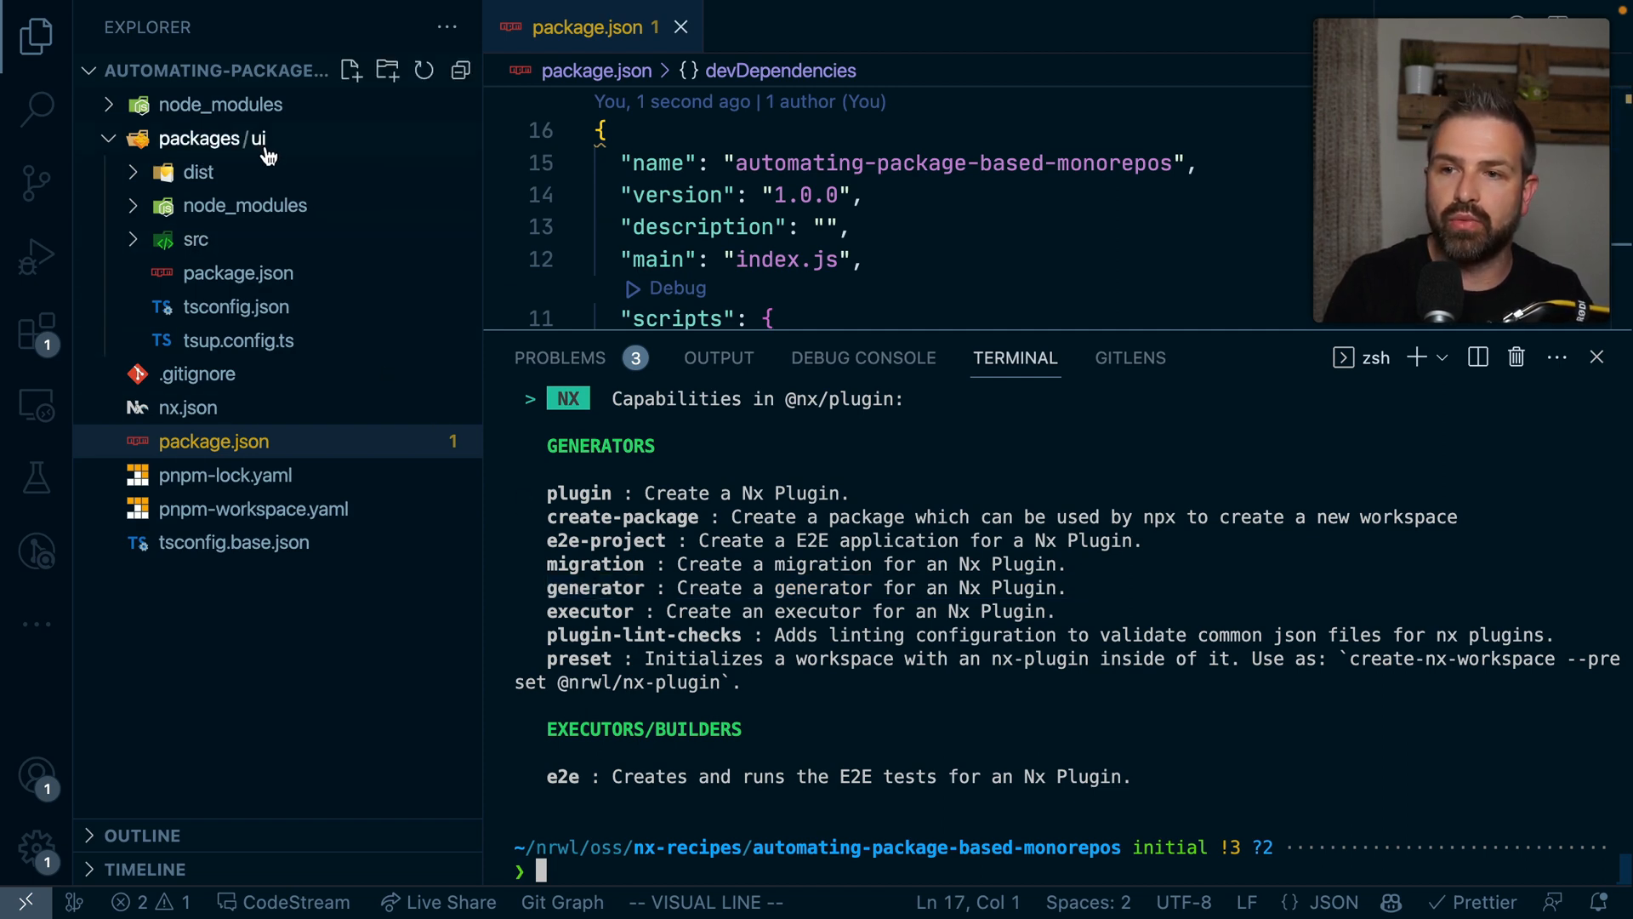
type("clear")
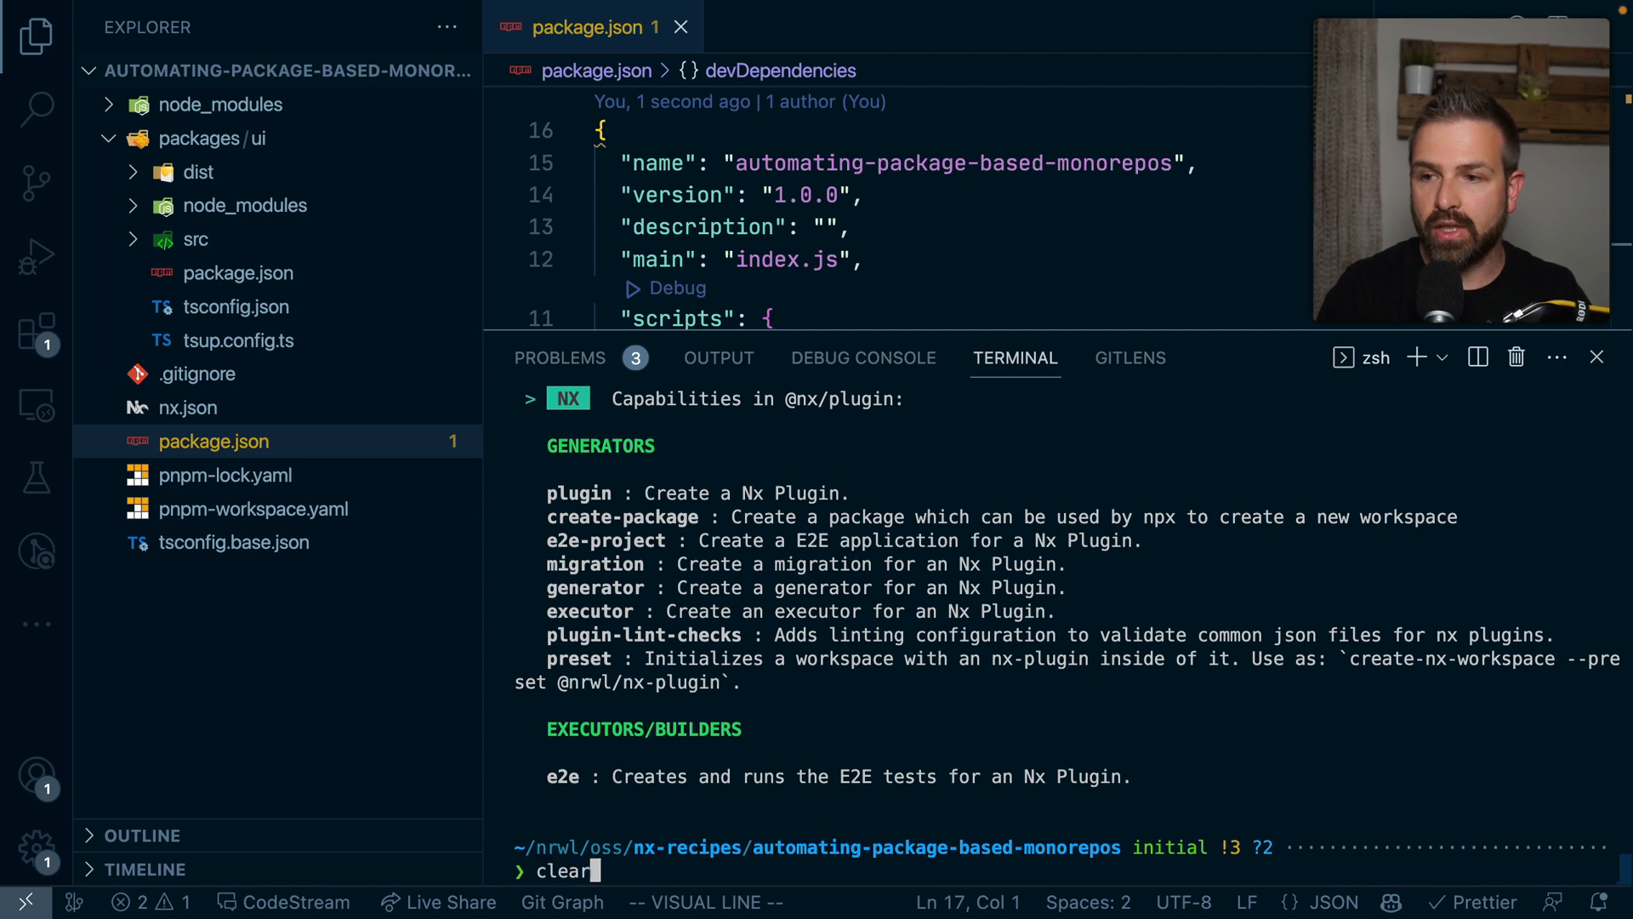
key("Return")
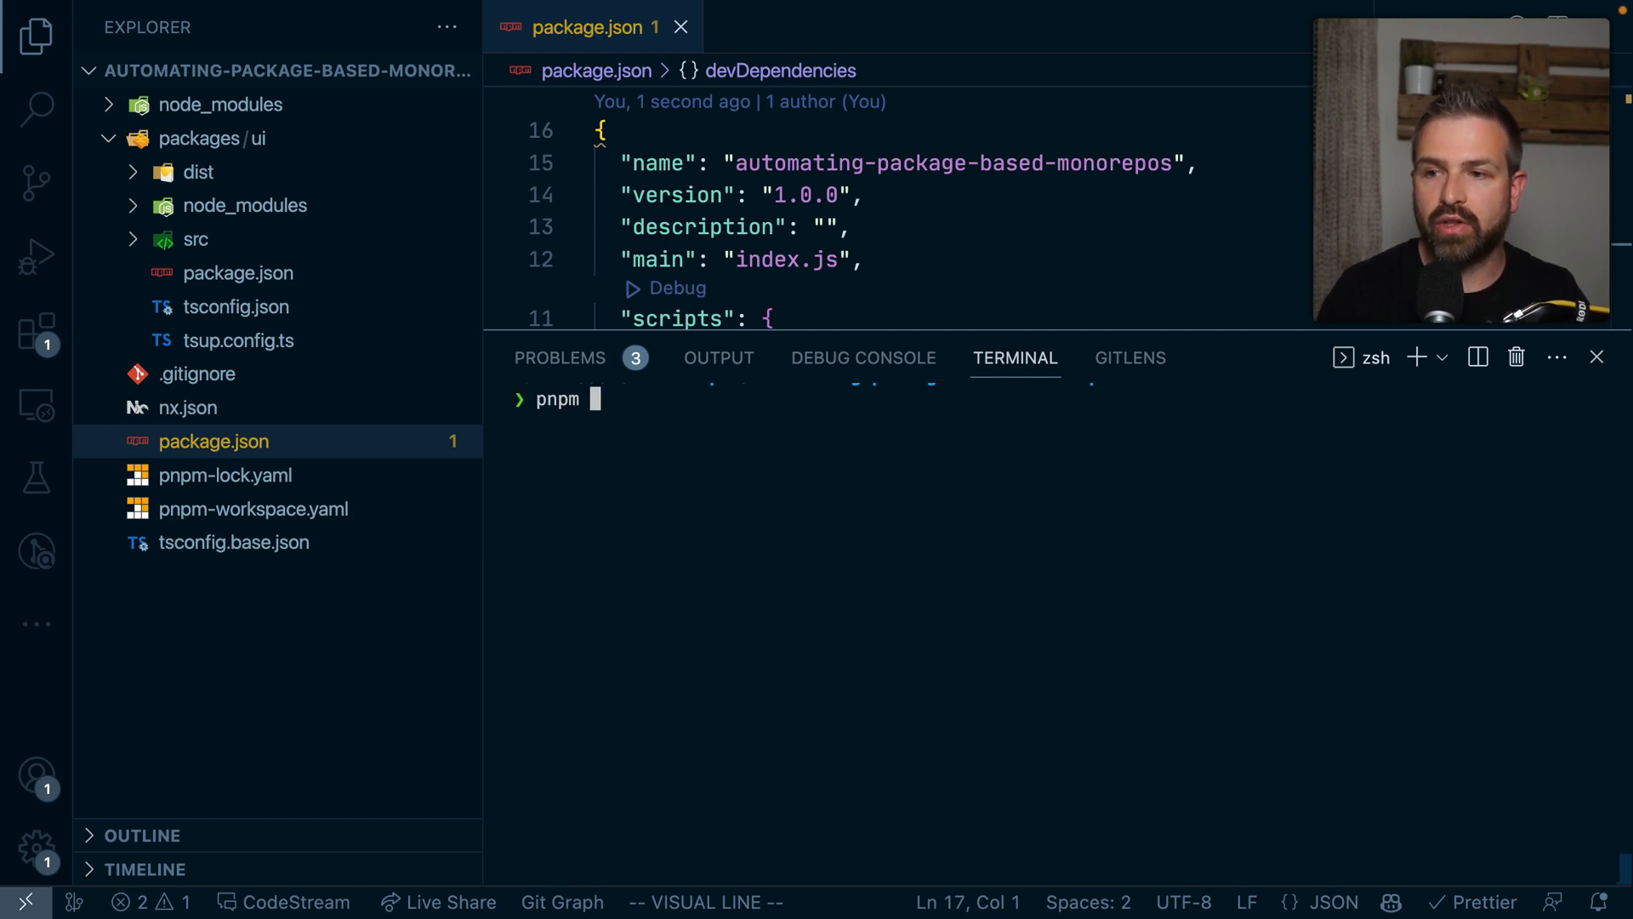
type("nx")
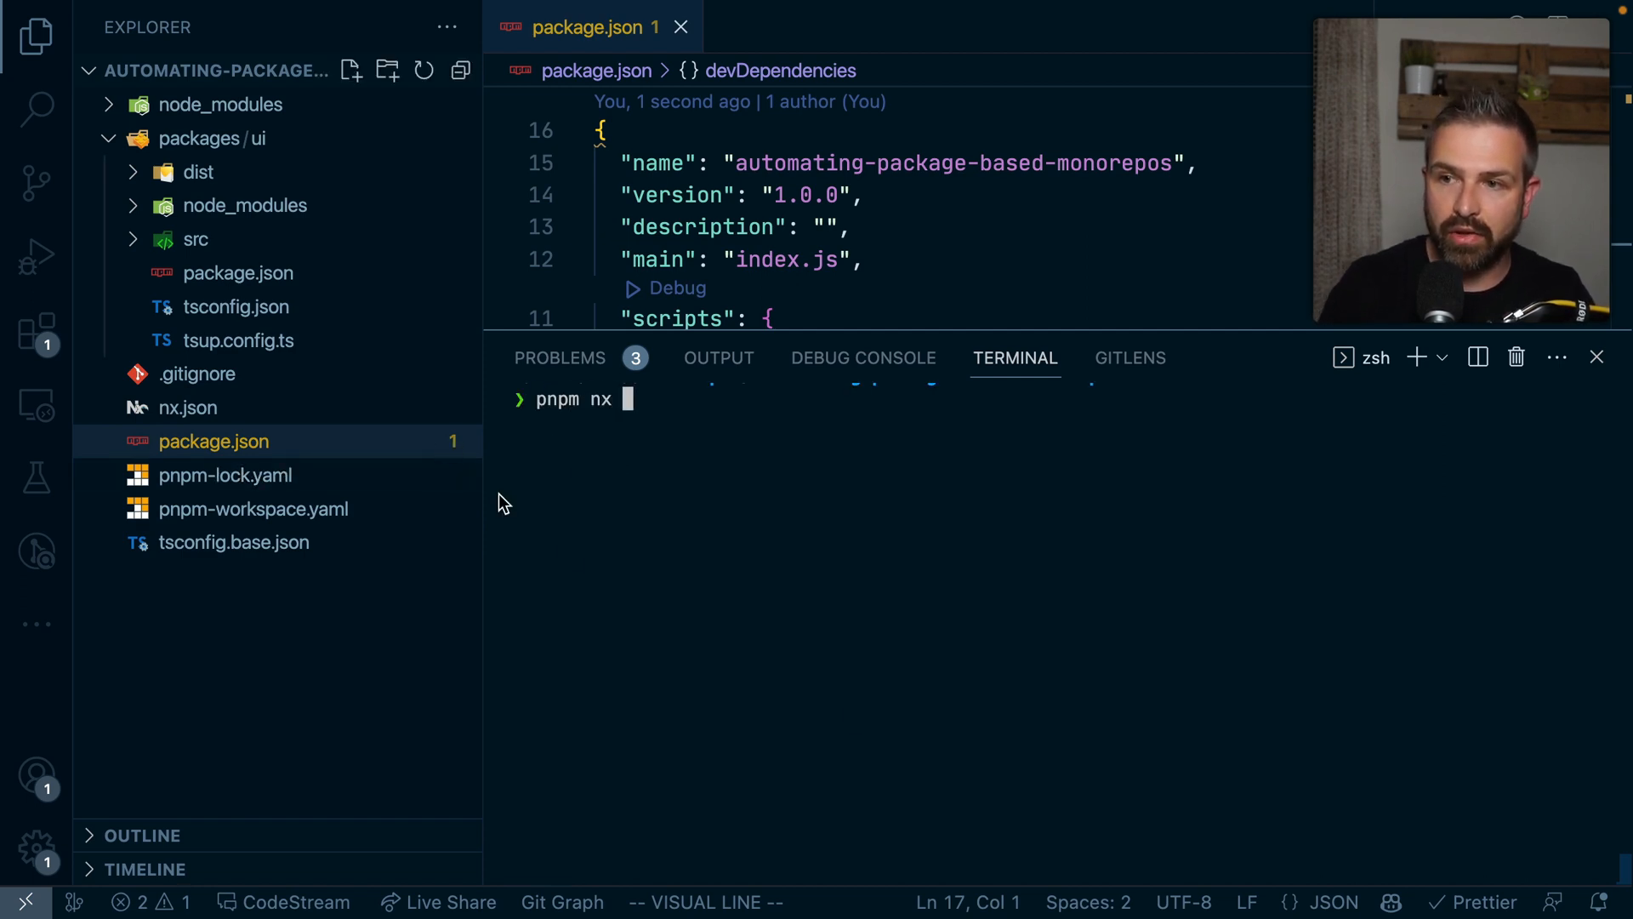
type("g")
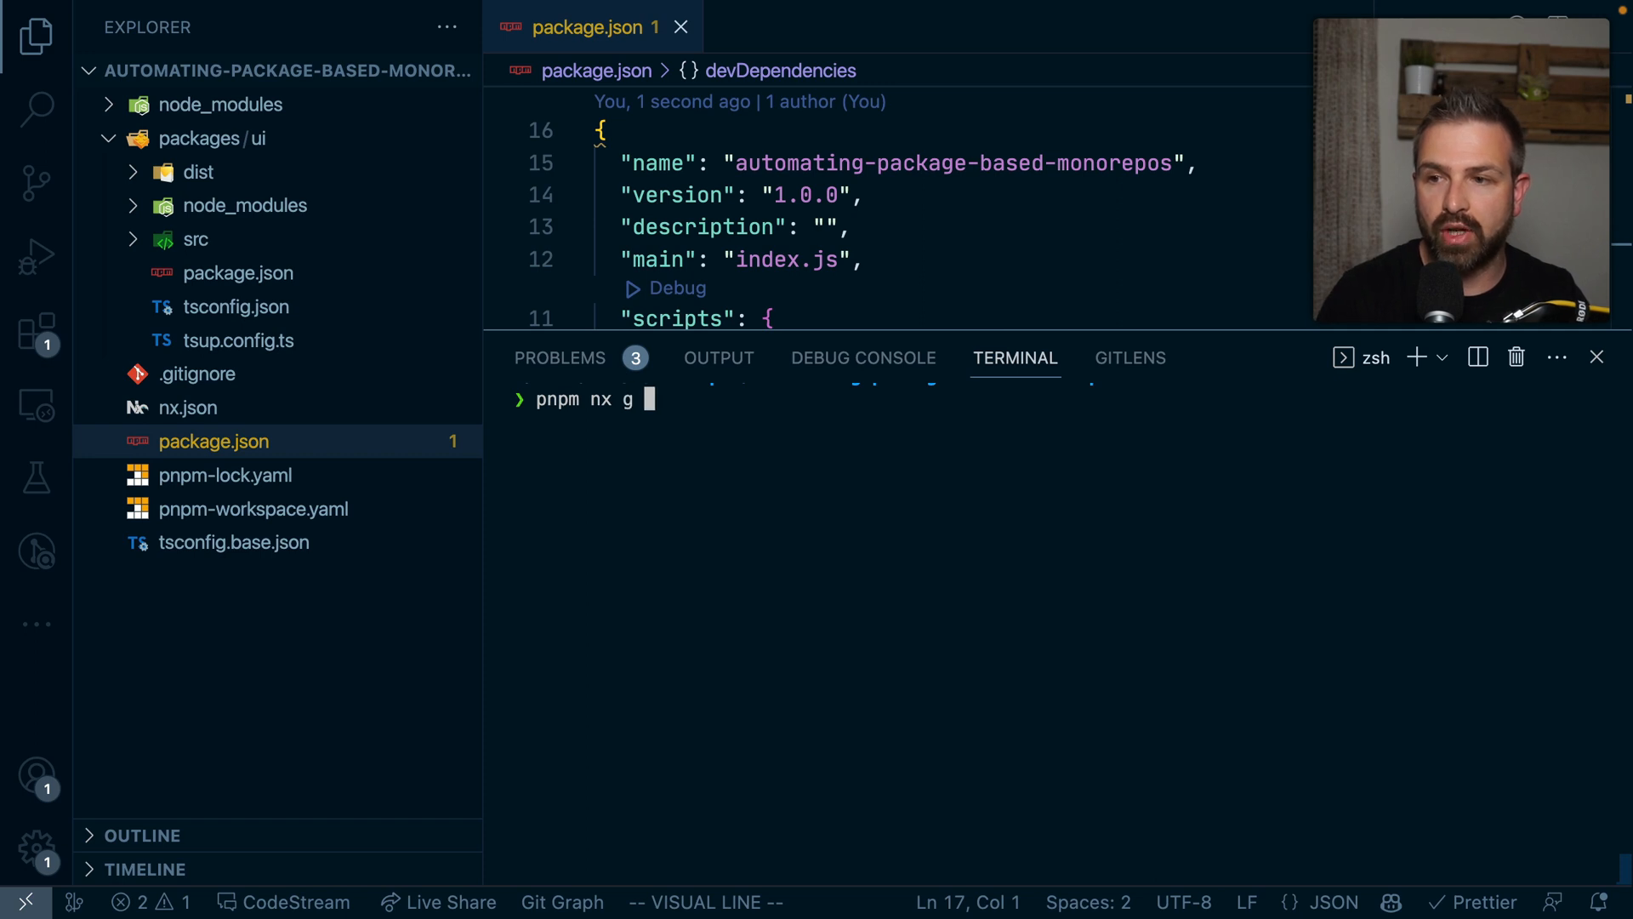
type("@nx/plugin")
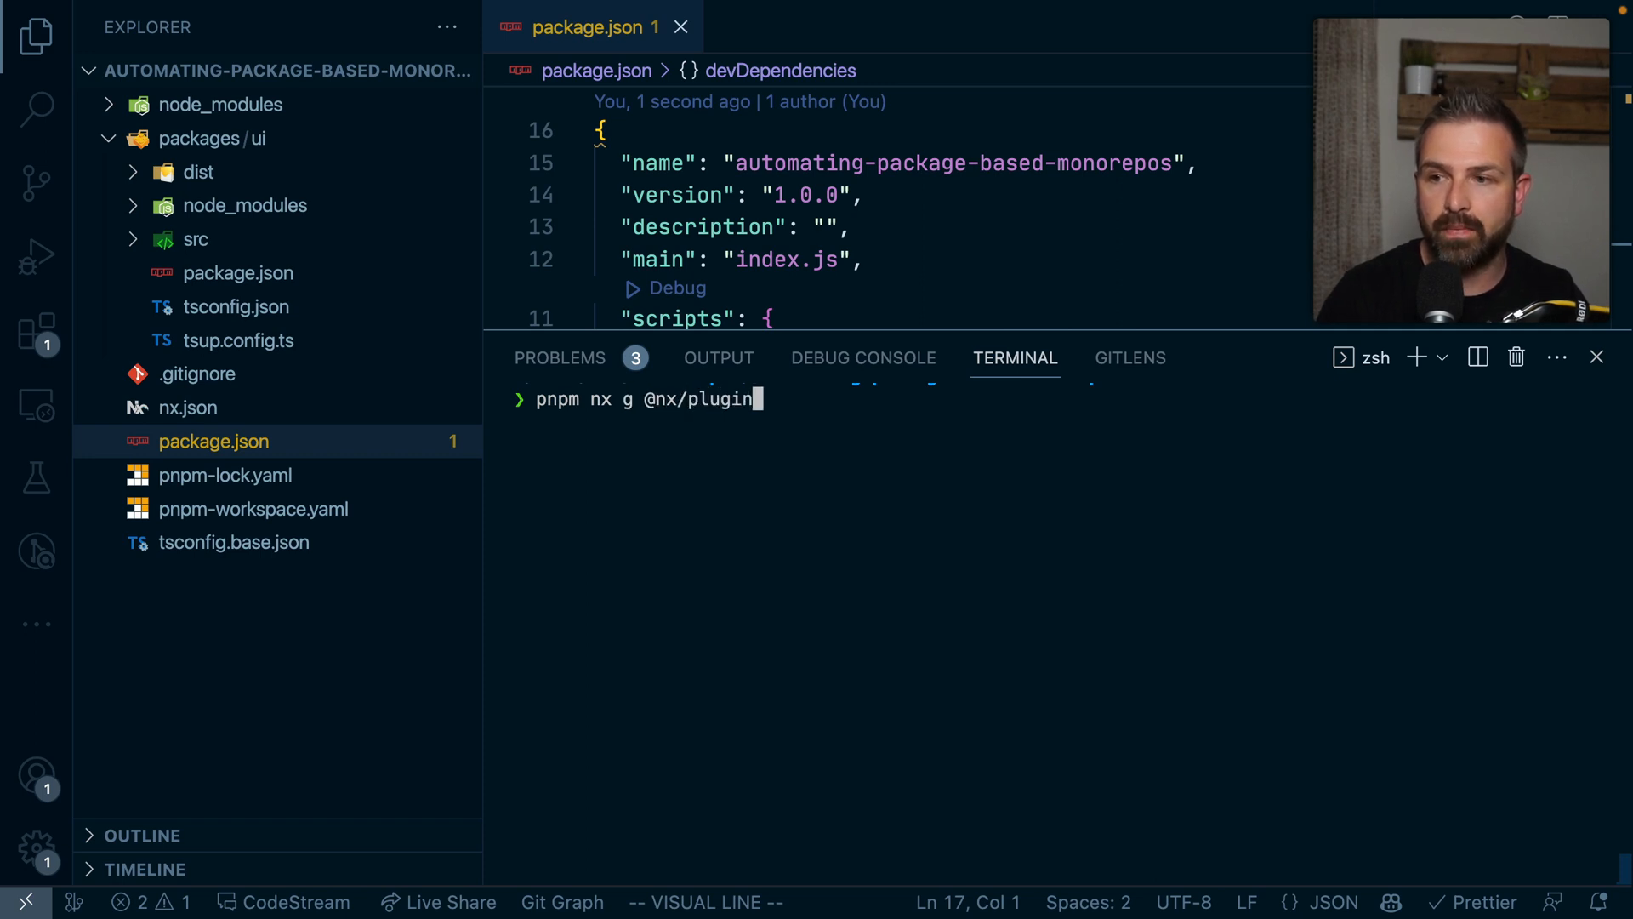
key("Return")
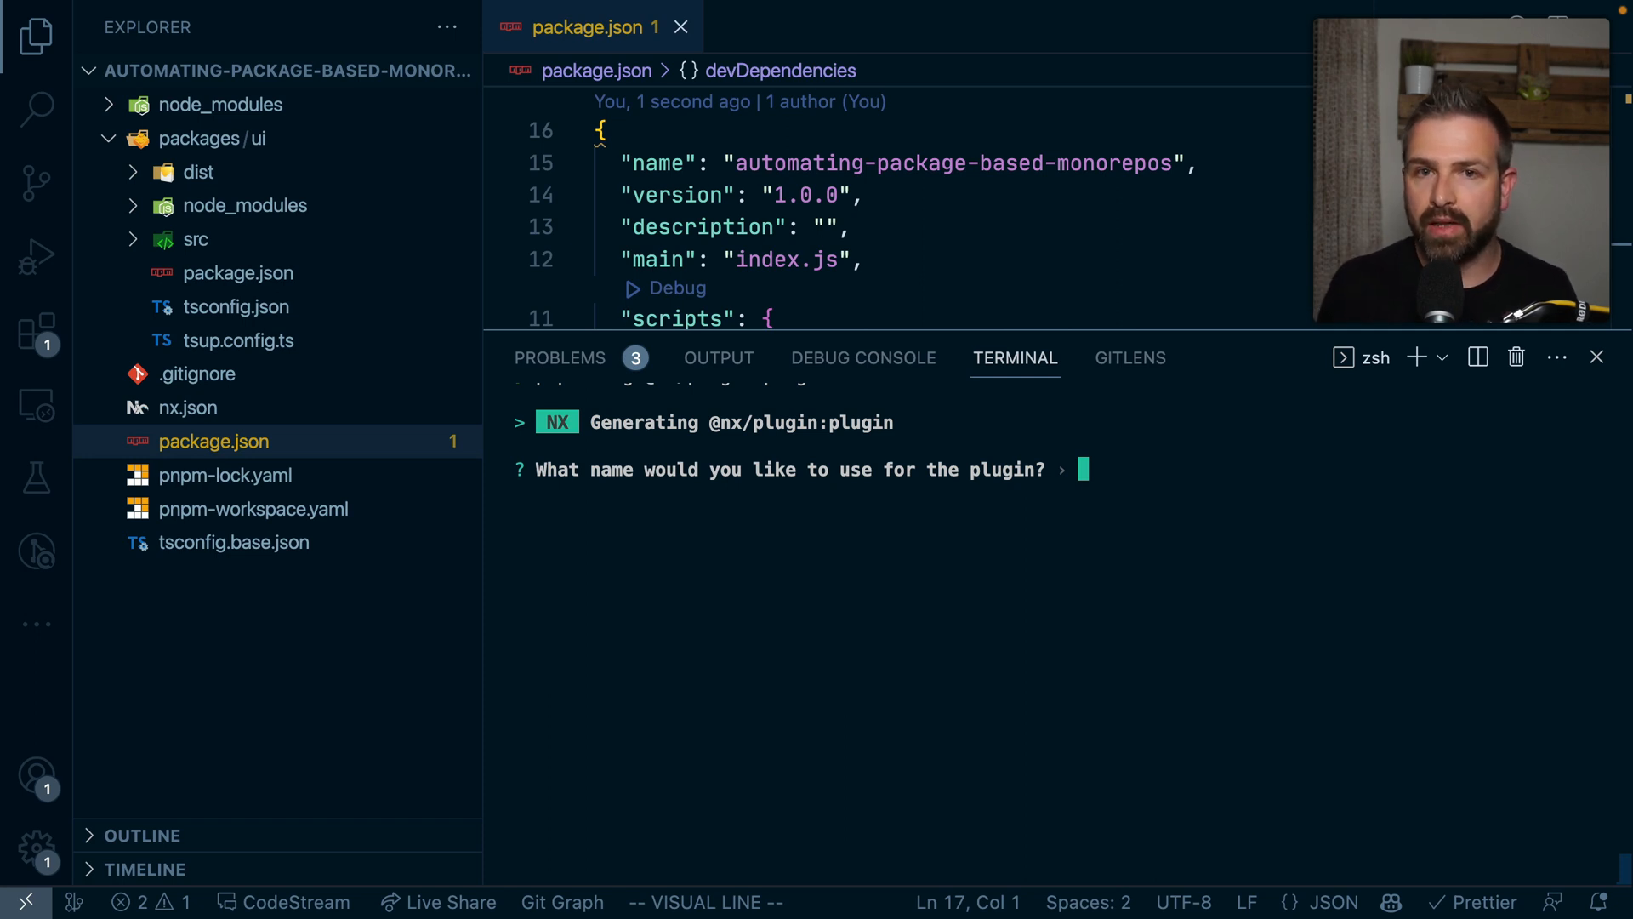
type("auto")
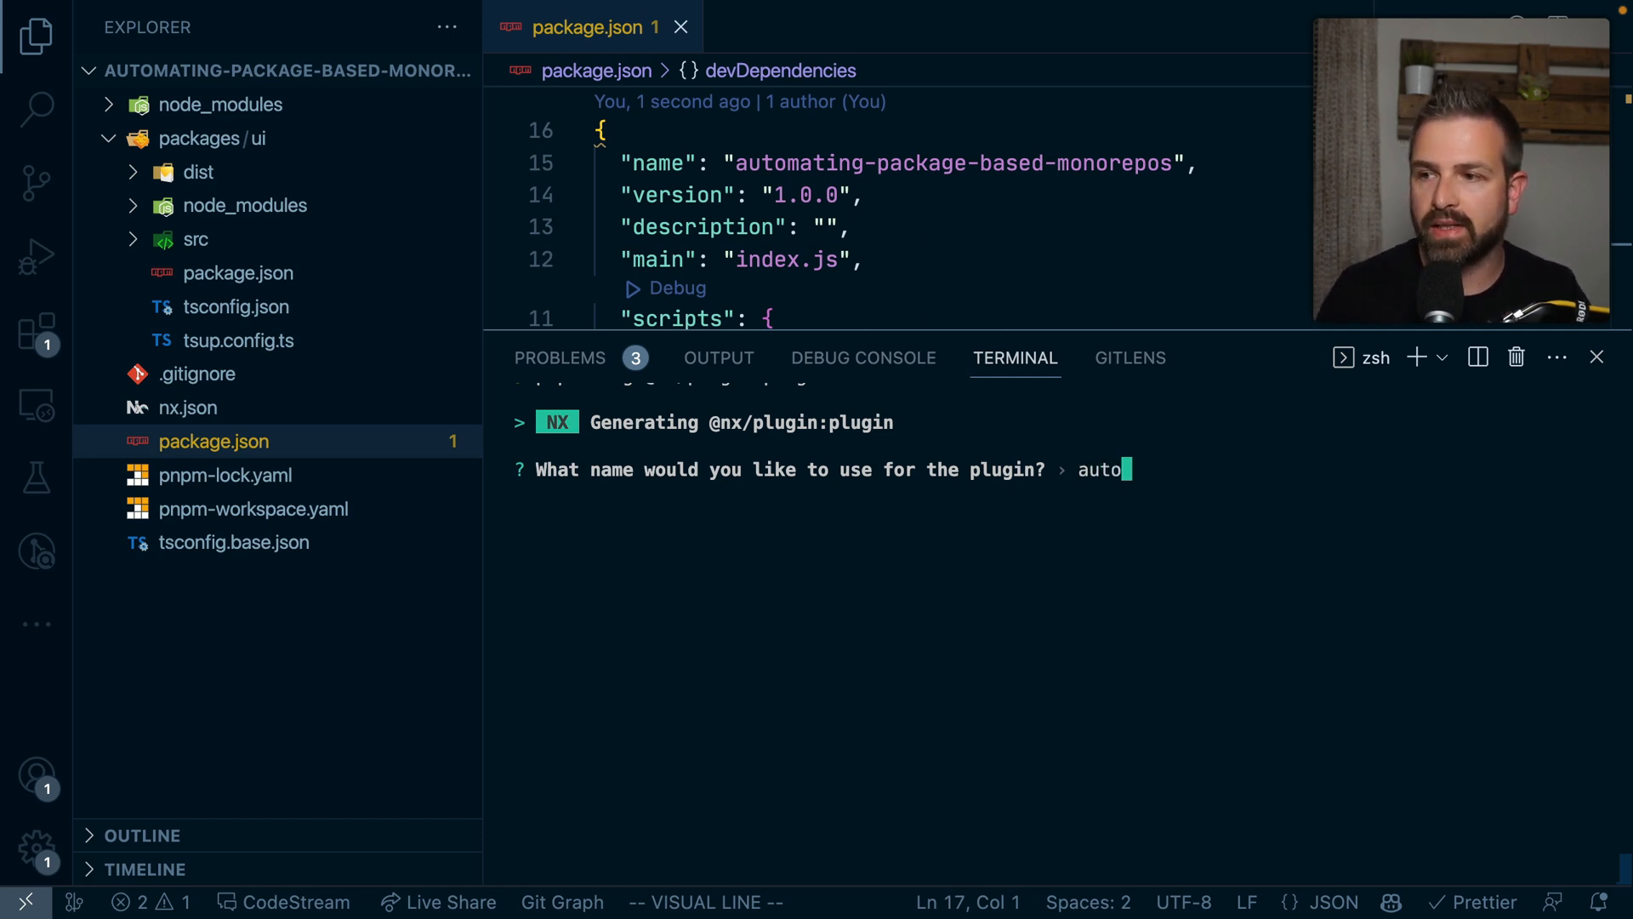
type("mation")
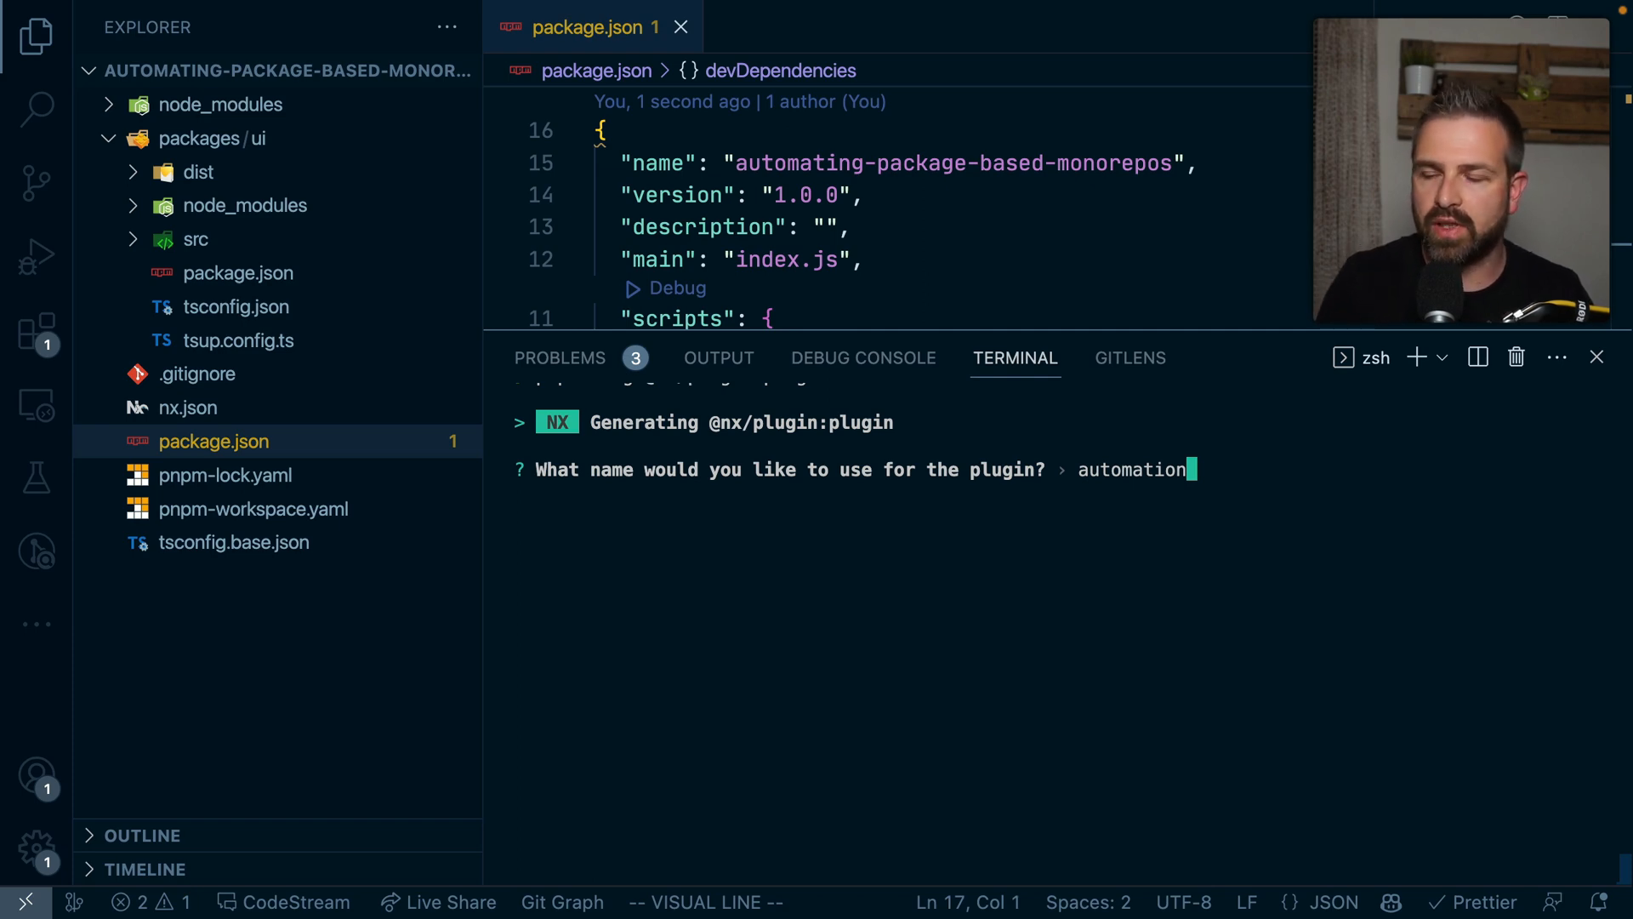
key("Return")
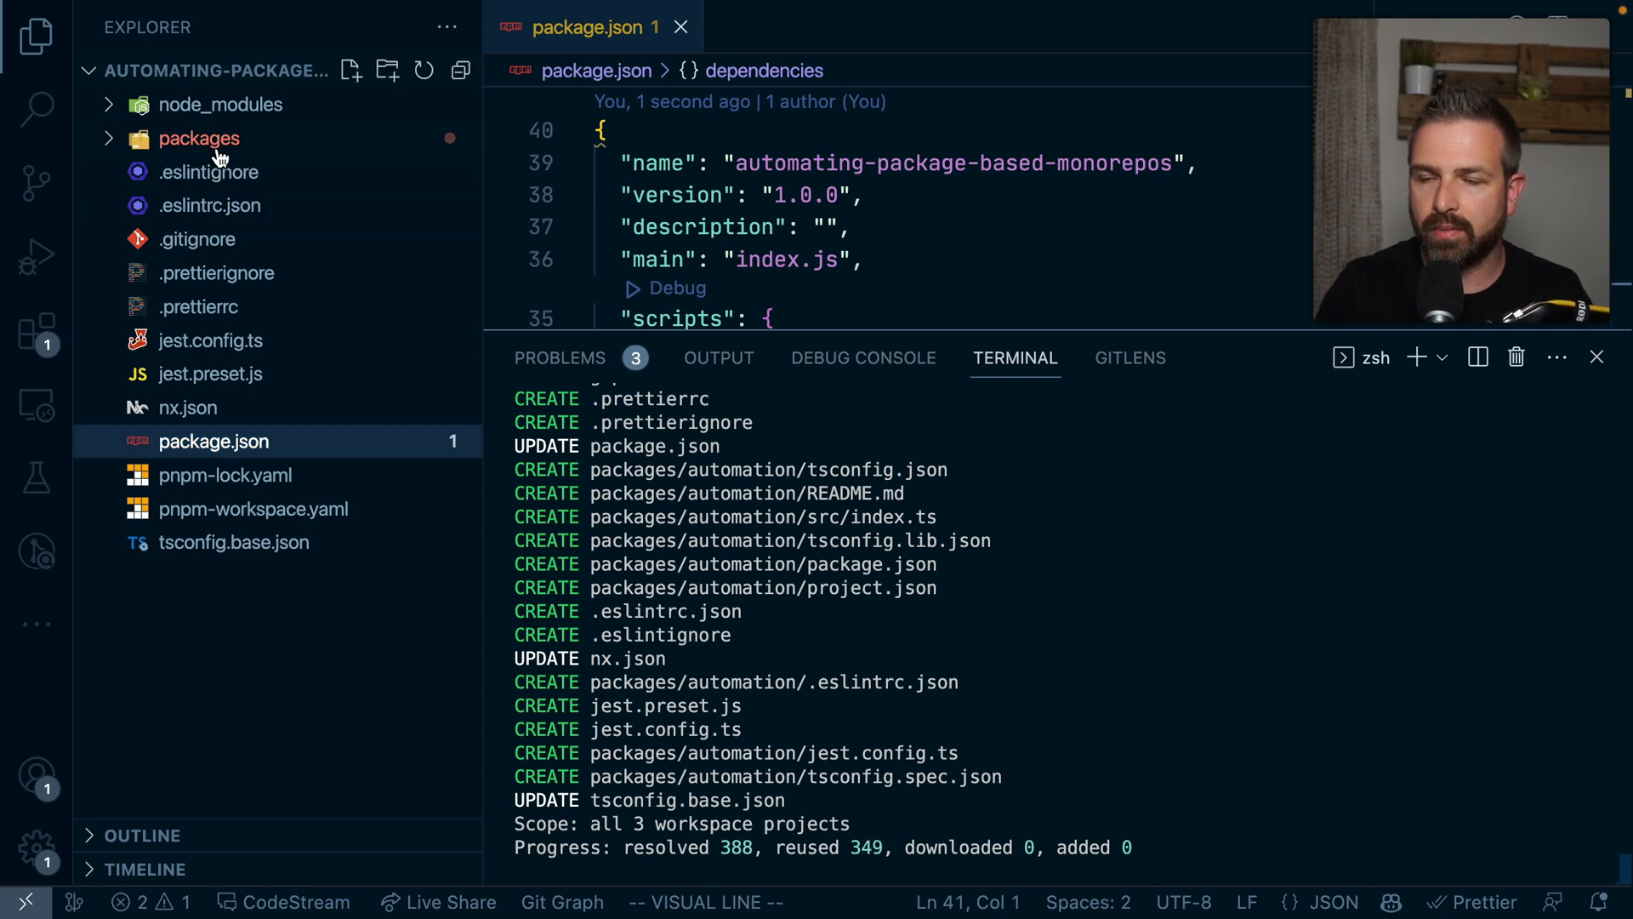
- Expand packages/automation/src, open index.ts, then open the automation package.json
left_click(199, 138)
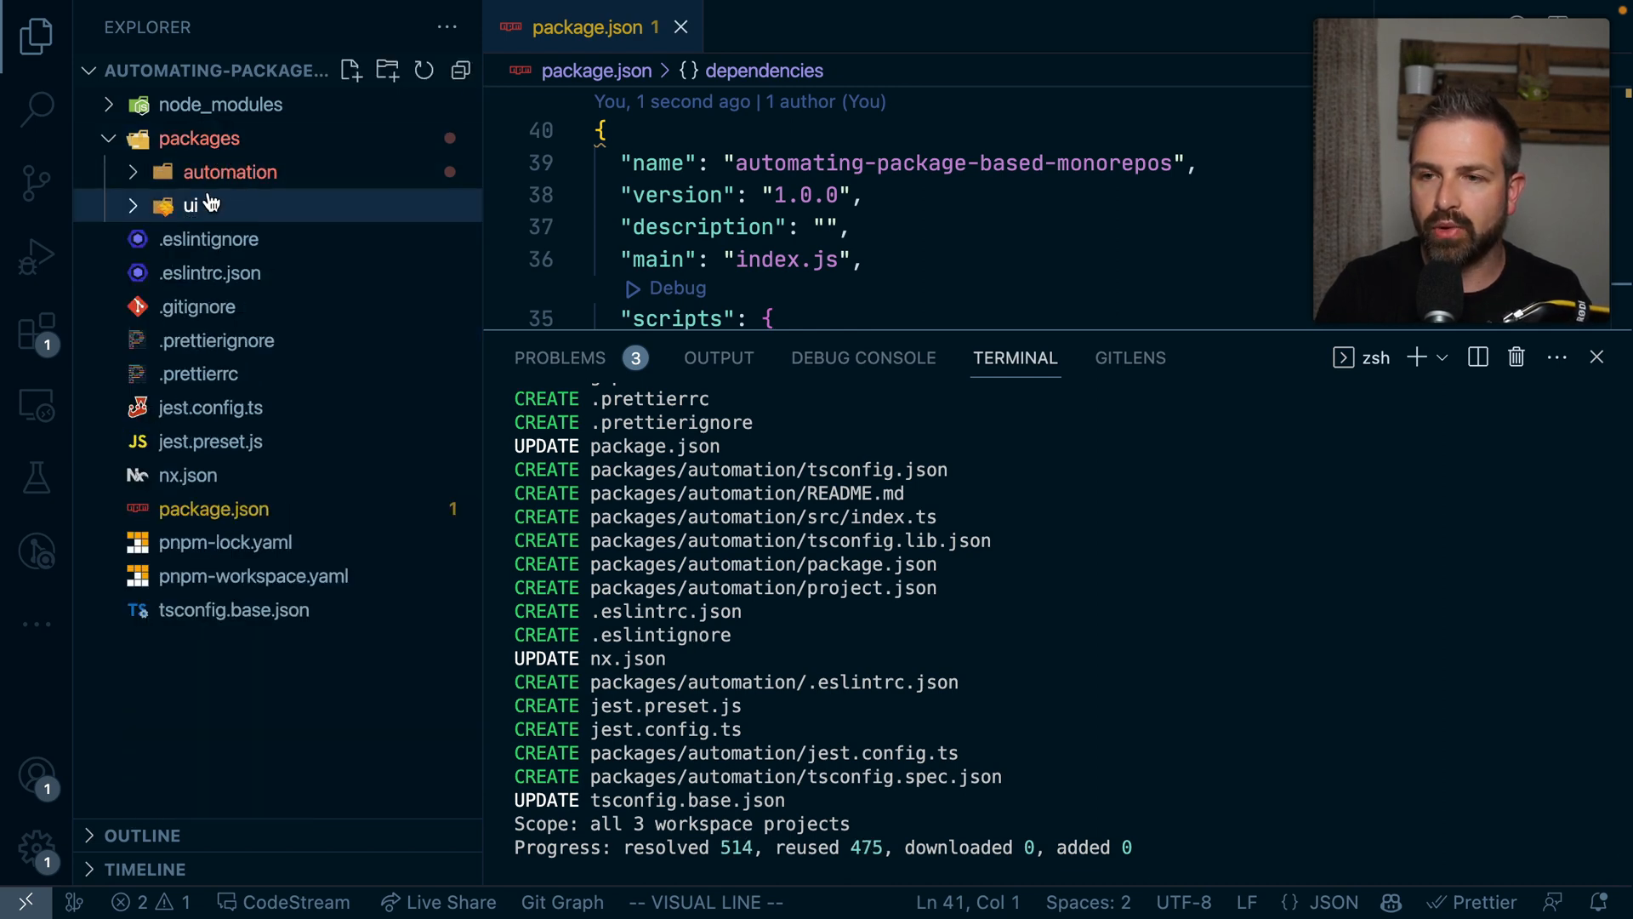
left_click(229, 172)
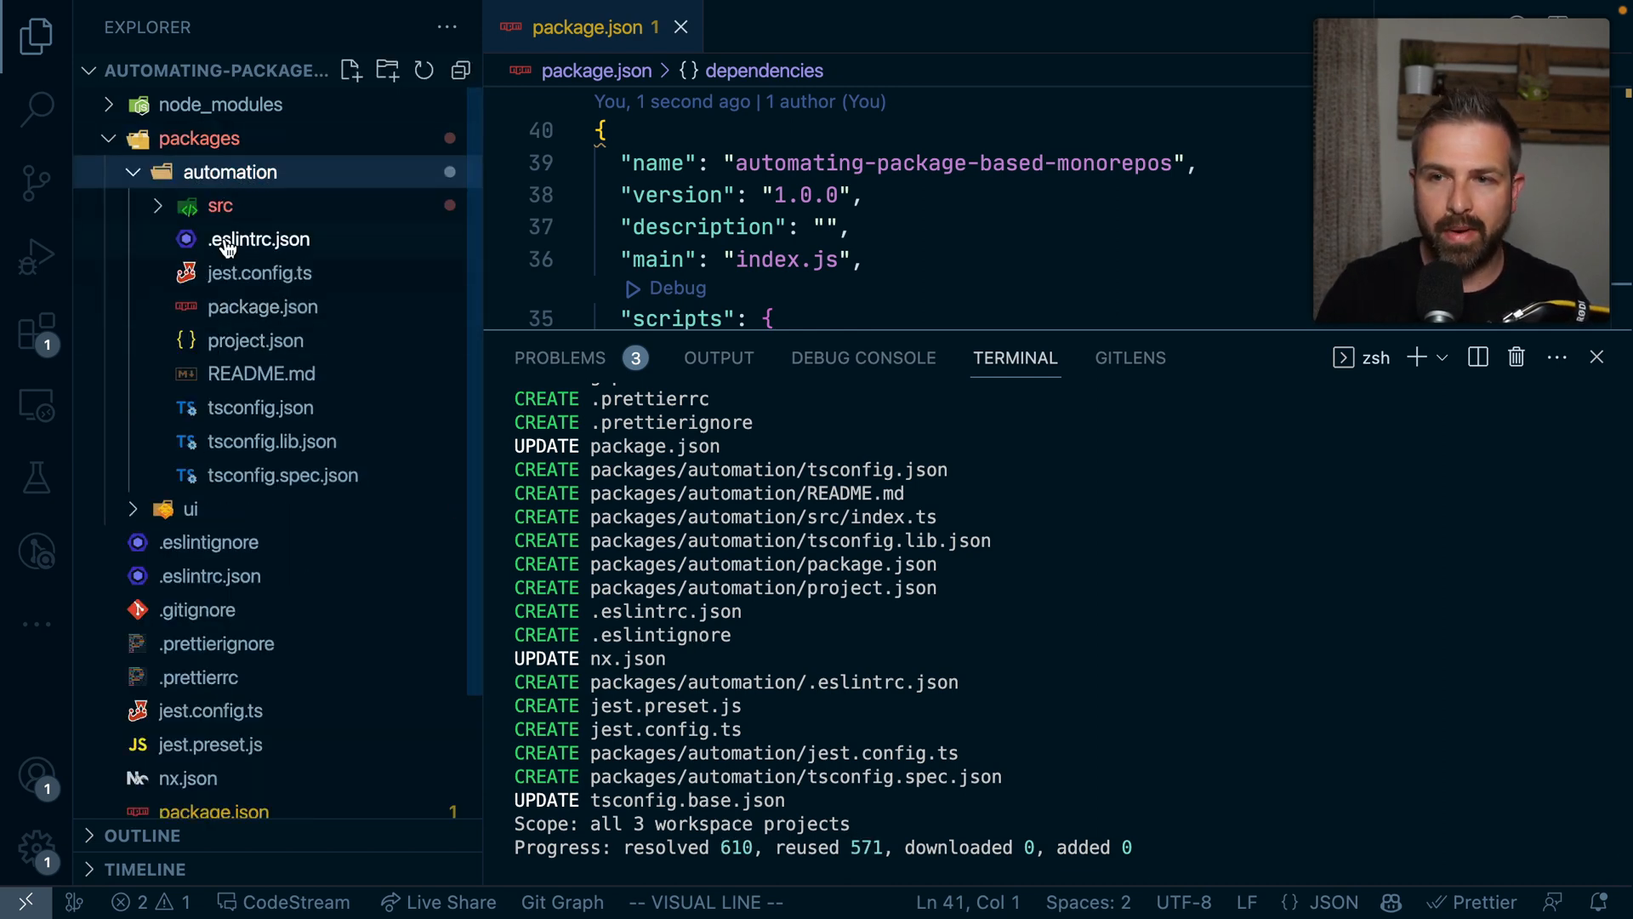
left_click(219, 205)
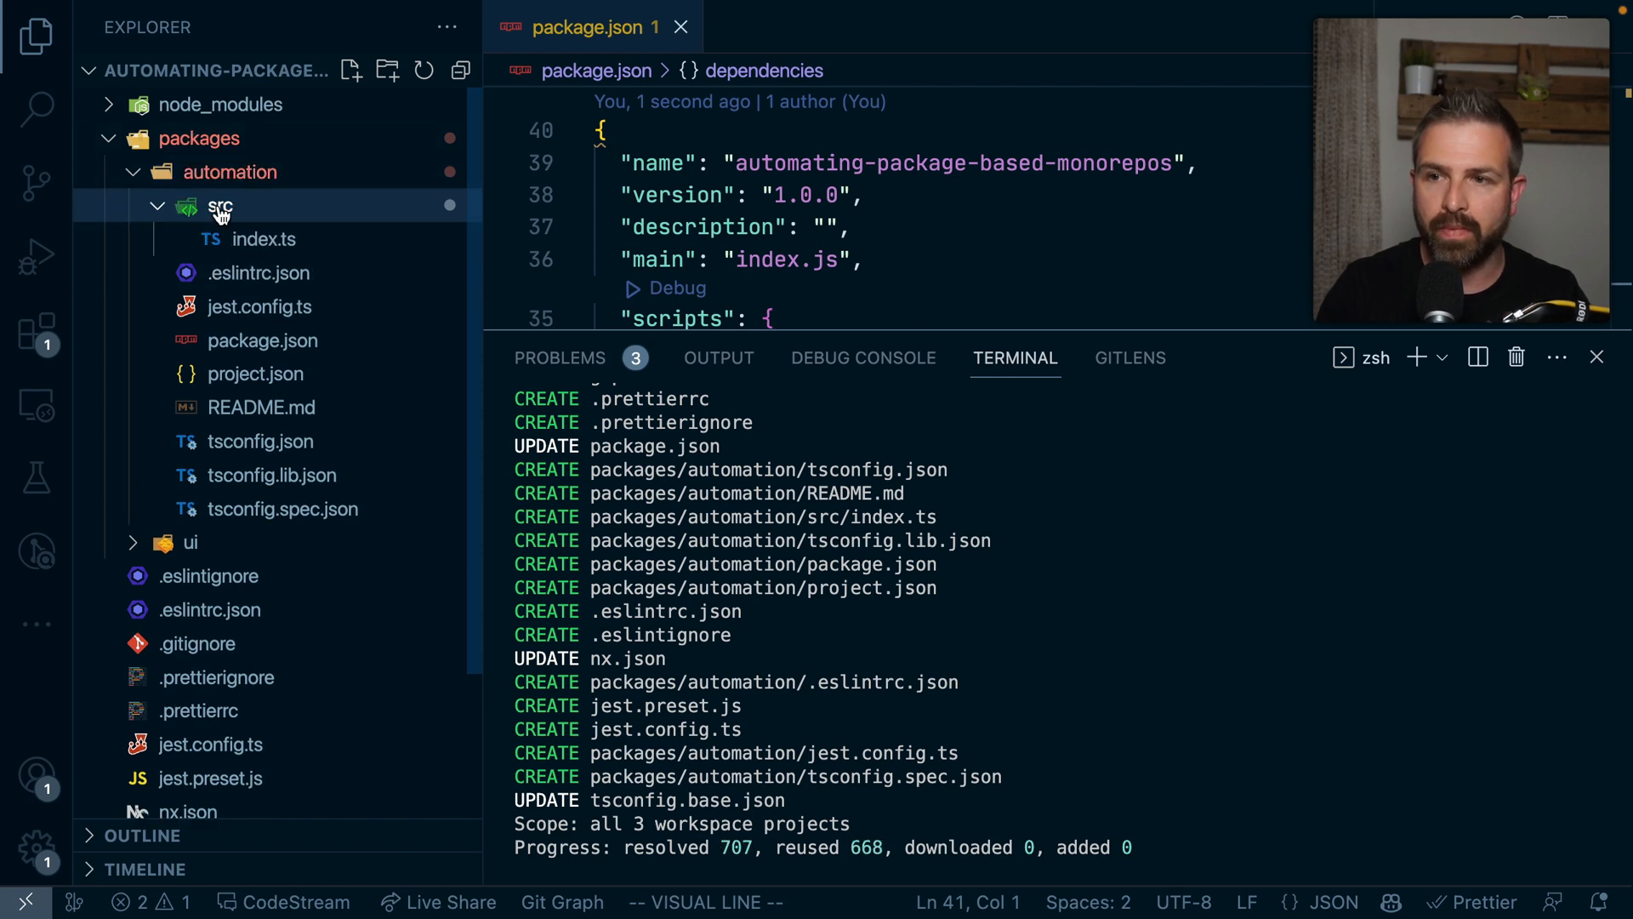
left_click(264, 239)
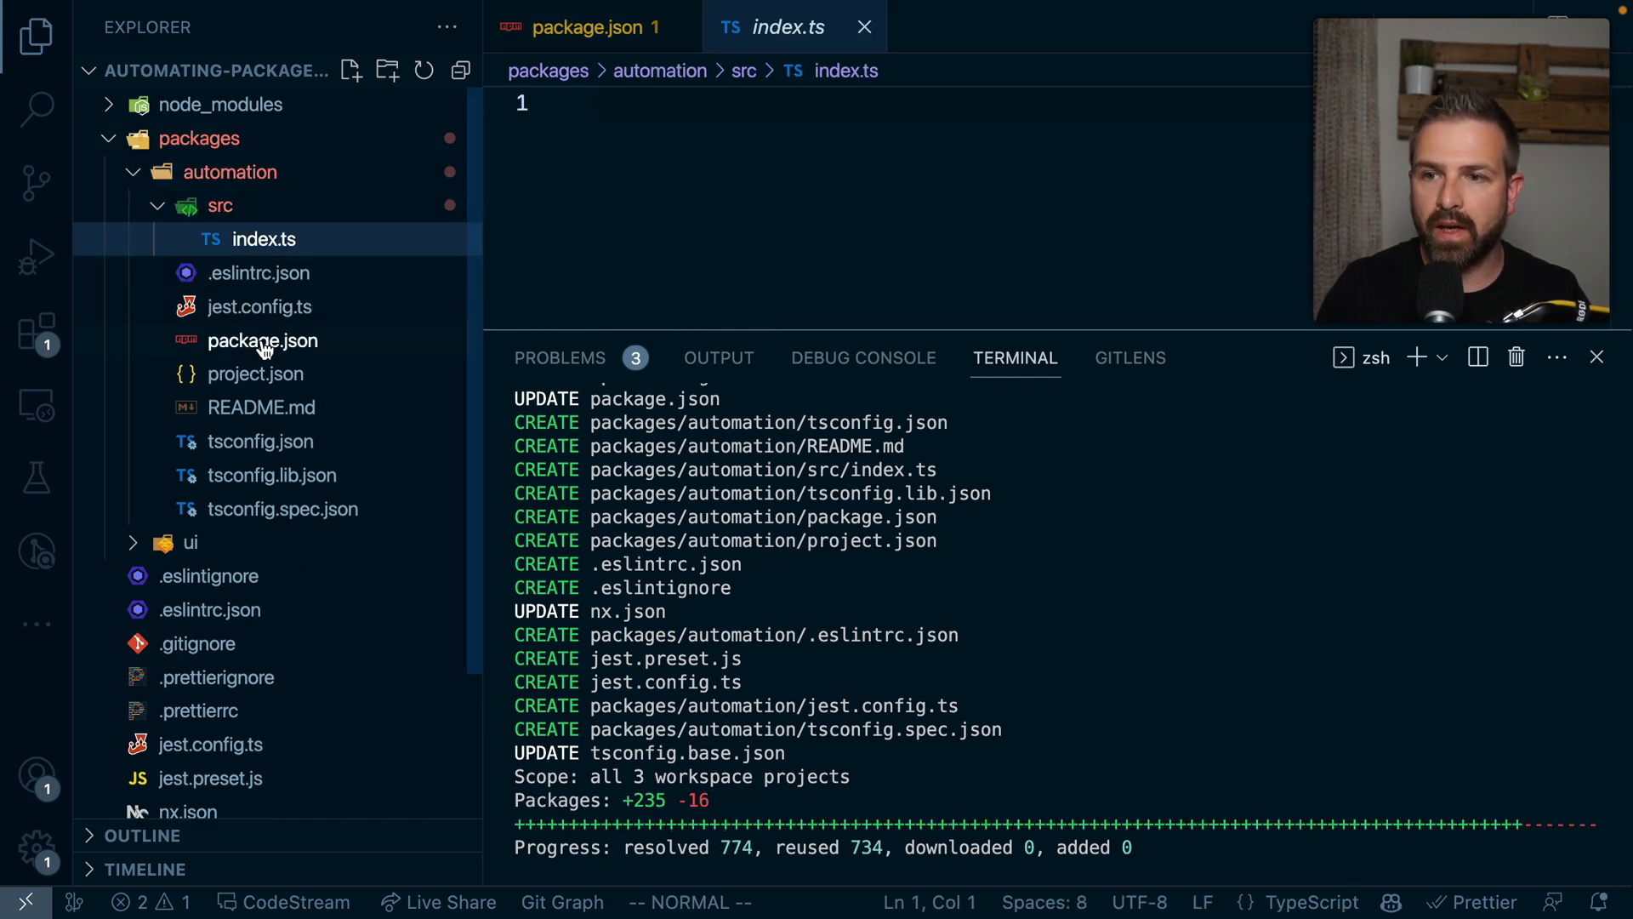
left_click(263, 341)
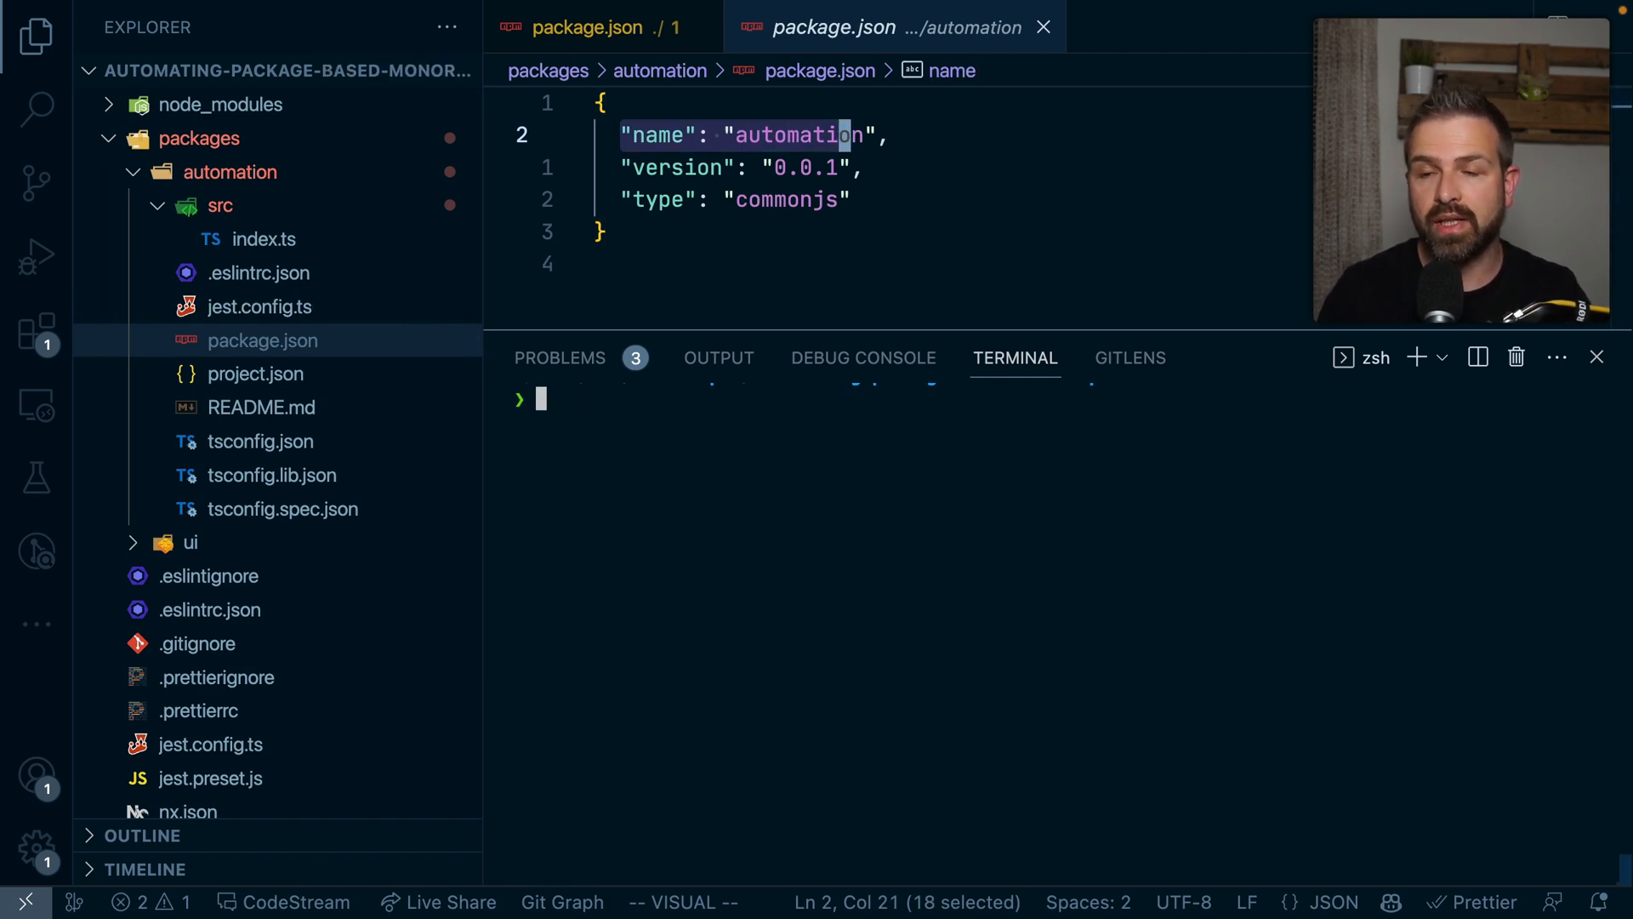
type("p")
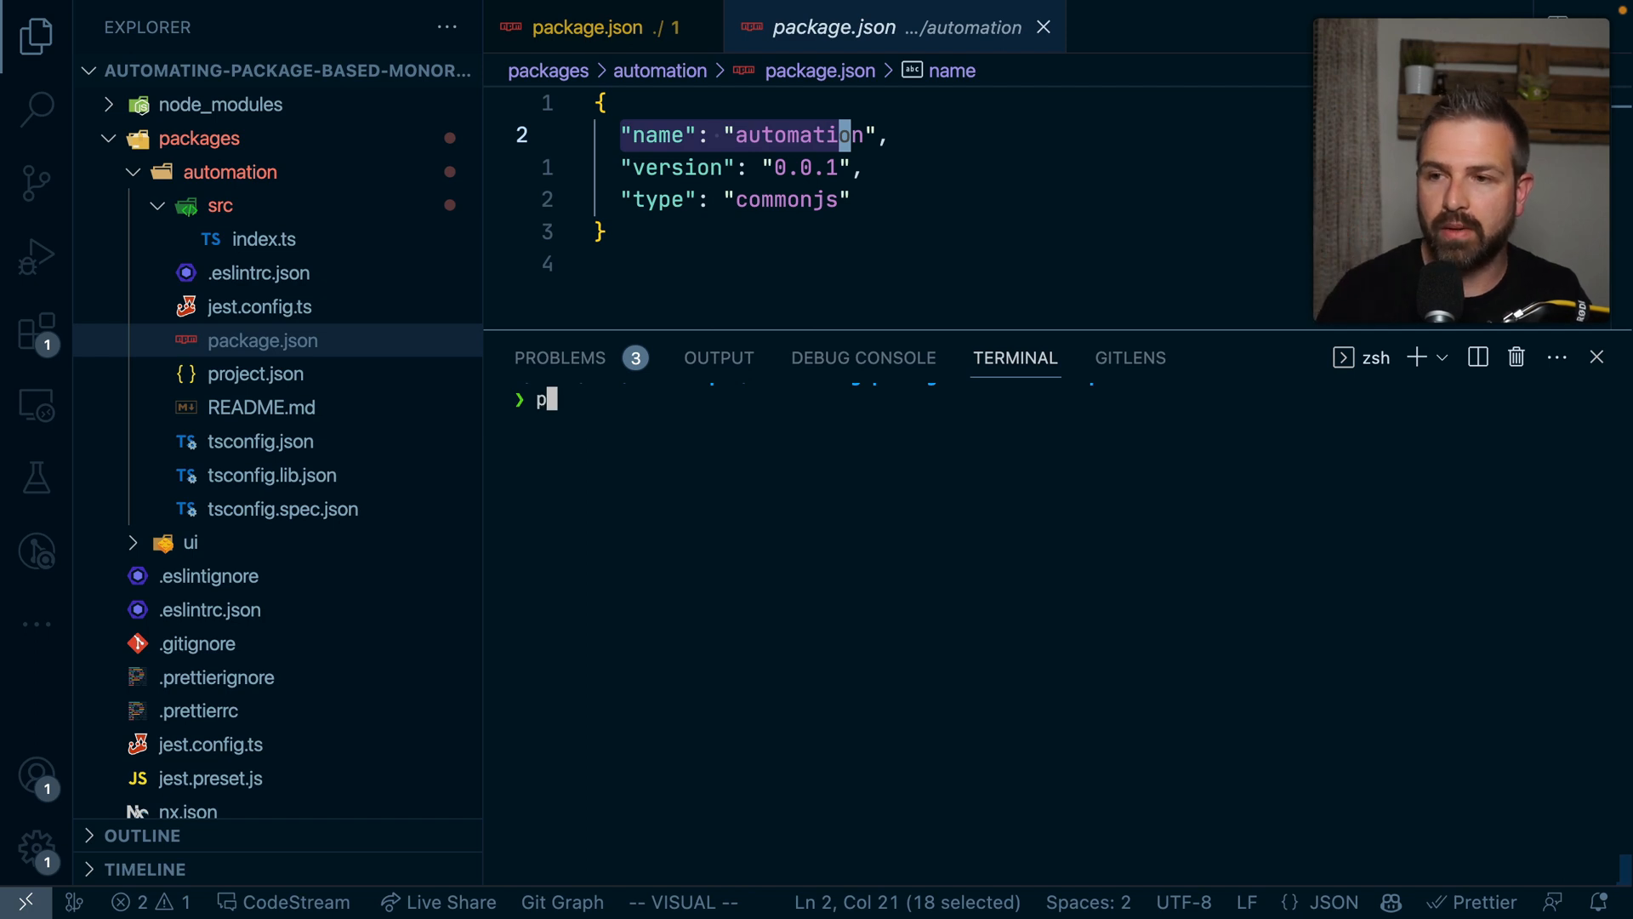
type("pnpm nx g @n")
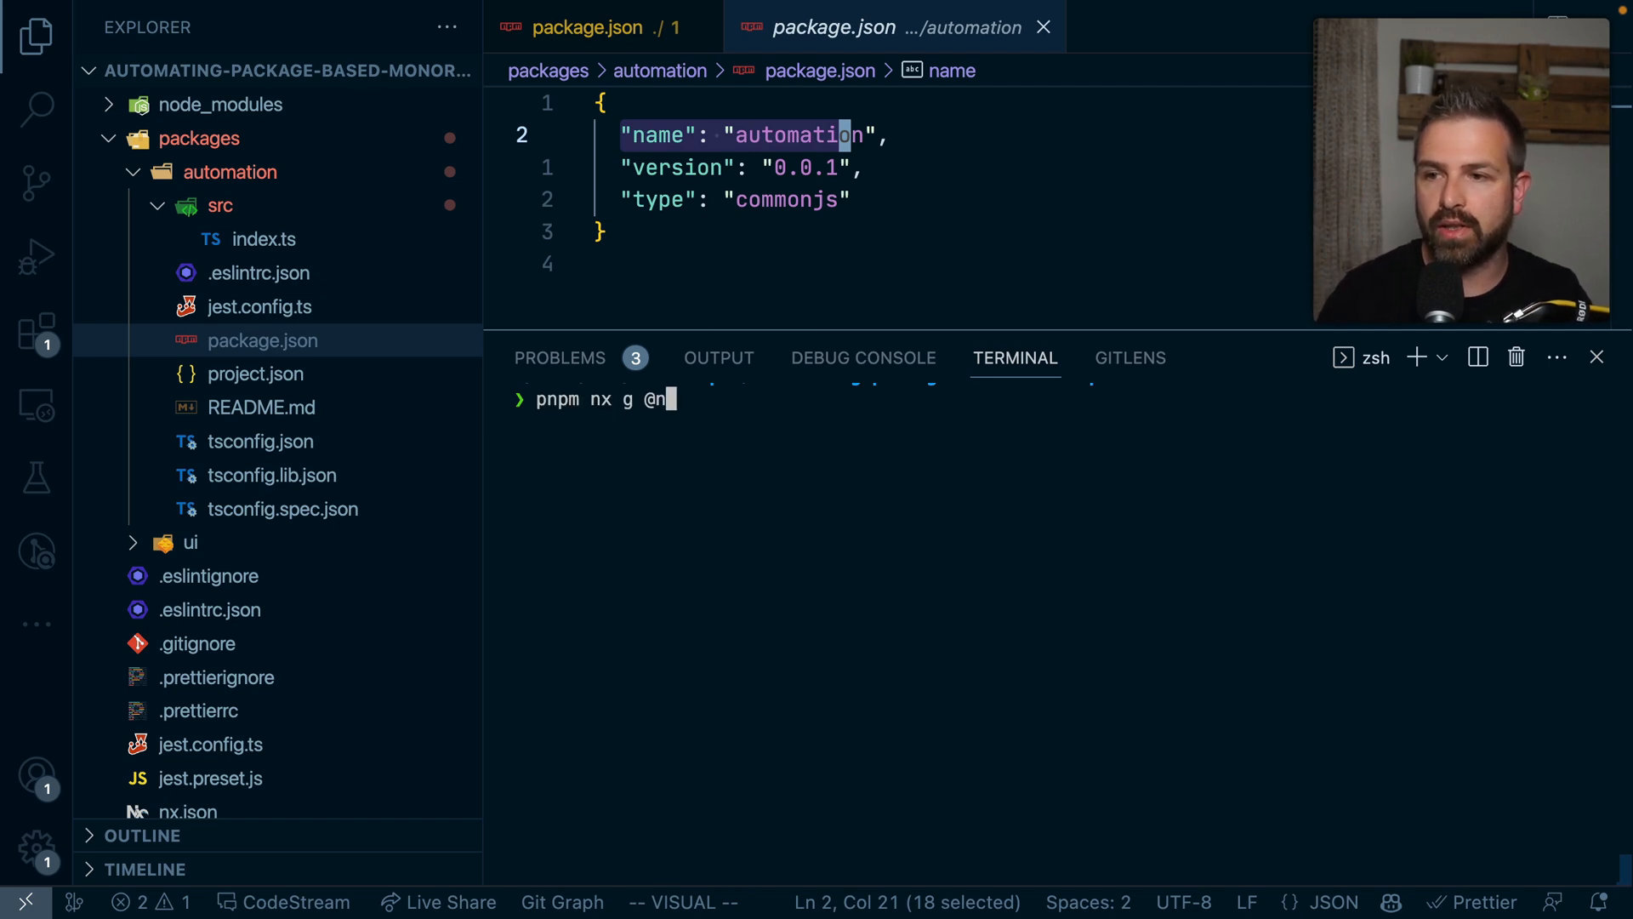
type("x/plugin:gener")
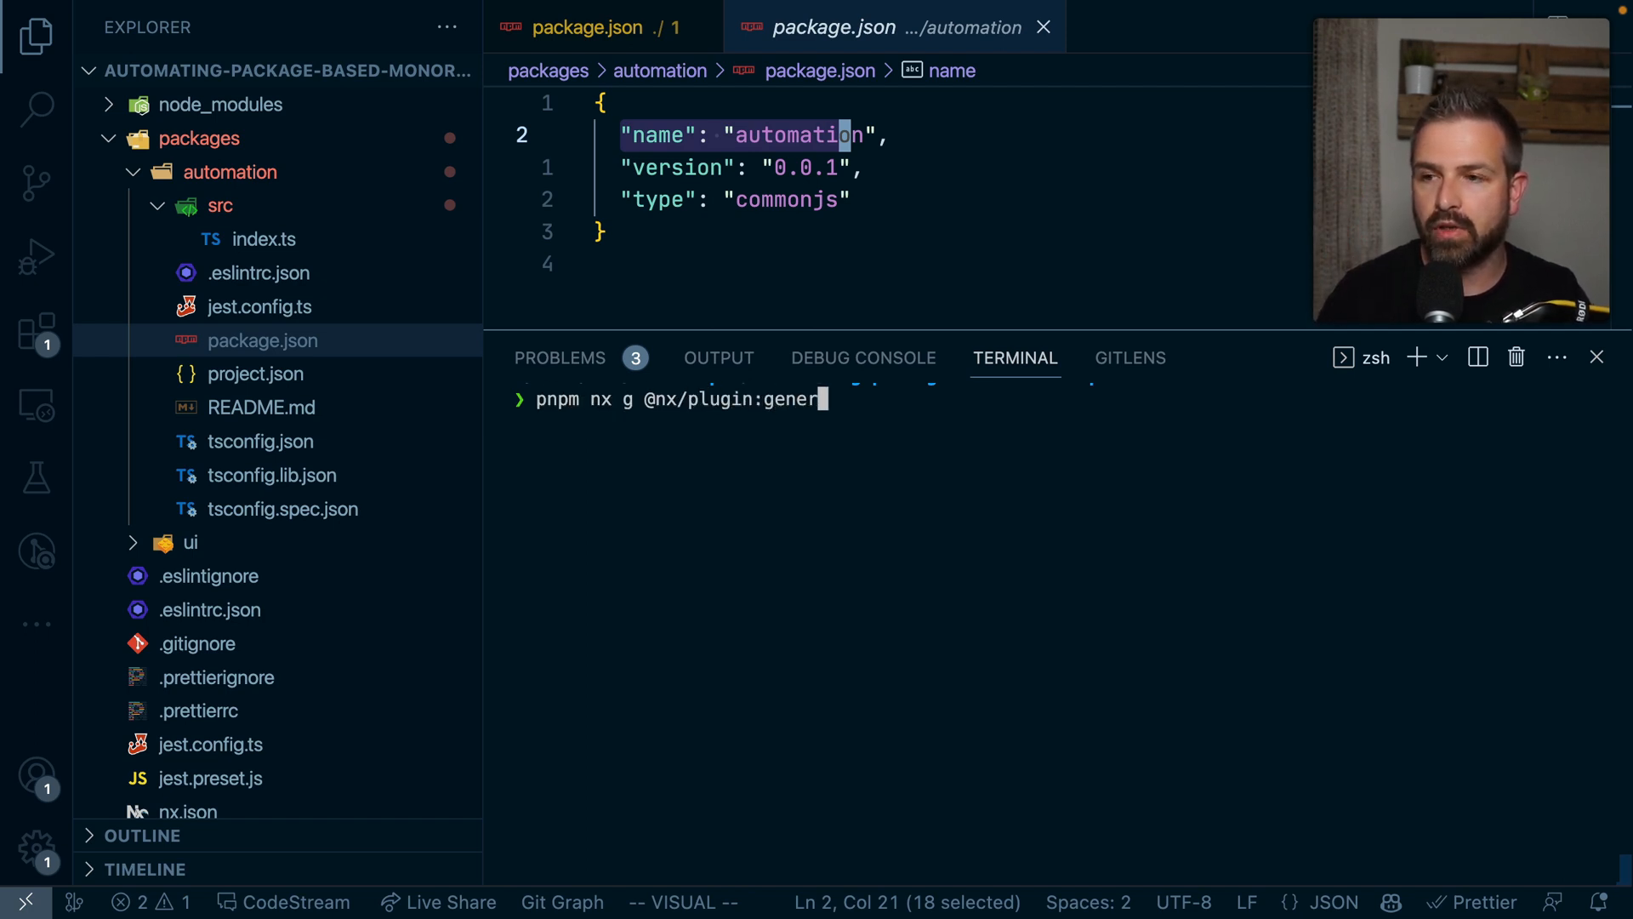
type("ator")
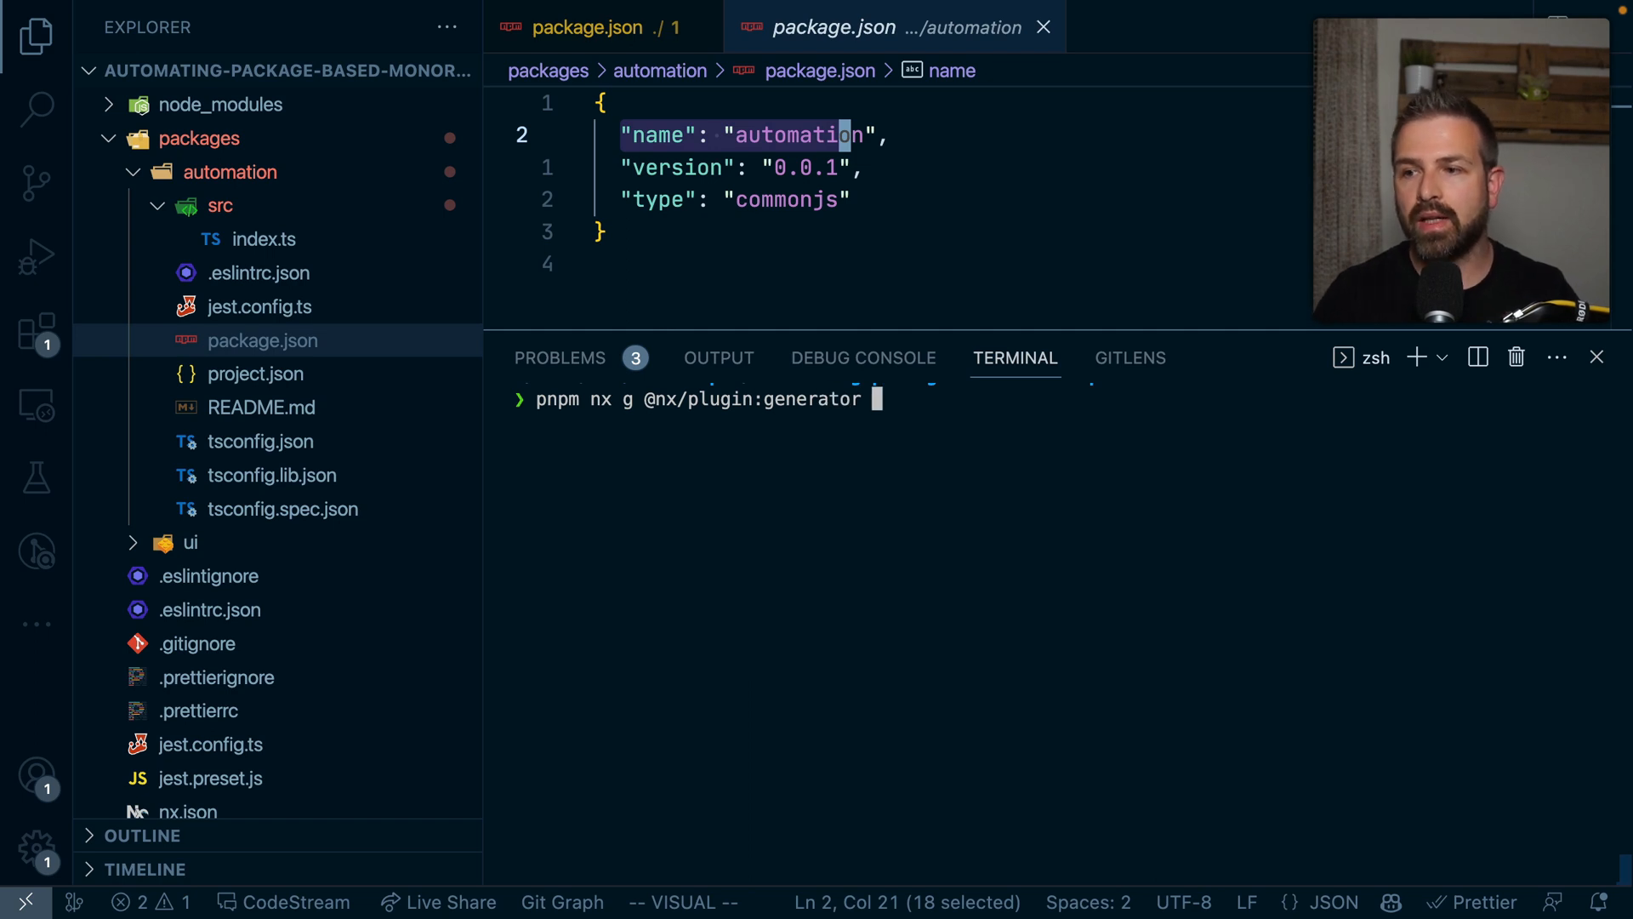
type("reactlib")
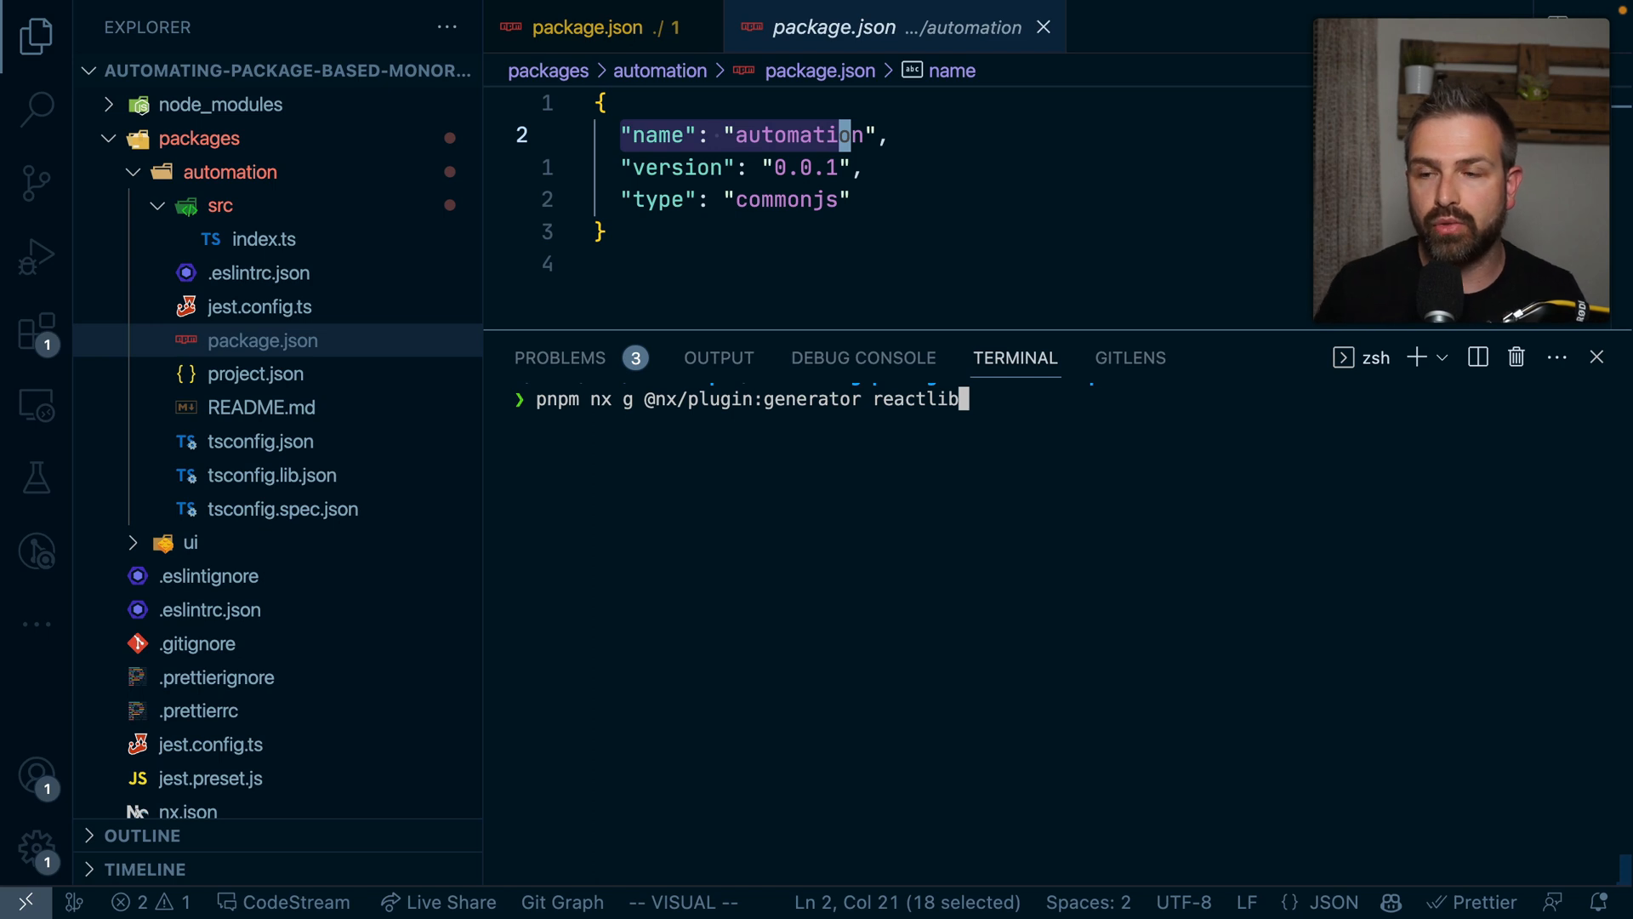
left_click(189, 542)
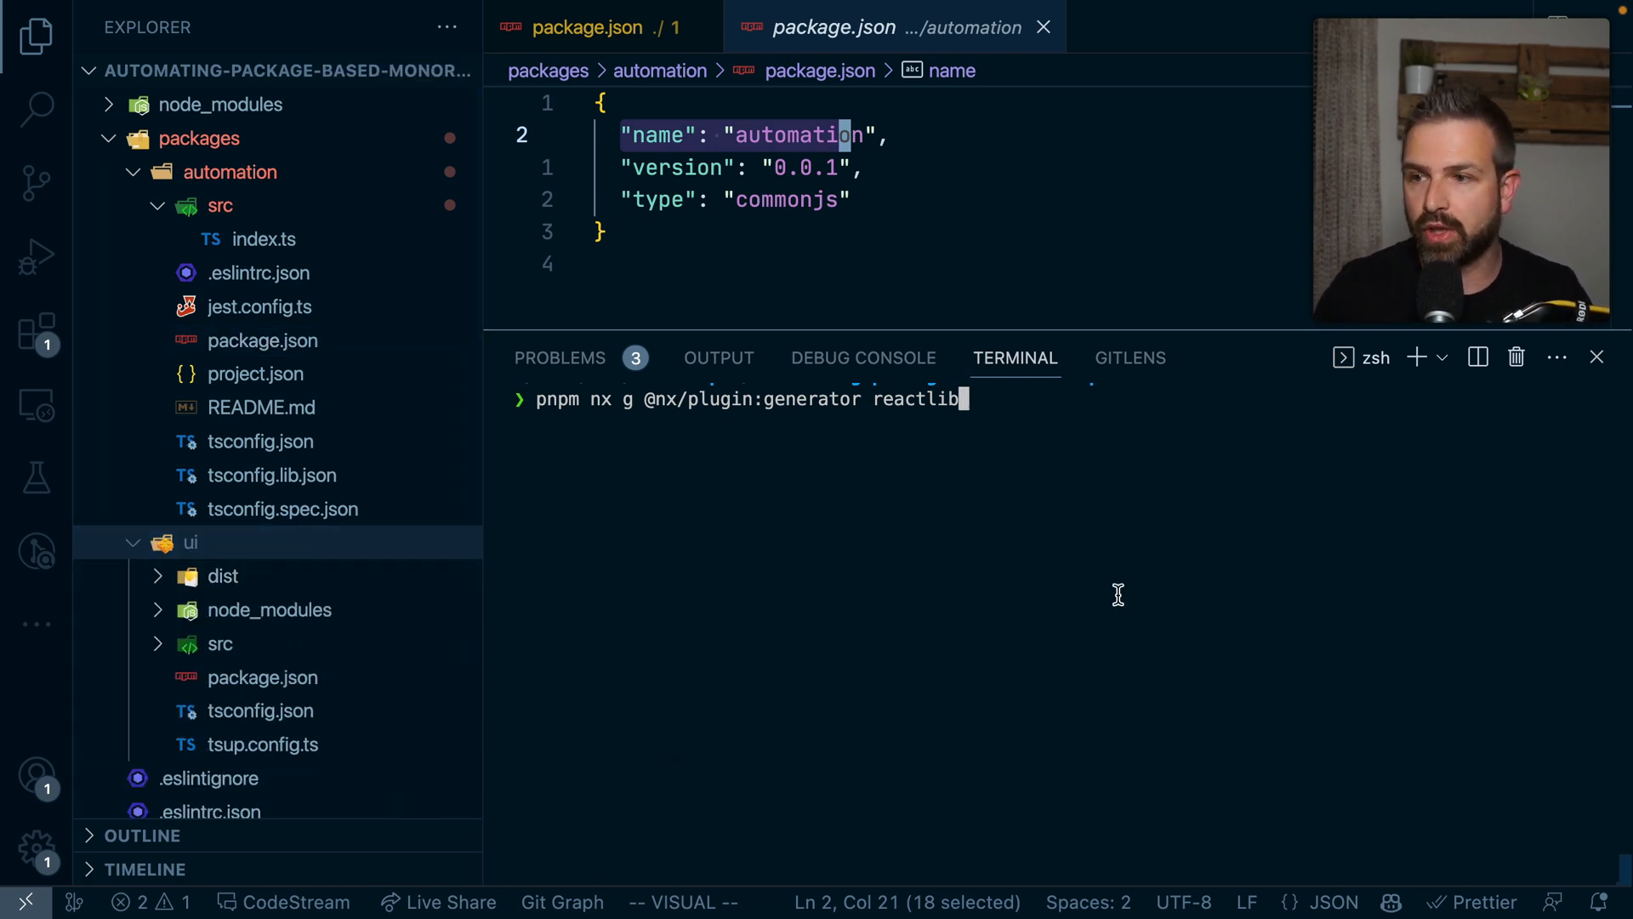
key("Return")
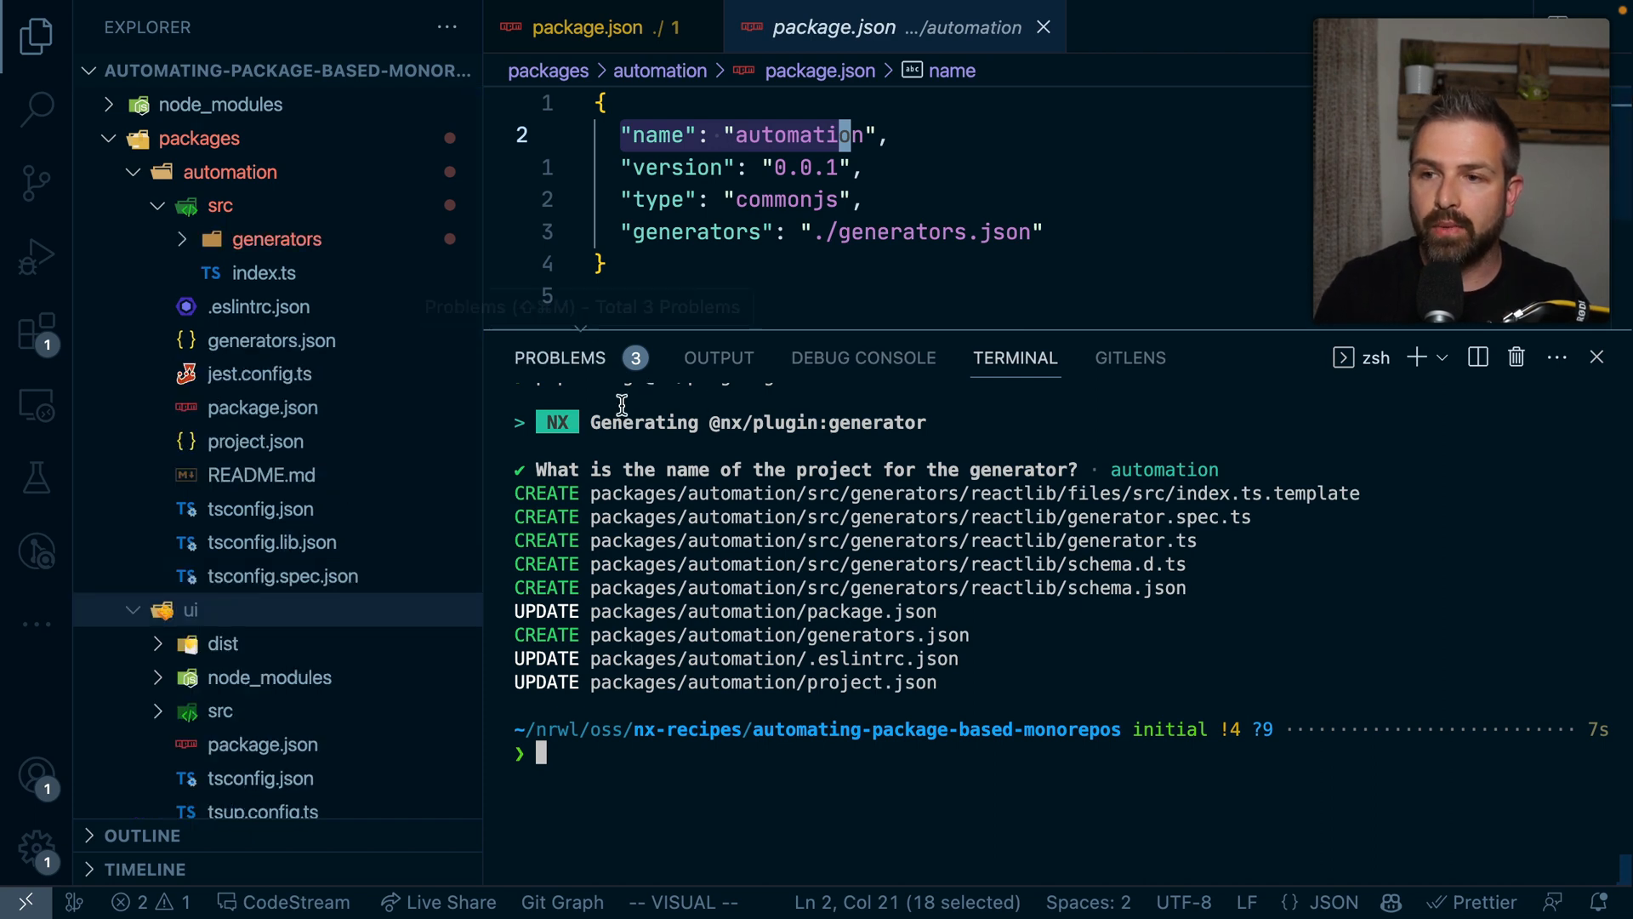
- Open the automation plugin's generators.json to view the reactlib entry
left_click(1596, 357)
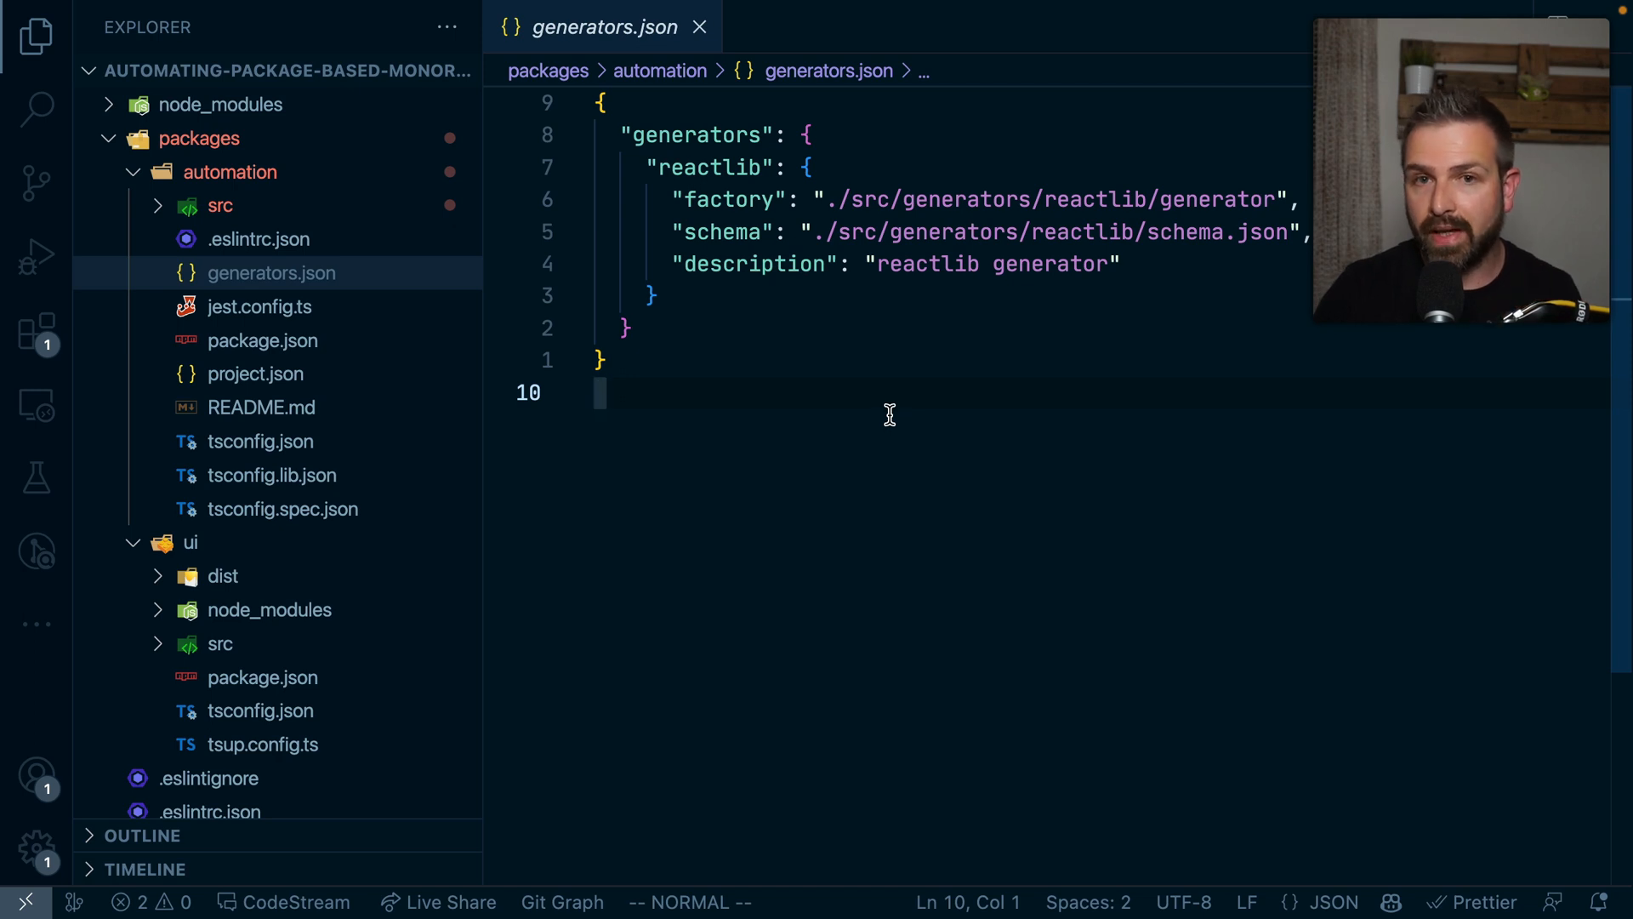
mouse_move(841, 316)
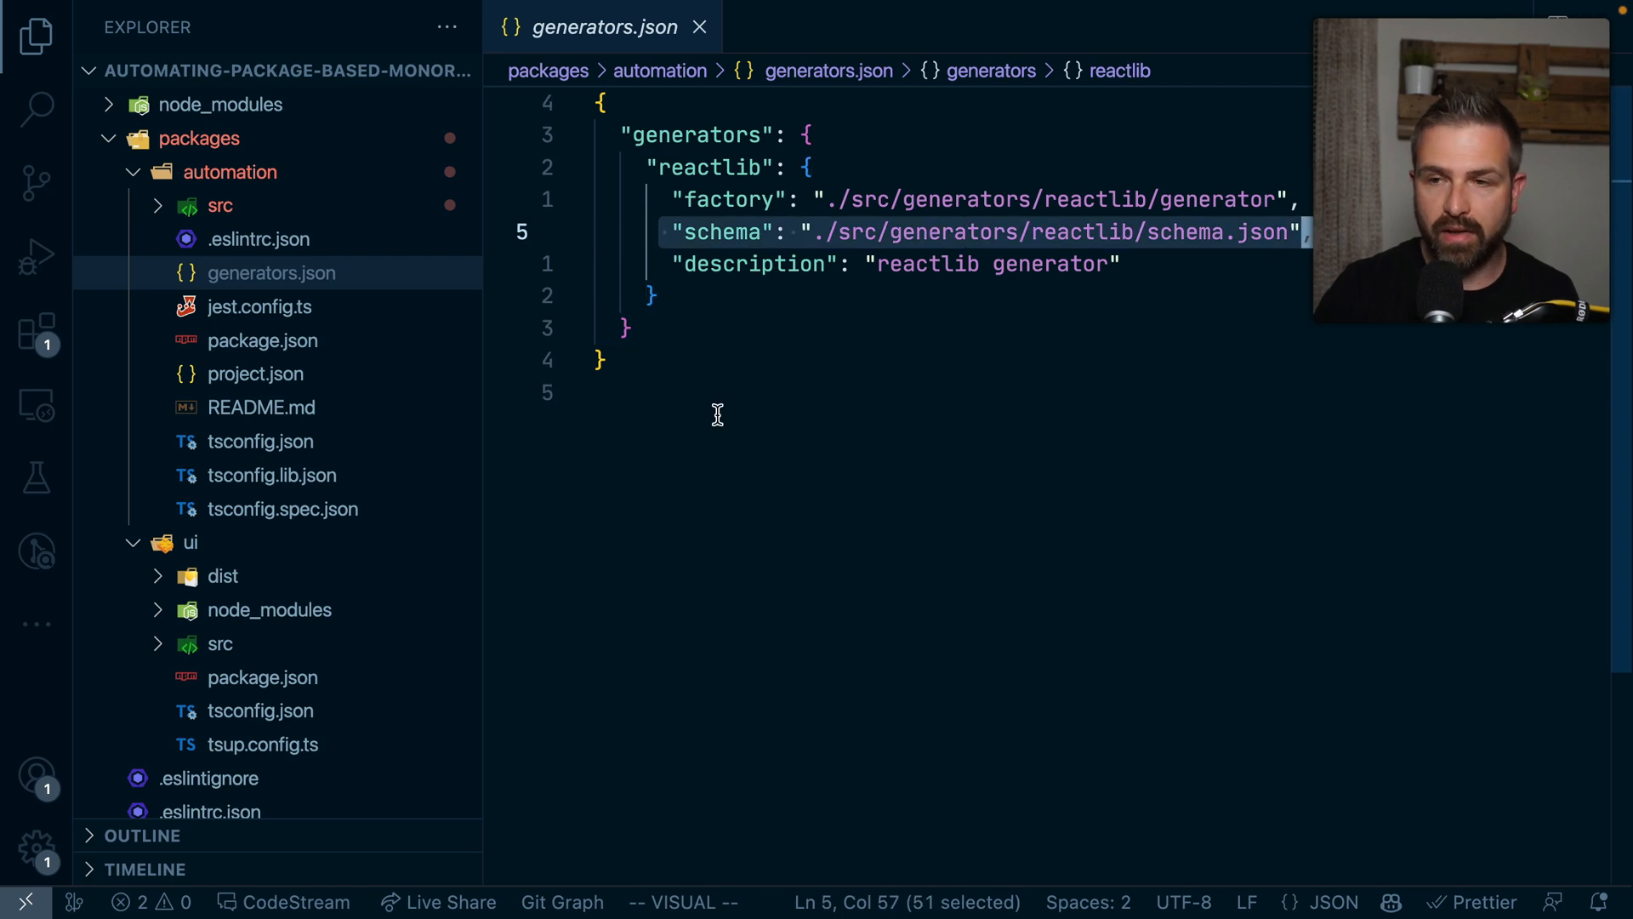
- Open reactlib/schema.json and review the required name property and its x-prompt
left_click(218, 205)
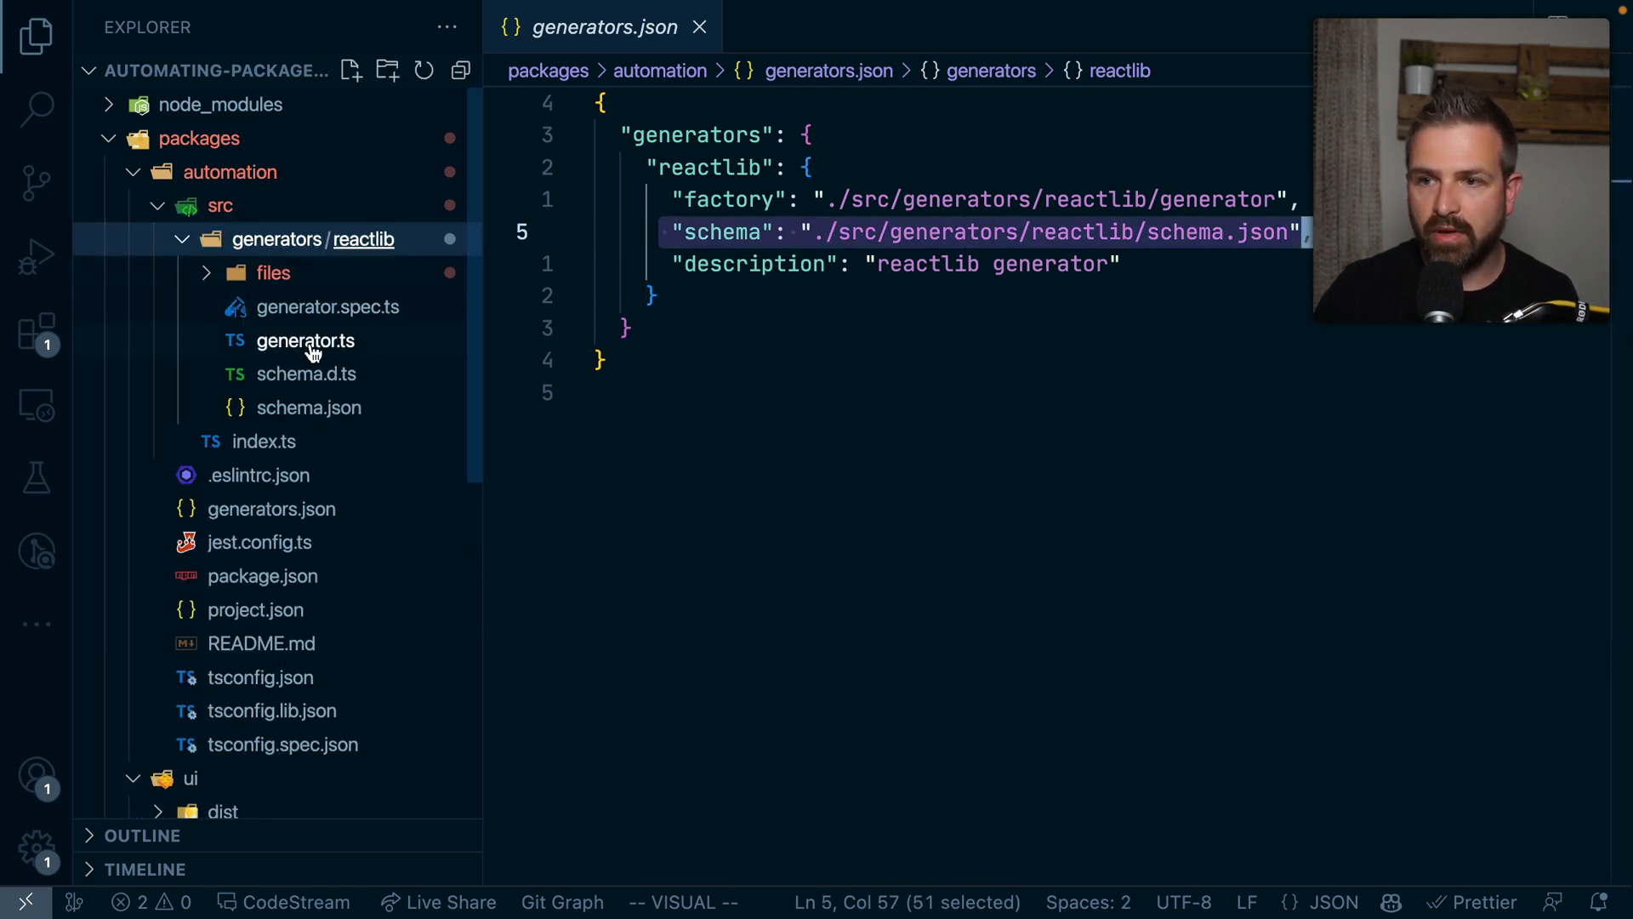
left_click(308, 408)
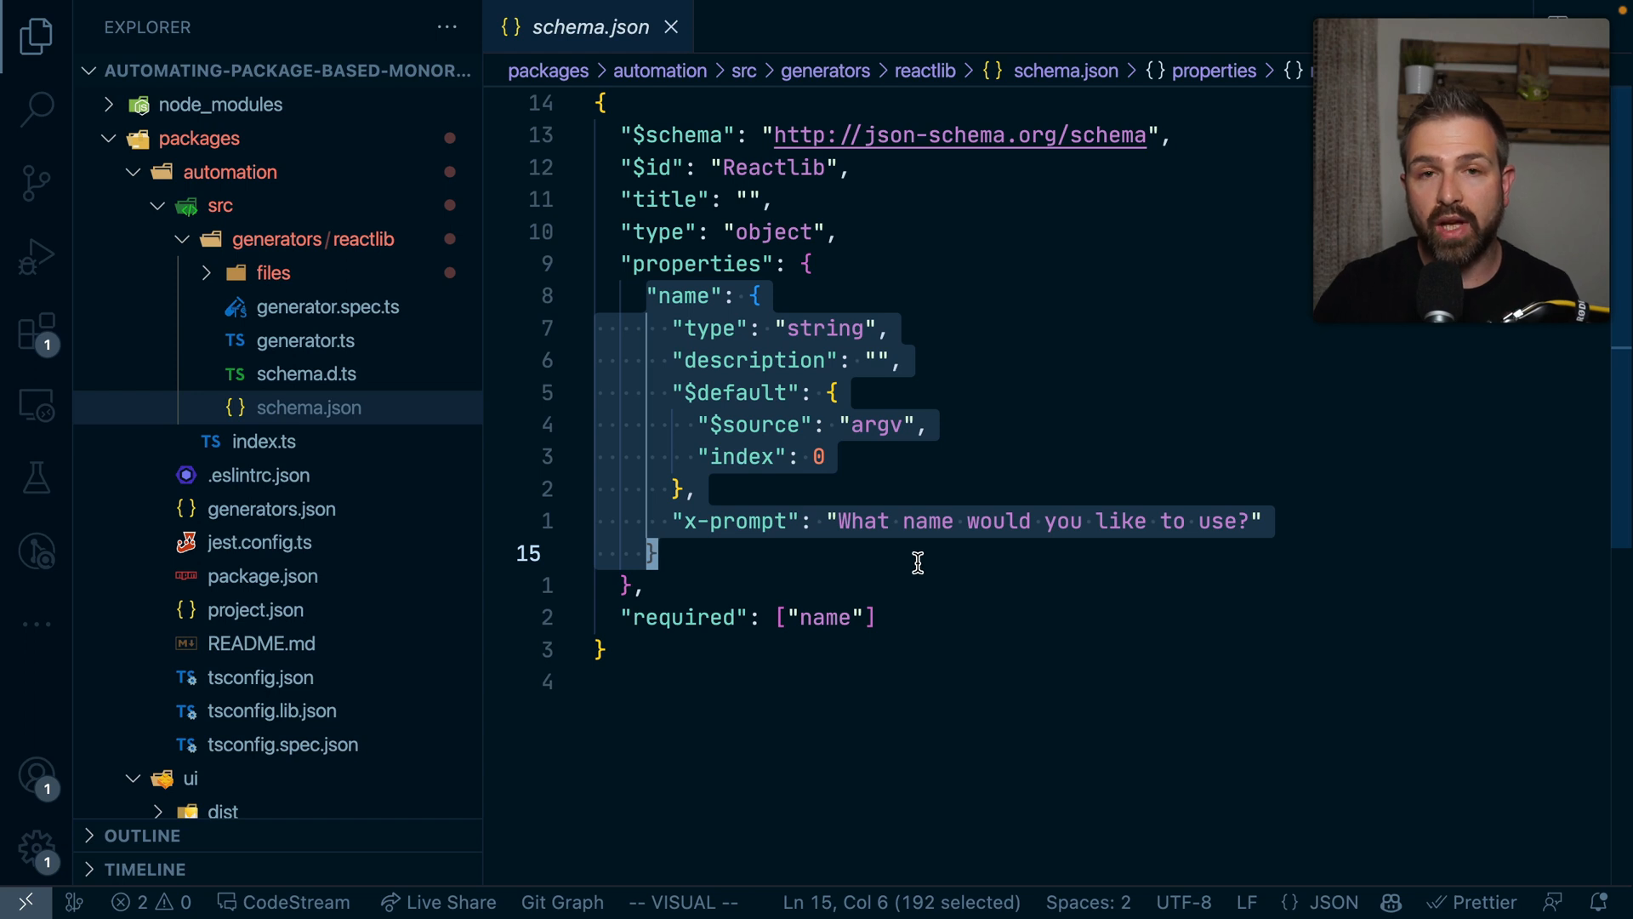
left_click(876, 617)
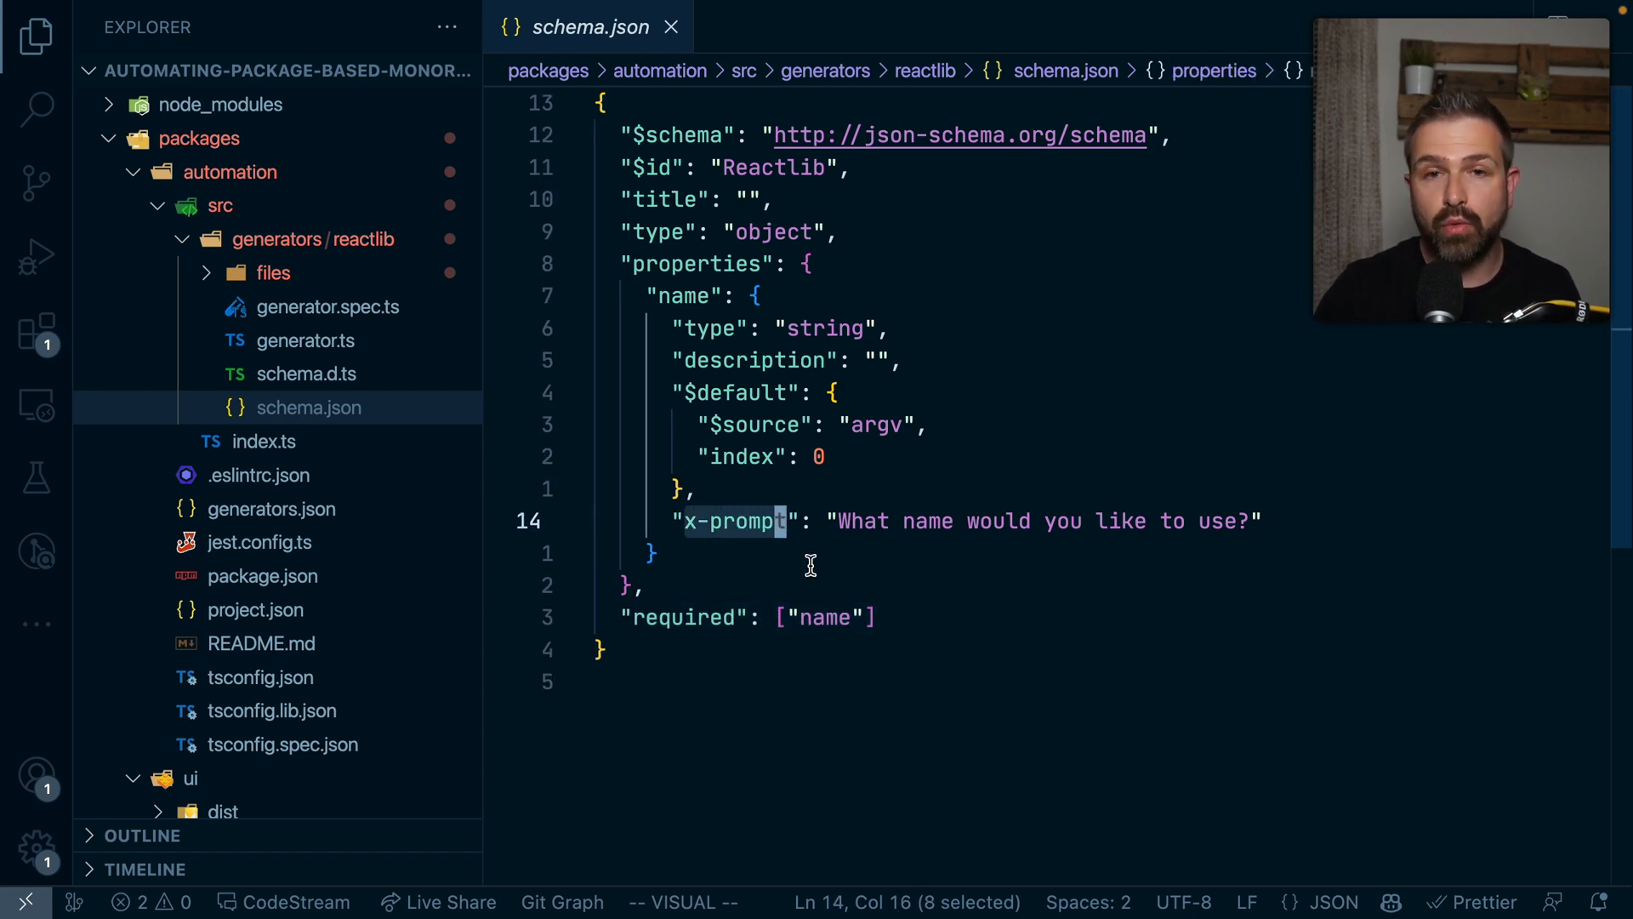
key("Escape")
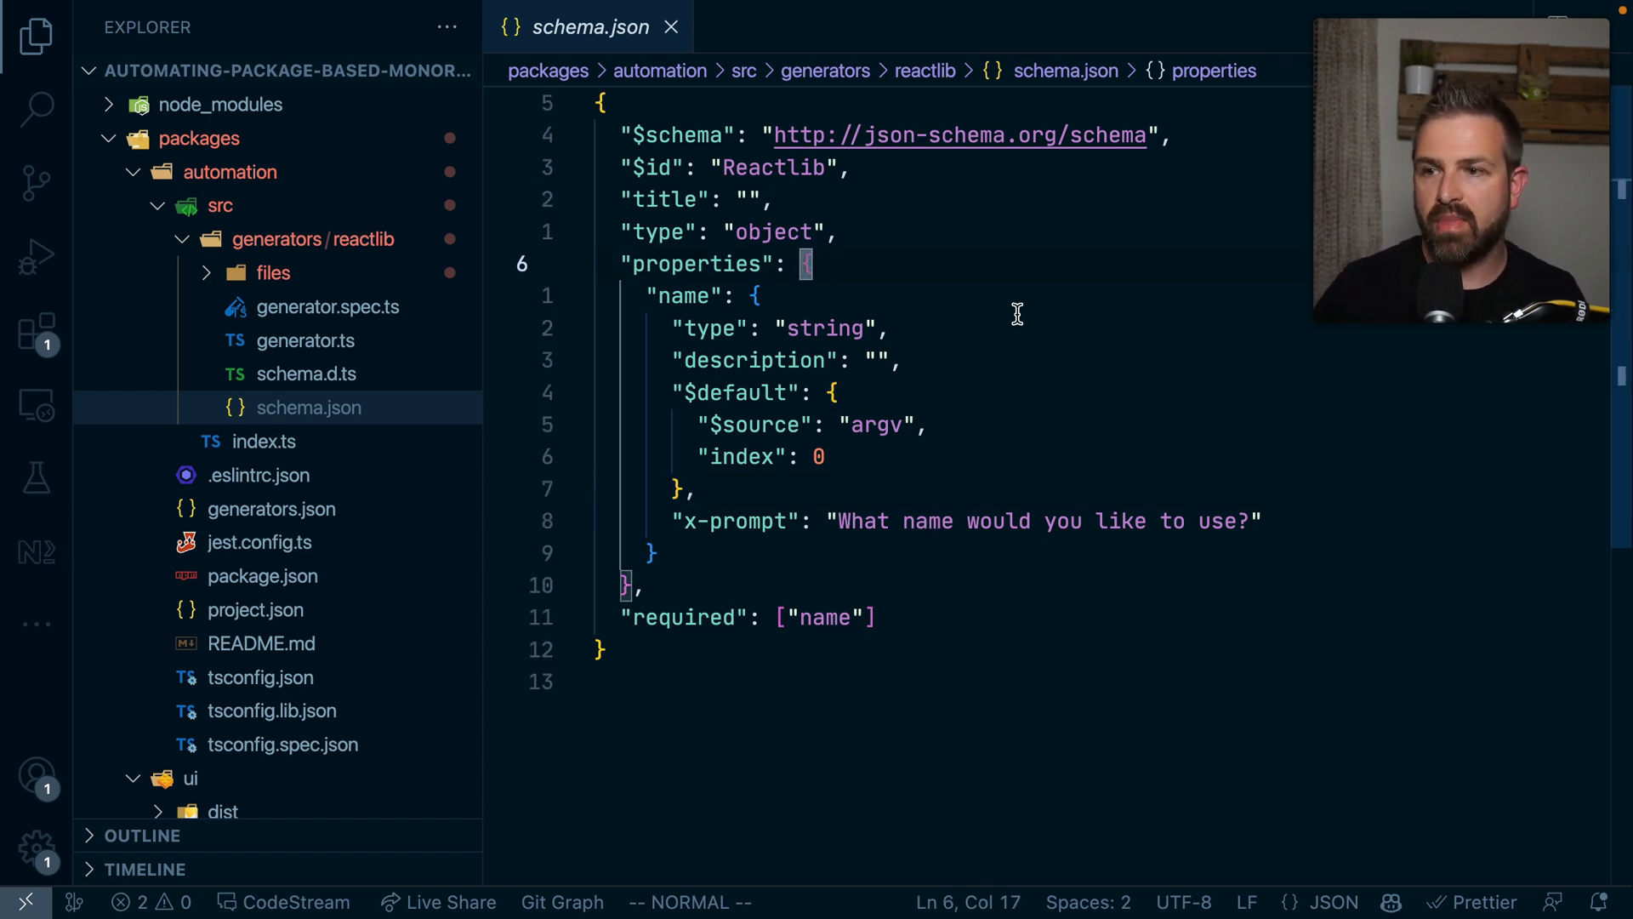
mouse_move(305, 340)
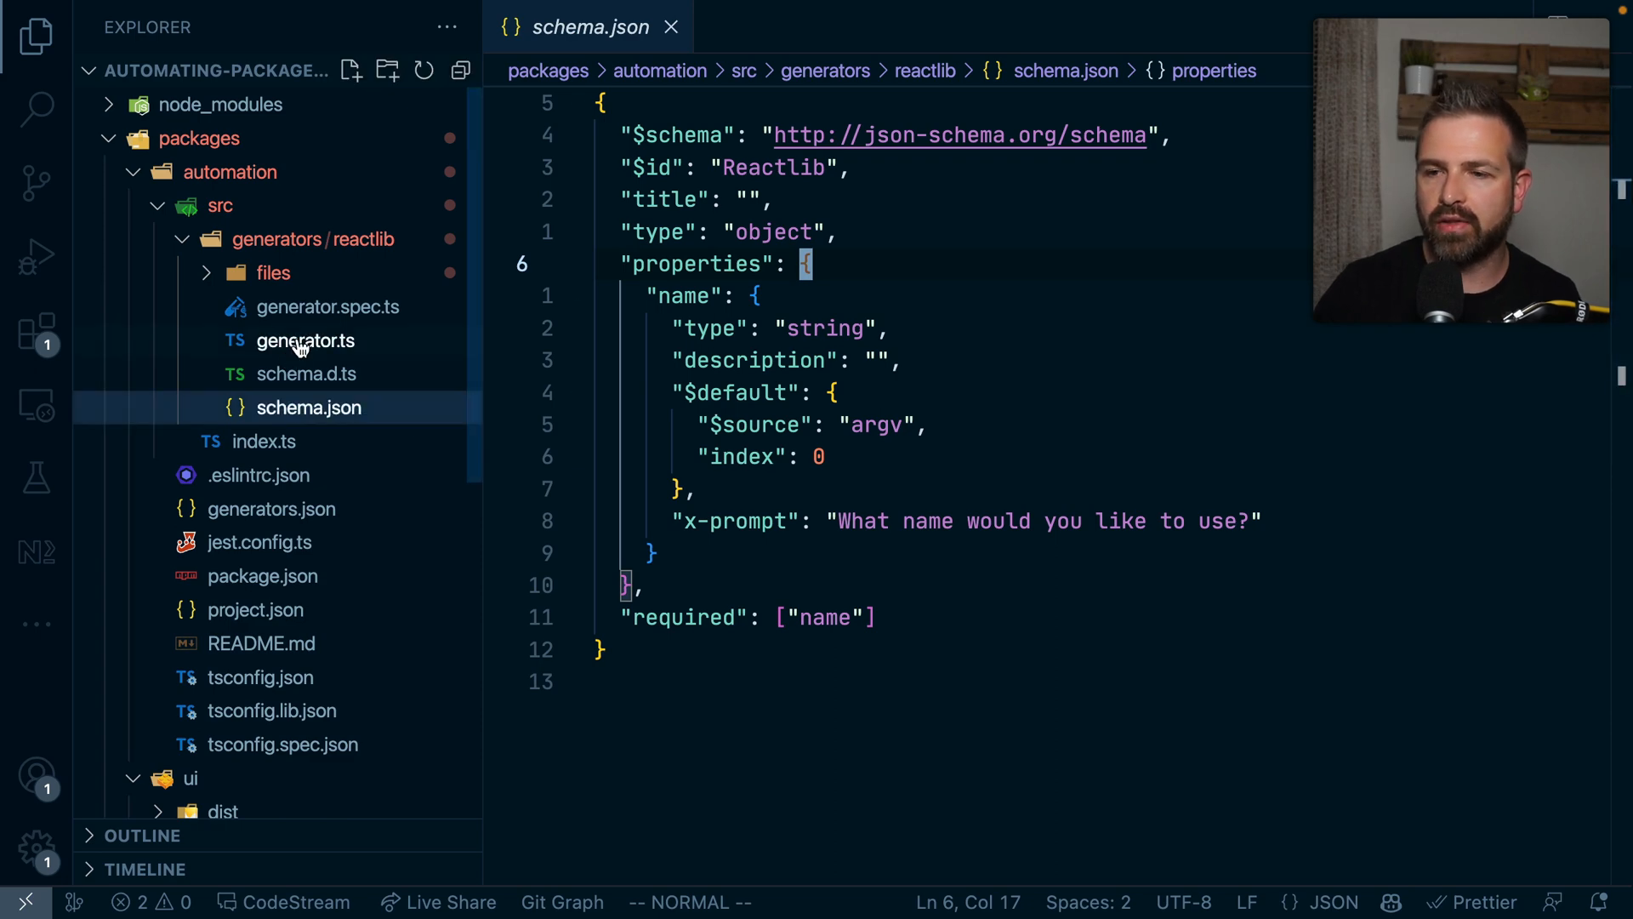
- Open the reactlib generator.ts and scroll through its project configuration and file generation
left_click(305, 340)
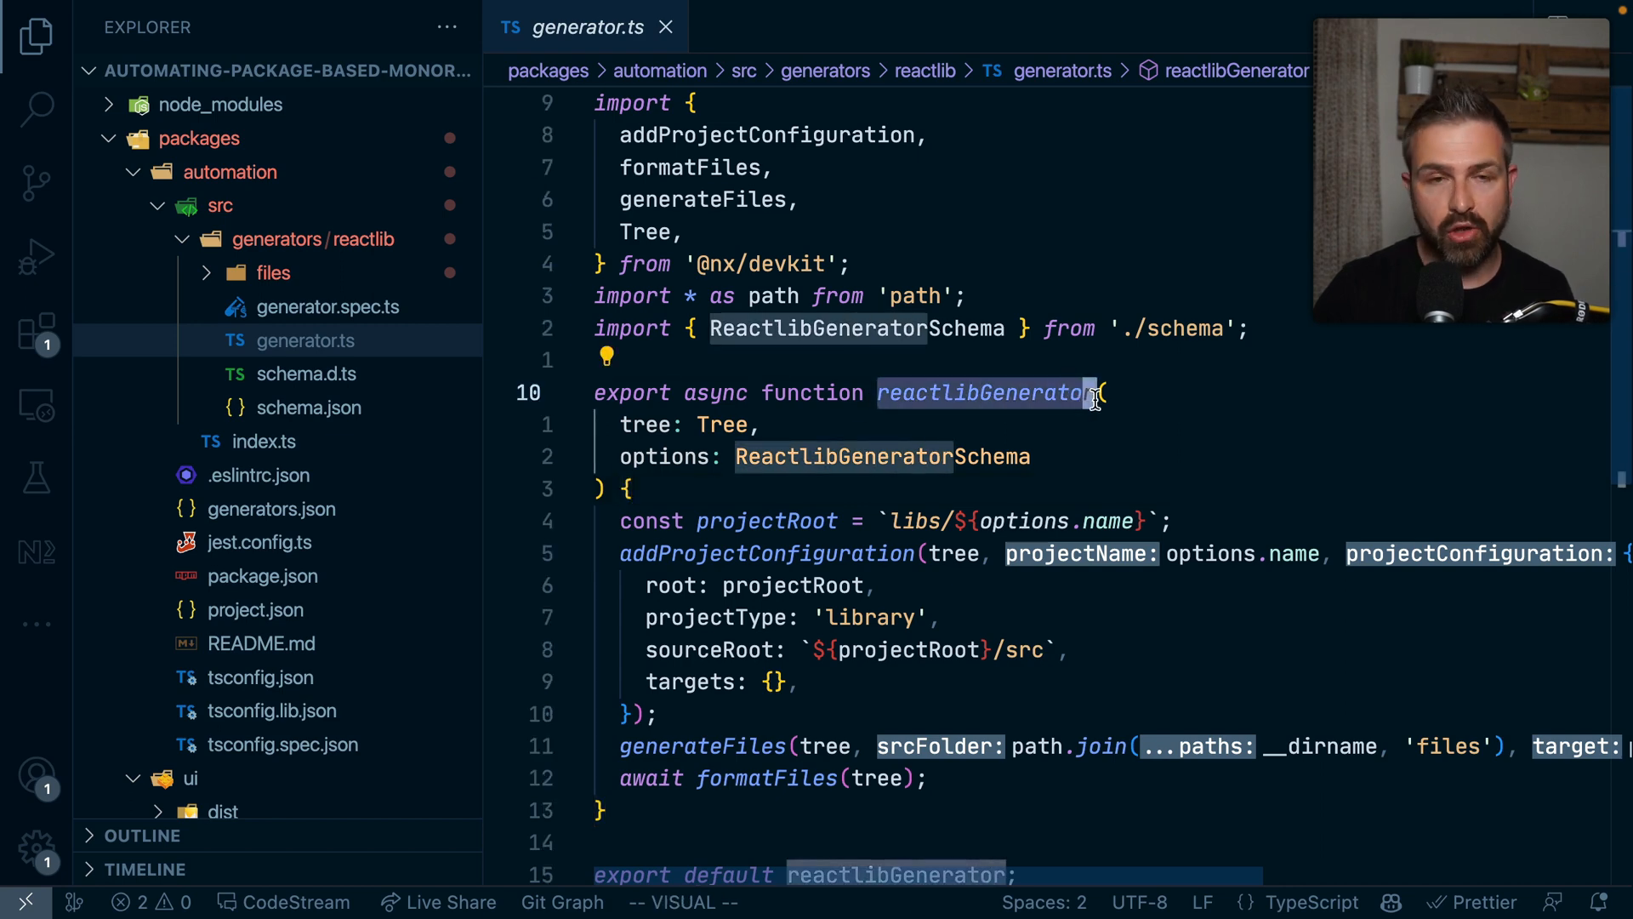
mouse_move(1055, 433)
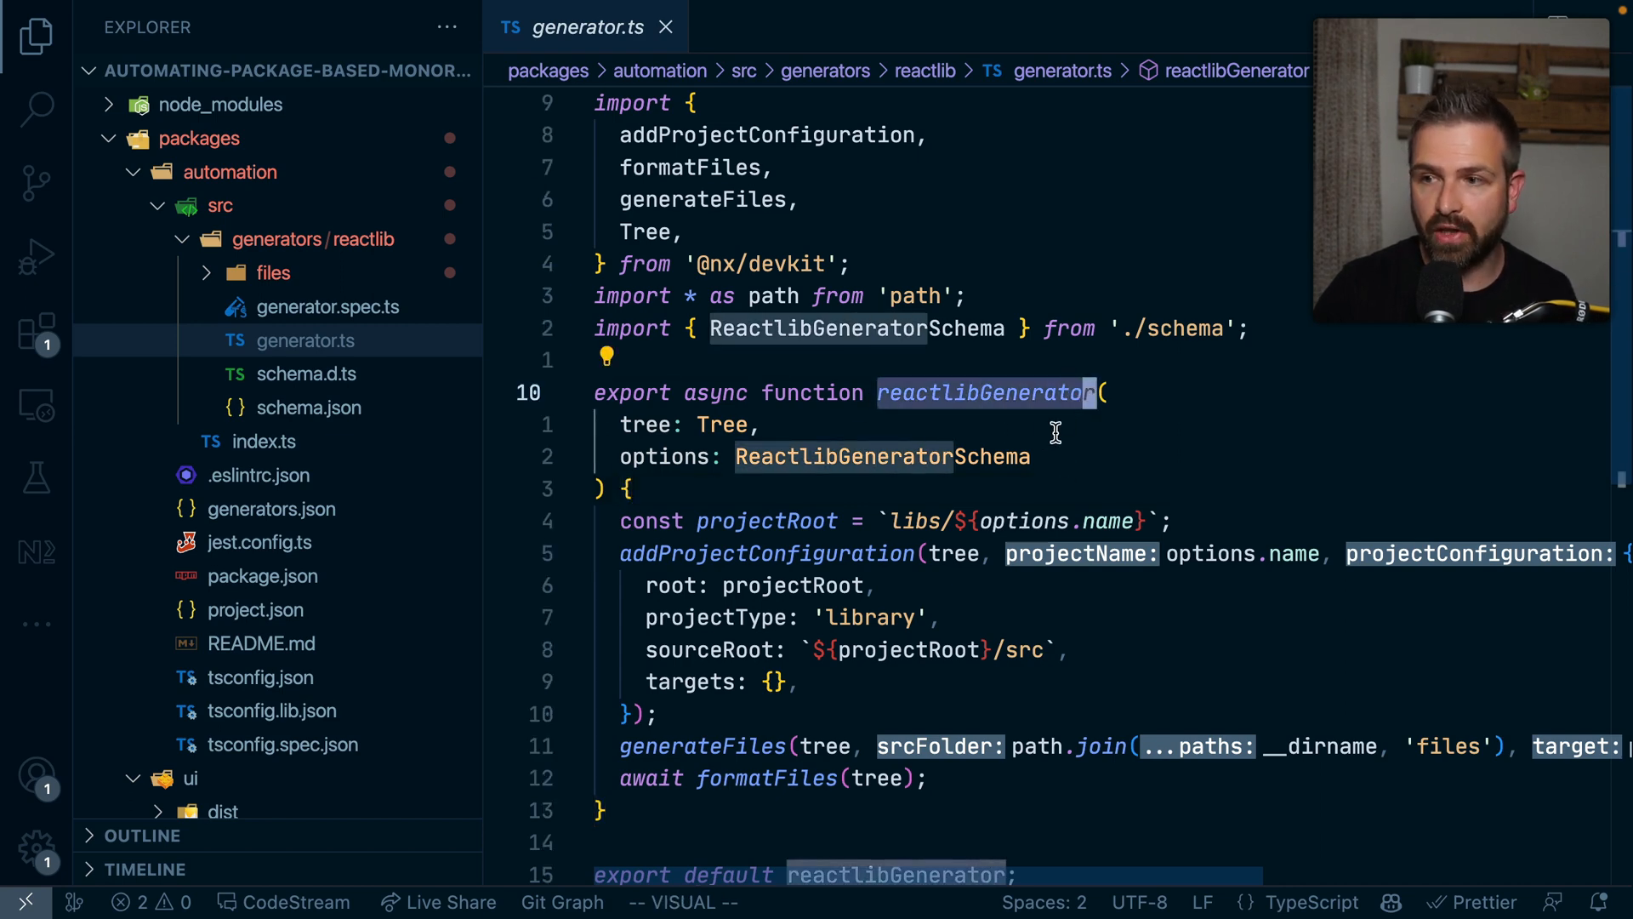
mouse_move(1066, 460)
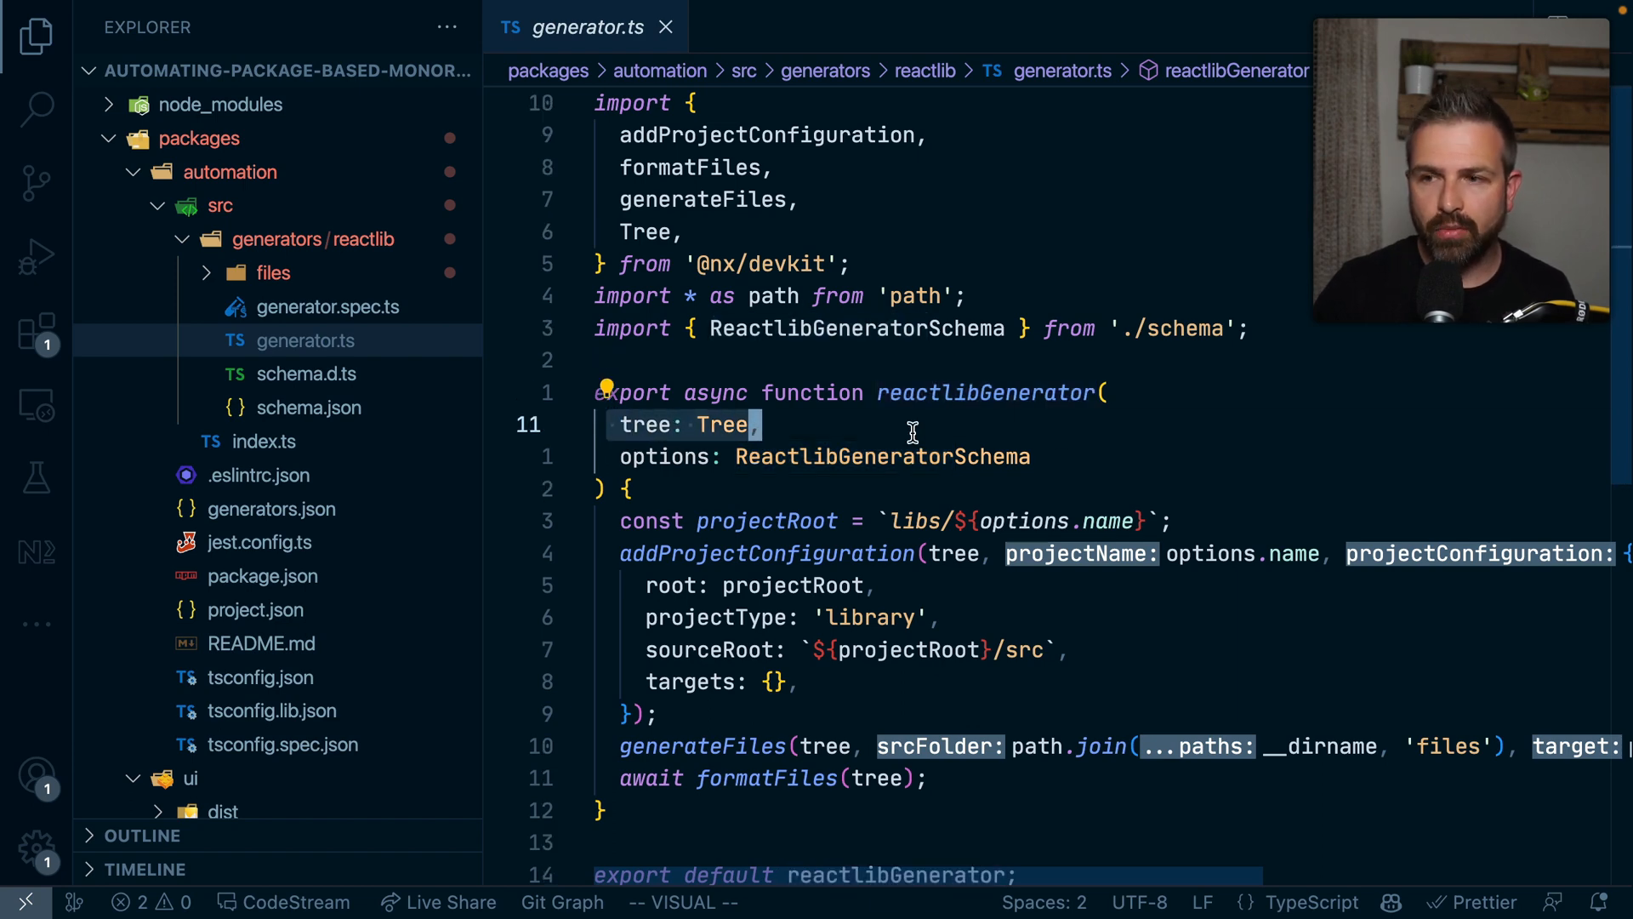
mouse_move(882, 456)
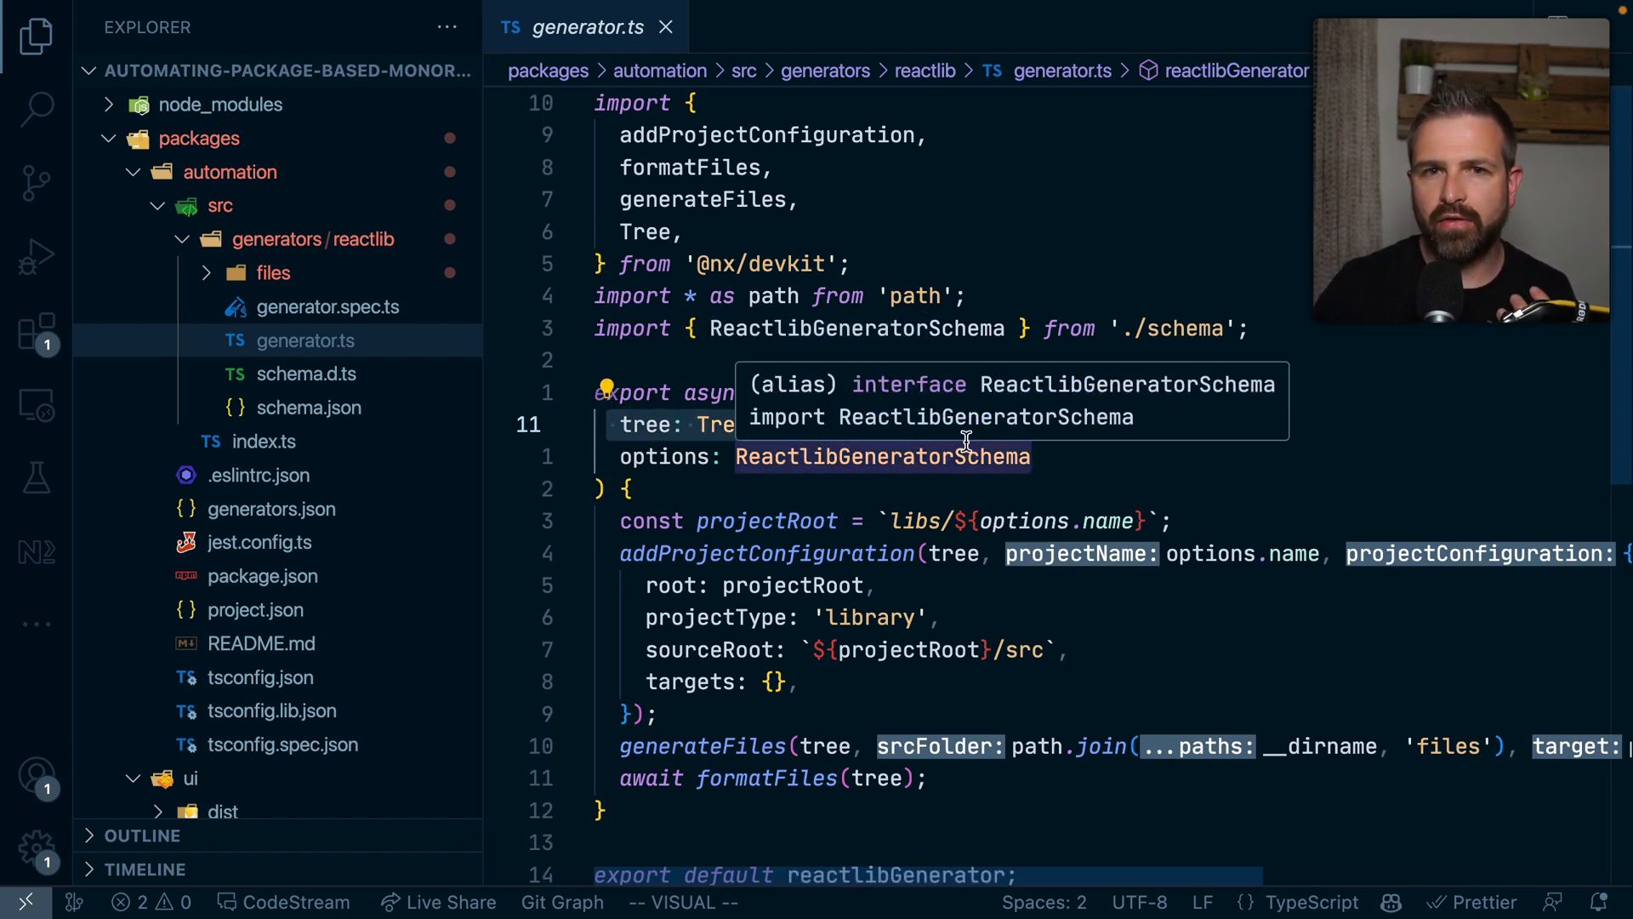
mouse_move(959, 437)
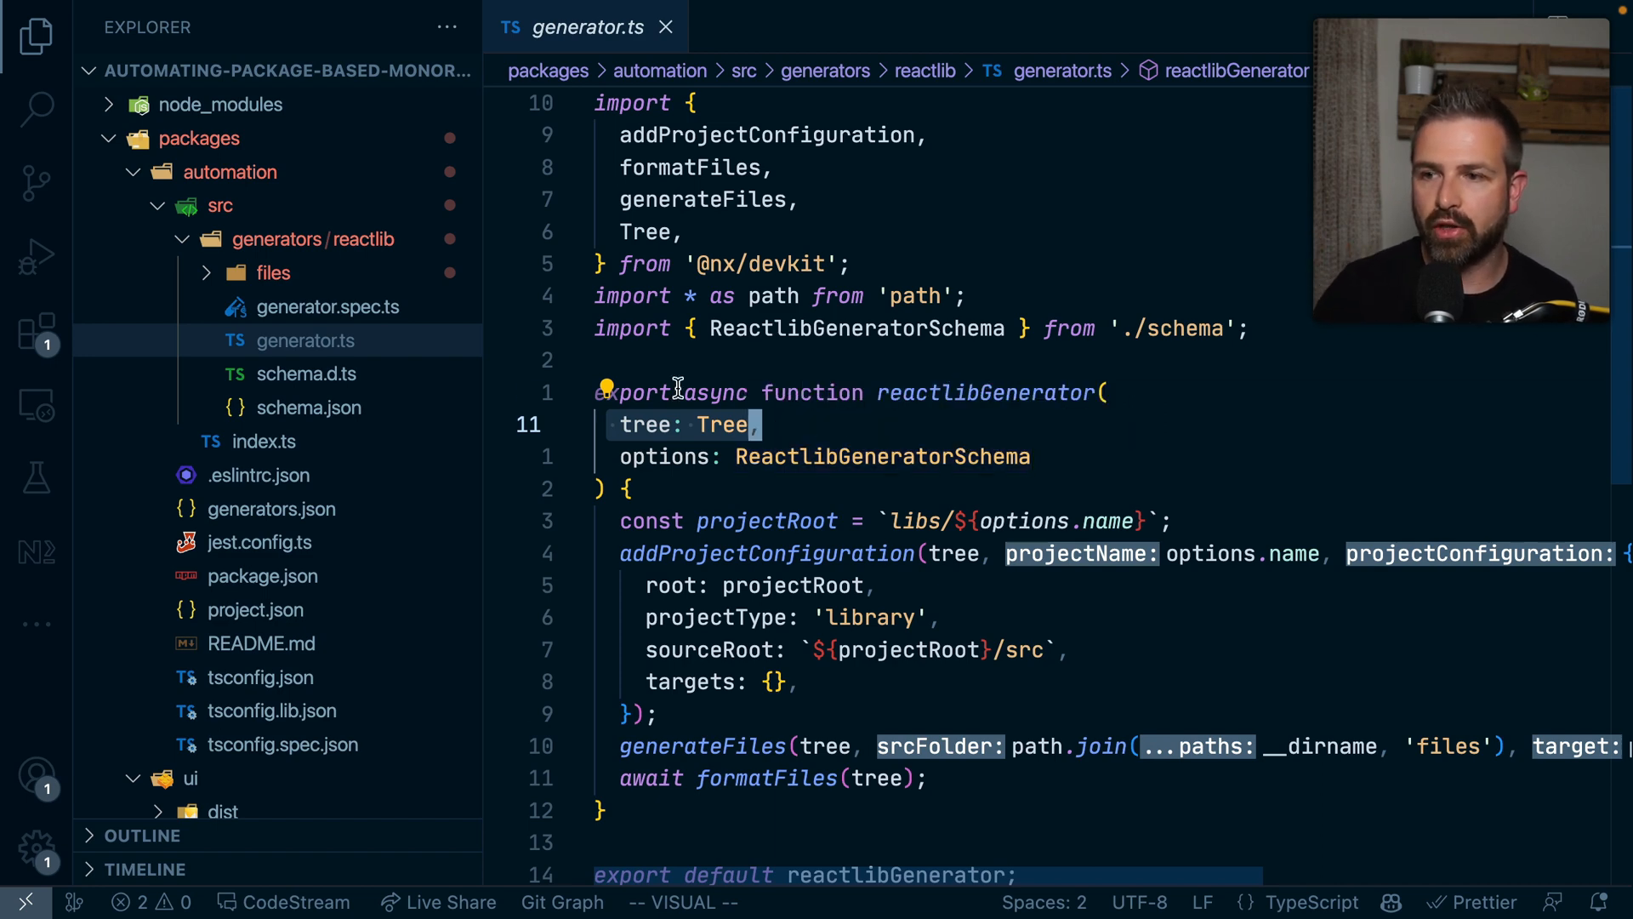
mouse_move(756, 508)
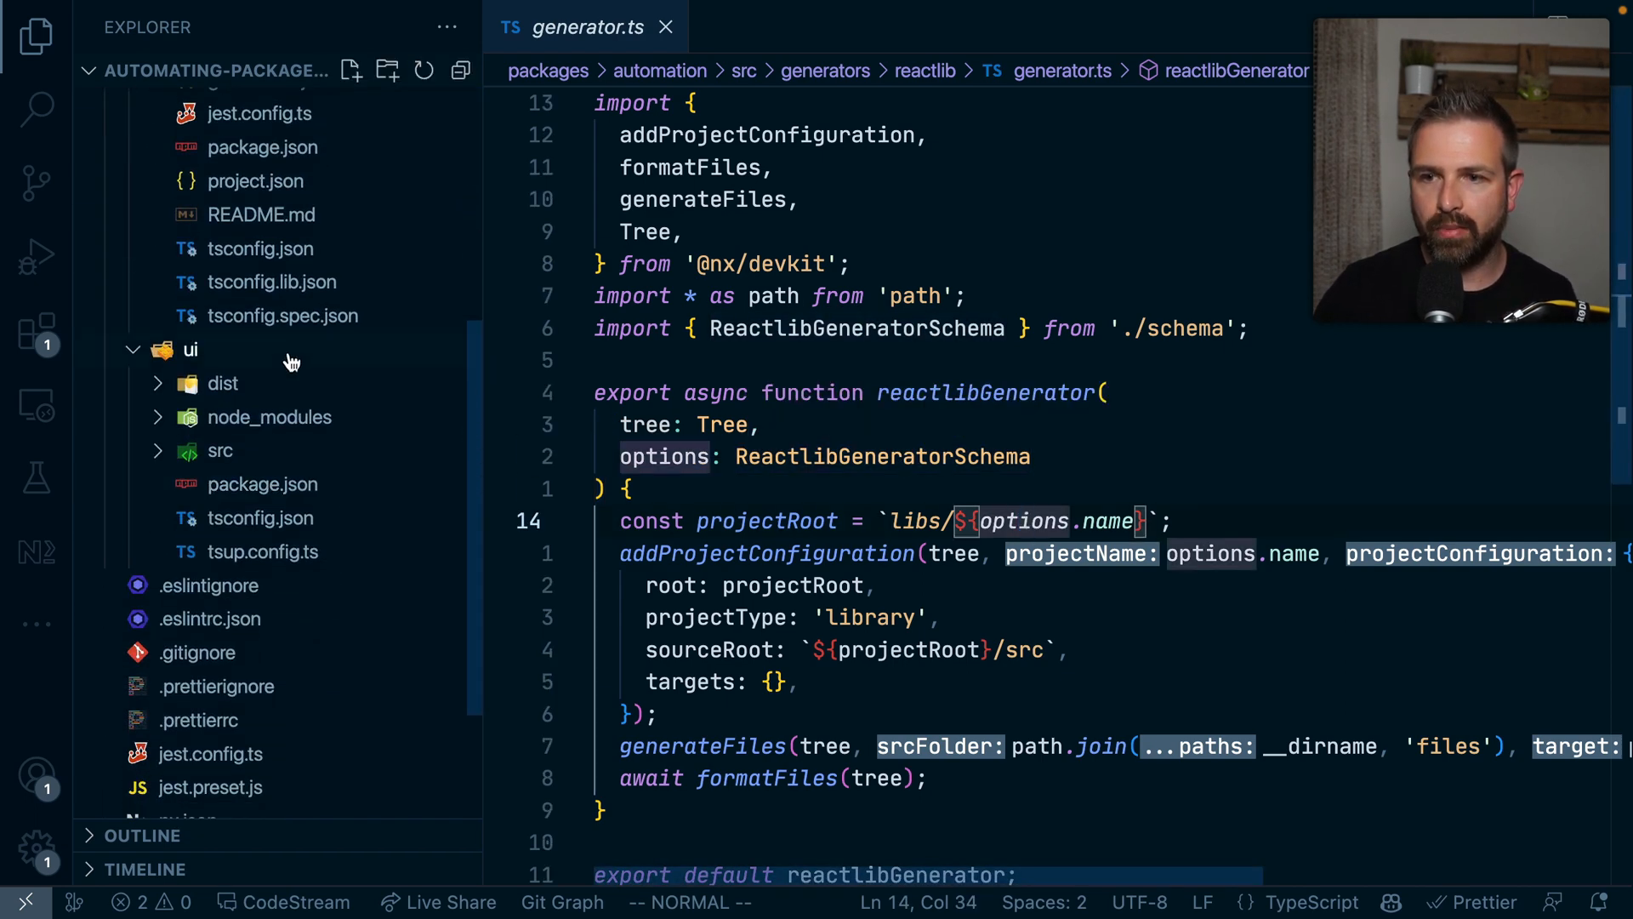
mouse_move(190, 349)
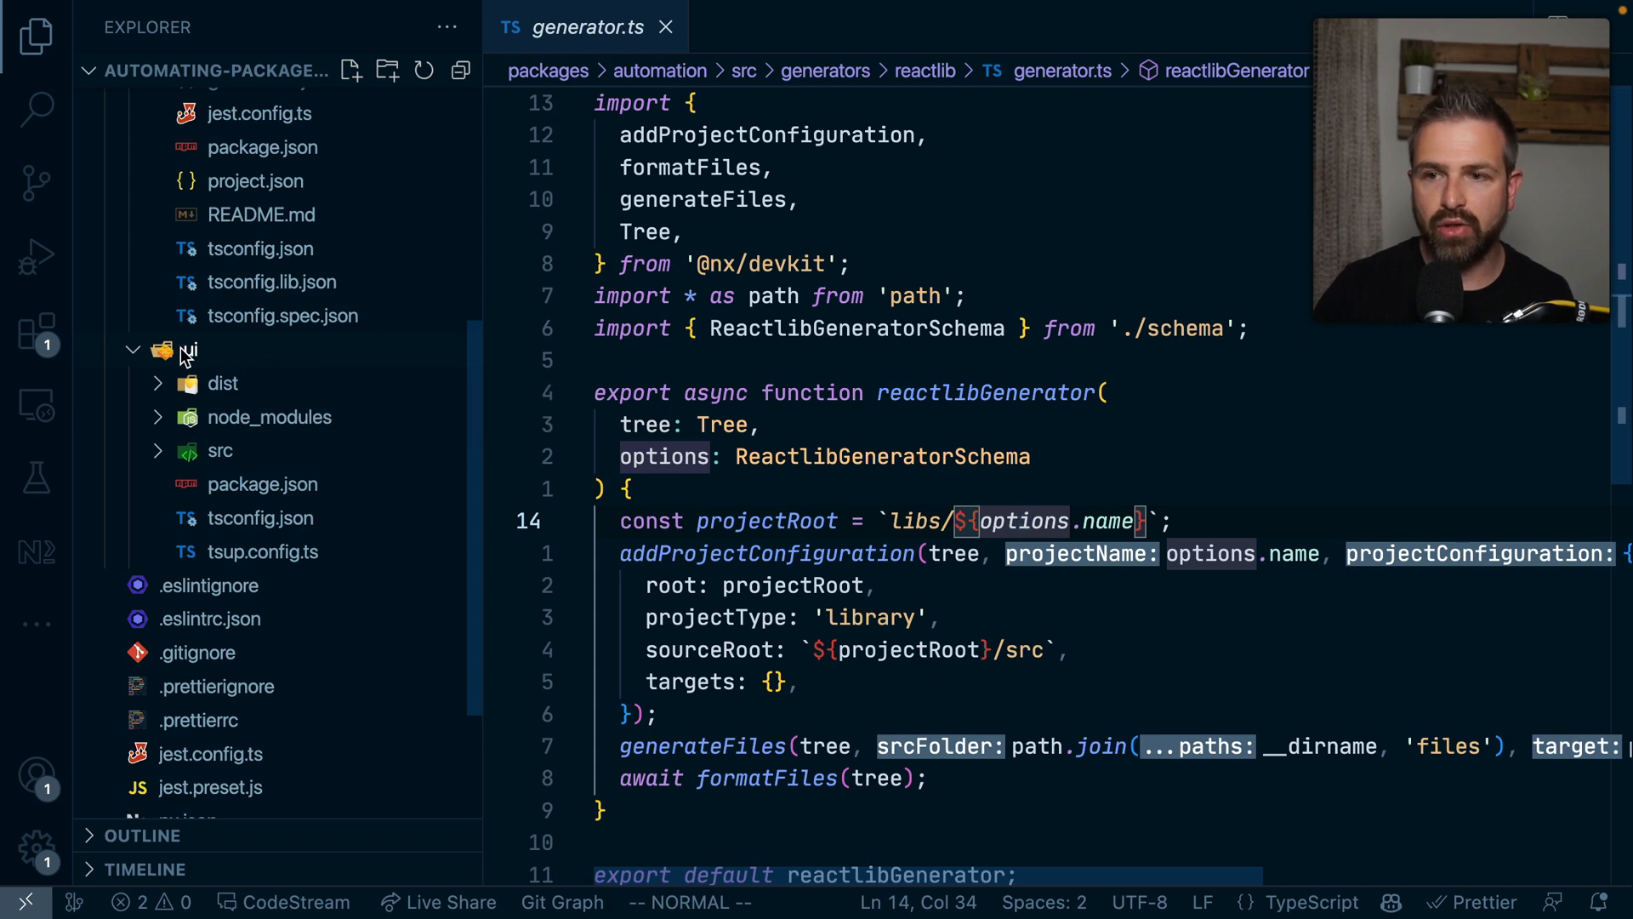
mouse_move(215, 357)
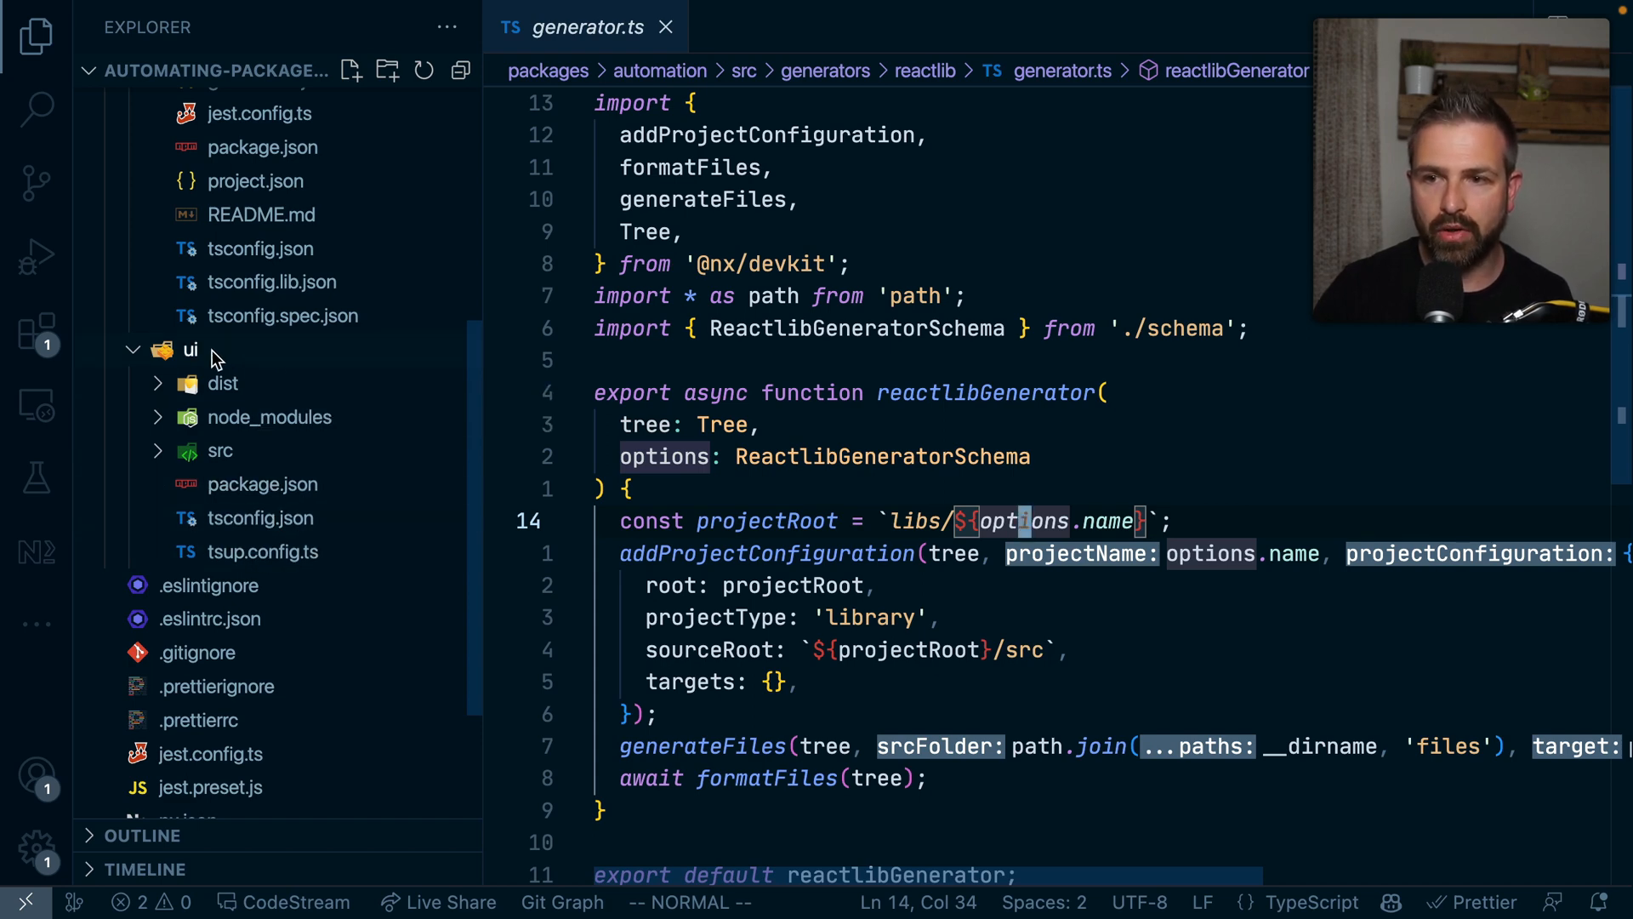
scroll("down", 3)
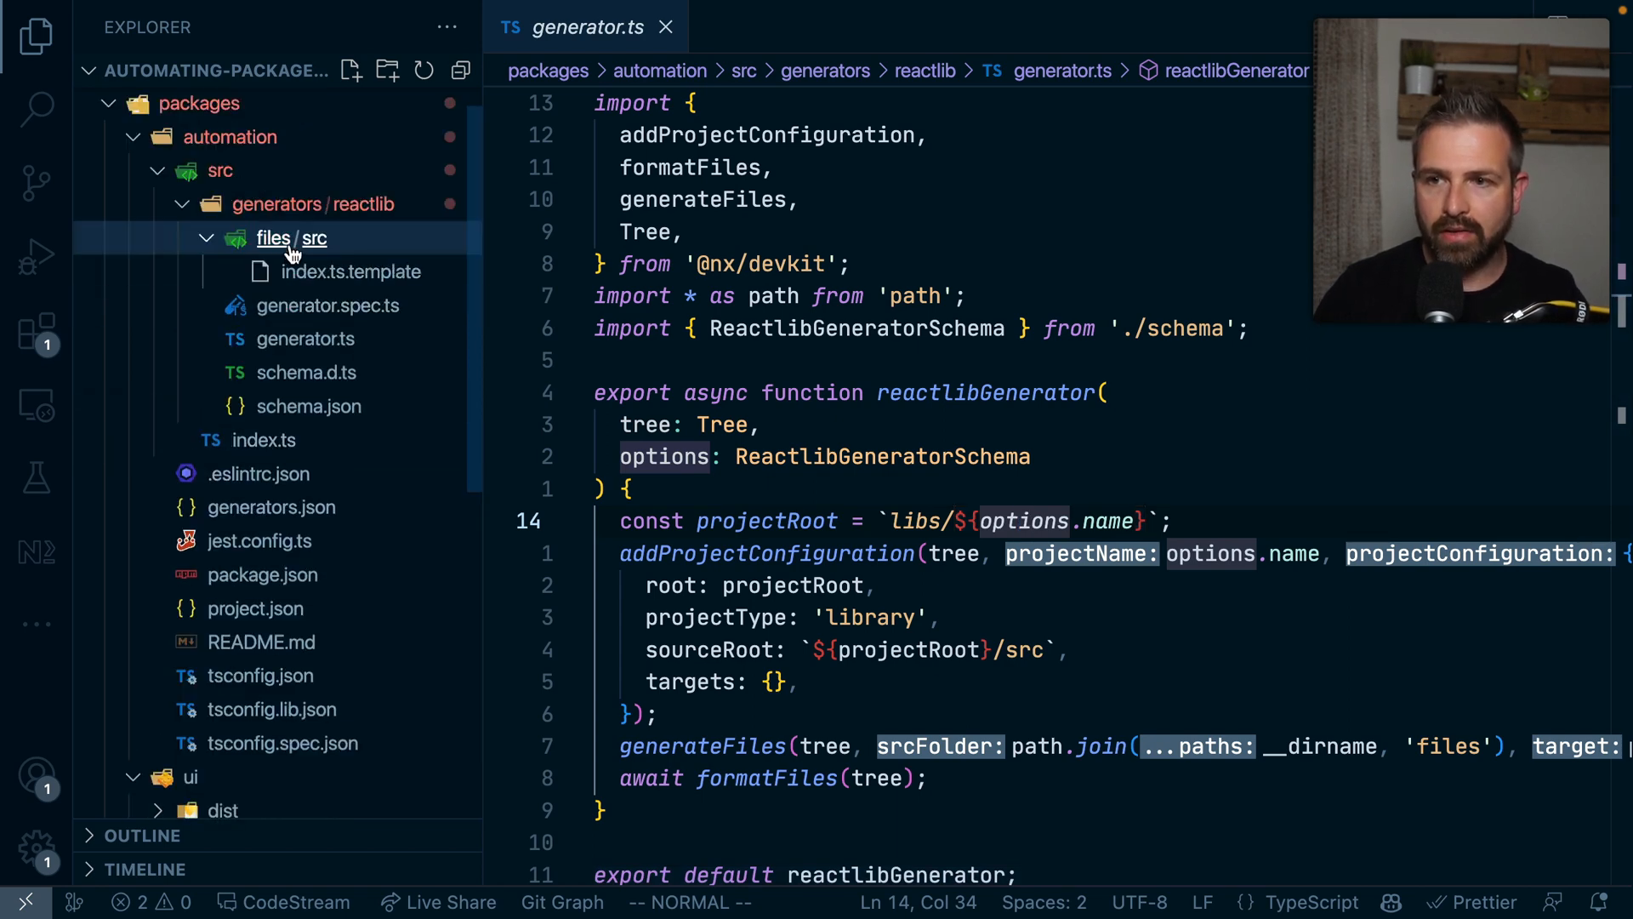
mouse_move(469, 208)
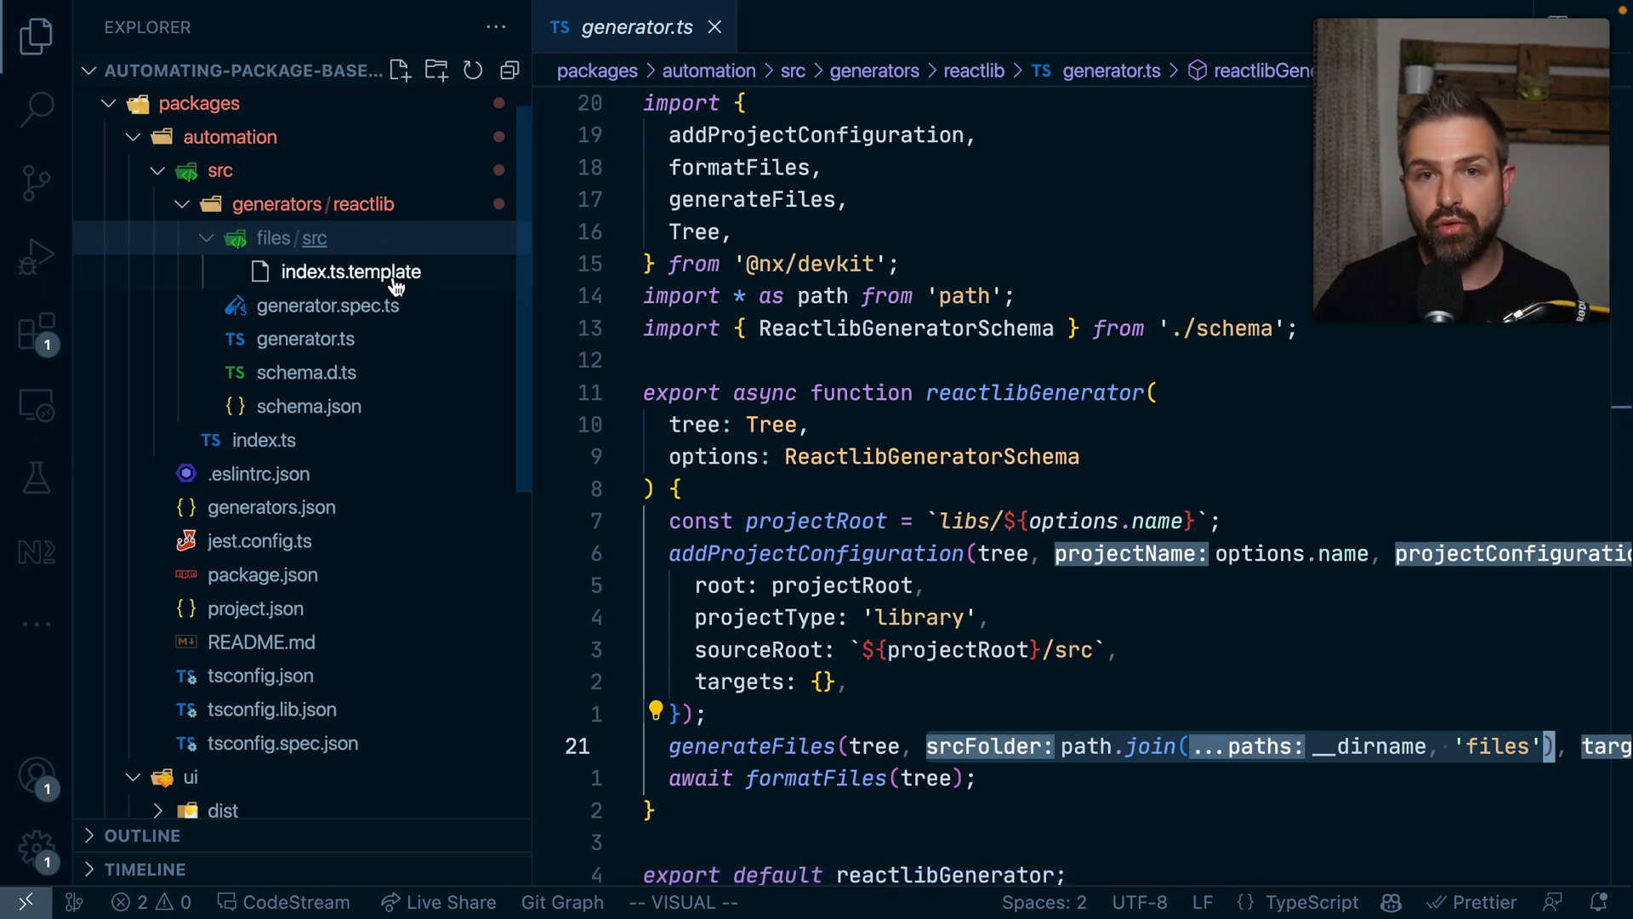
mouse_move(752, 353)
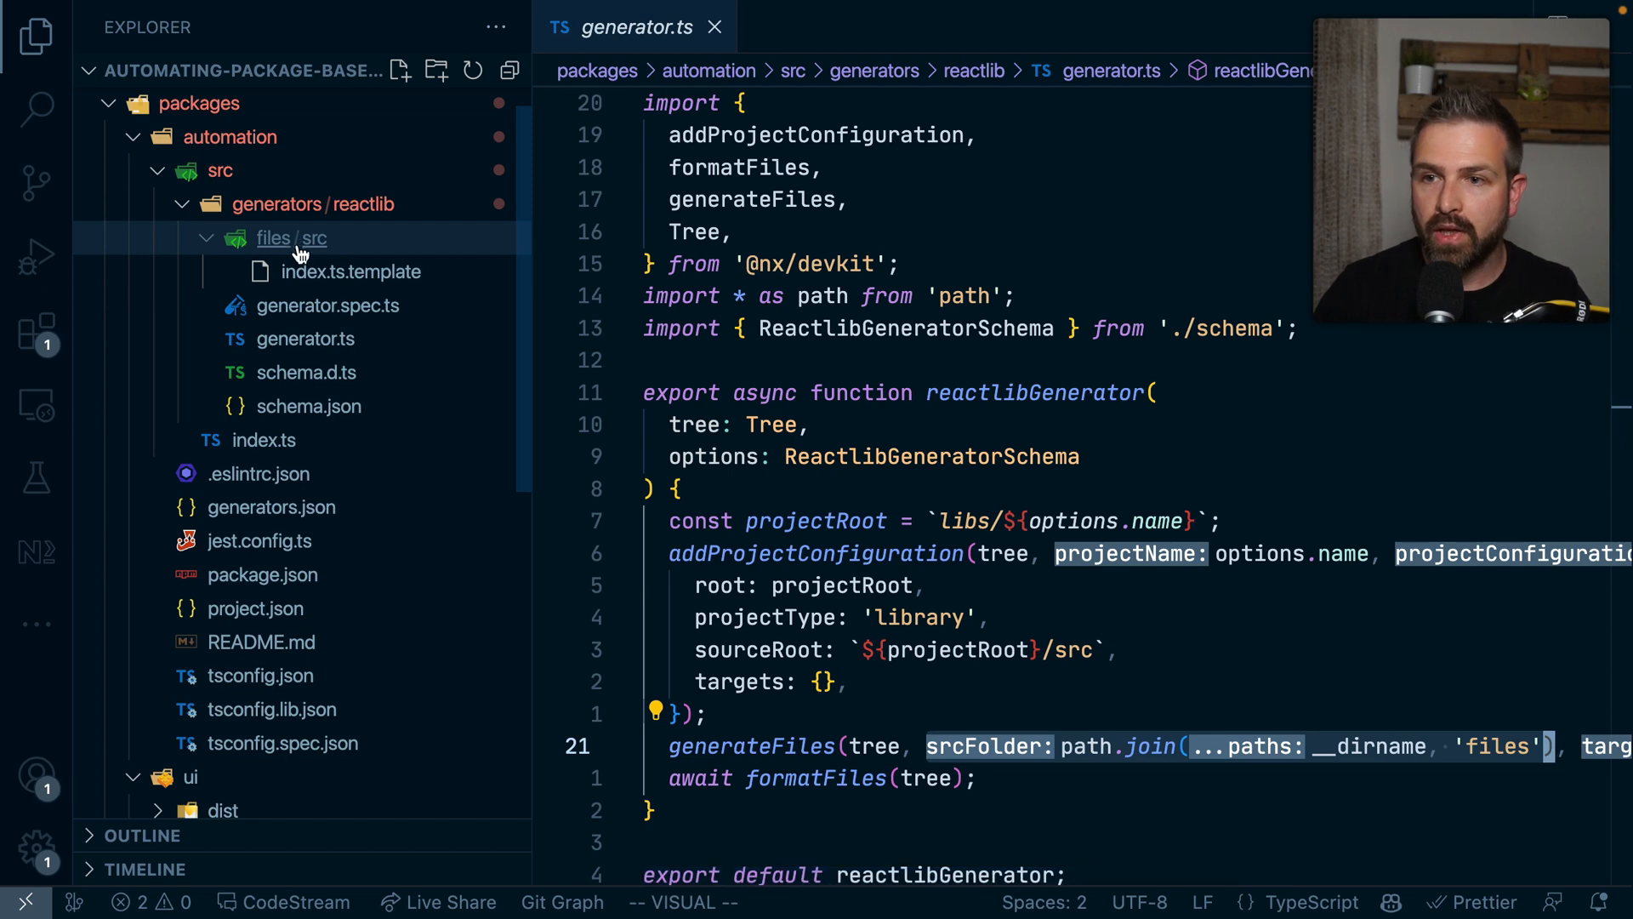
scroll("down", 3)
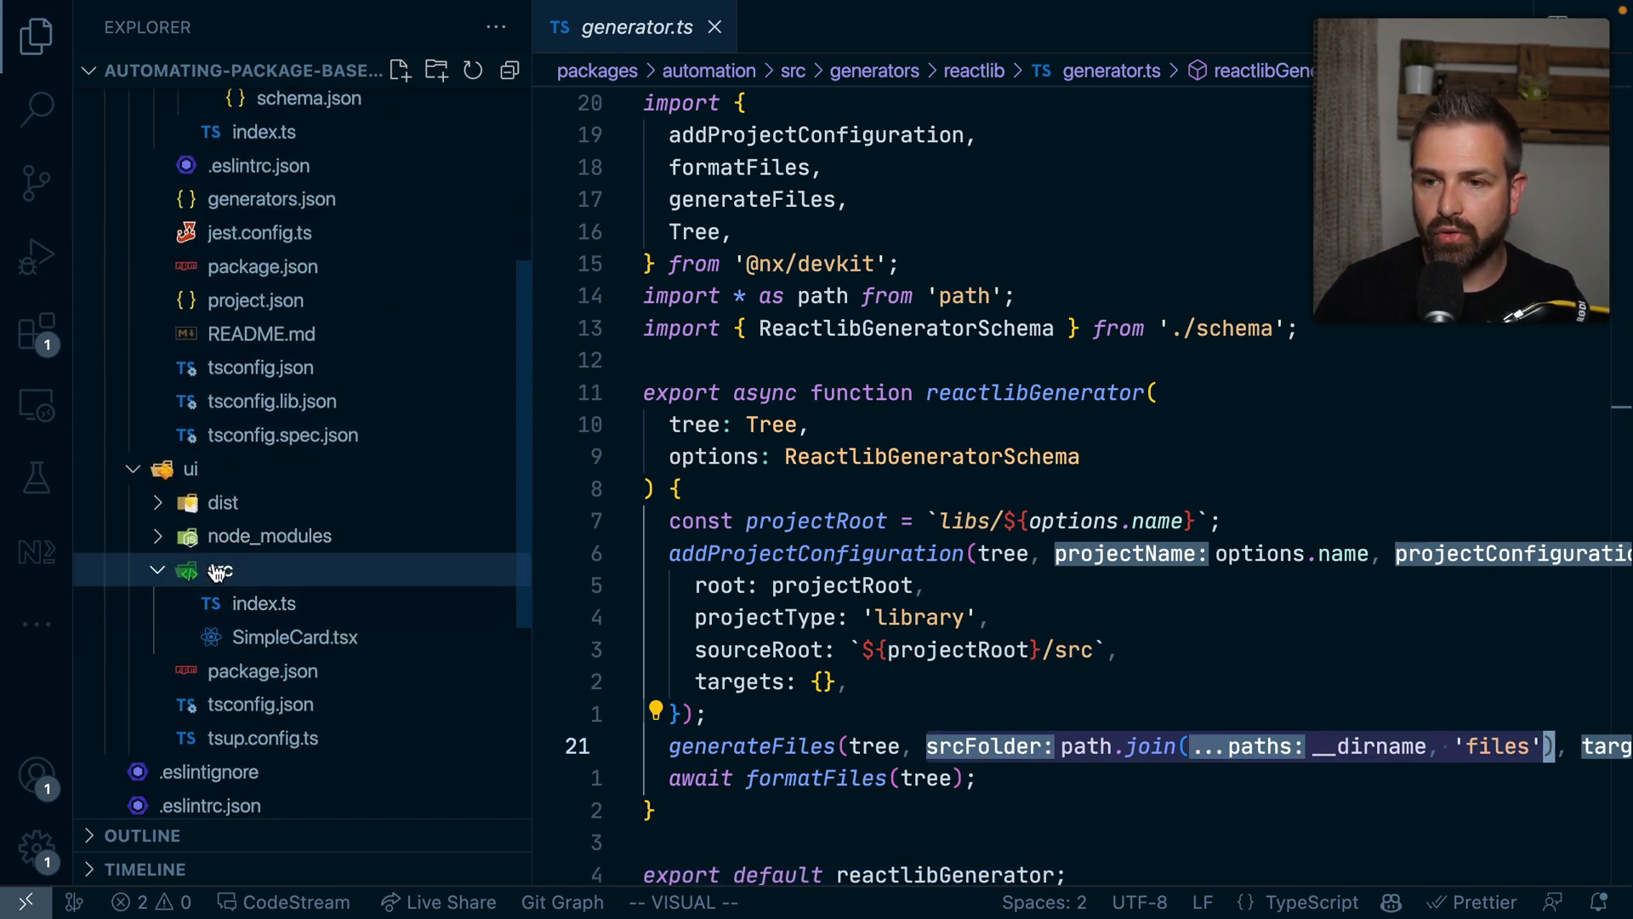
mouse_move(461, 499)
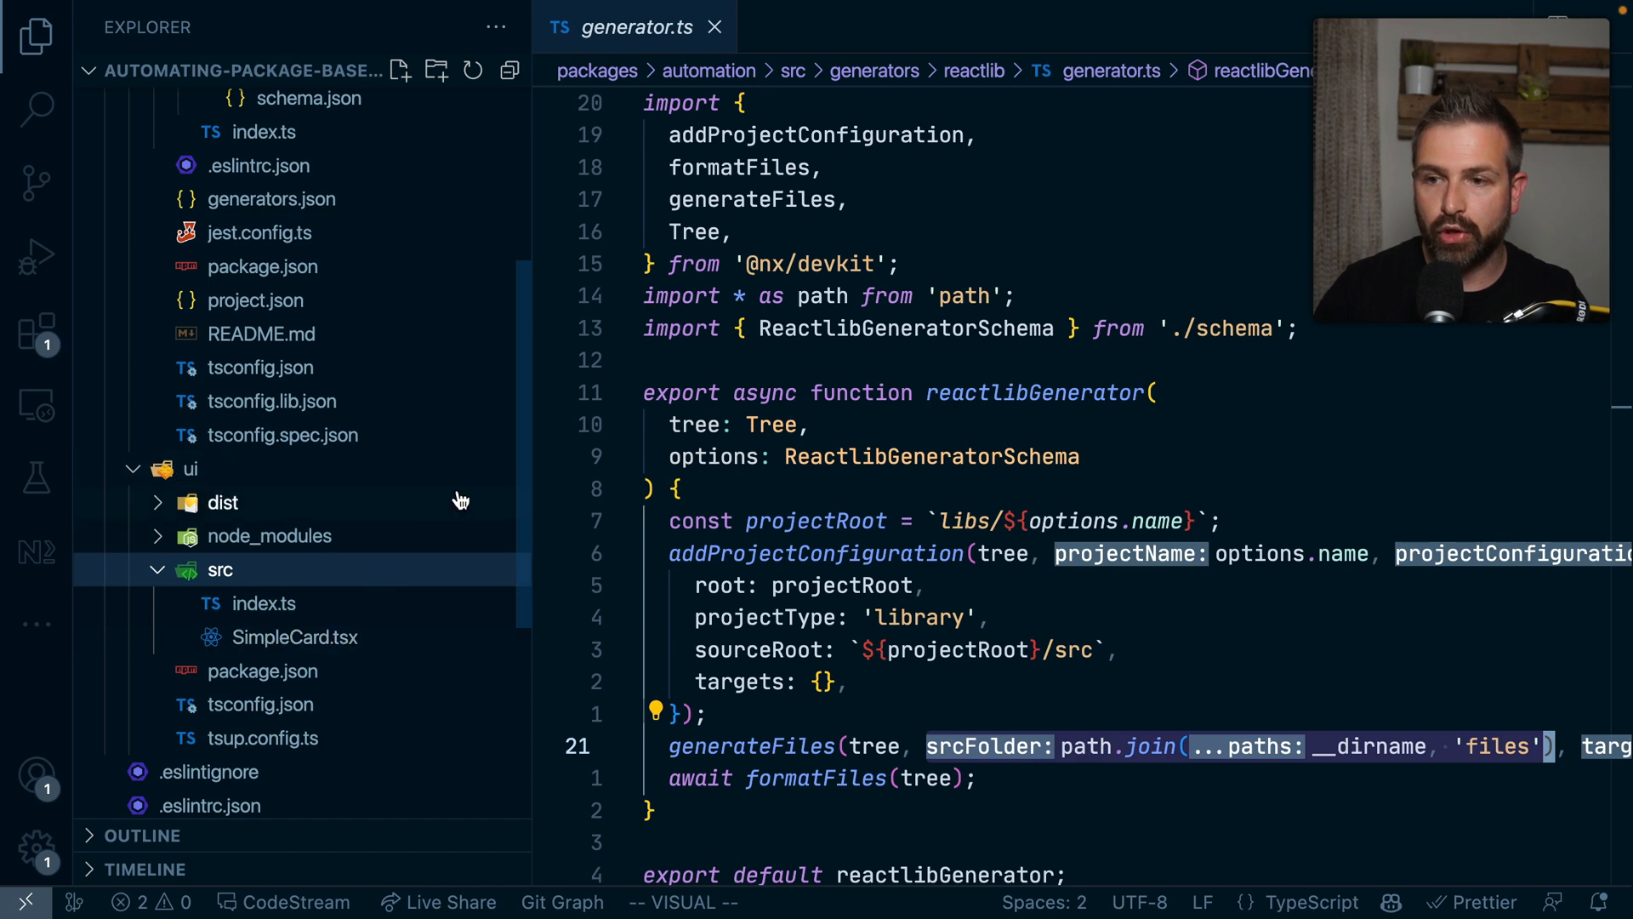
scroll("down", 3)
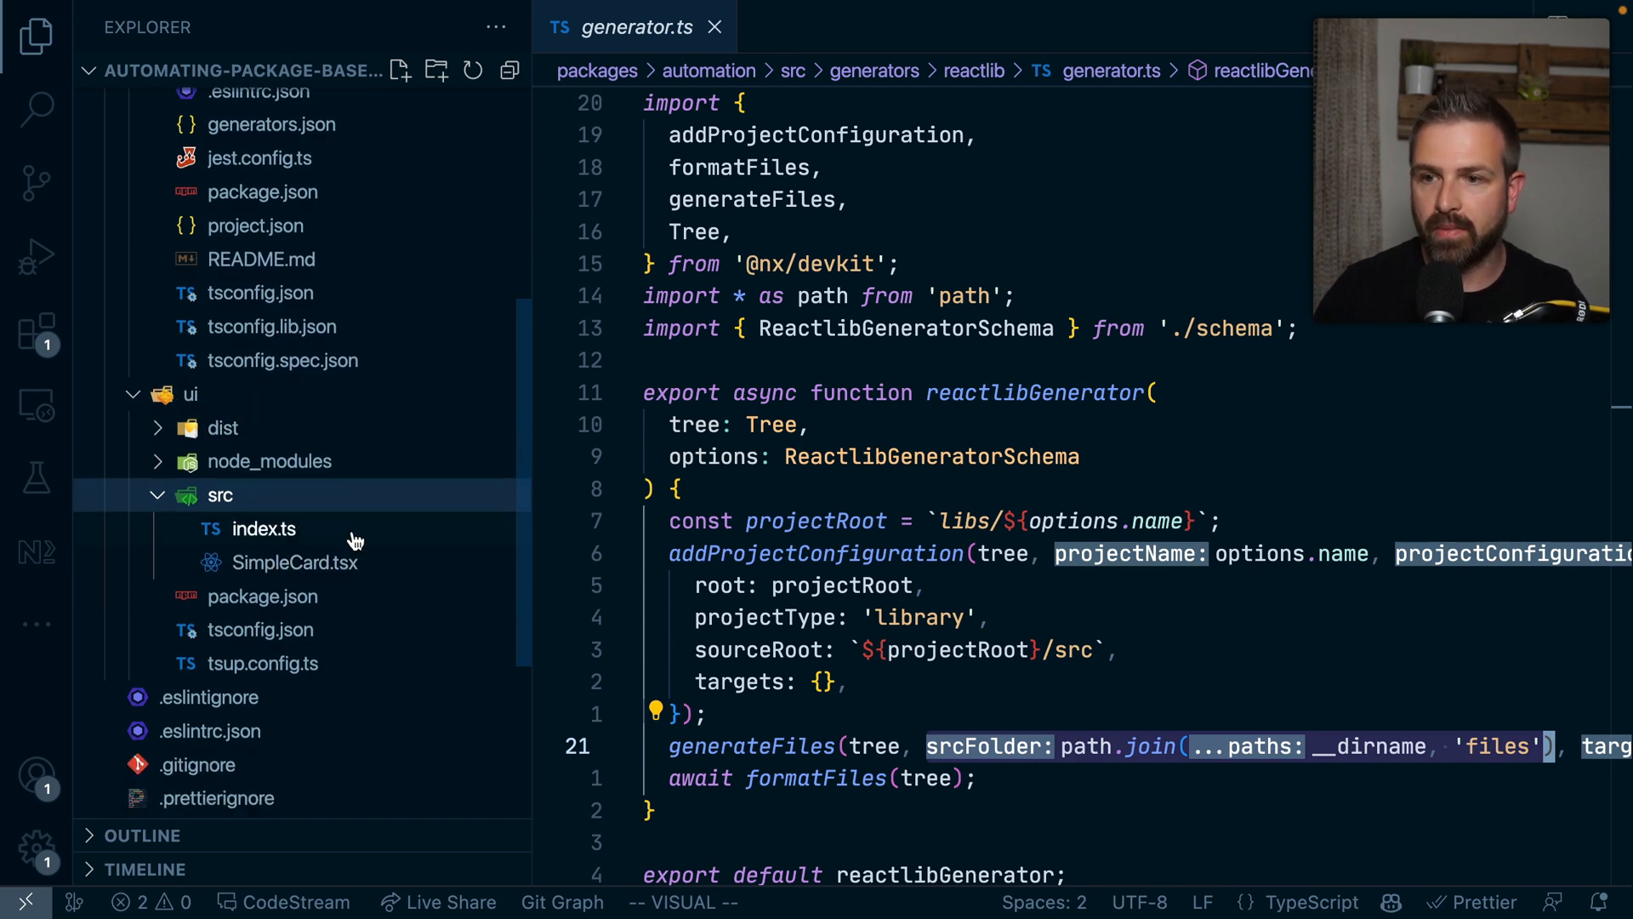
- Replace index.ts.template content with '// export your public React components here'
left_click(264, 528)
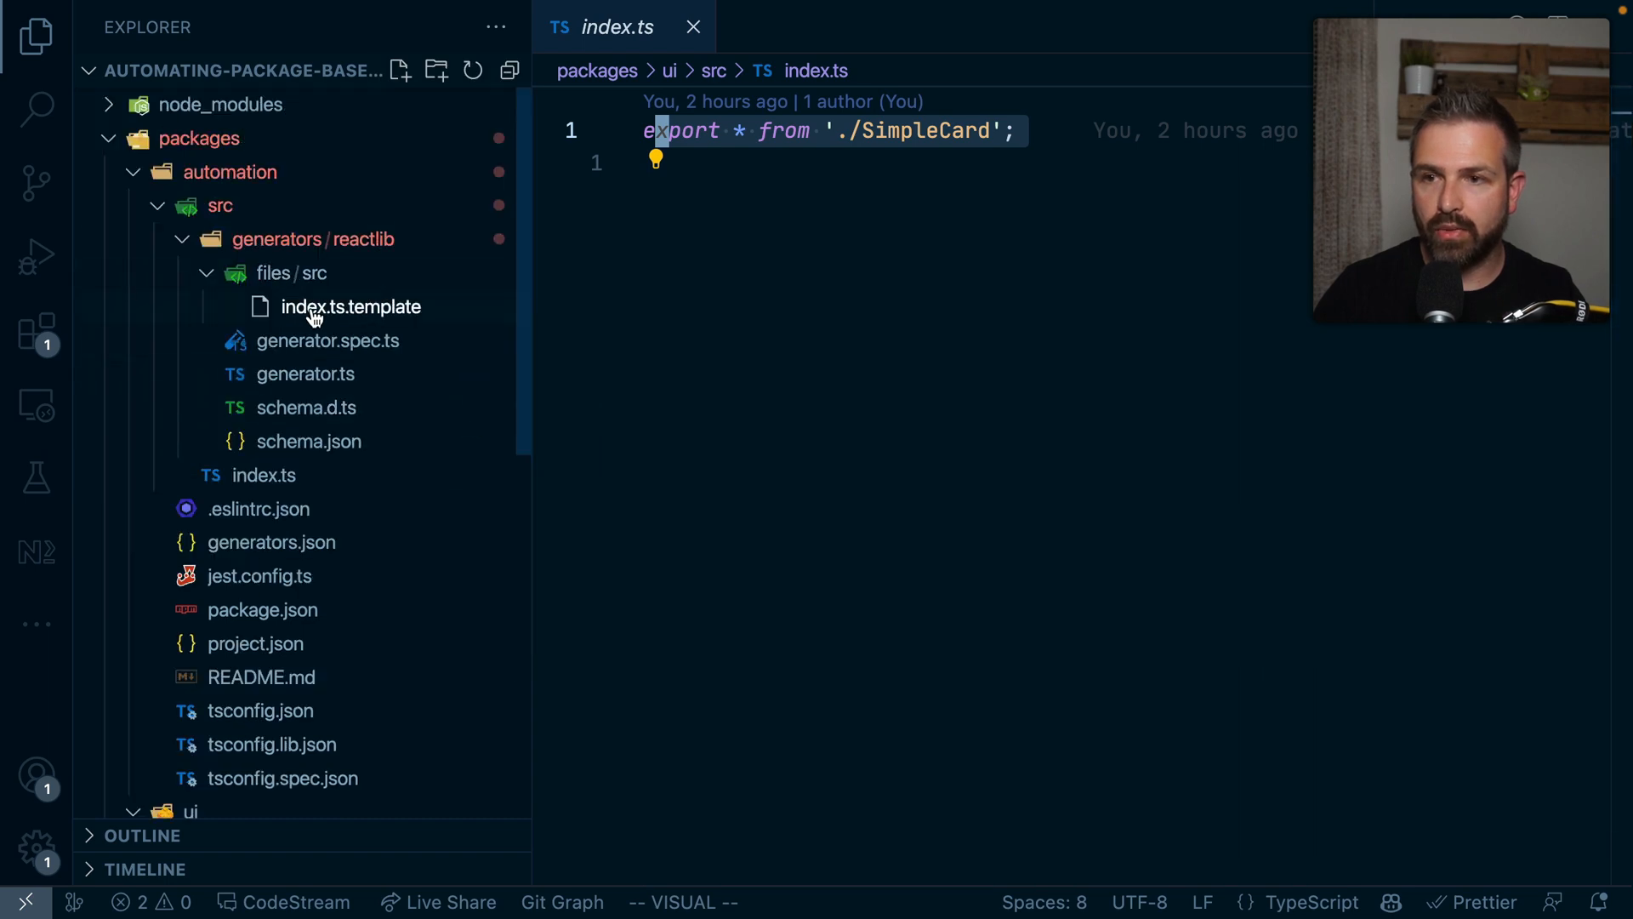
left_click(351, 306)
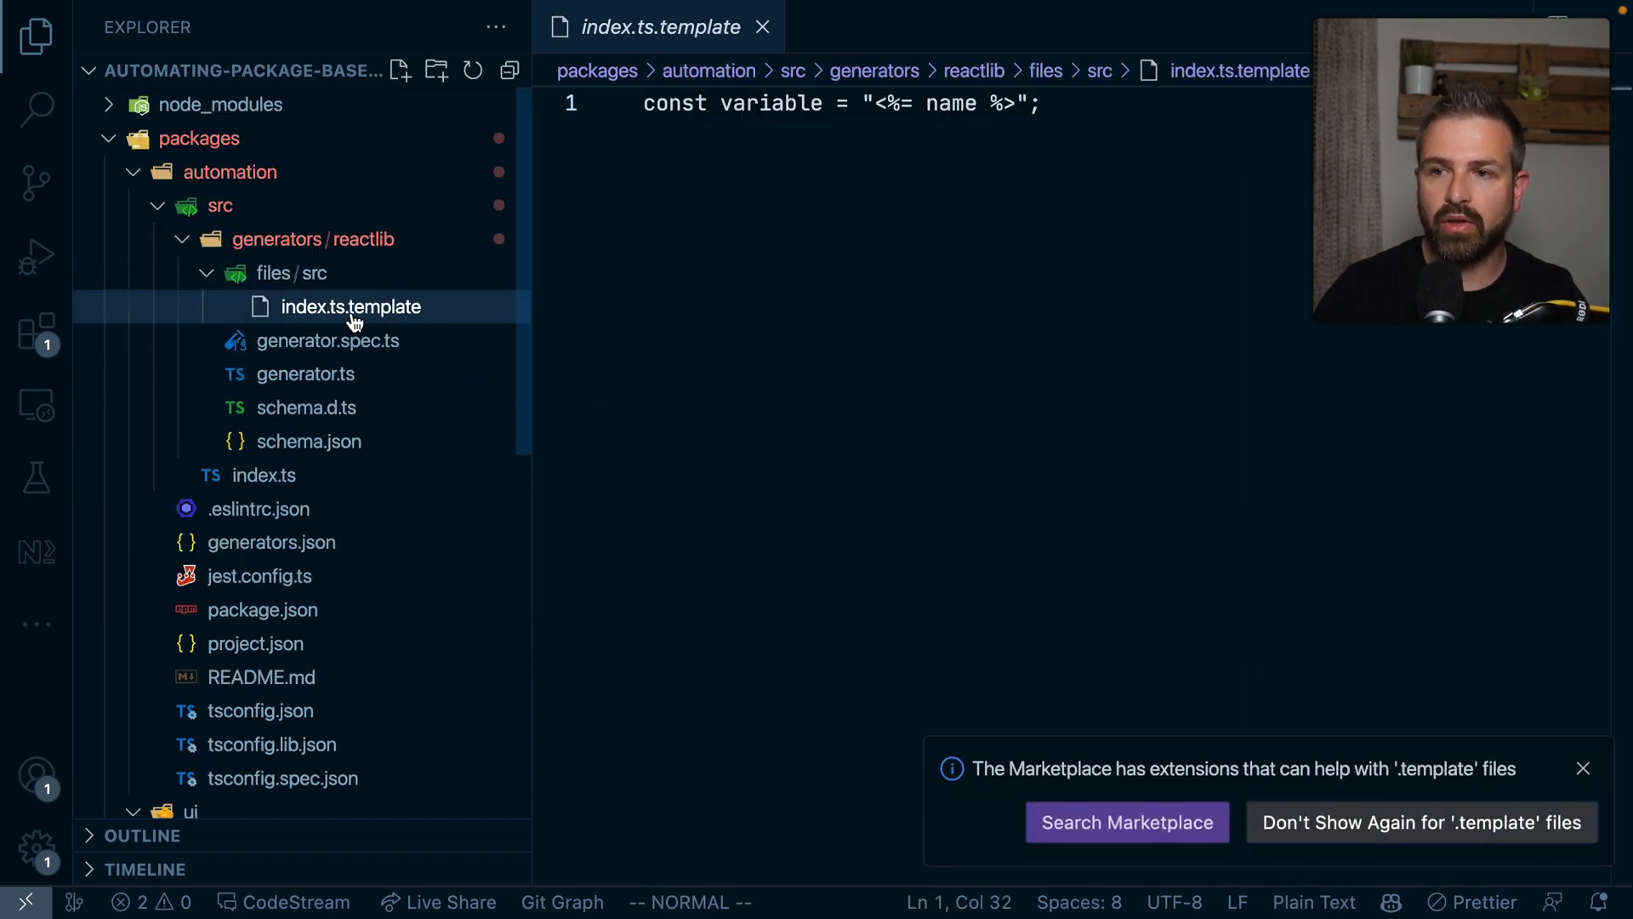
mouse_move(351, 306)
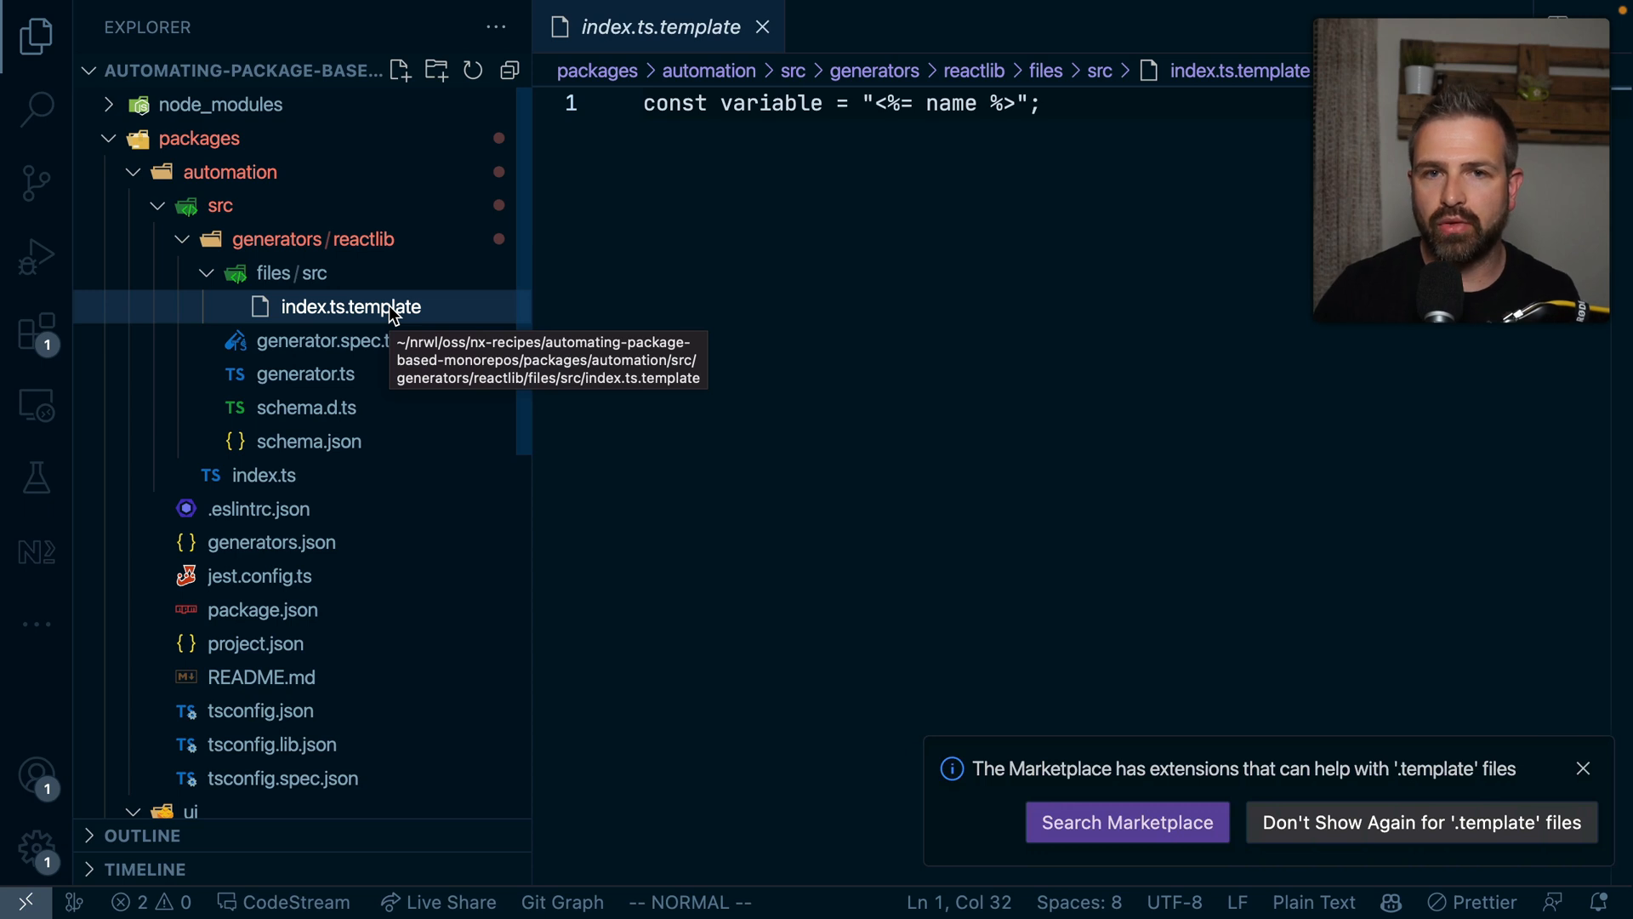
mouse_move(917, 356)
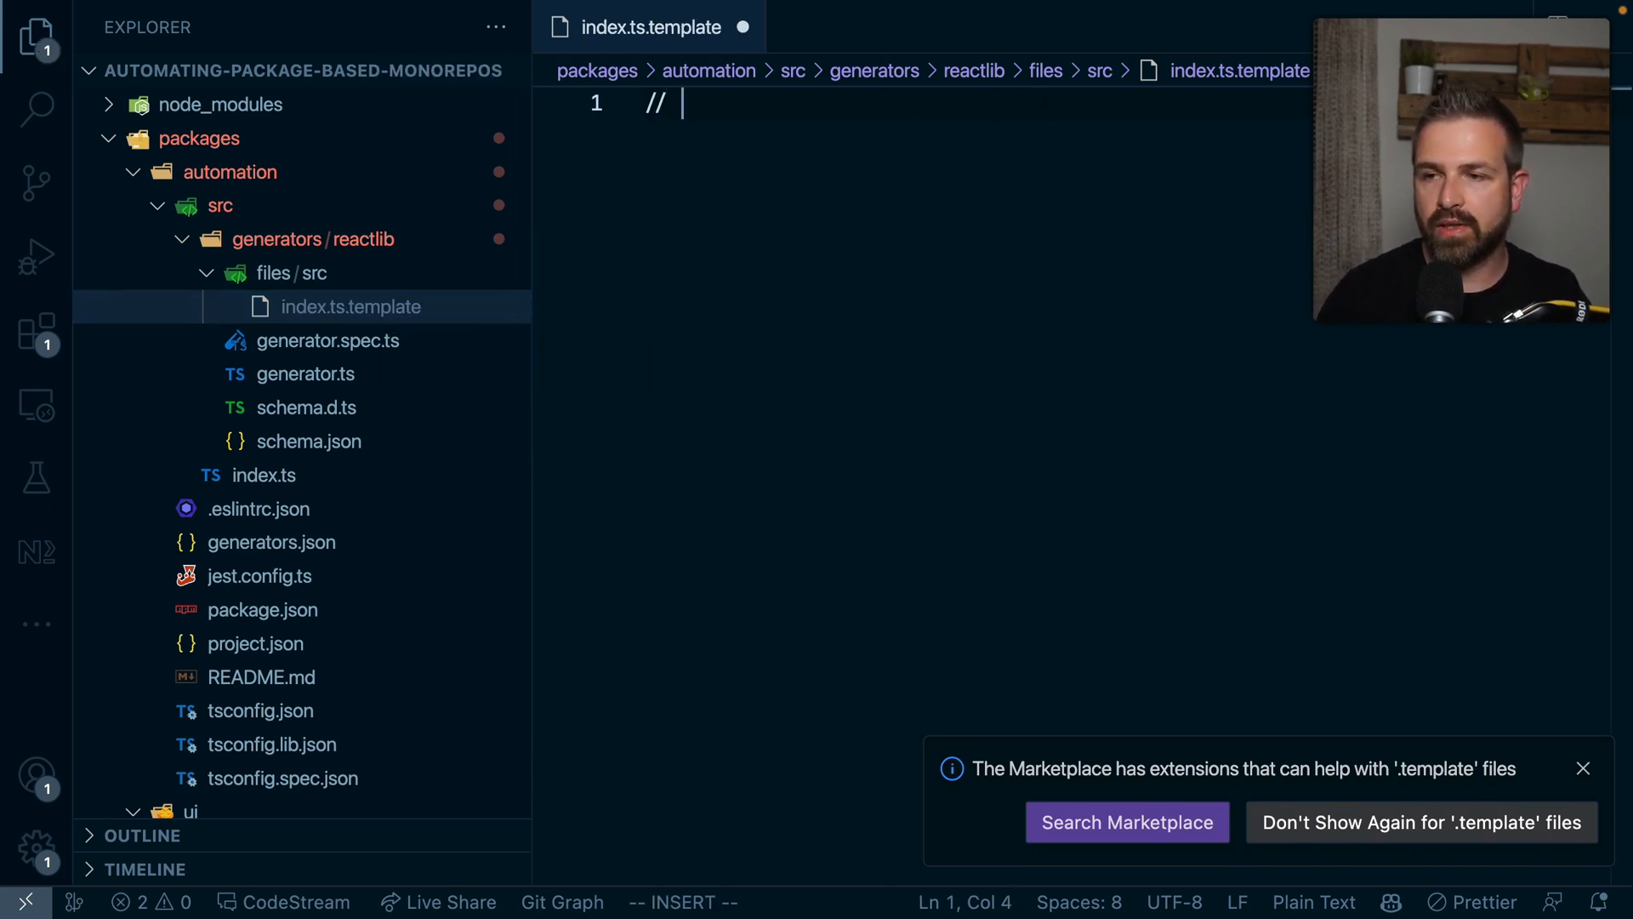
type("export you")
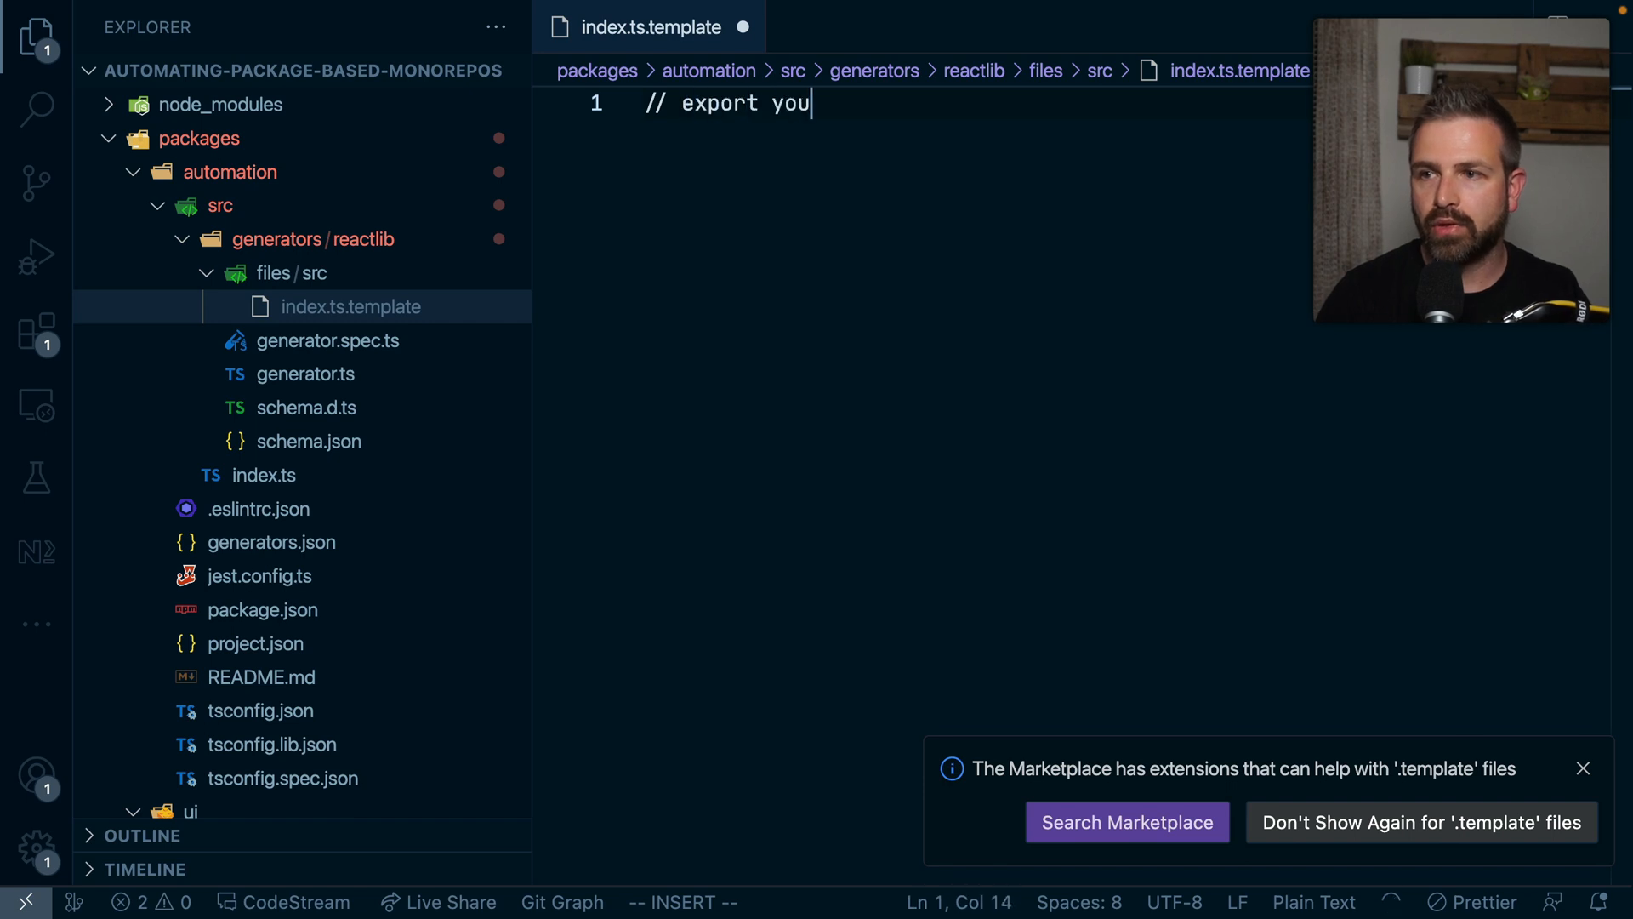
type("r public componen")
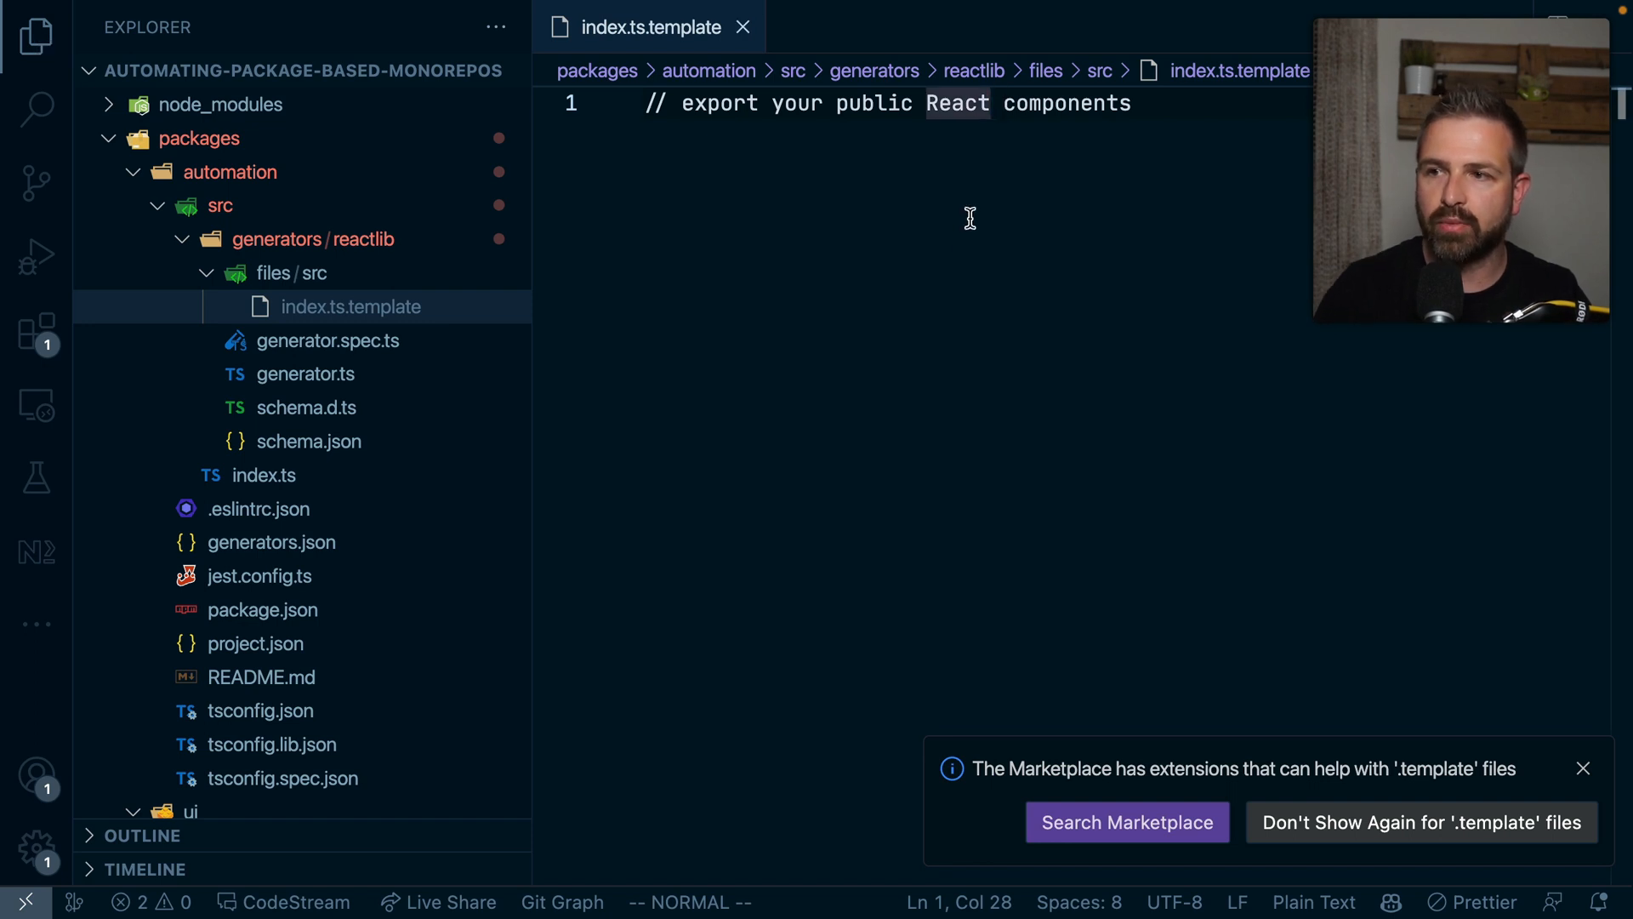
type("here")
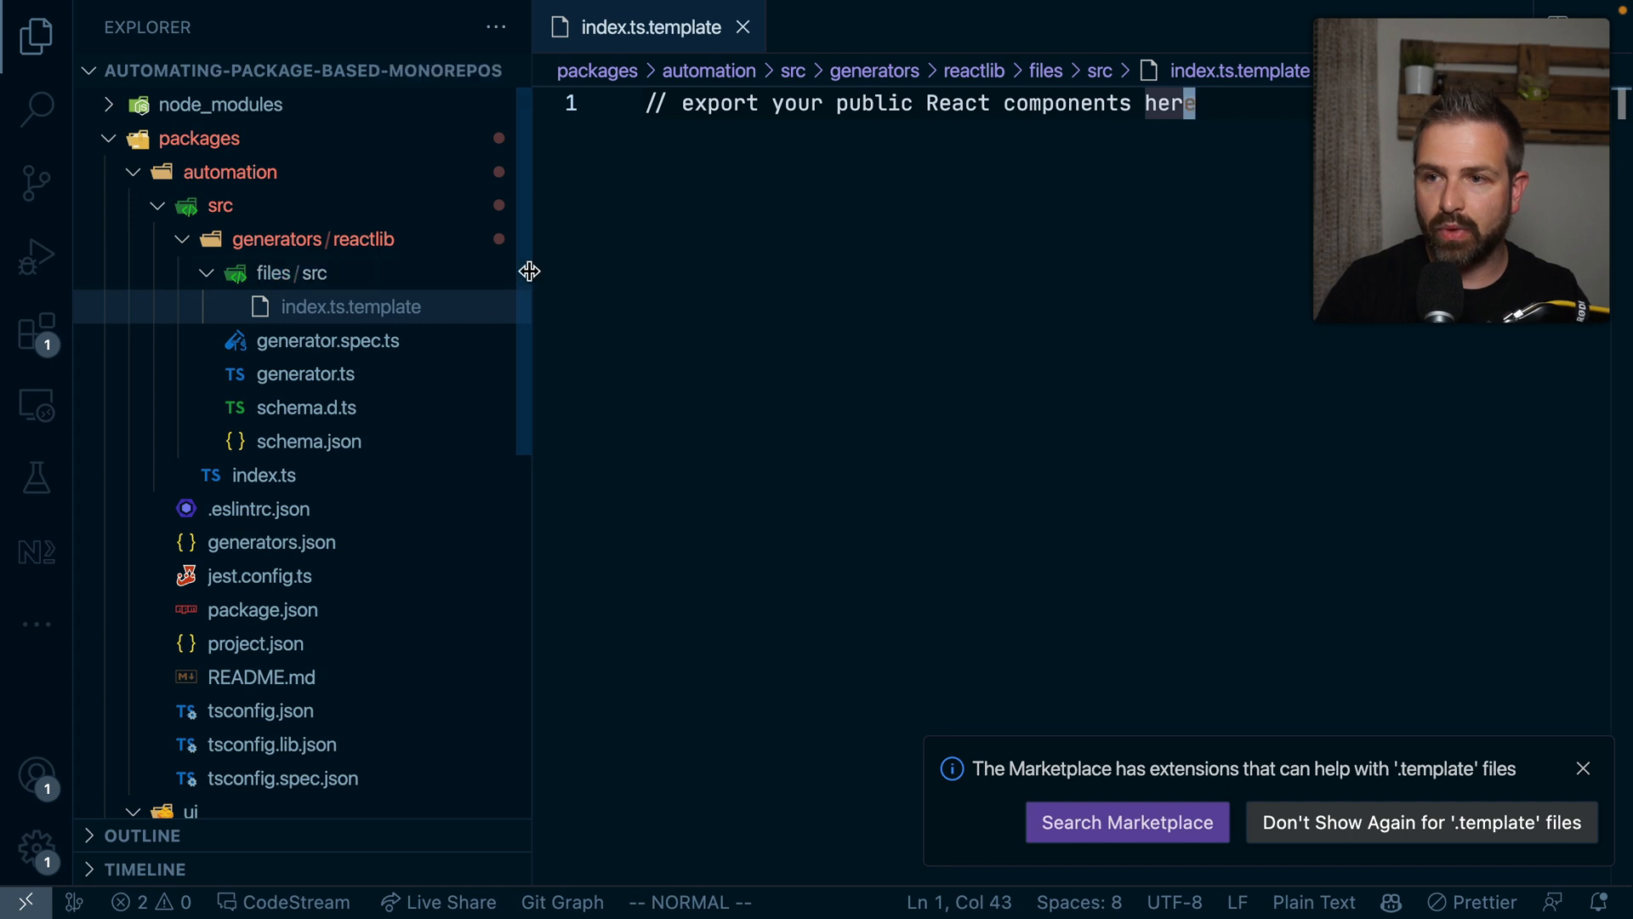
scroll("down", 3)
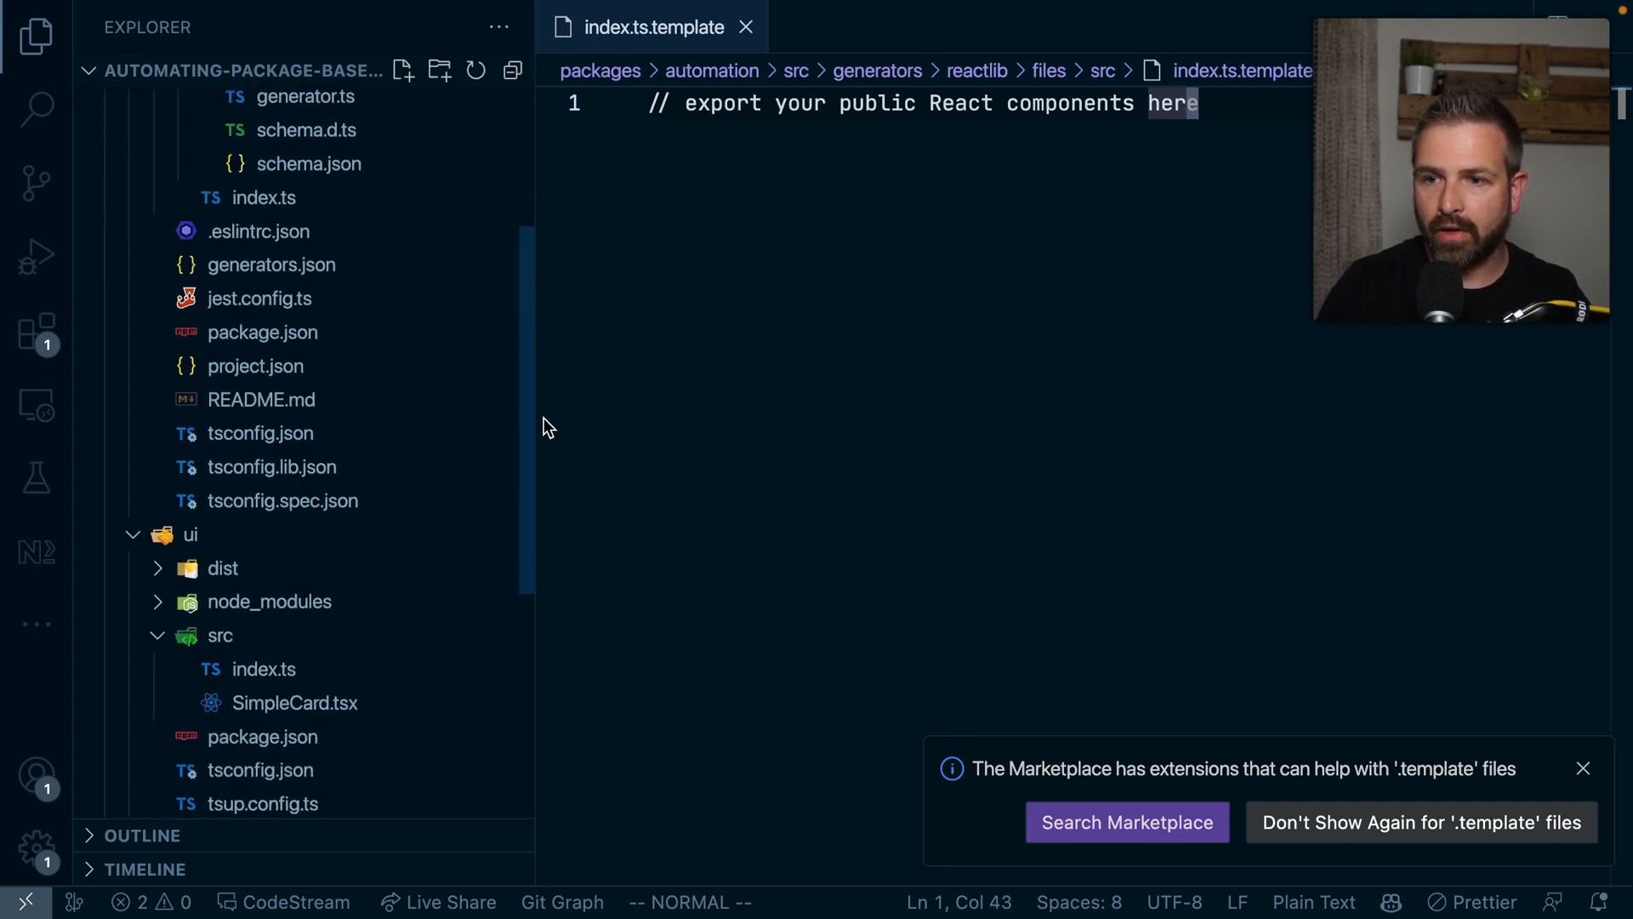
scroll("down", 3)
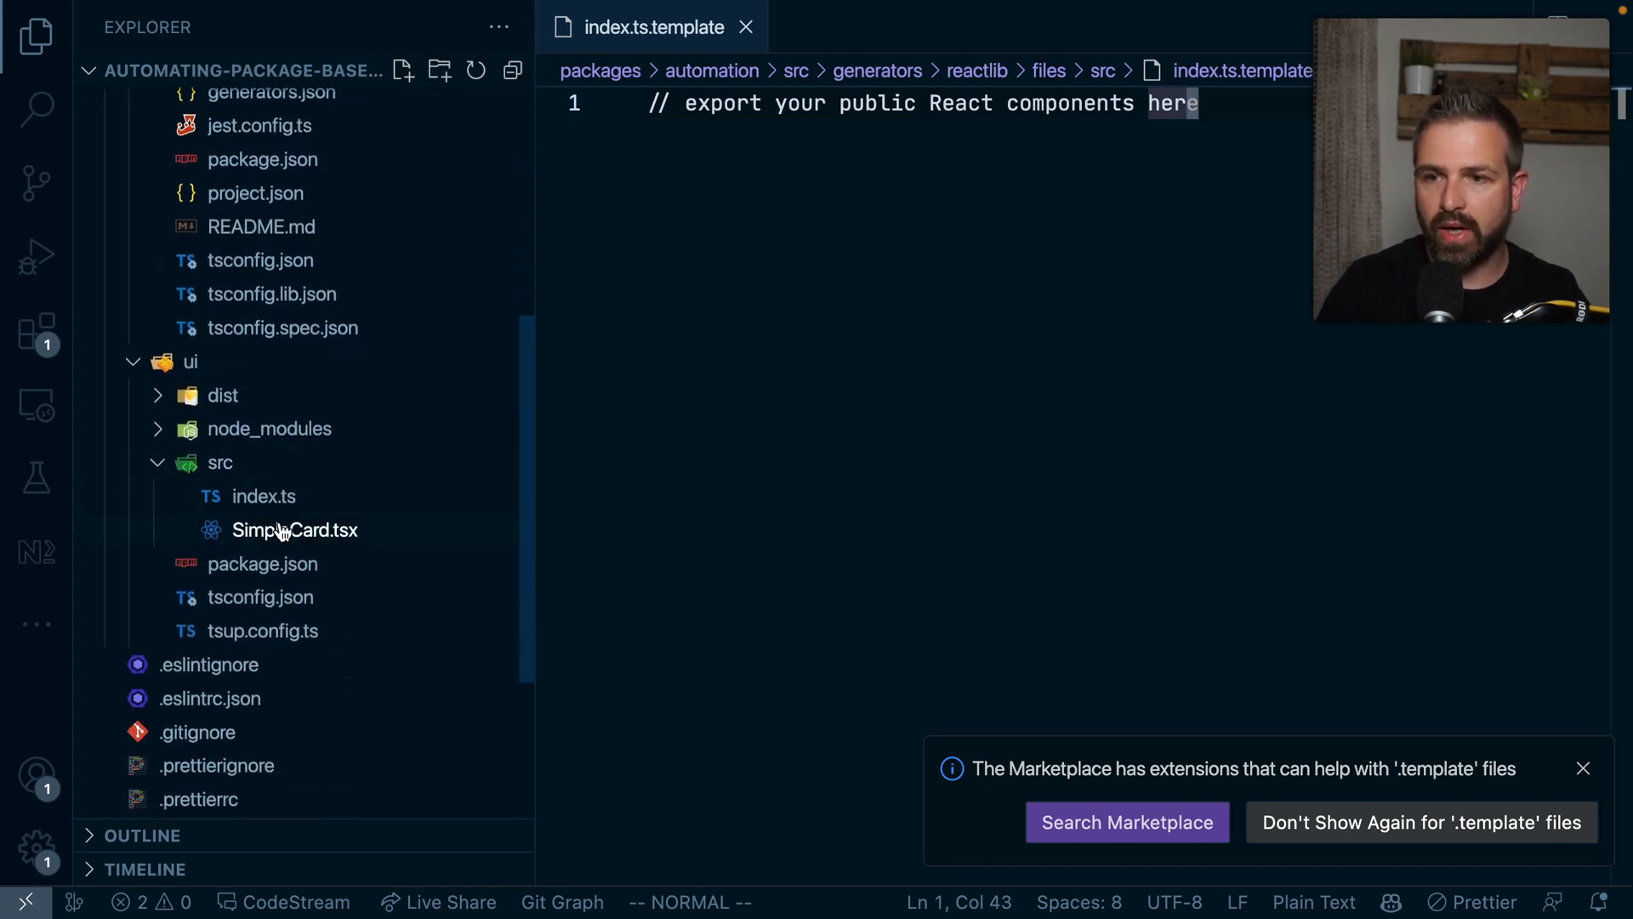
- Fill package.json.template with ui package settings, templating name as <%= scope %>/<%= name %> and description
left_click(295, 529)
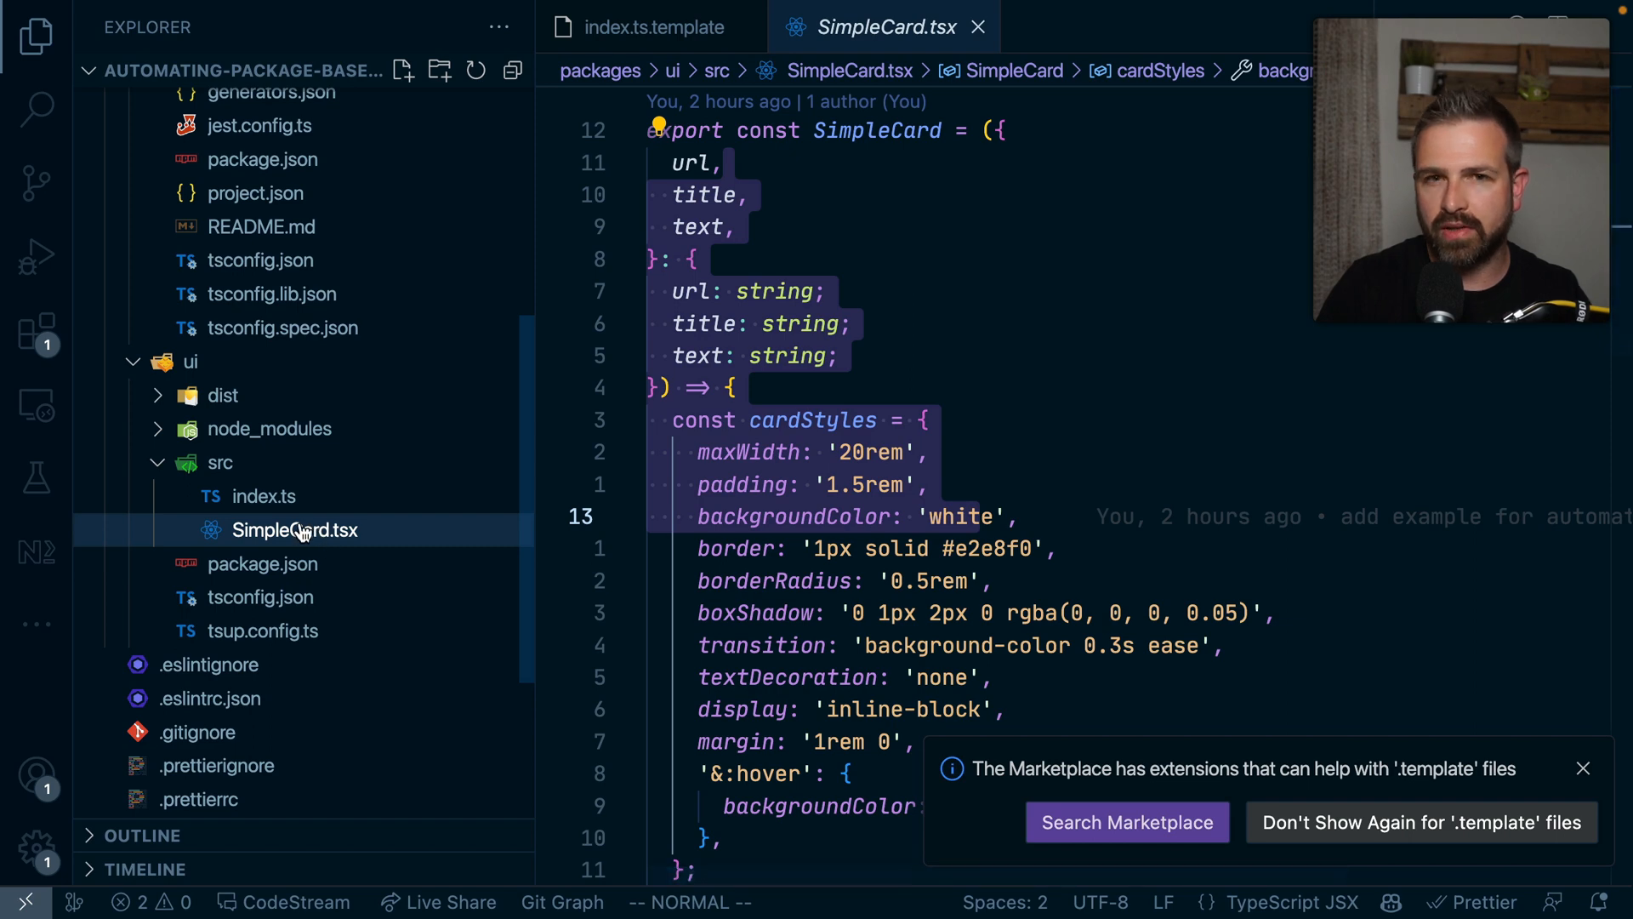
mouse_move(264, 496)
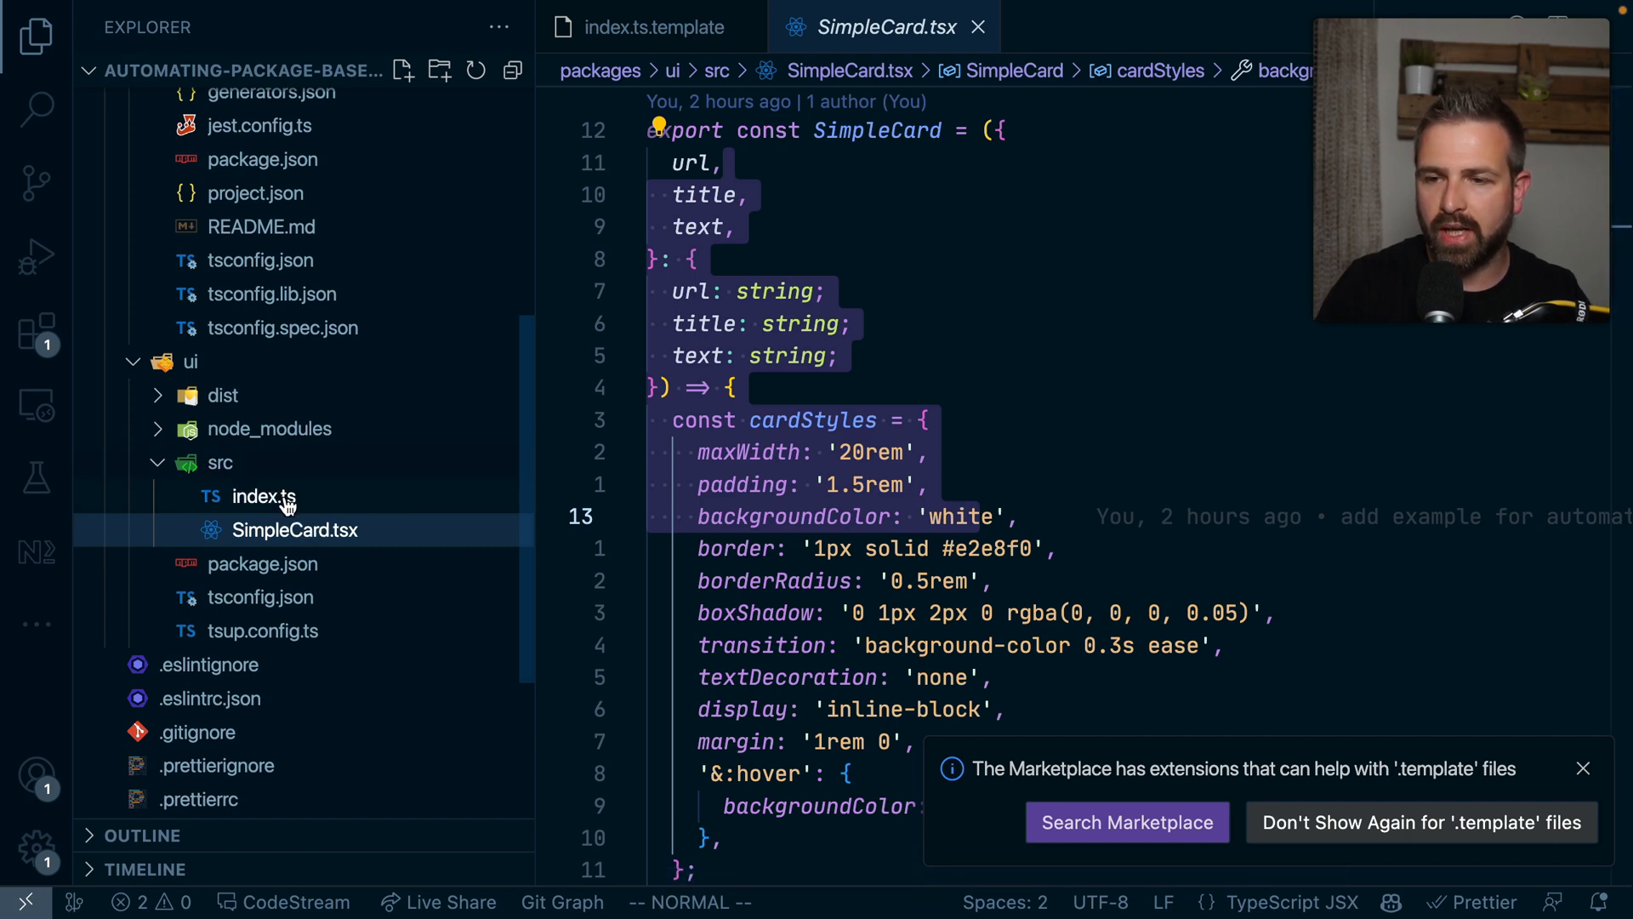
left_click(263, 496)
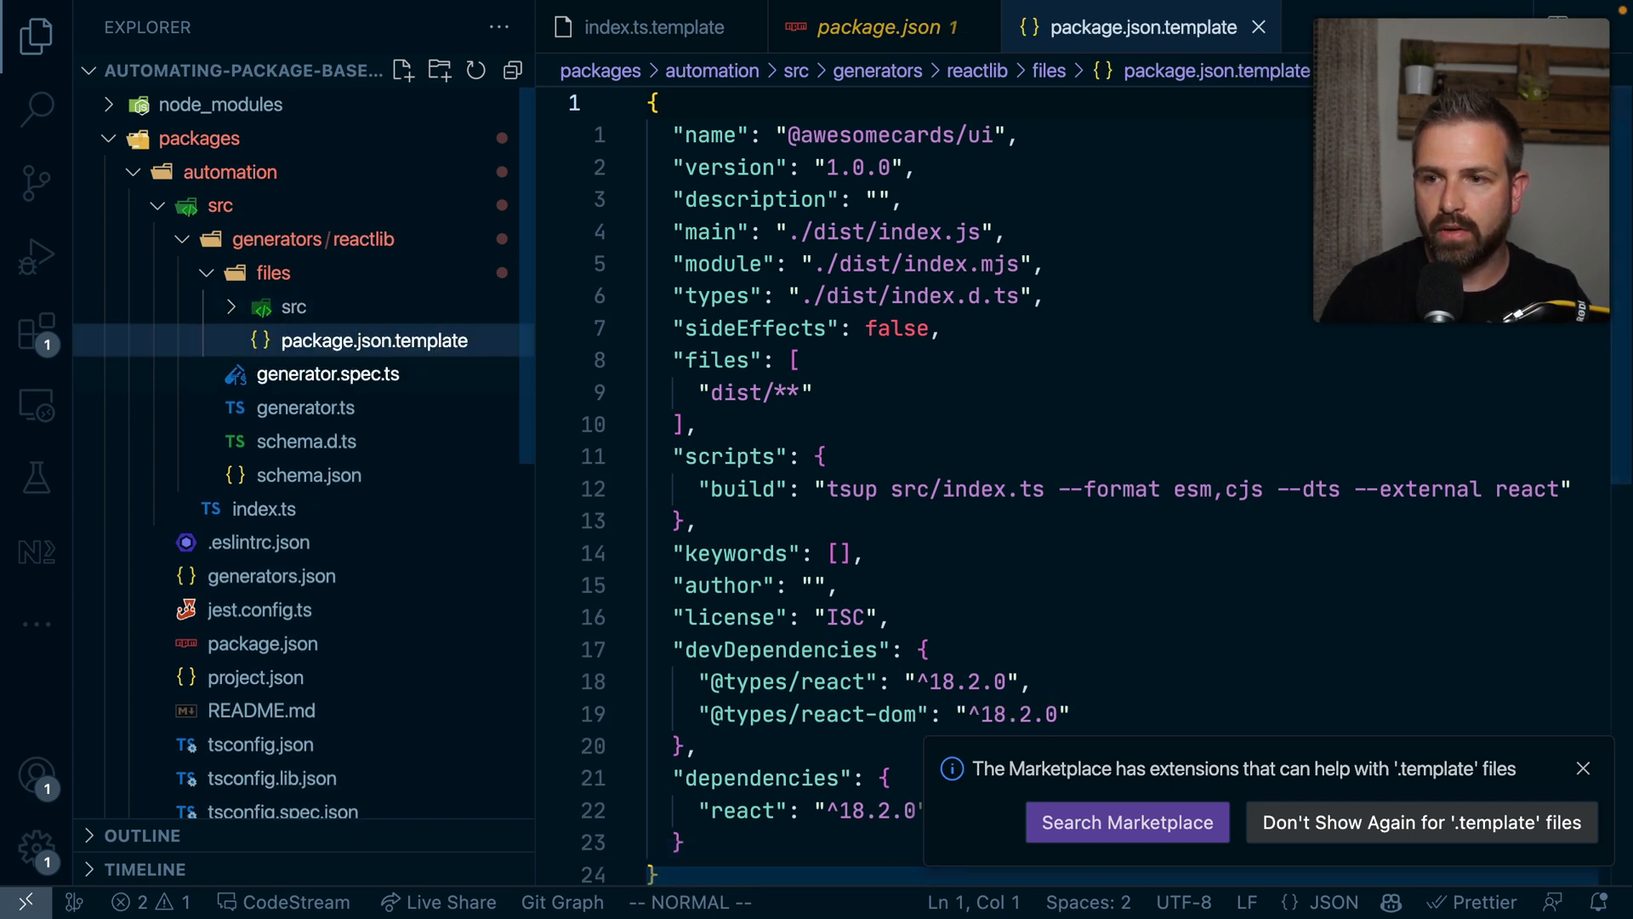
left_click(807, 296)
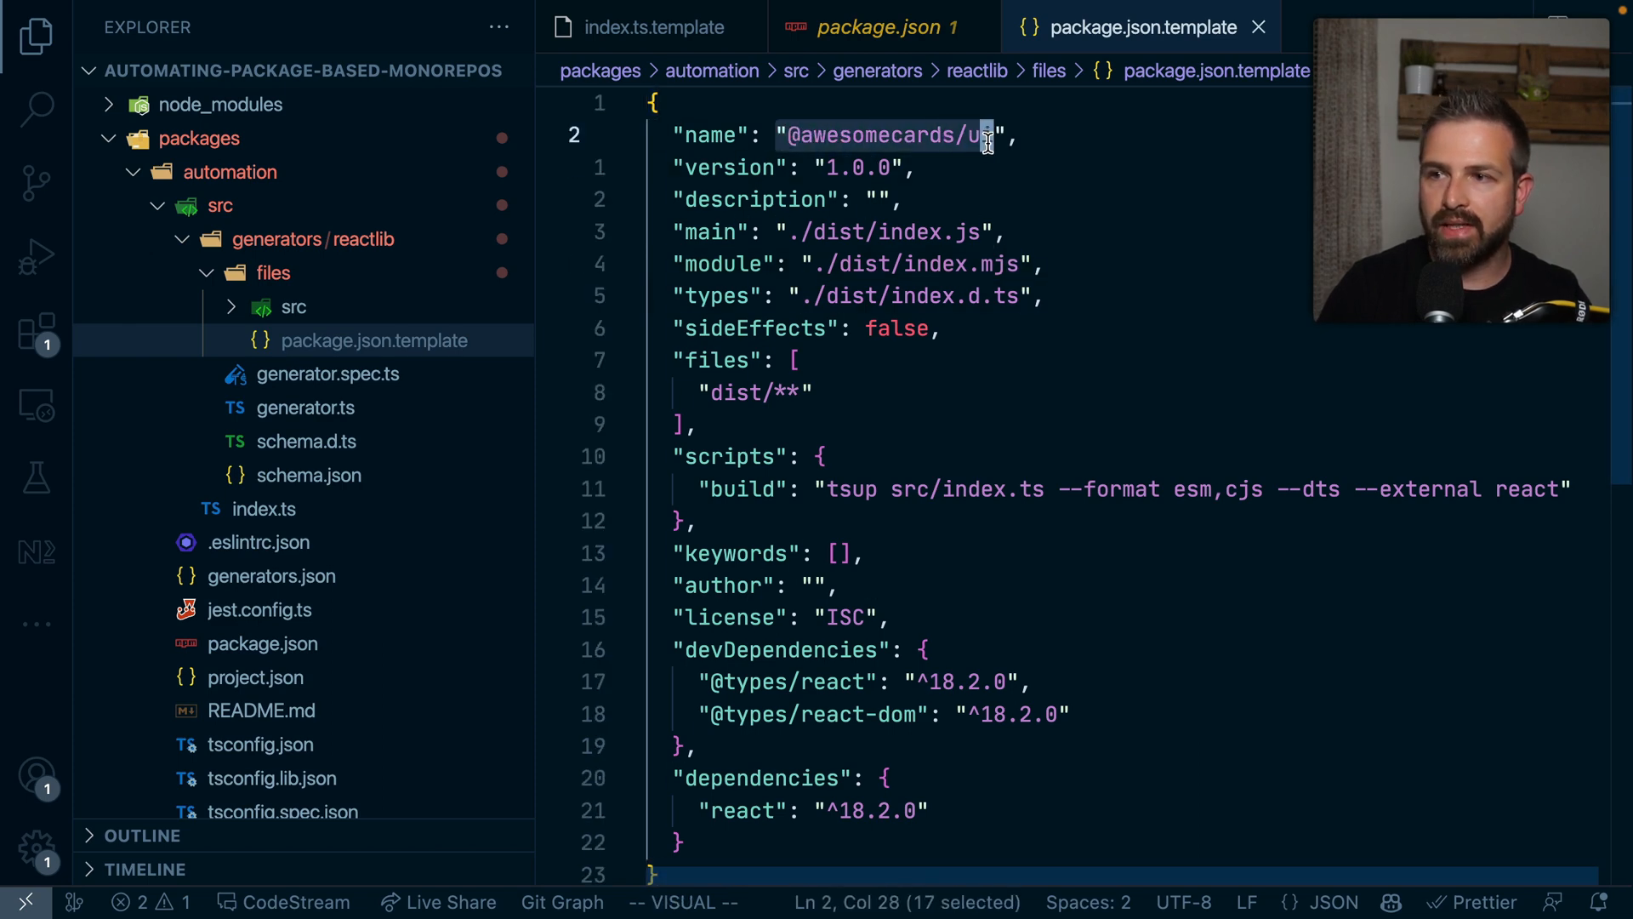
key("Escape")
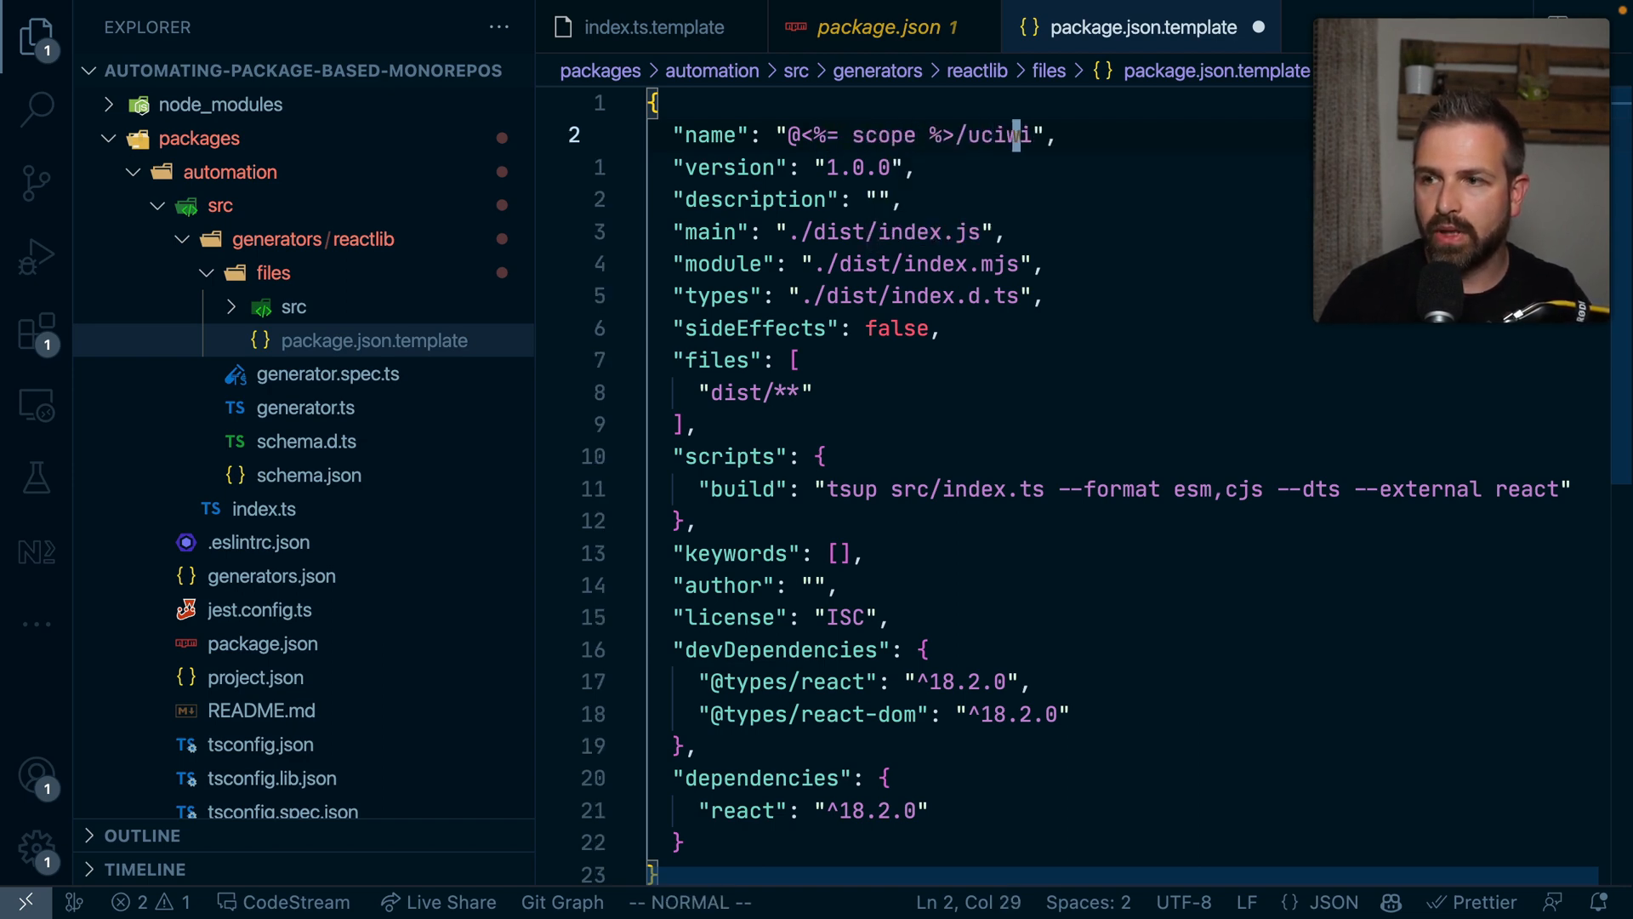
type("<%= name %>")
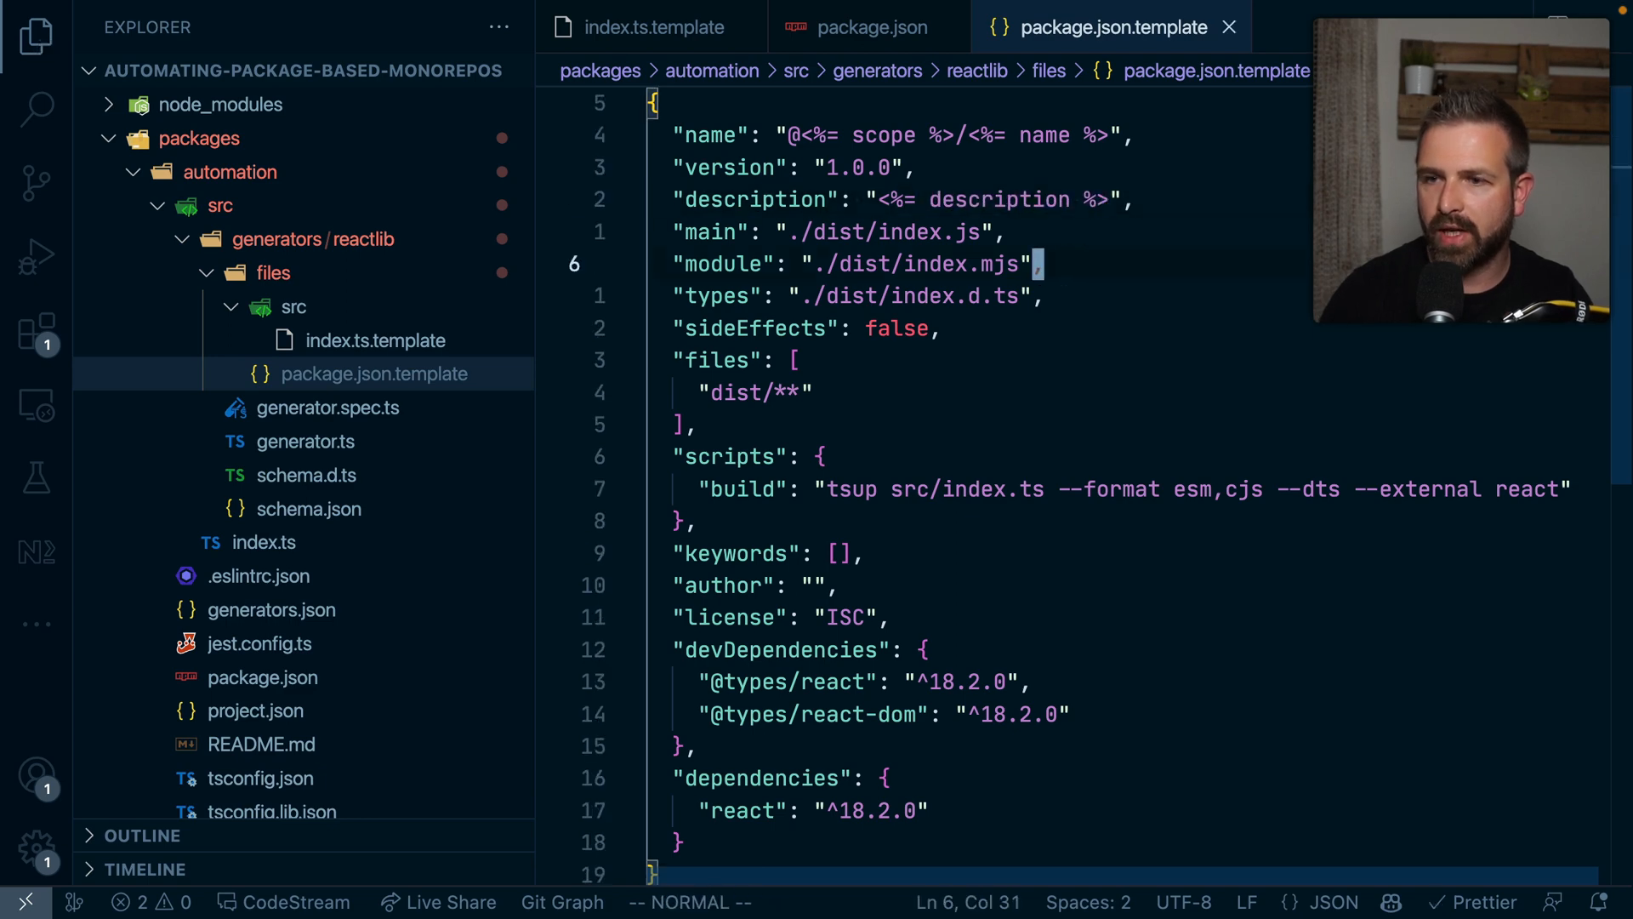
key("V")
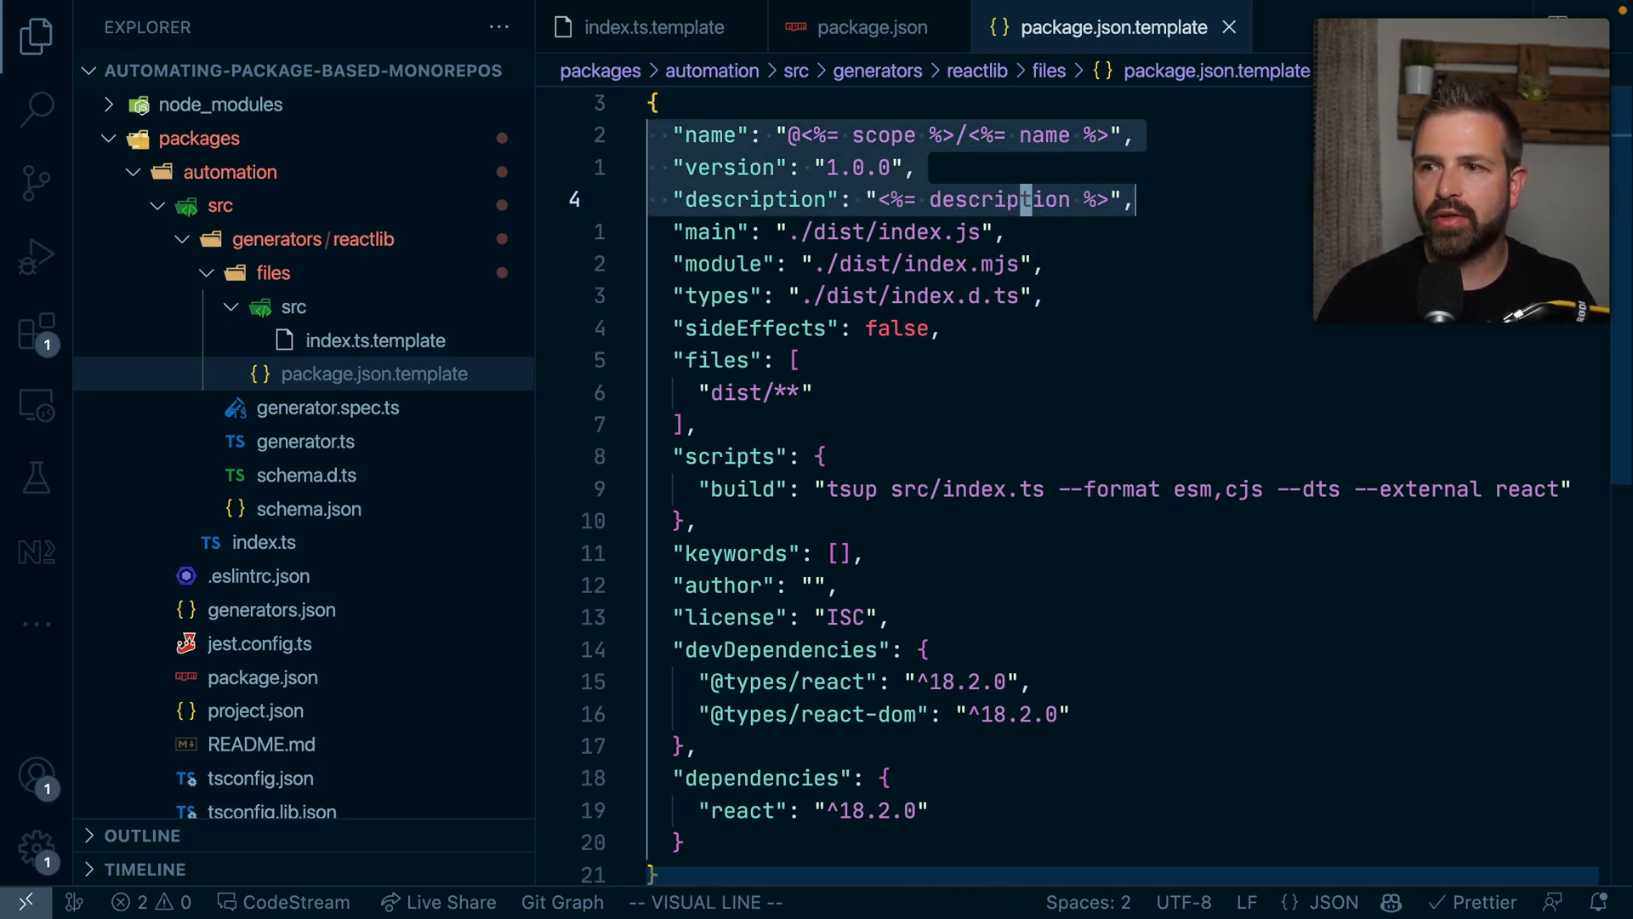
key("Escape")
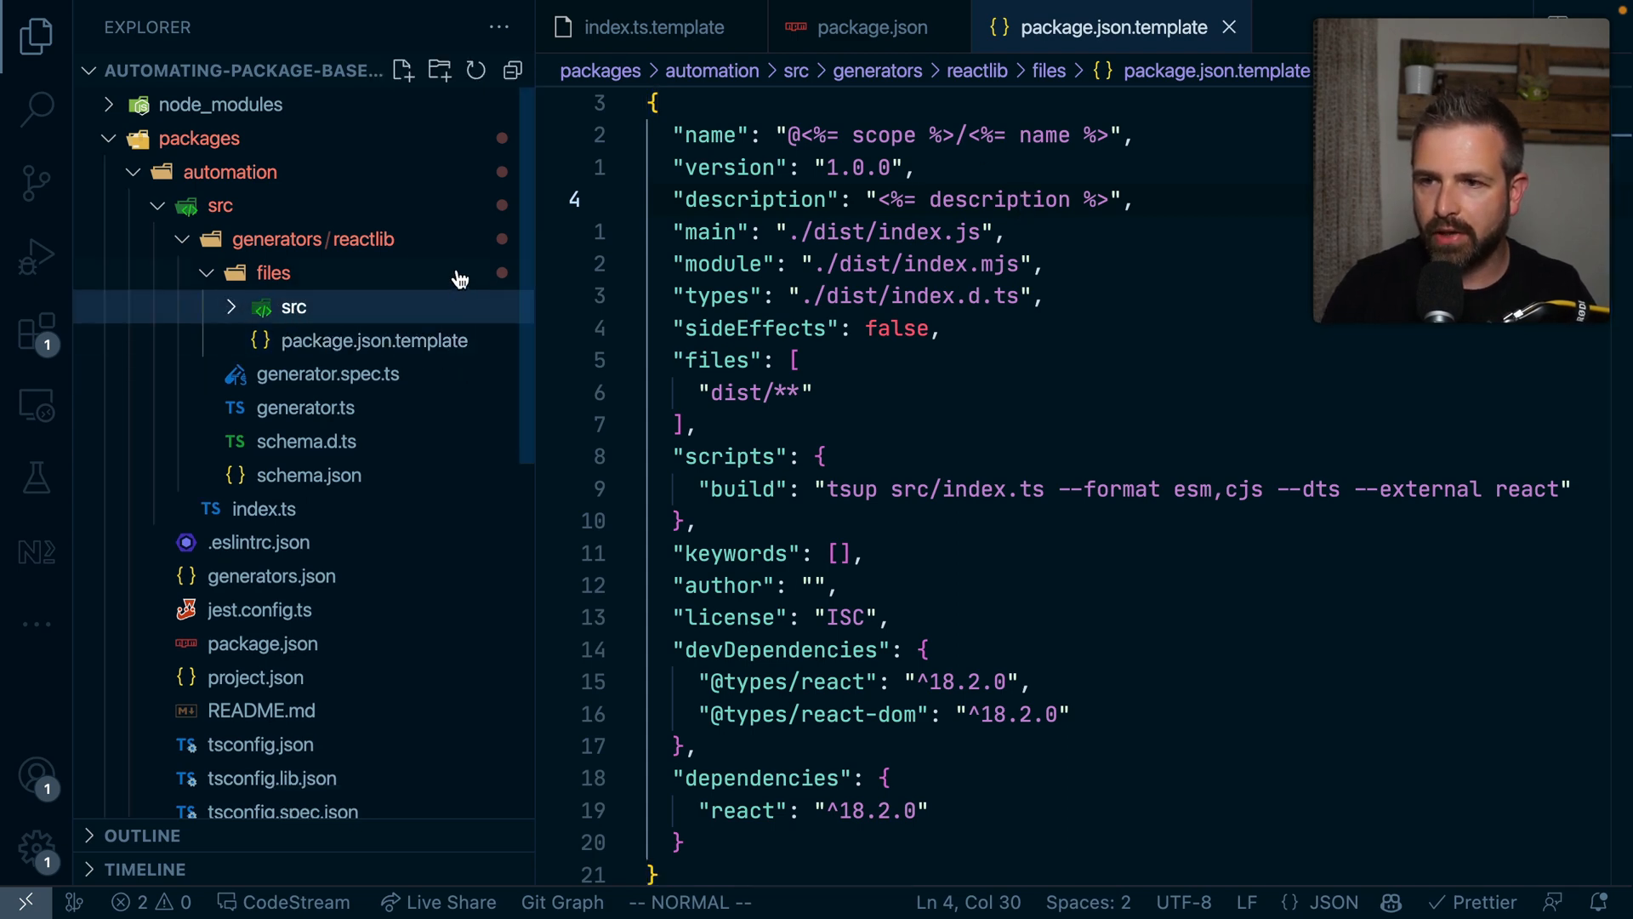
- Copy the ui package's tsconfig.json and tsup.config.ts into the reactlib files folder
scroll("down", 3)
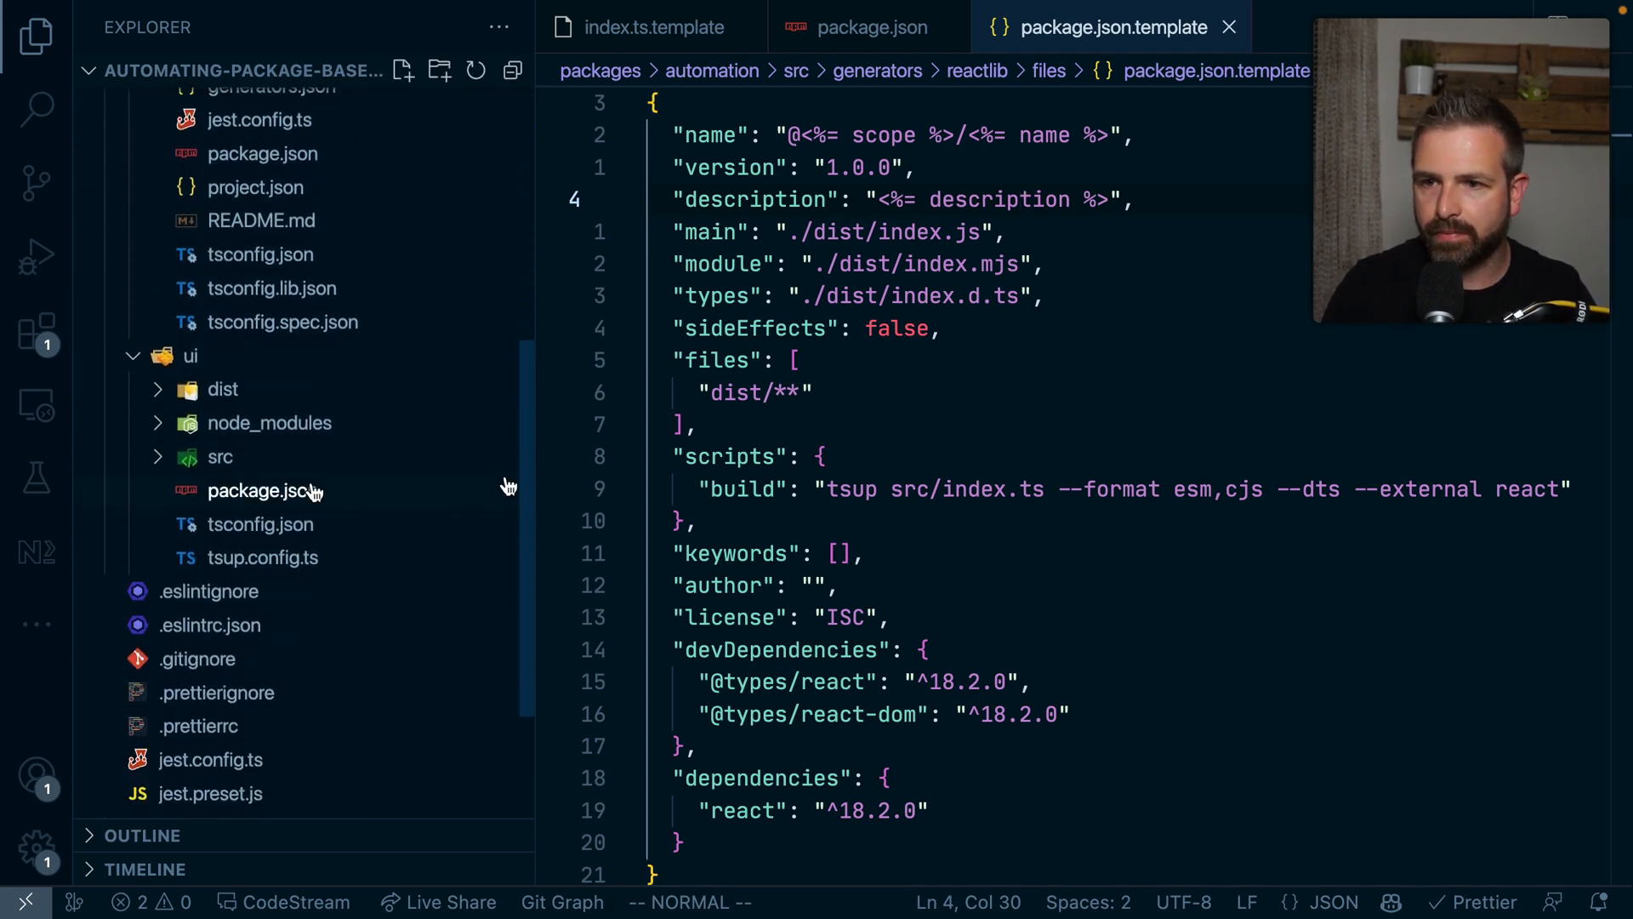
left_click(260, 524)
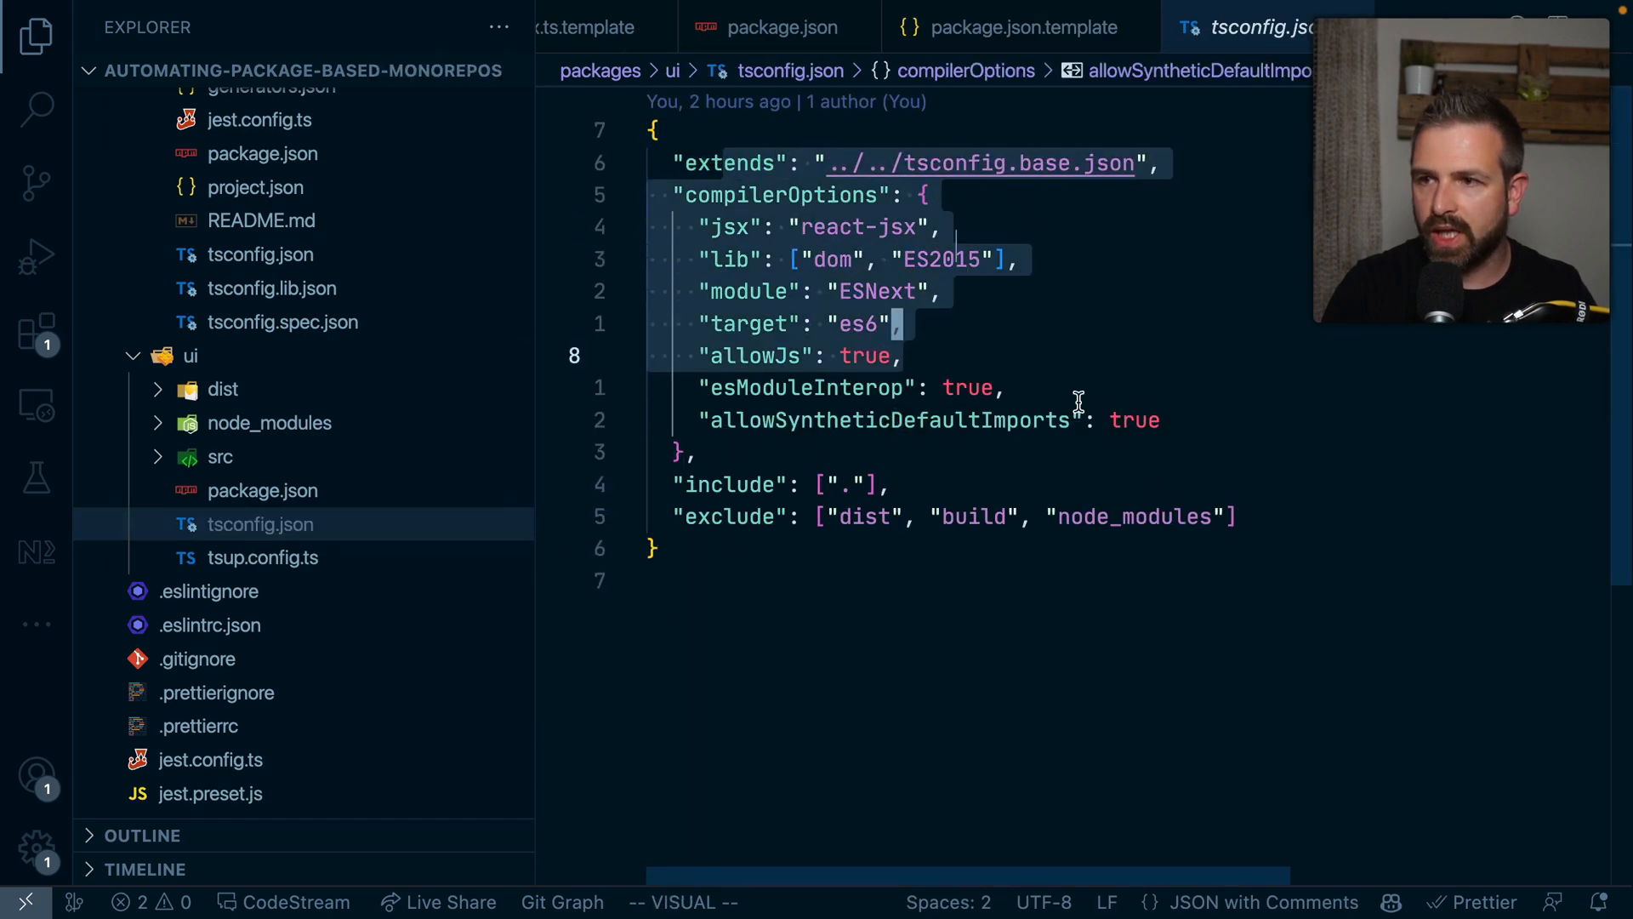
key("Escape")
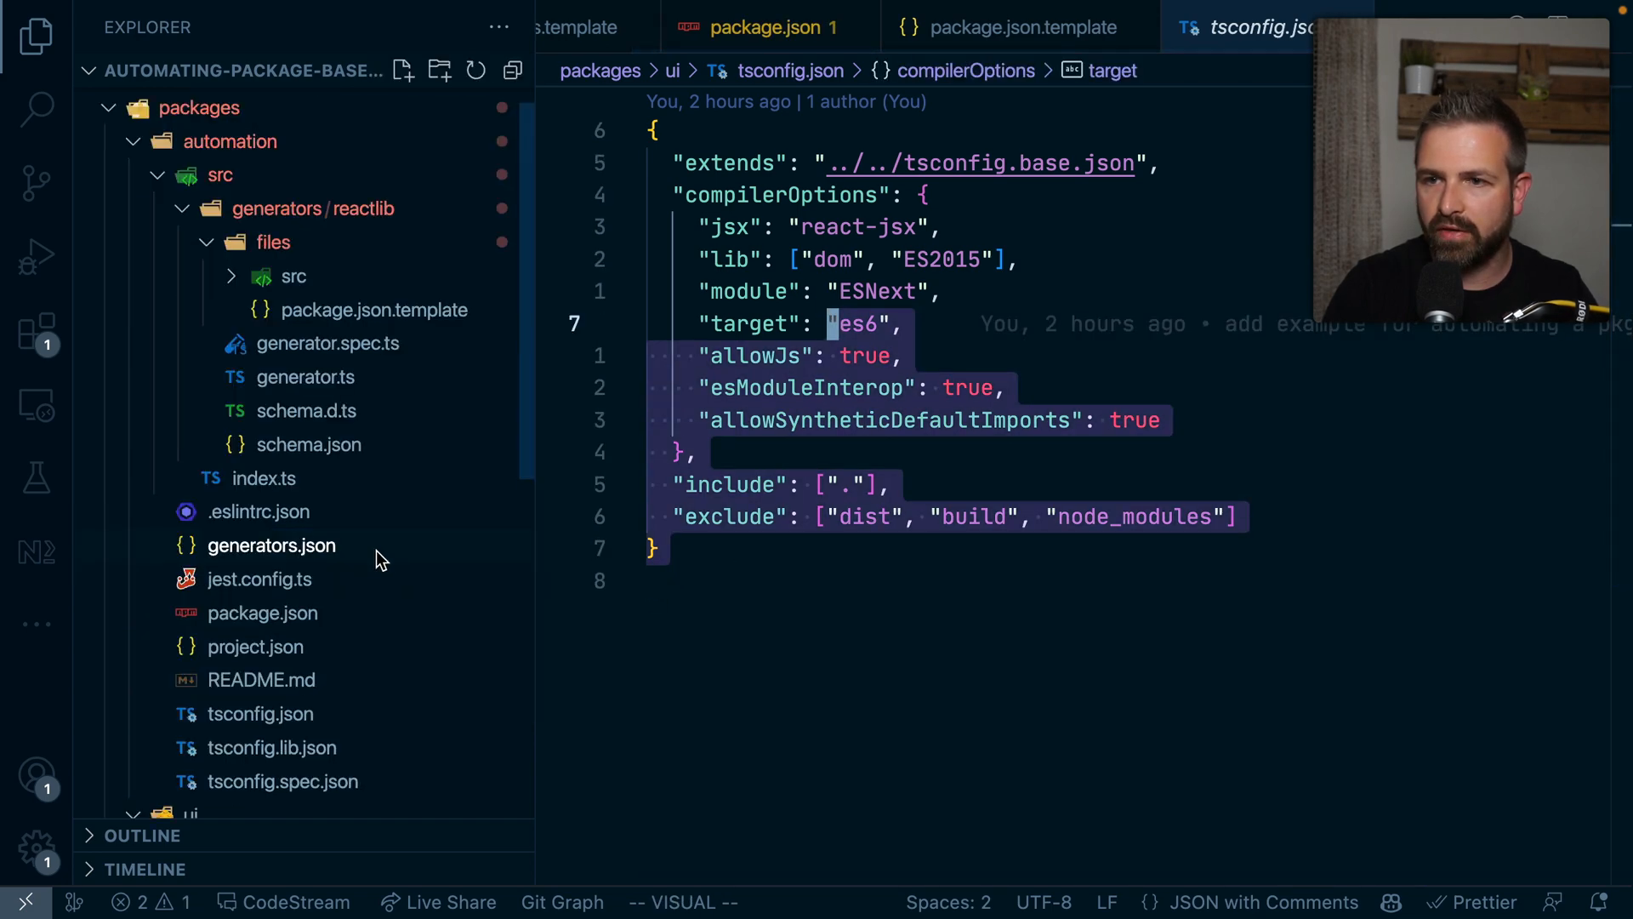
left_click(334, 343)
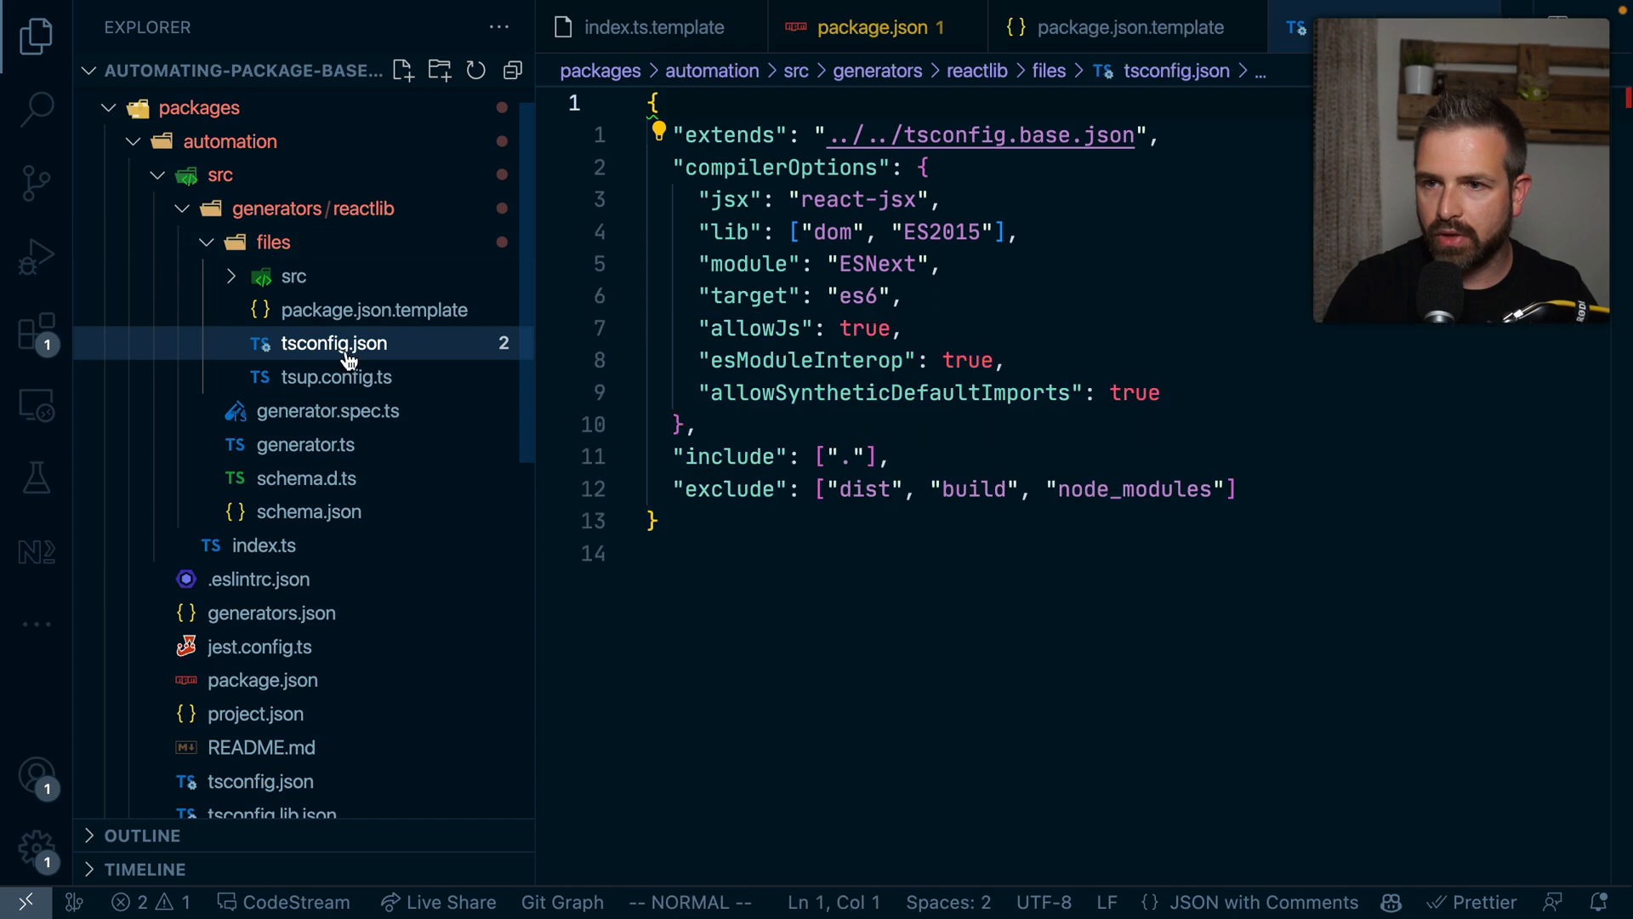
left_click(335, 376)
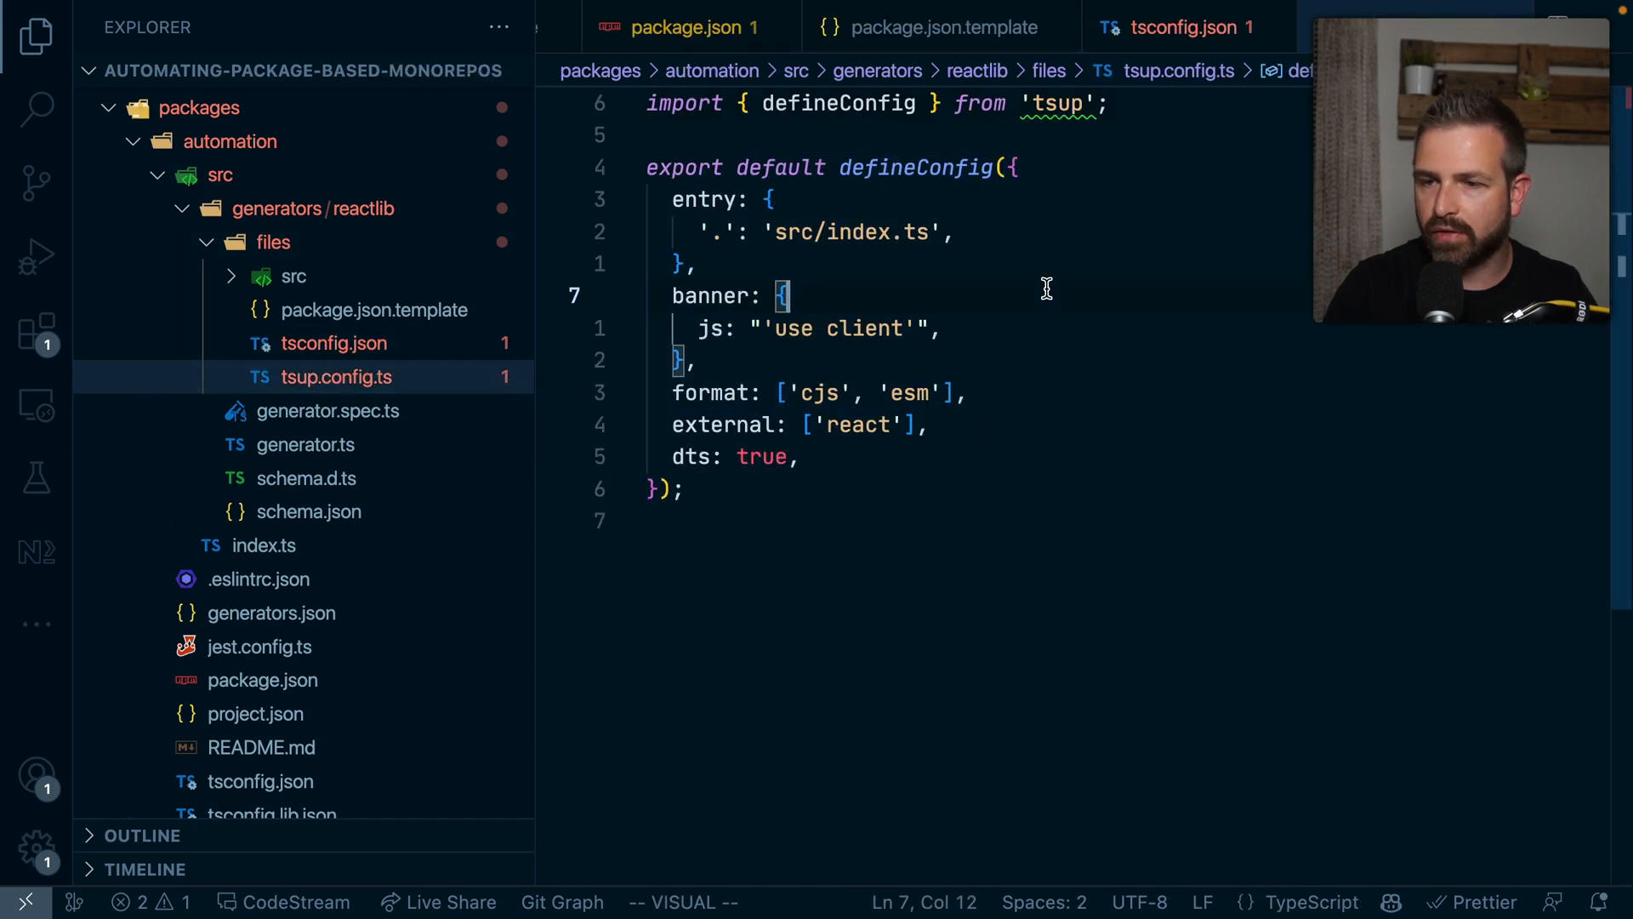
mouse_move(334, 343)
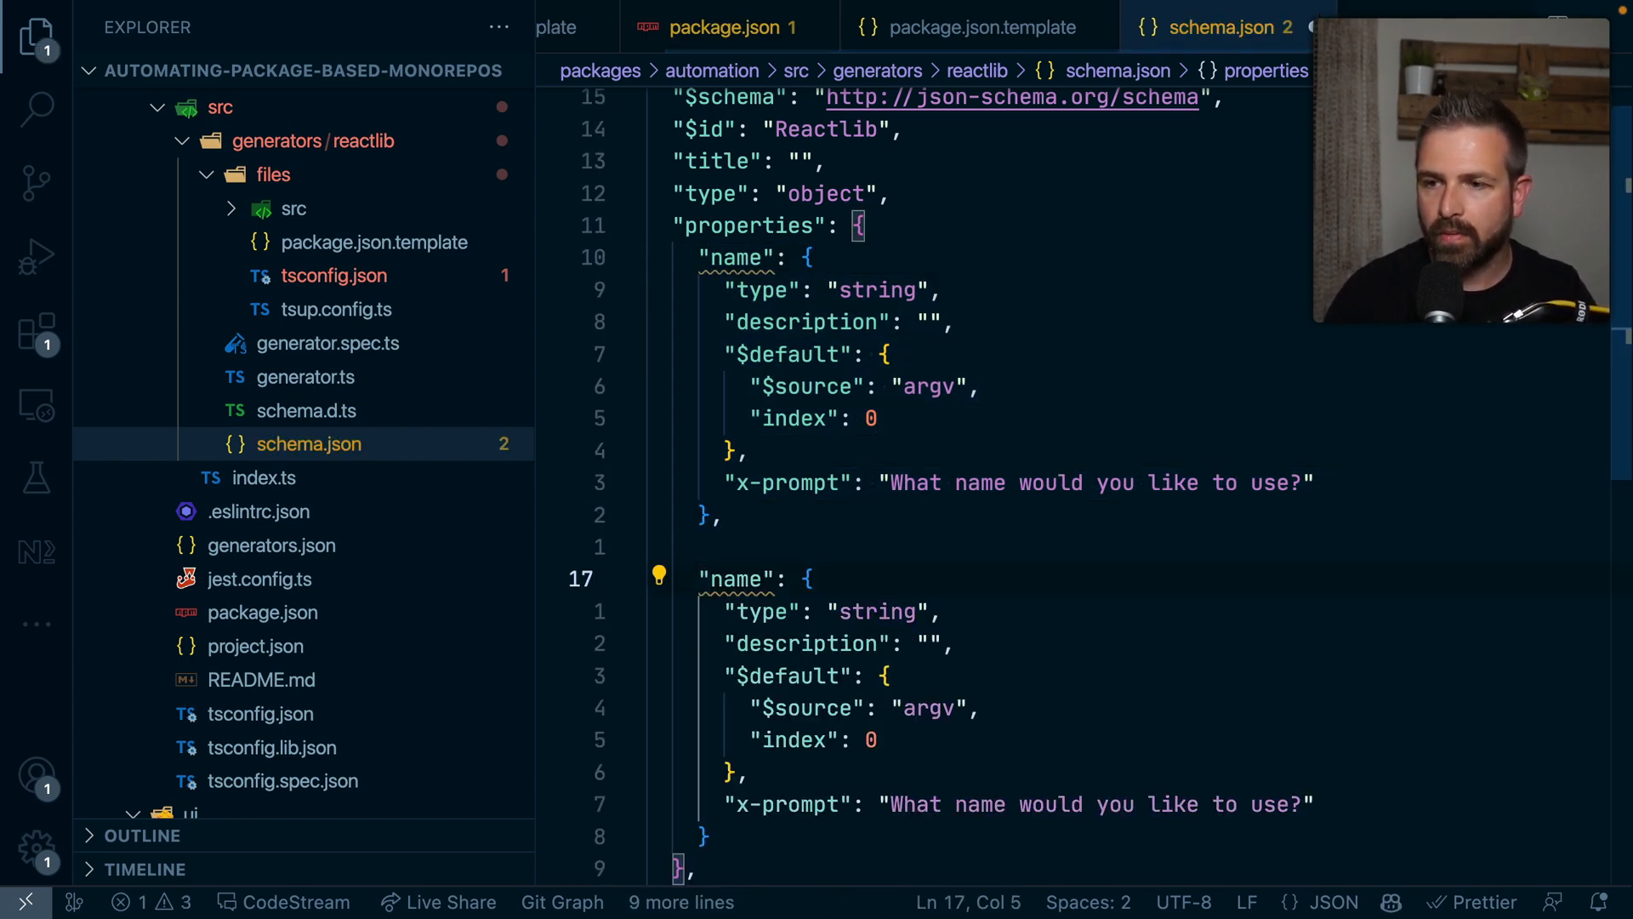
- Add a description property to schema.json prompting 'What is the package about?'
type("description")
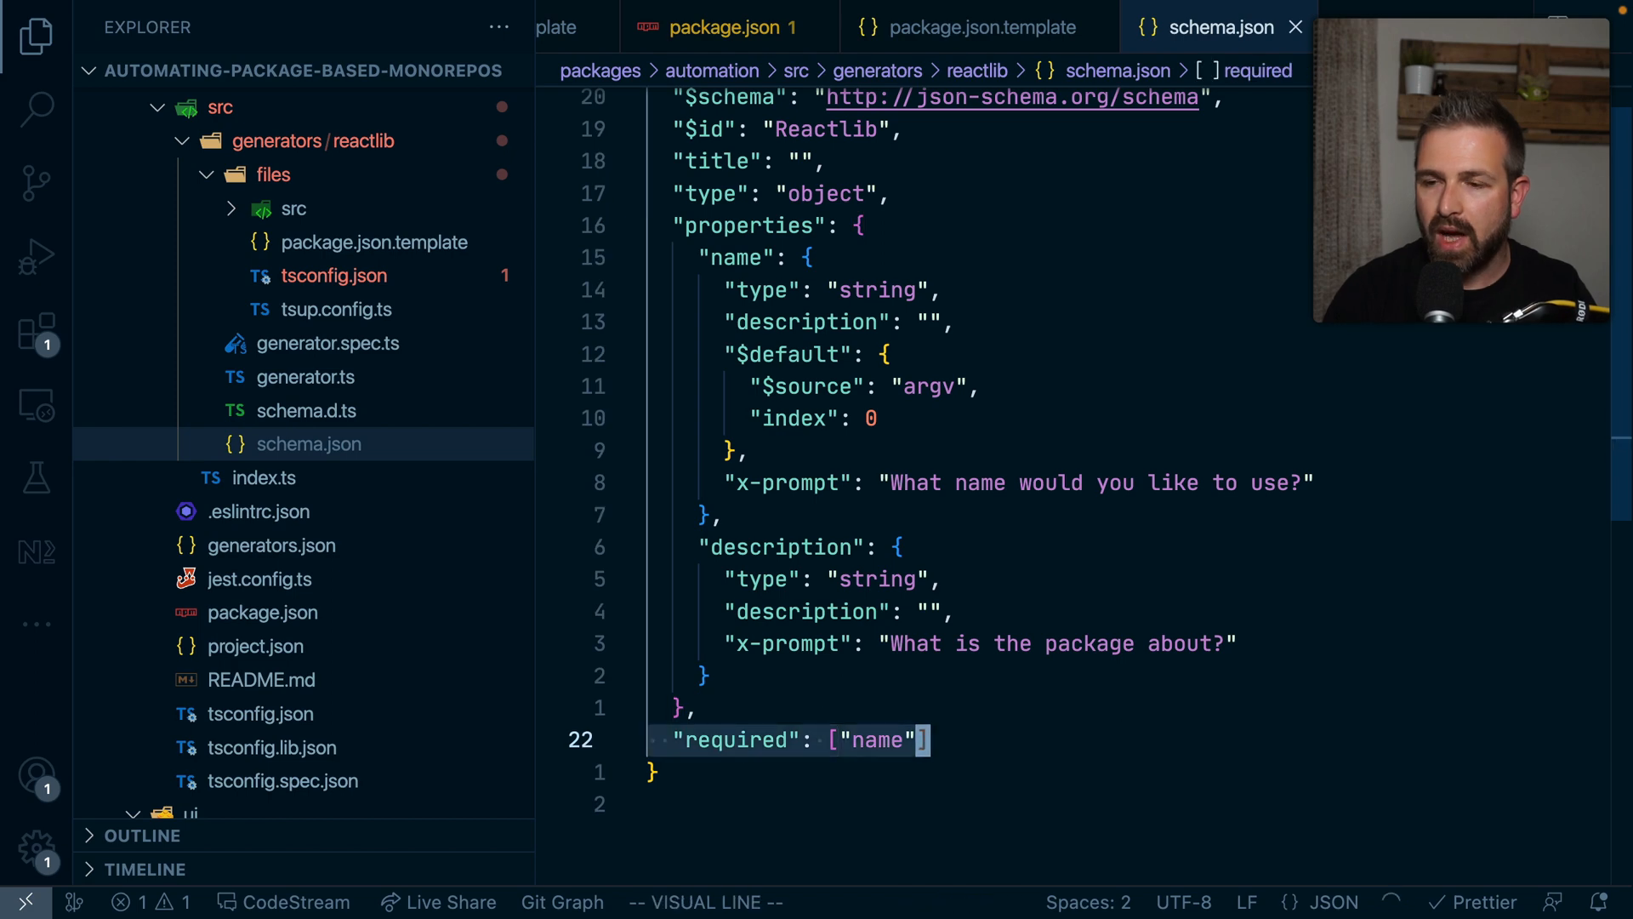
key("Escape")
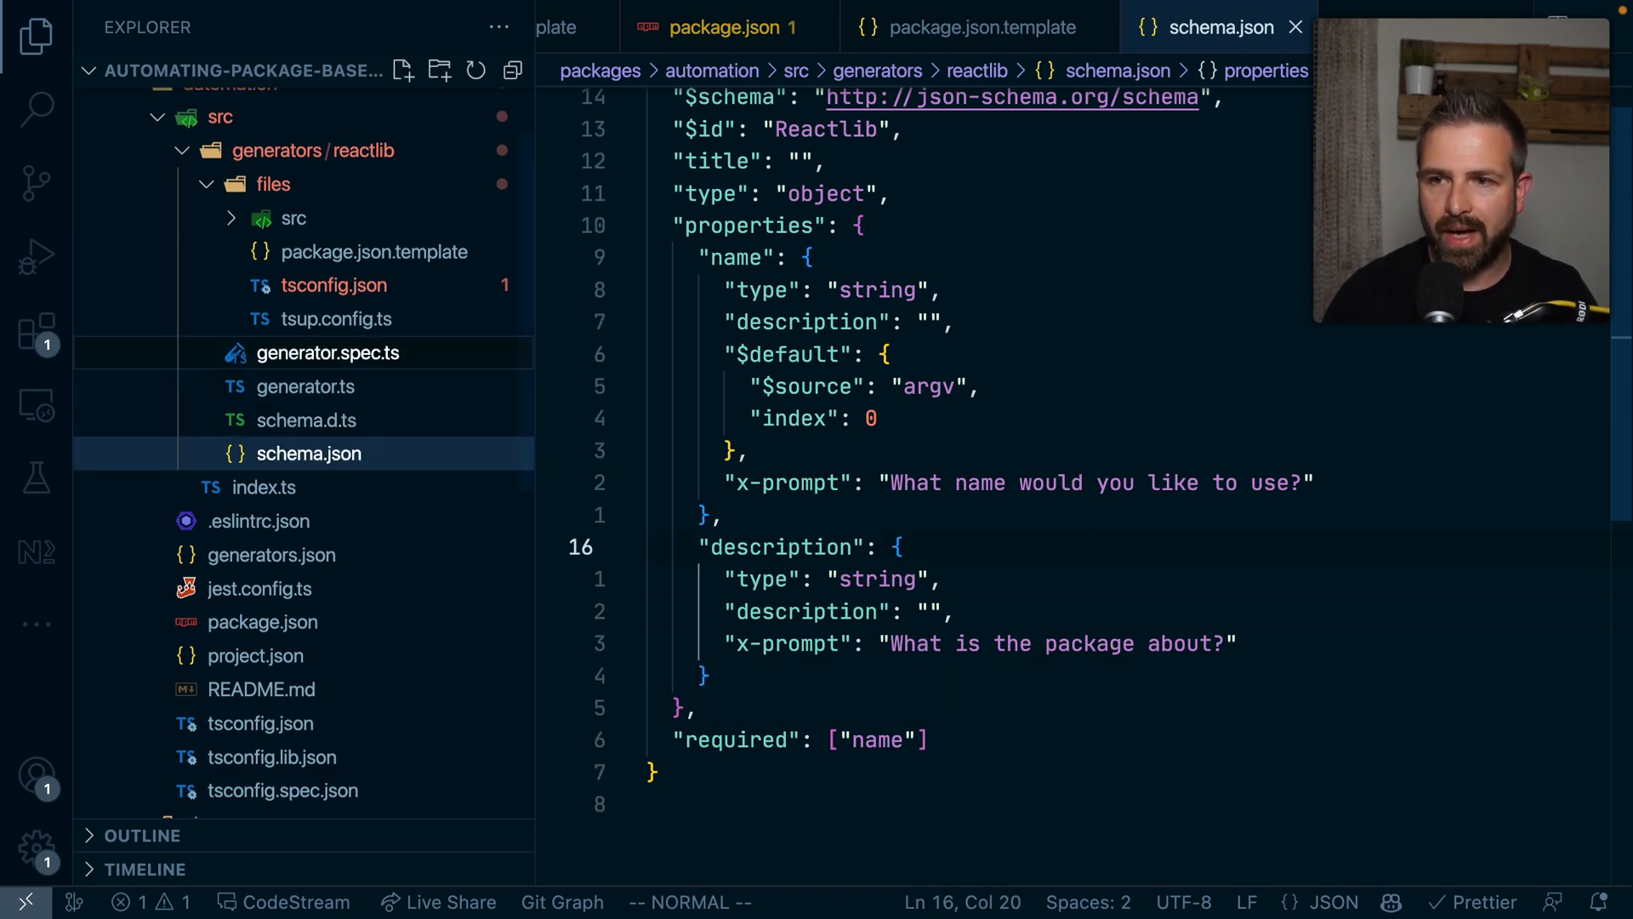
mouse_move(335, 319)
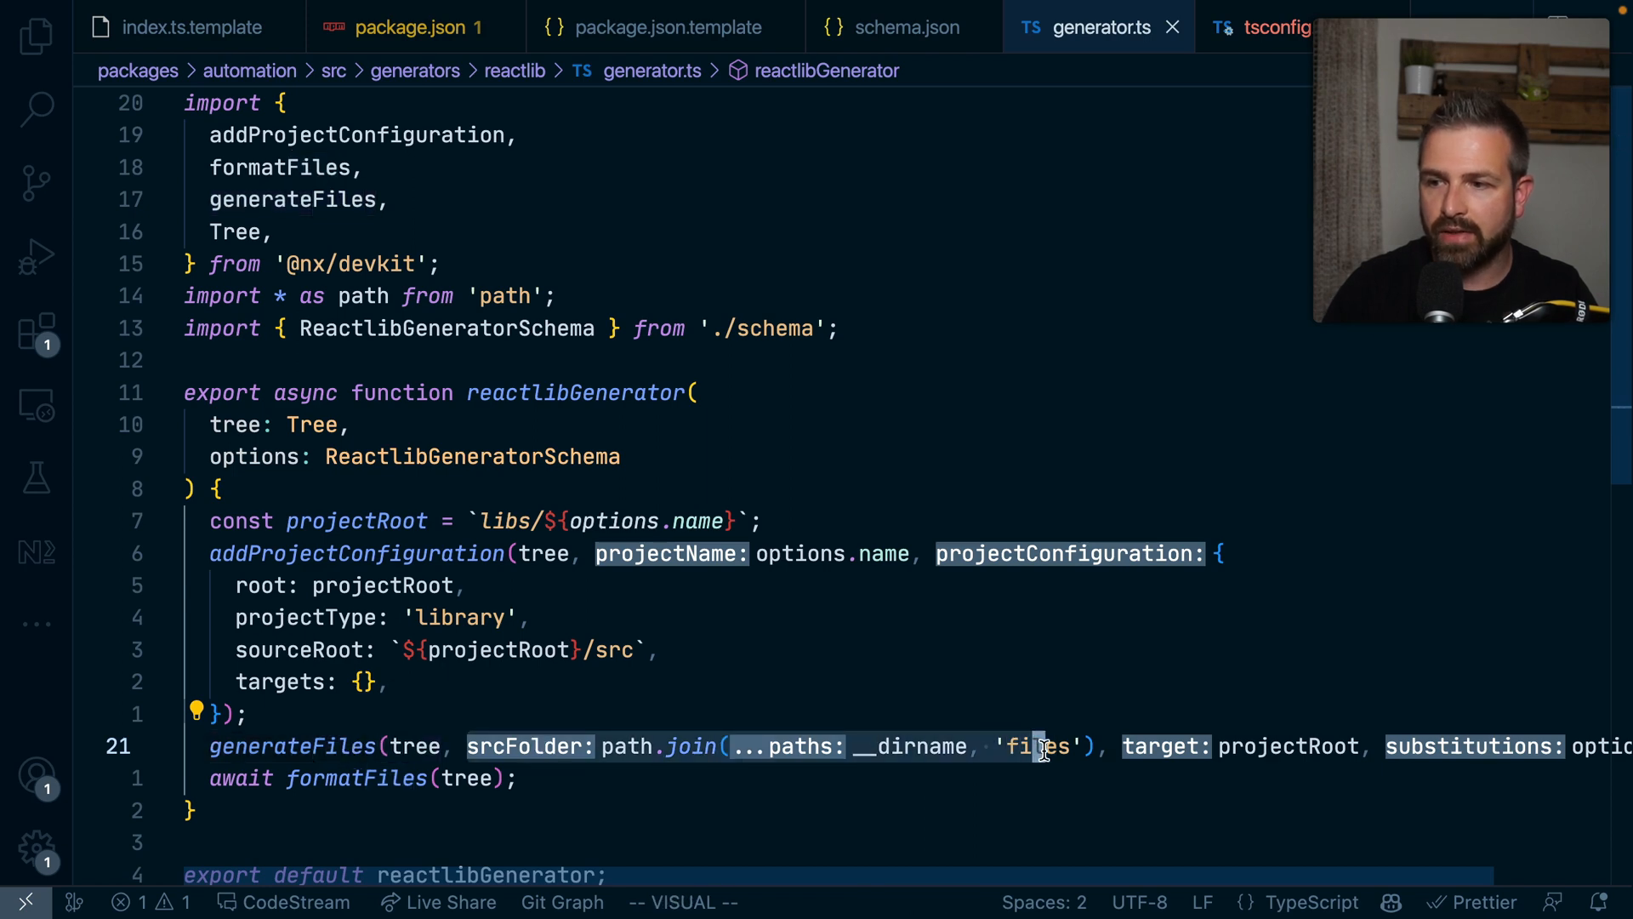
- Inspect the 'files' generateFiles argument and the libs/name projectRoot line in generator.ts
double_click(357, 520)
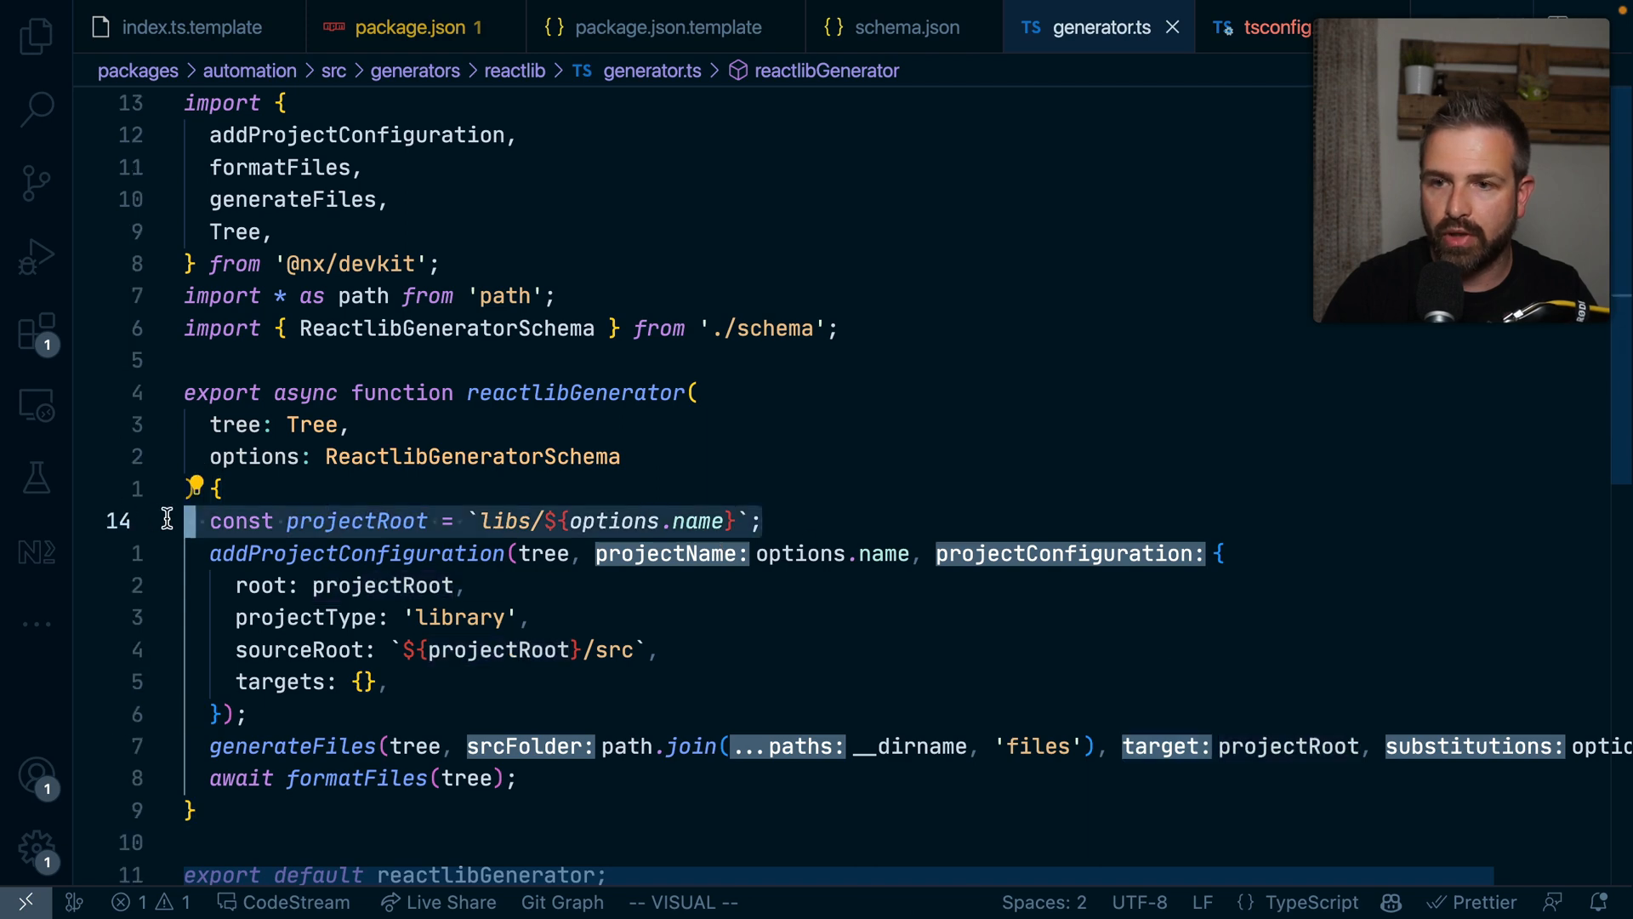
key("Escape")
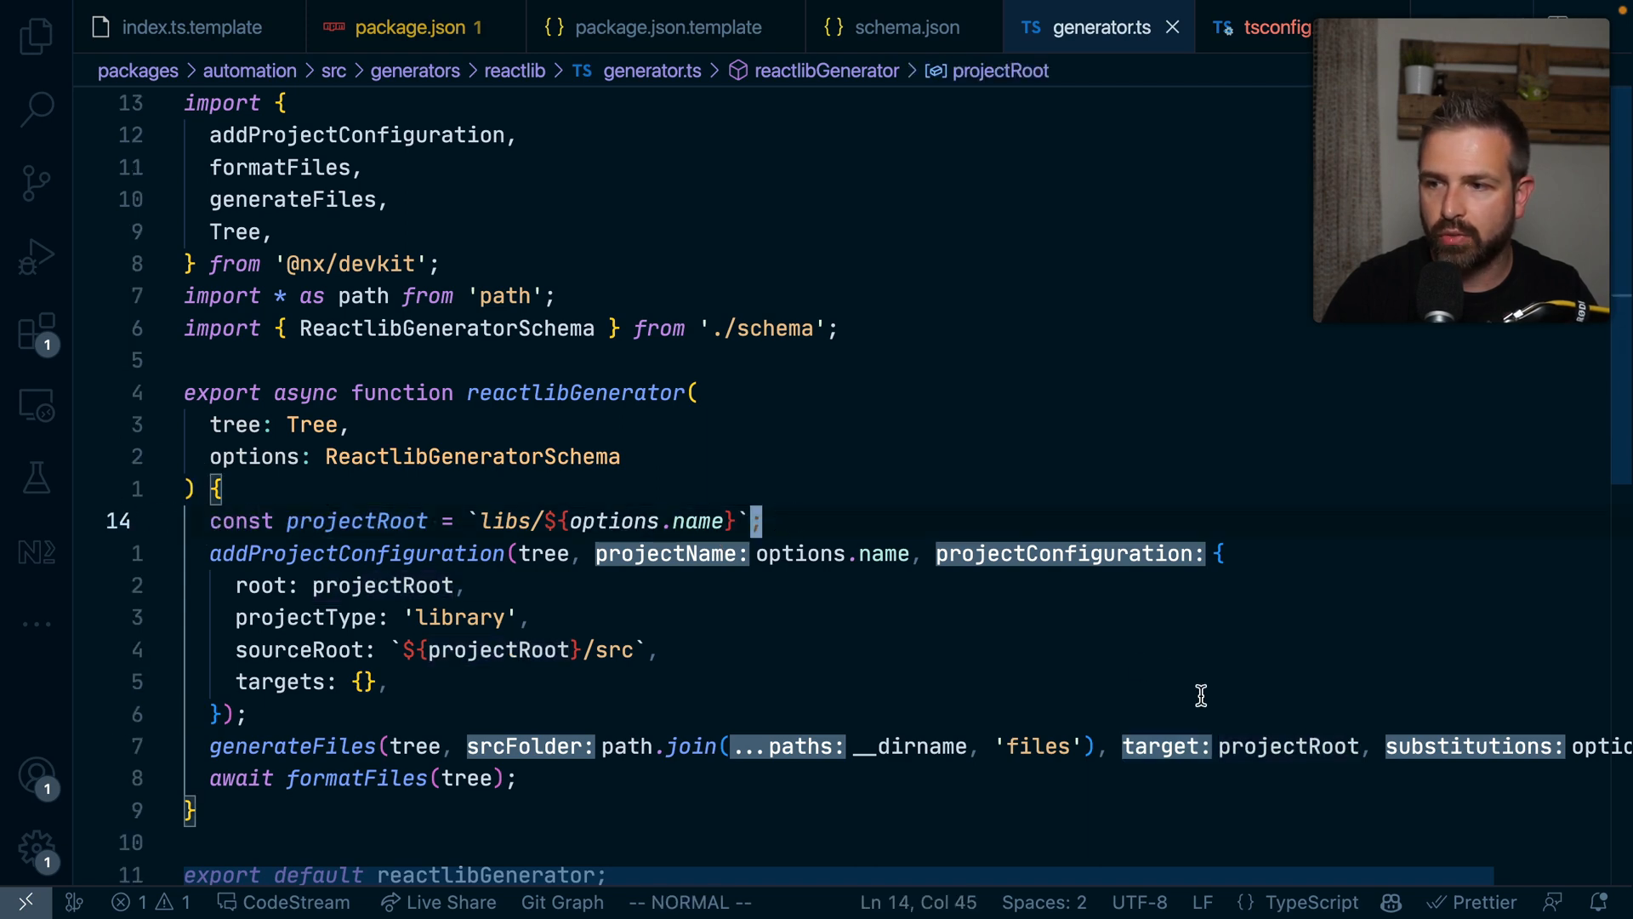
mouse_move(817, 881)
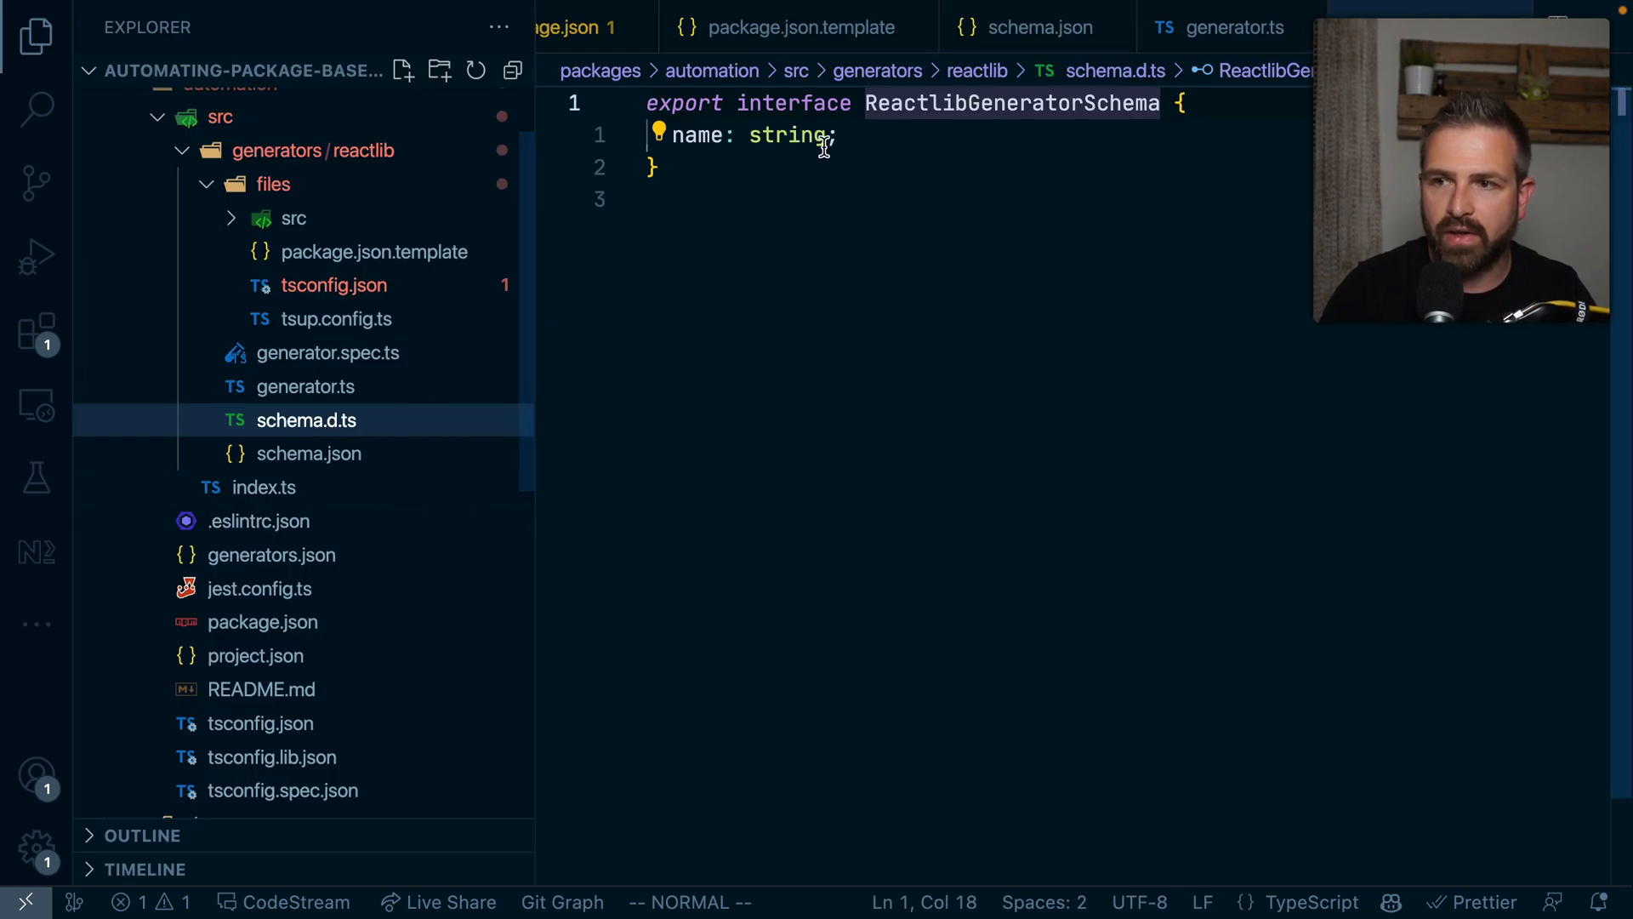
- Type 'description: string;' into the ReactlibGeneratorSchema interface
type("desc")
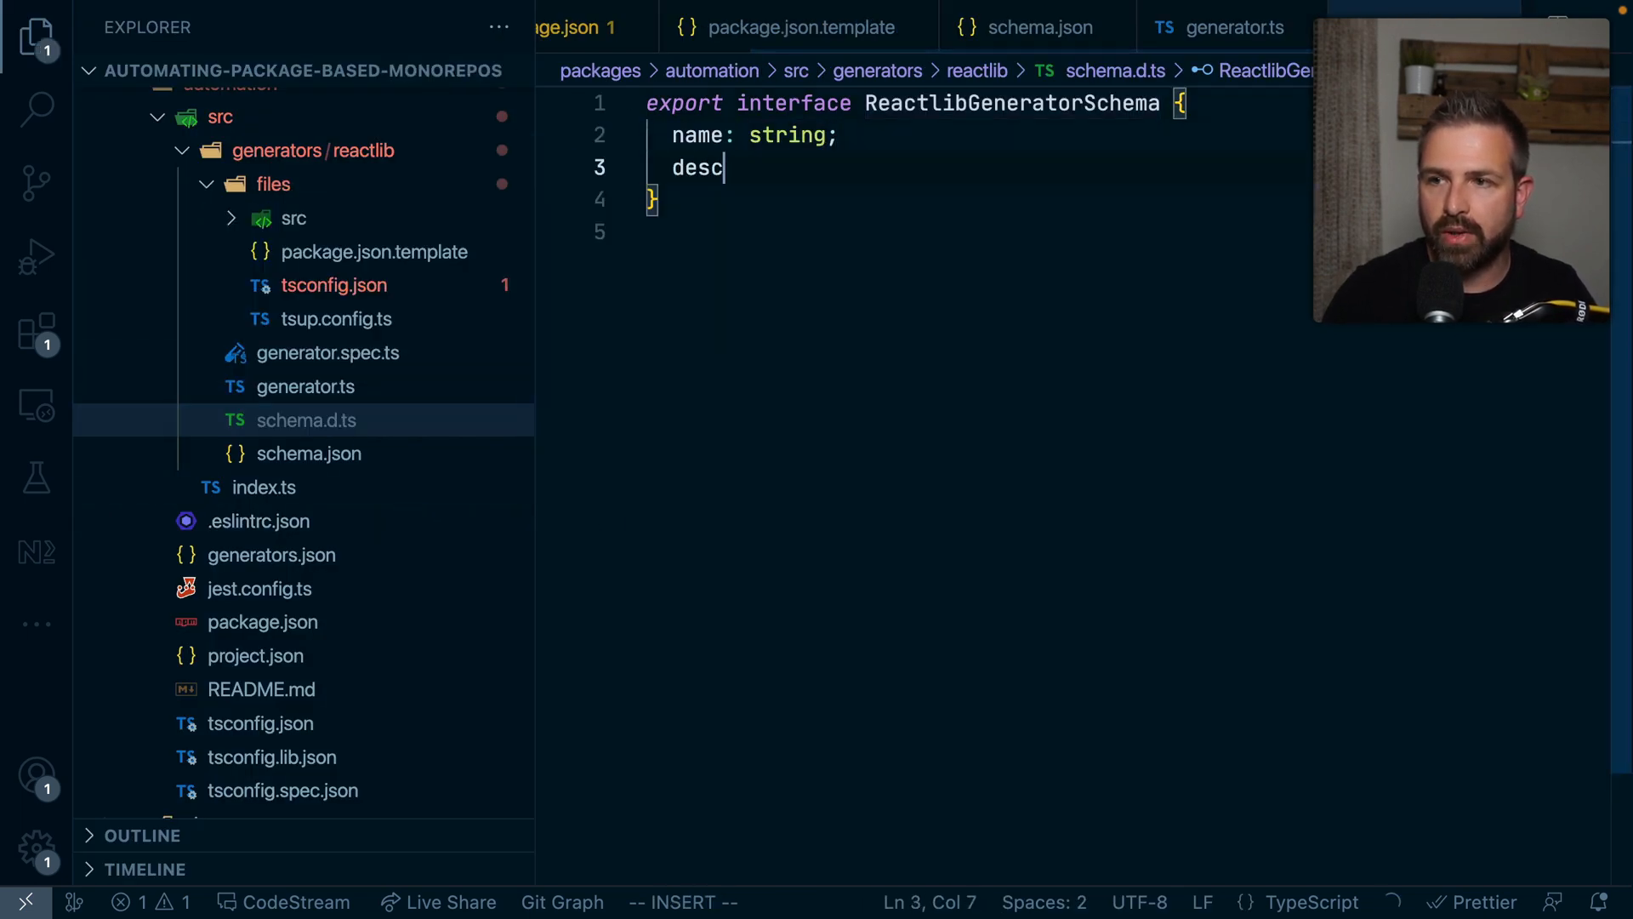
type("ription: string;")
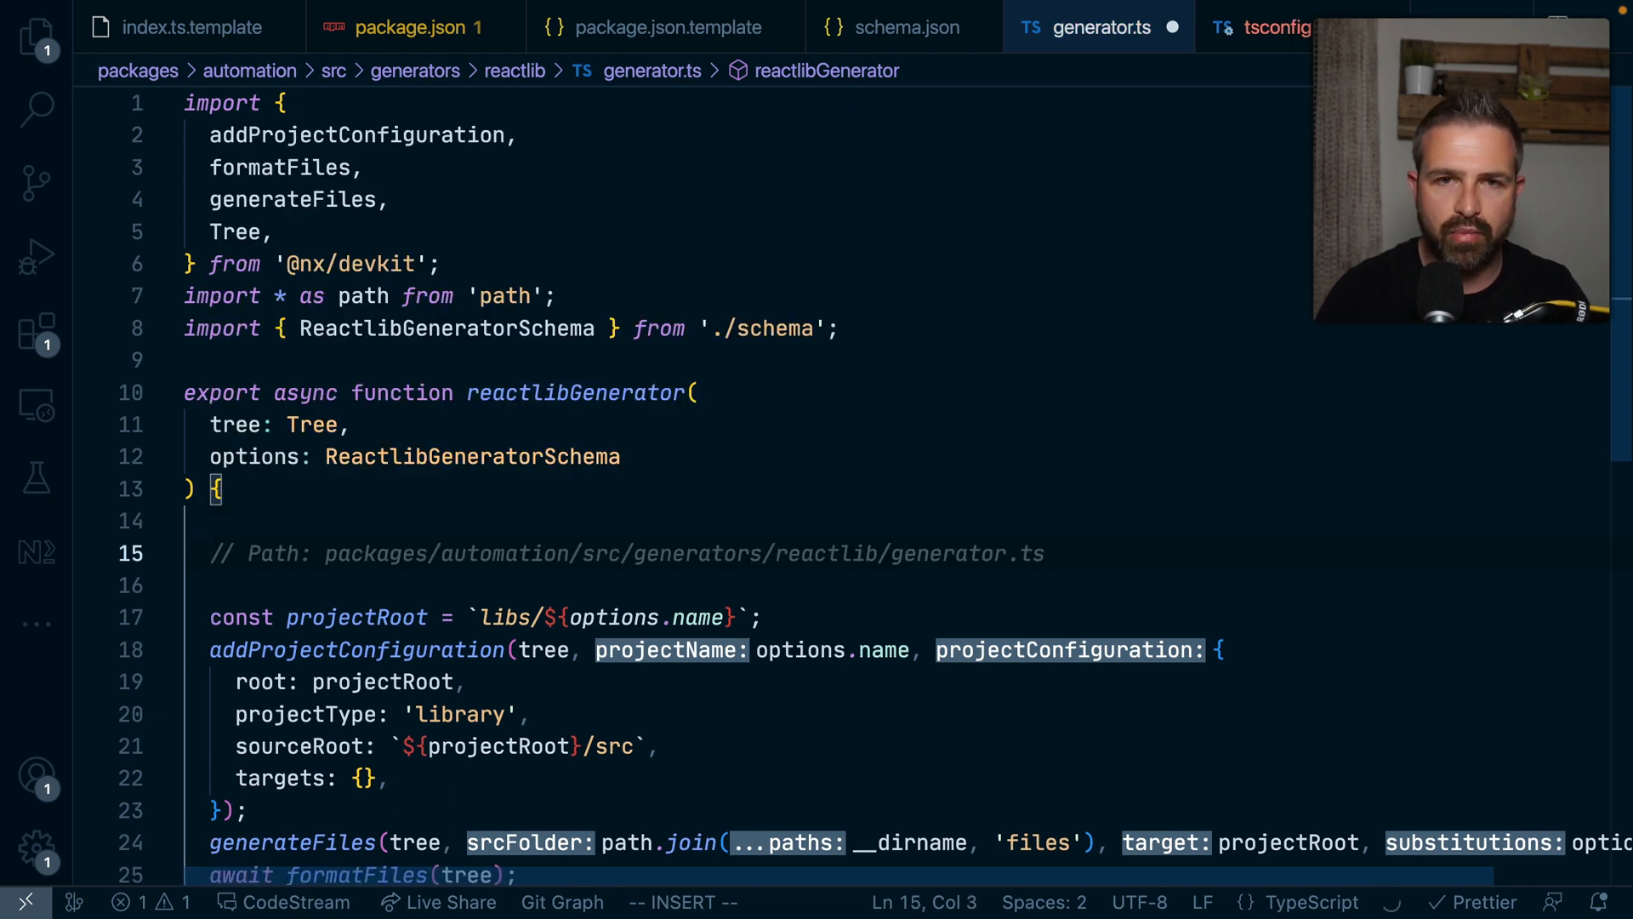
type("const")
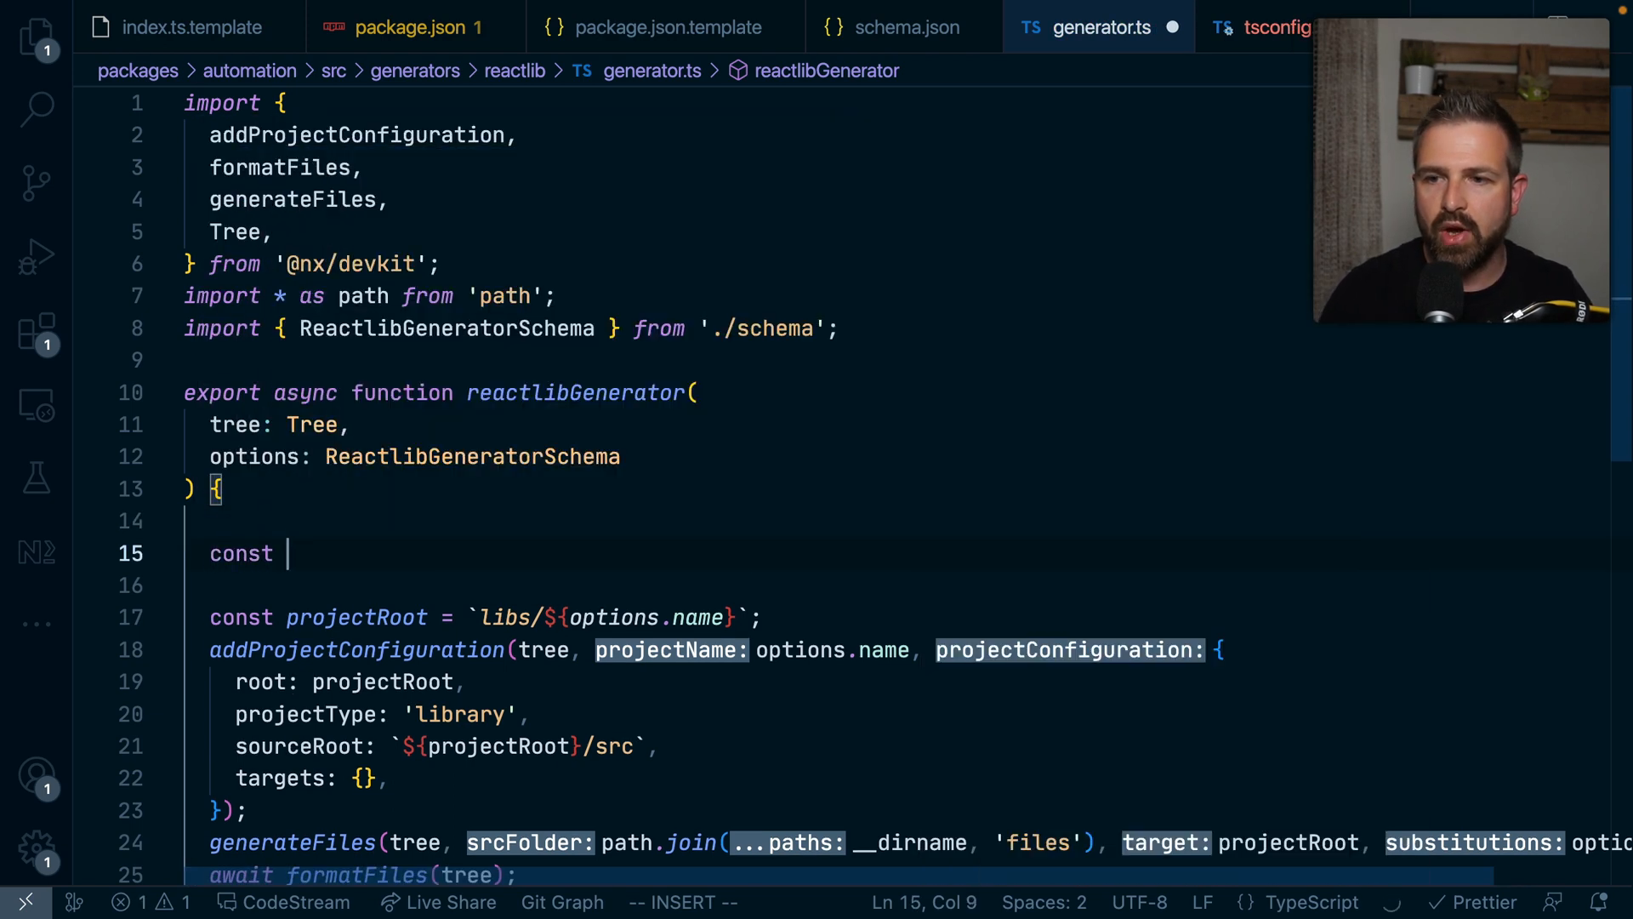
type("resolvedOptions = {")
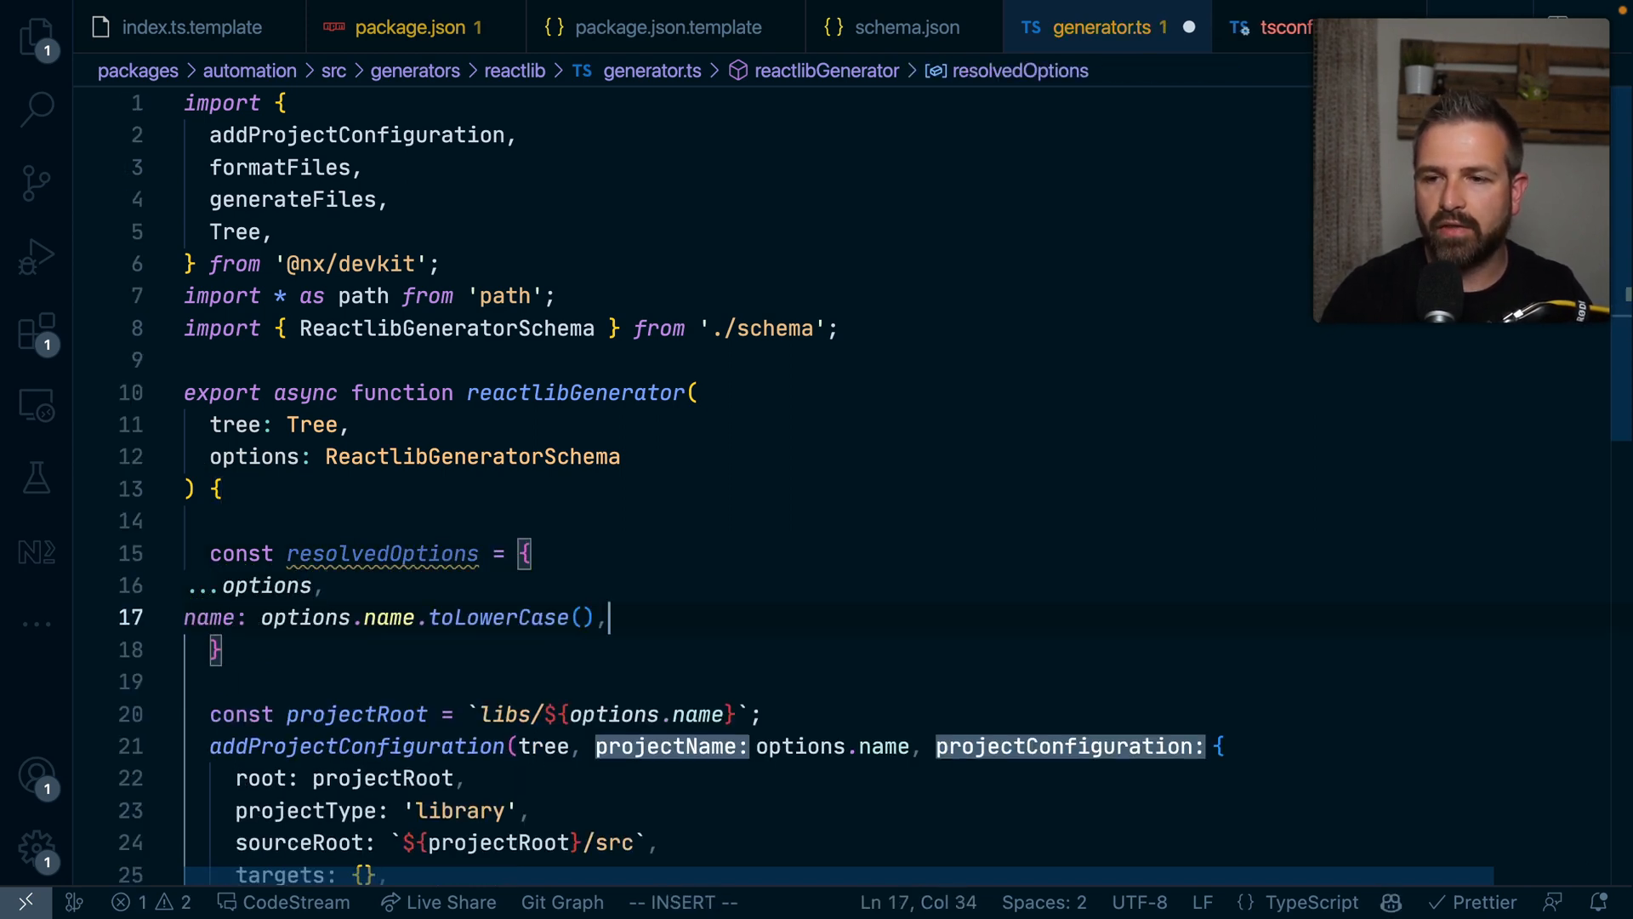
key("Escape")
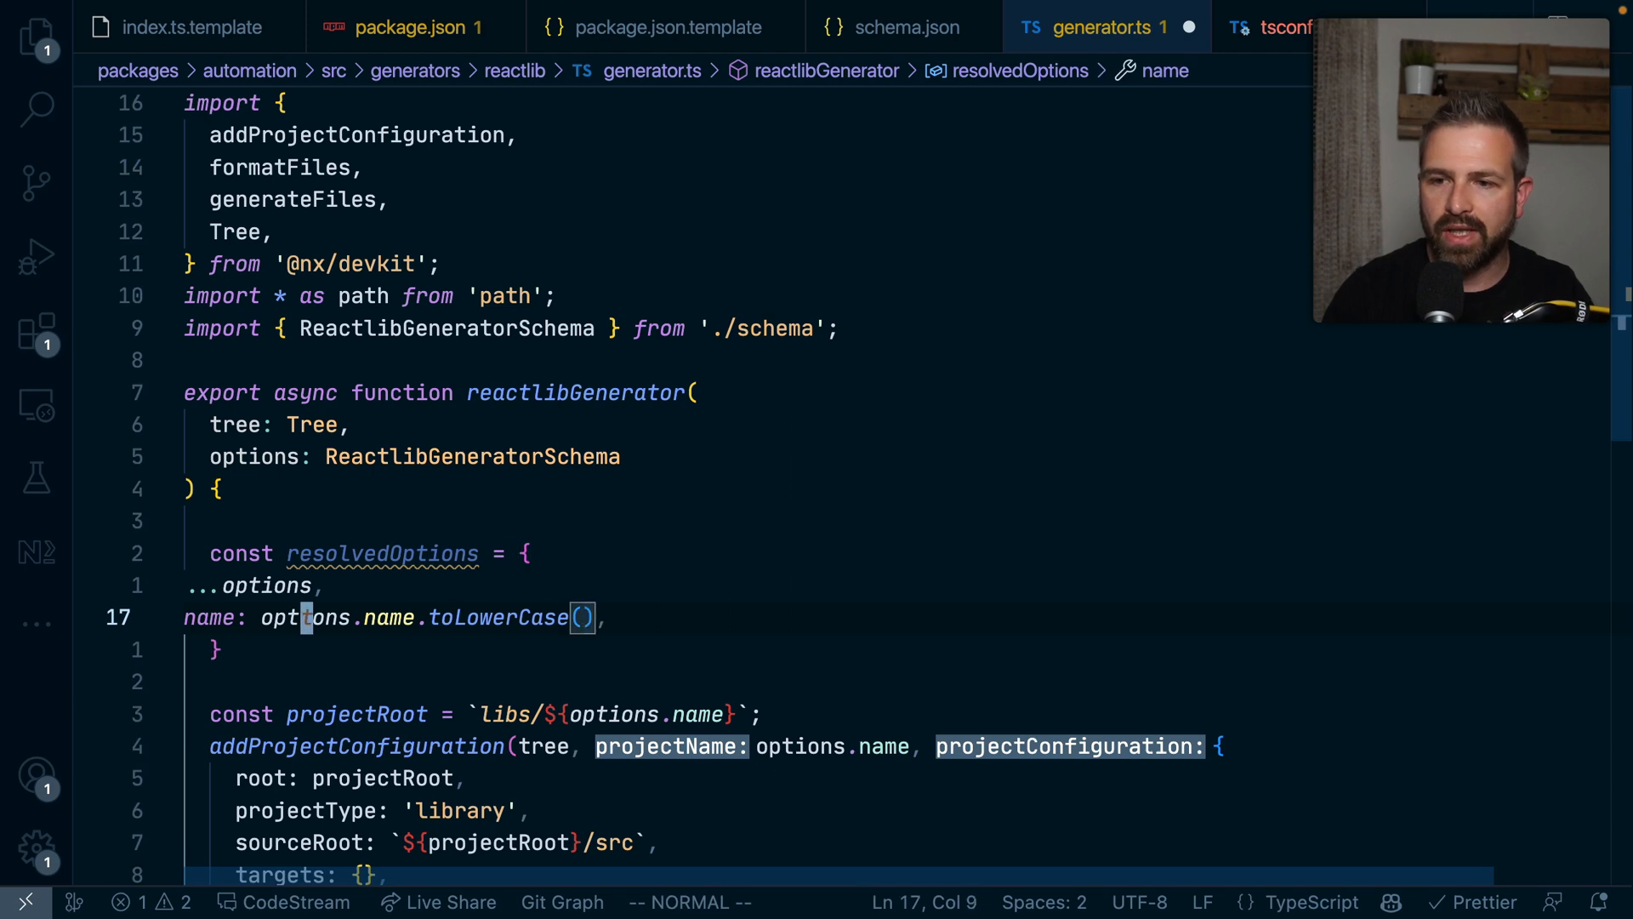
type("names")
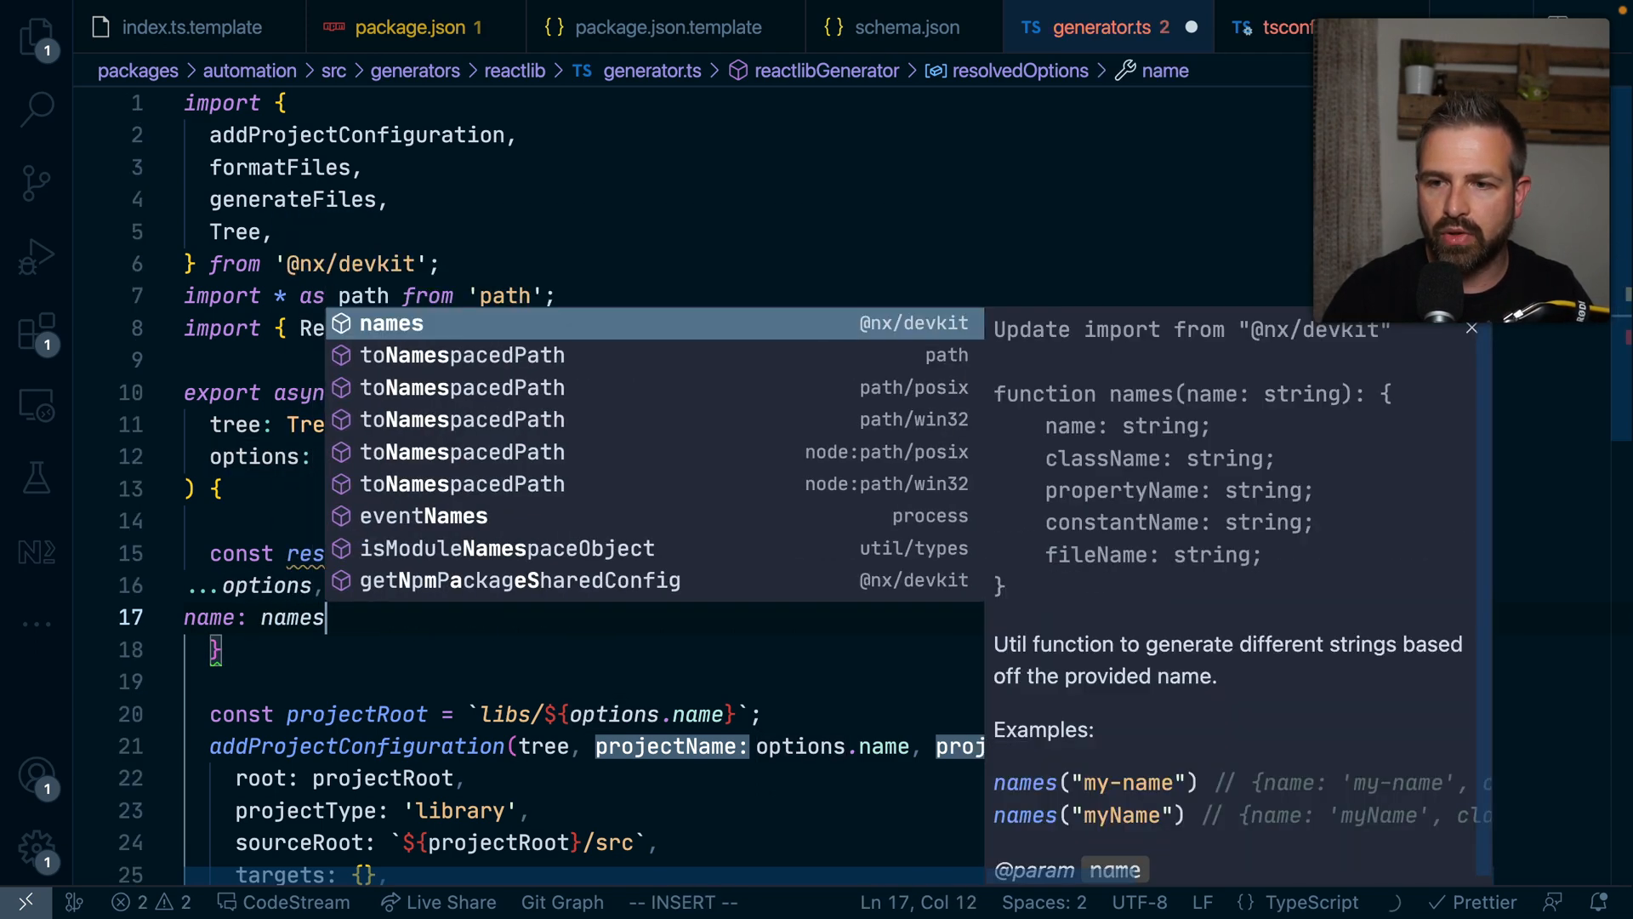
key("Escape")
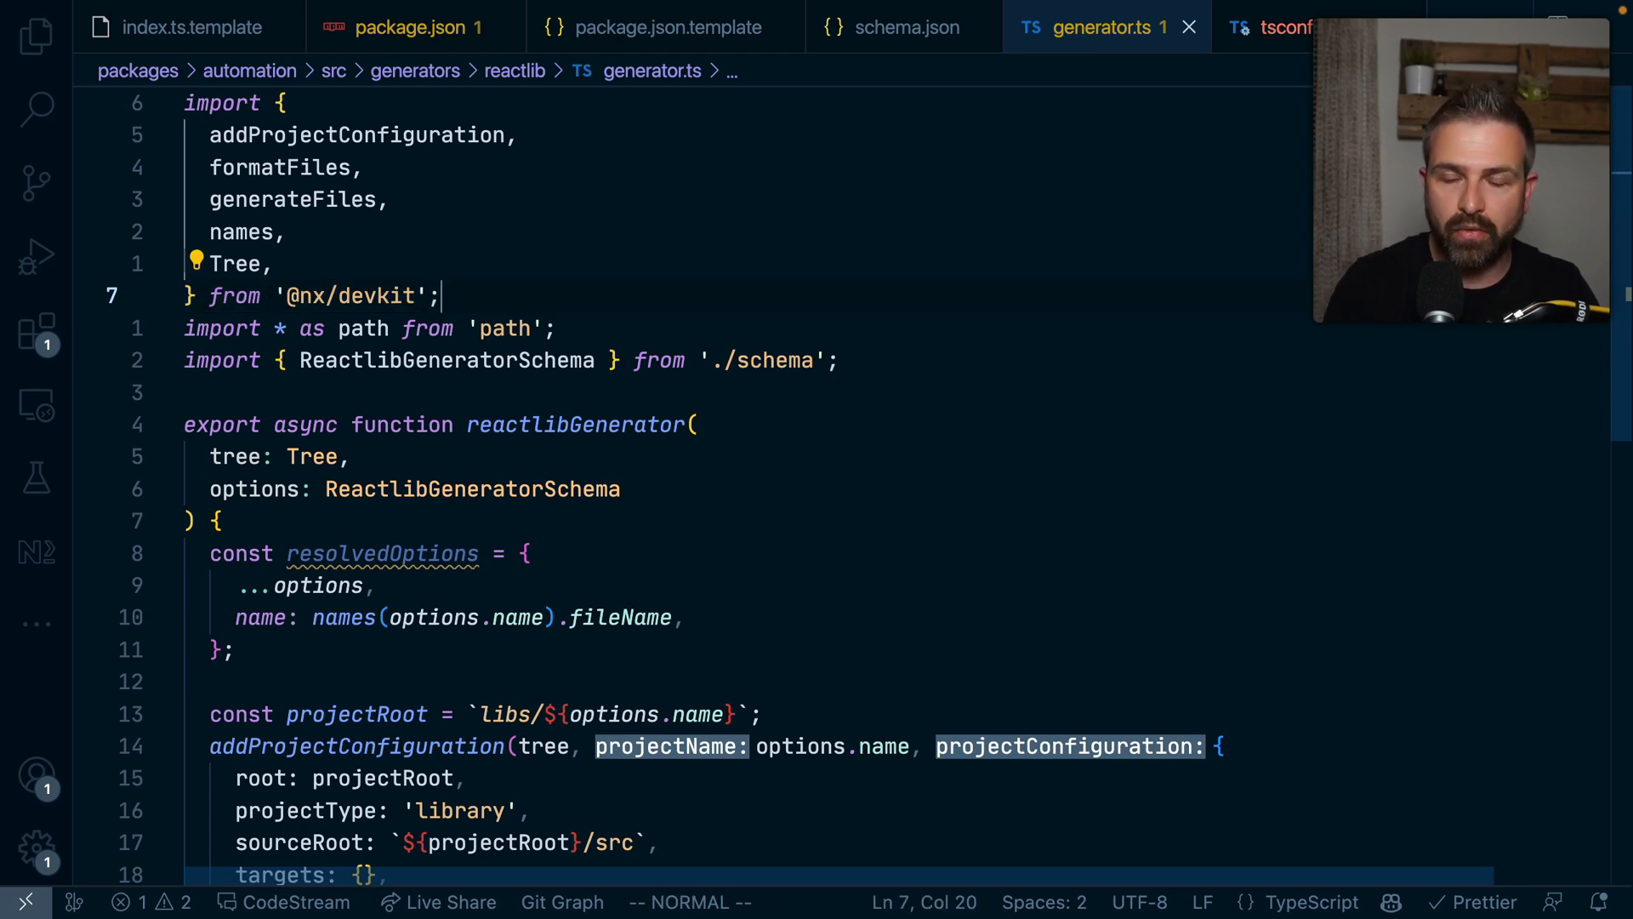
left_click(281, 586)
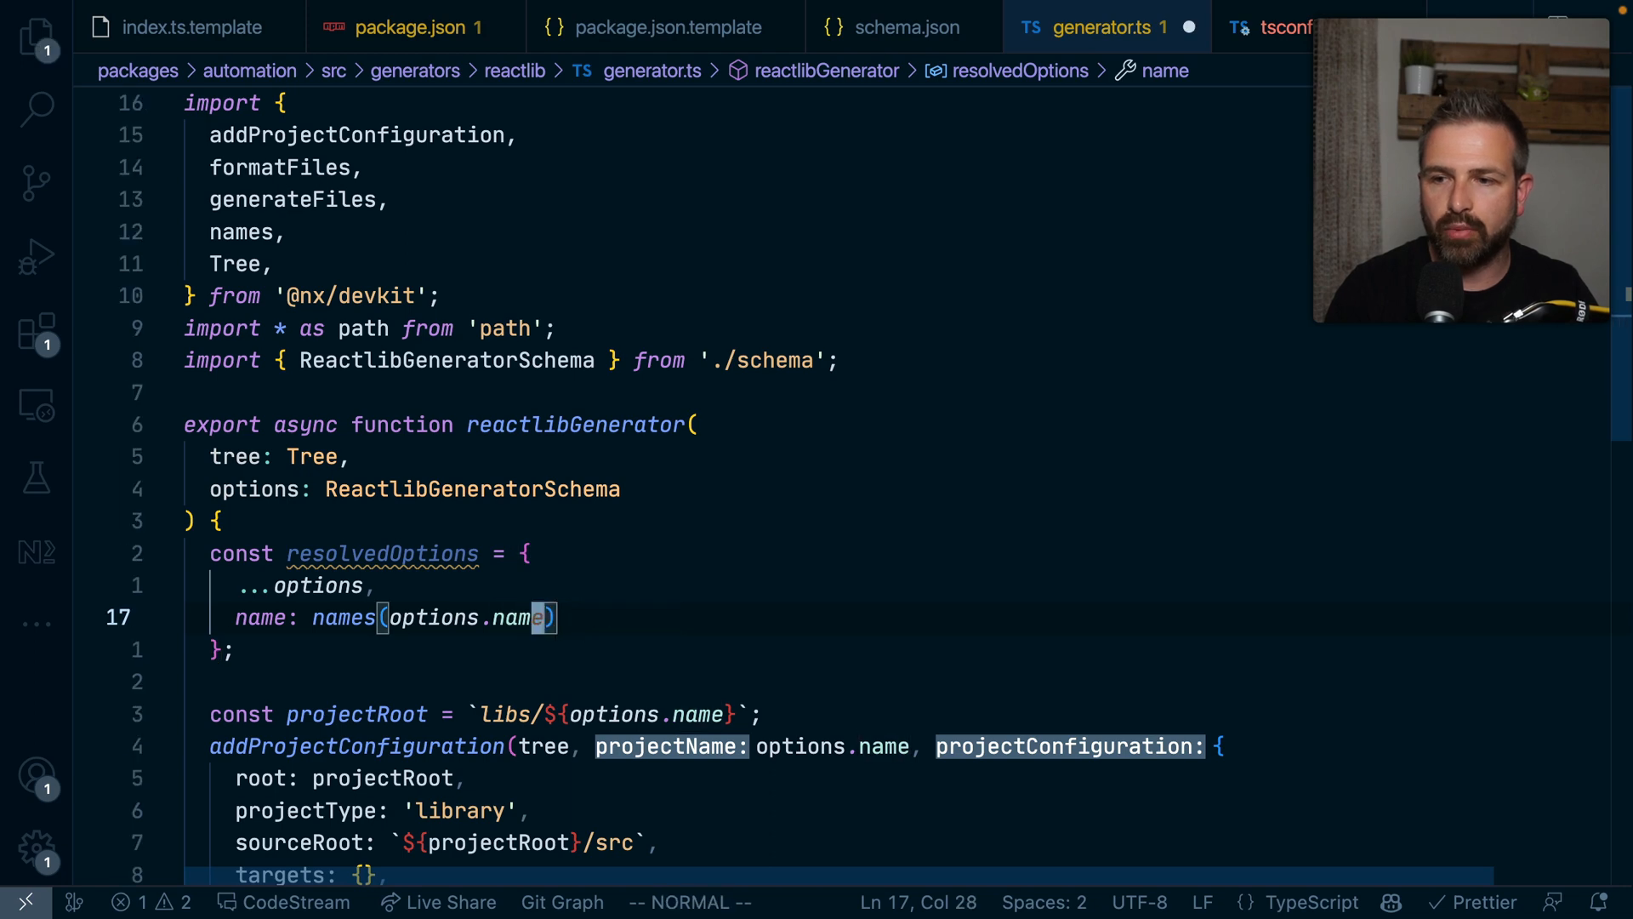
type(".")
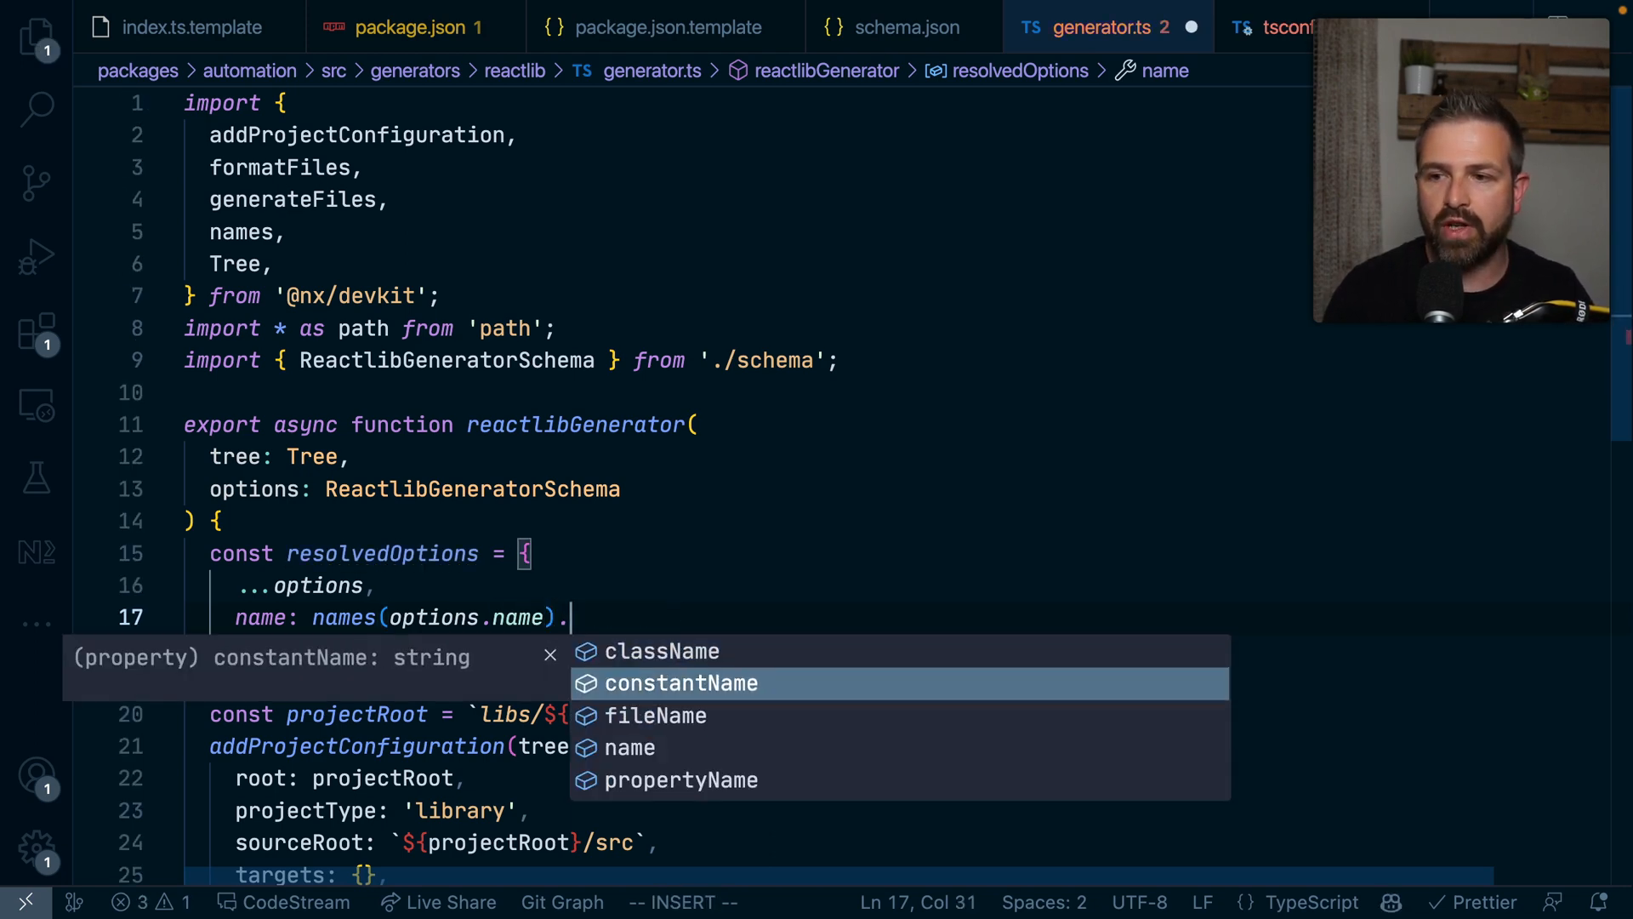
key("Up")
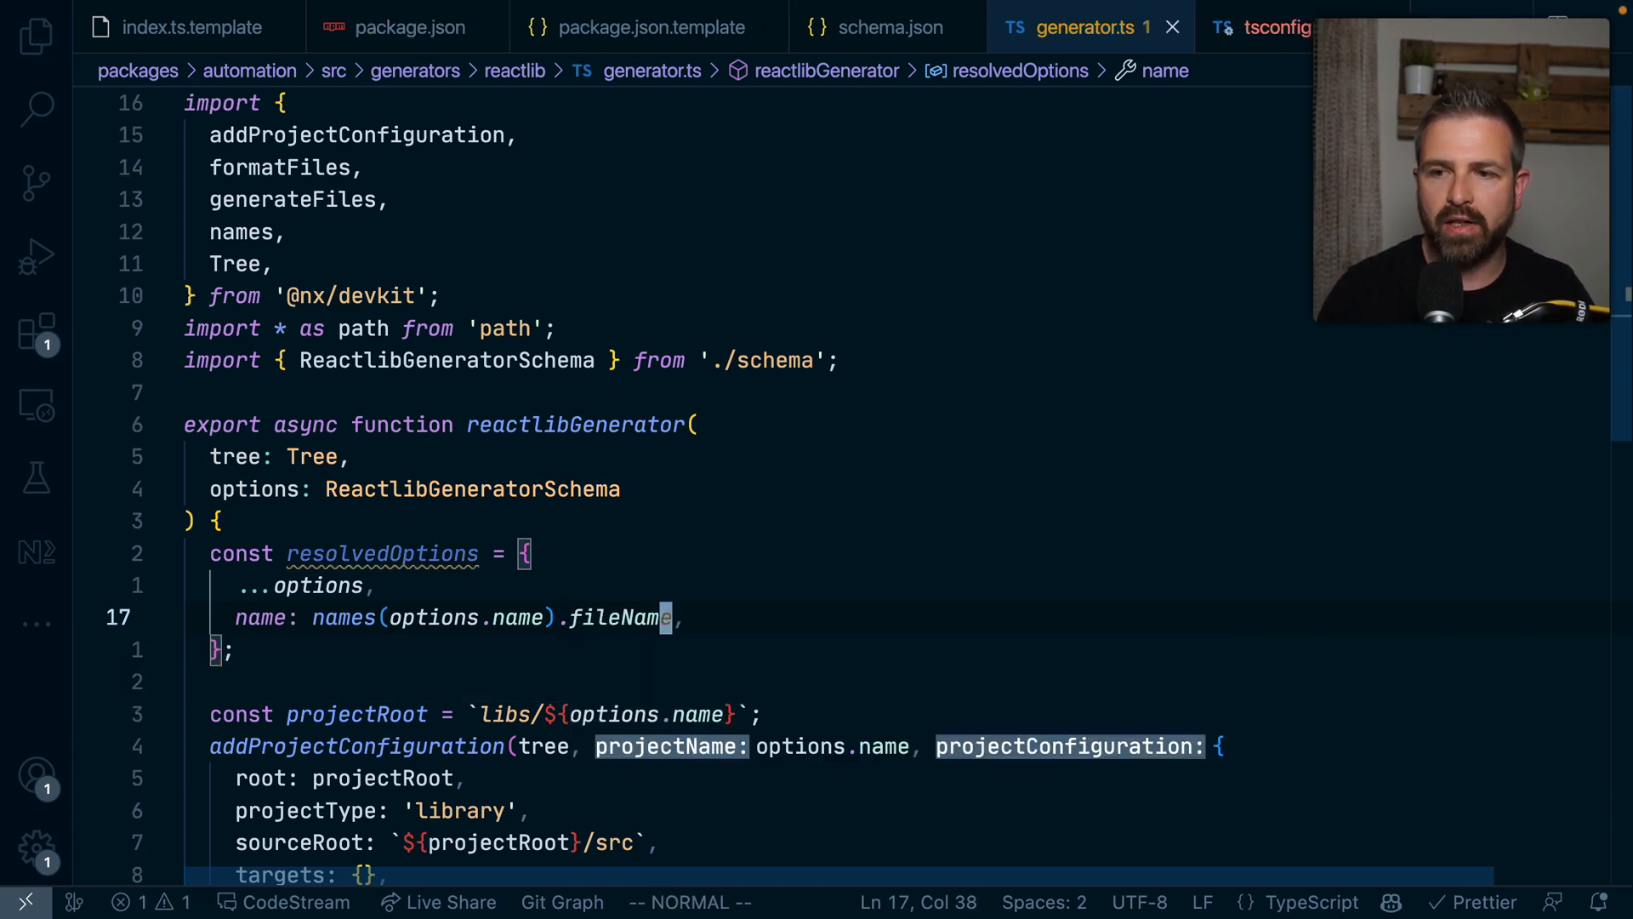
- Spread options into resolvedOptions and pass it to generateFiles as substitutions
double_click(618, 617)
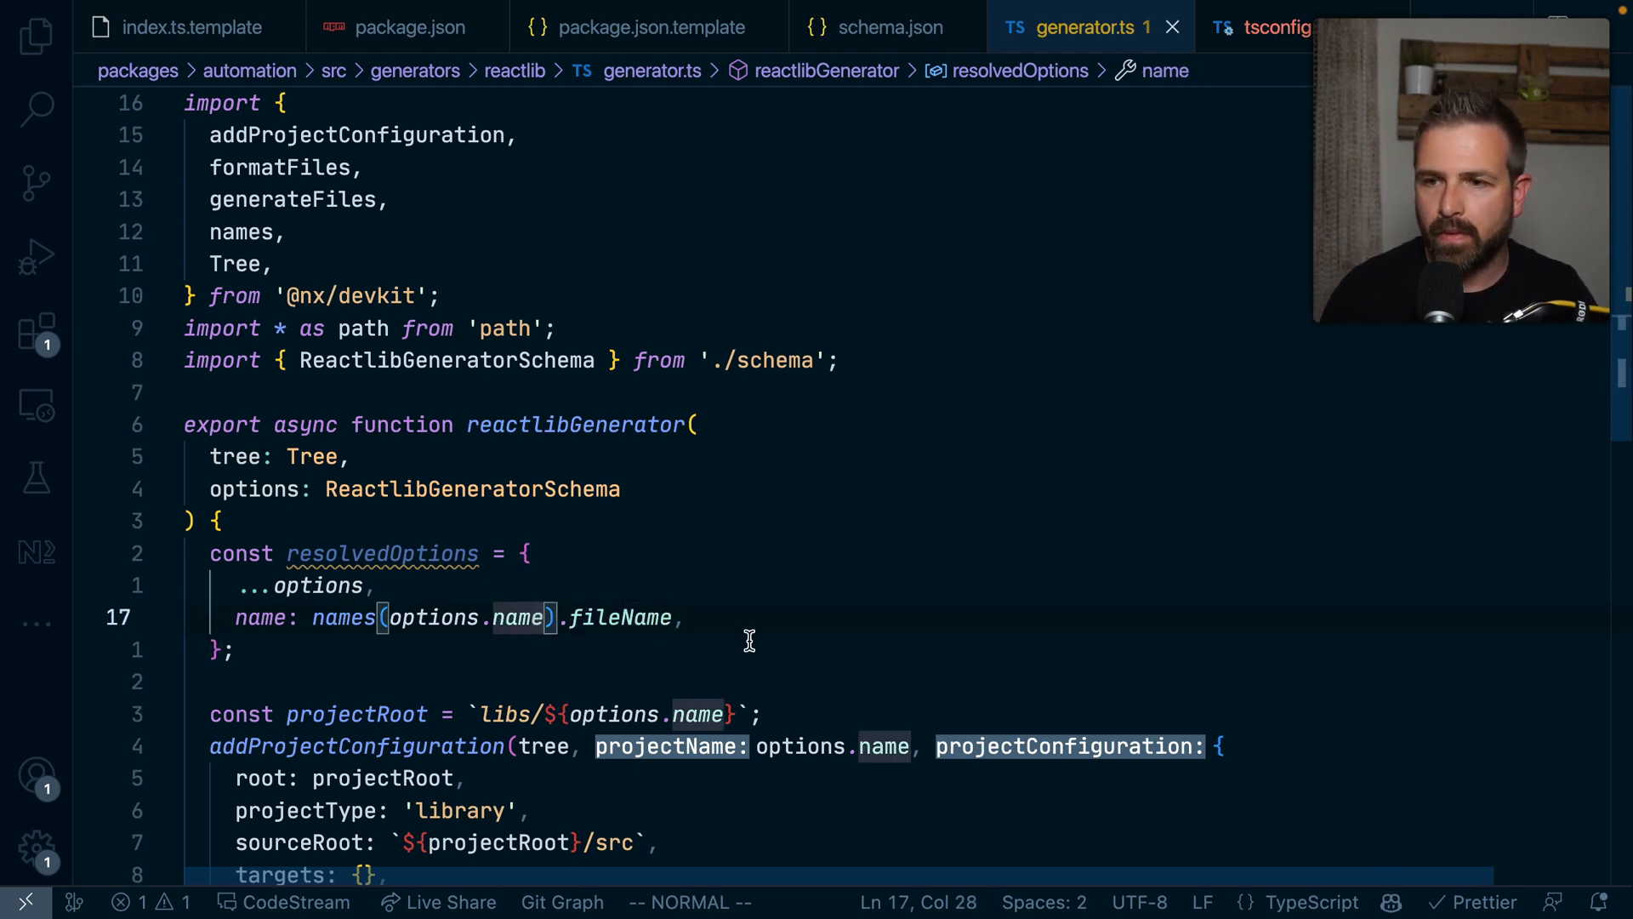
scroll("down", 3)
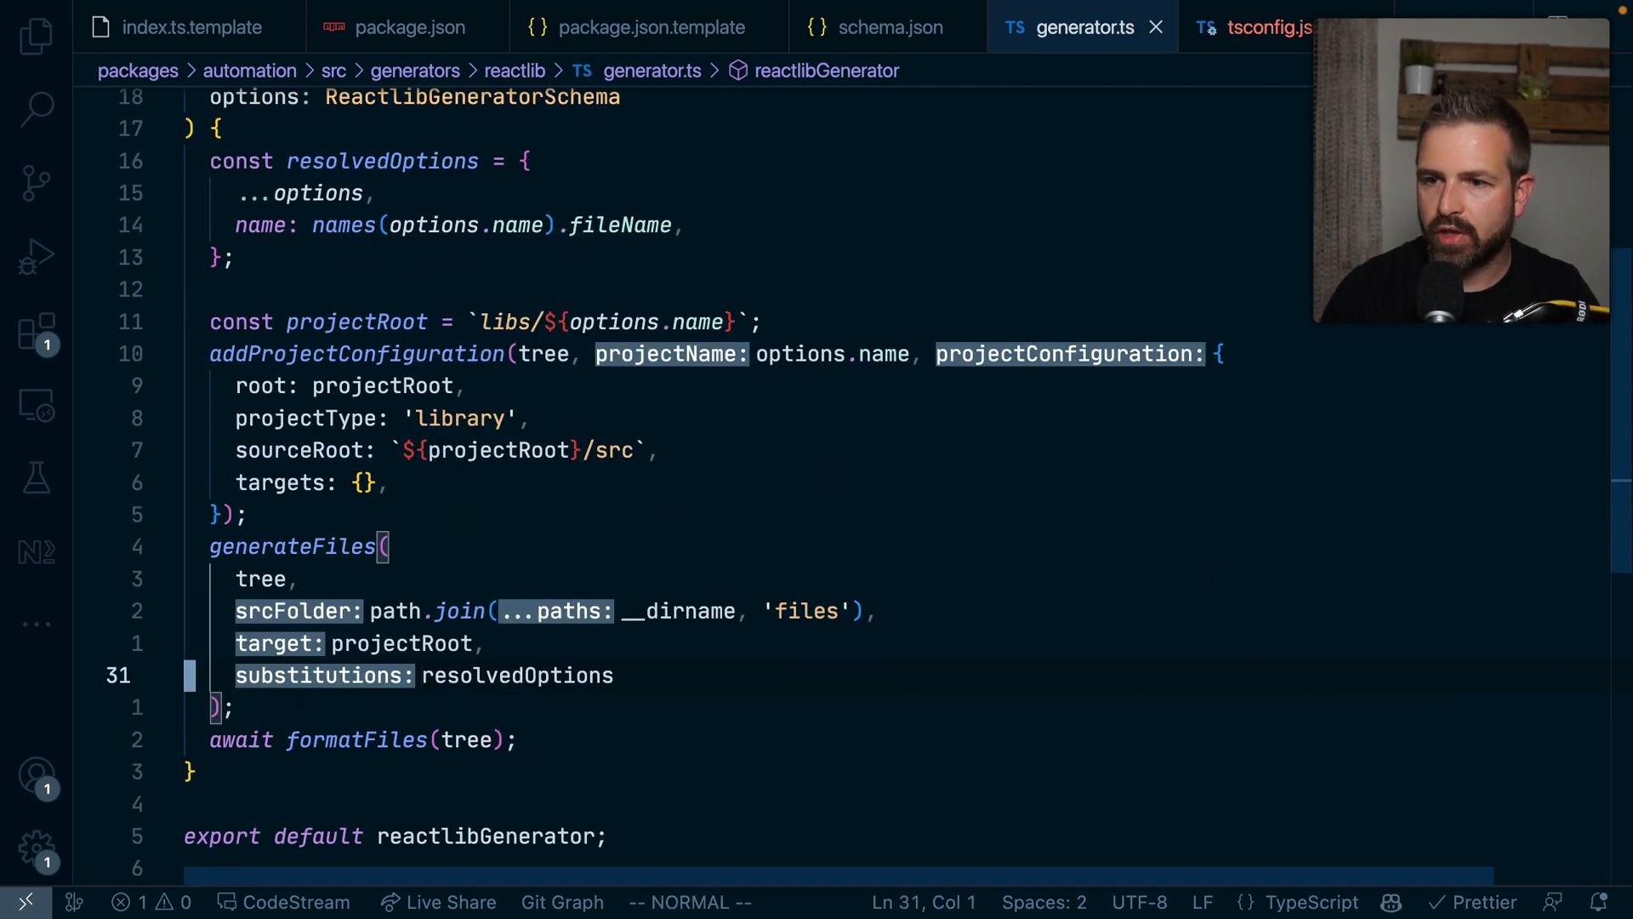
scroll("up", 3)
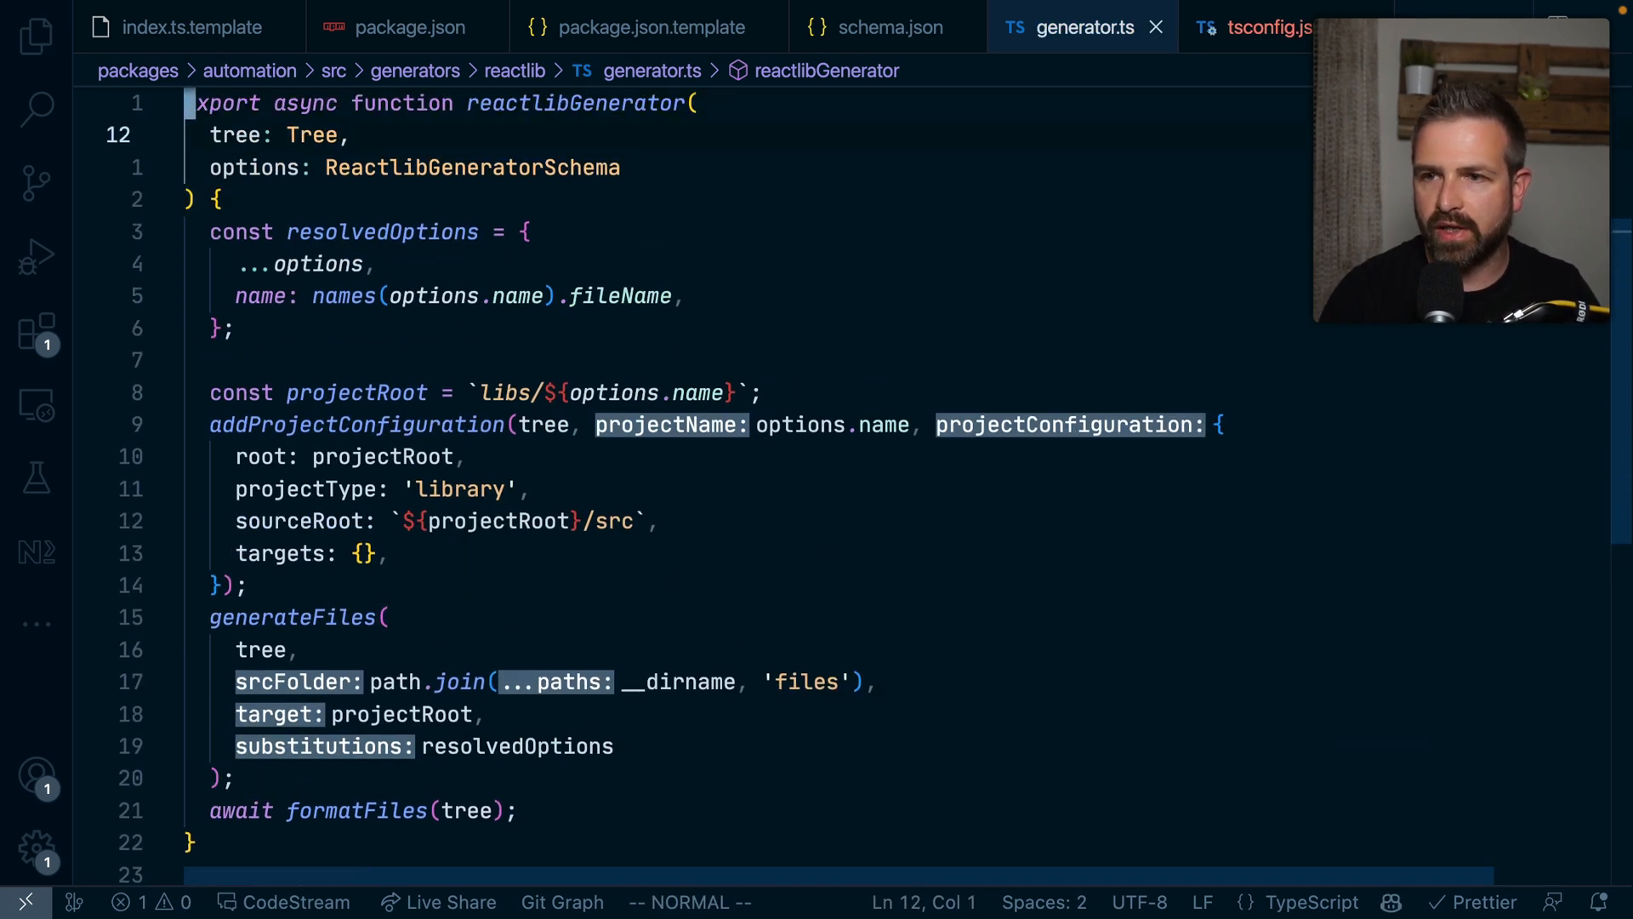
key("V")
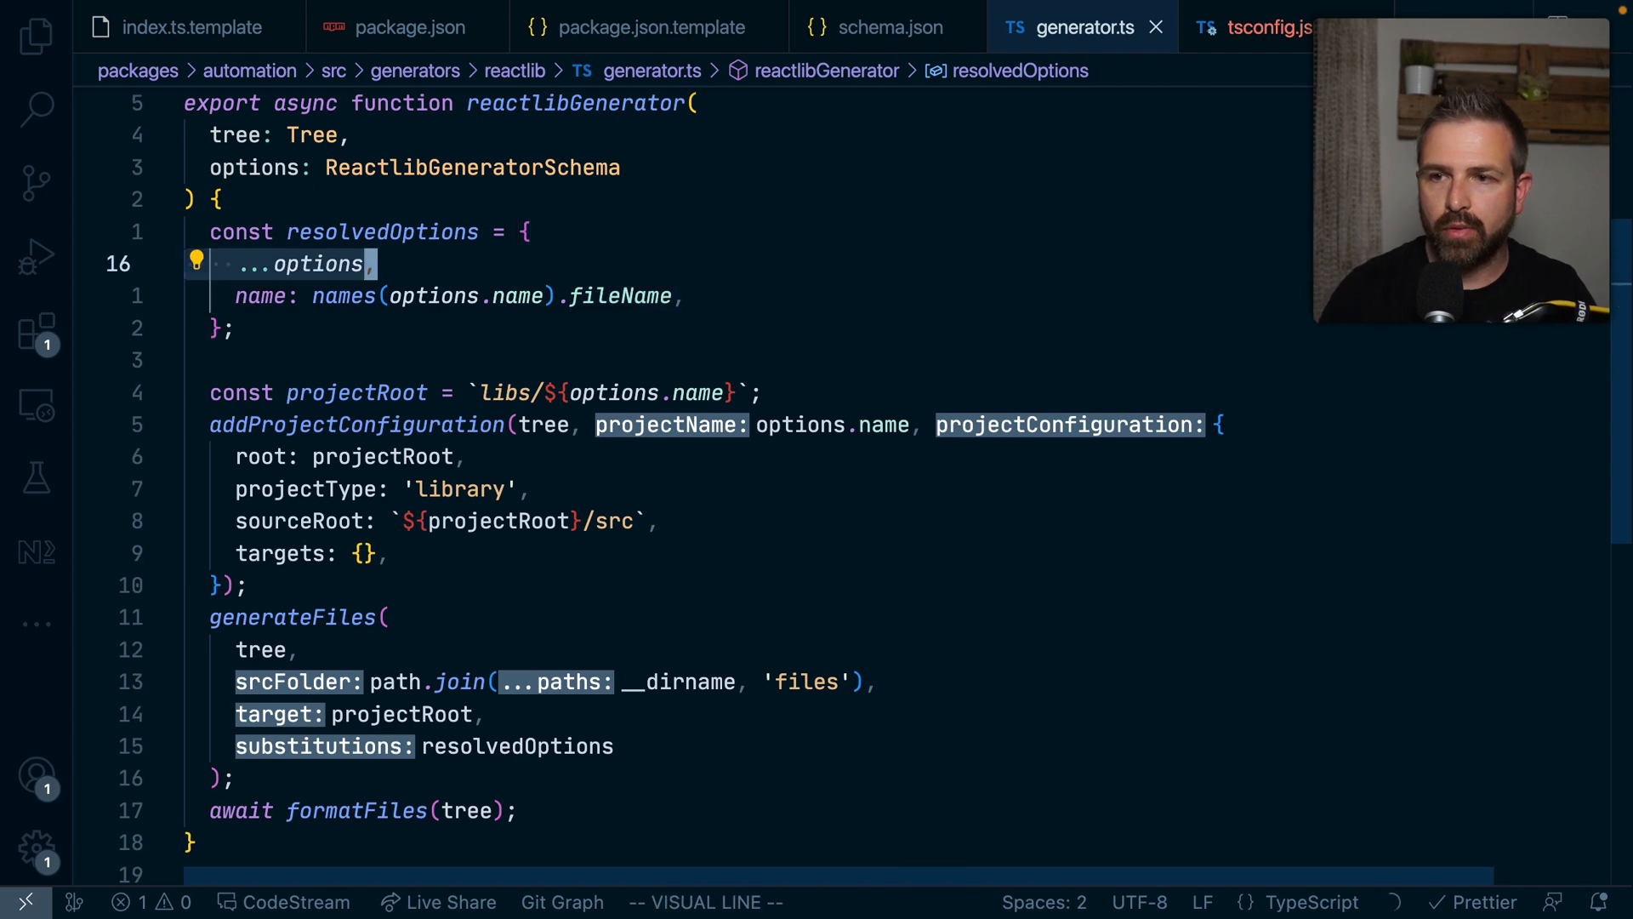
key("Escape")
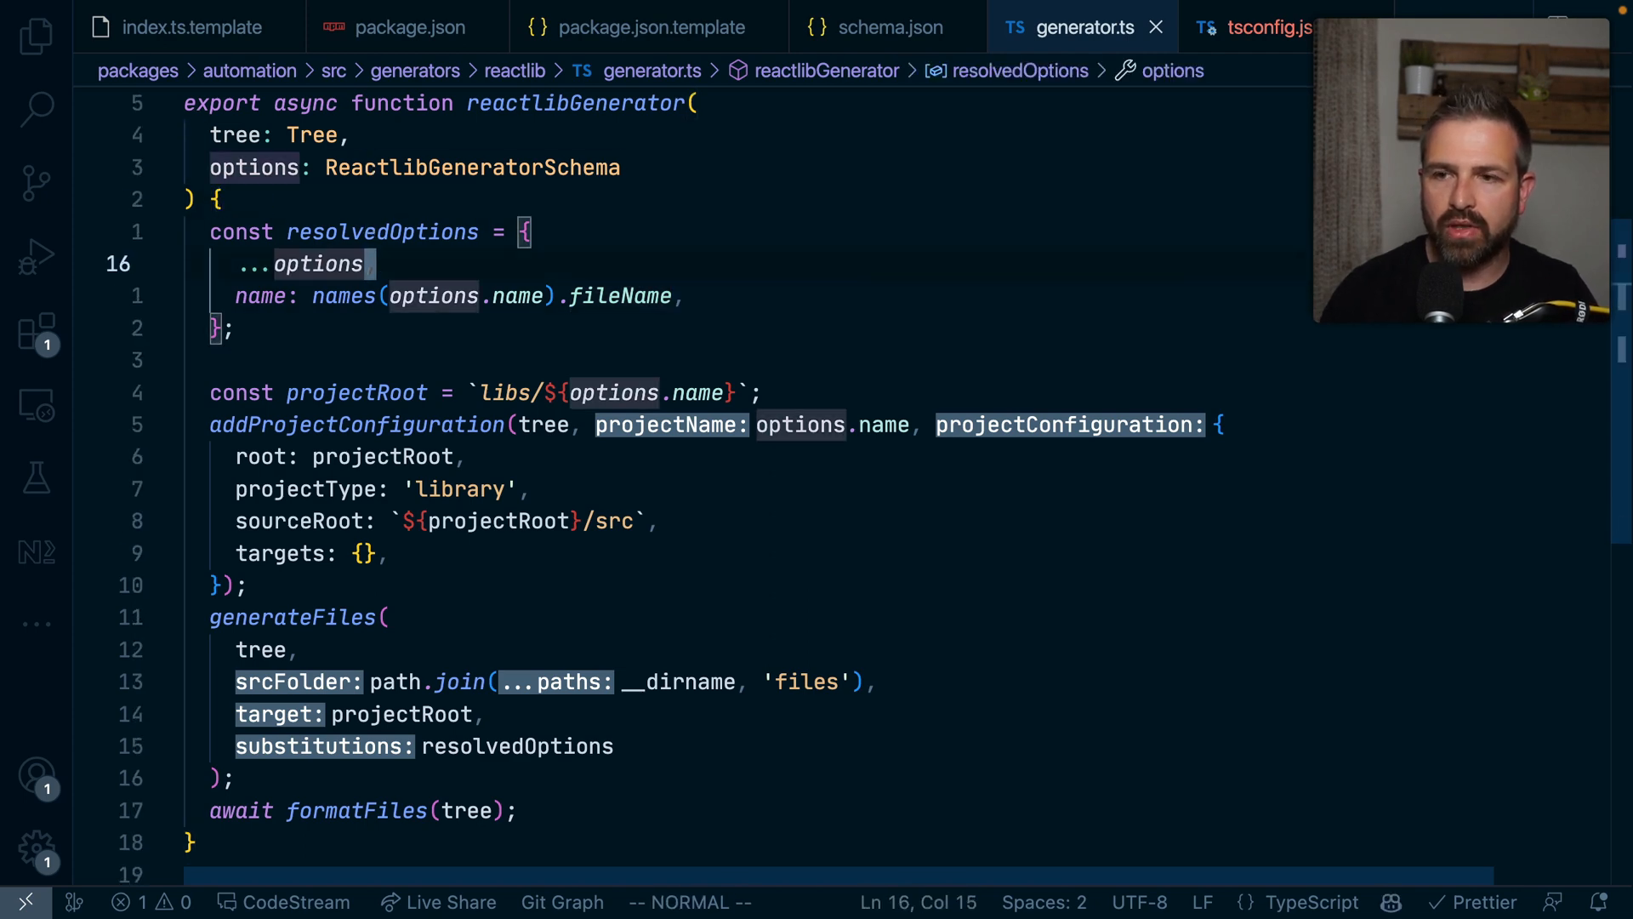
type("scope %>/<%= name %>\",")
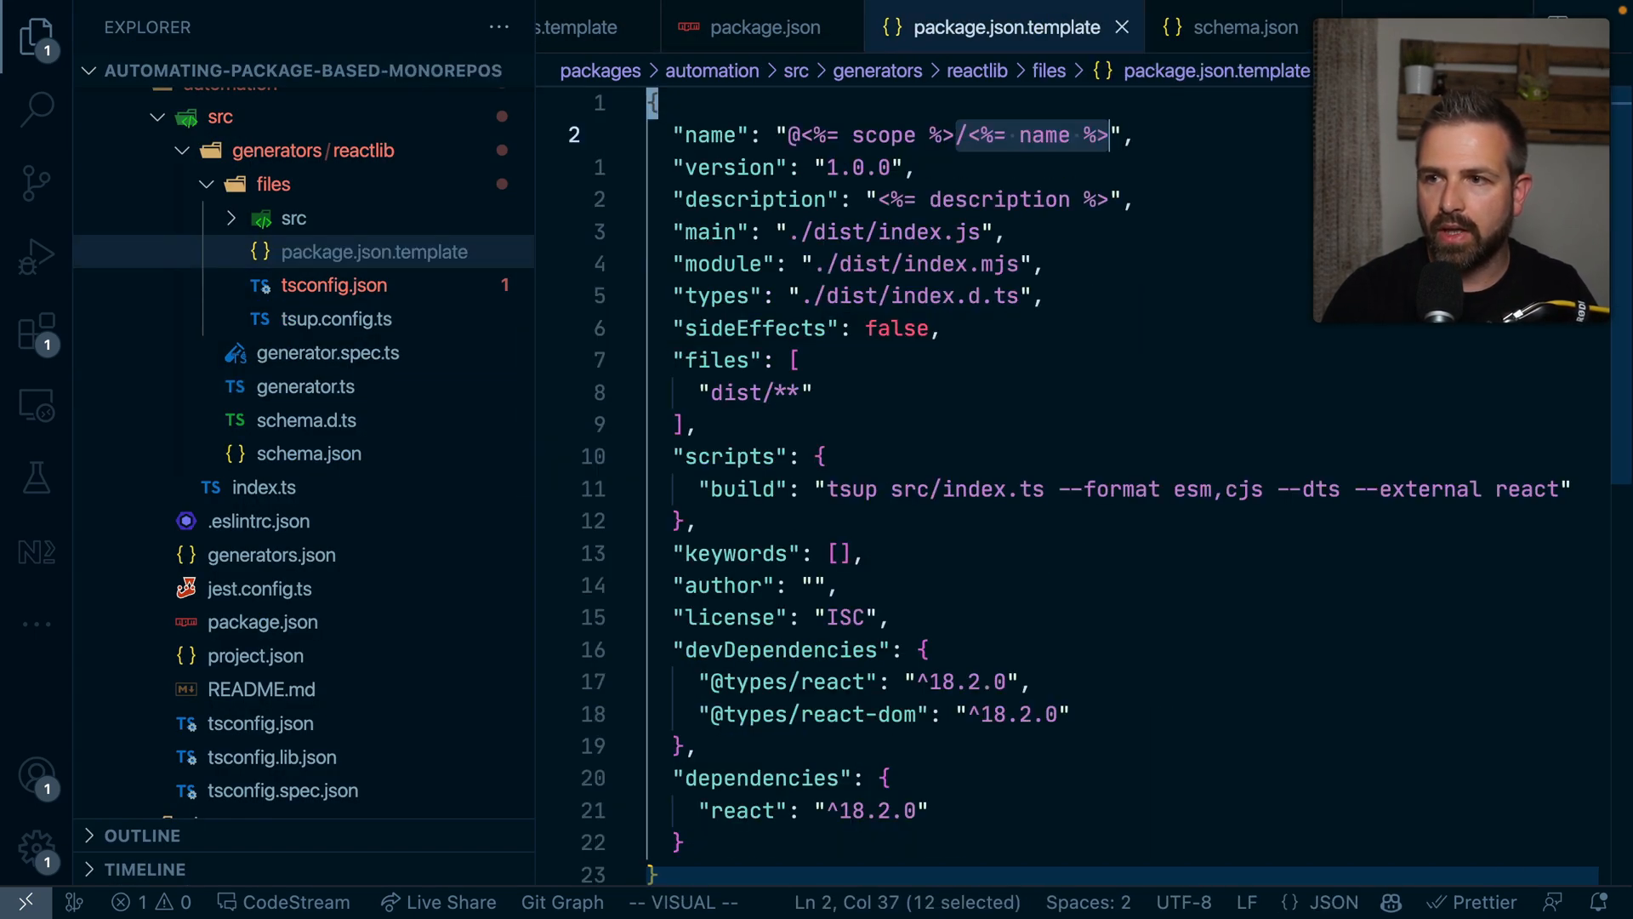
left_click(305, 386)
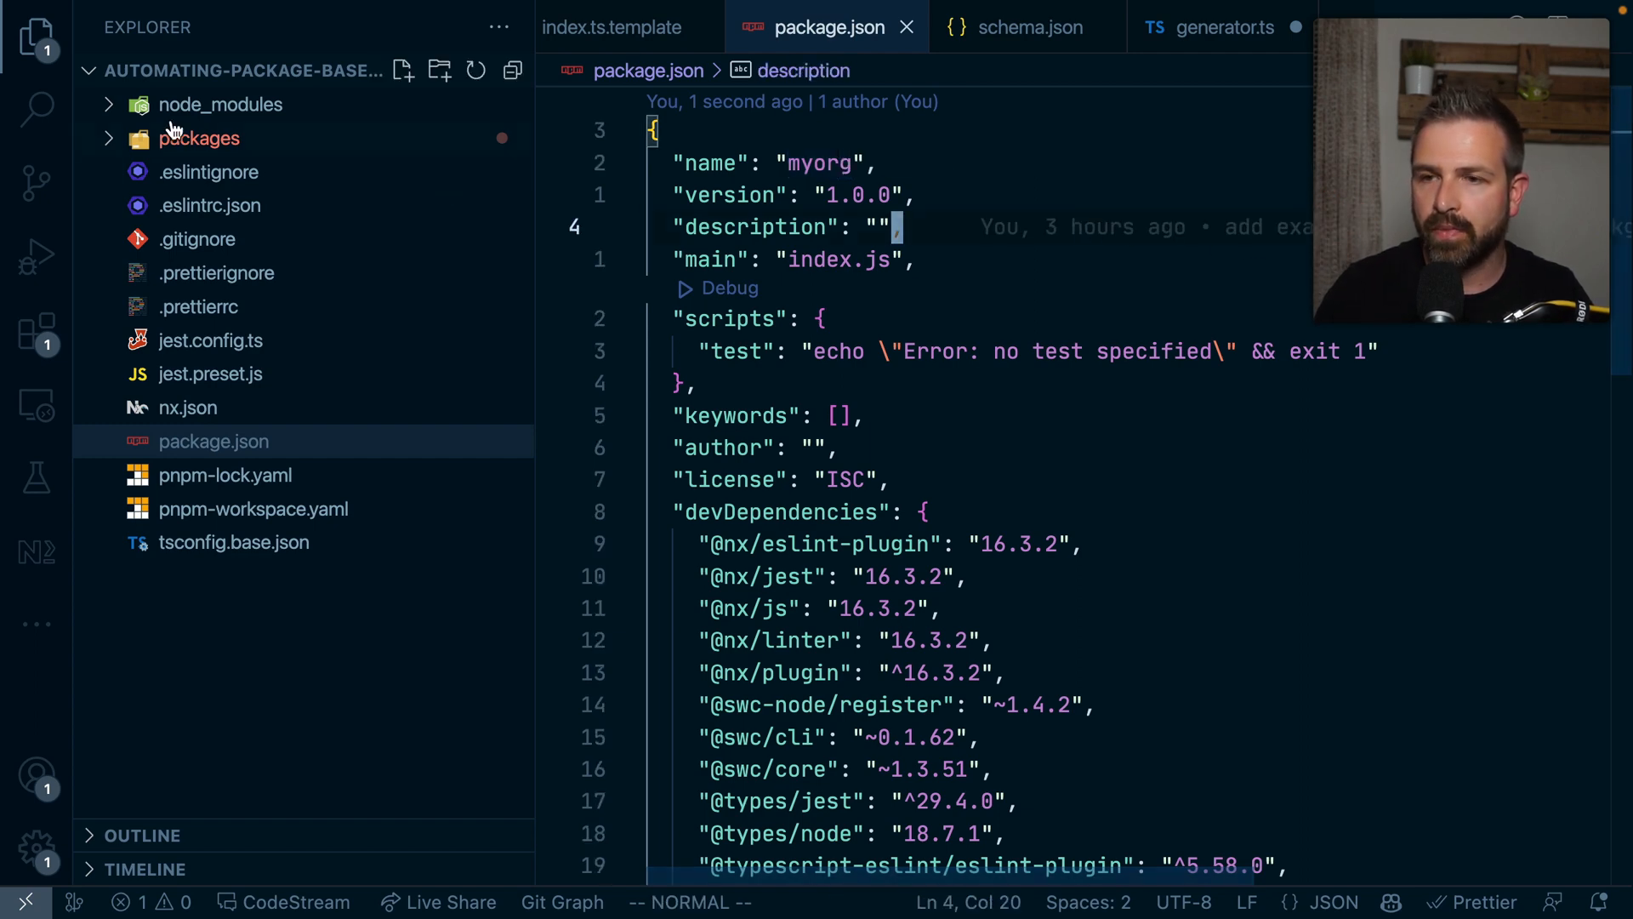
left_click(262, 678)
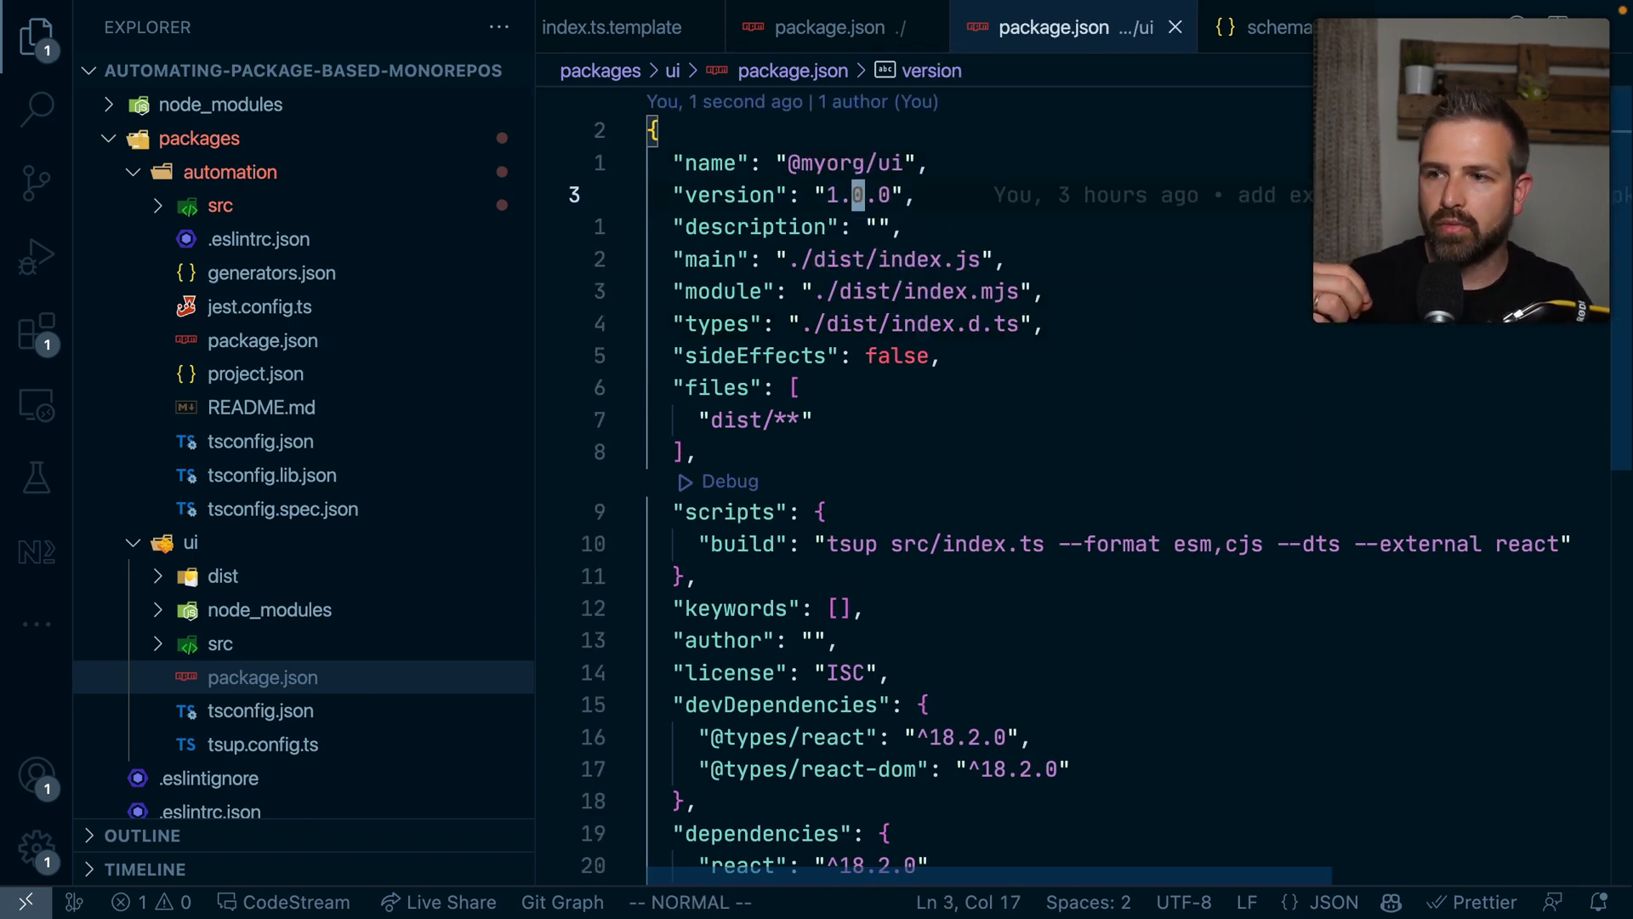
mouse_move(1147, 400)
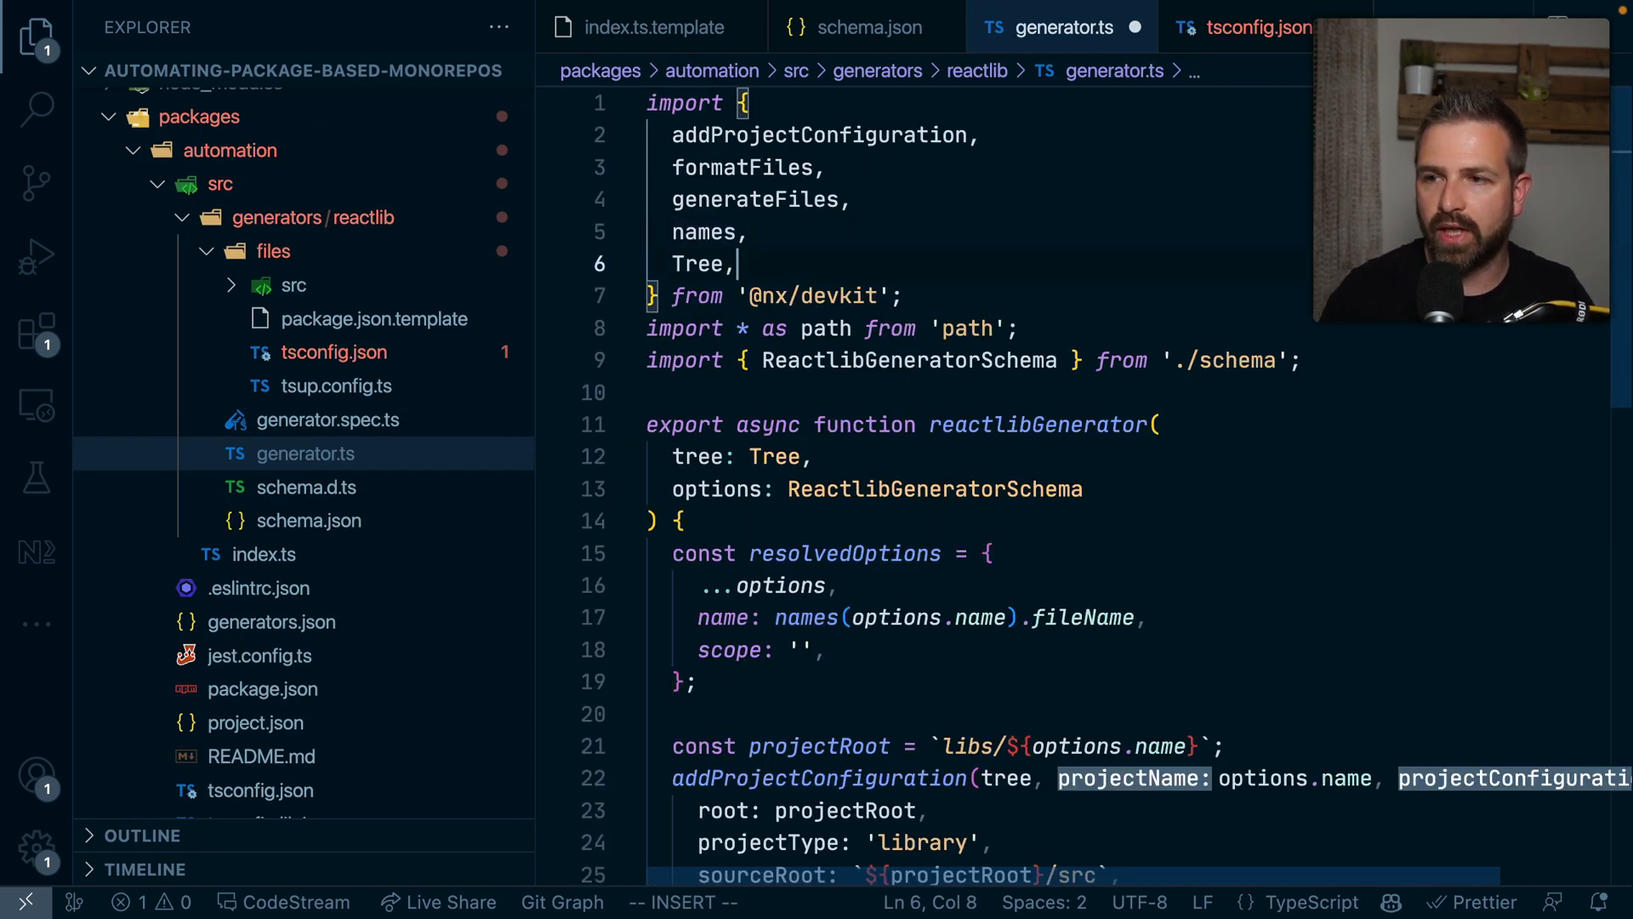
- Add scopeName = readJson(tree, 'package.json').name and set it as resolvedOptions.scope
type("readJson")
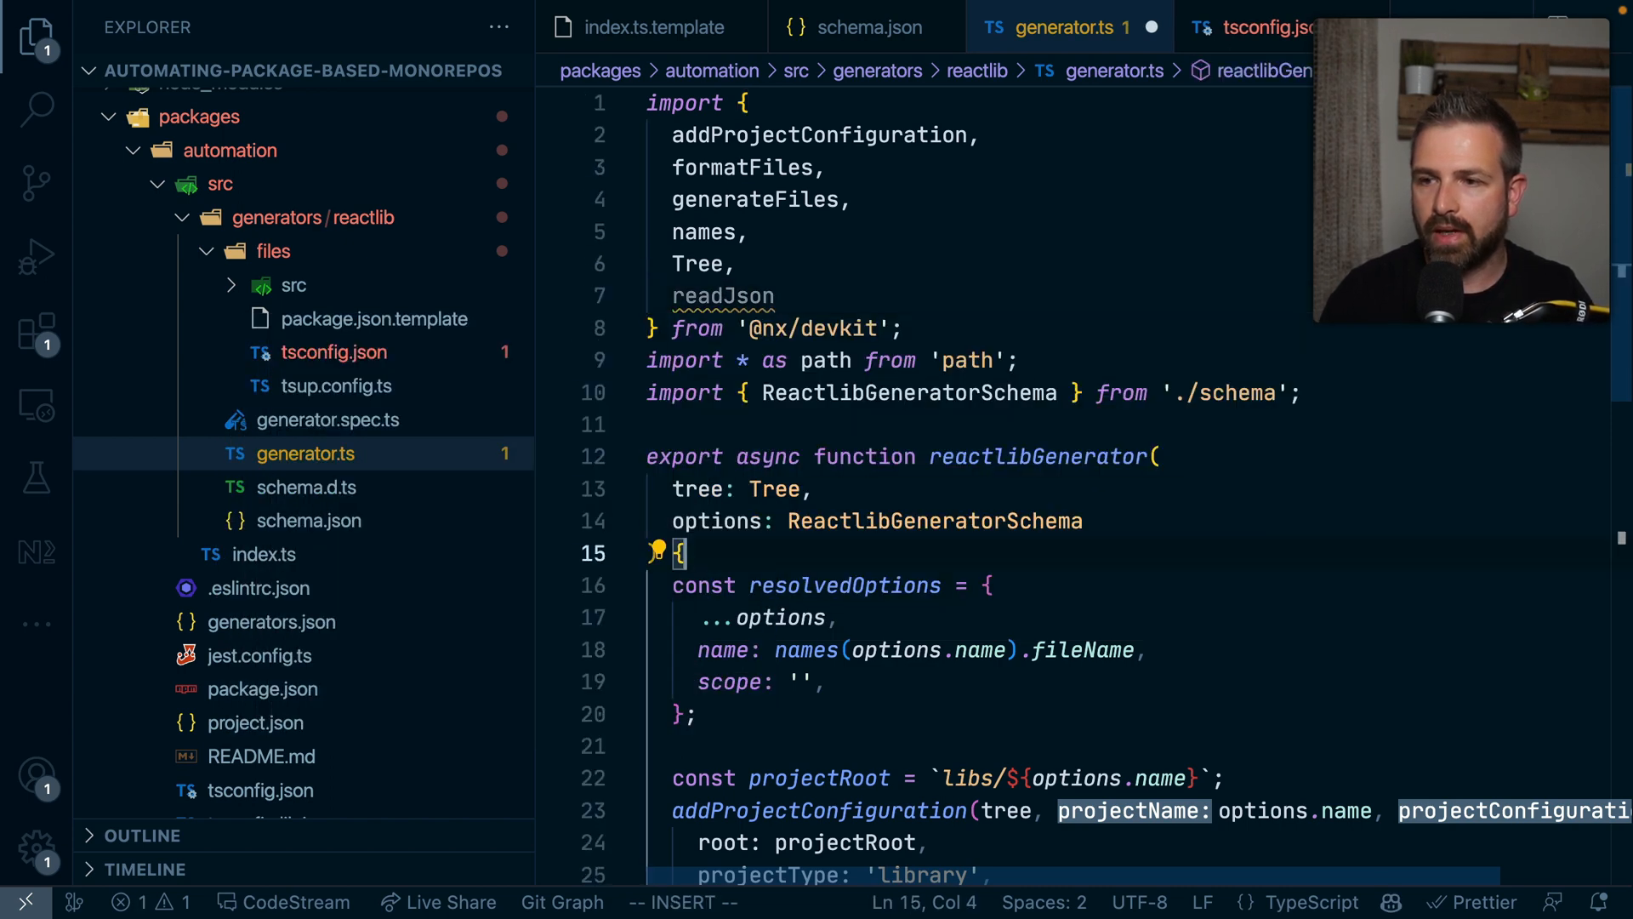
type("ro")
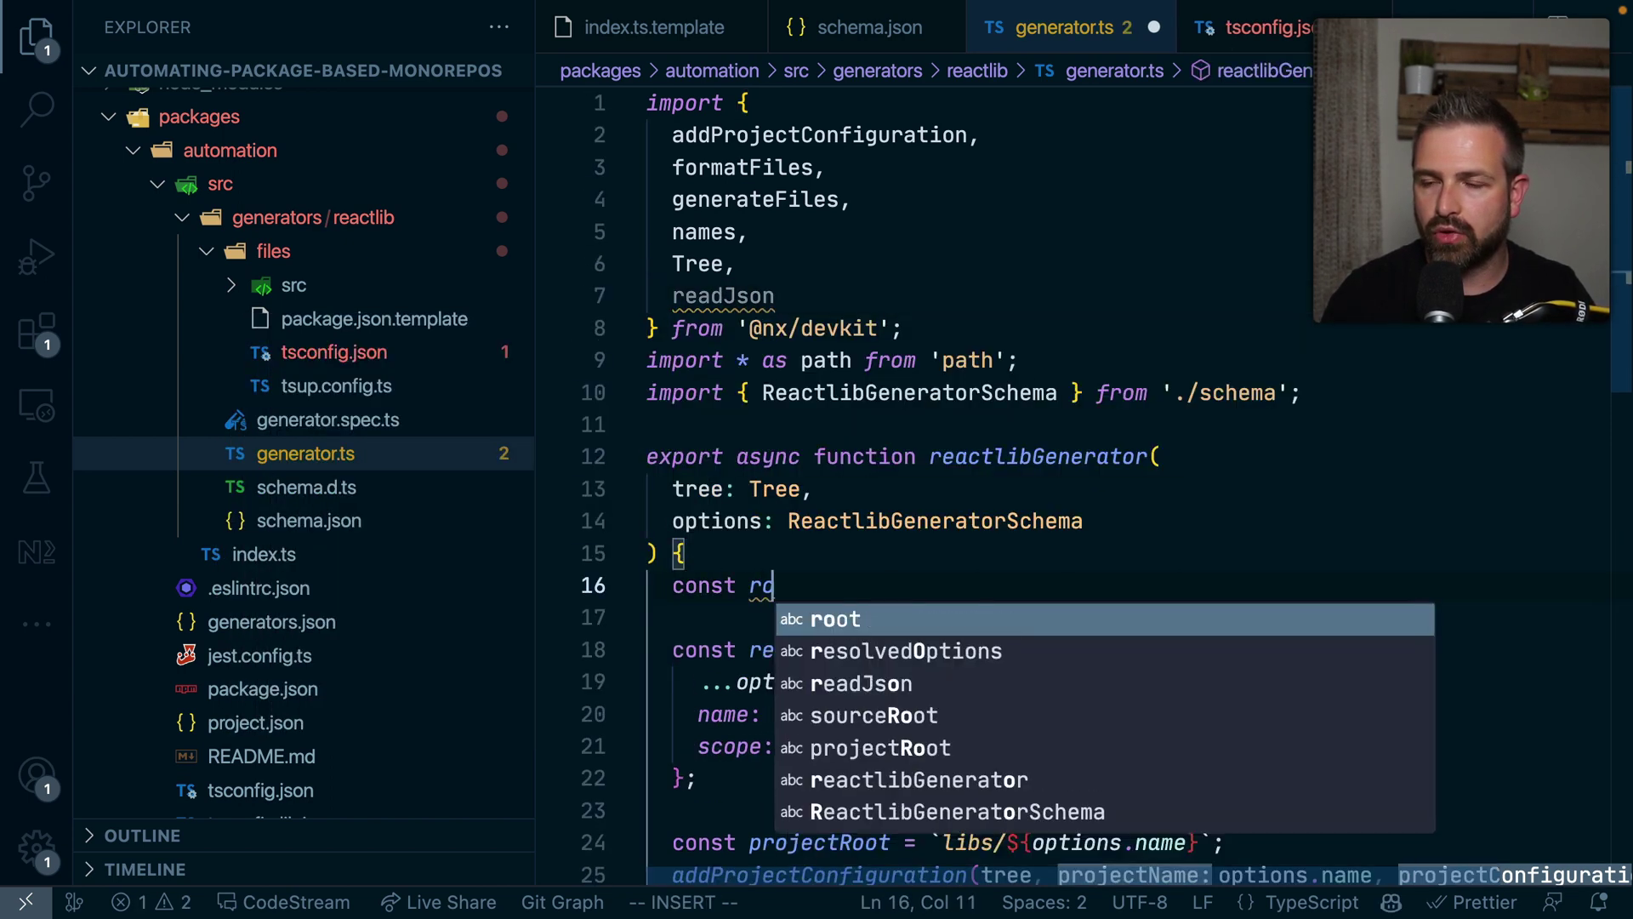
type("scopeName = readJson(tree, 'package.json').name;")
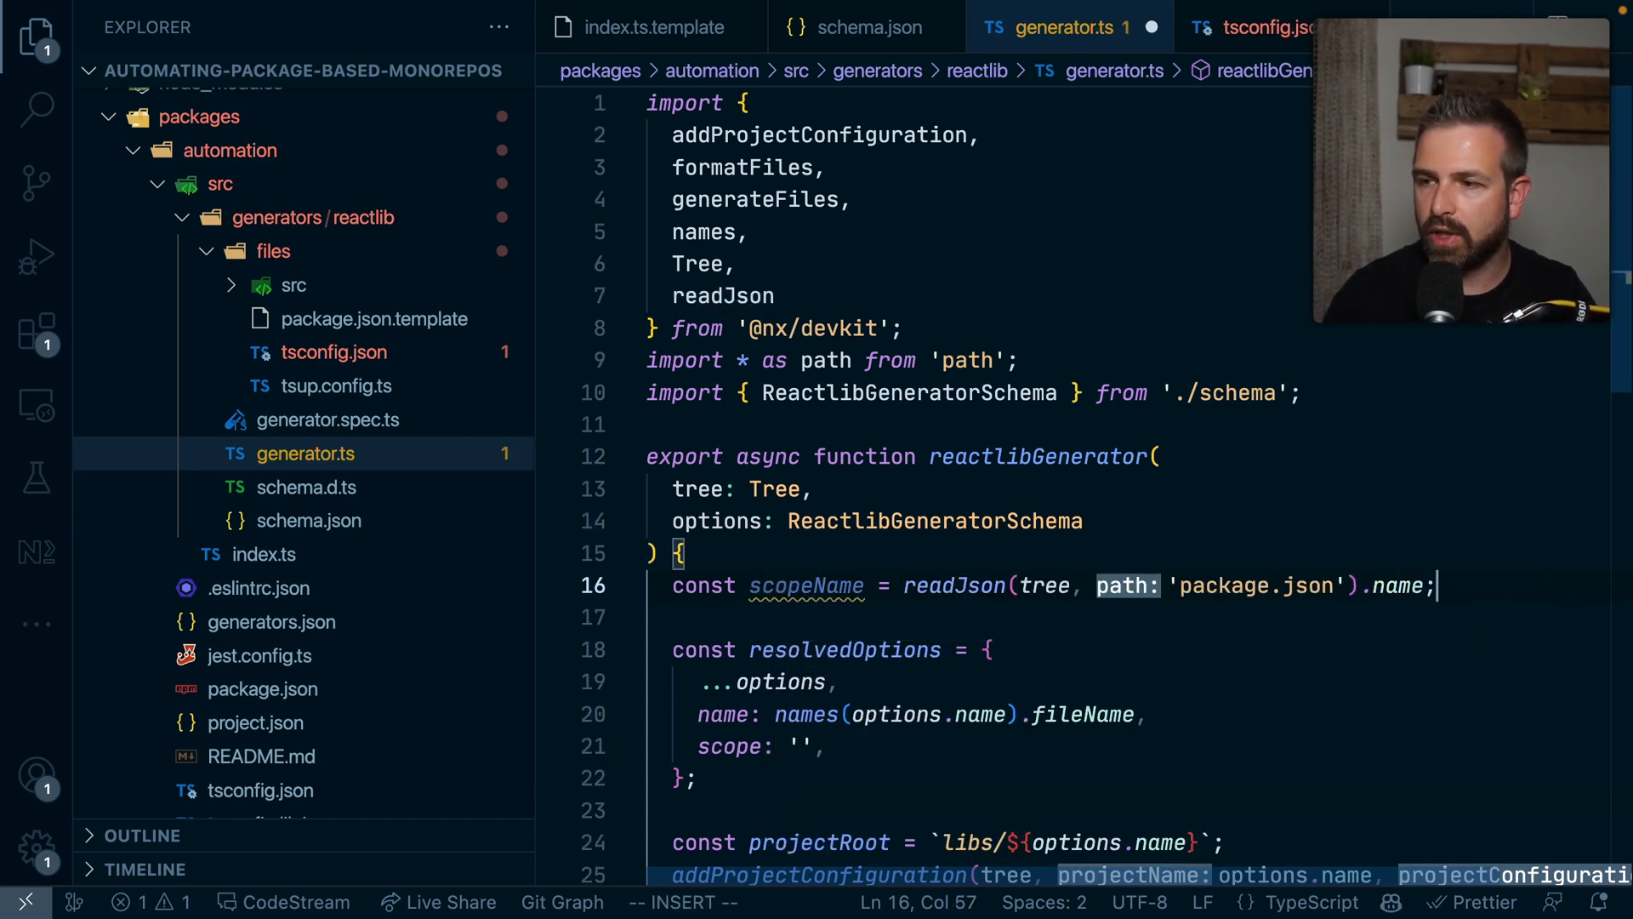
key("Escape")
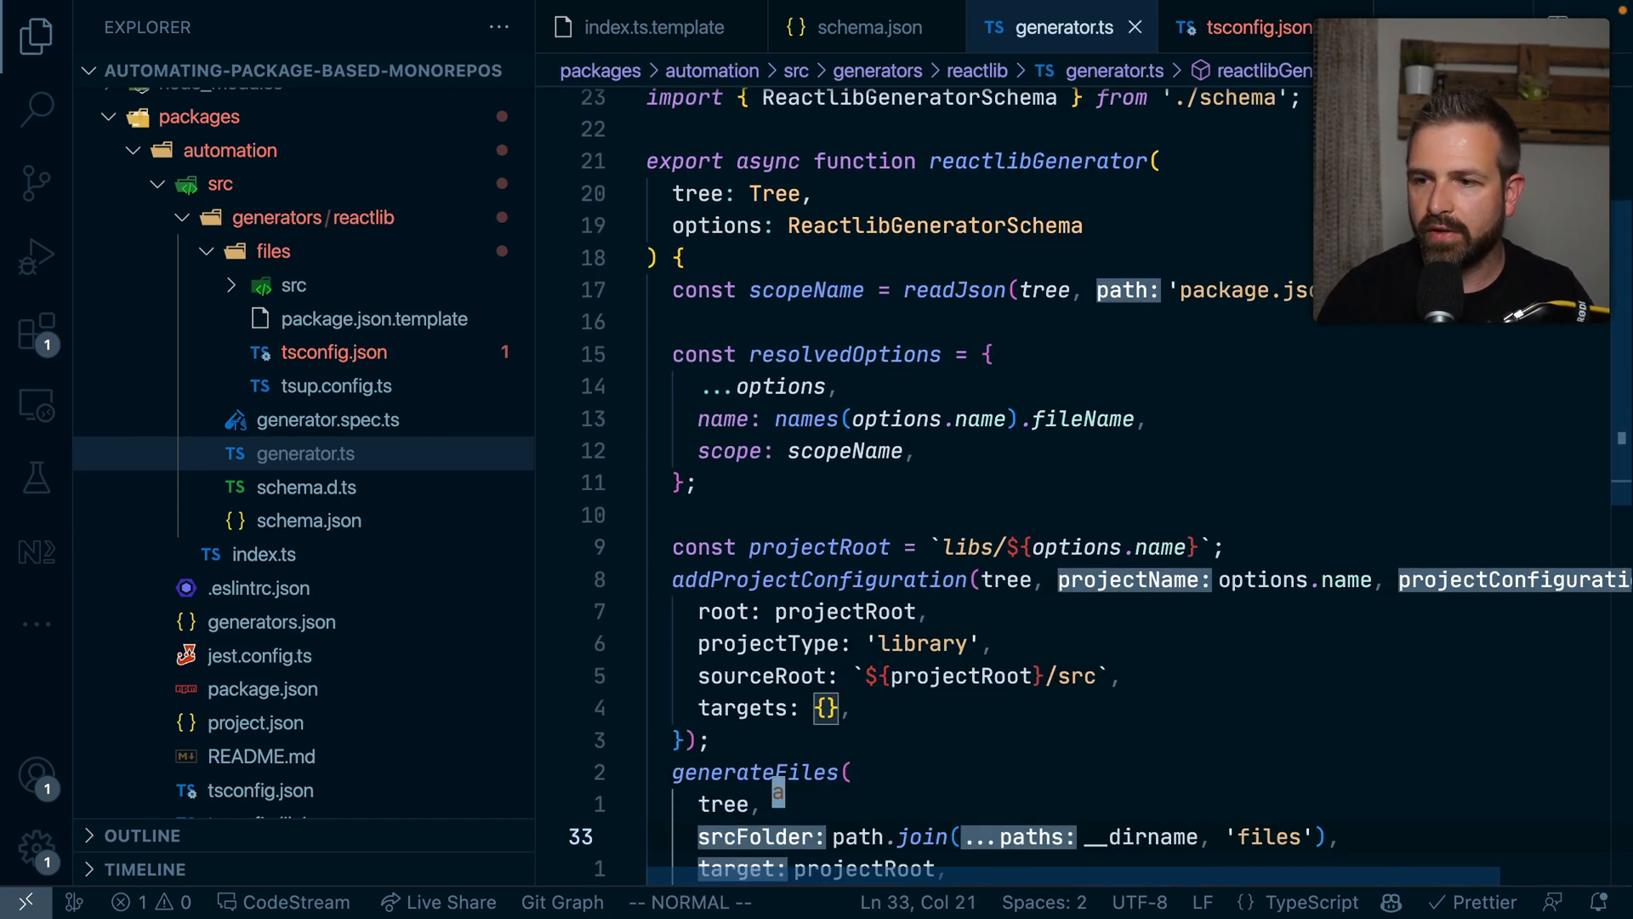
key("V")
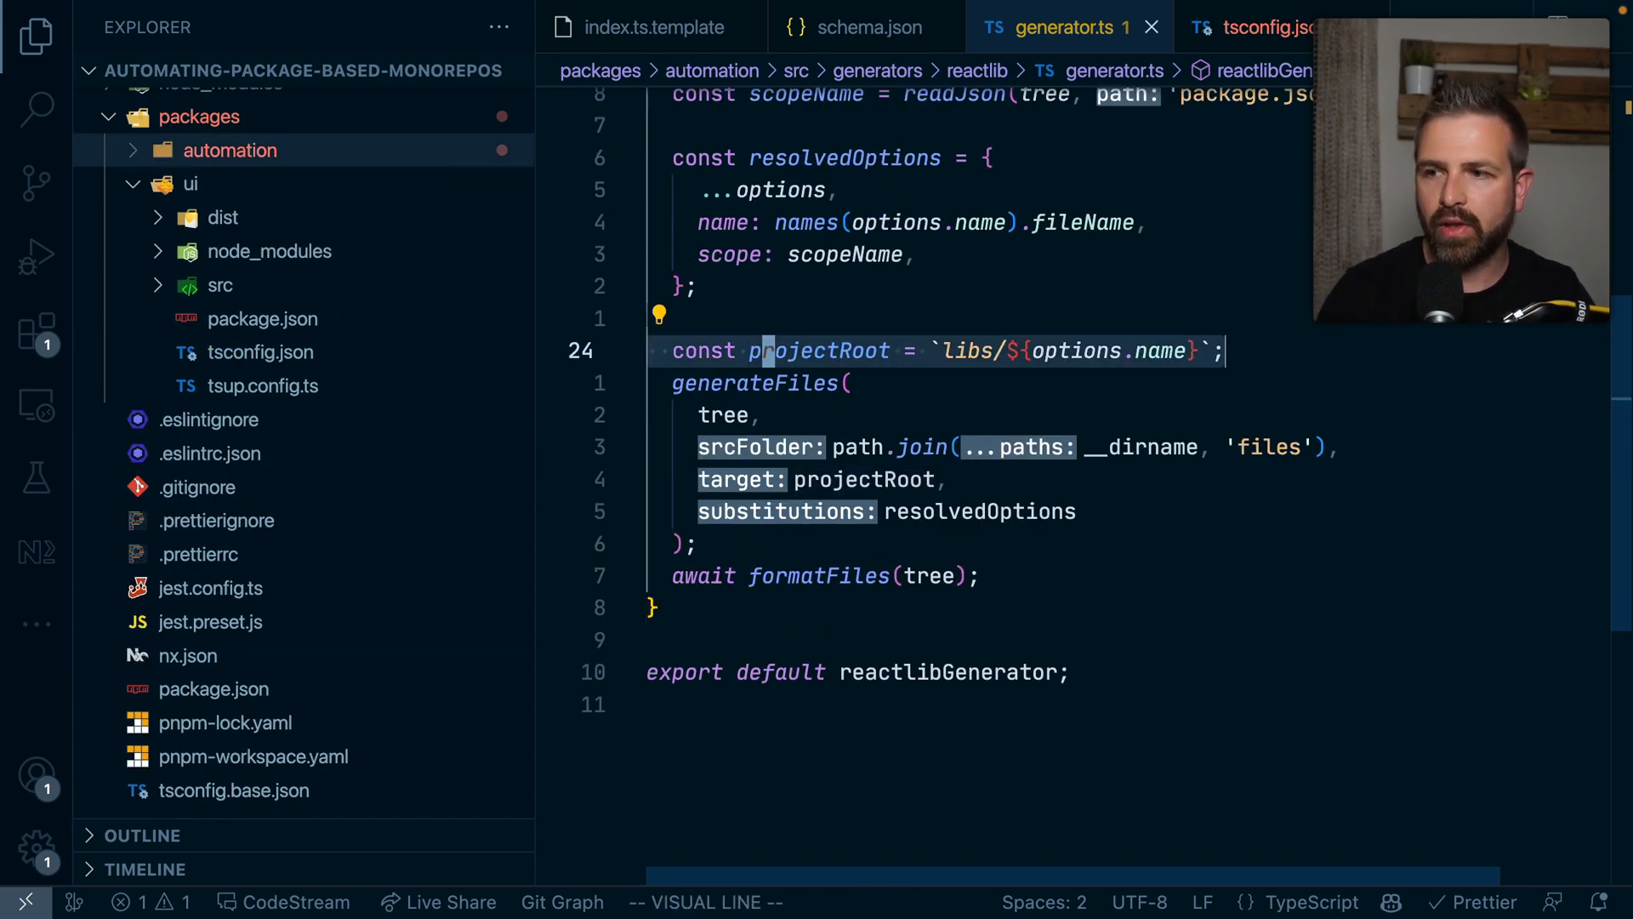
- Remove addProjectConfiguration and set projectRoot to `packages/${resolvedOptions.name}`
key("Escape")
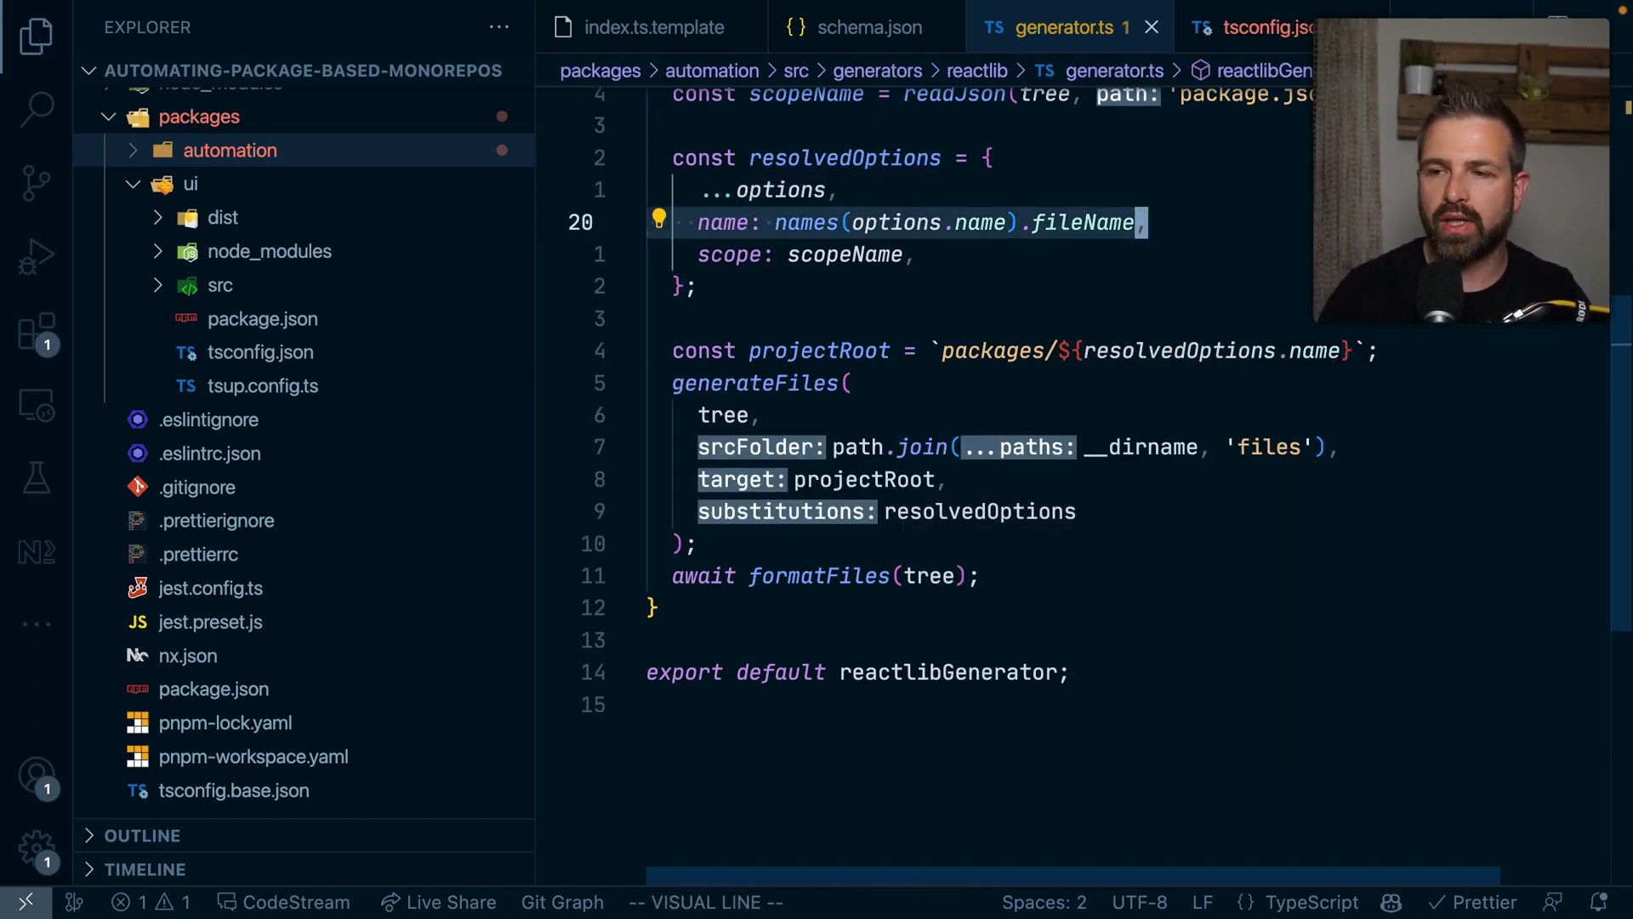
key("Escape")
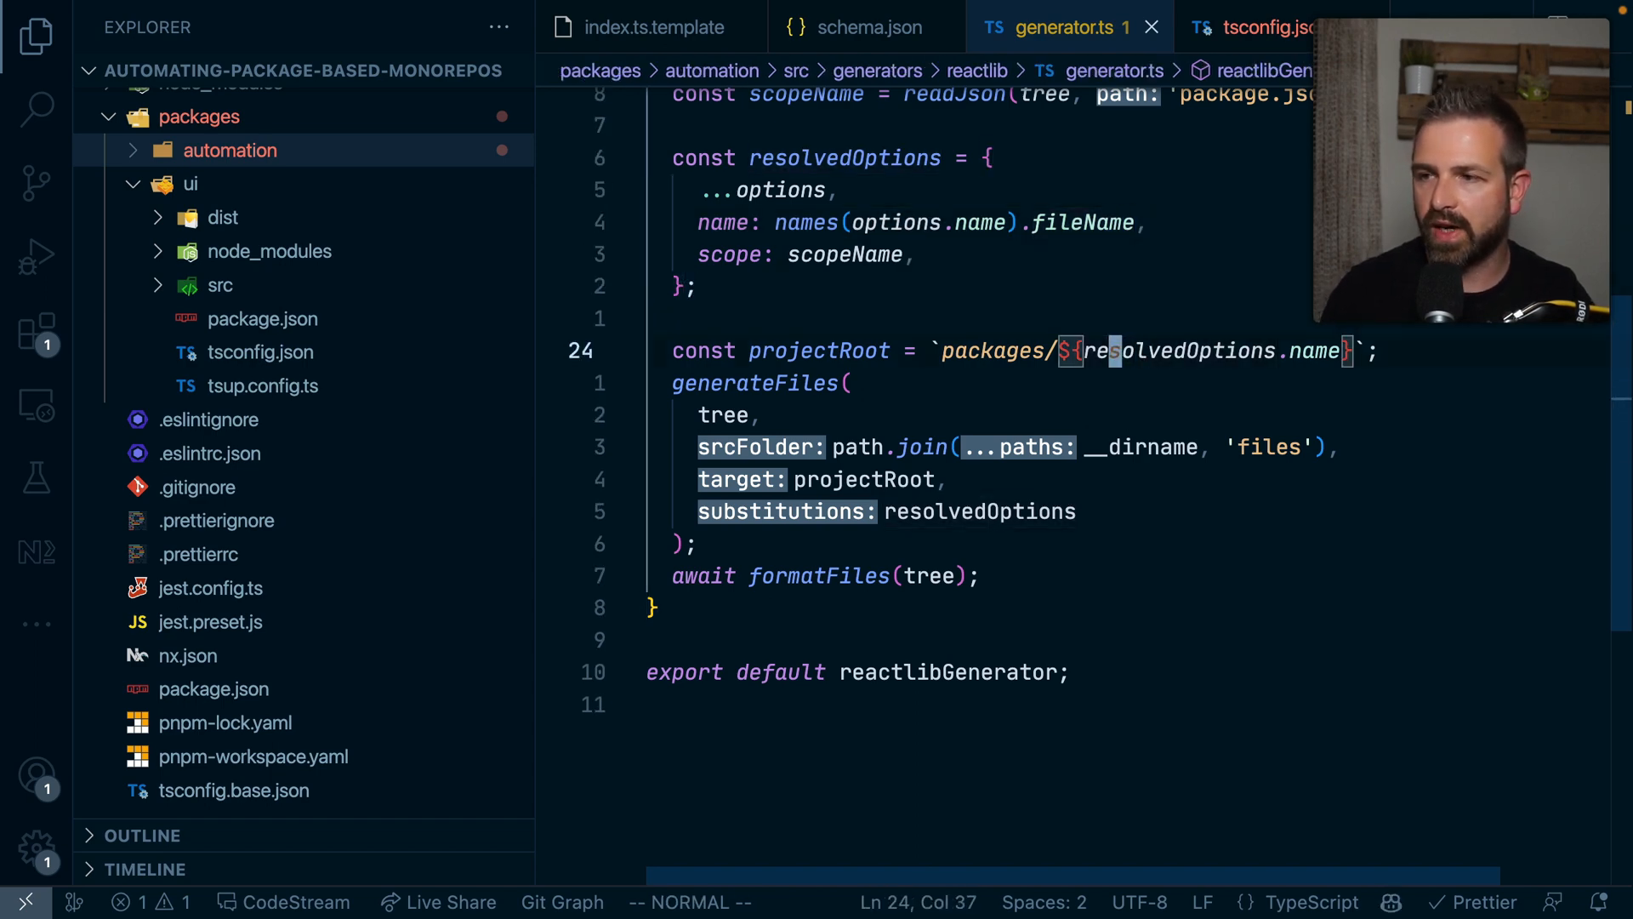
key("V")
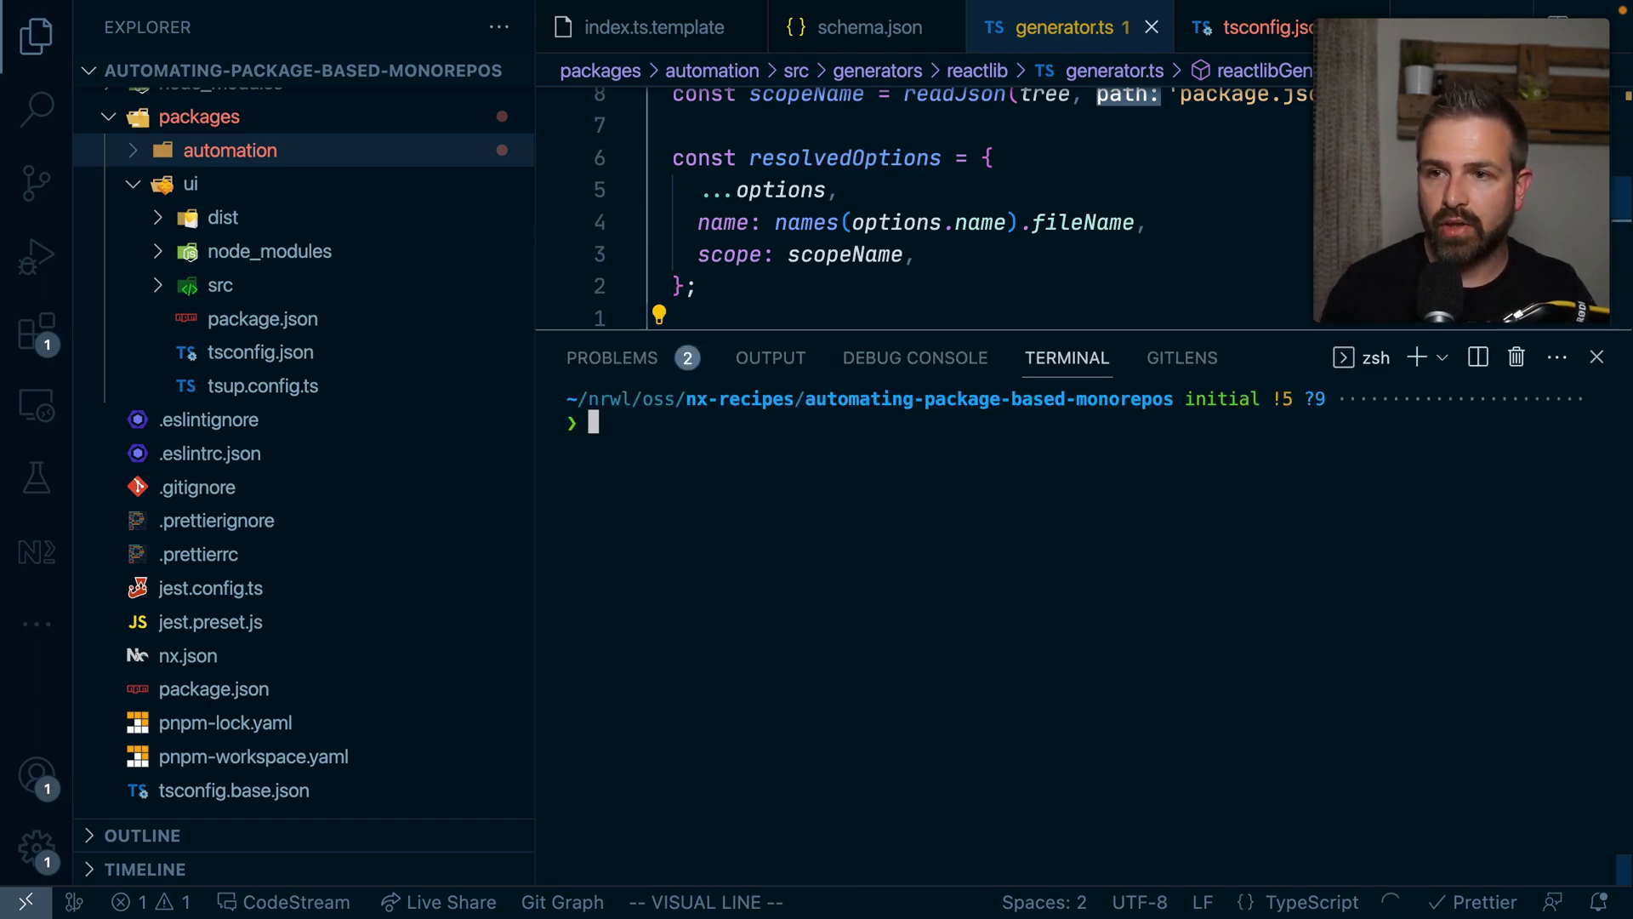
- Check the package names in the ui and automation package.json files
left_click(262, 319)
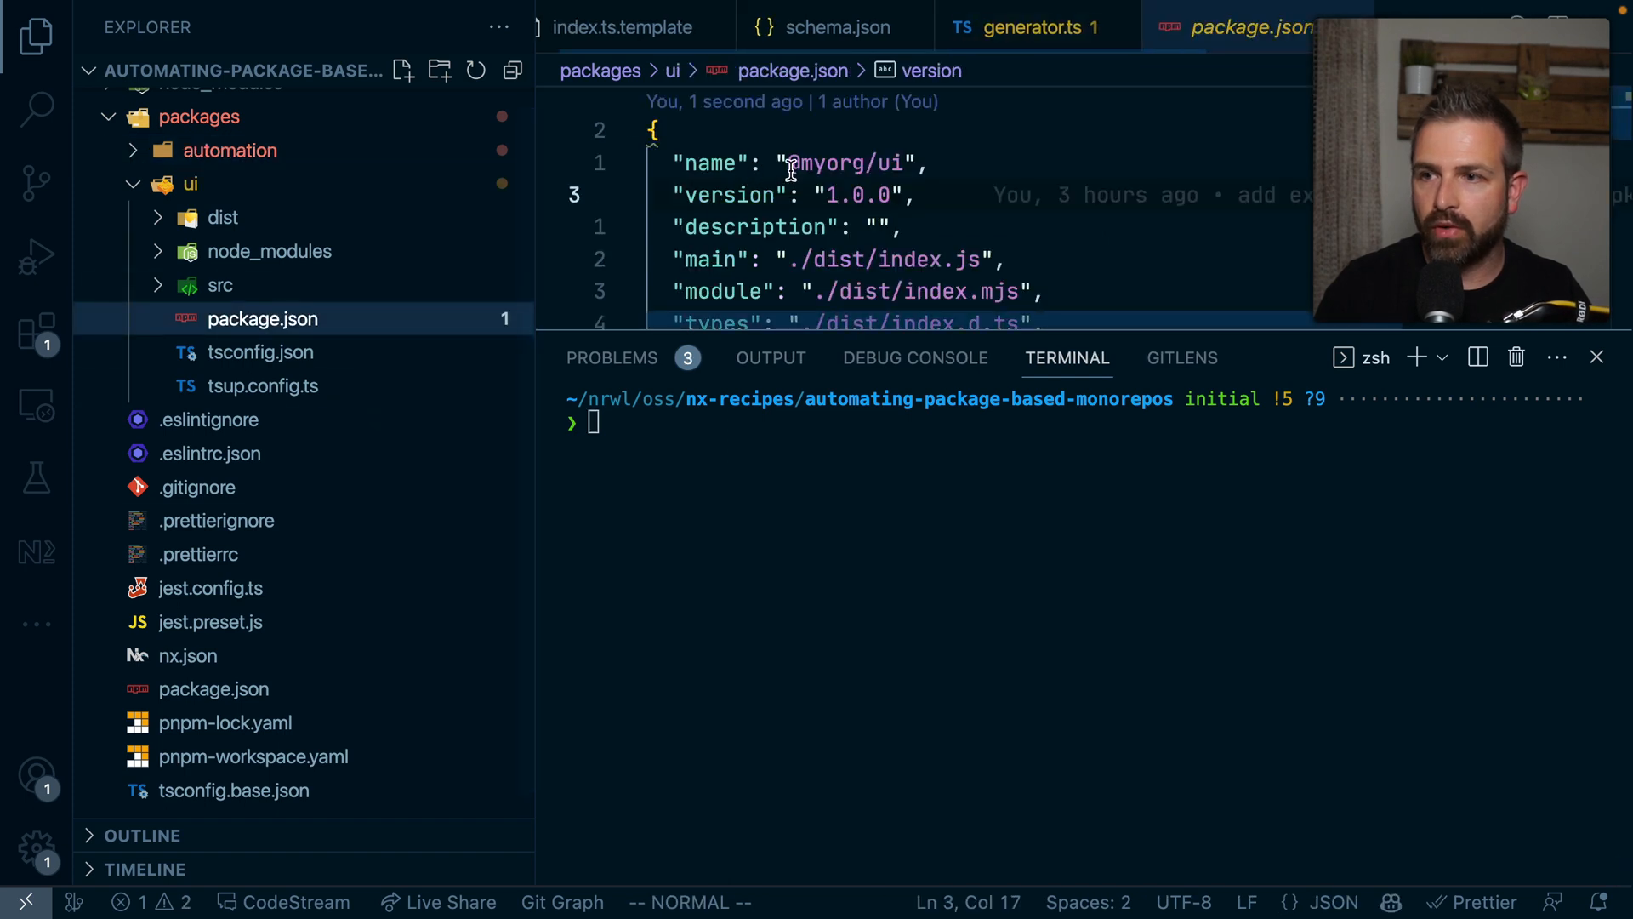
left_click(190, 183)
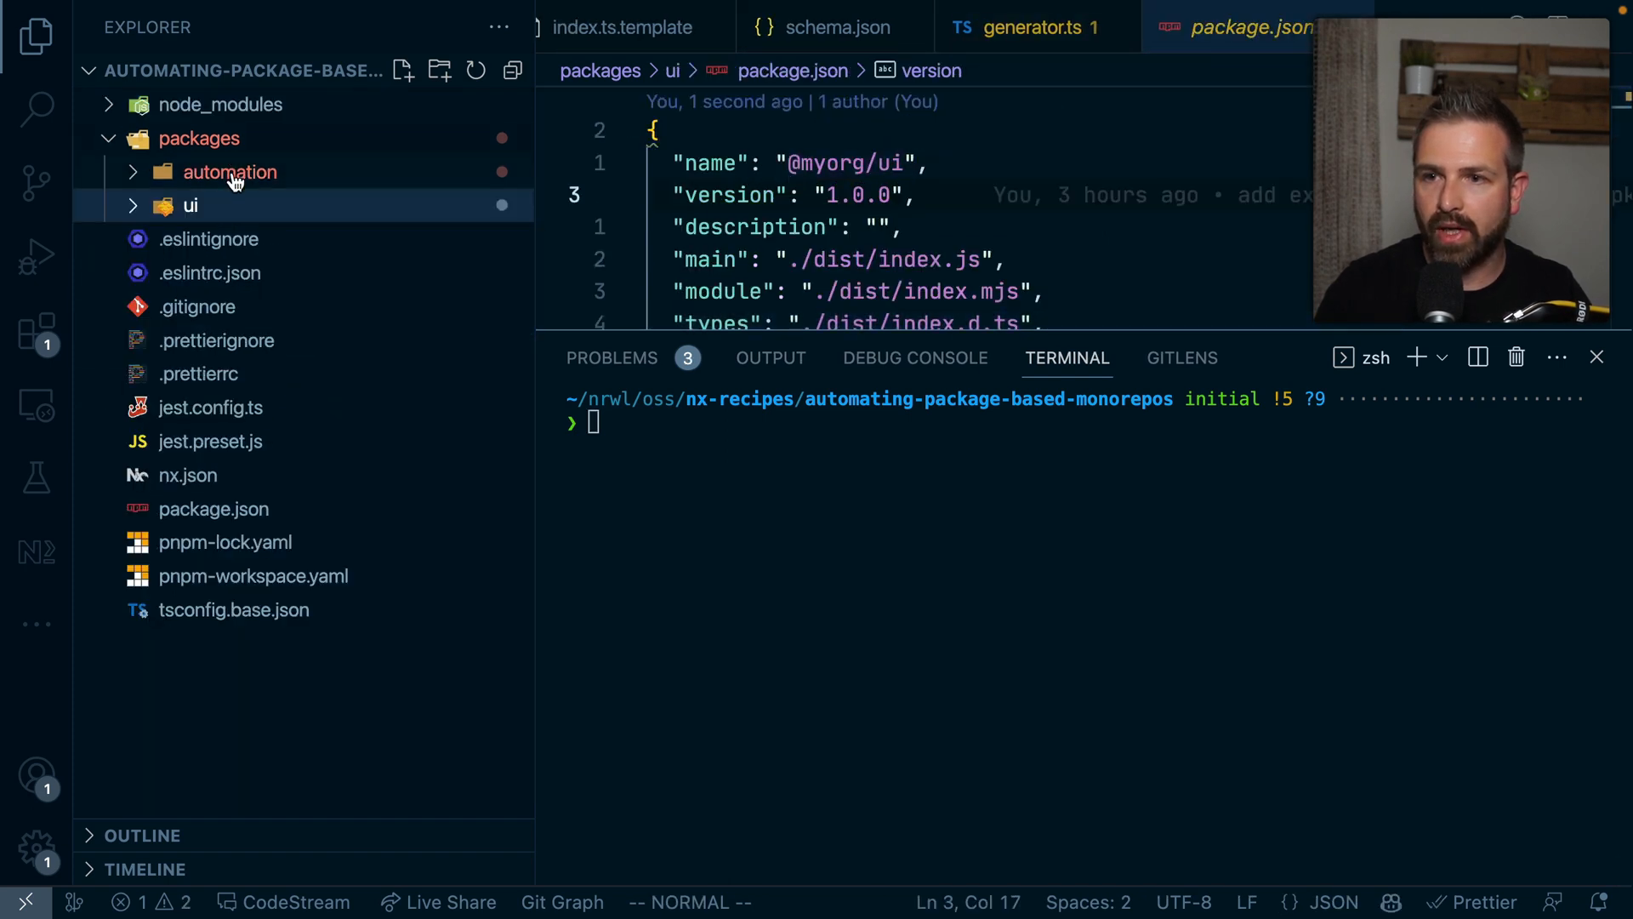
left_click(229, 172)
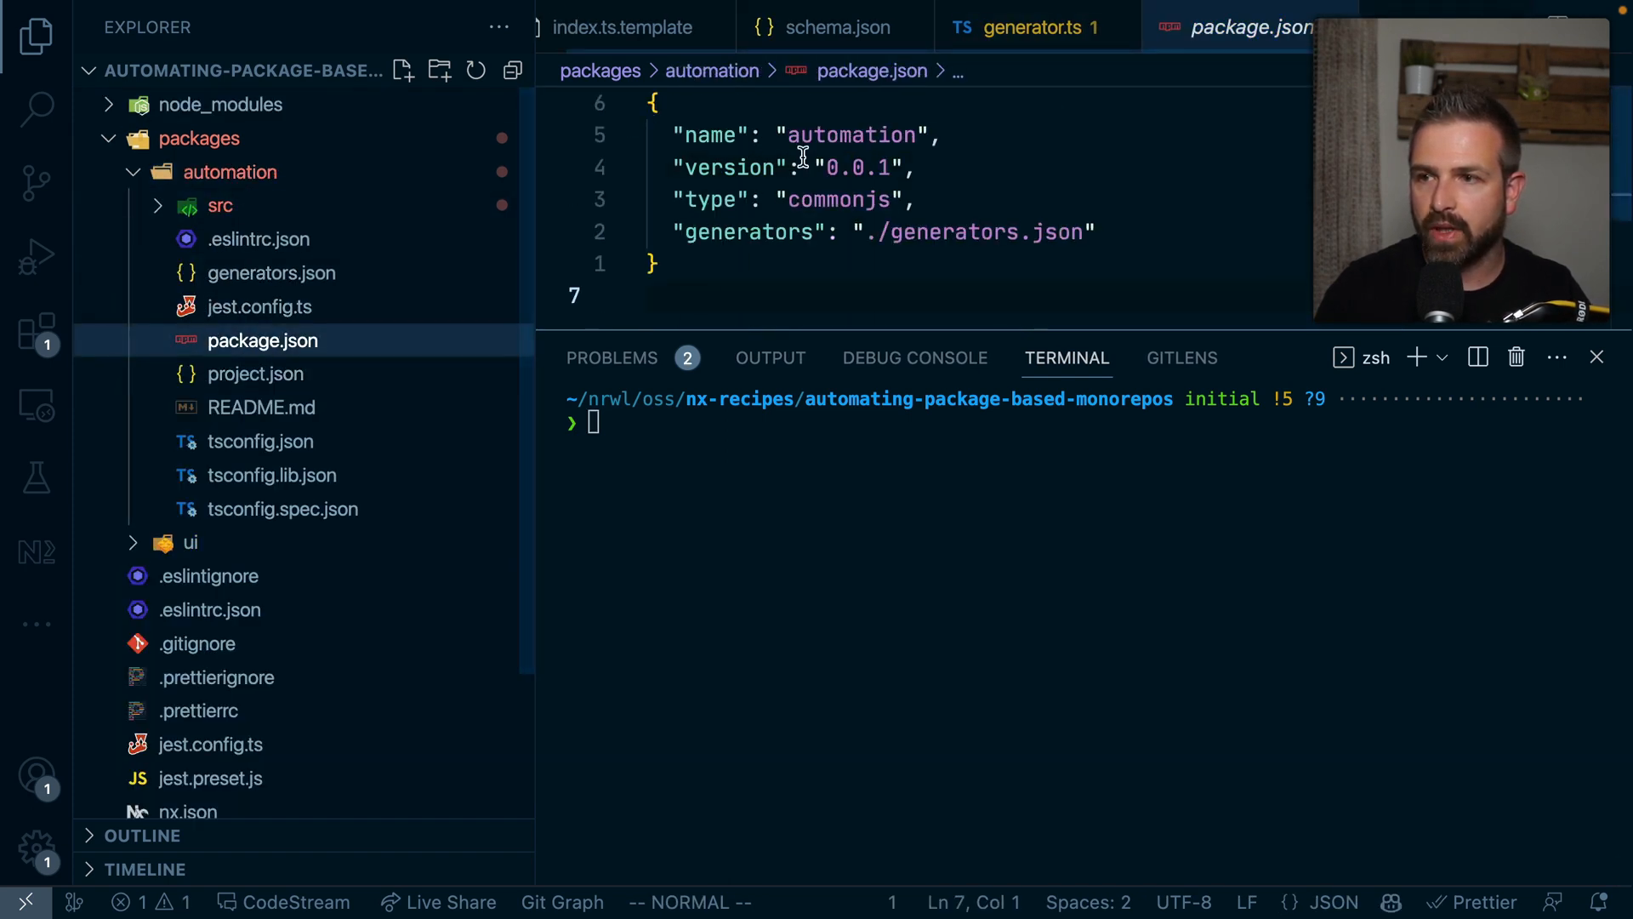
double_click(848, 134)
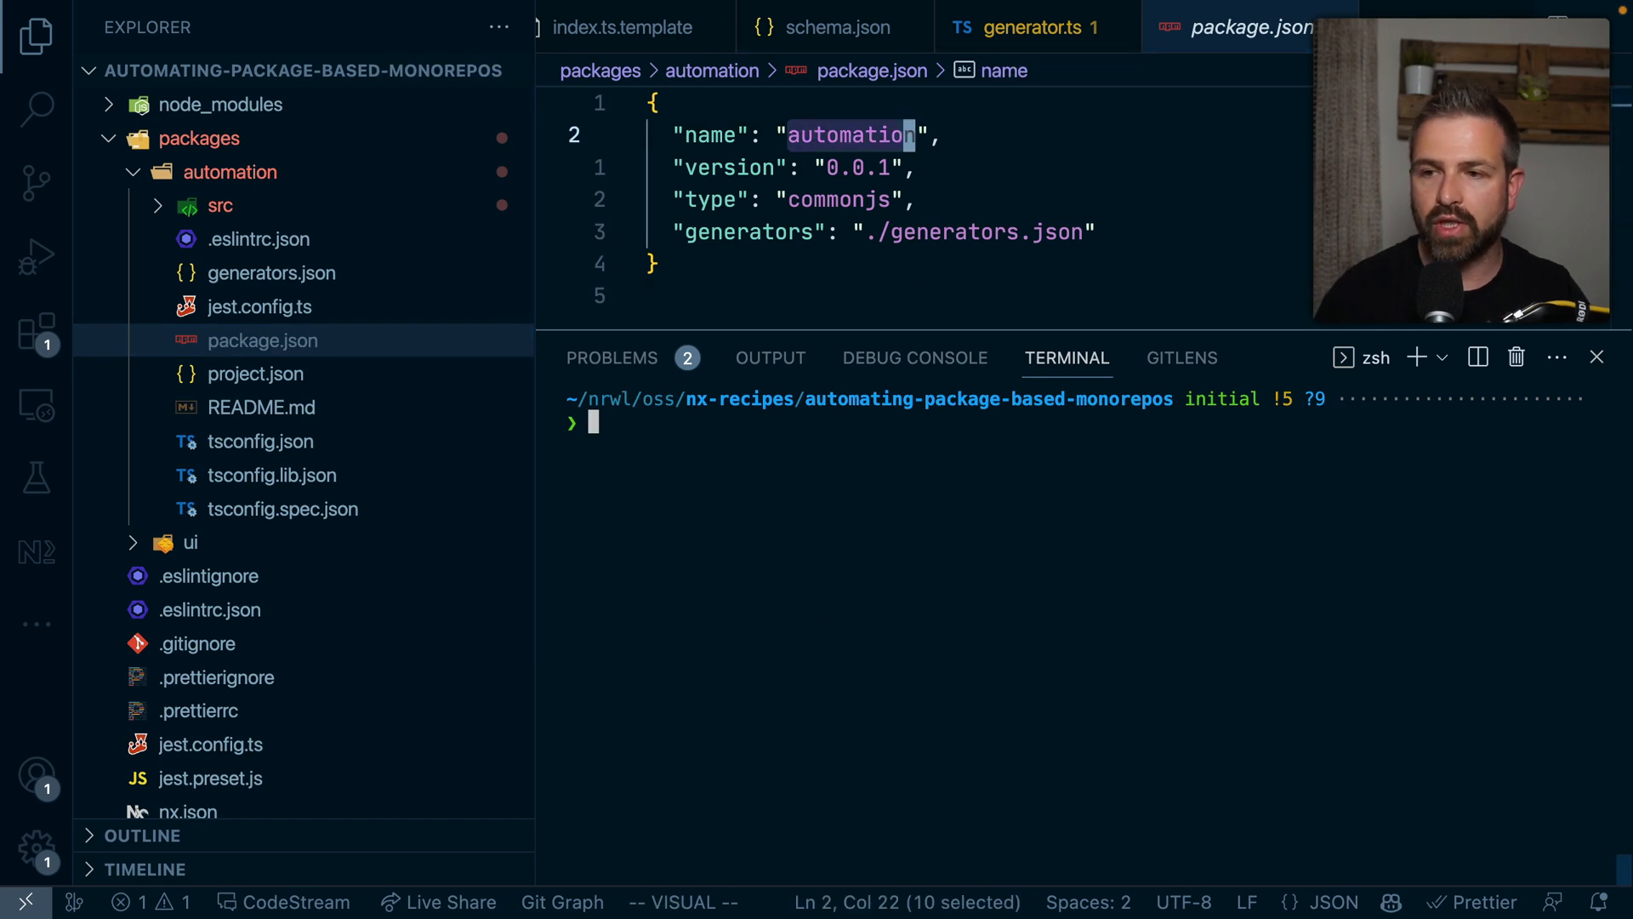
- Dry-run pnpm nx g automation:reactlib --dry-run with description 'It is just a simple setup'
type("pnpm nx g")
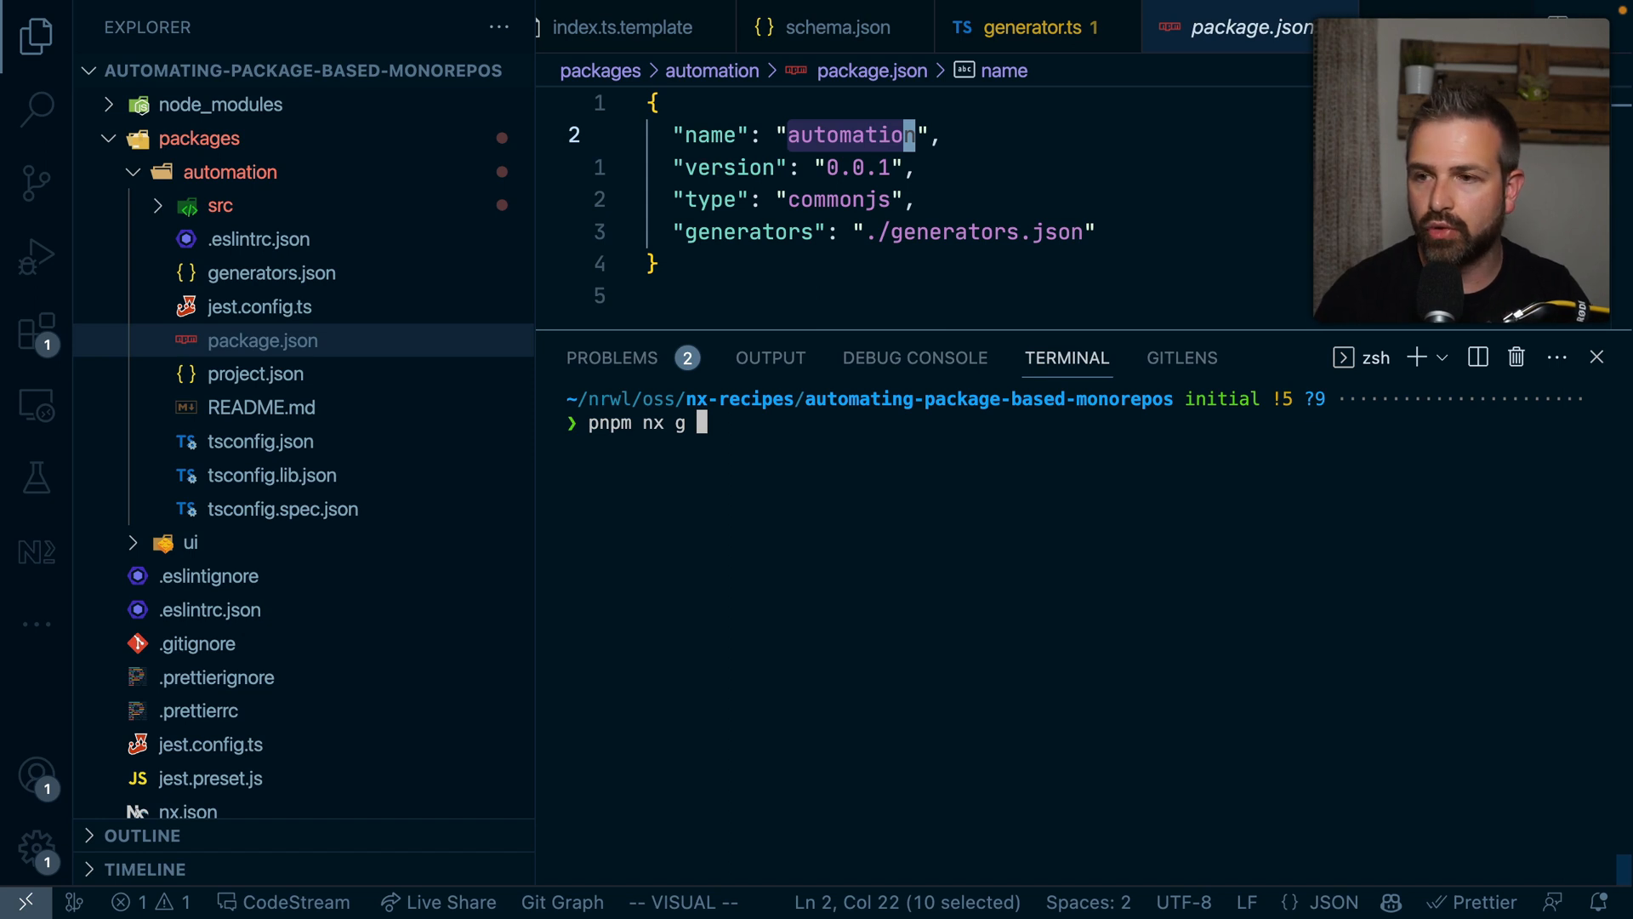
type("automation")
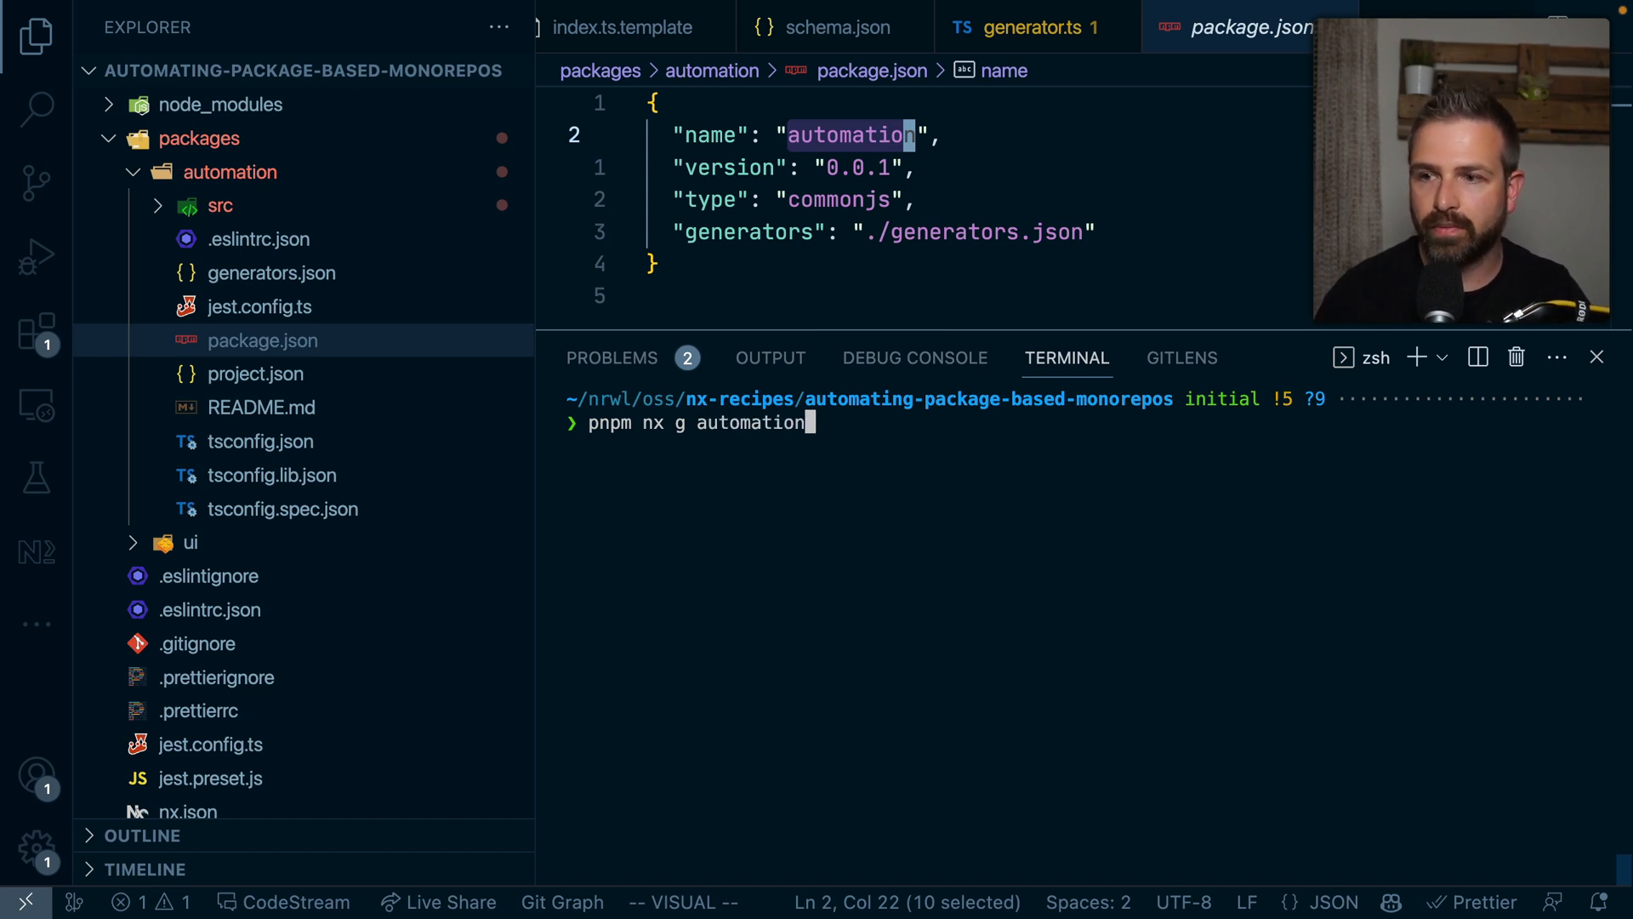
type(":")
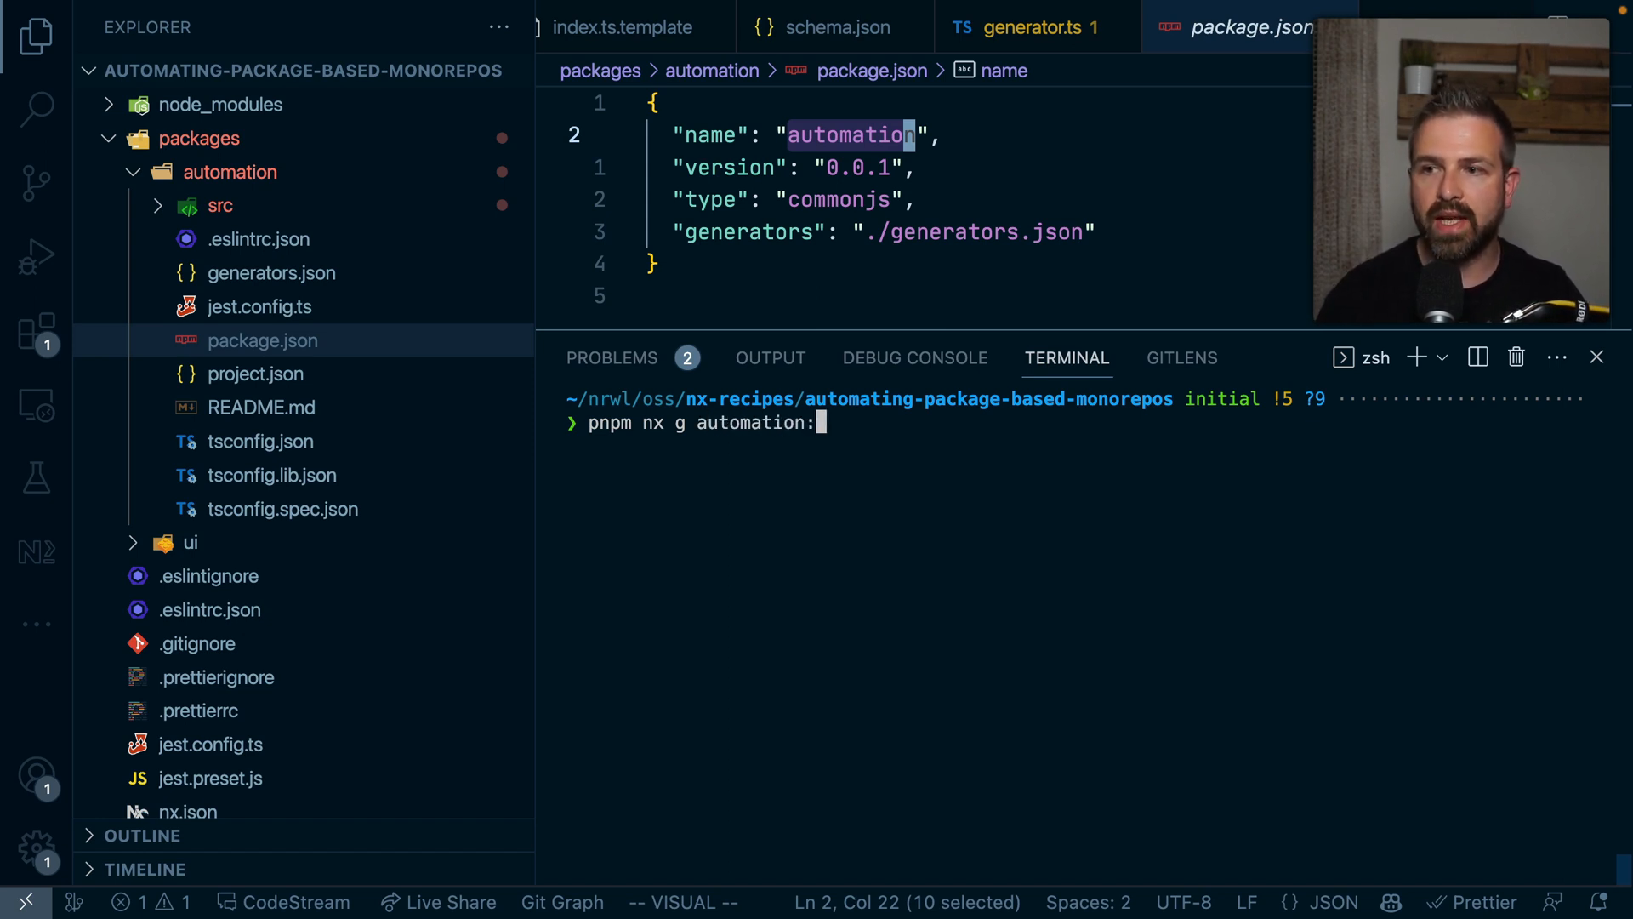
mouse_move(790, 604)
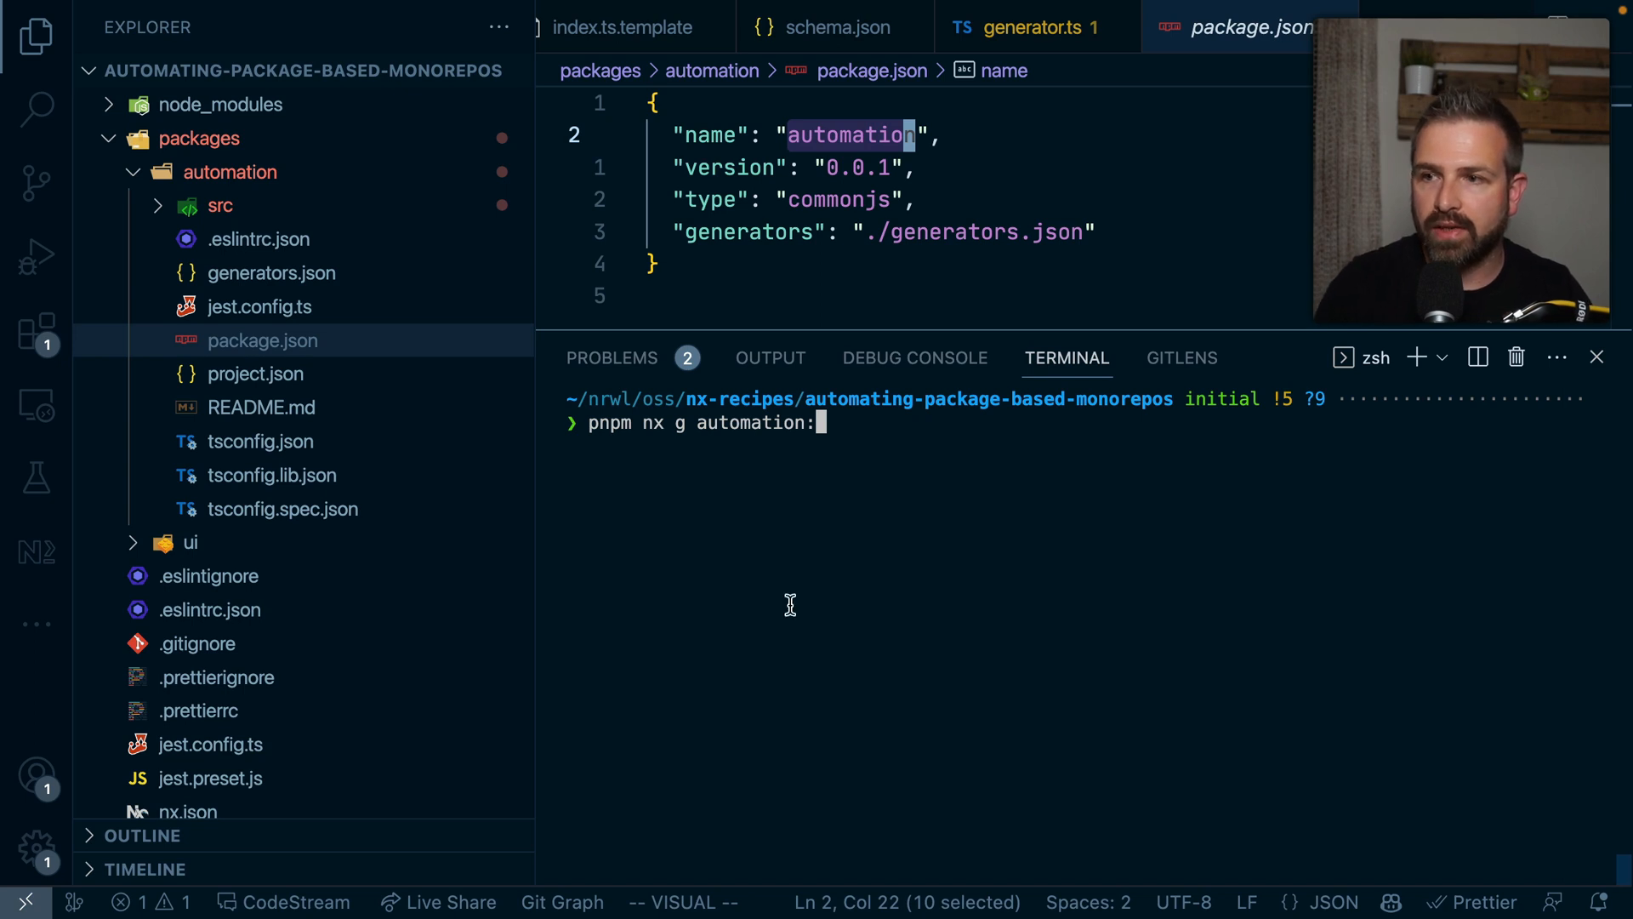
left_click(219, 205)
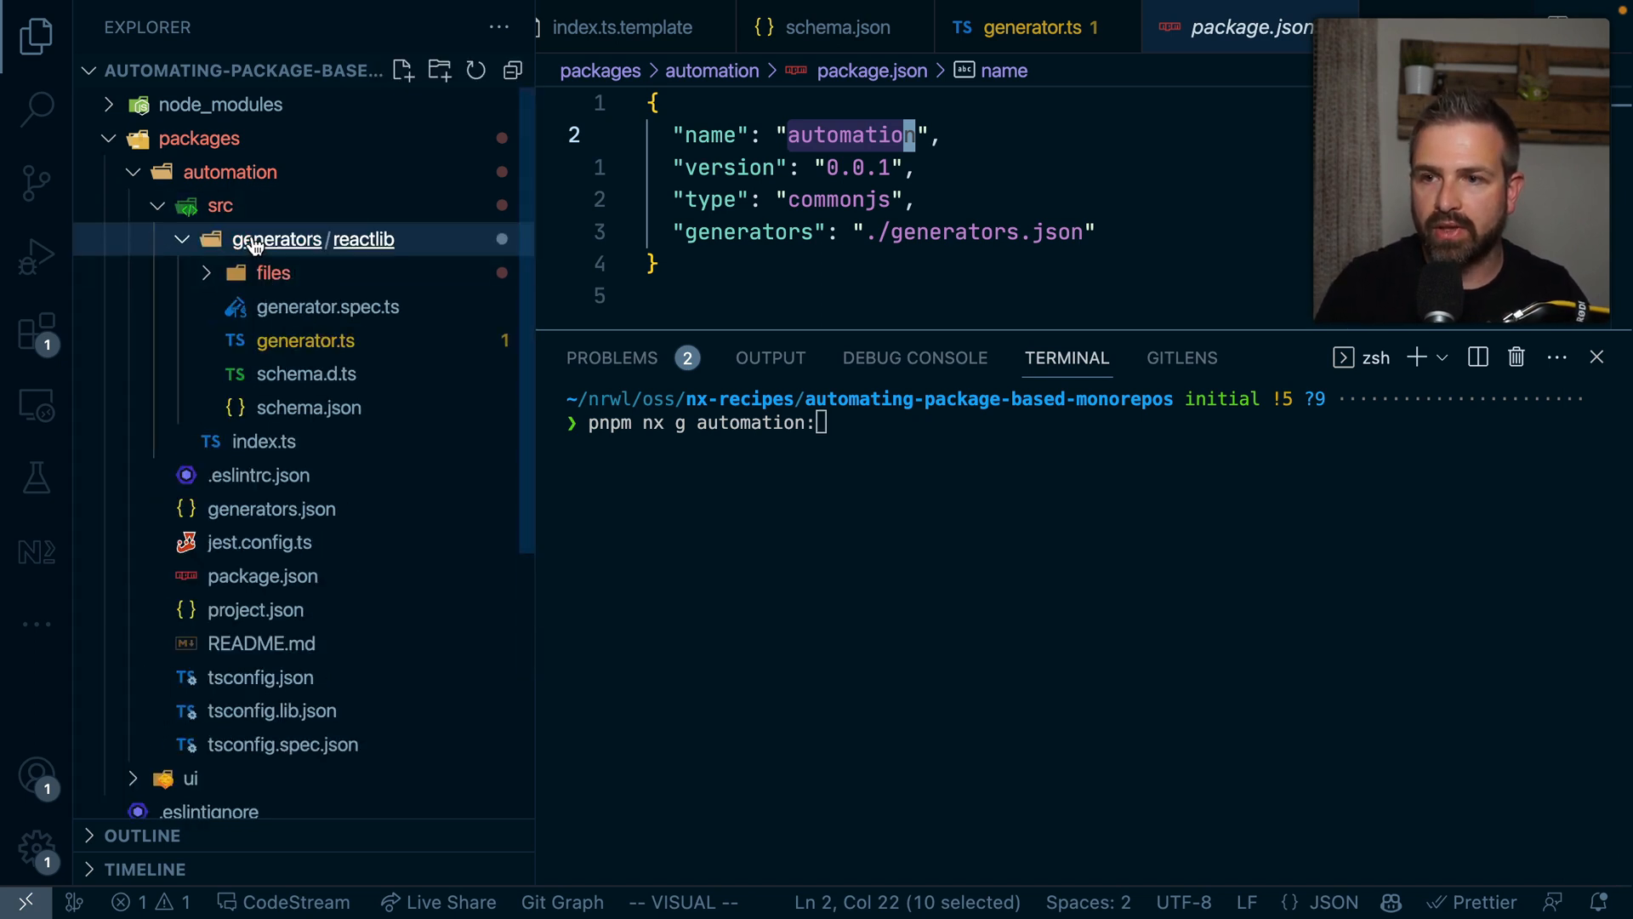
left_click(271, 508)
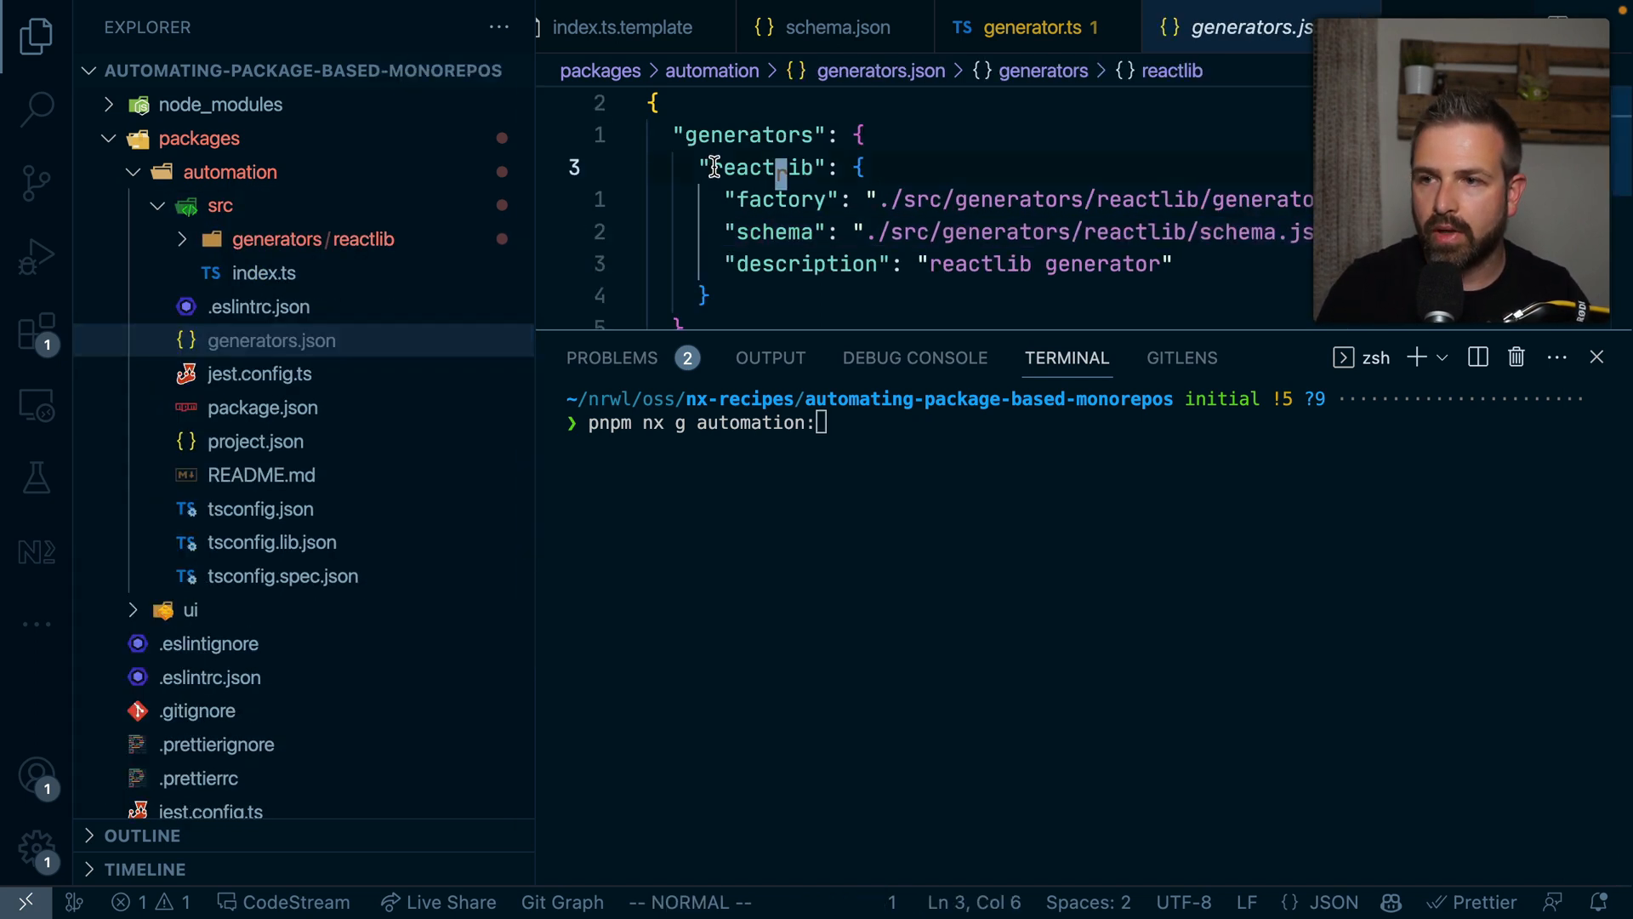
type("reactlib")
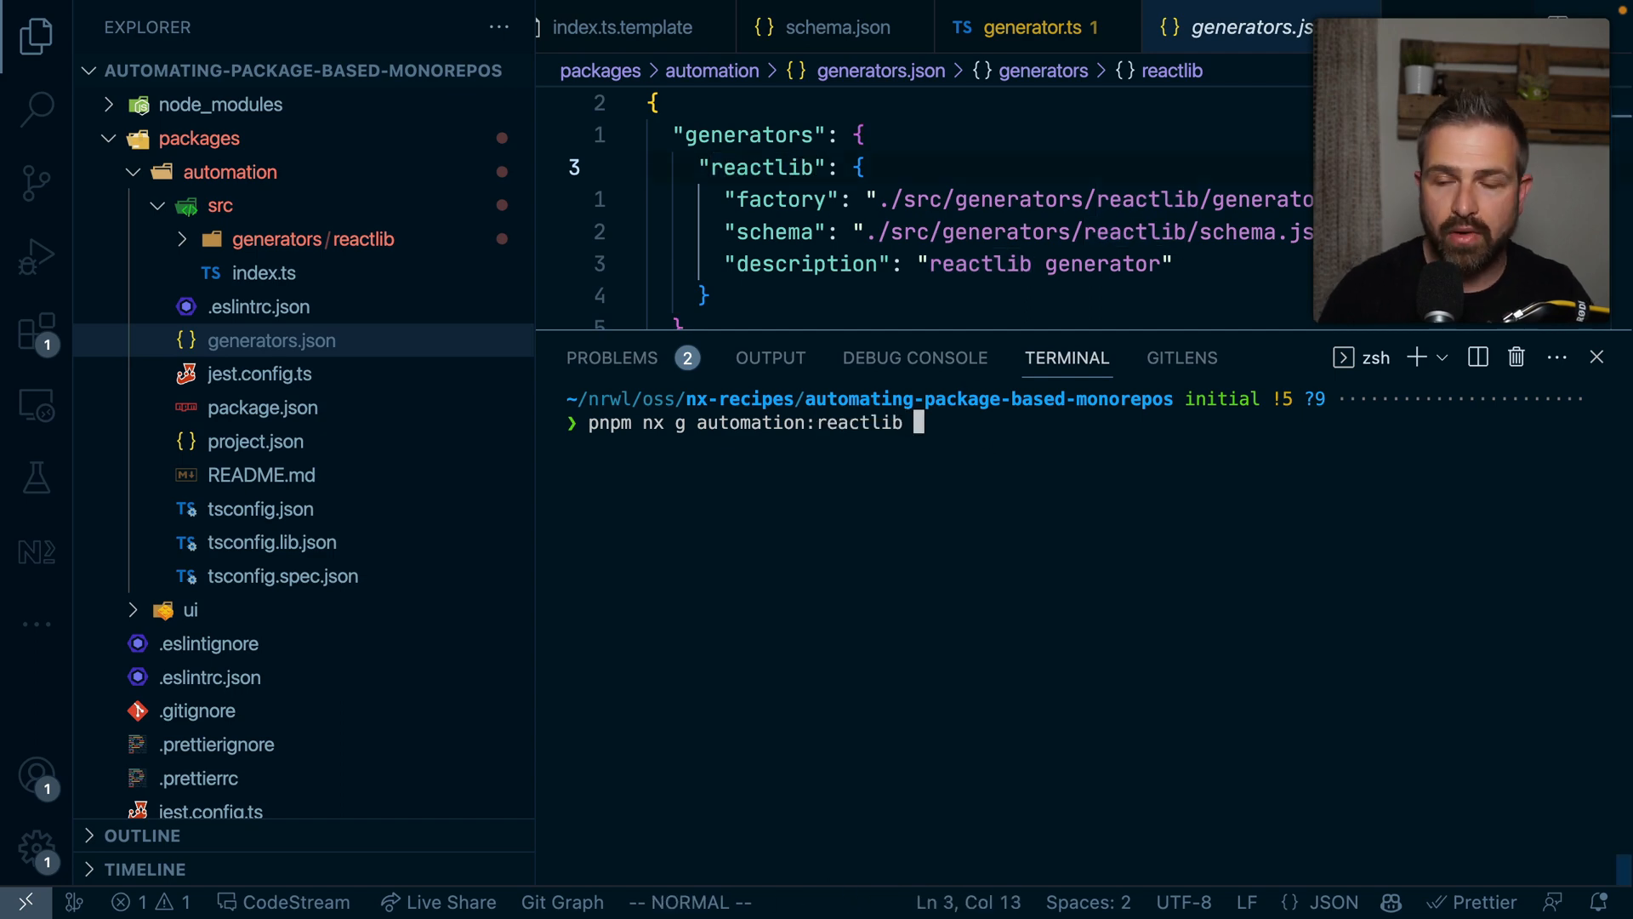
type("--dry-run")
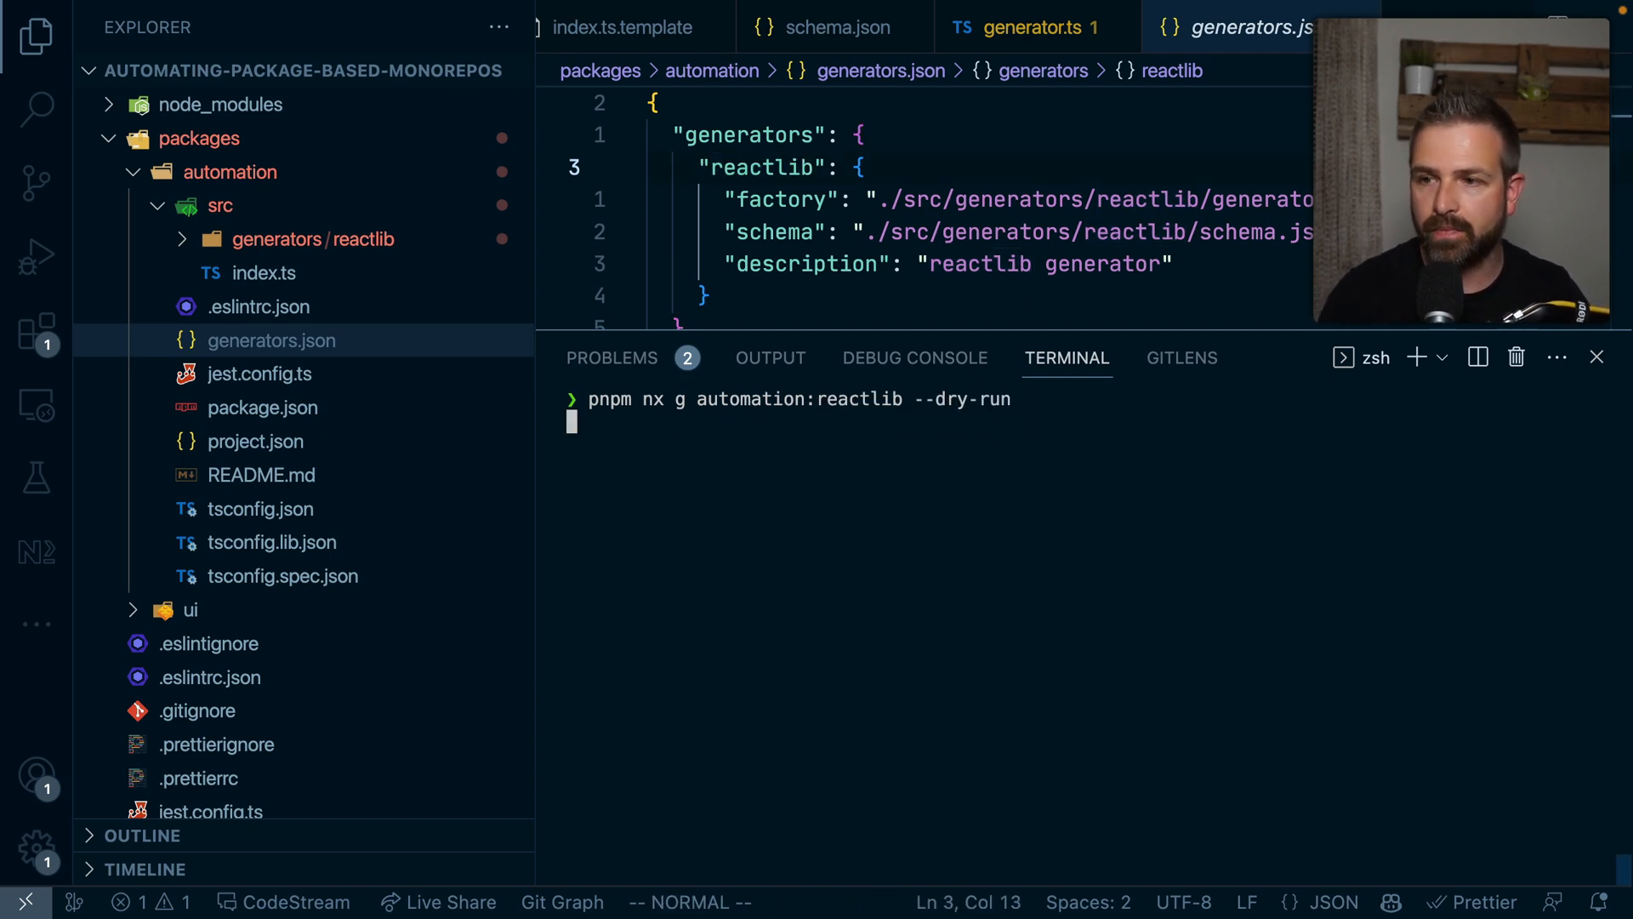
key("Return")
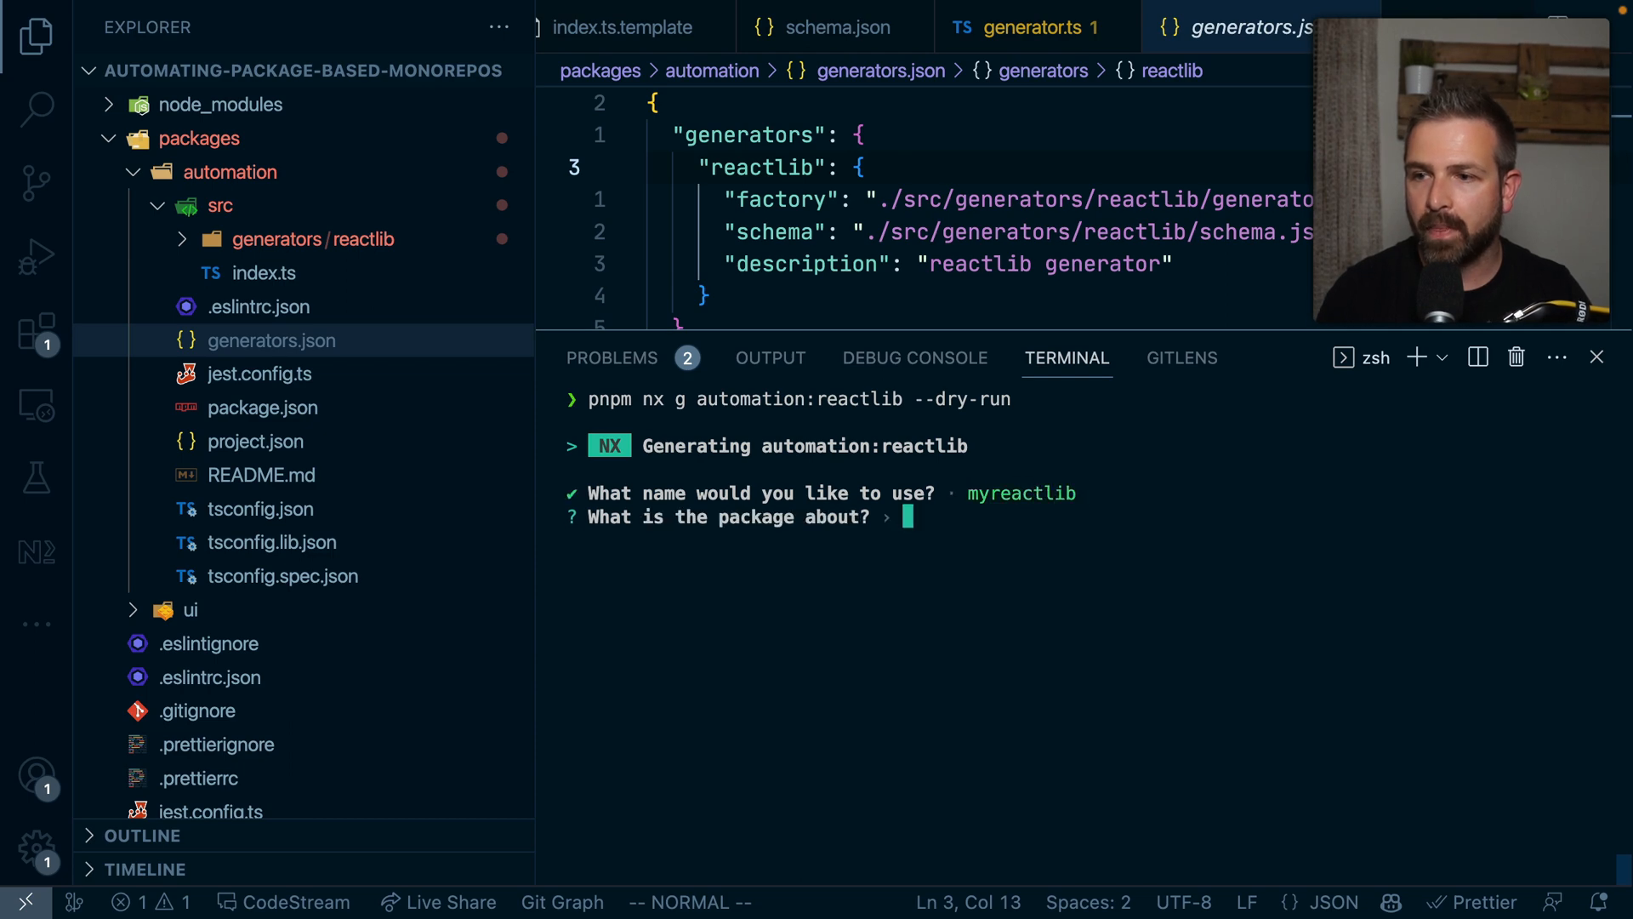
type("It")
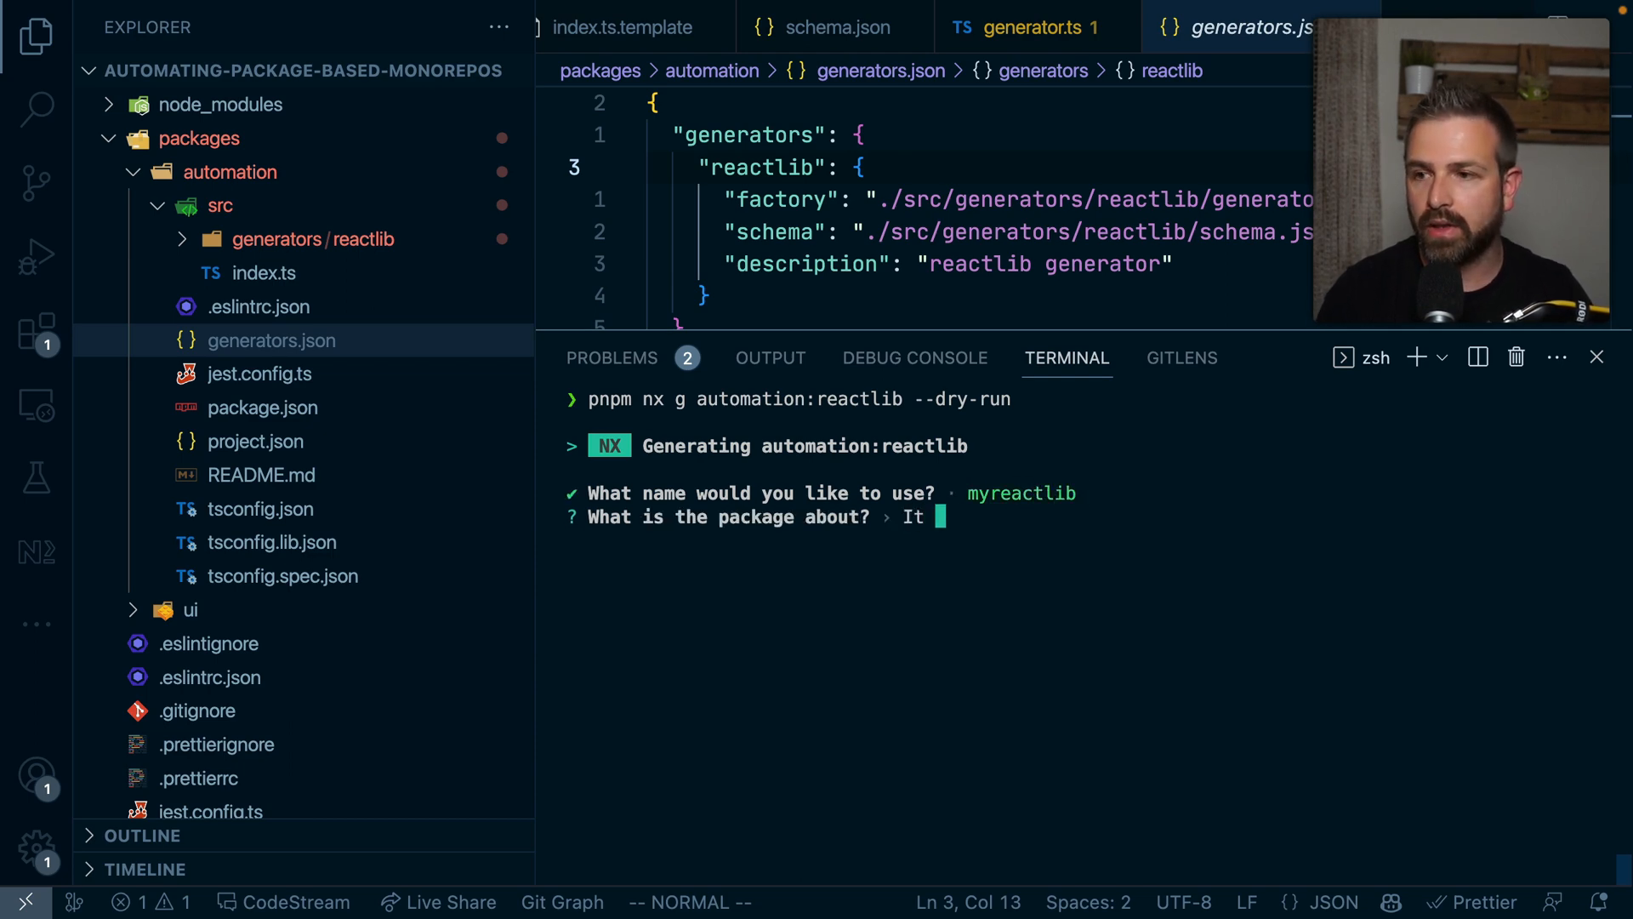
type("is just a simple setup of a react library")
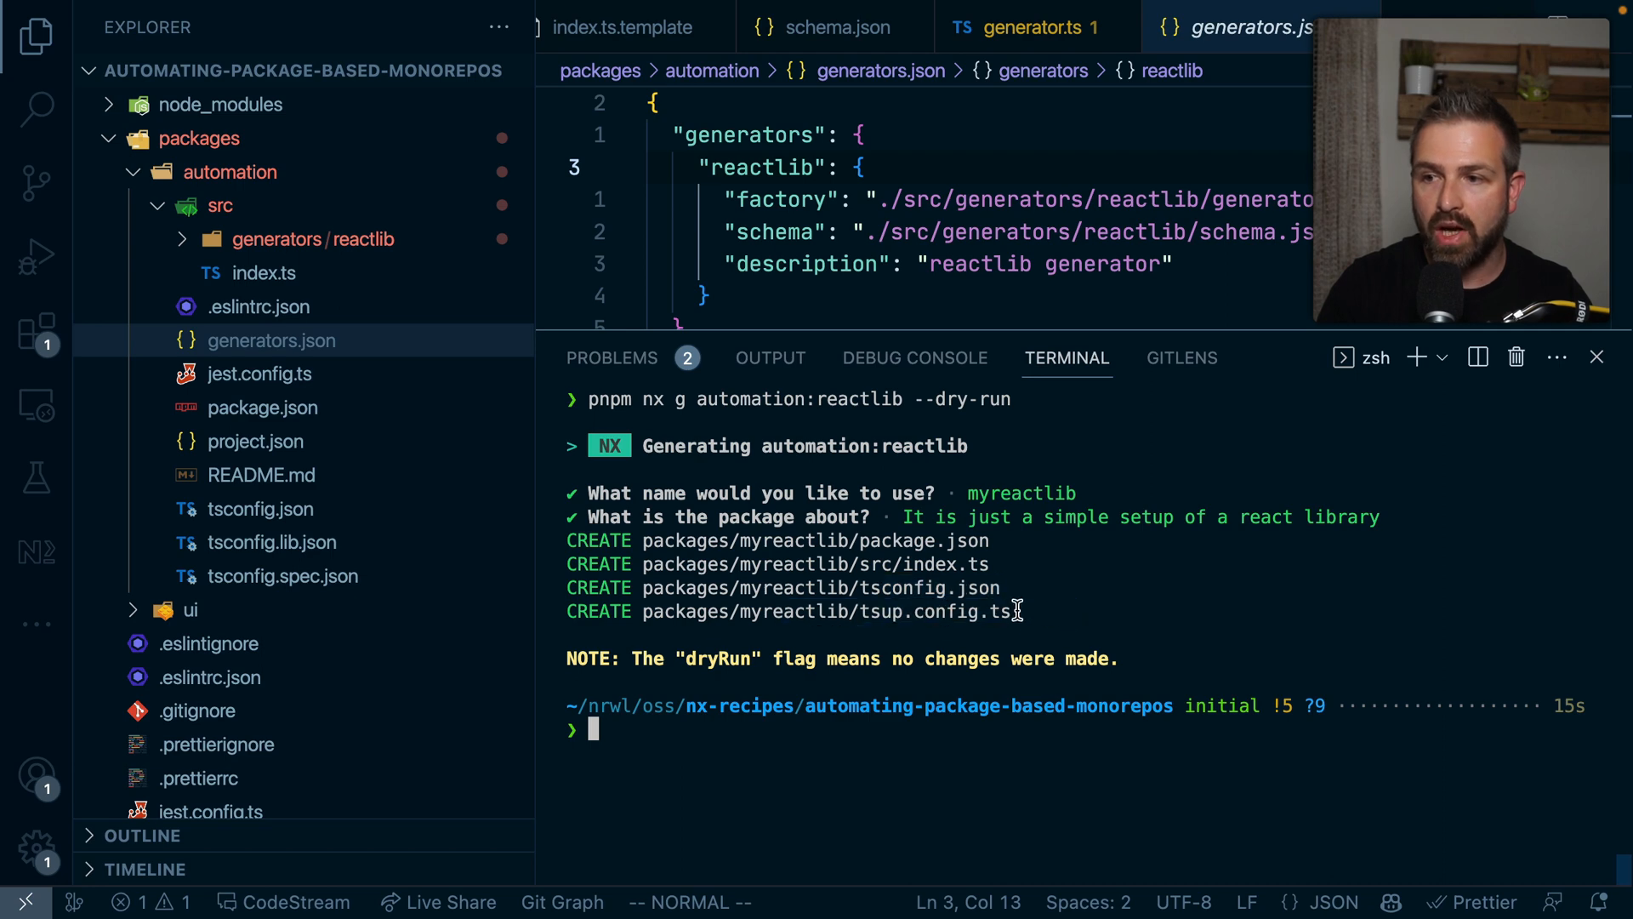
mouse_move(1062, 627)
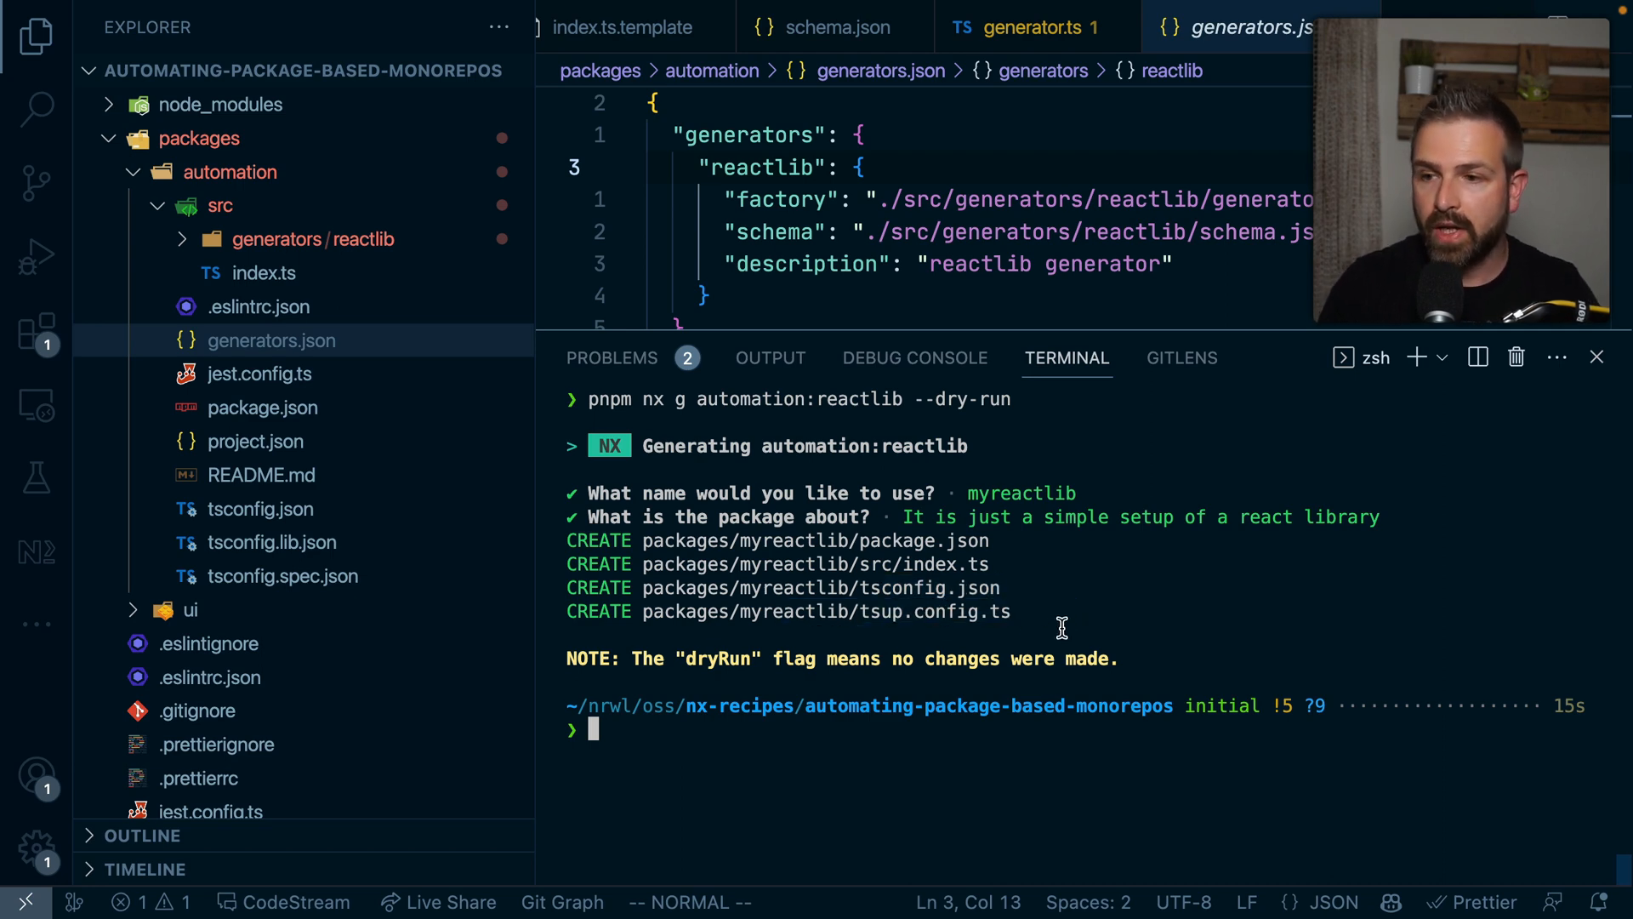
- Run pnpm nx g automation:reactlib myreactlib for real, entering a simple React description
type("pnpm nx g automation:reactlib --d")
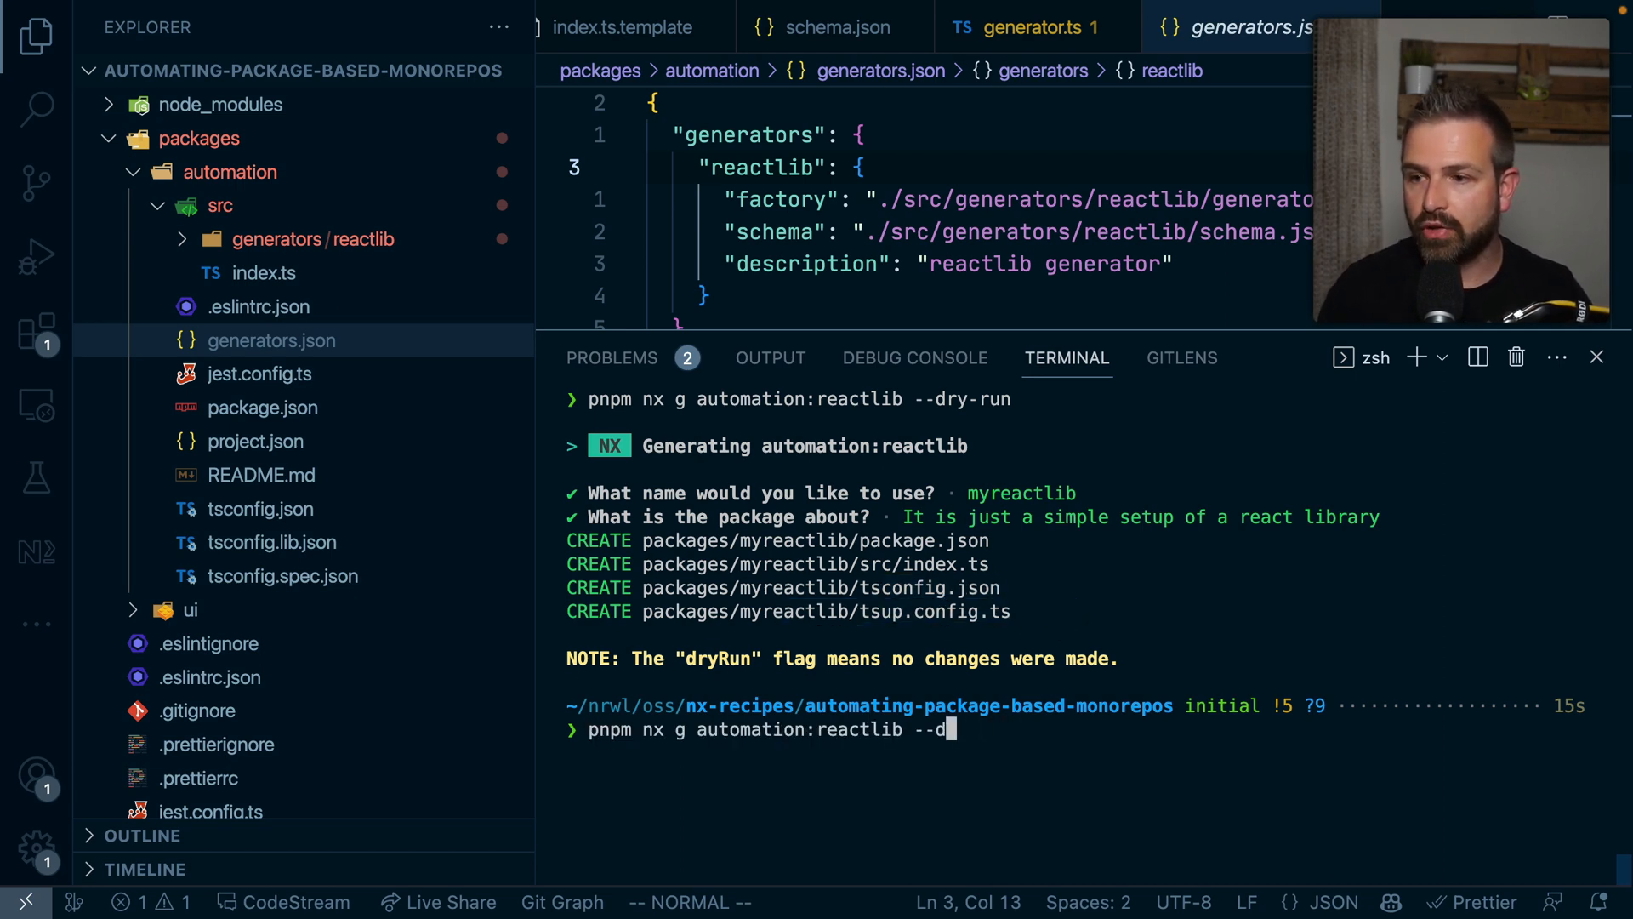
key("Backspace")
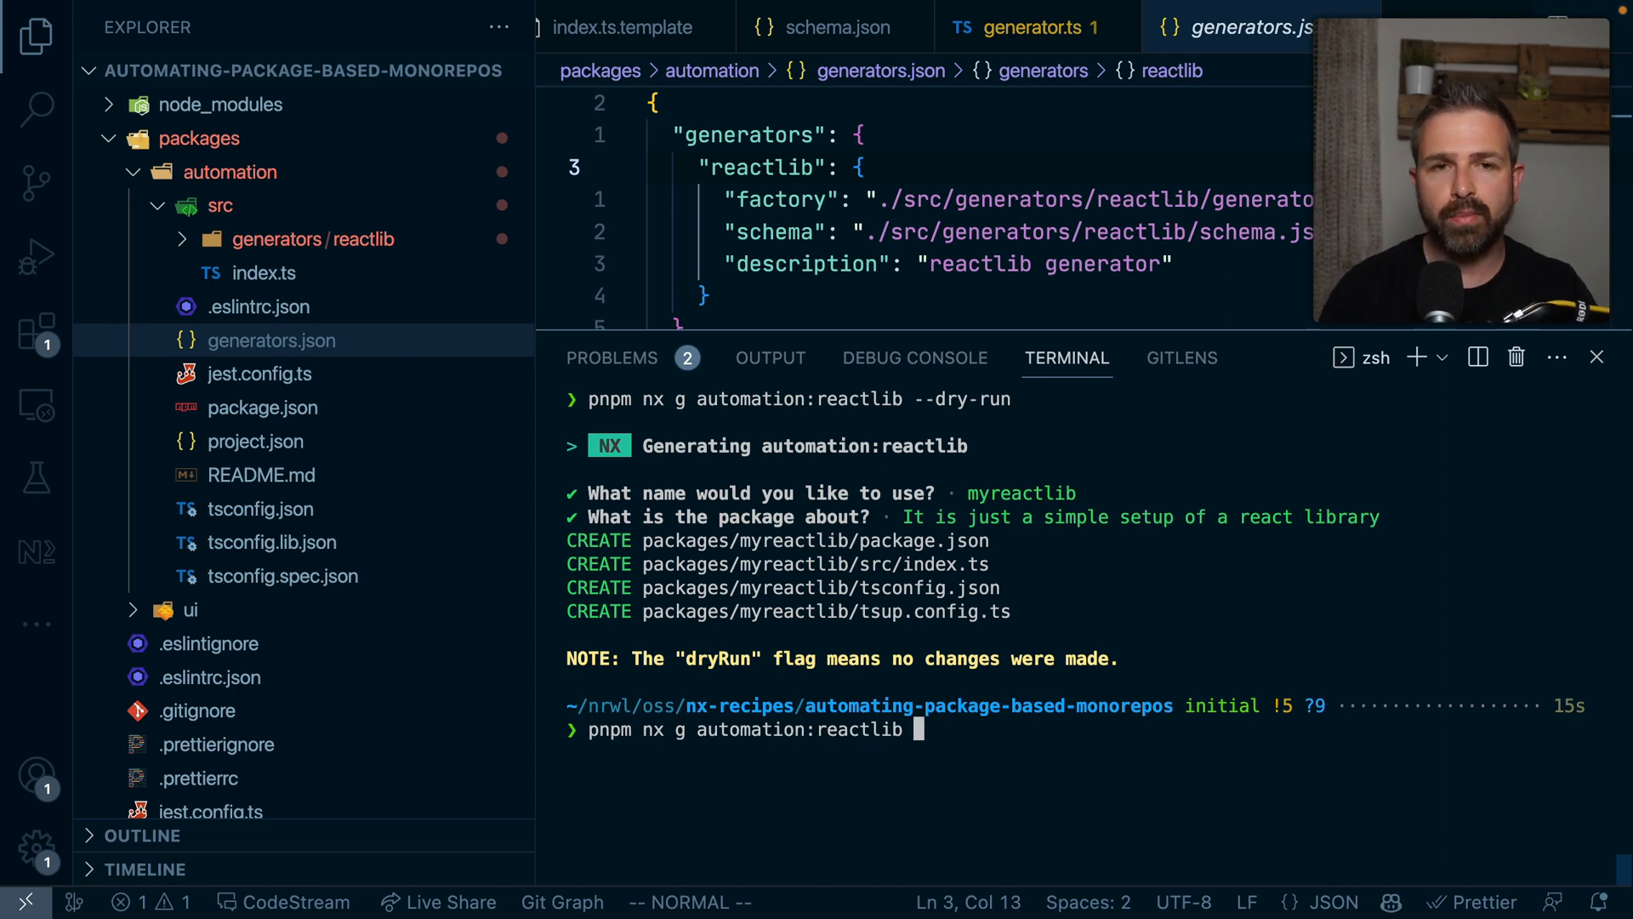
type("myreac")
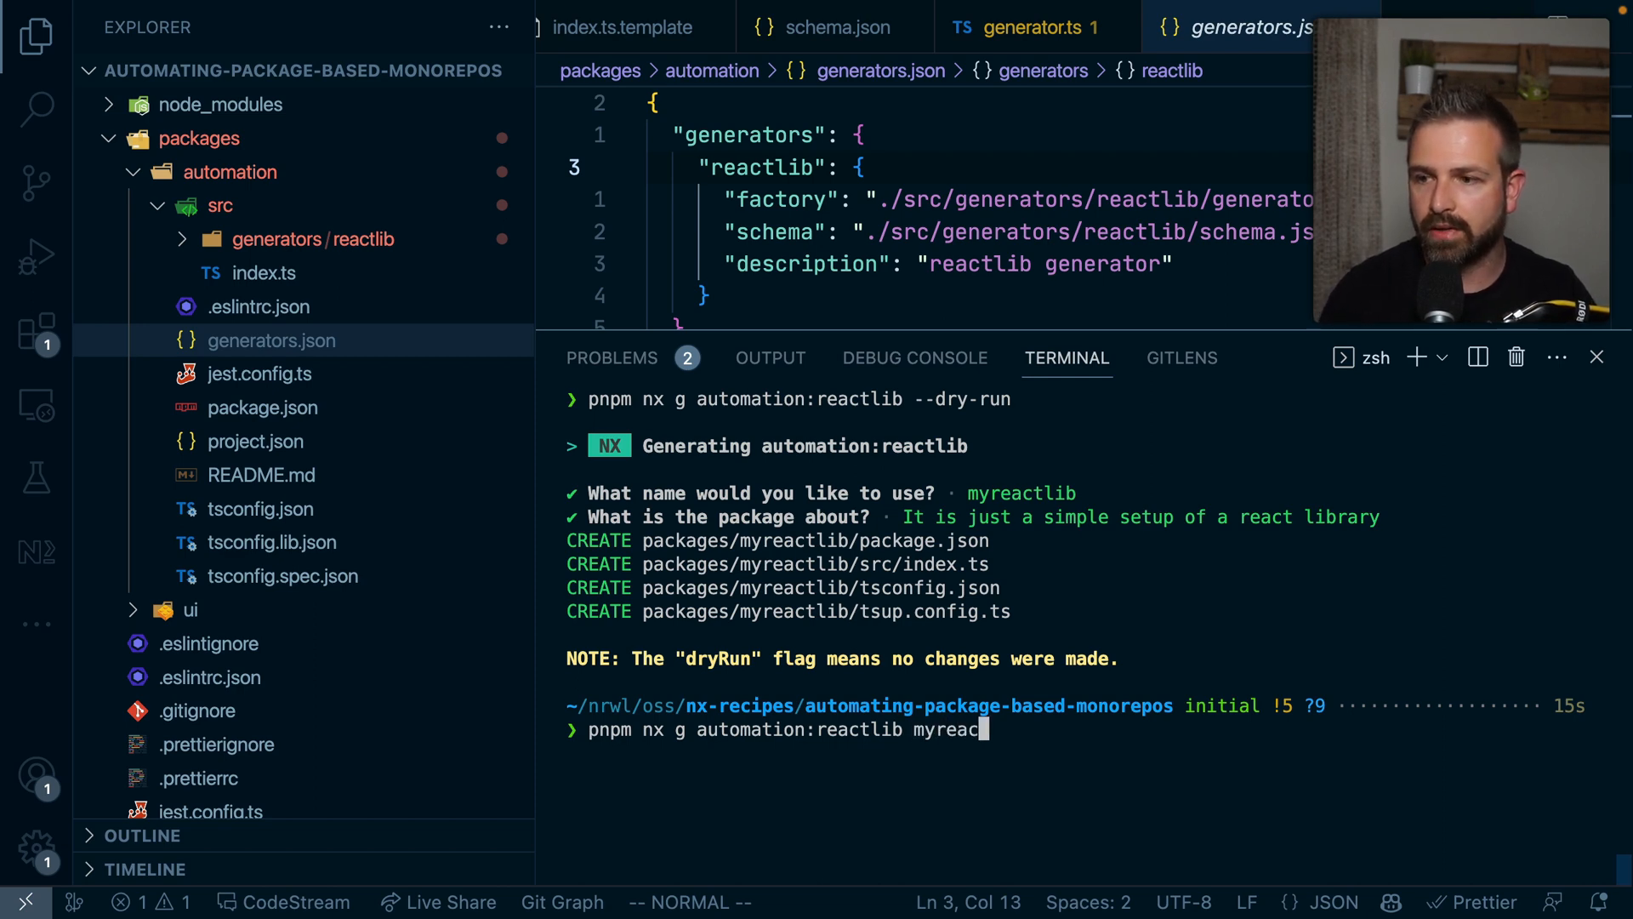
key("Return")
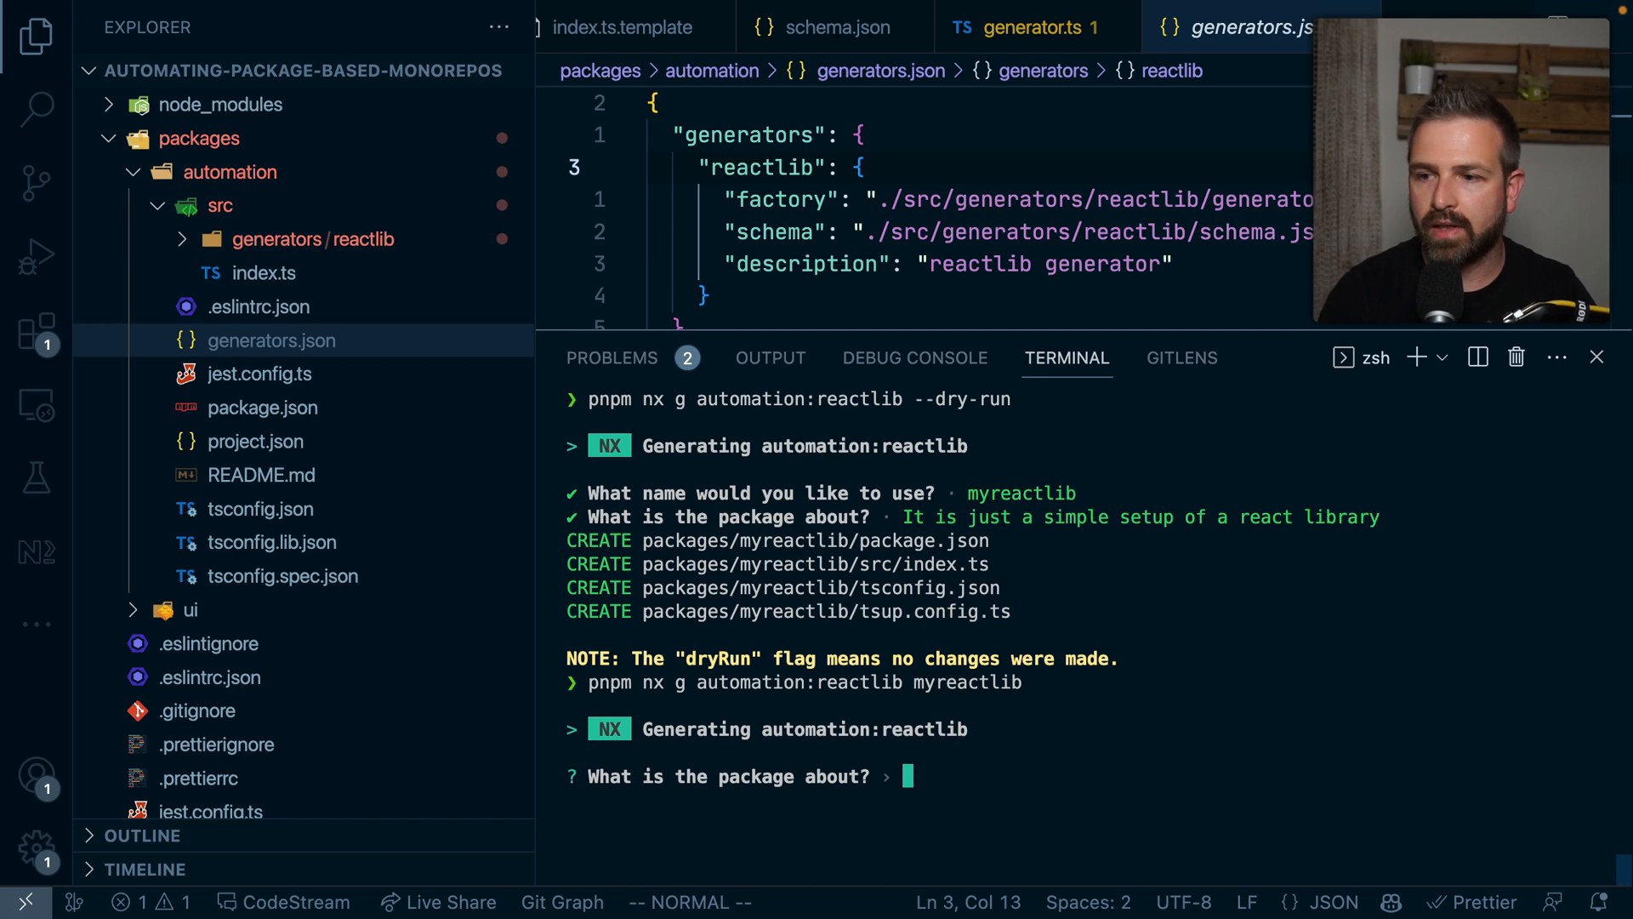
type("a simple react lib")
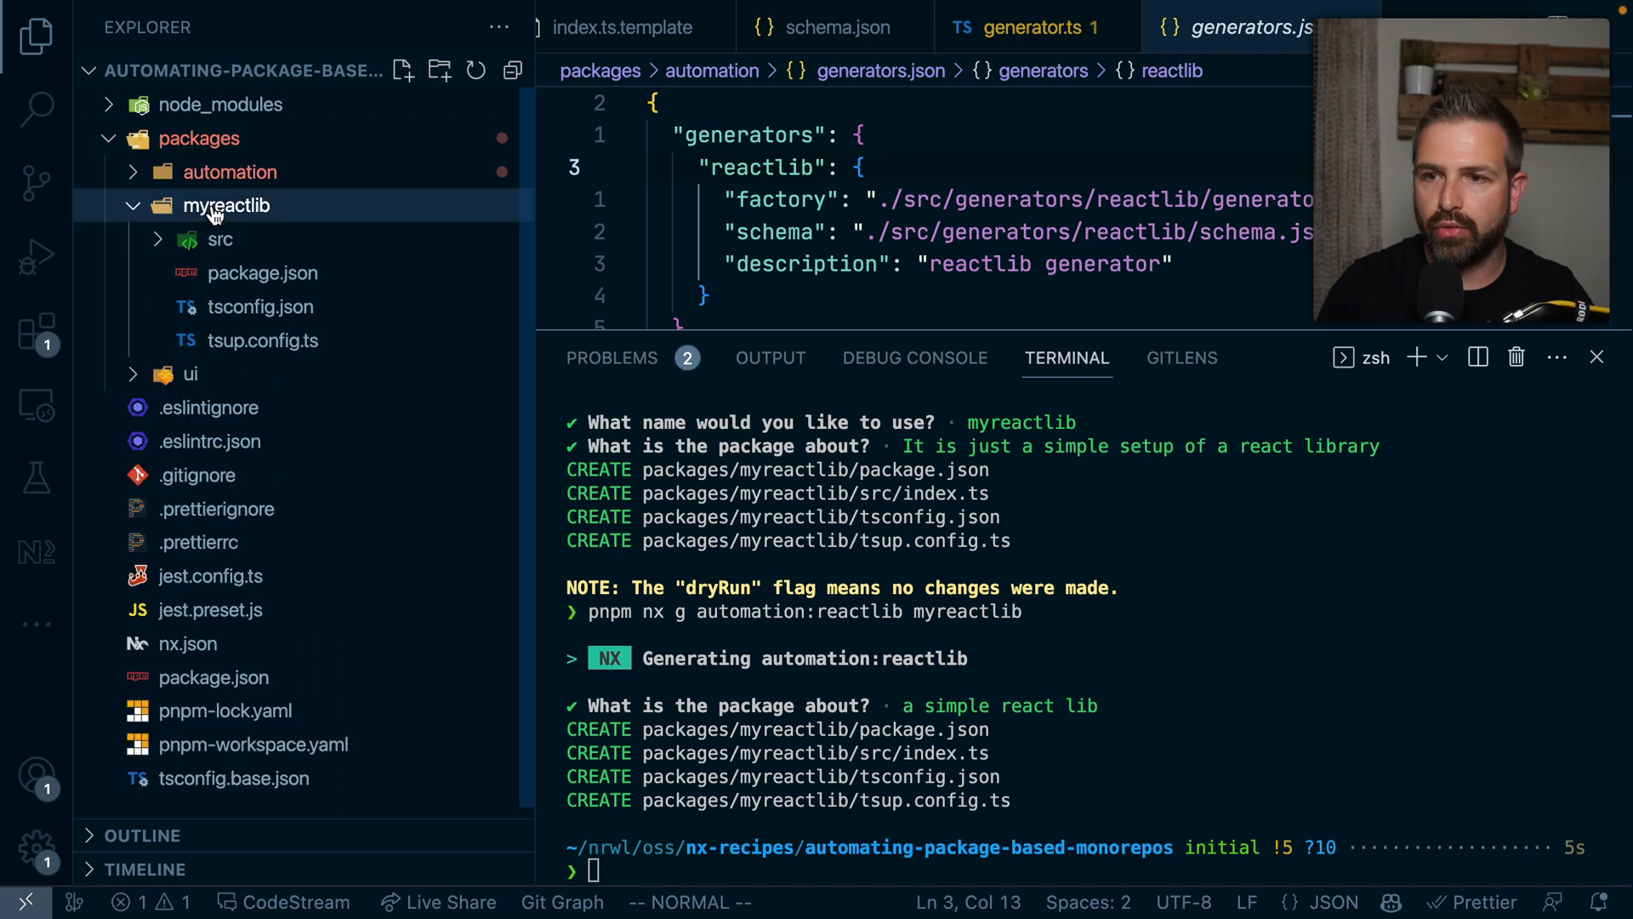
- Open myreactlib's package.json, tsconfig.json, tsup.config.ts and src/index.ts
left_click(263, 273)
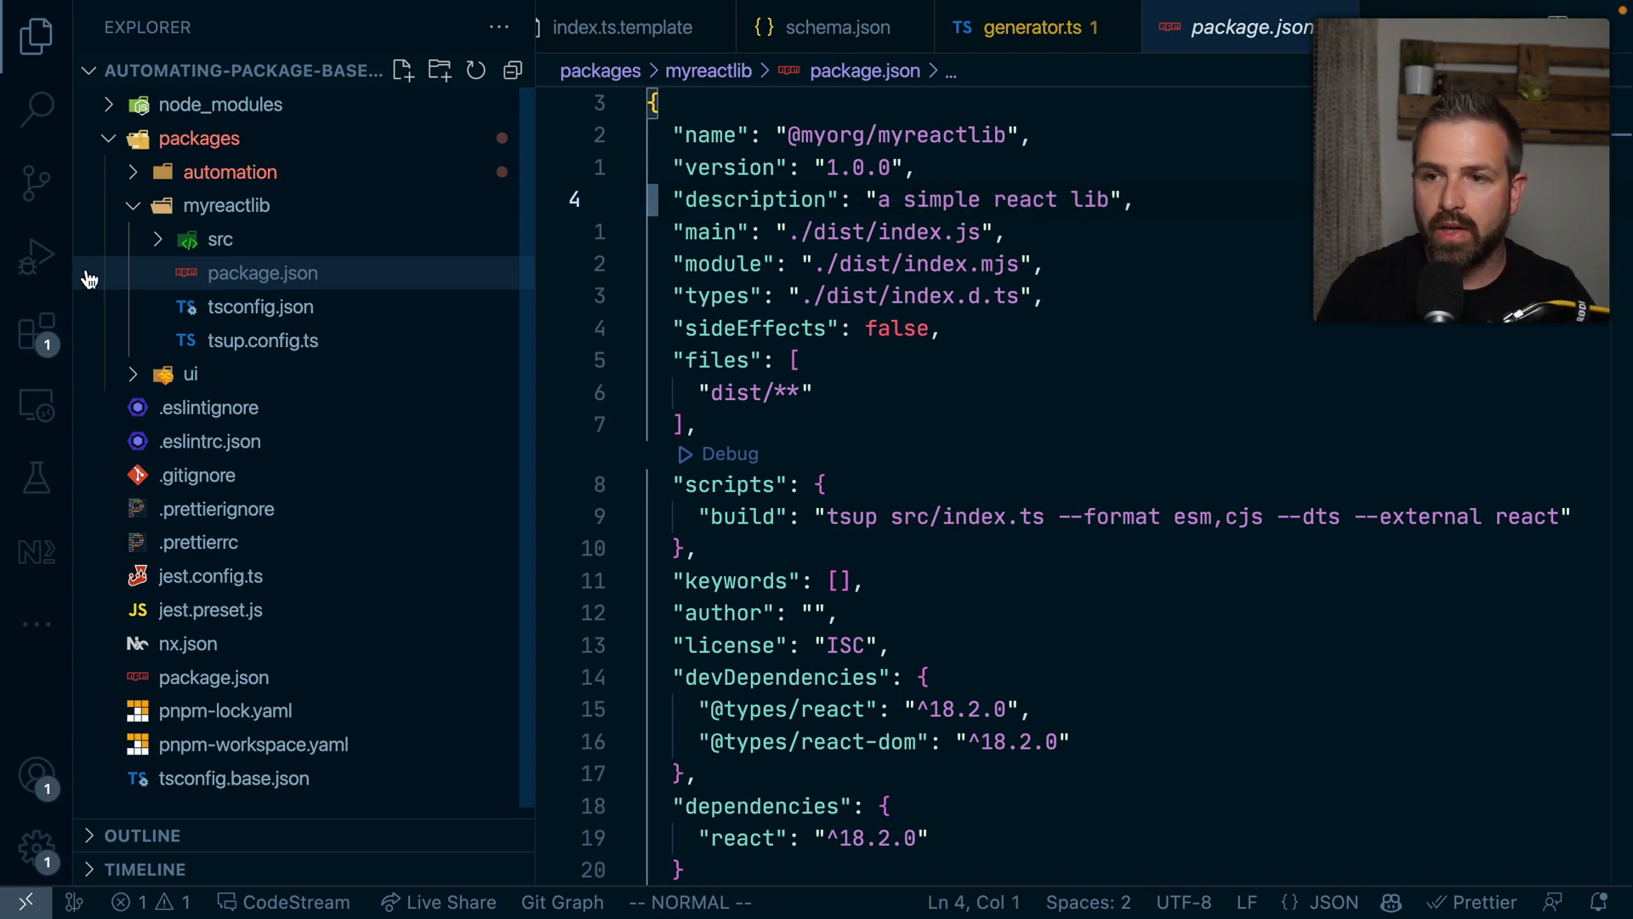
left_click(262, 307)
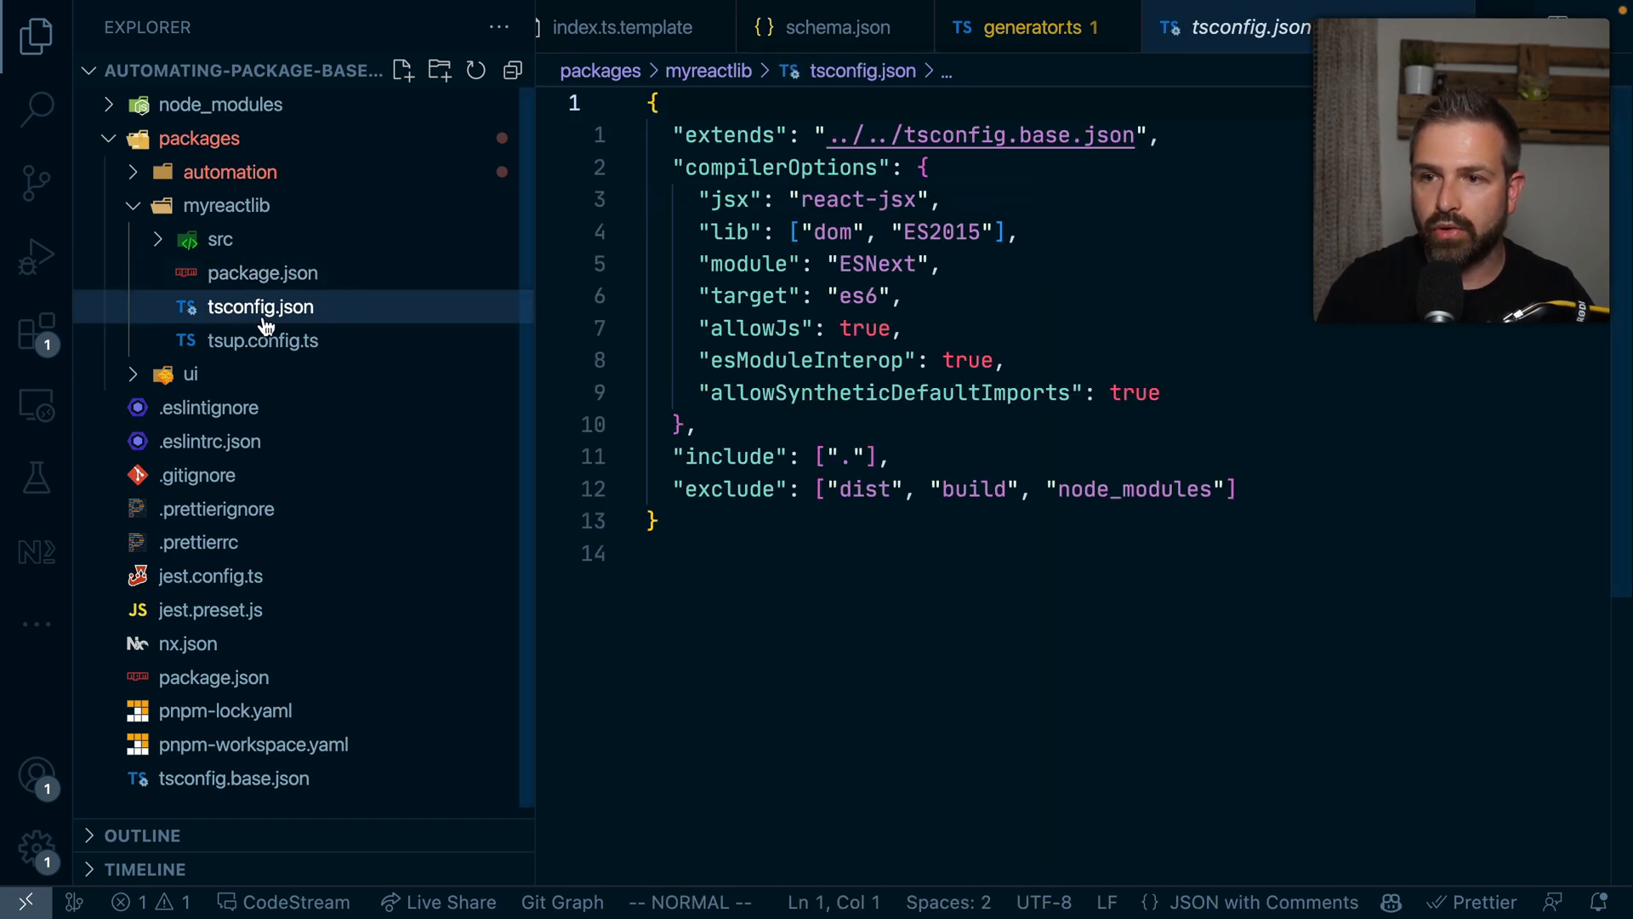
left_click(263, 341)
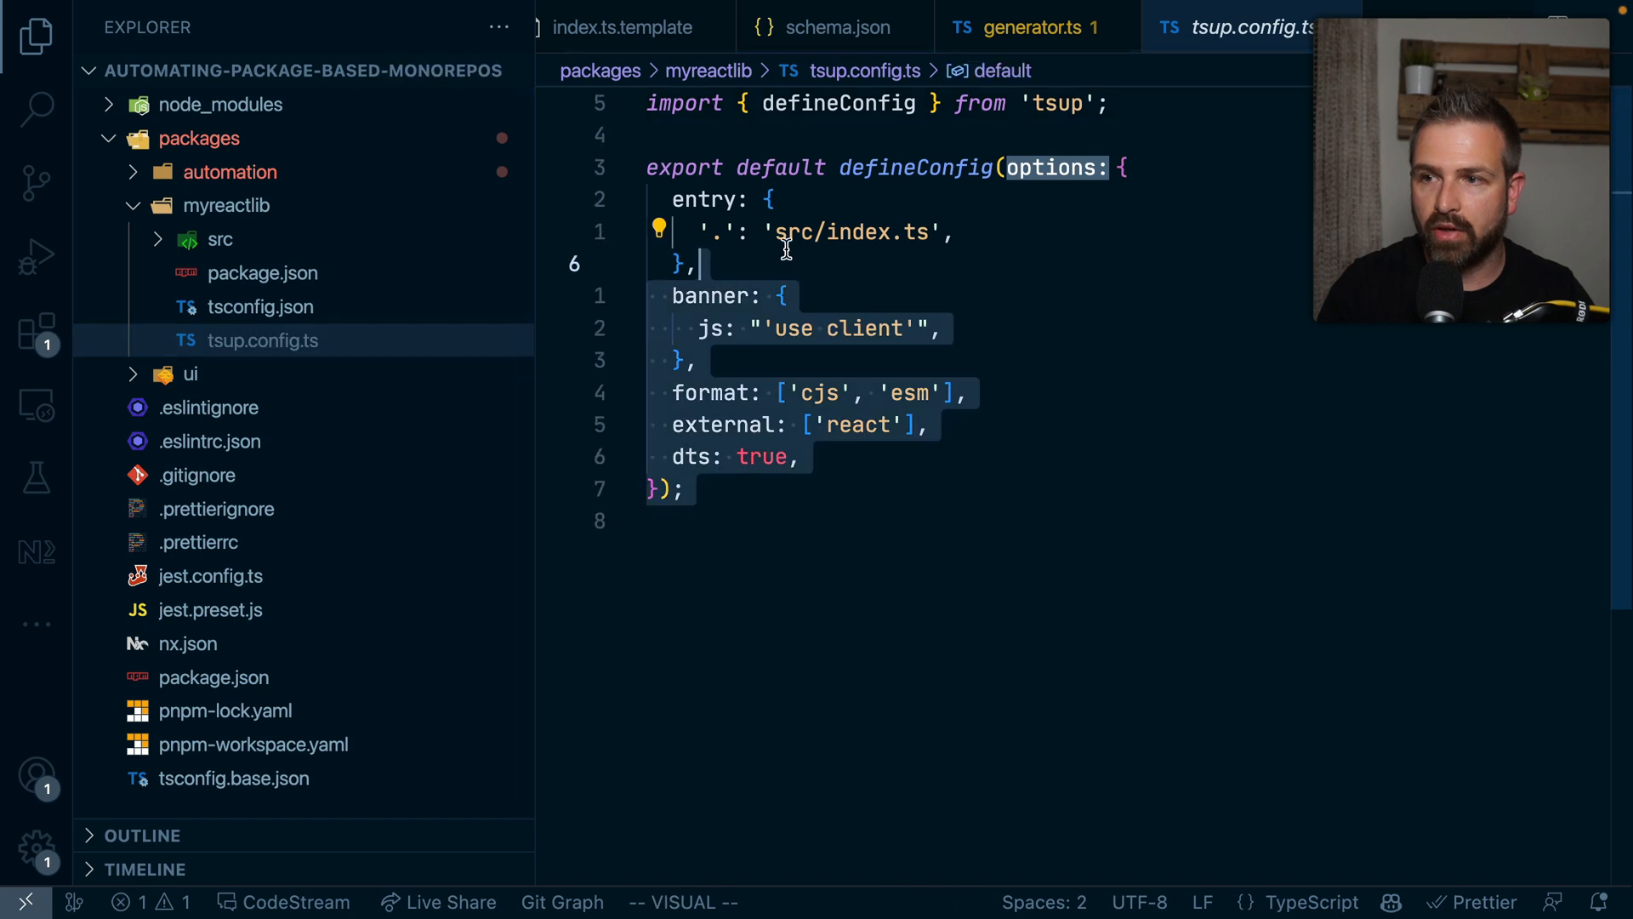
key("Escape")
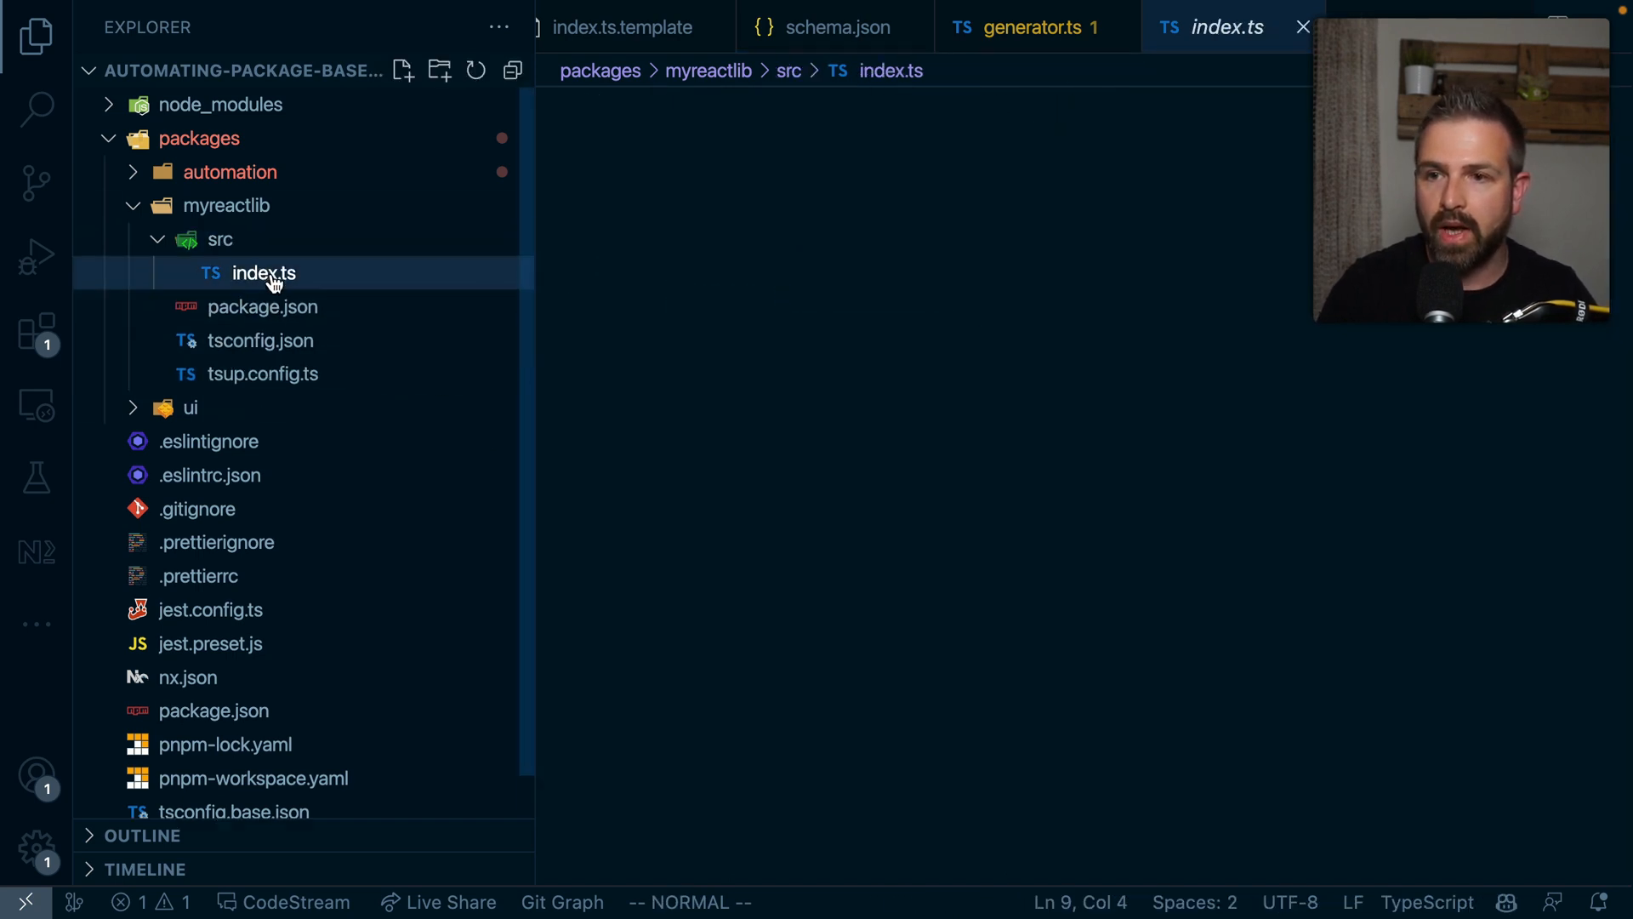
left_click(263, 272)
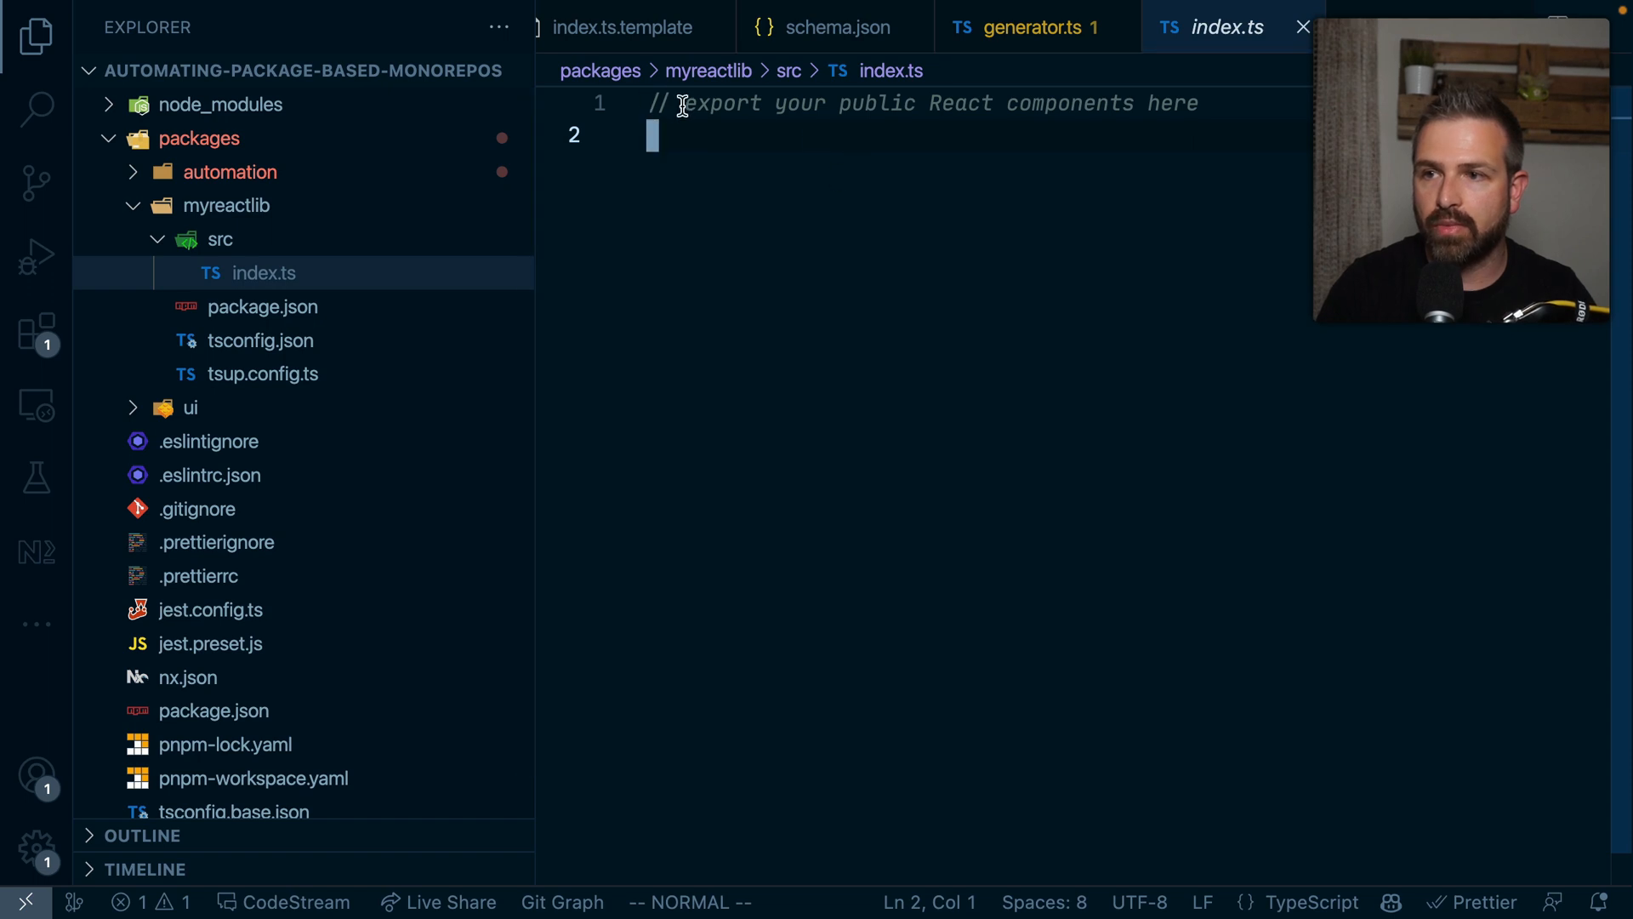
mouse_move(1031, 241)
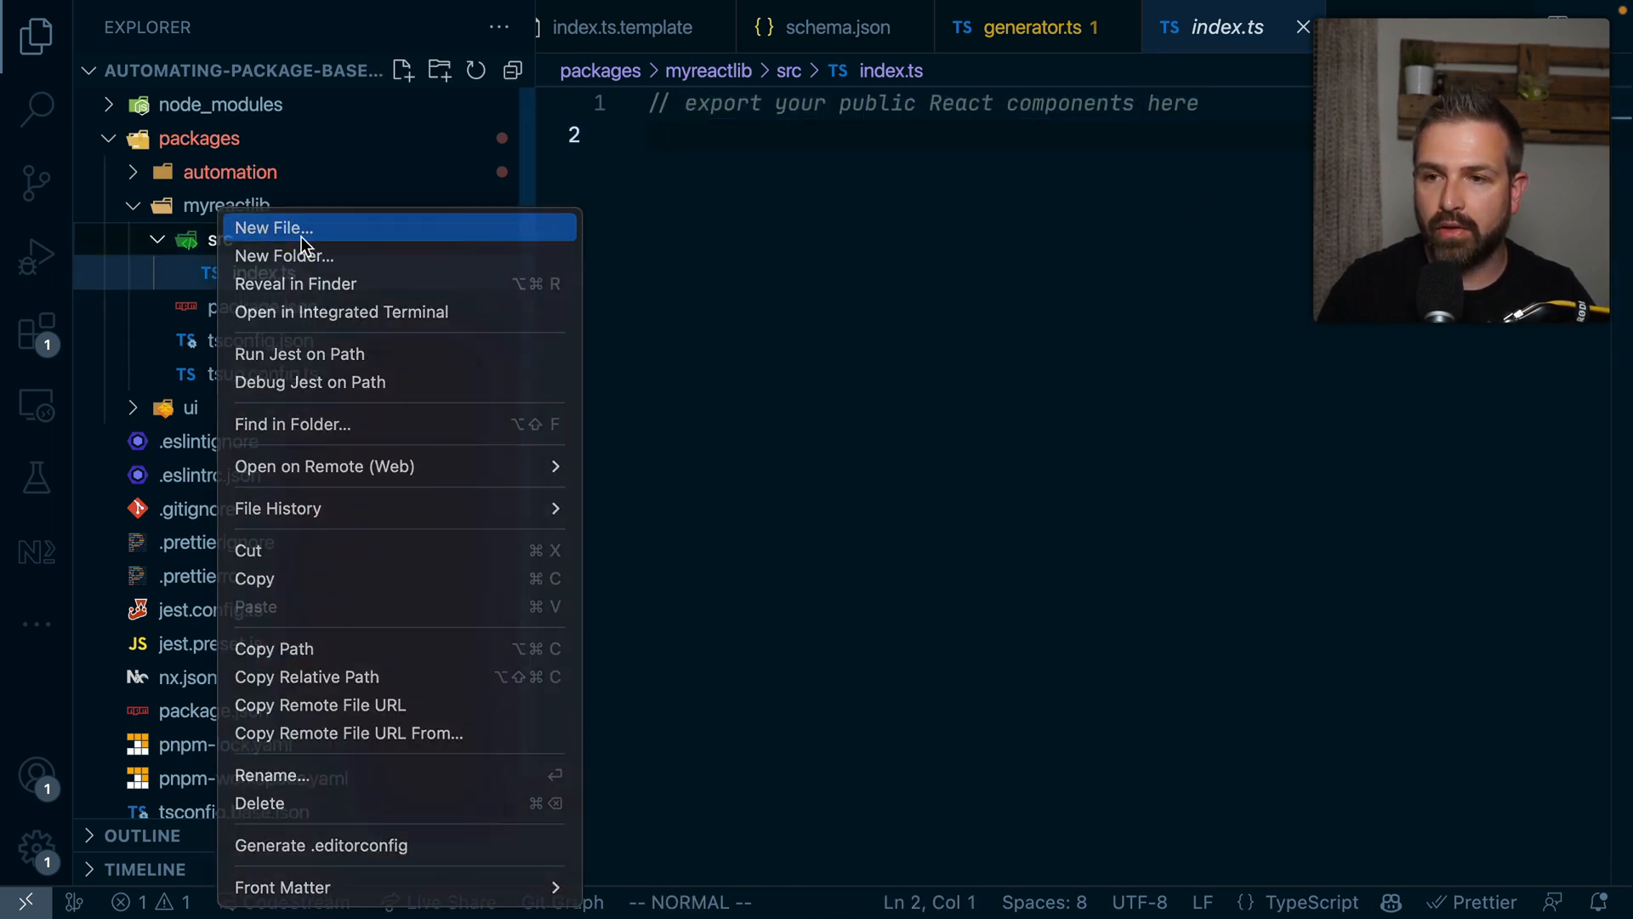
- Create src/HelloWorld.tsx with a HelloWorld component and run pnpm i
left_click(274, 227)
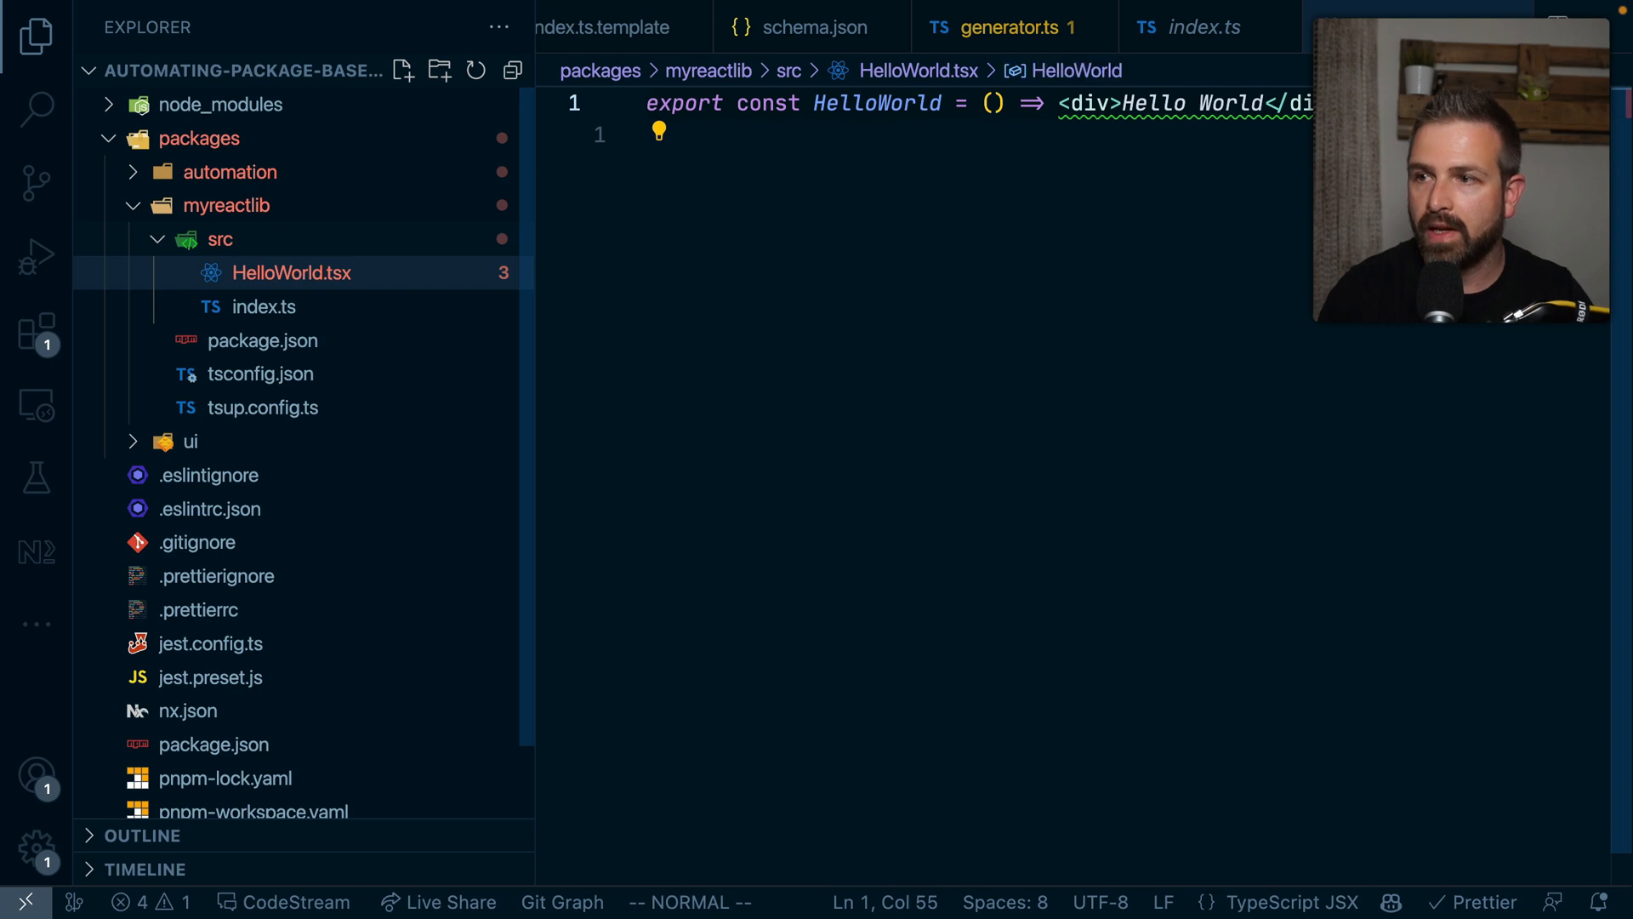
key("Left")
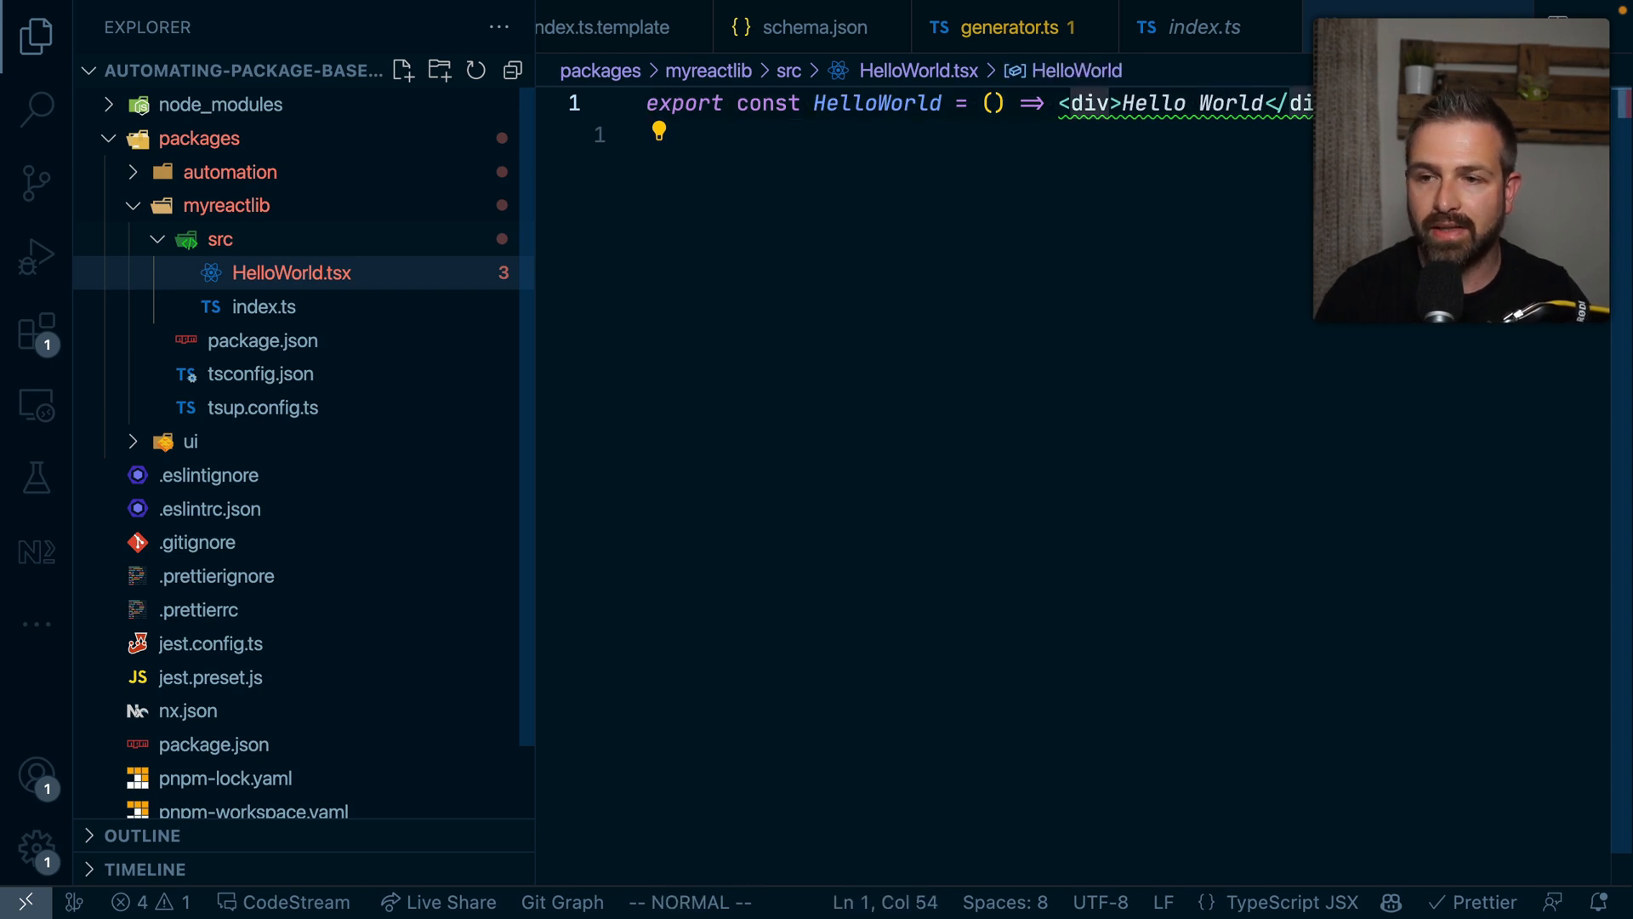
key("ctrl+`")
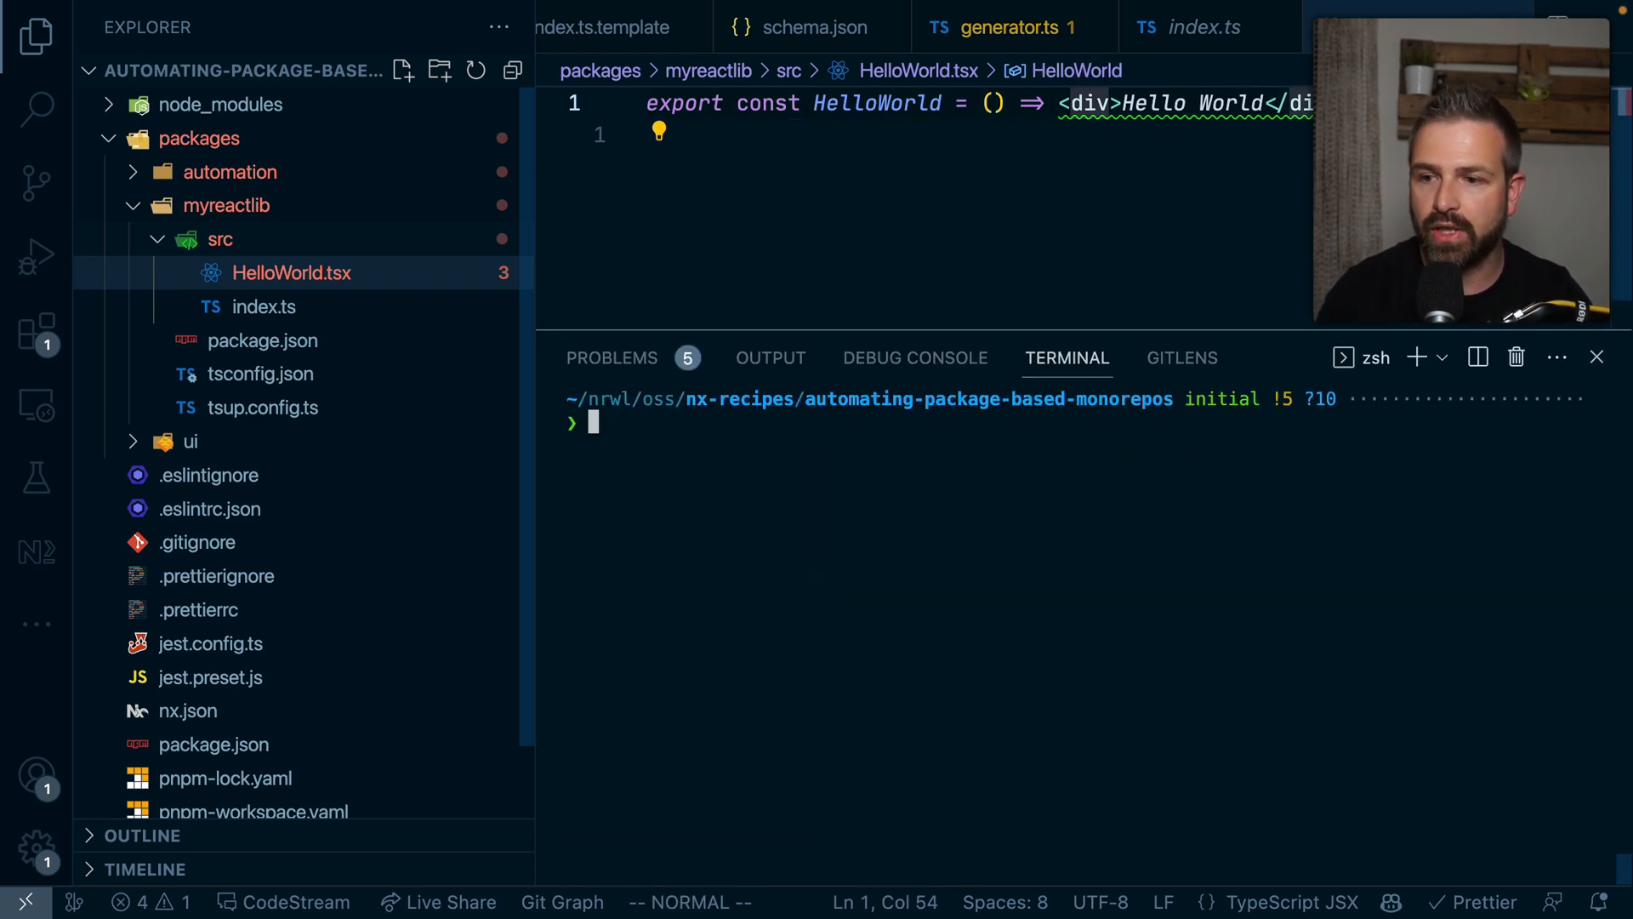
type("pnpm i")
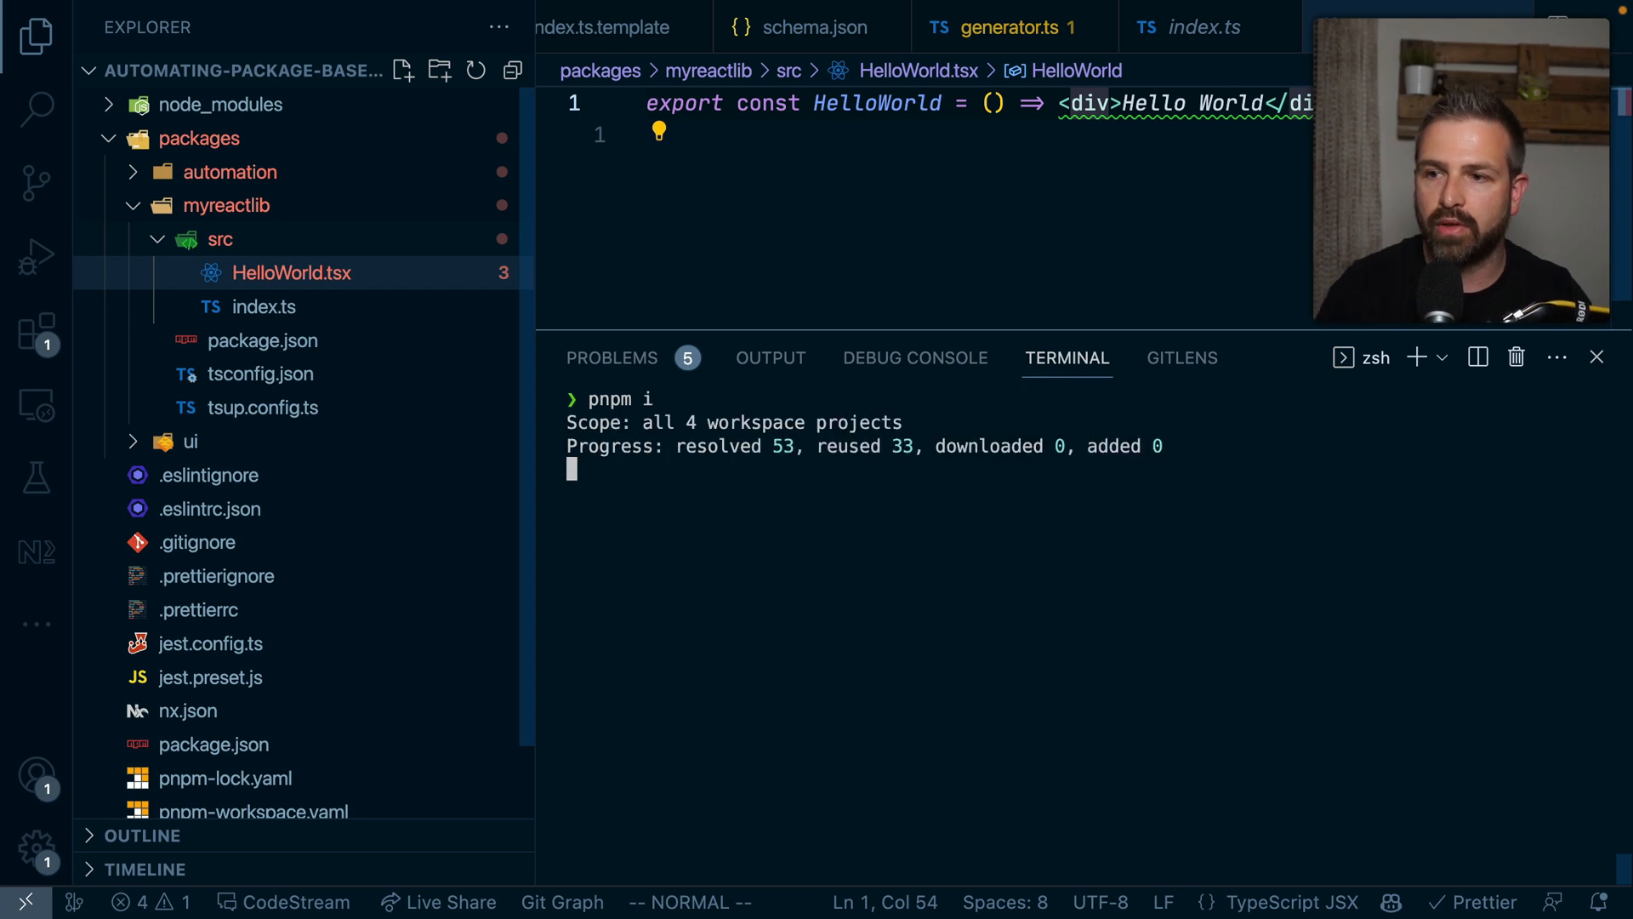
- Inspect the react dependency in myreactlib's package.json
left_click(263, 372)
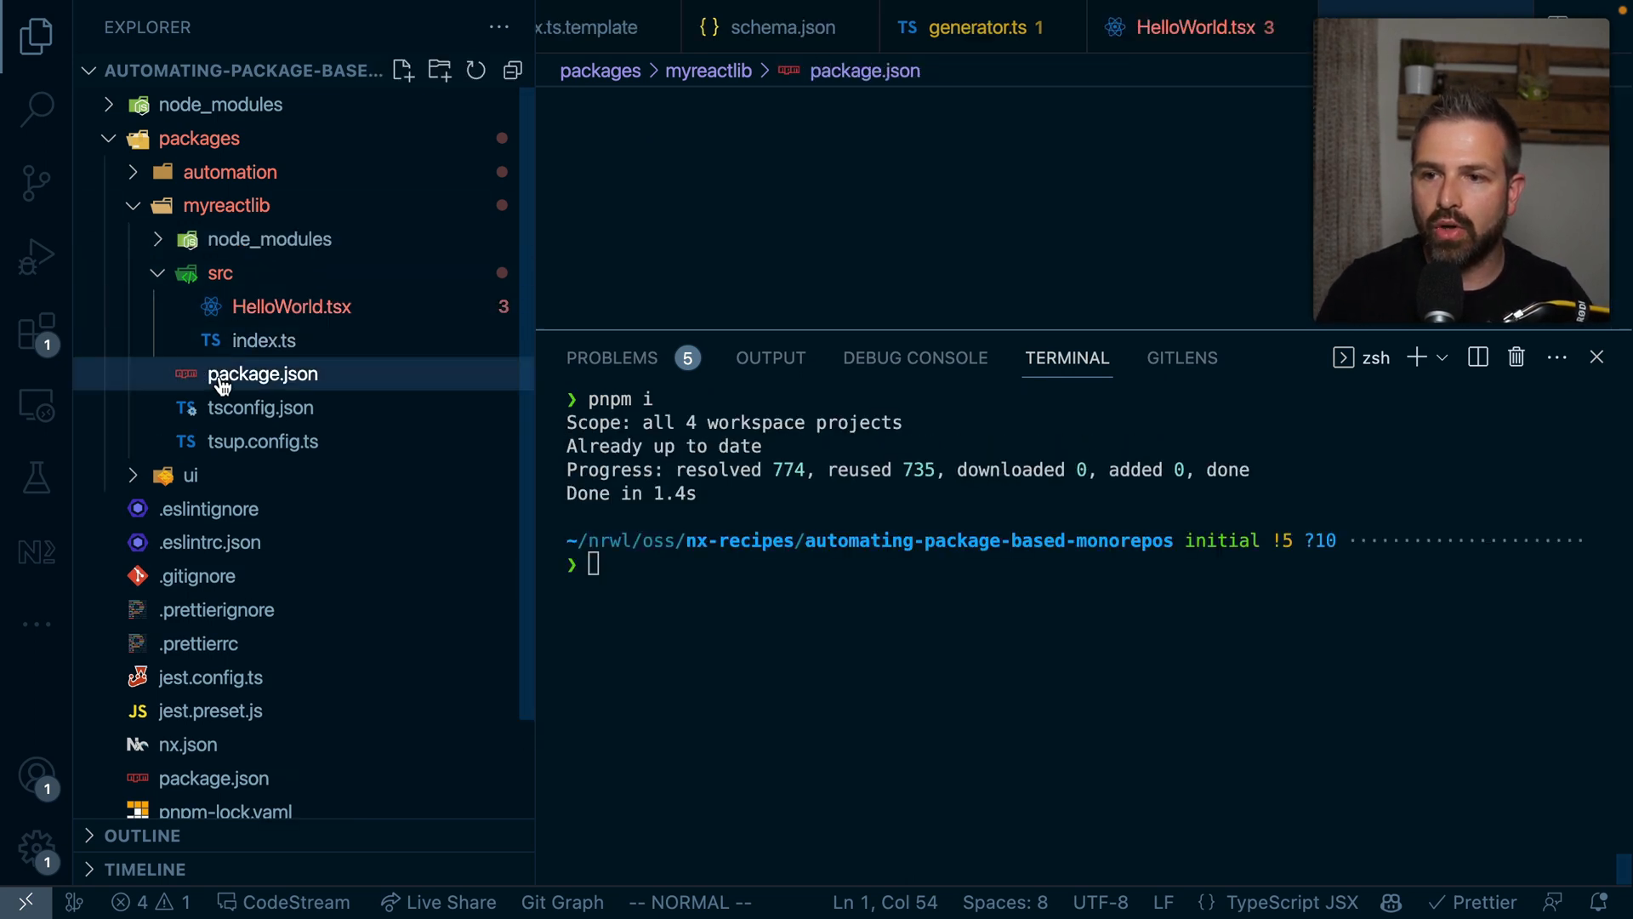
left_click(263, 373)
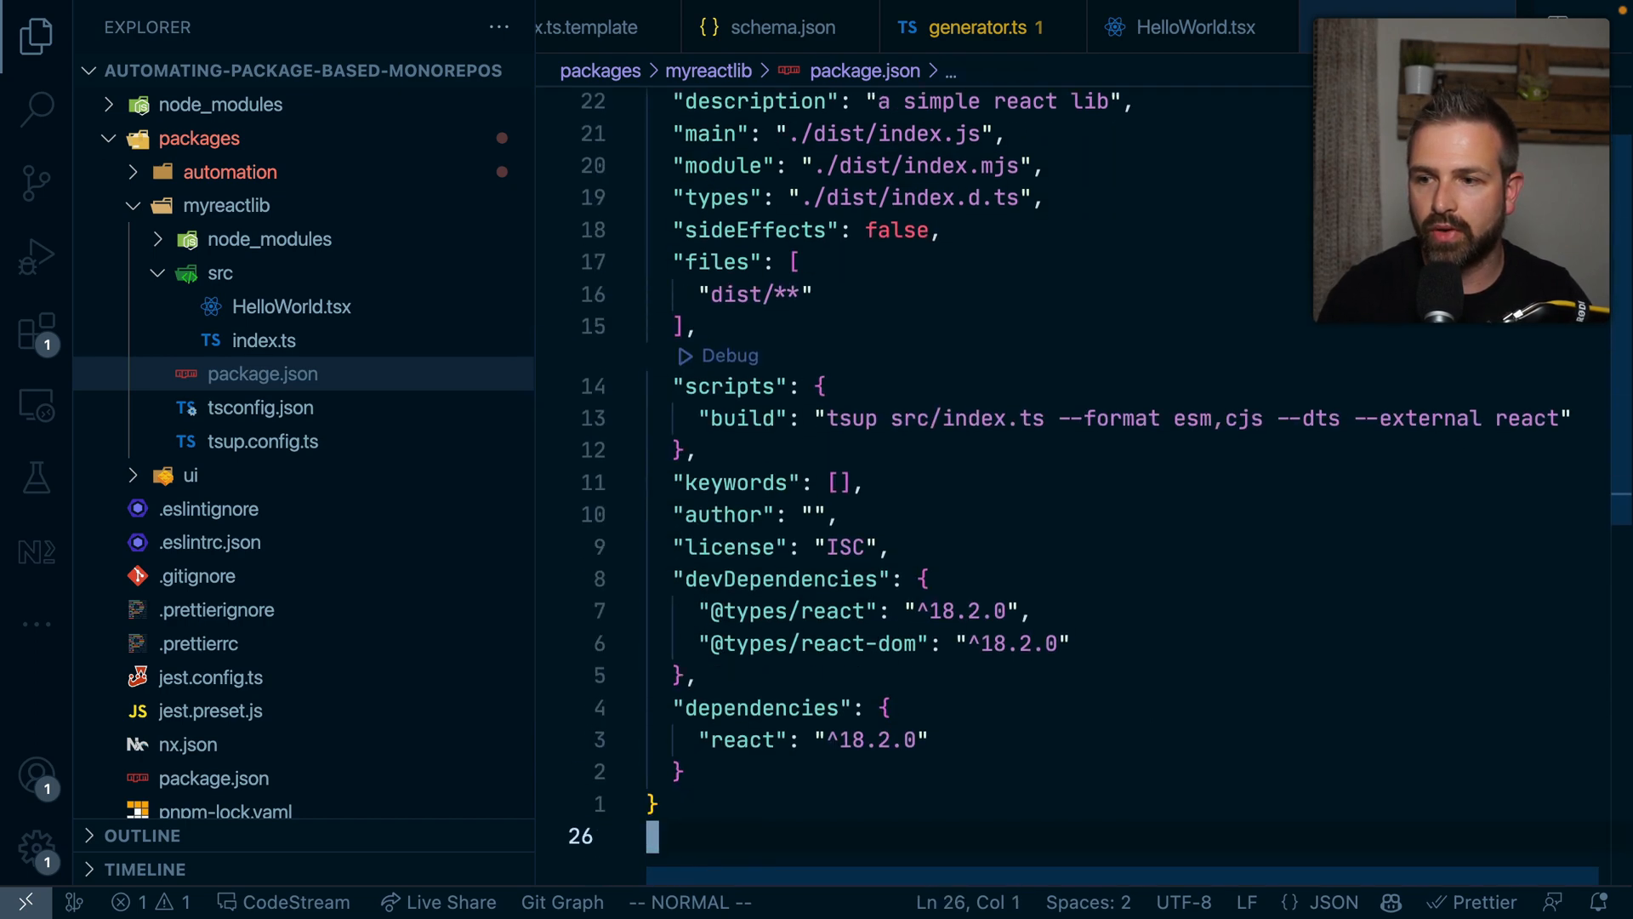
left_click(719, 740)
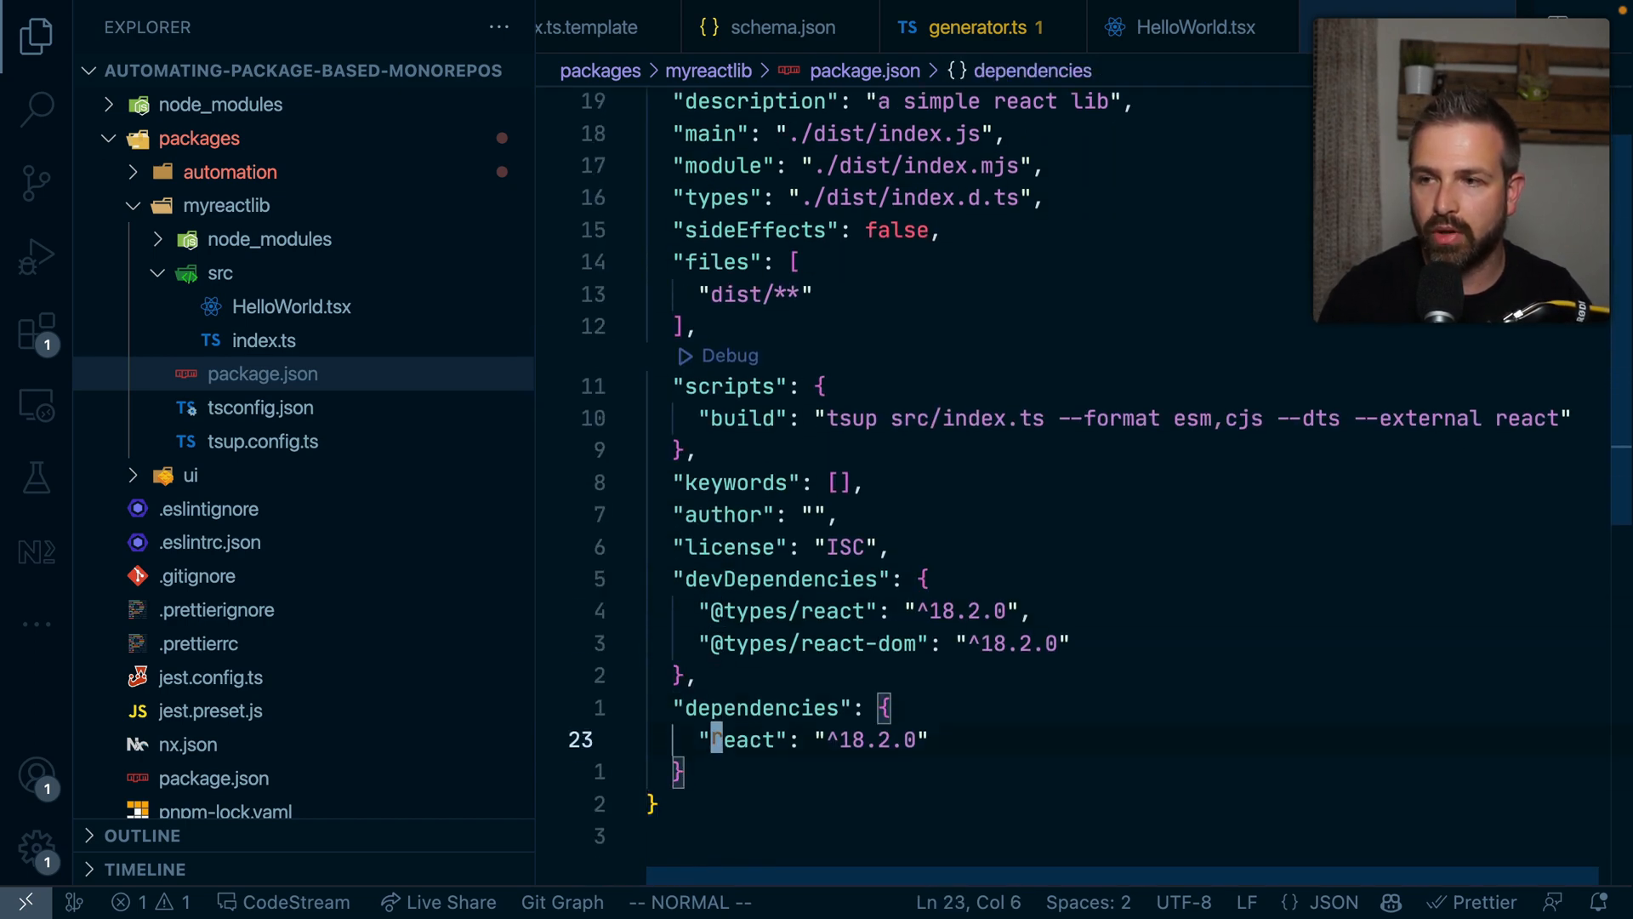
left_click(1196, 28)
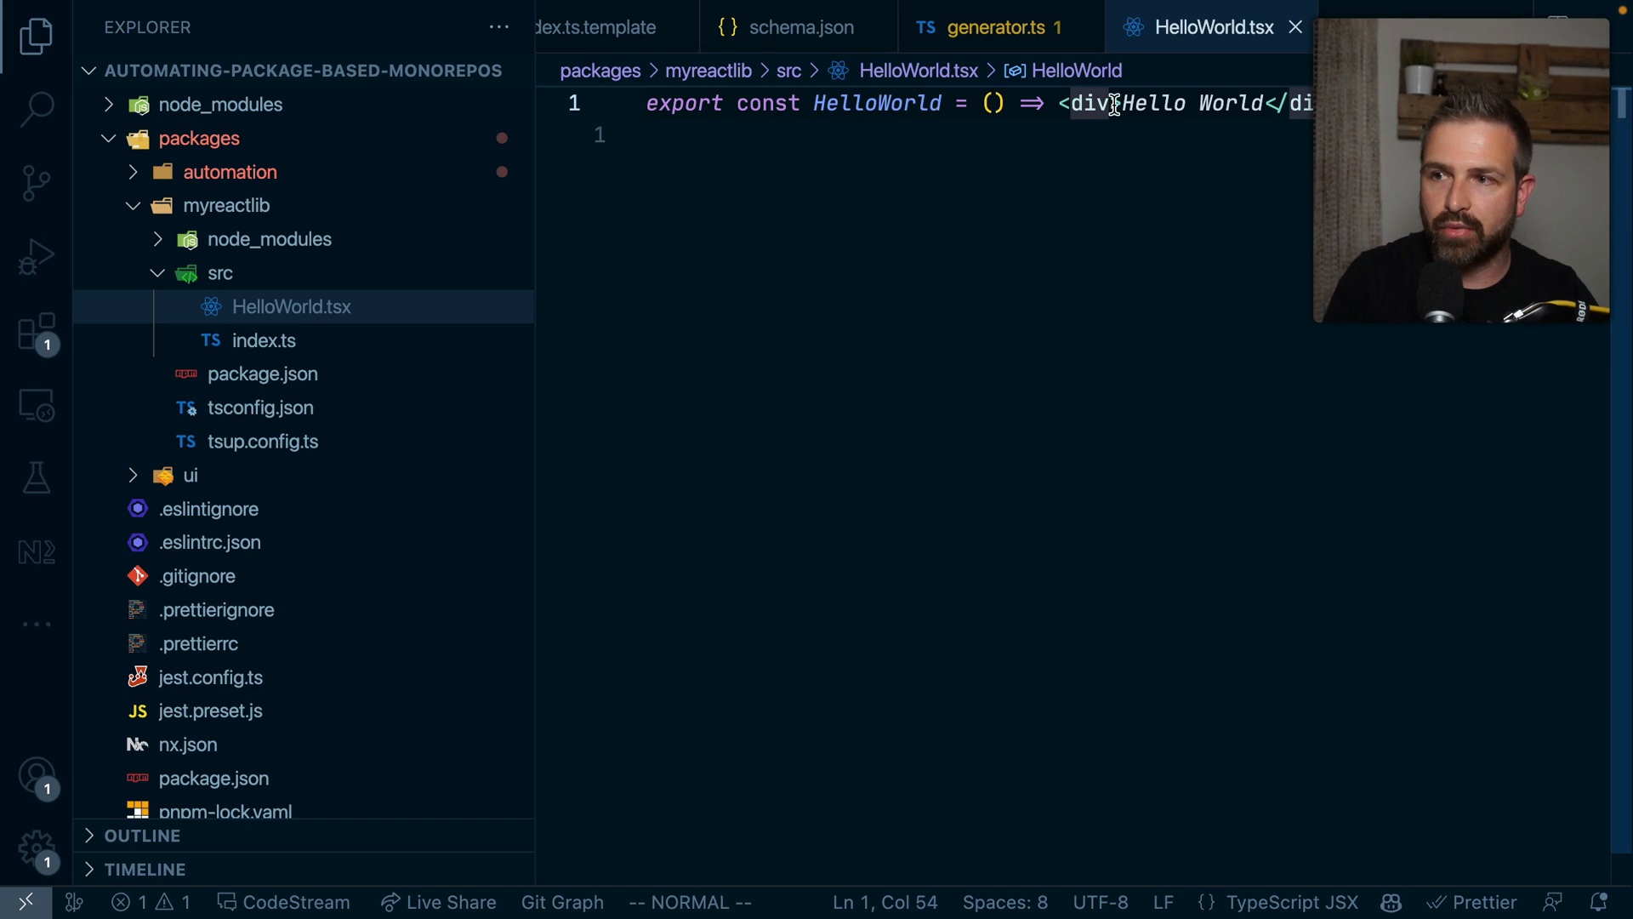
left_click(263, 372)
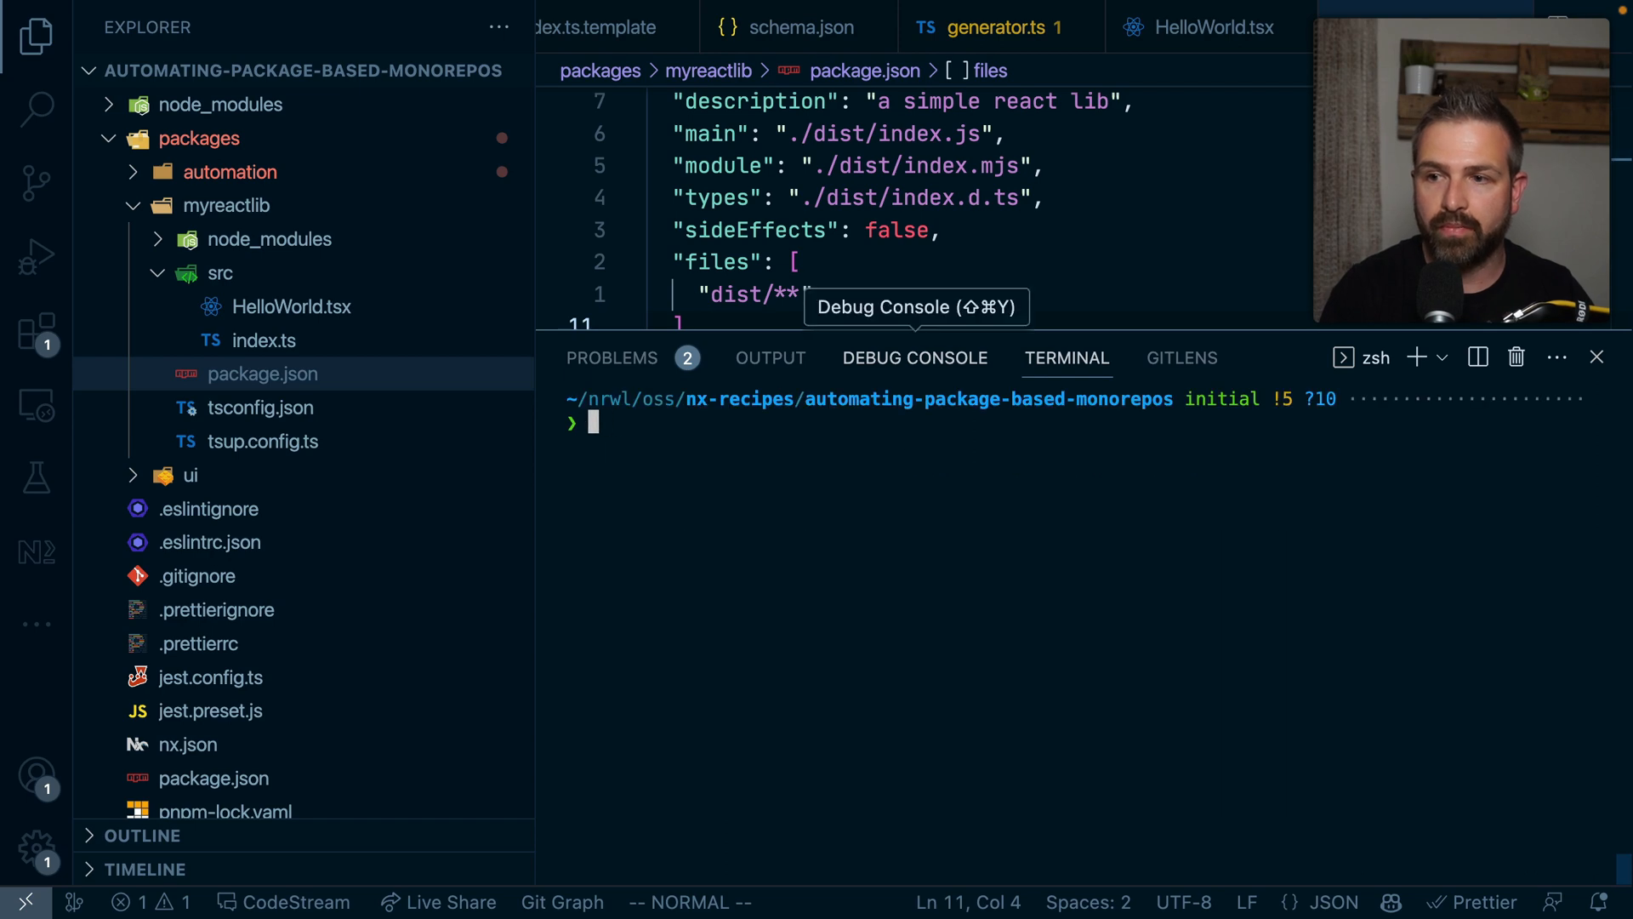
type("pnpm nx build")
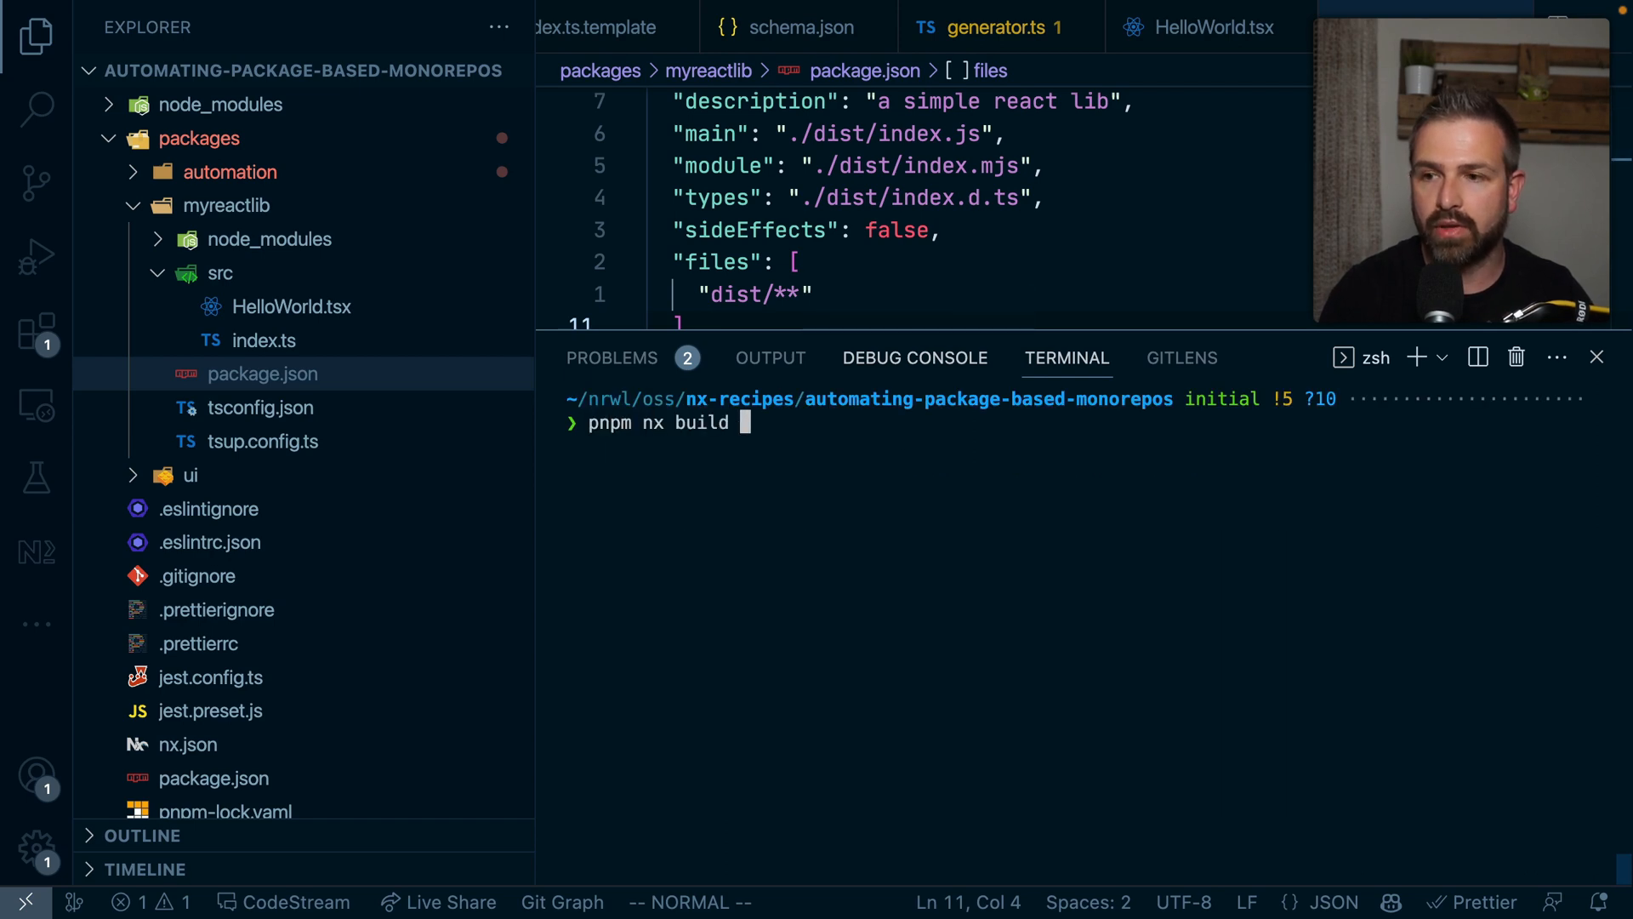
scroll("up", 3)
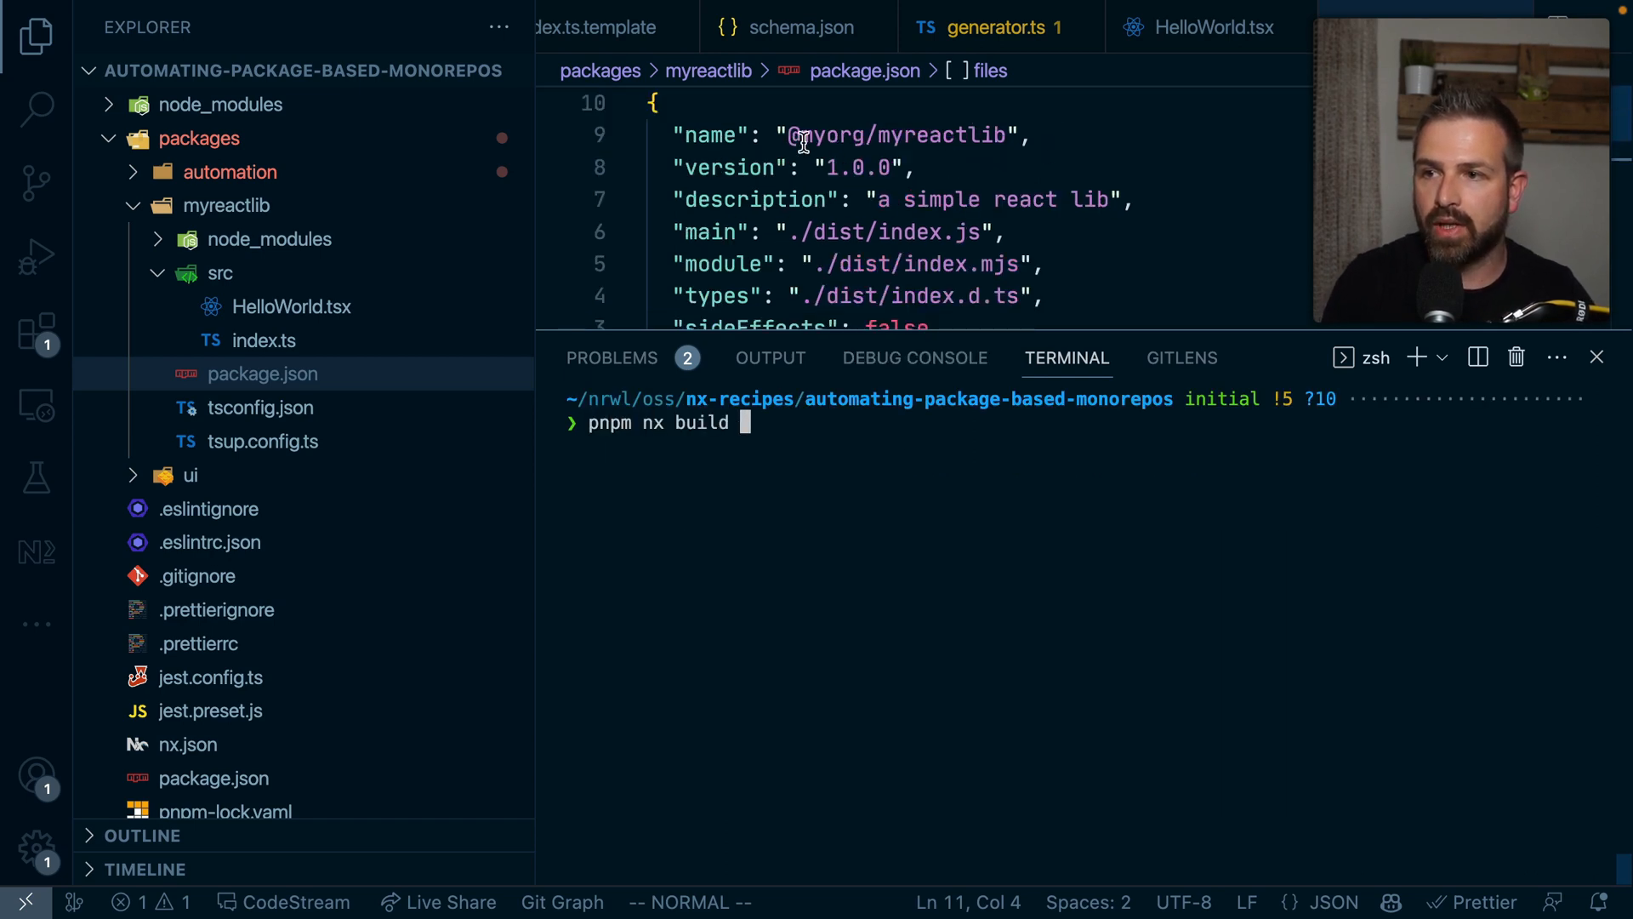
type("\"@myorg/myreactlib\"")
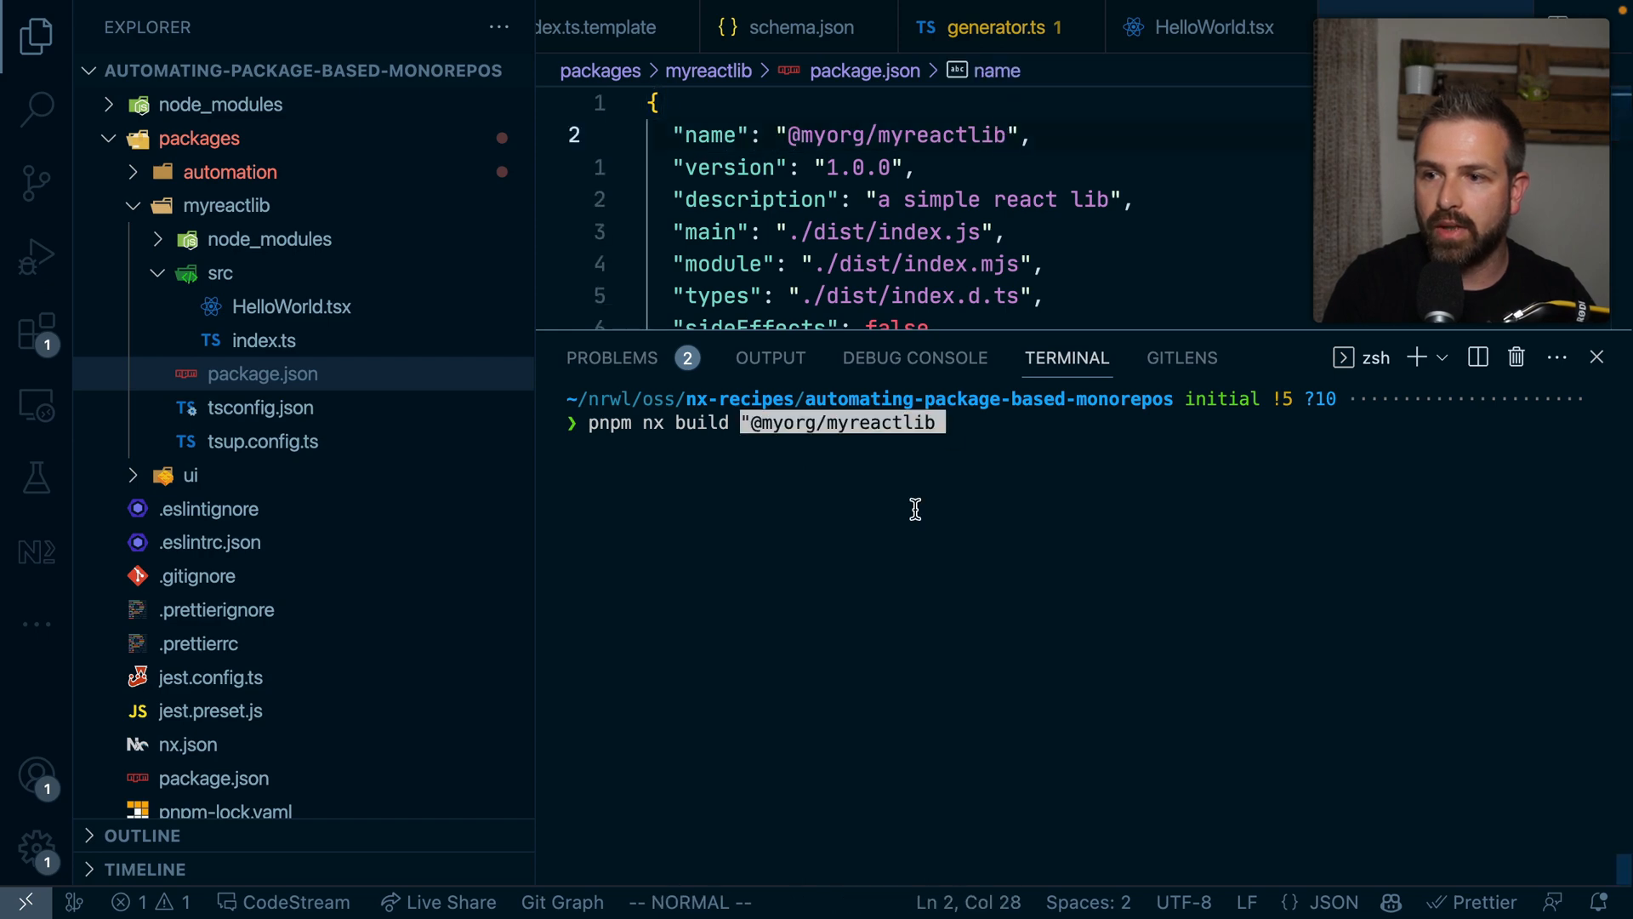
key("Return")
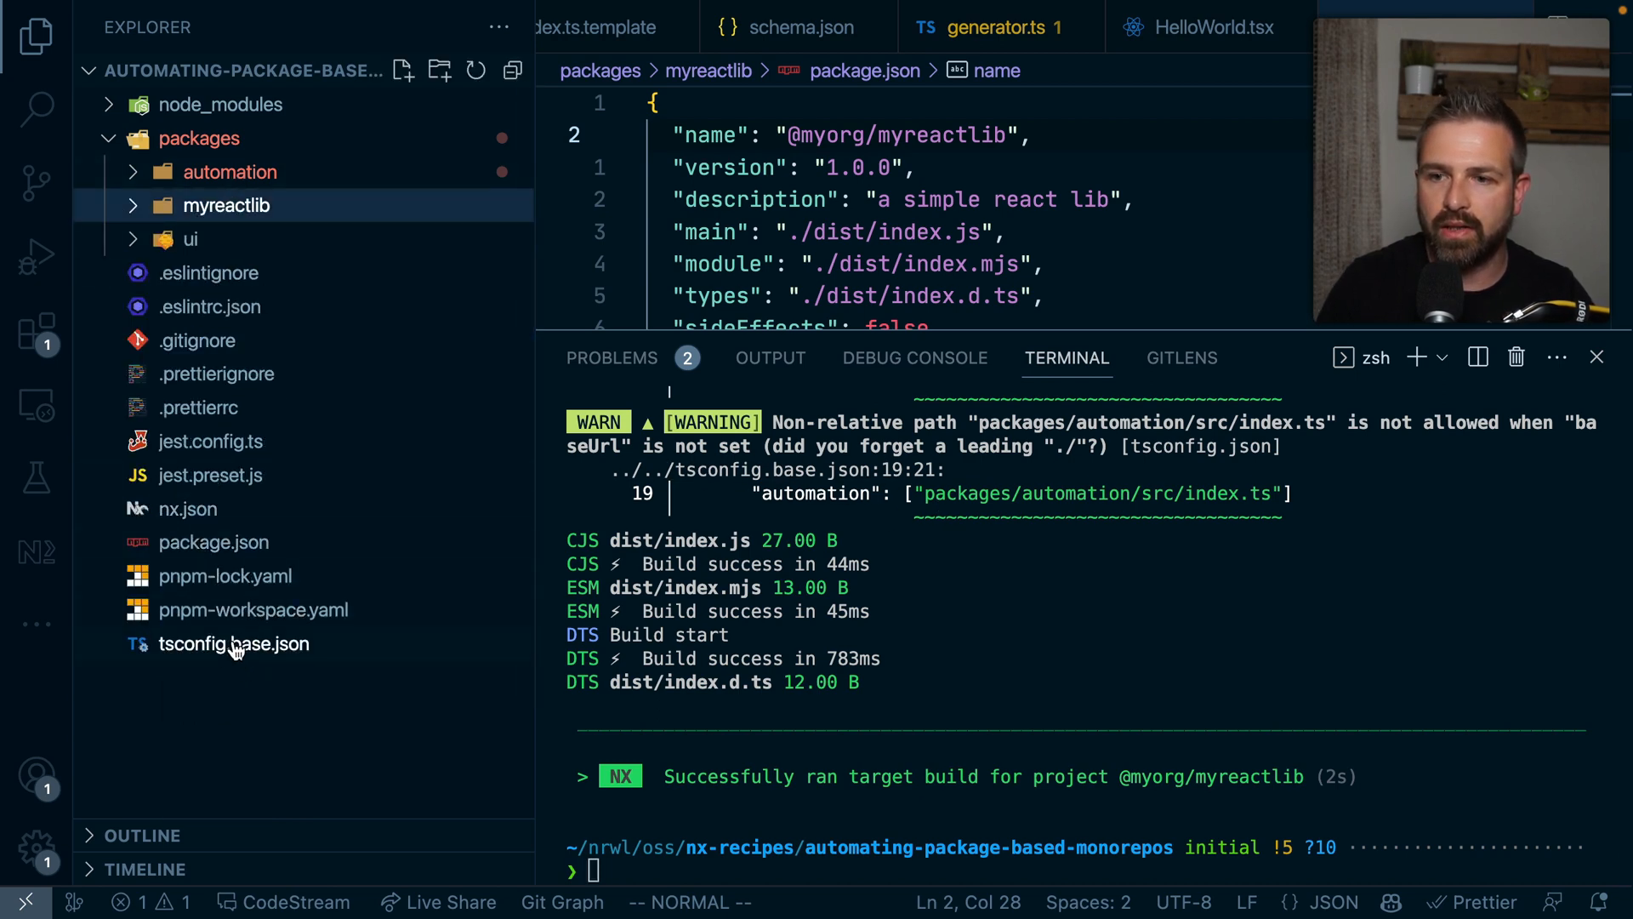
- Open tsconfig.base.json and select the automation path mapping to address the warning
left_click(233, 644)
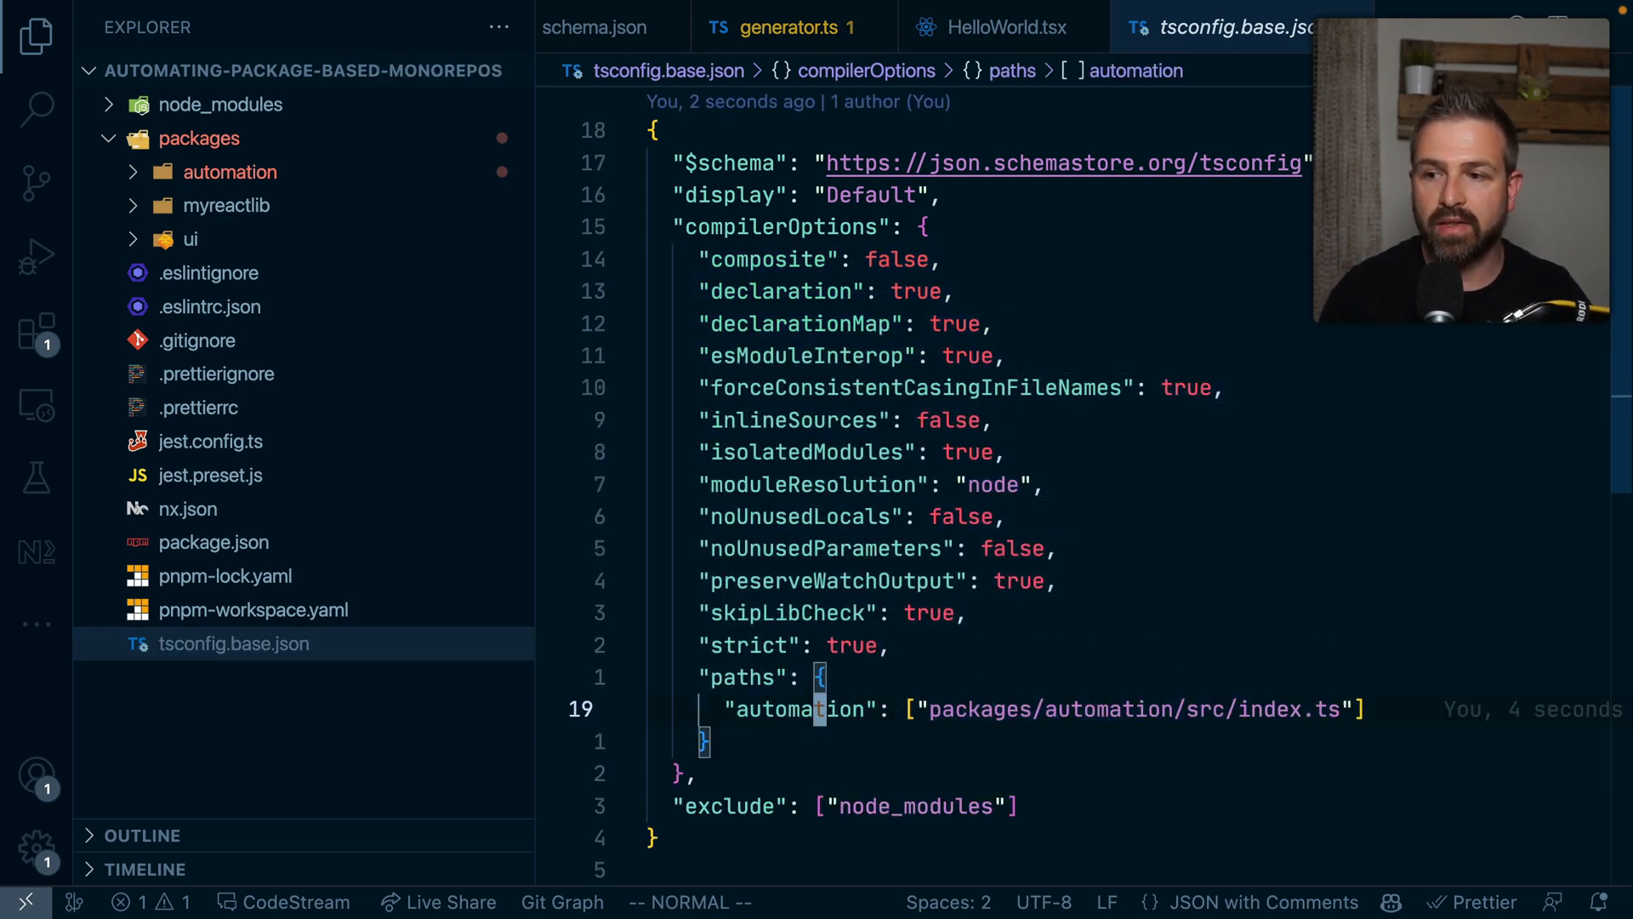
key("V")
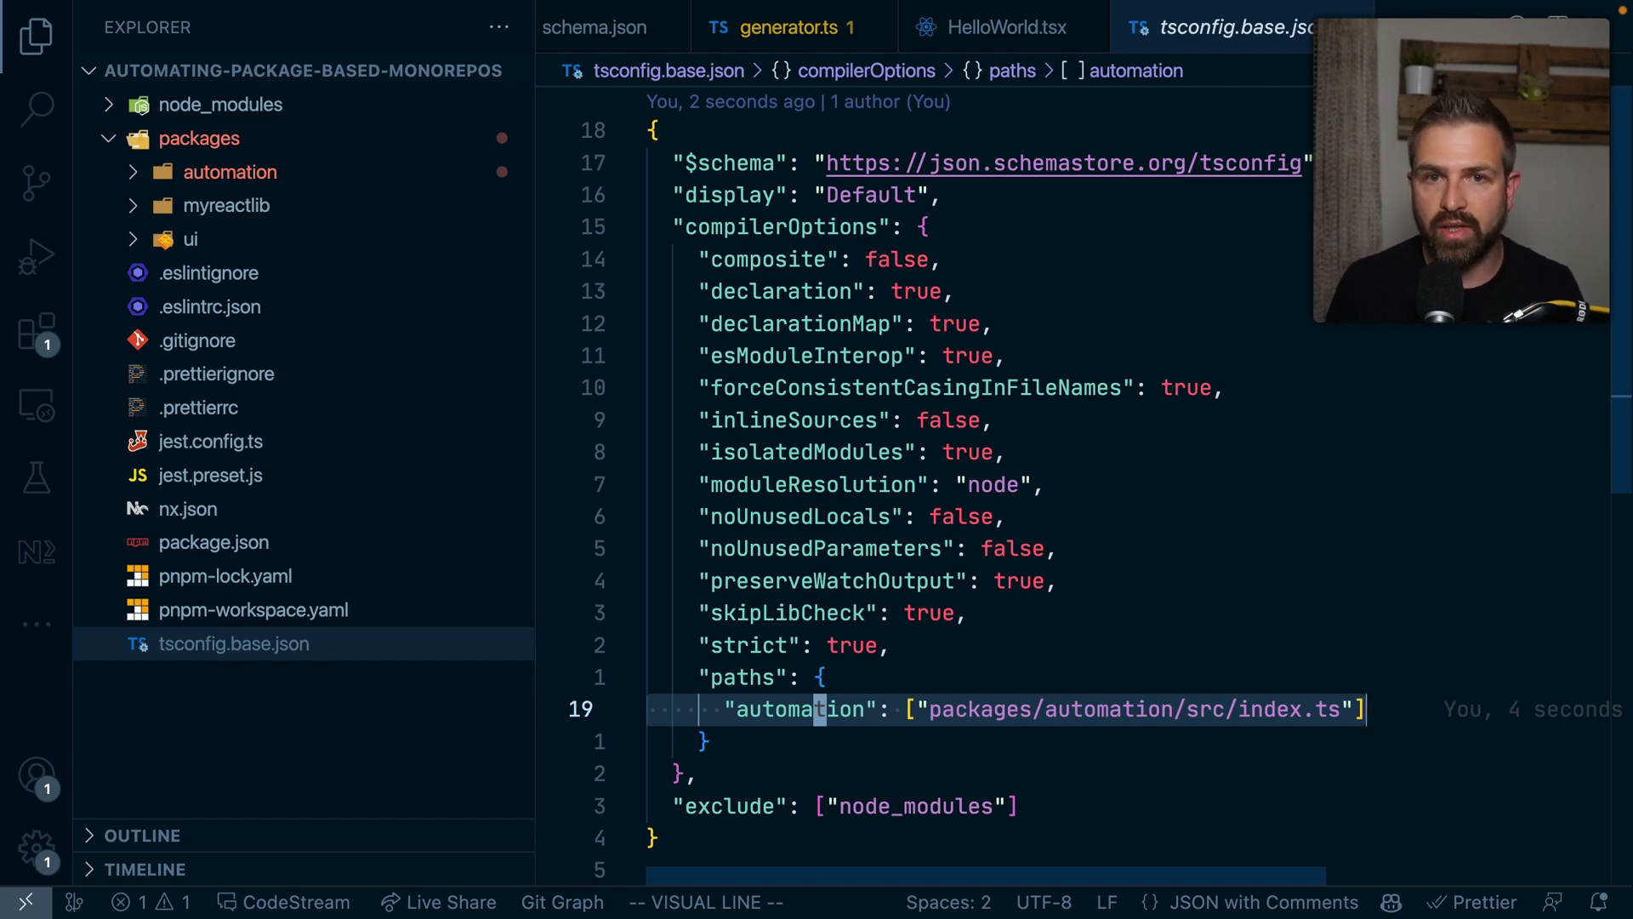
left_click(227, 172)
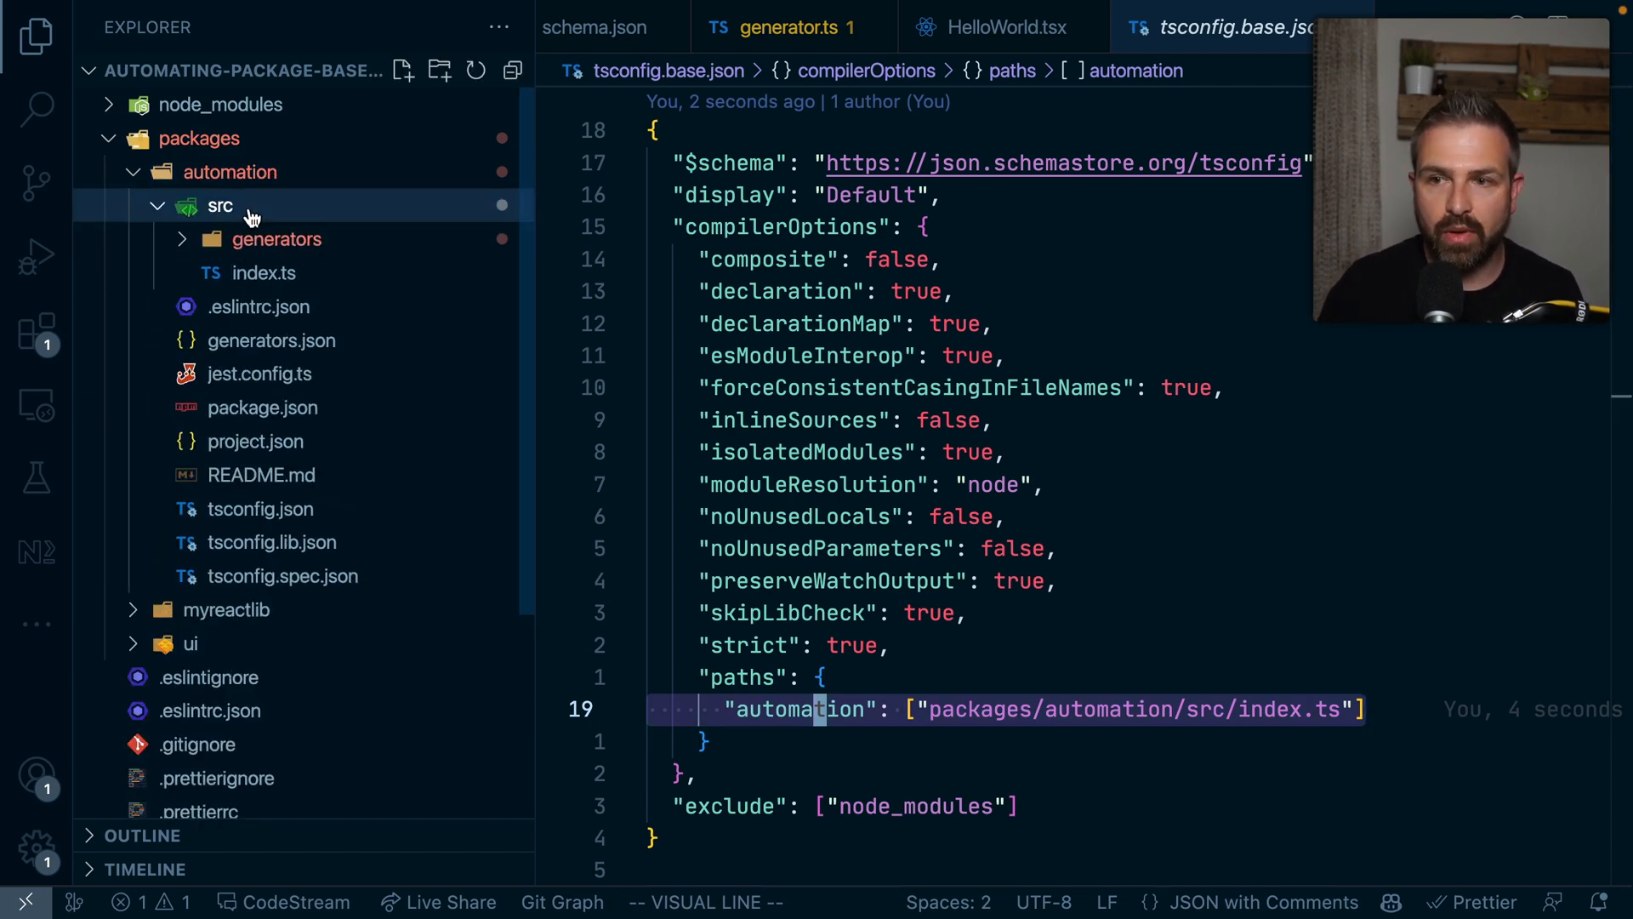
mouse_move(256, 176)
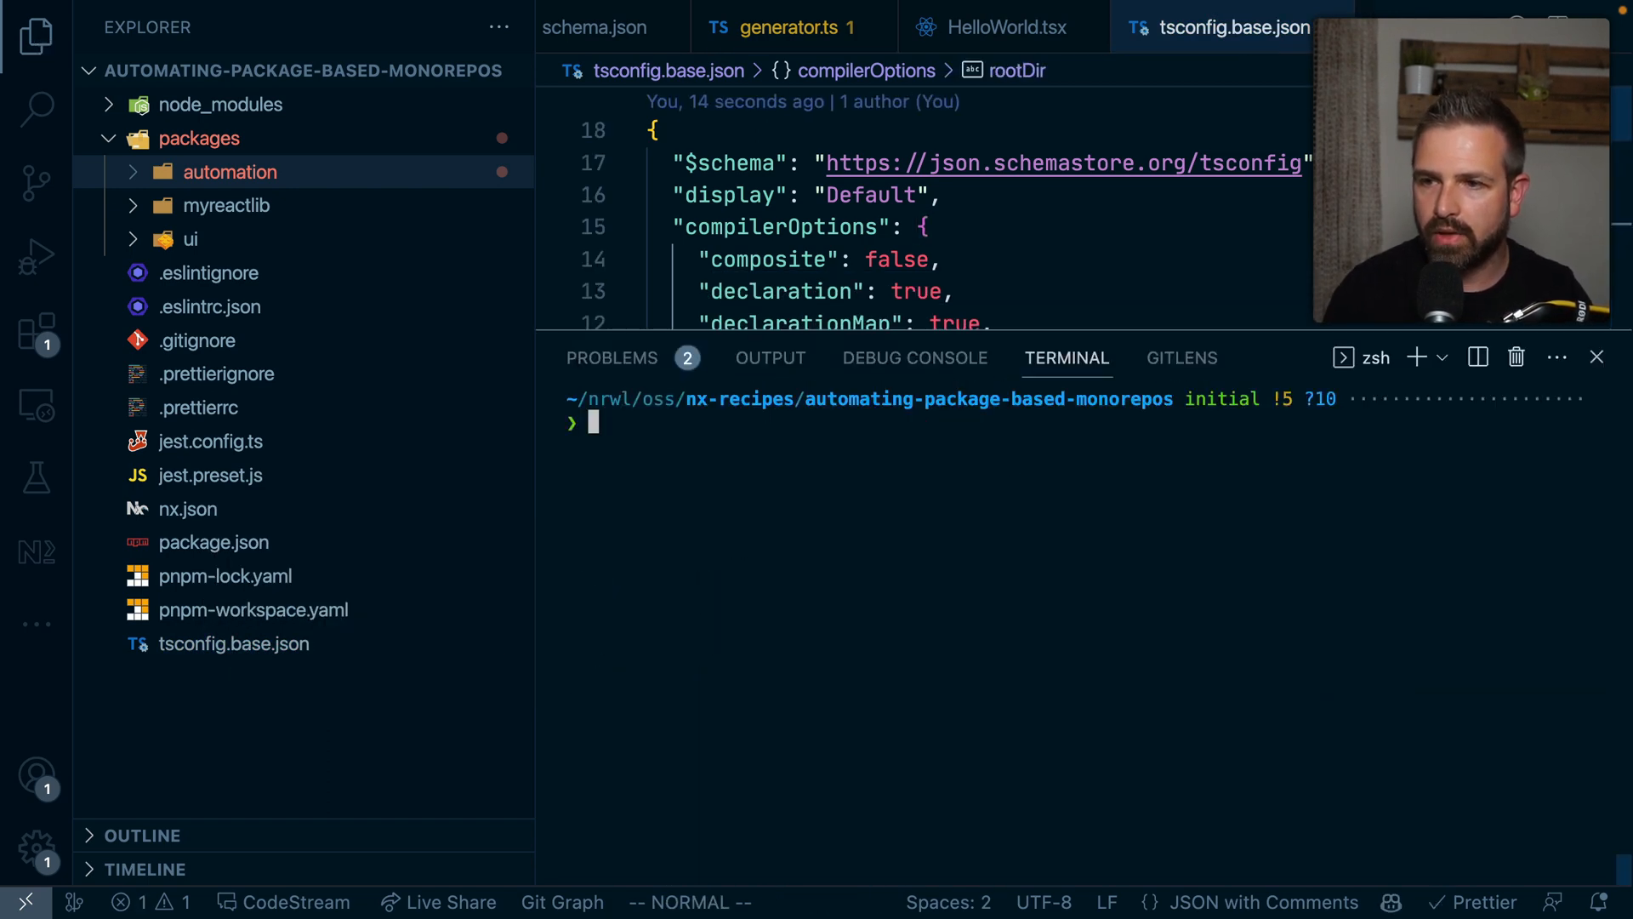
type("pnpm nx build @myorg/myreactlib")
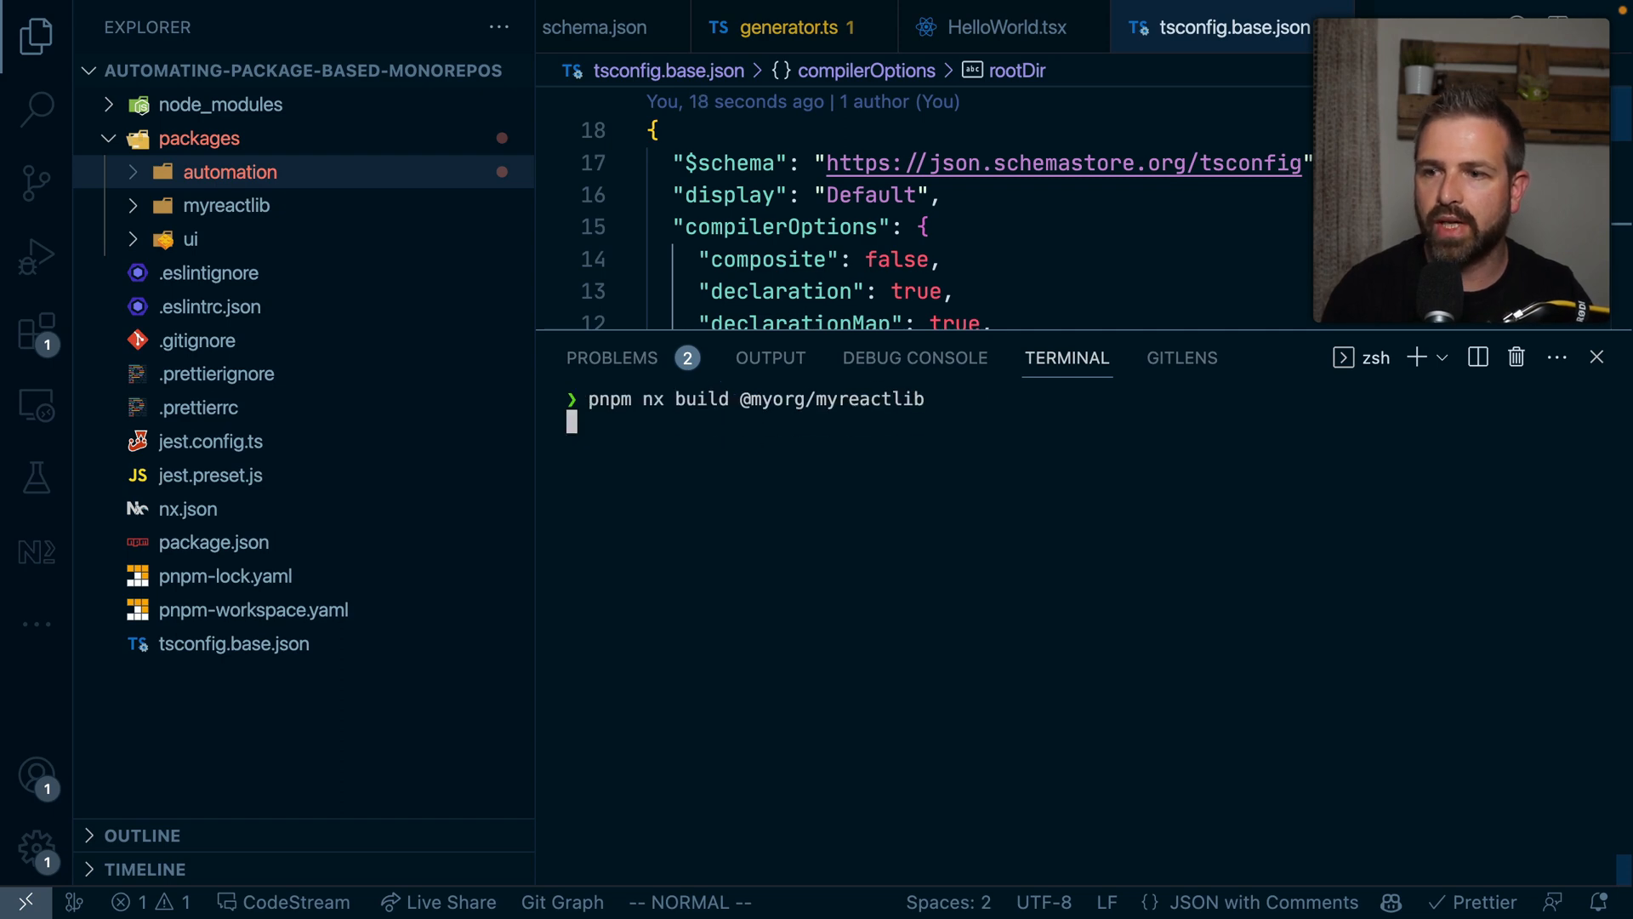
key("Return")
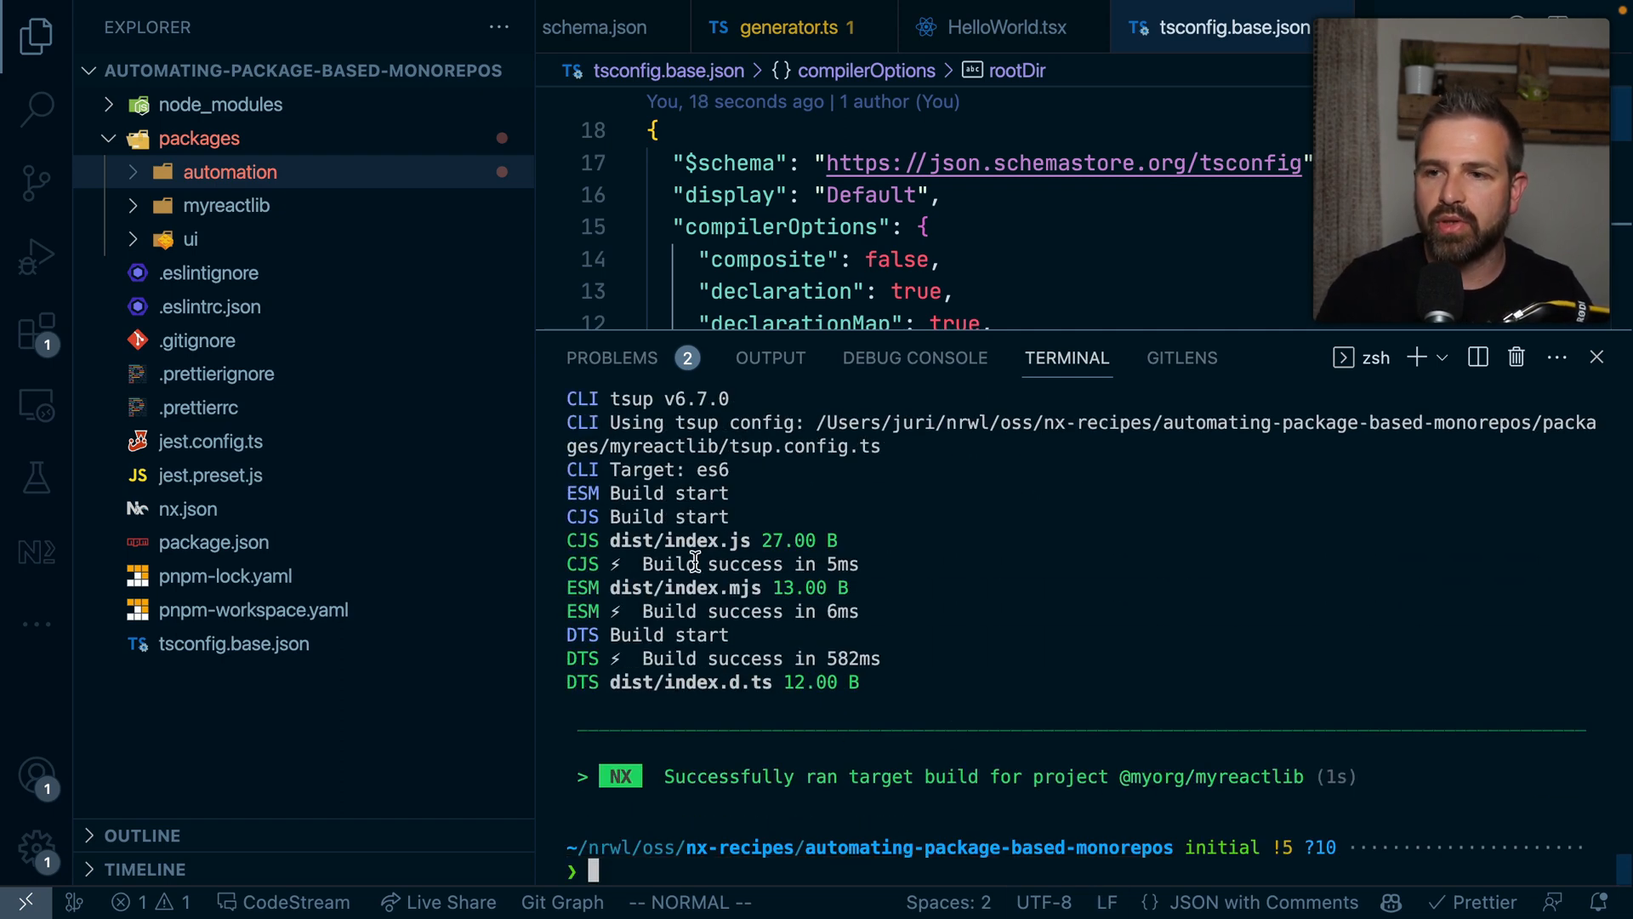
left_click(224, 205)
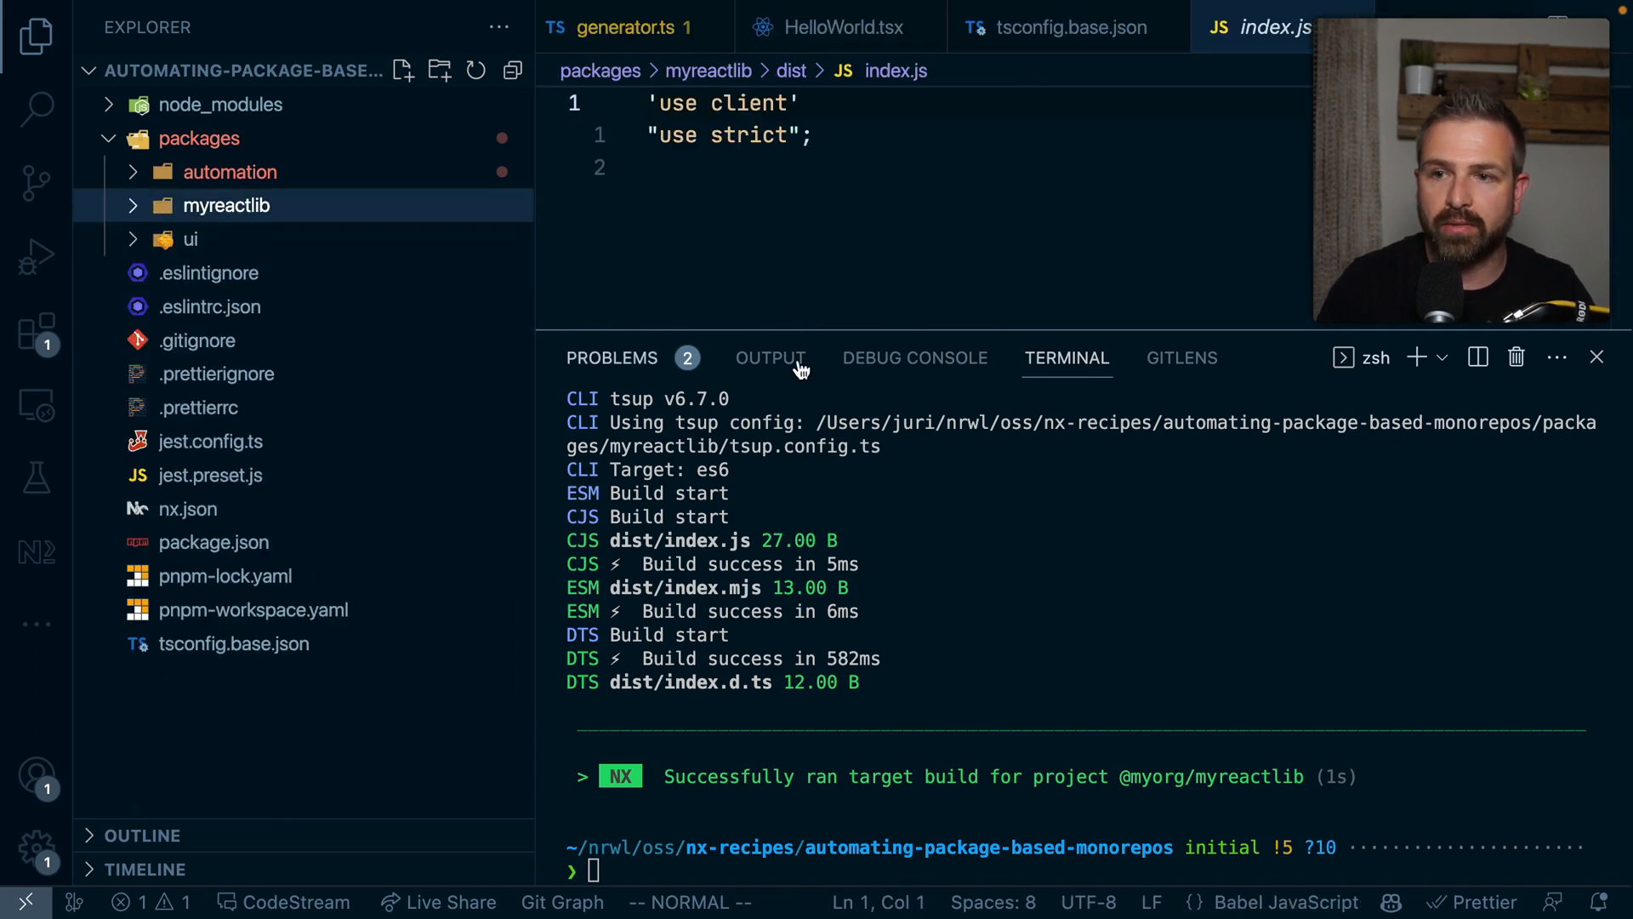
- Open the reactlib generator.ts, then its files/package.json.template showing scope and name placeholders
left_click(228, 172)
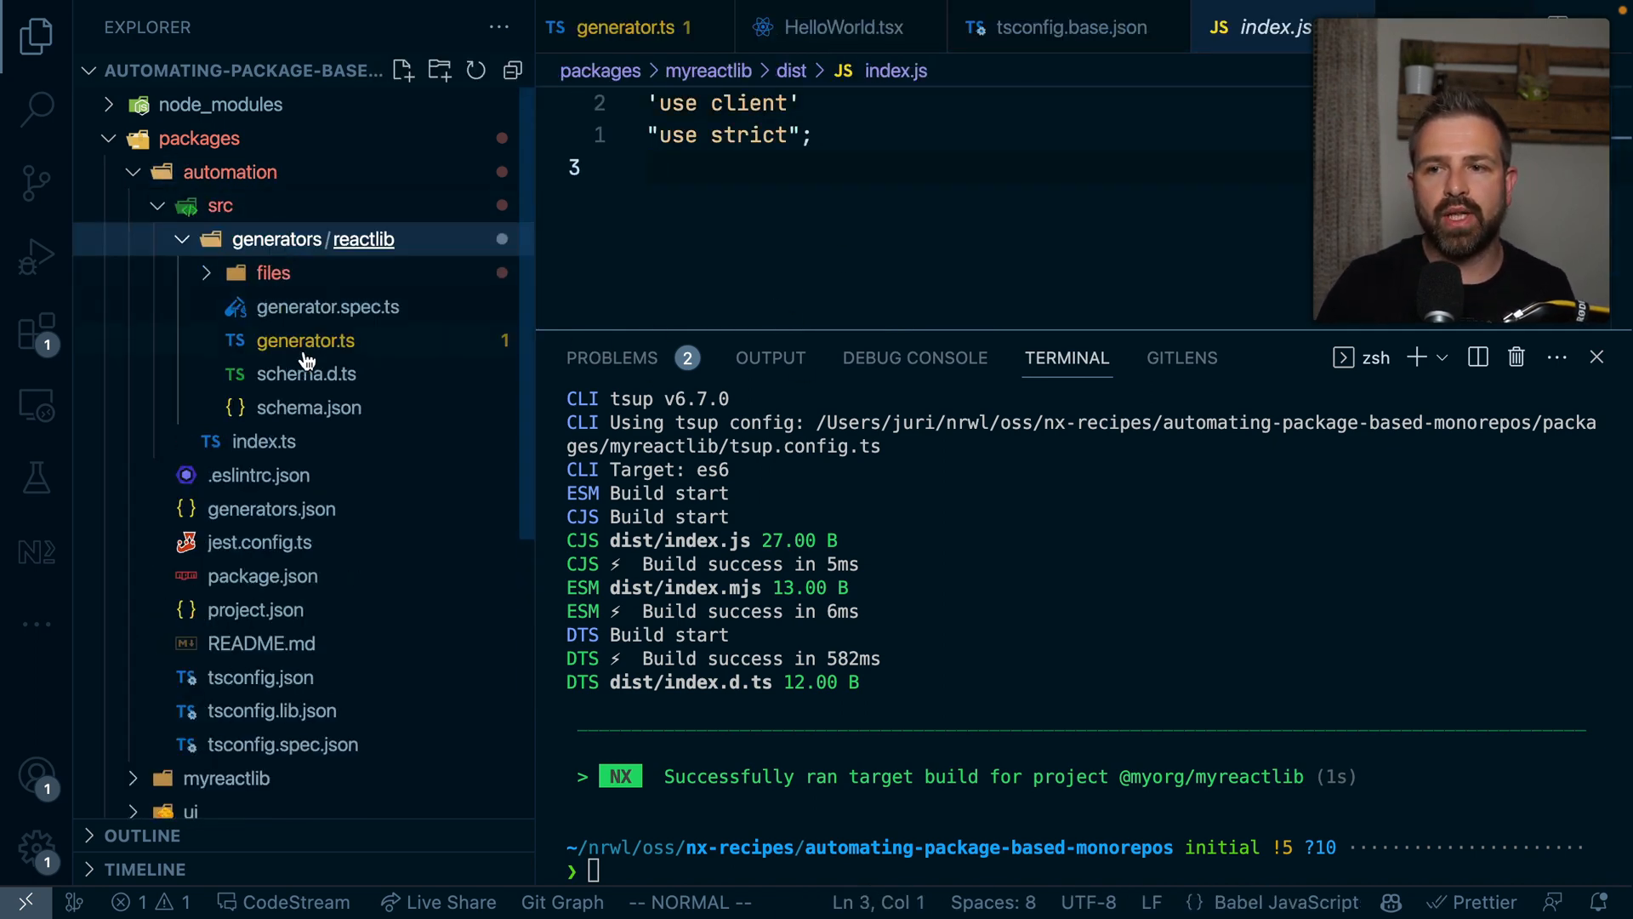
left_click(306, 339)
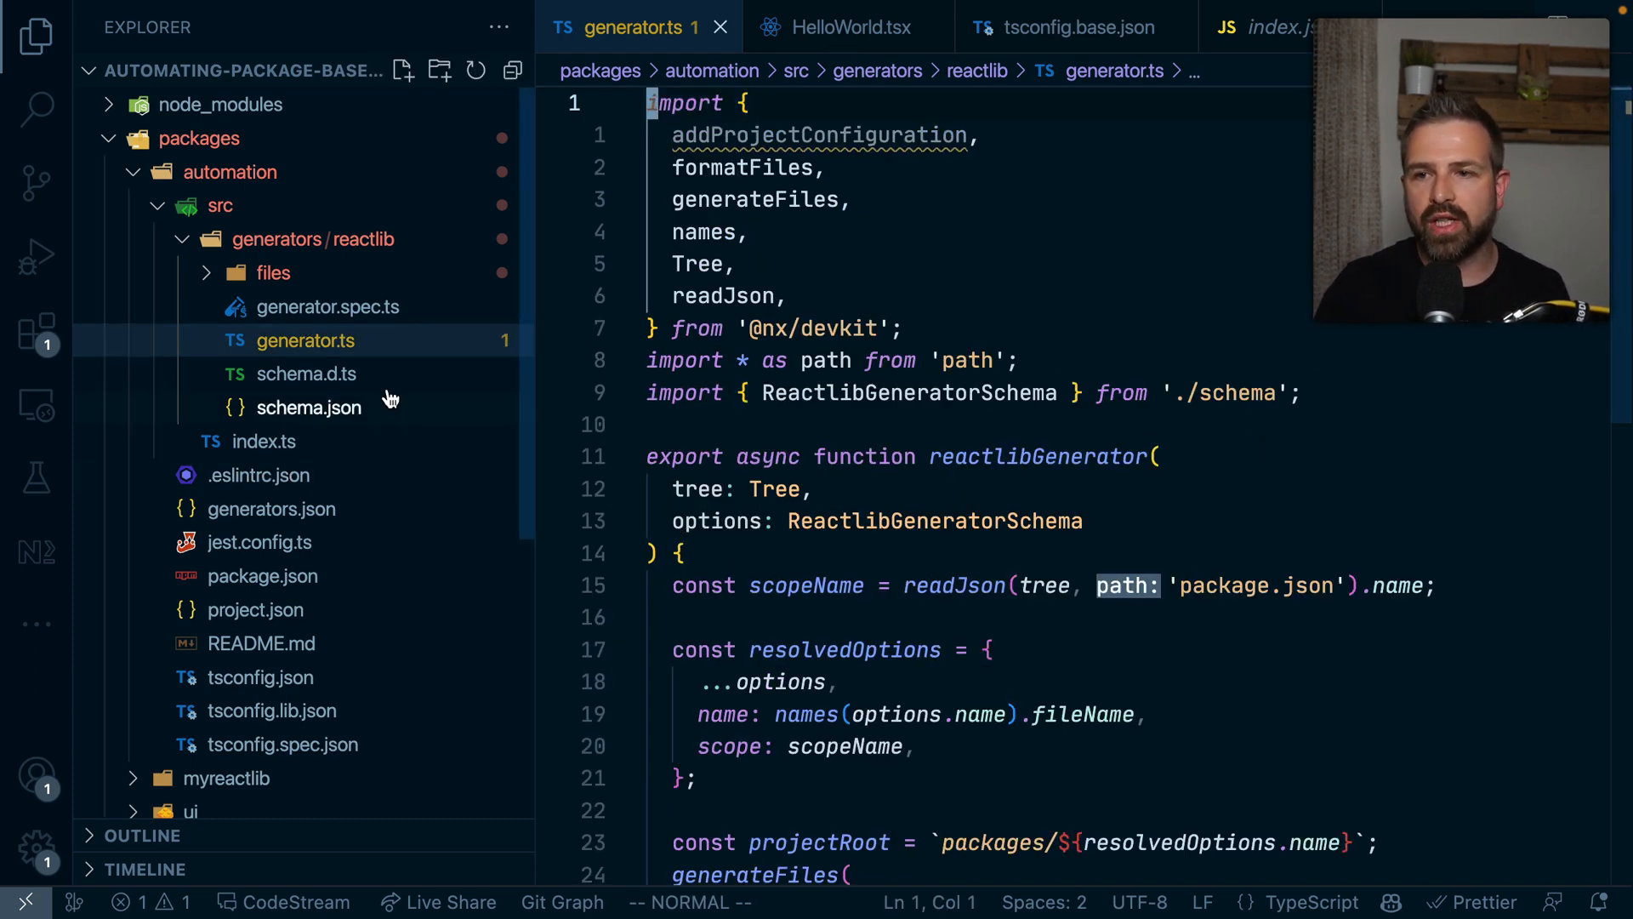
left_click(273, 272)
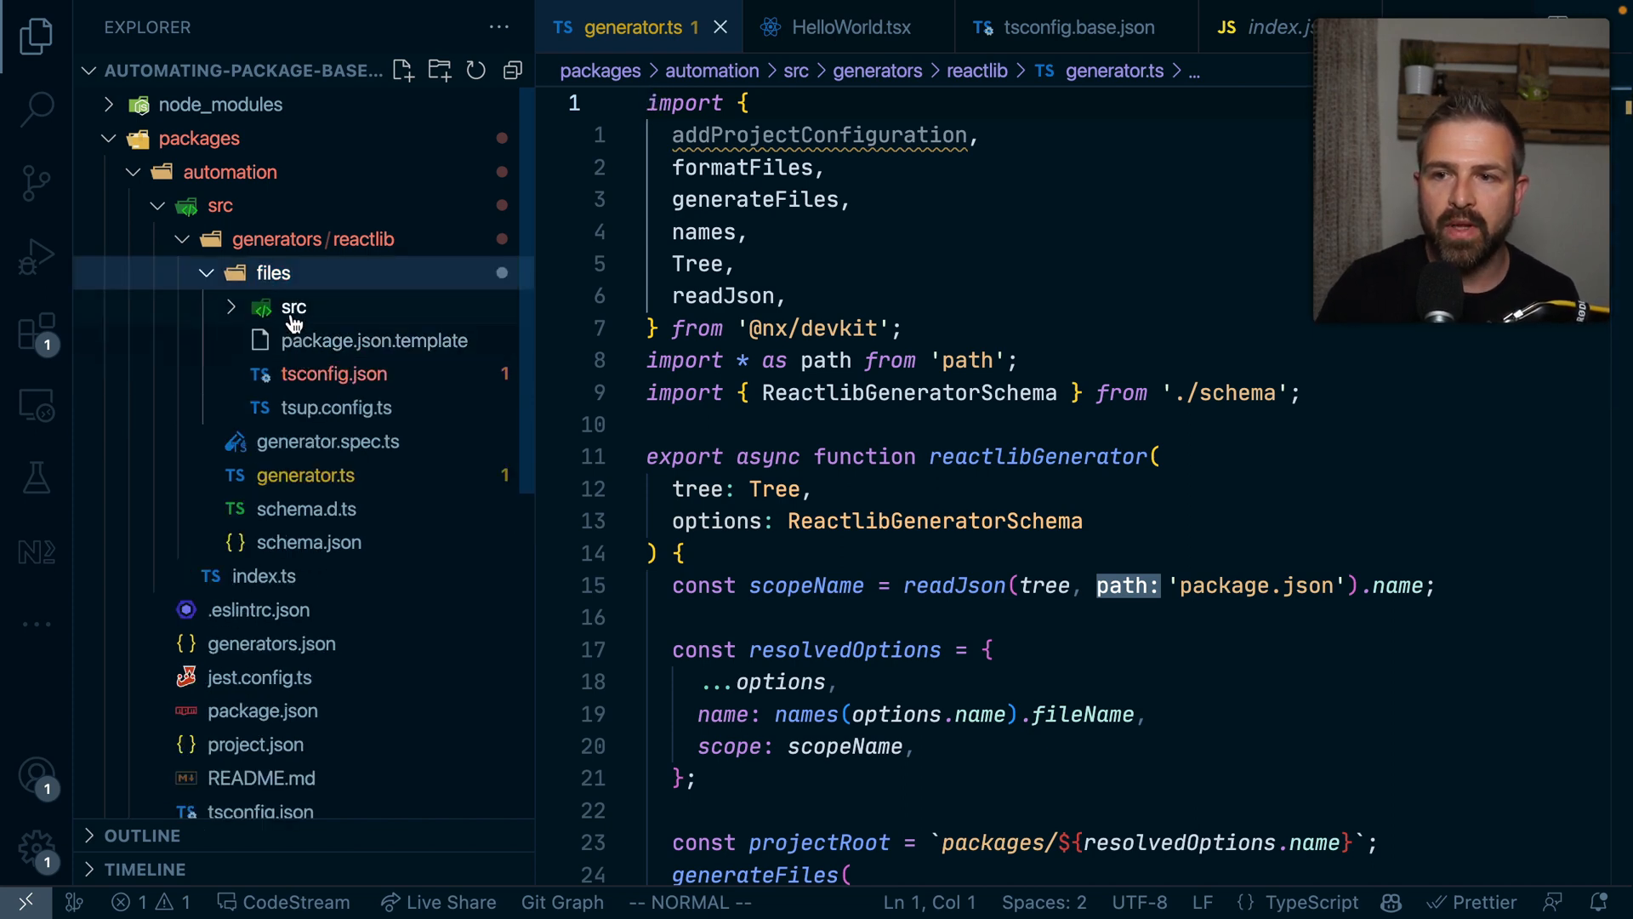
left_click(373, 339)
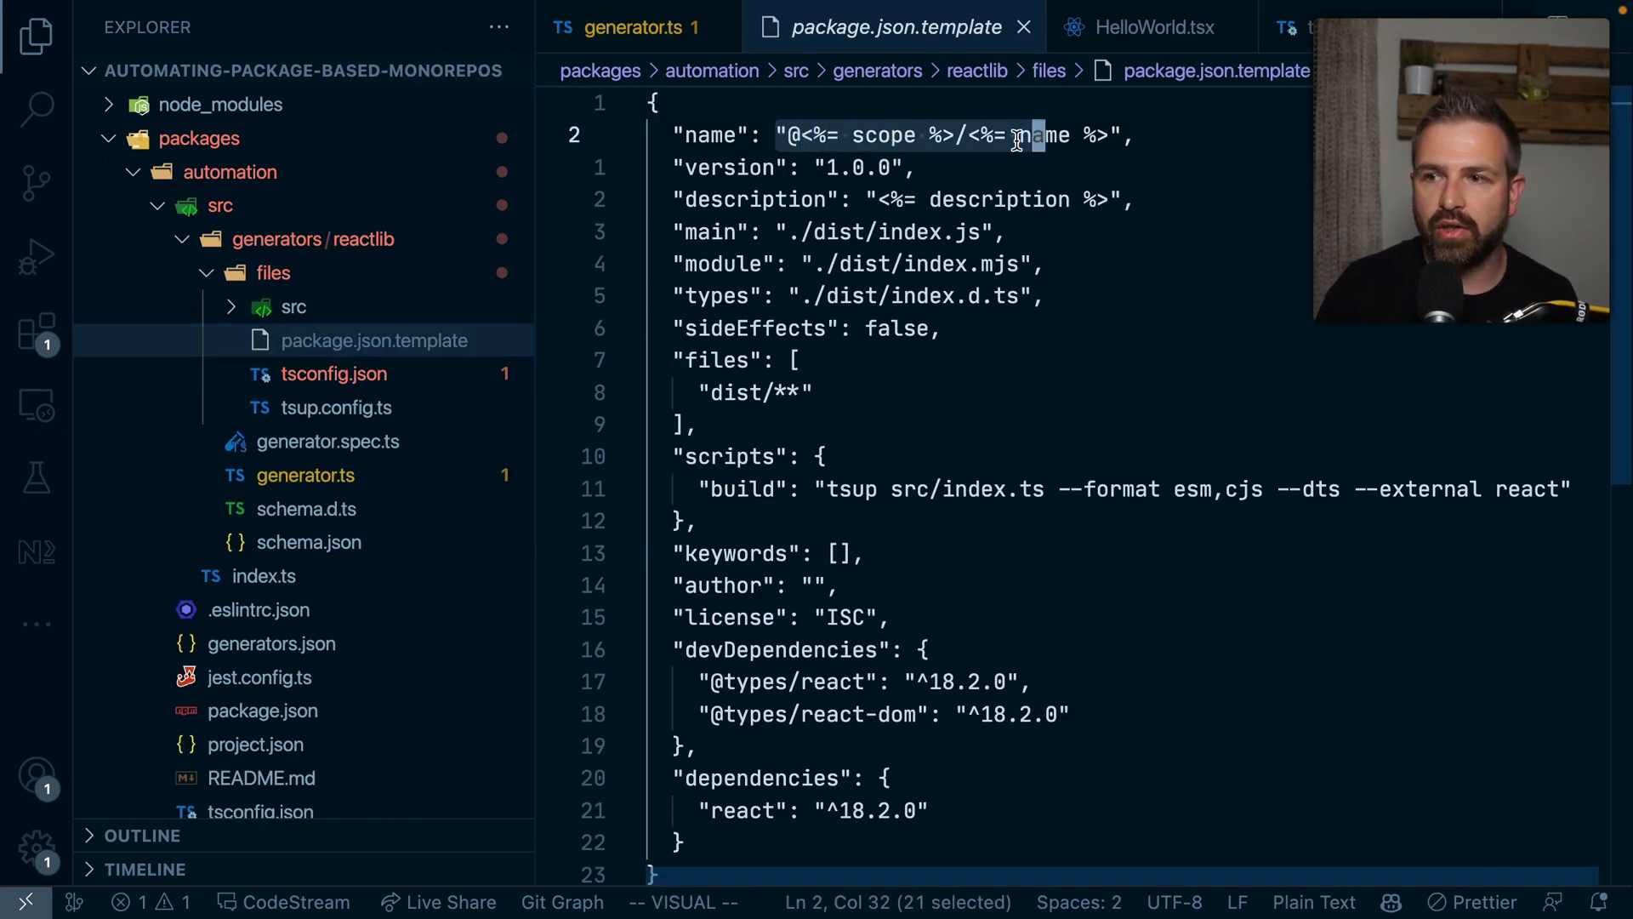